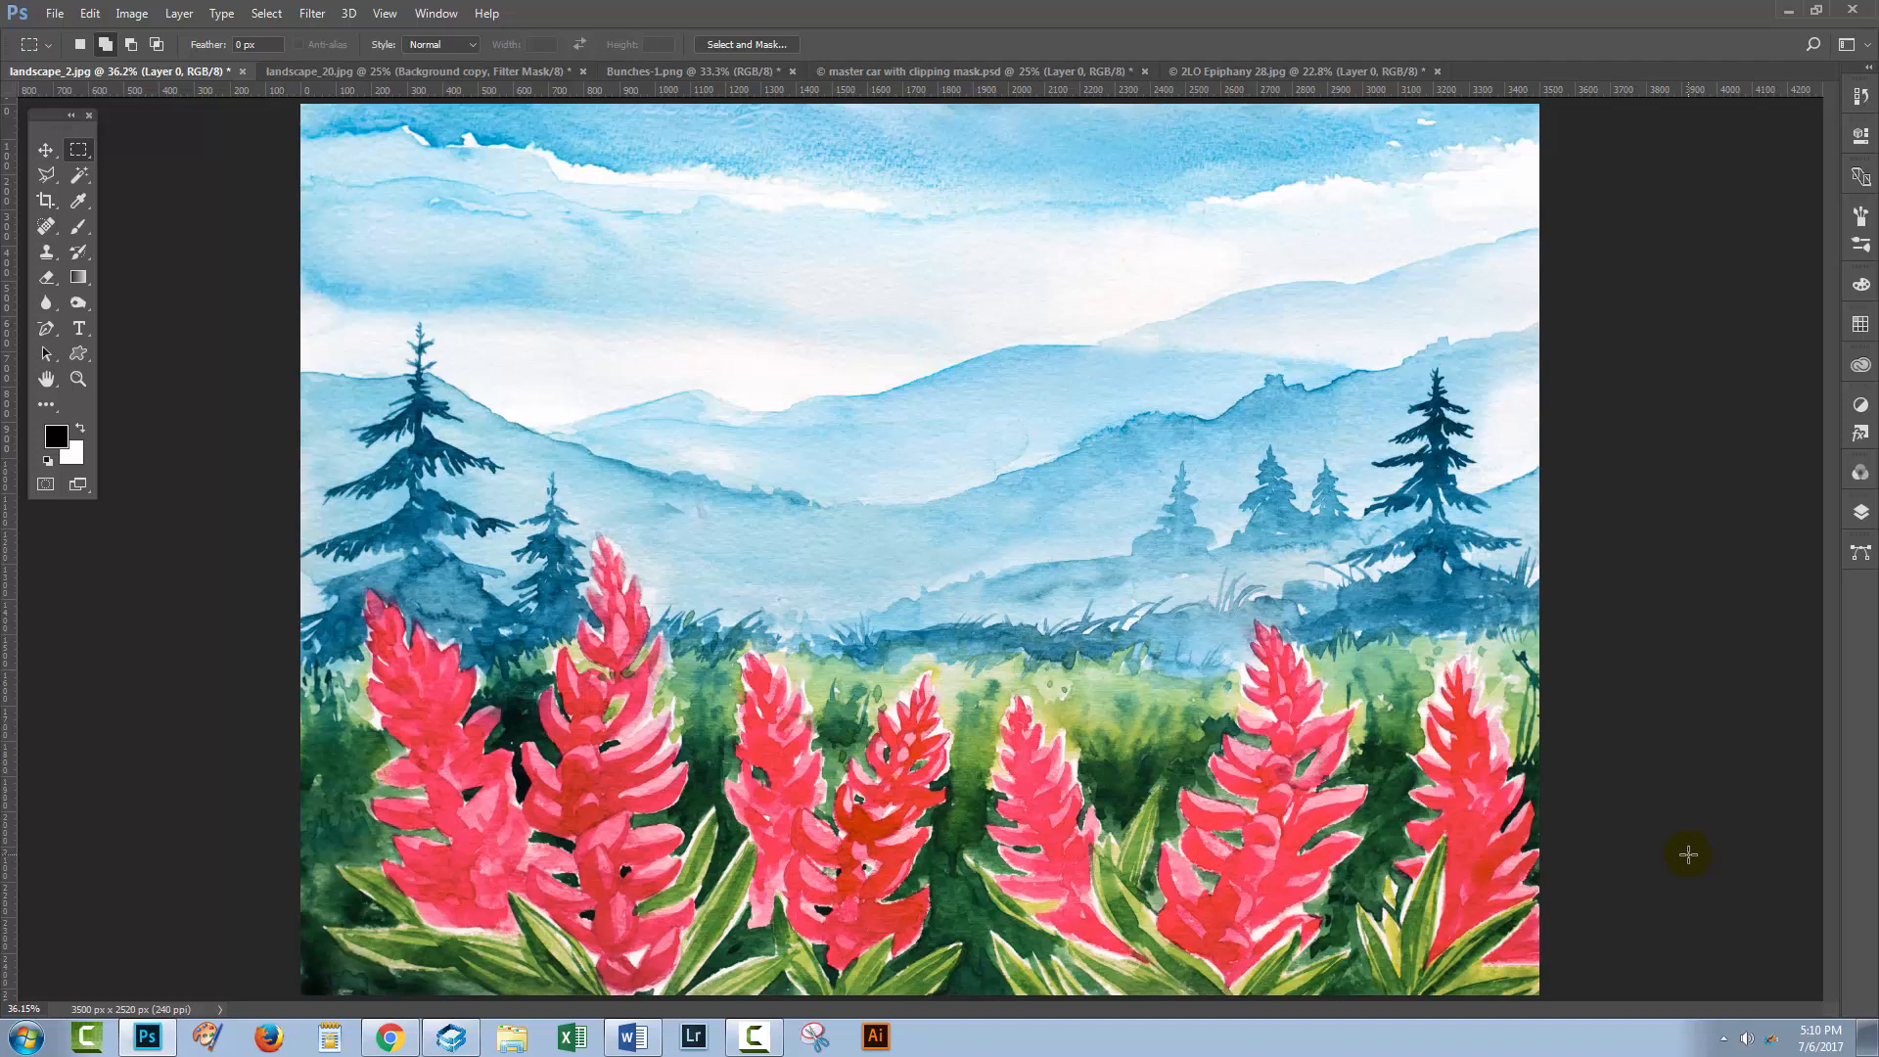
pyautogui.moveTo(1679, 867)
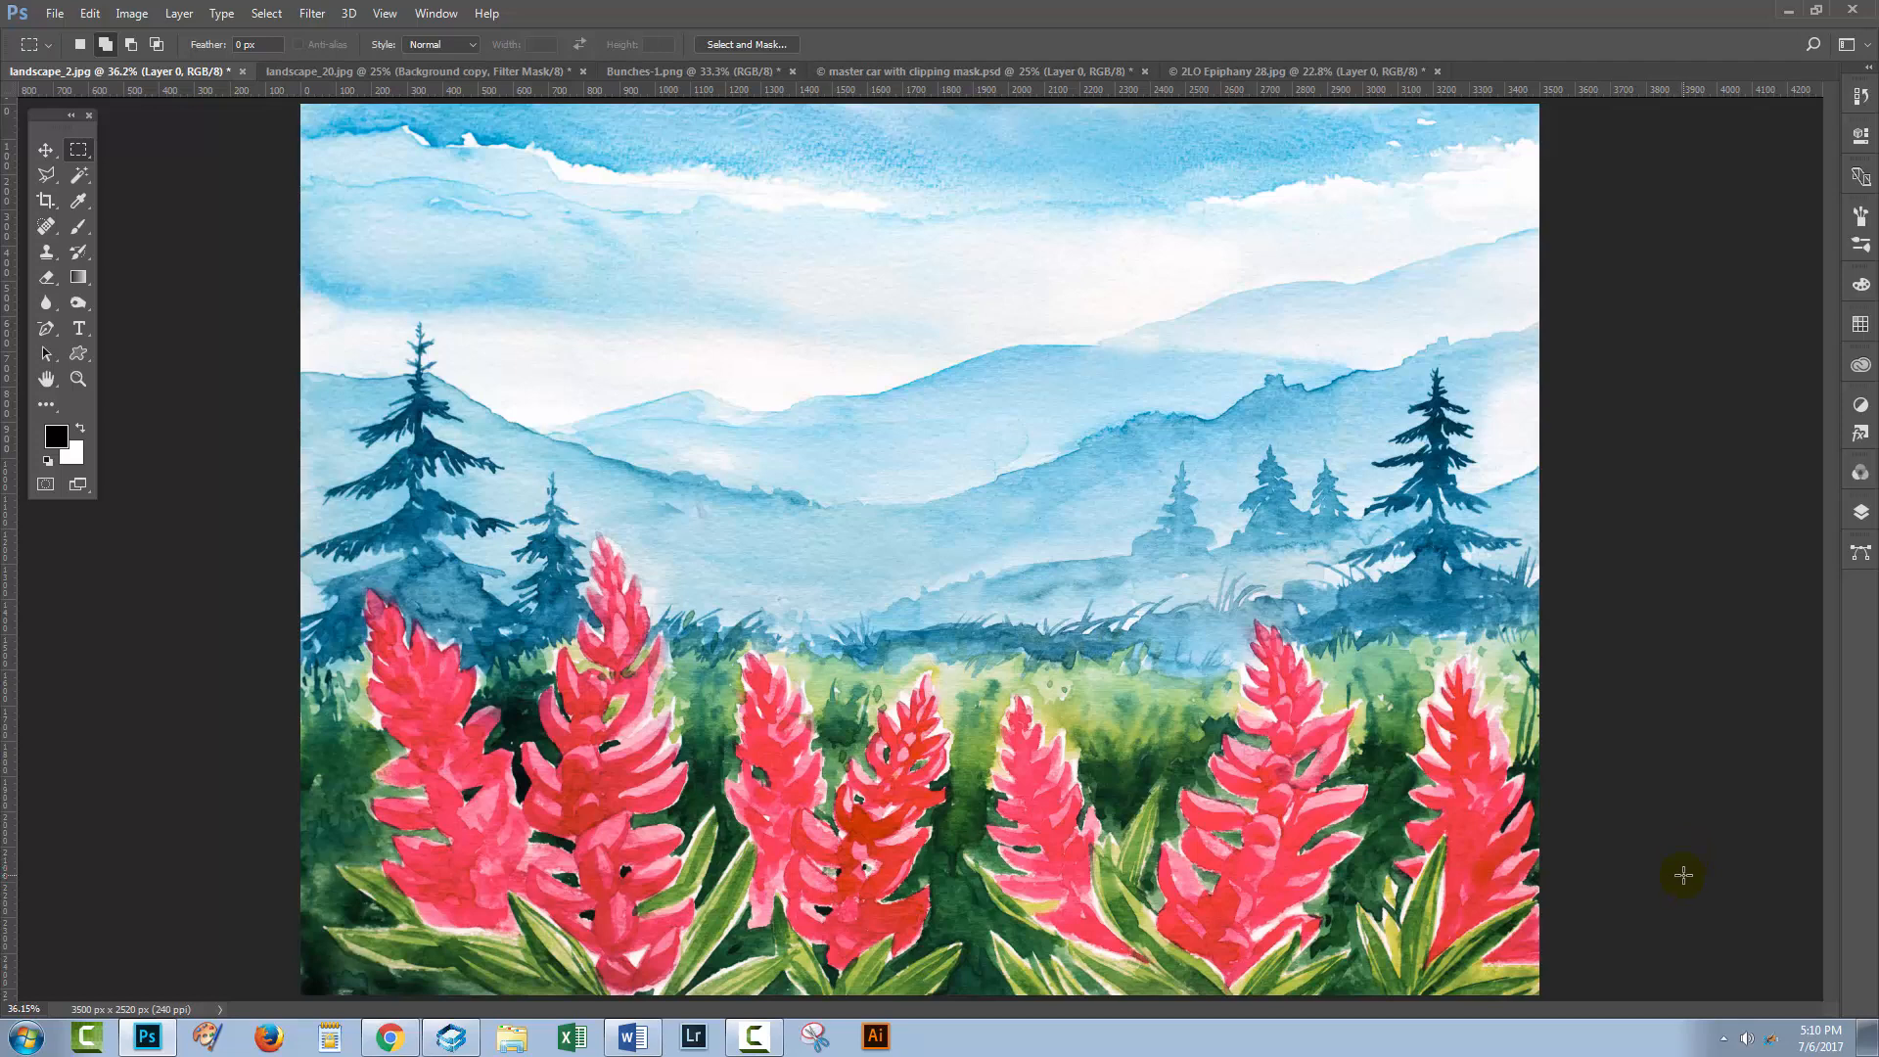
pyautogui.moveTo(1640, 775)
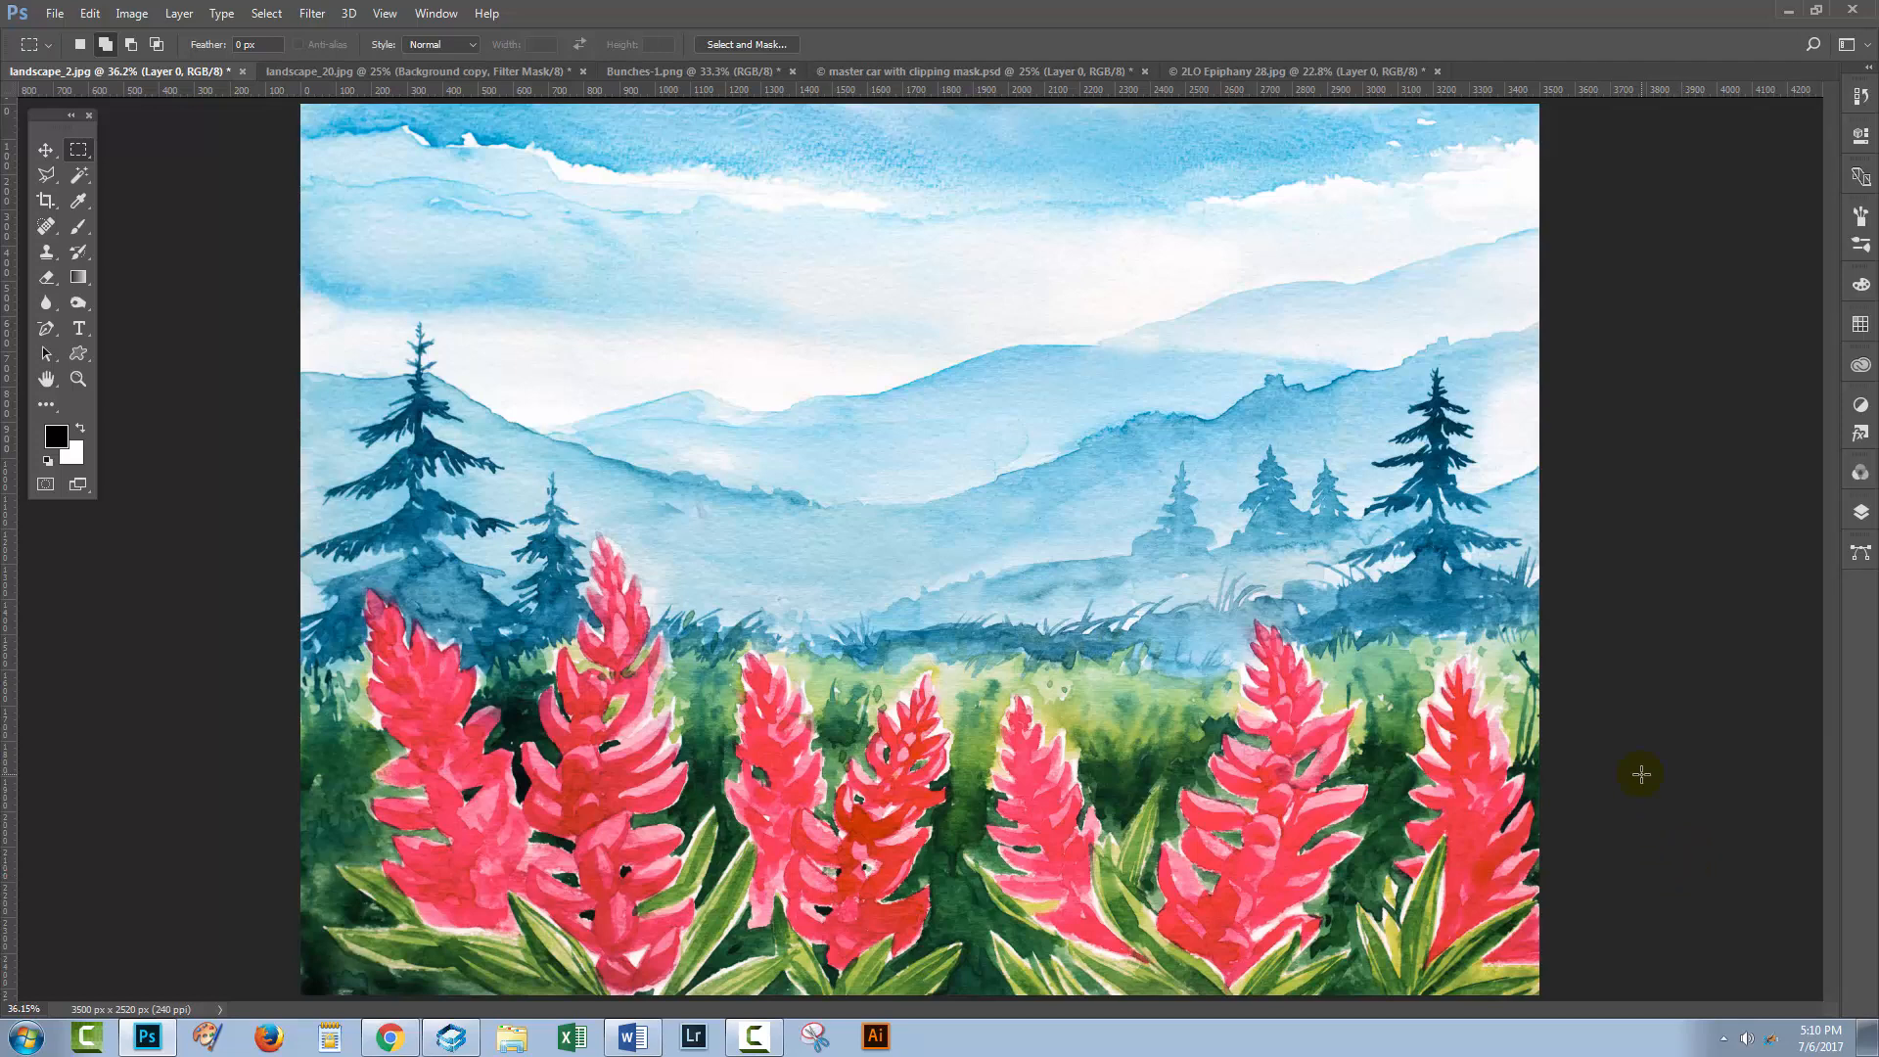
pyautogui.moveTo(1636, 775)
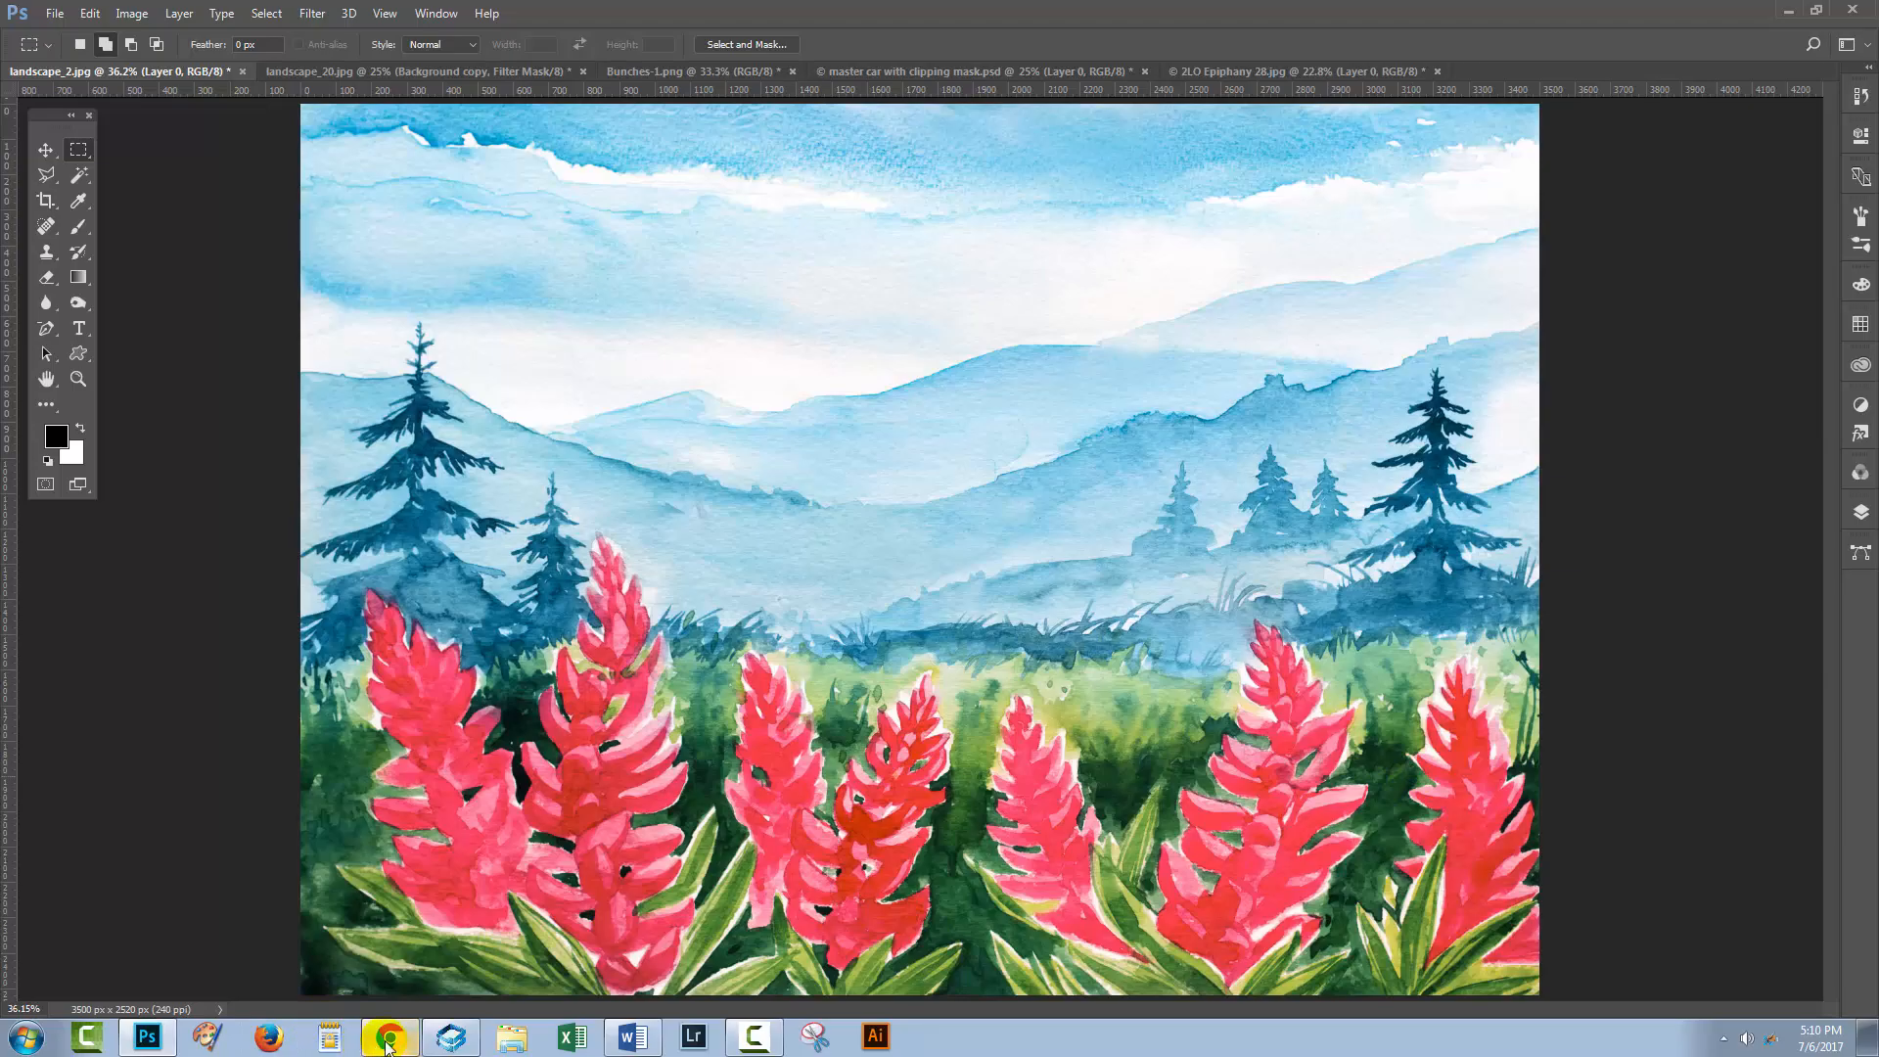
# Step: Switch to Chrome and view the Landscape Watercolor Sketches product page by Alex Green Art
pyautogui.click(388, 1037)
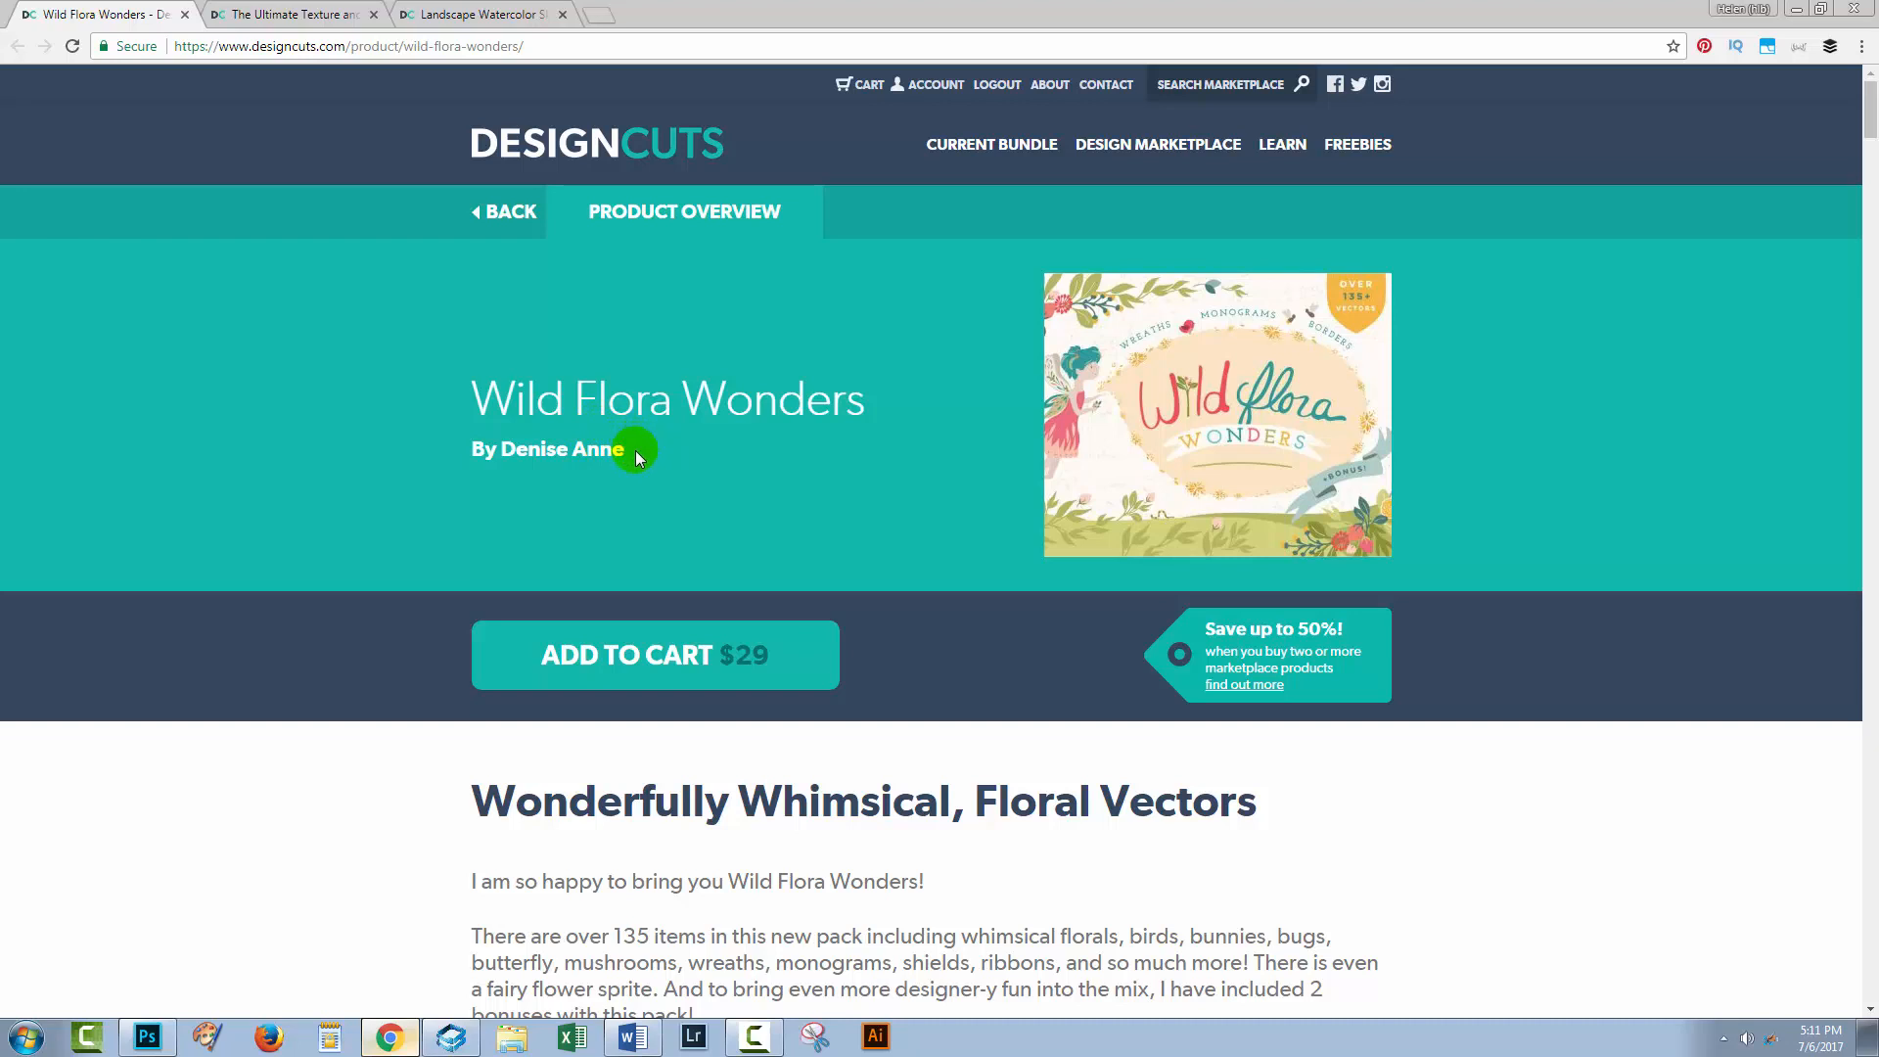
pyautogui.click(288, 14)
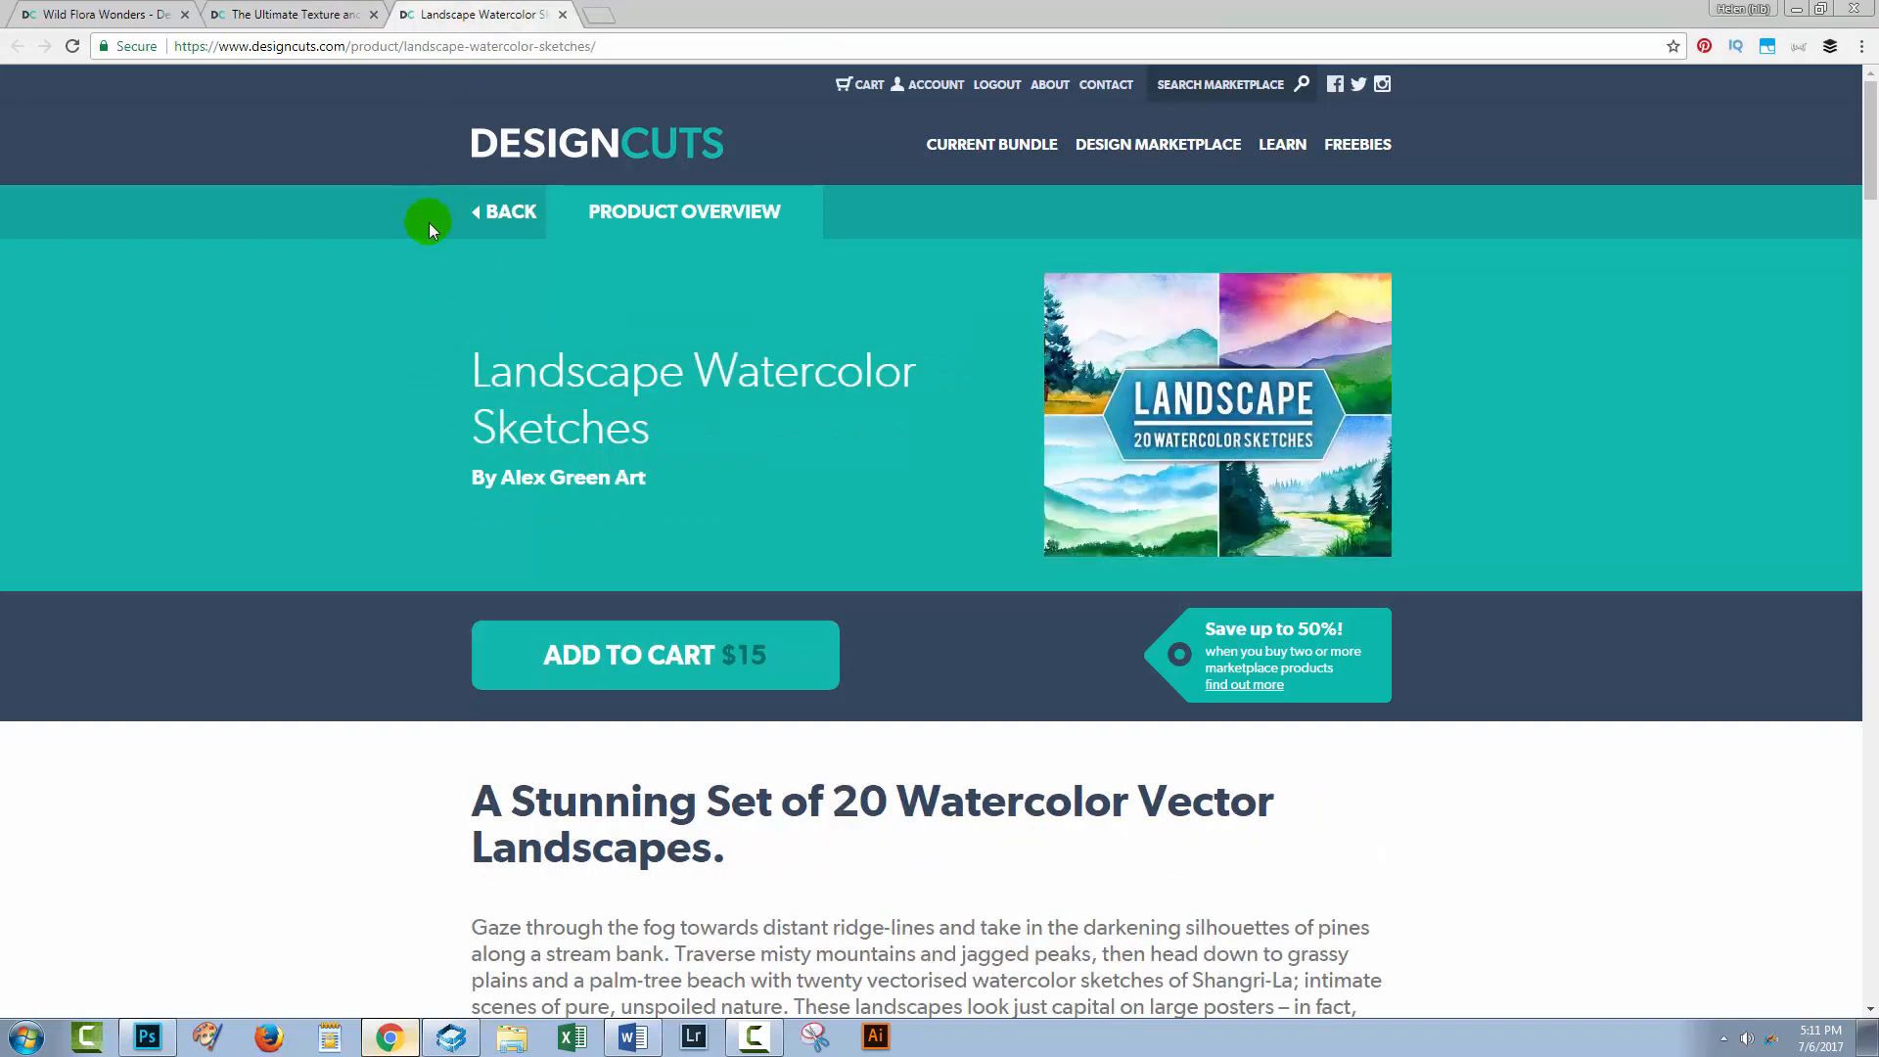
pyautogui.moveTo(398, 403)
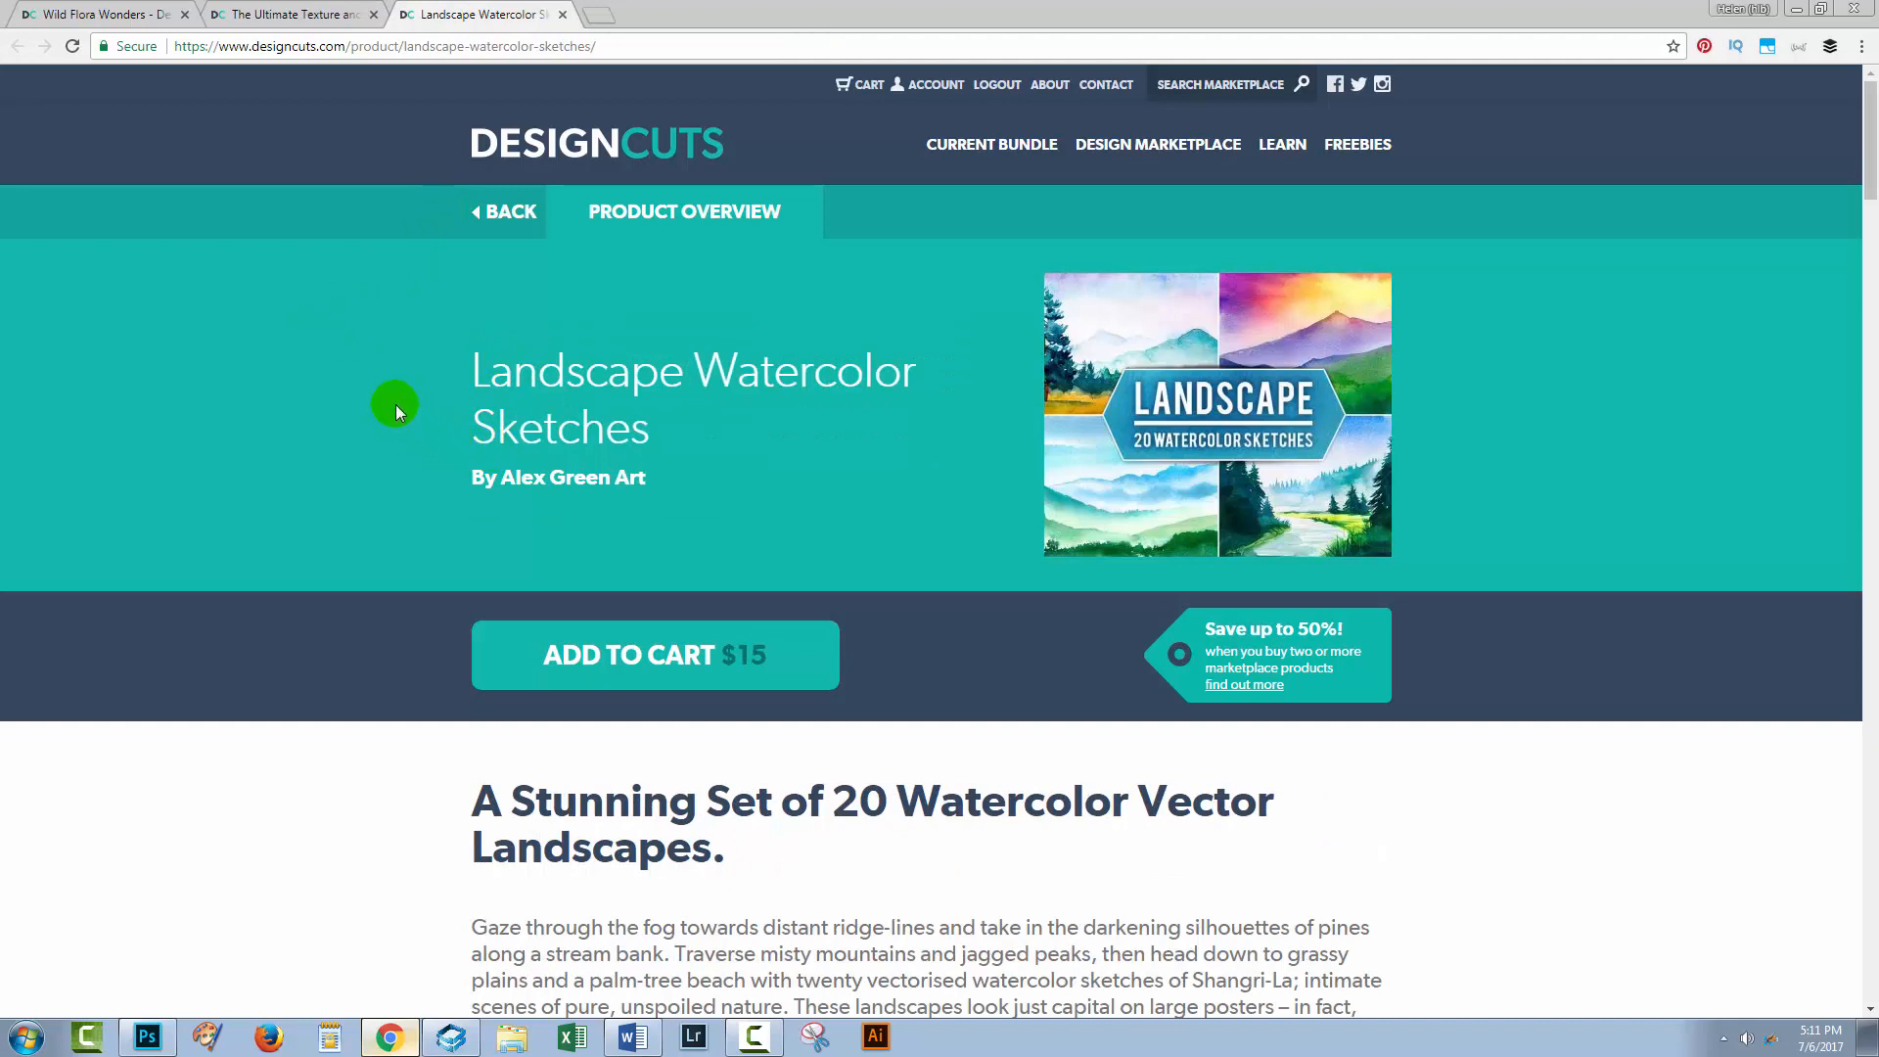
pyautogui.moveTo(147, 1033)
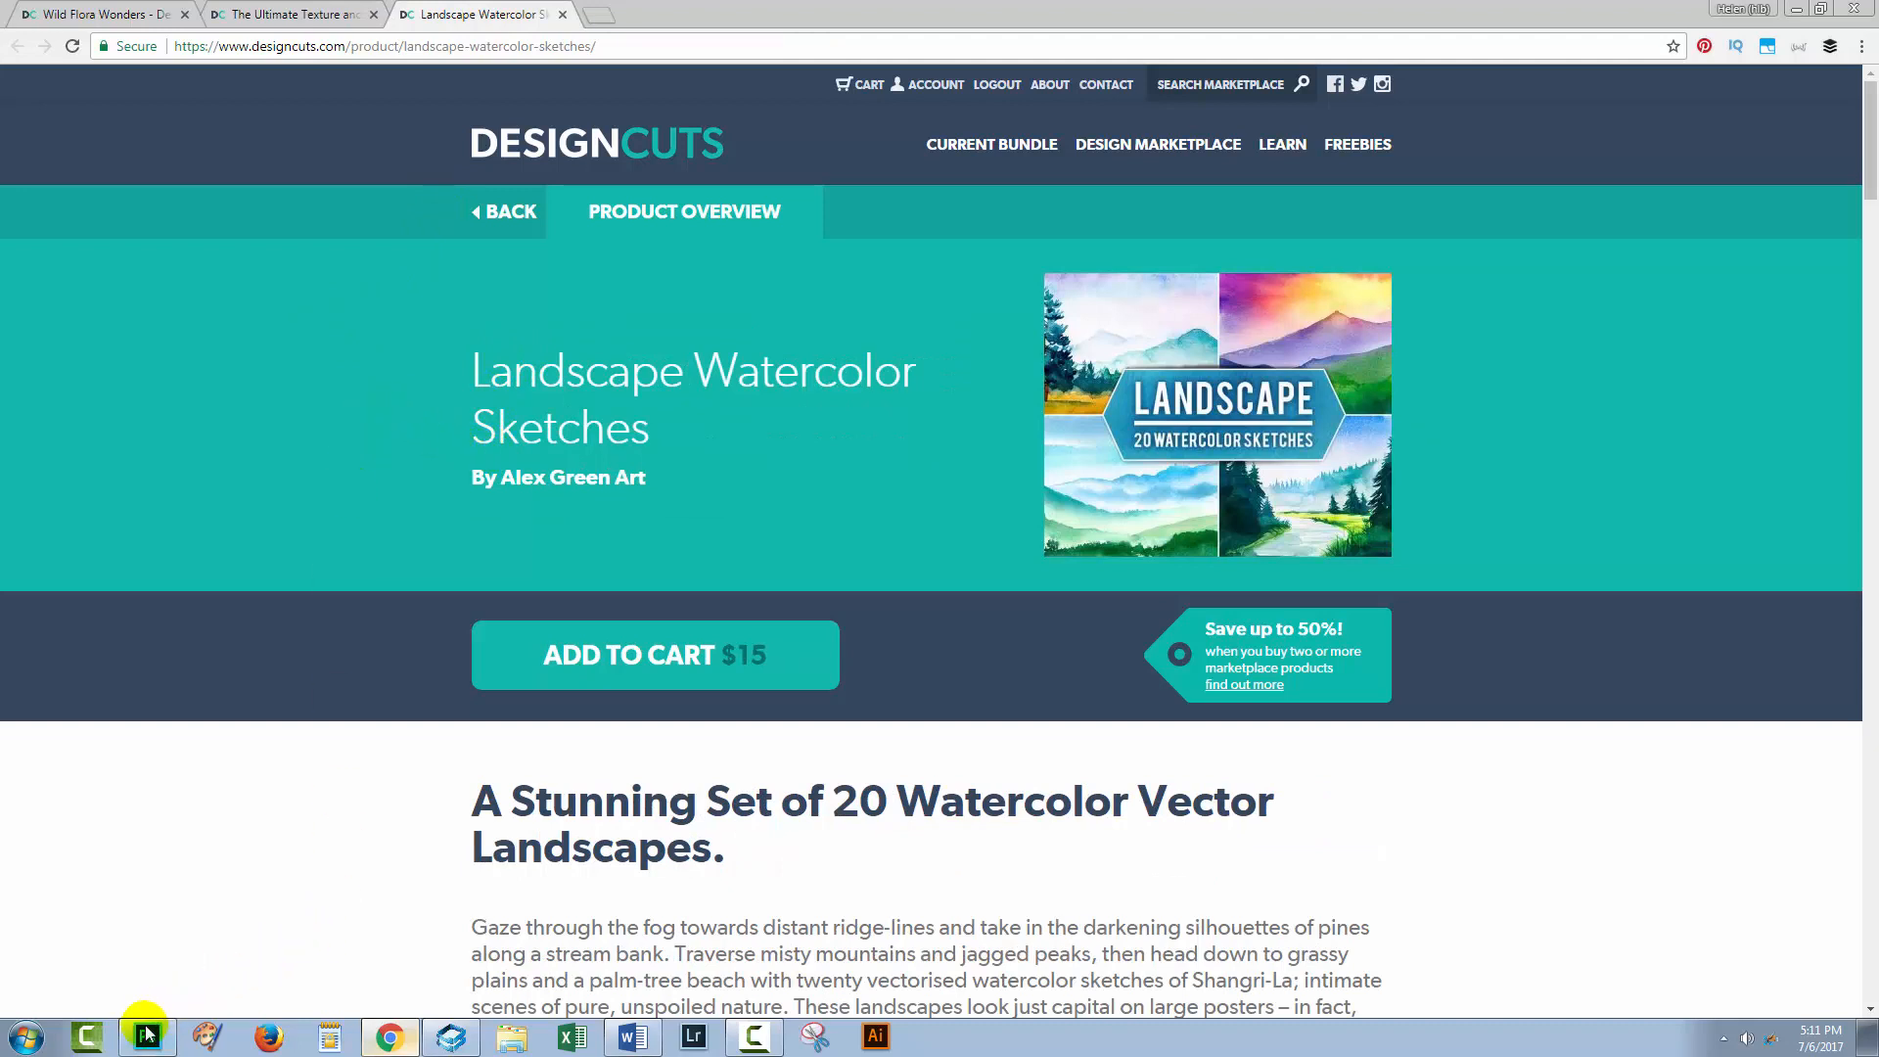
# Step: Return to the flower landscape in Photoshop and show its Layers panel with the Background layer
pyautogui.click(144, 1037)
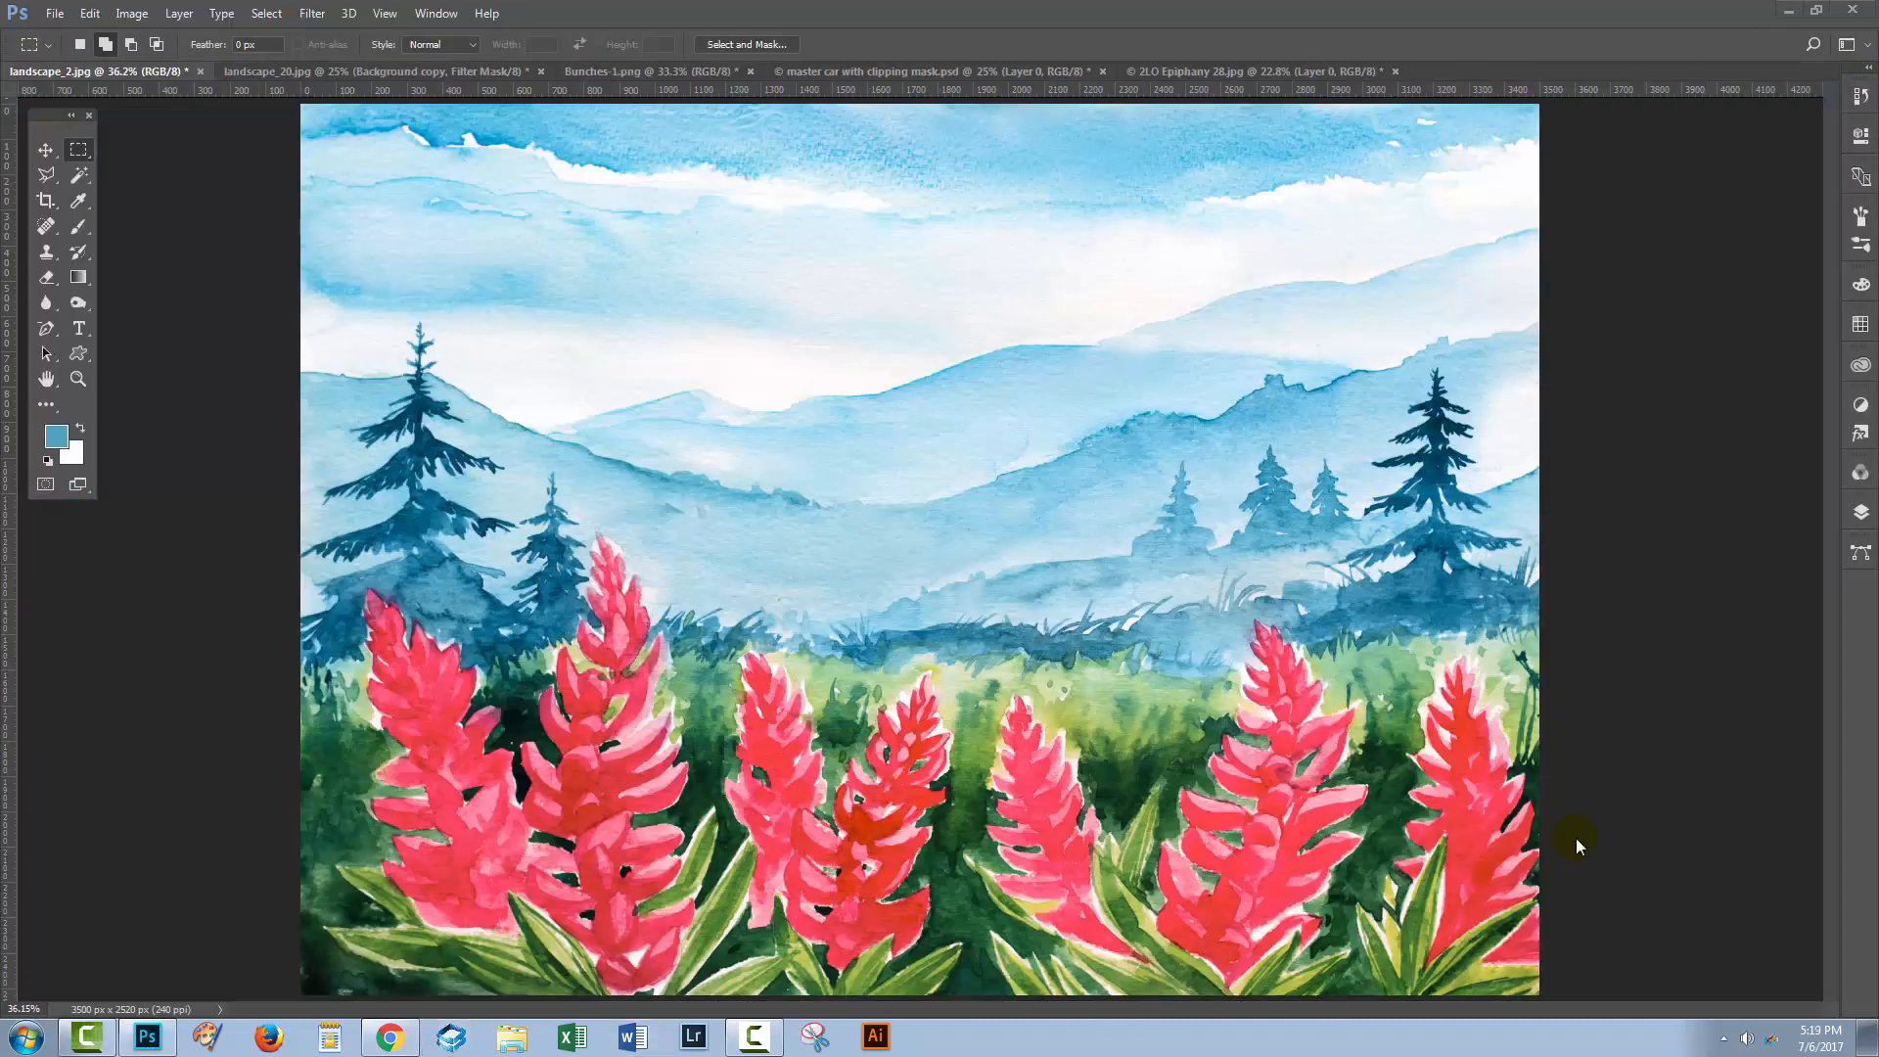
pyautogui.moveTo(1579, 839)
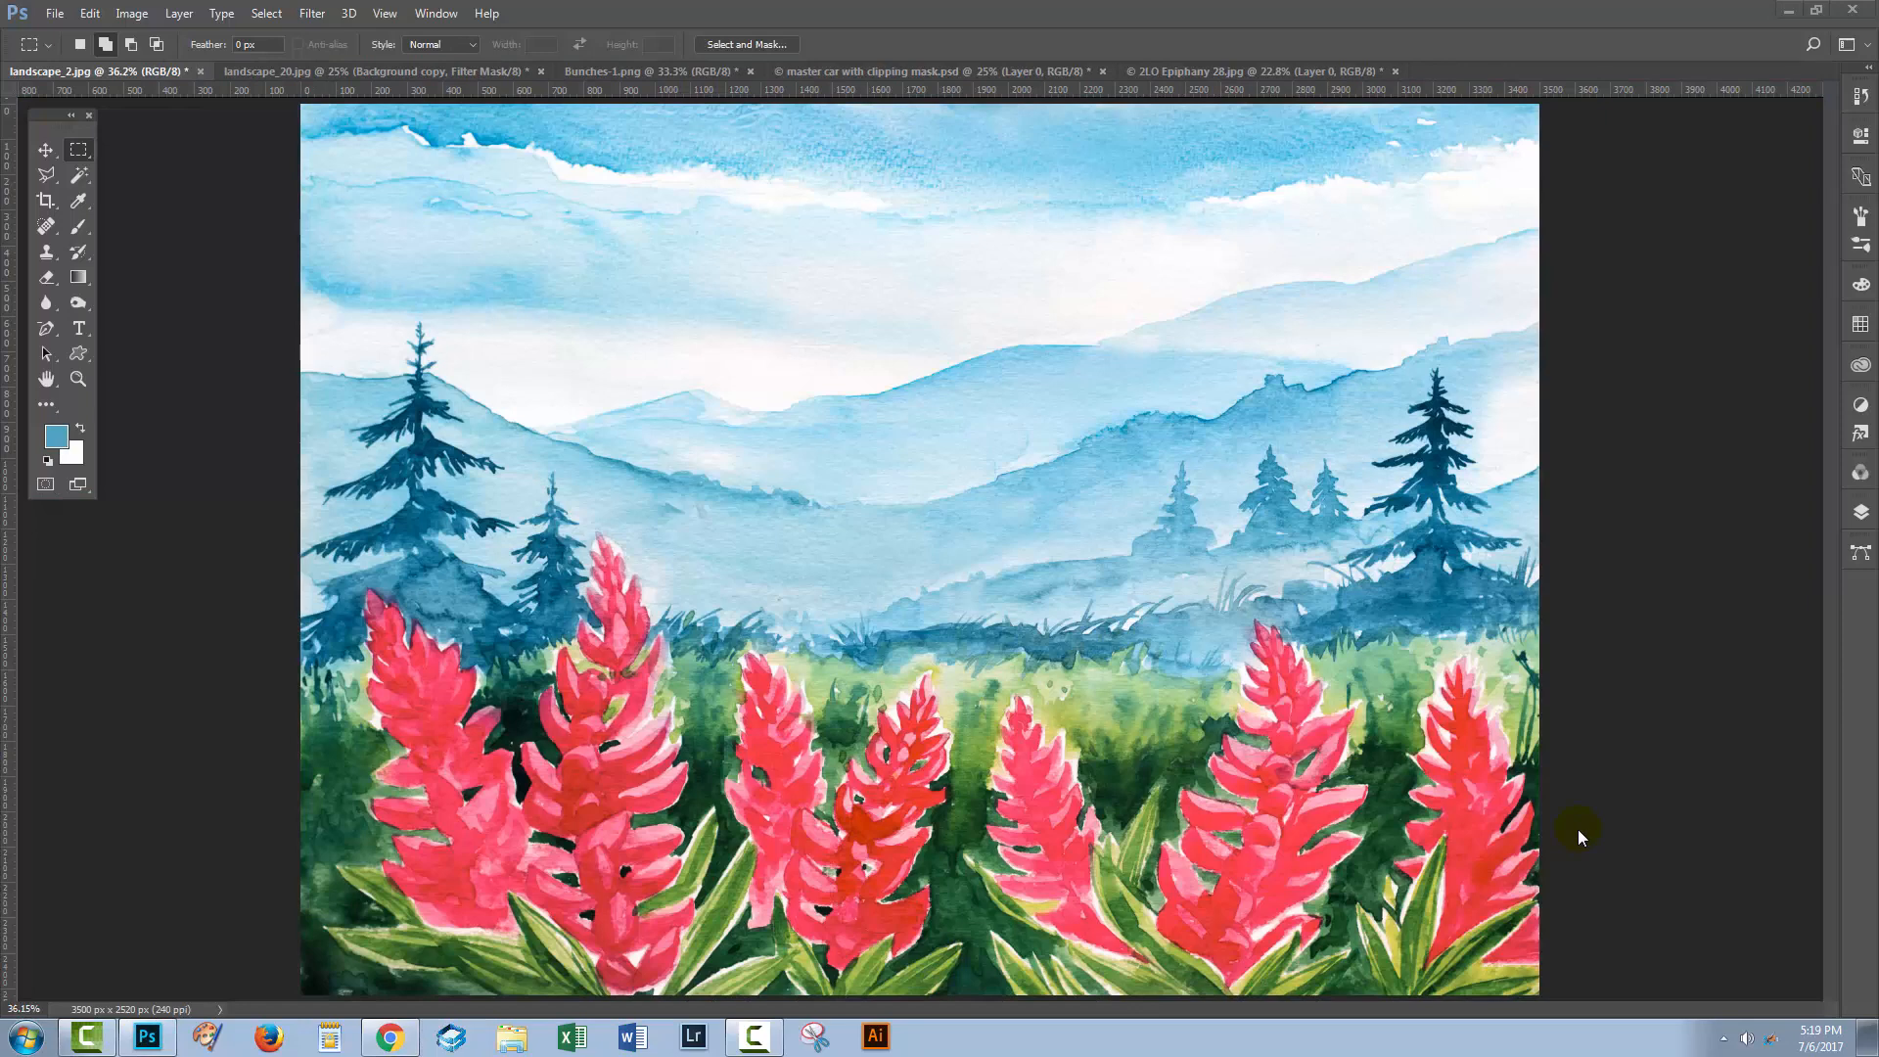
pyautogui.moveTo(1603, 820)
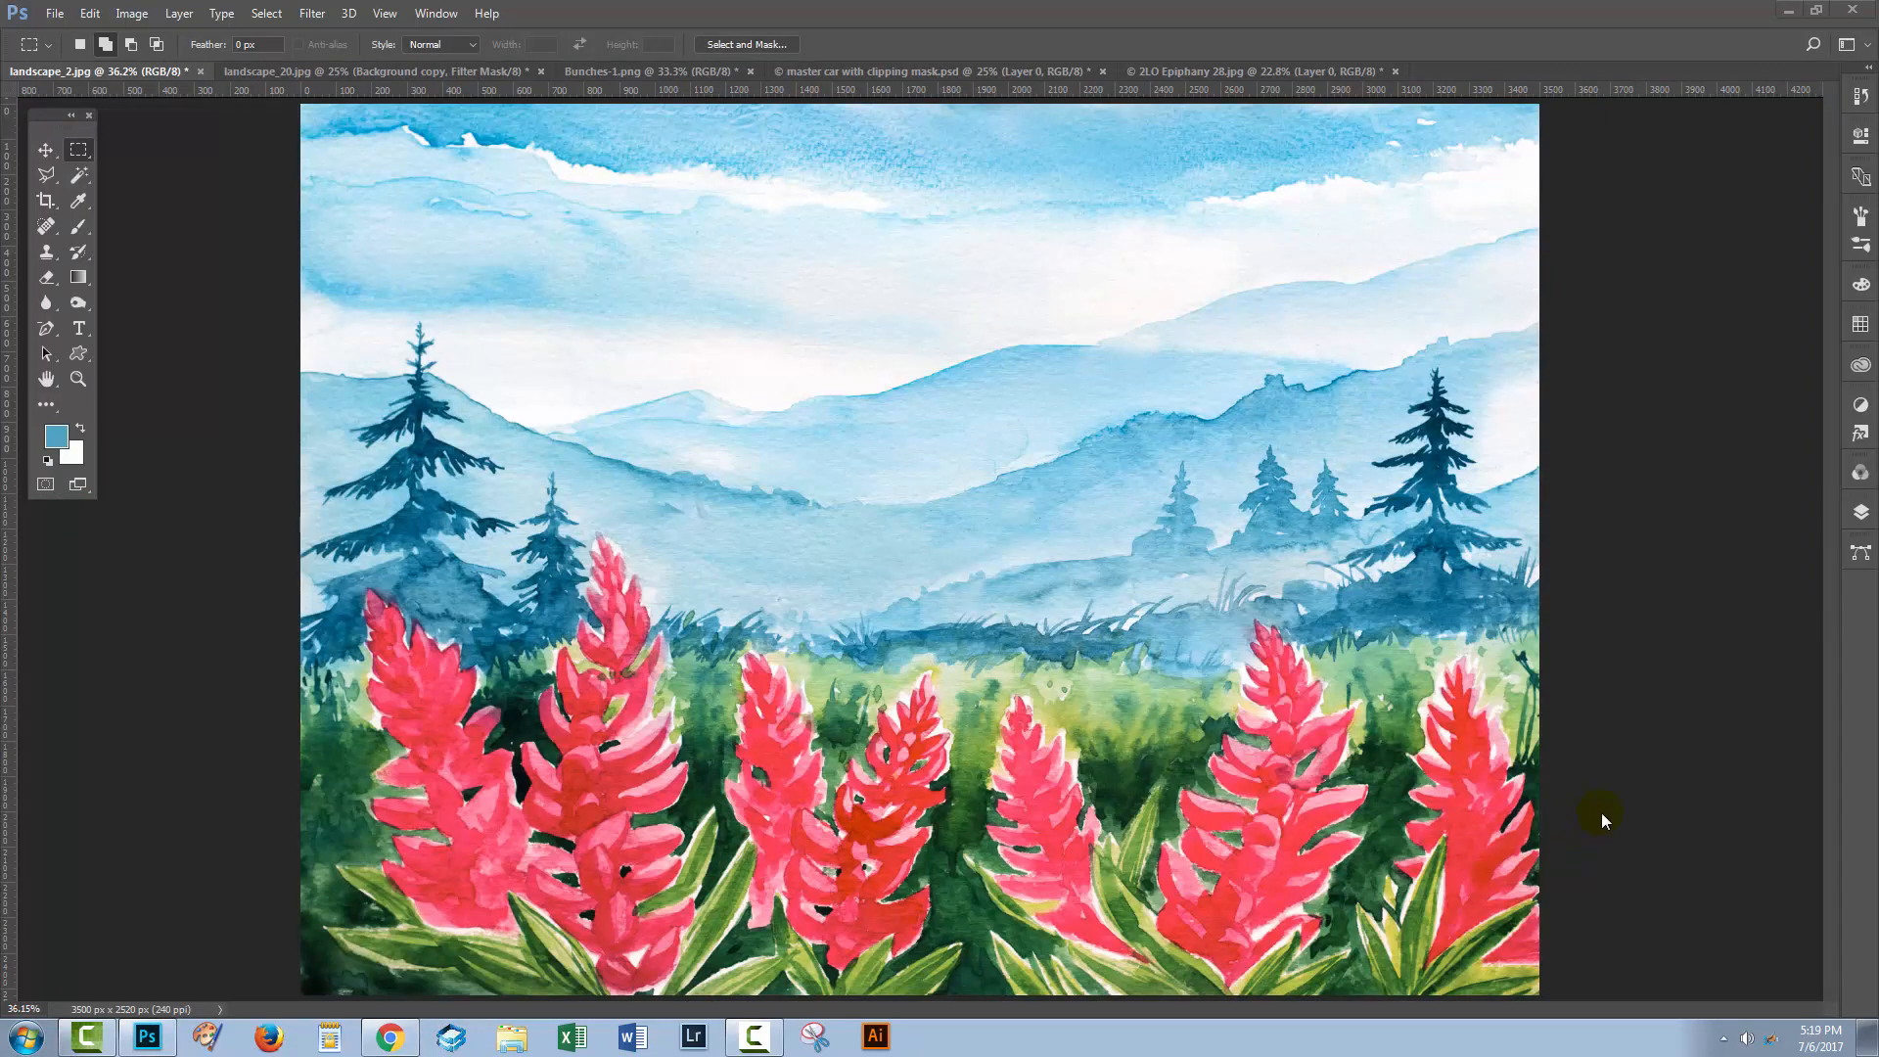
pyautogui.moveTo(1669, 576)
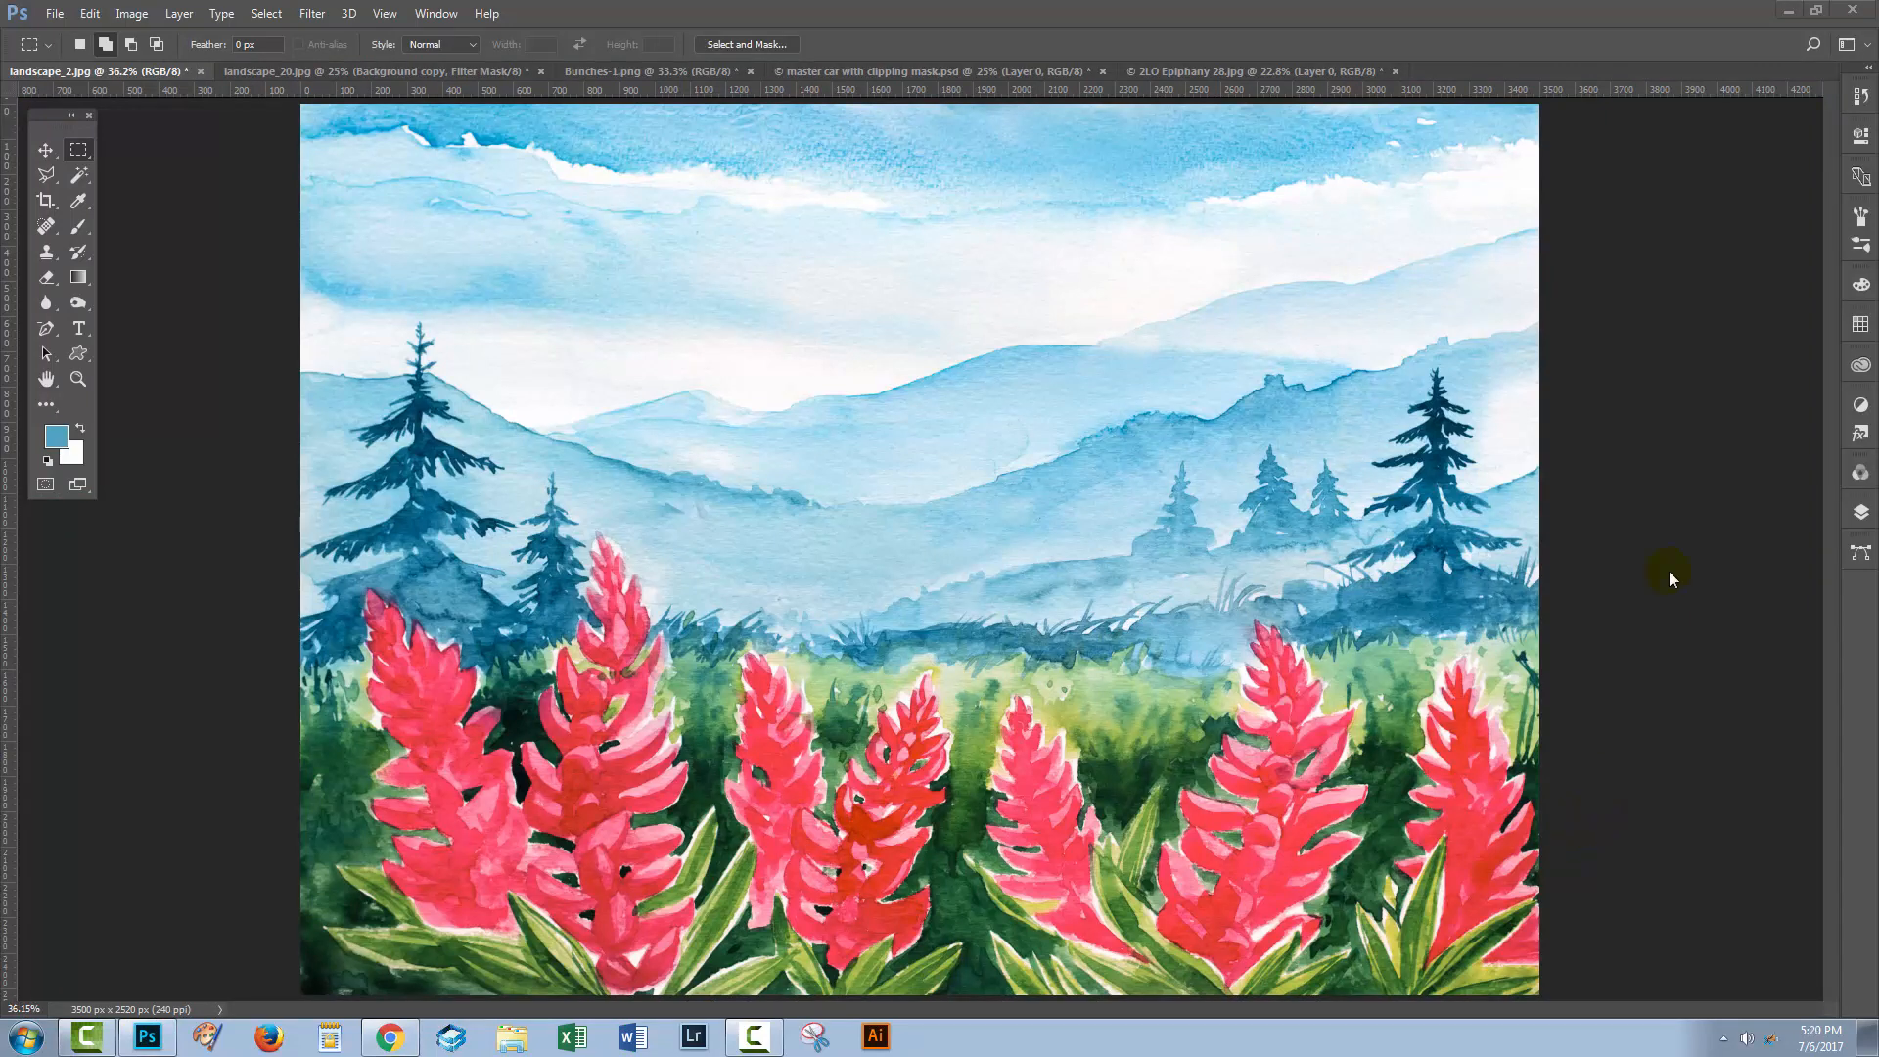
pyautogui.moveTo(1859, 509)
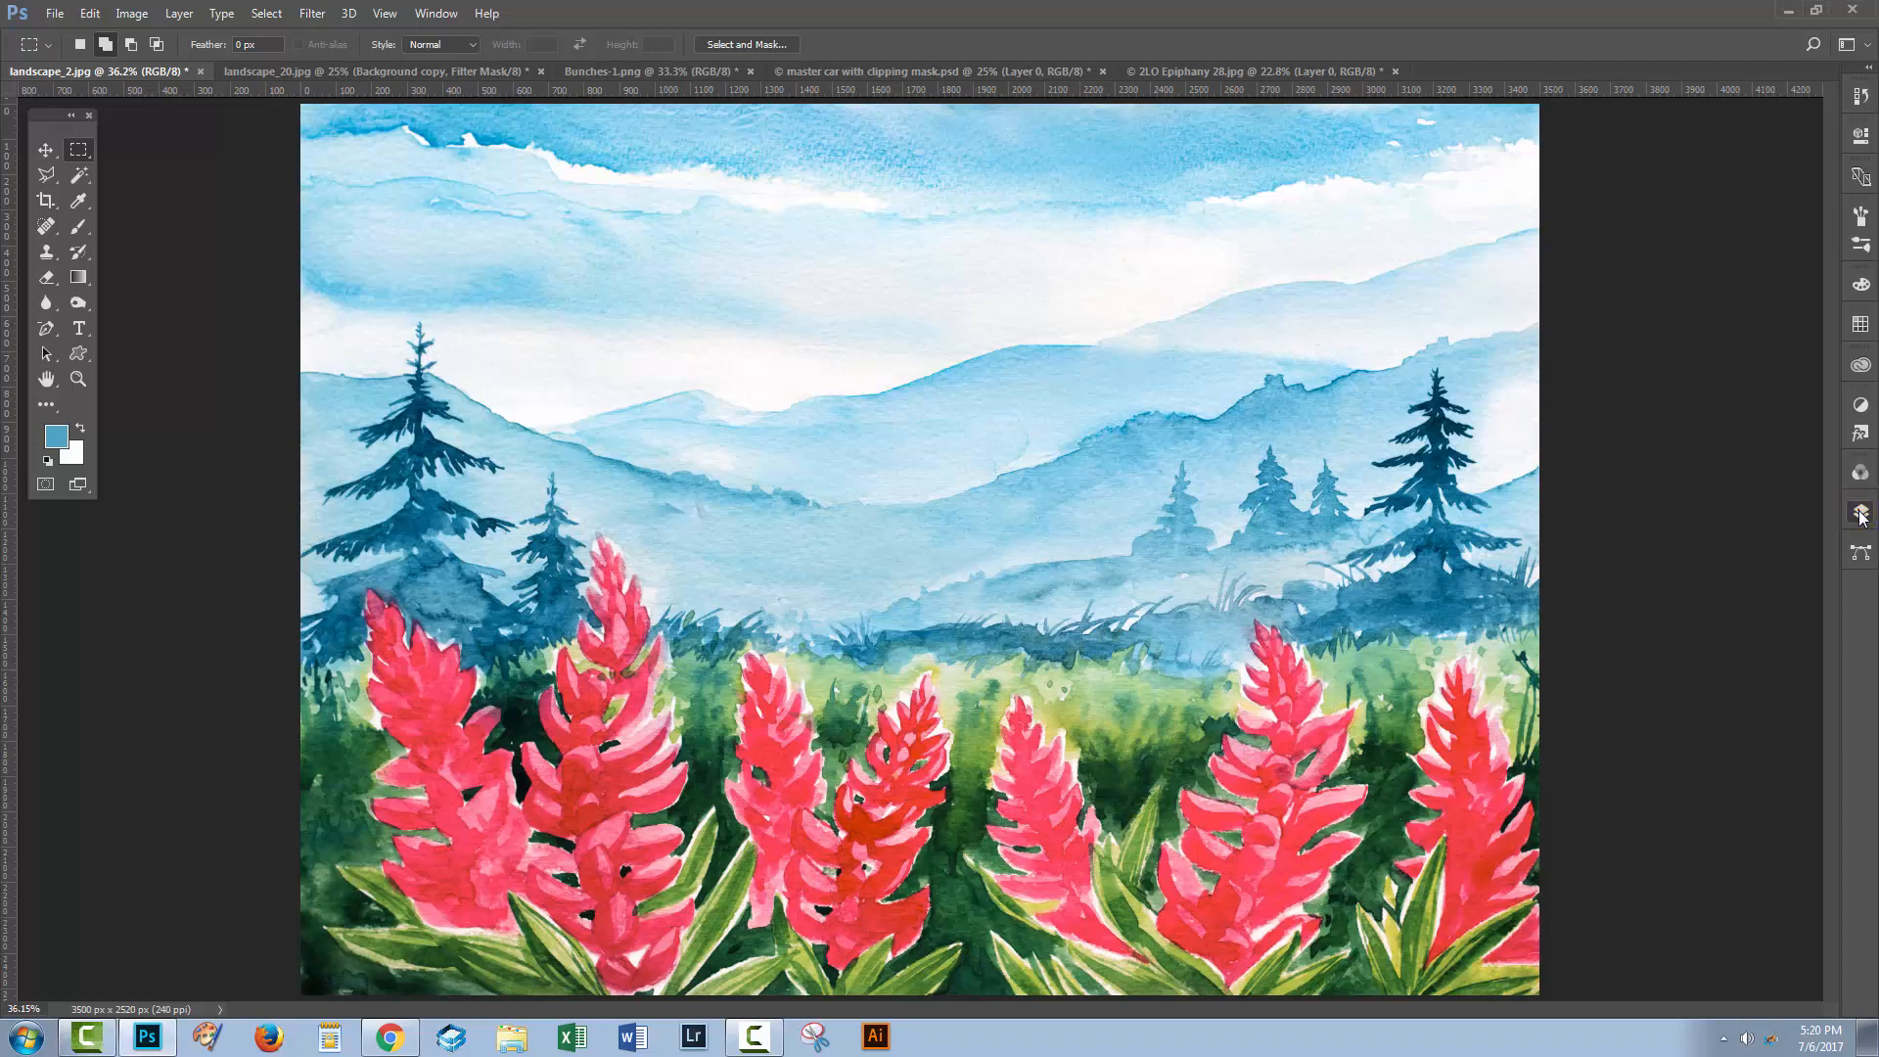
pyautogui.click(1859, 516)
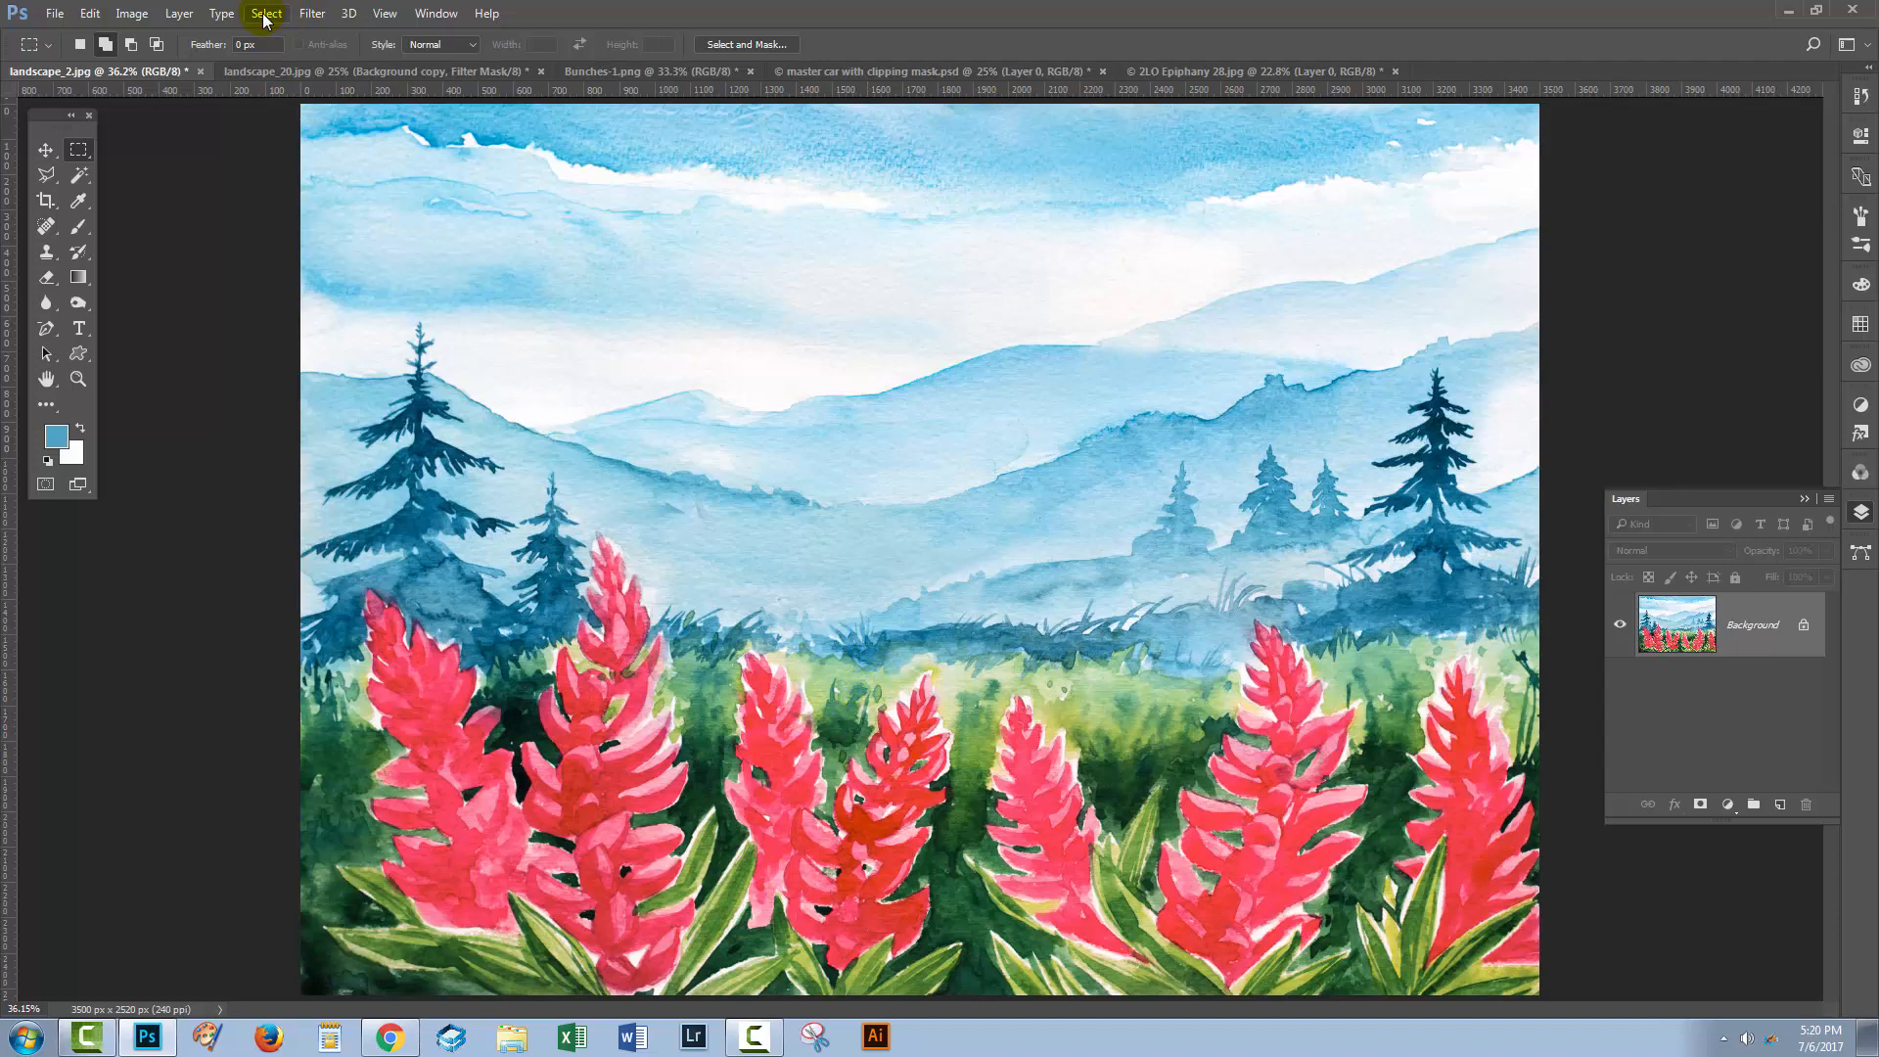
# Step: Select the red foreground flowers with Color Range, sampling the red twice
pyautogui.click(267, 14)
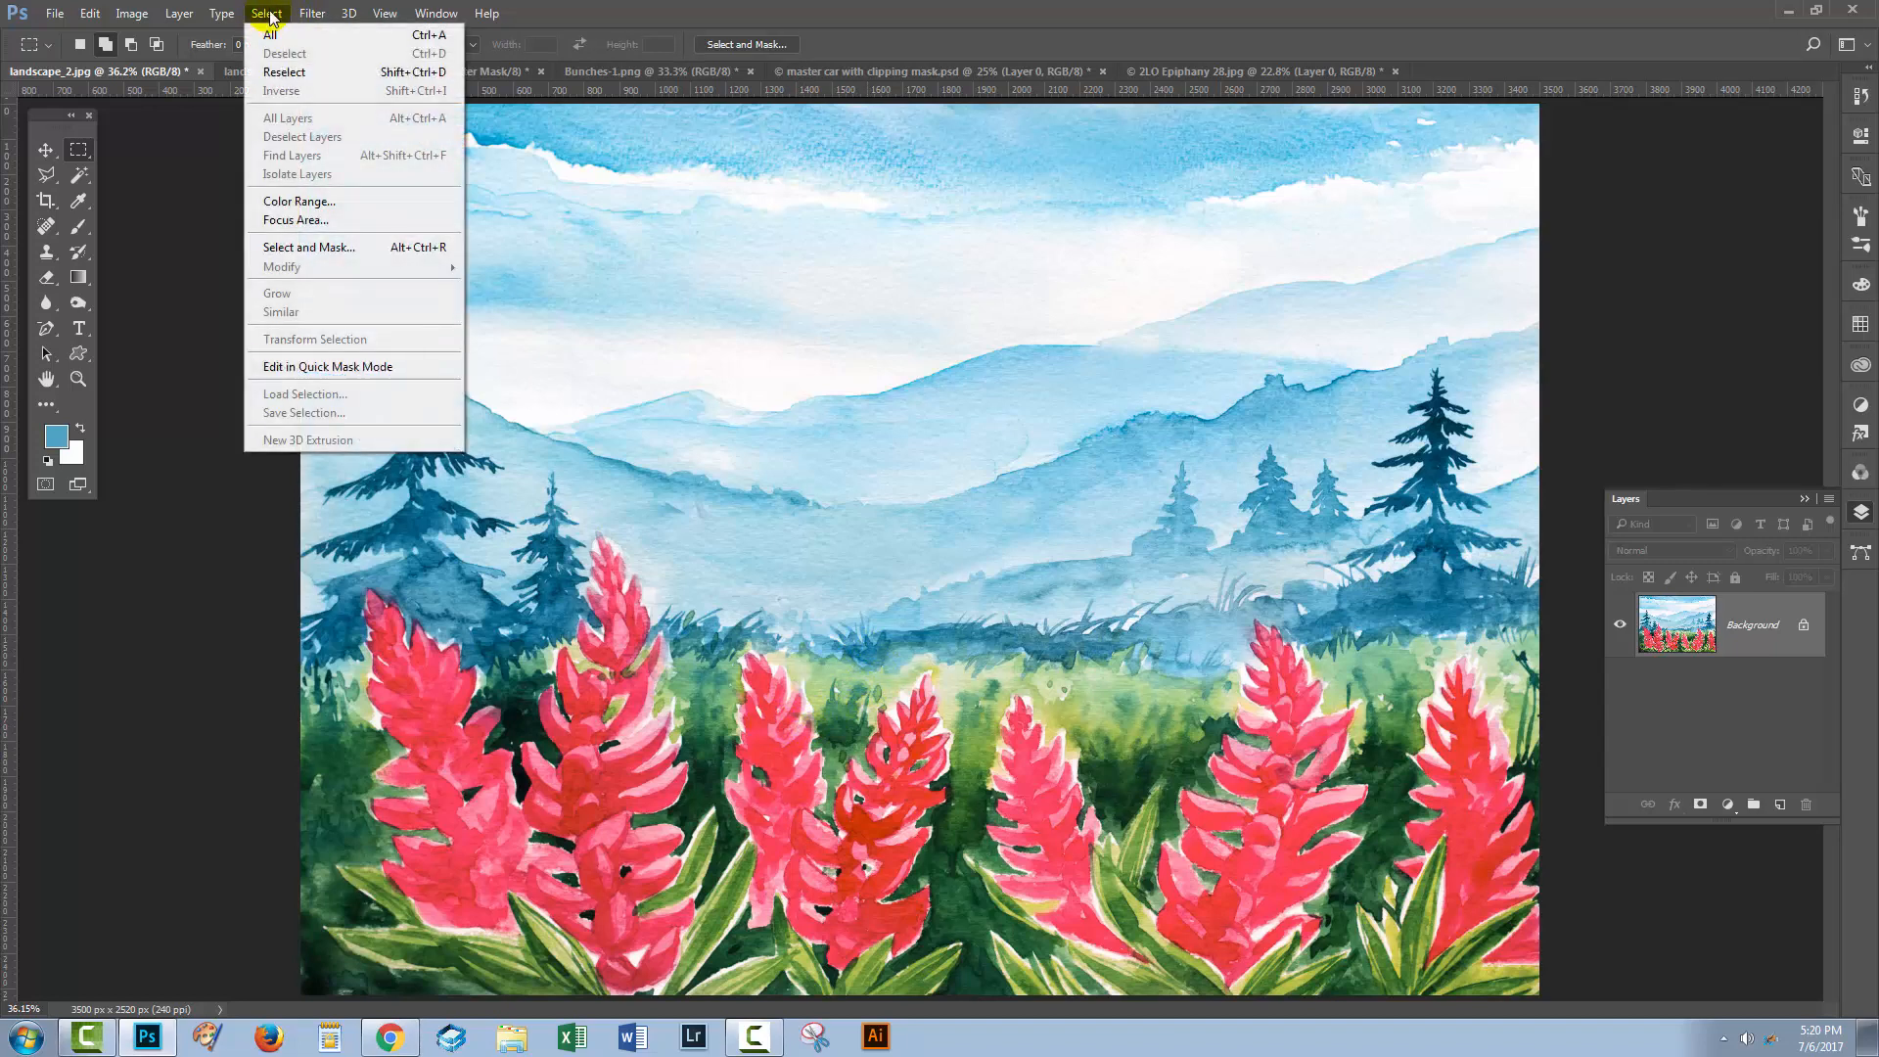
pyautogui.moveTo(298, 200)
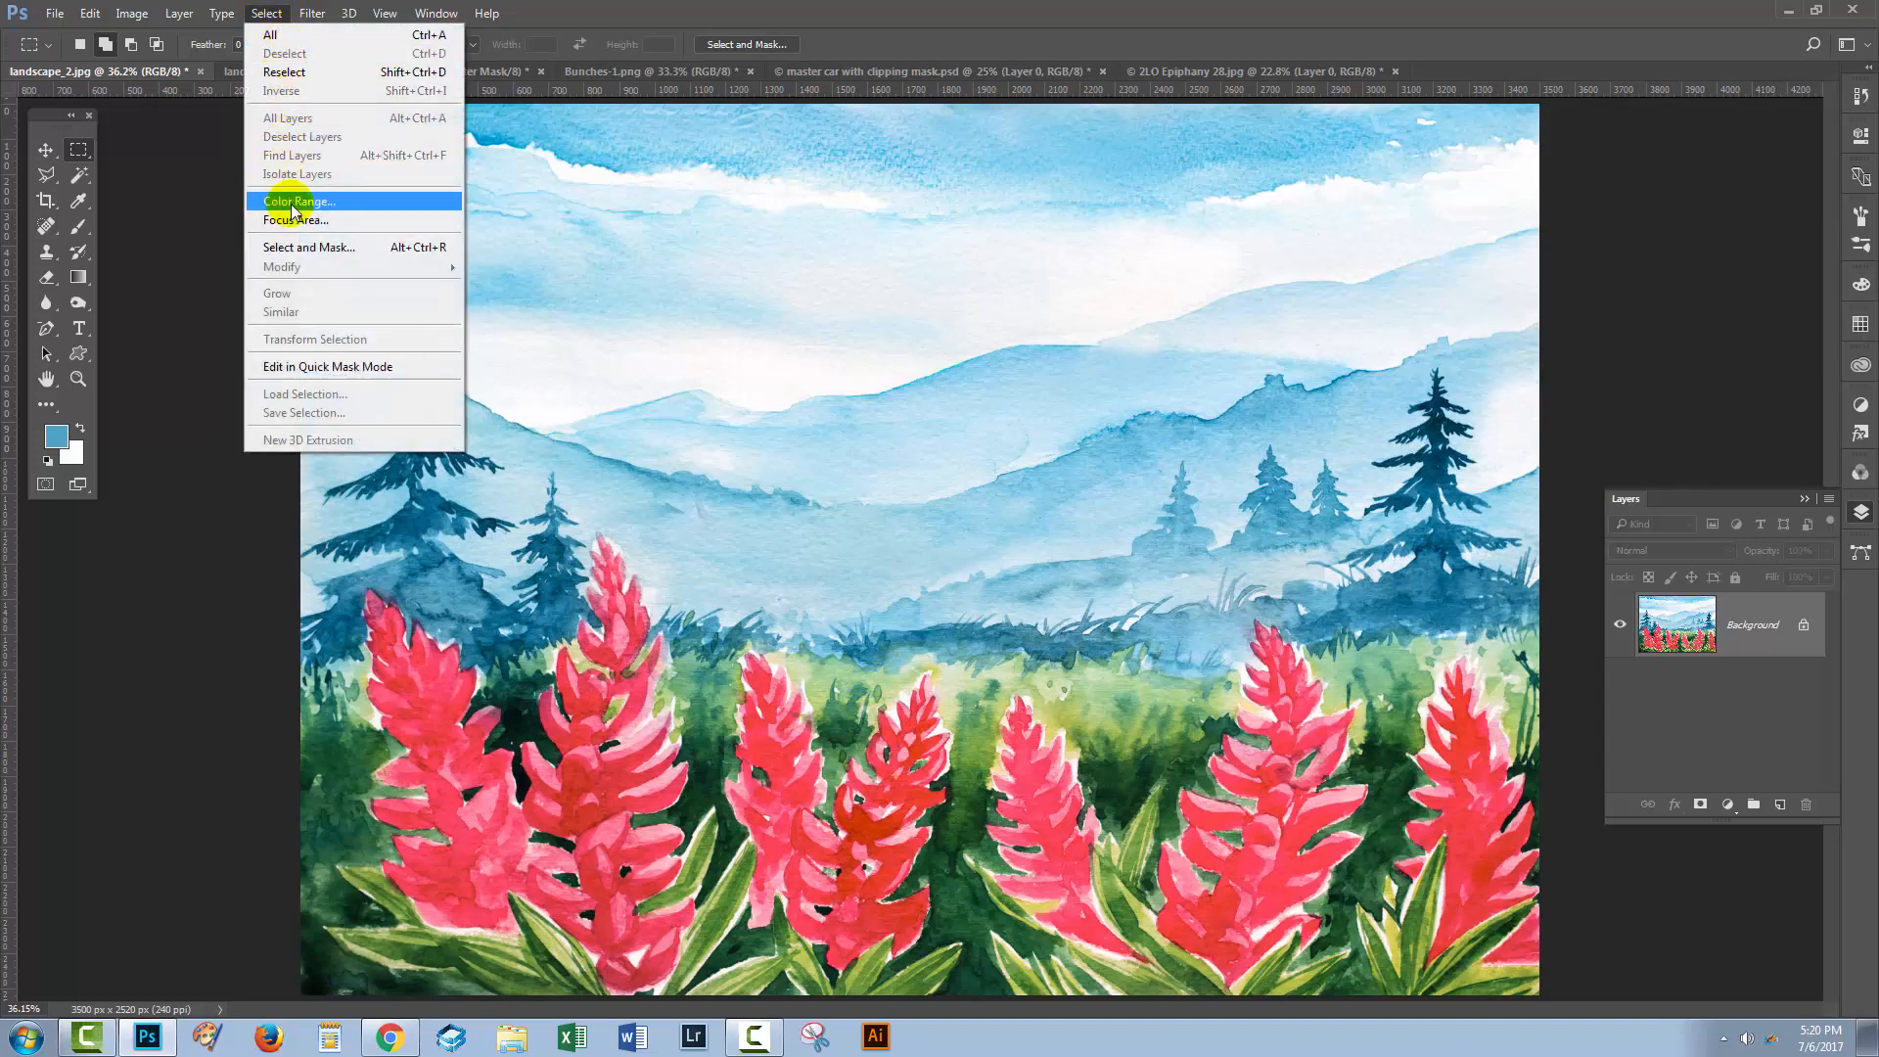
pyautogui.click(297, 200)
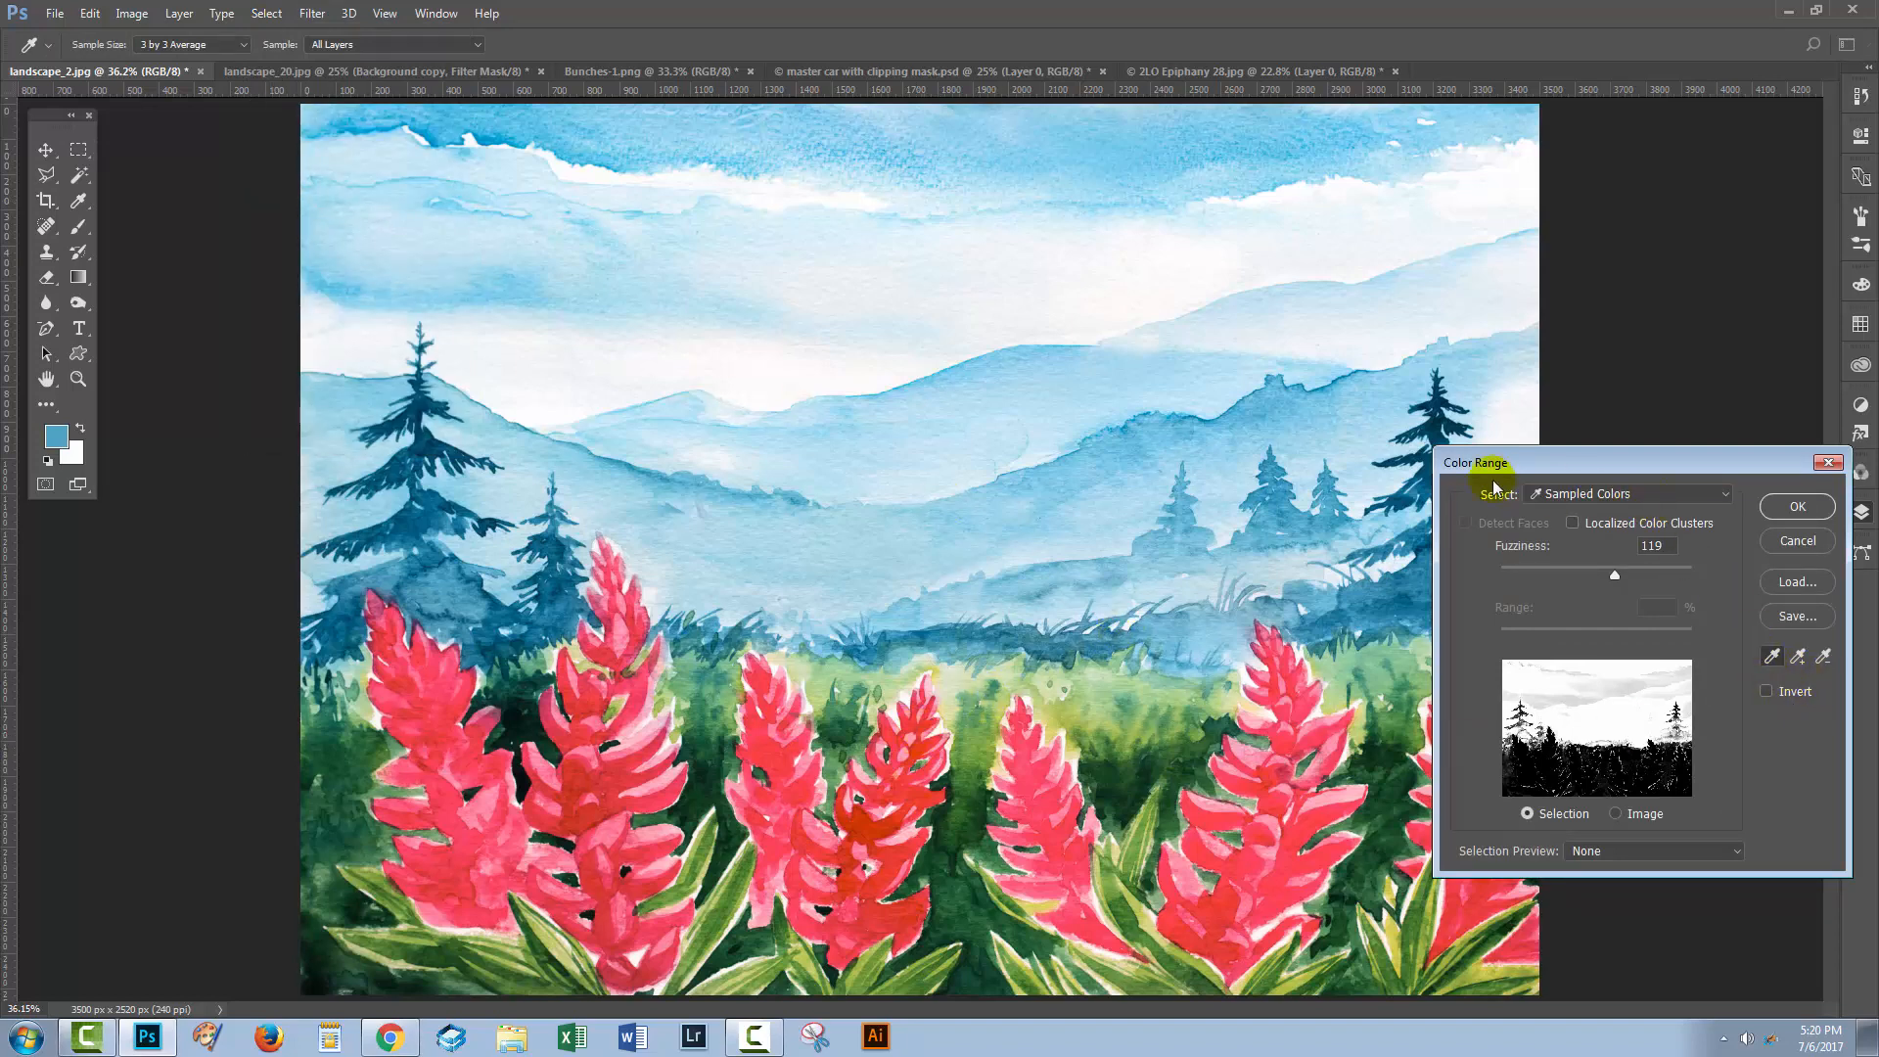
pyautogui.moveTo(945, 823)
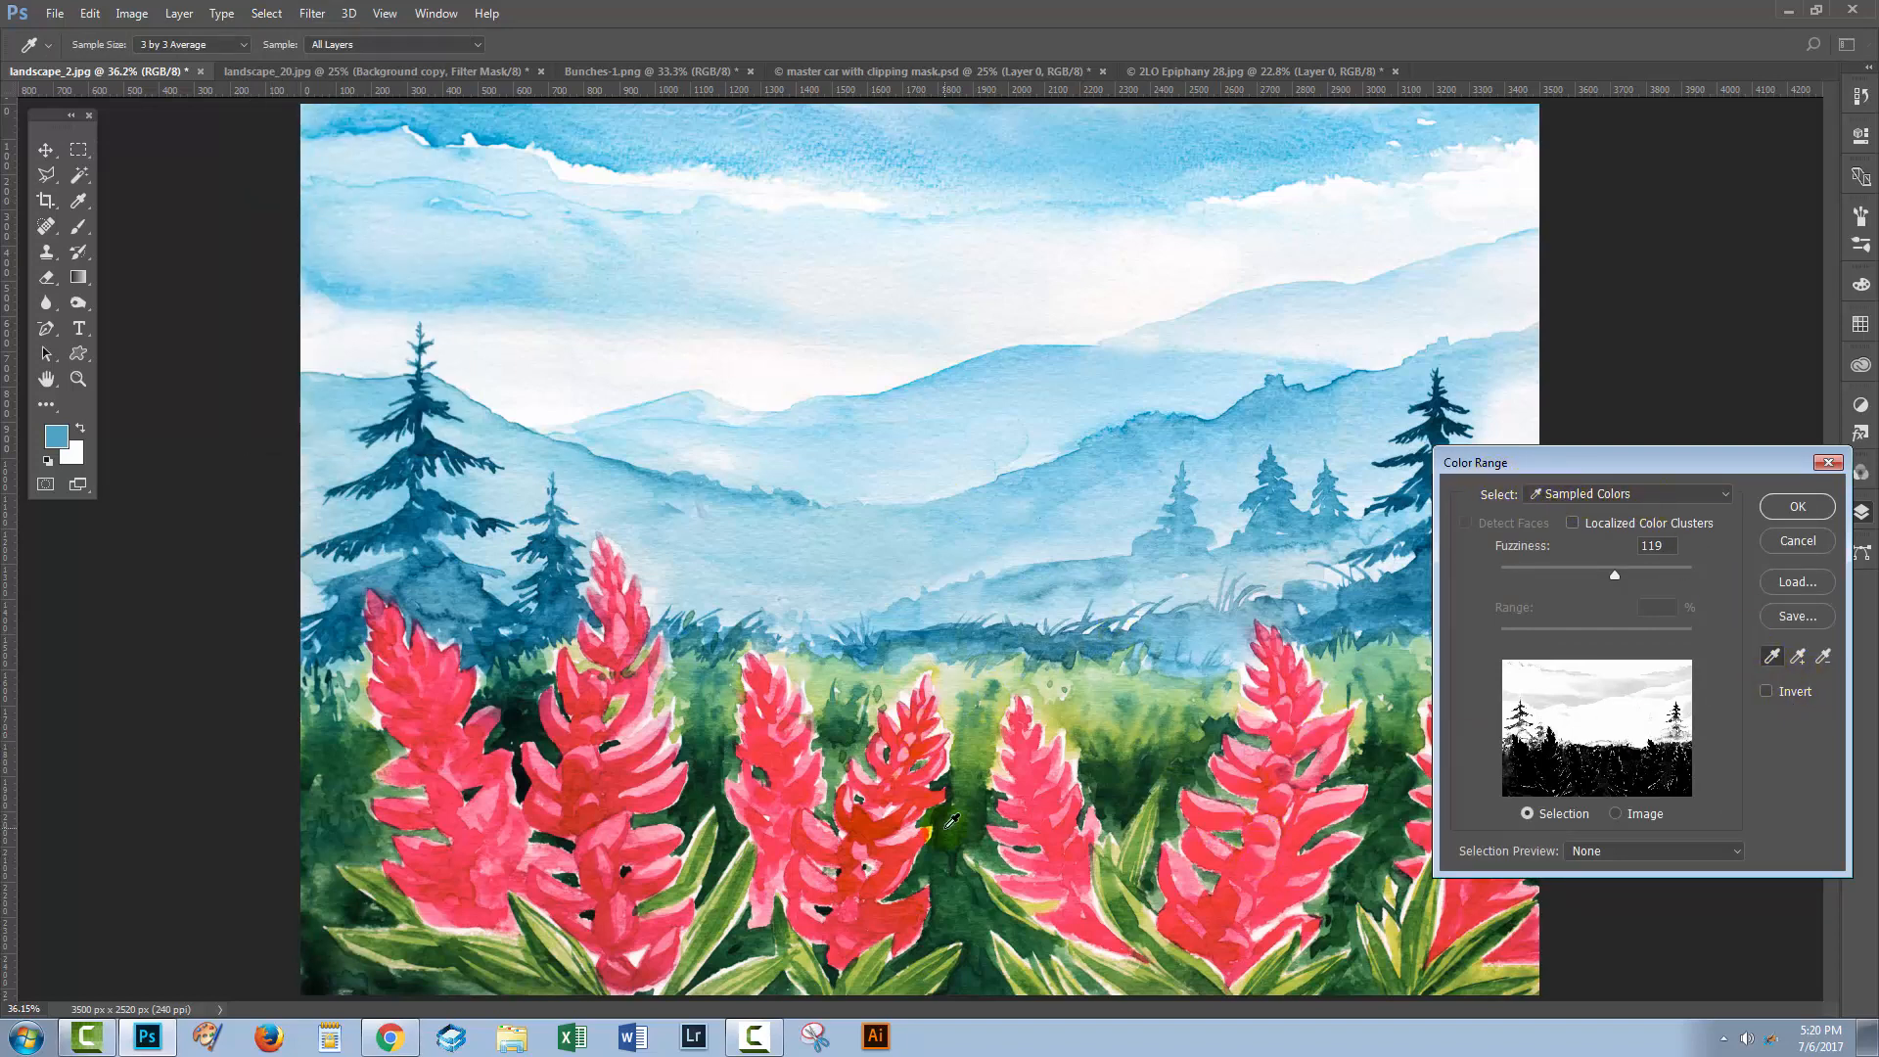
pyautogui.click(785, 780)
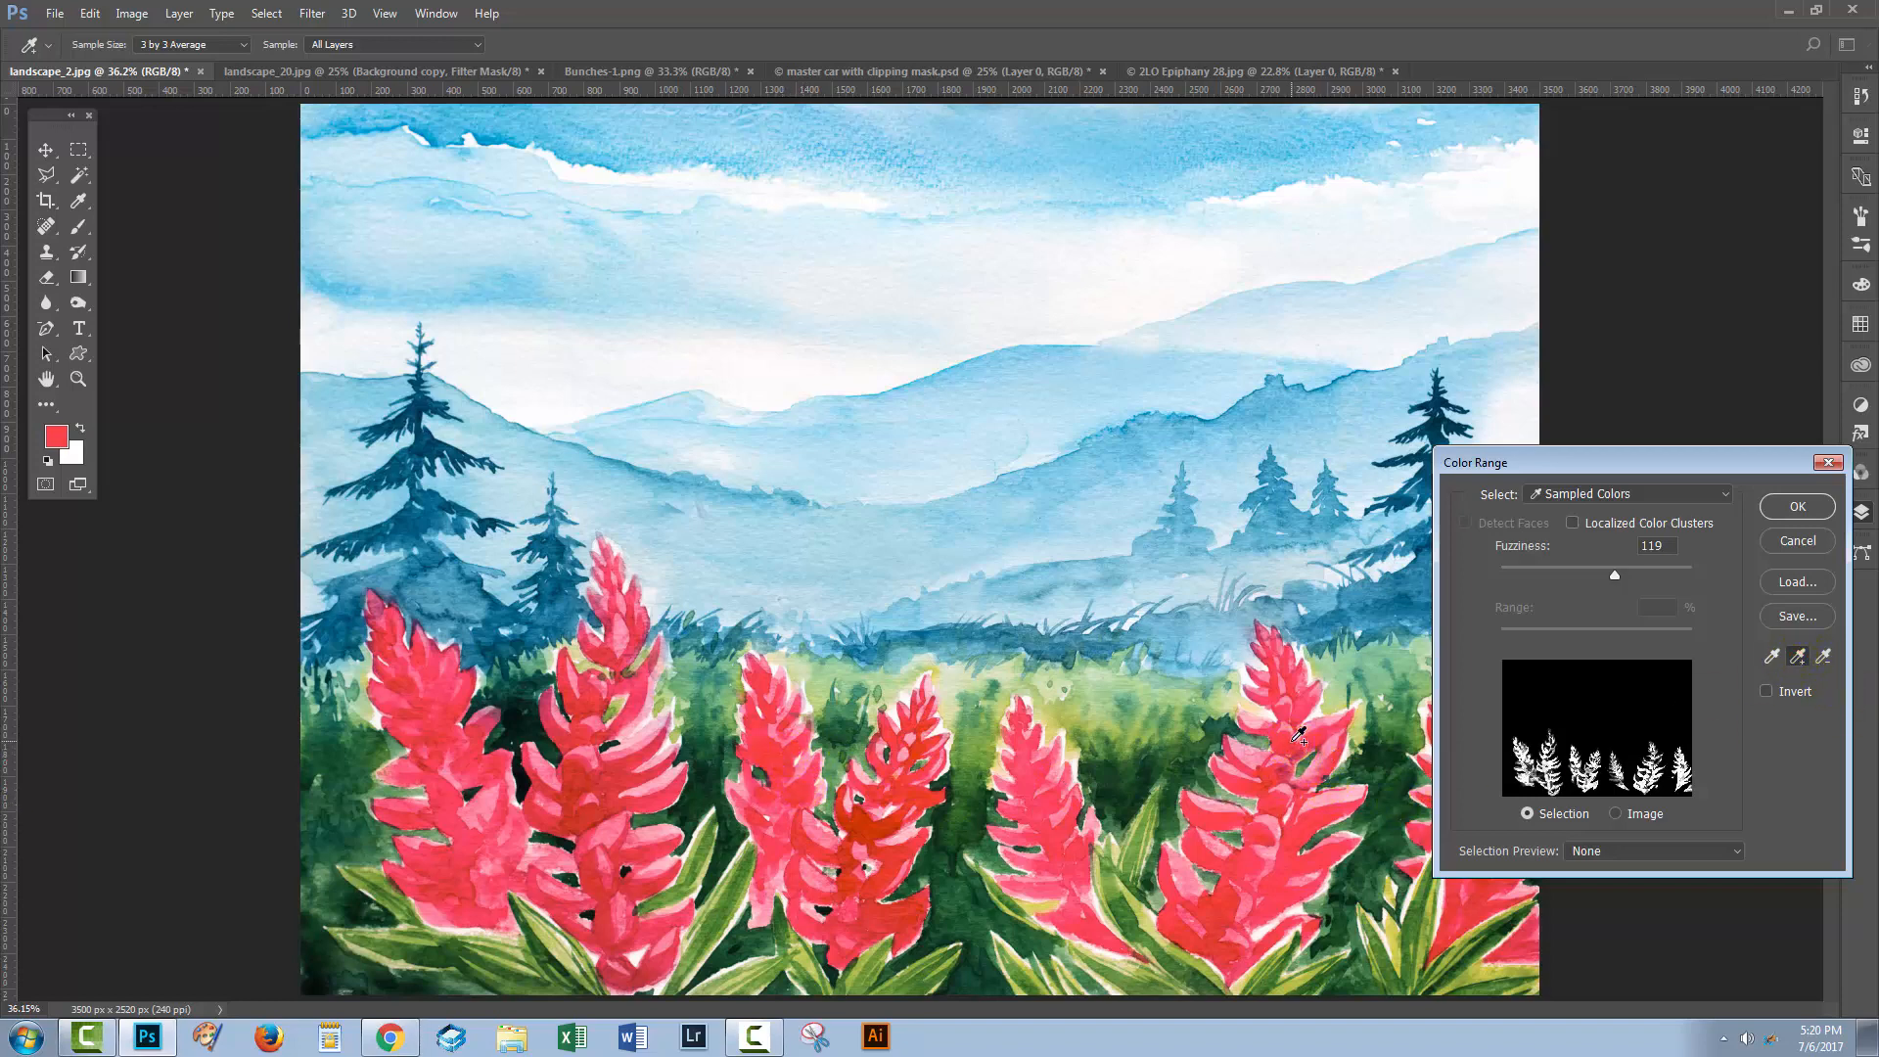
pyautogui.click(910, 755)
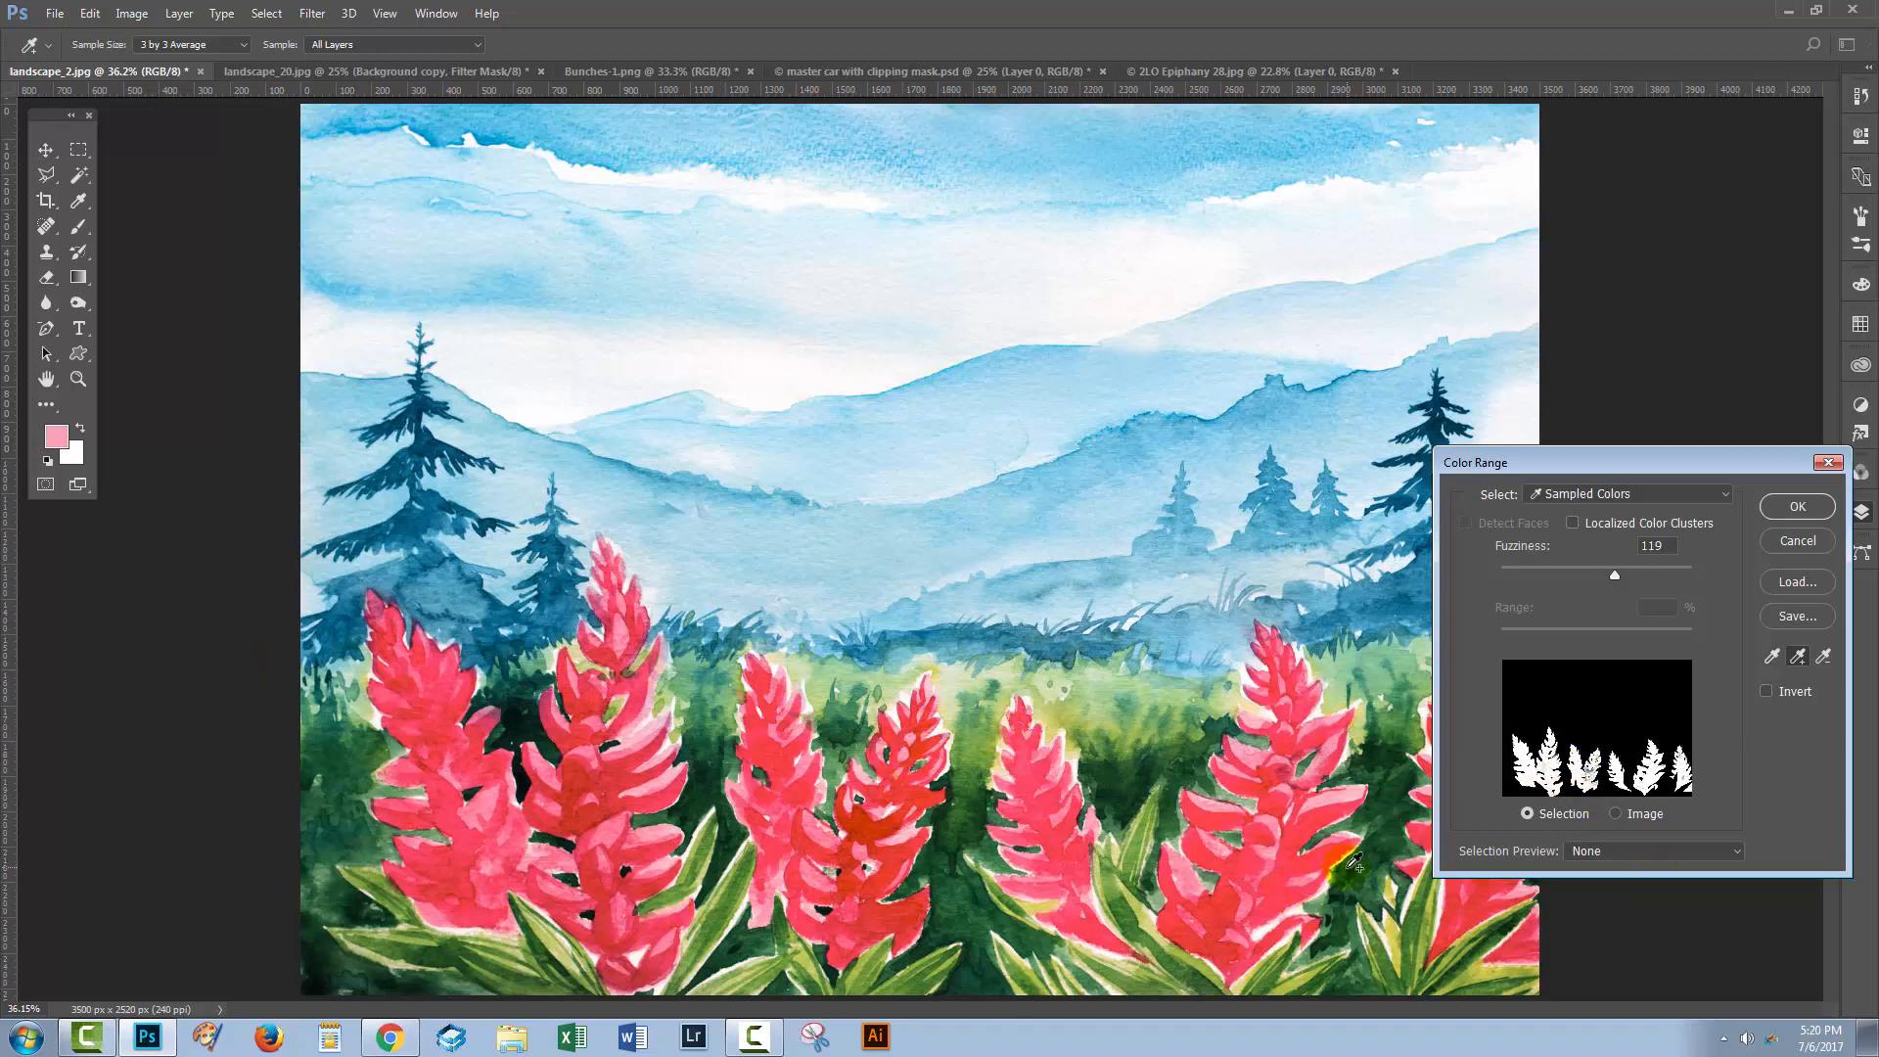
pyautogui.click(1795, 504)
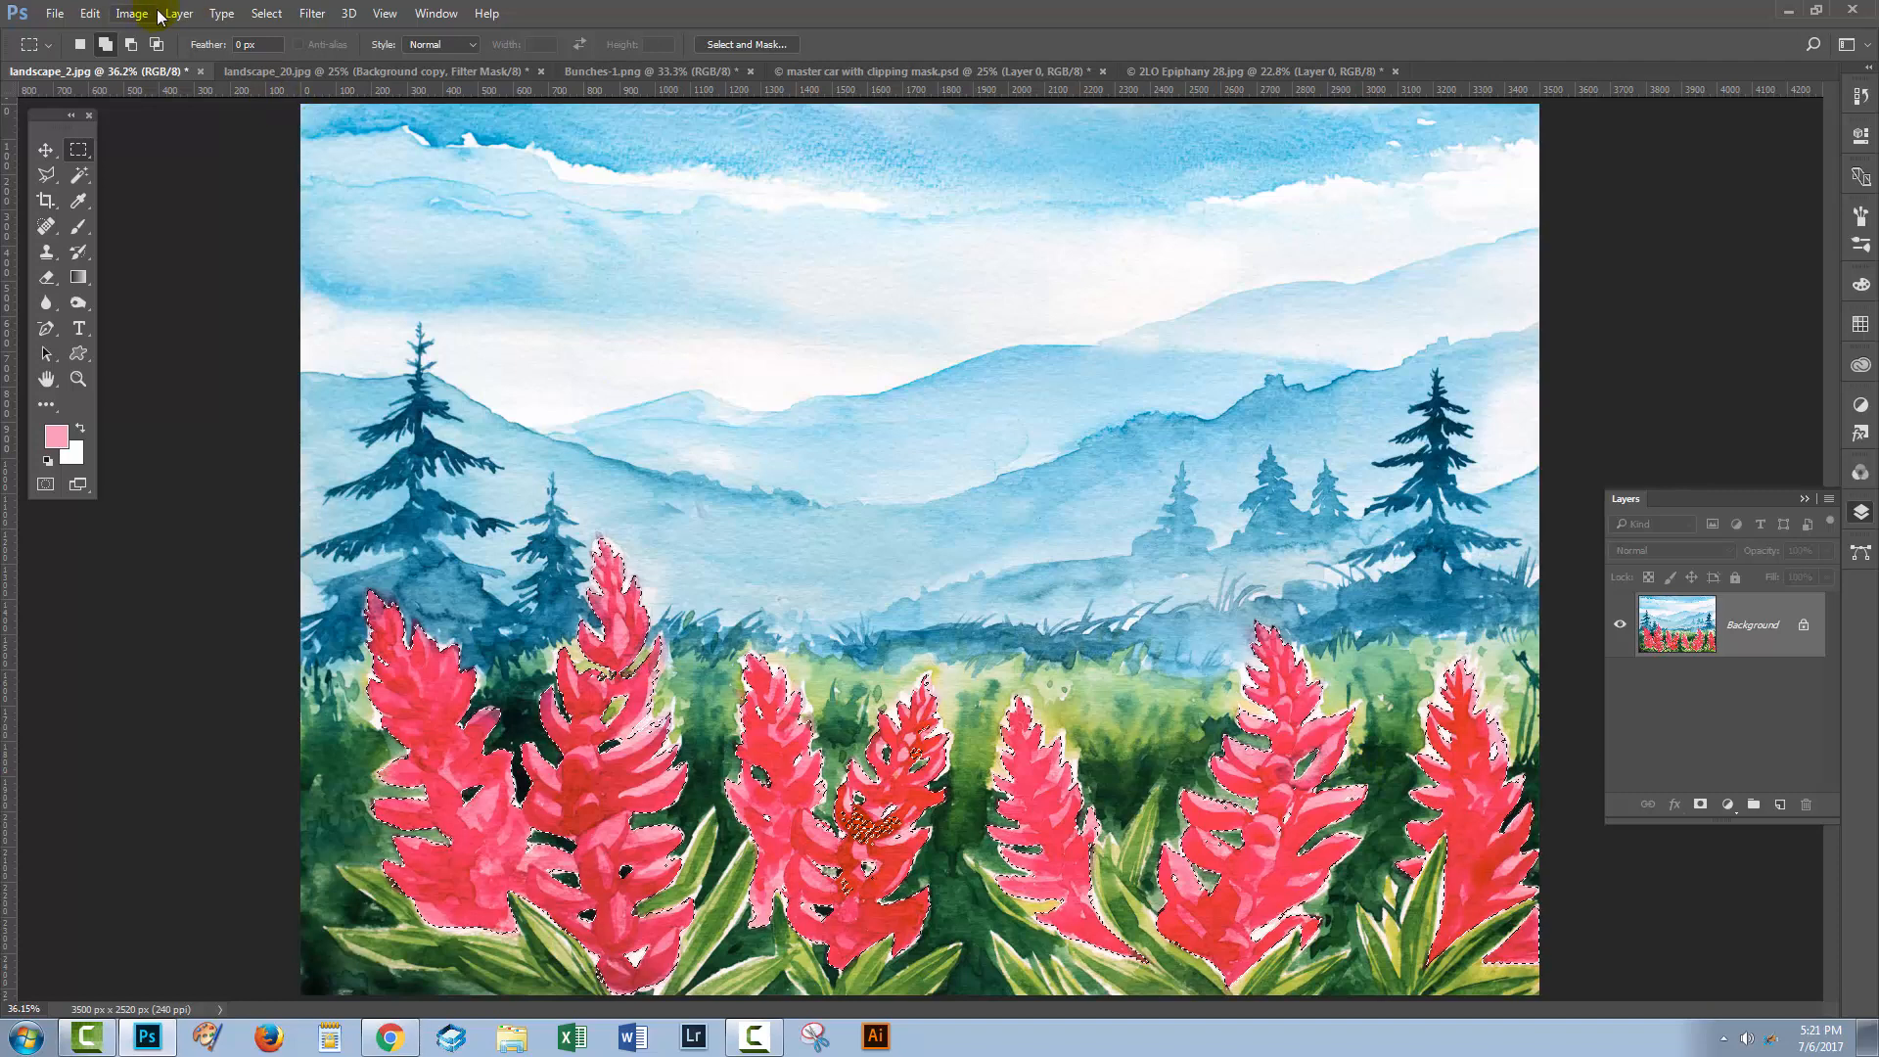
# Step: Add a Hue/Saturation adjustment layer masked to the flowers and target the adjustment thumbnail
pyautogui.click(178, 14)
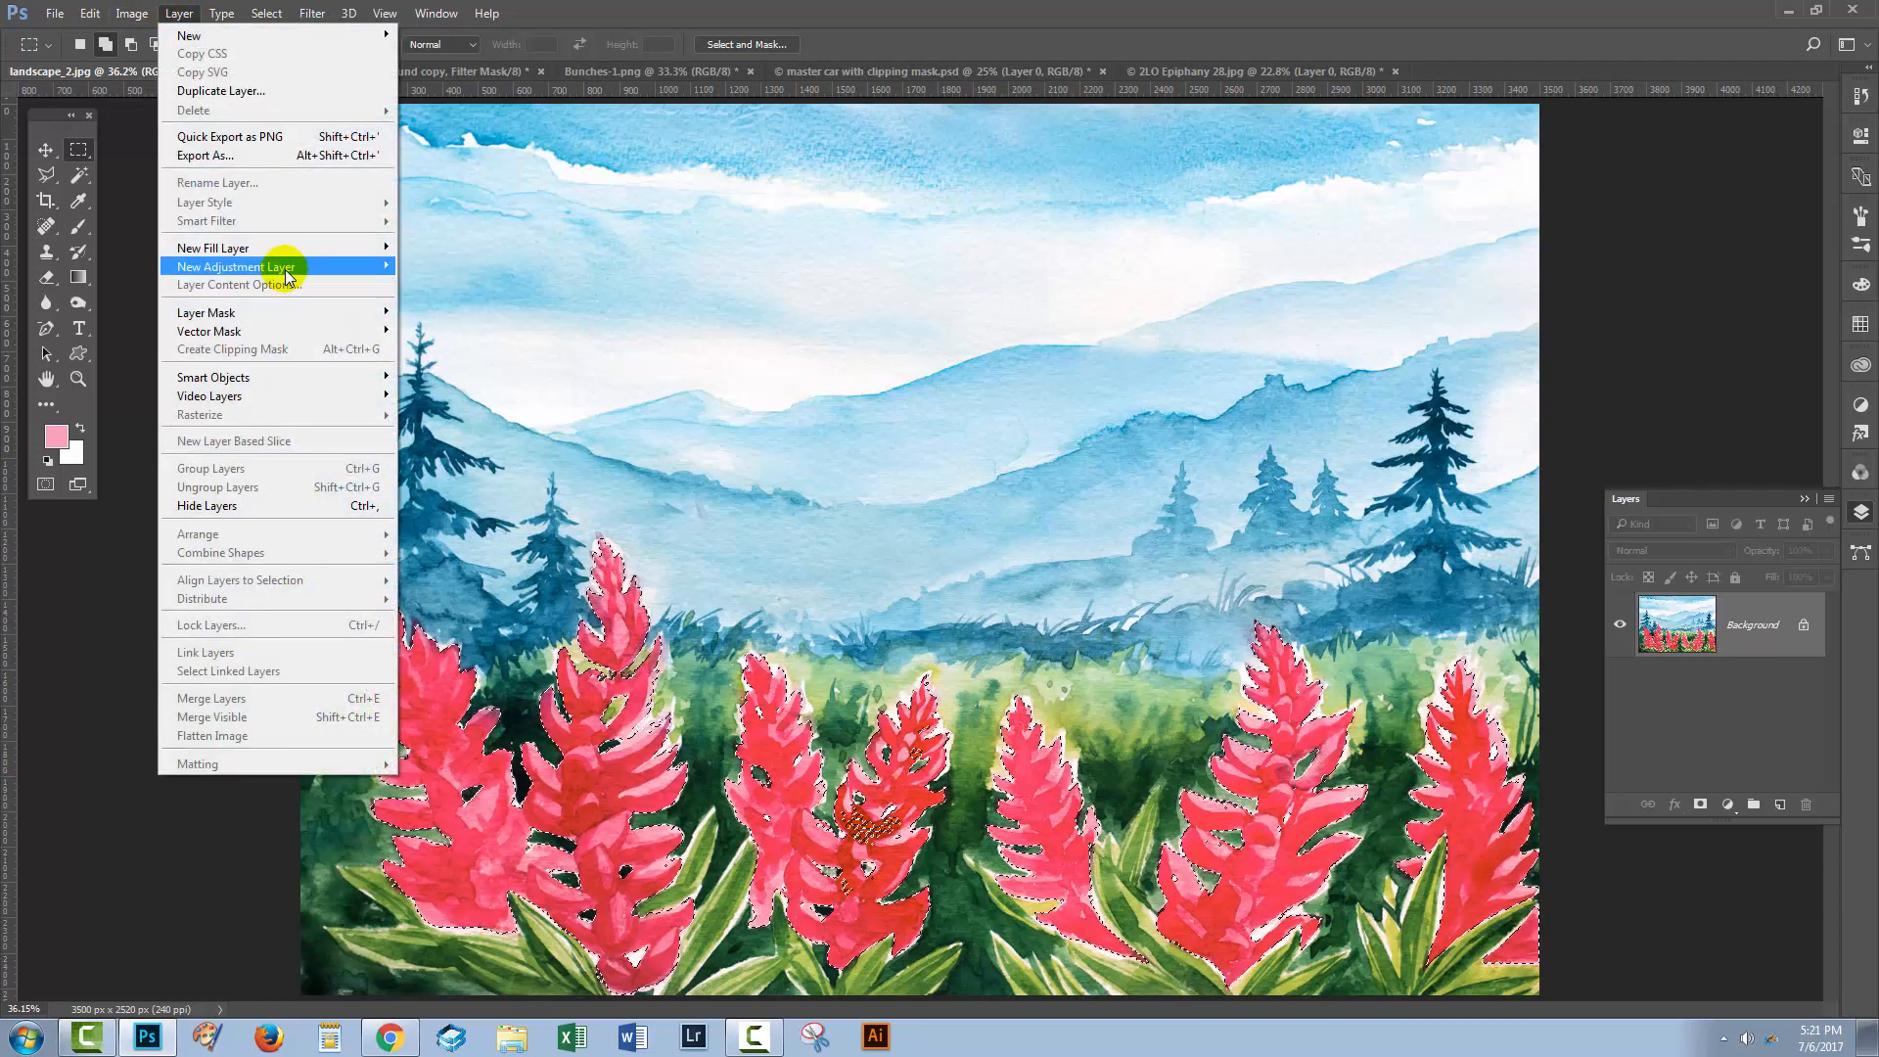
pyautogui.click(235, 266)
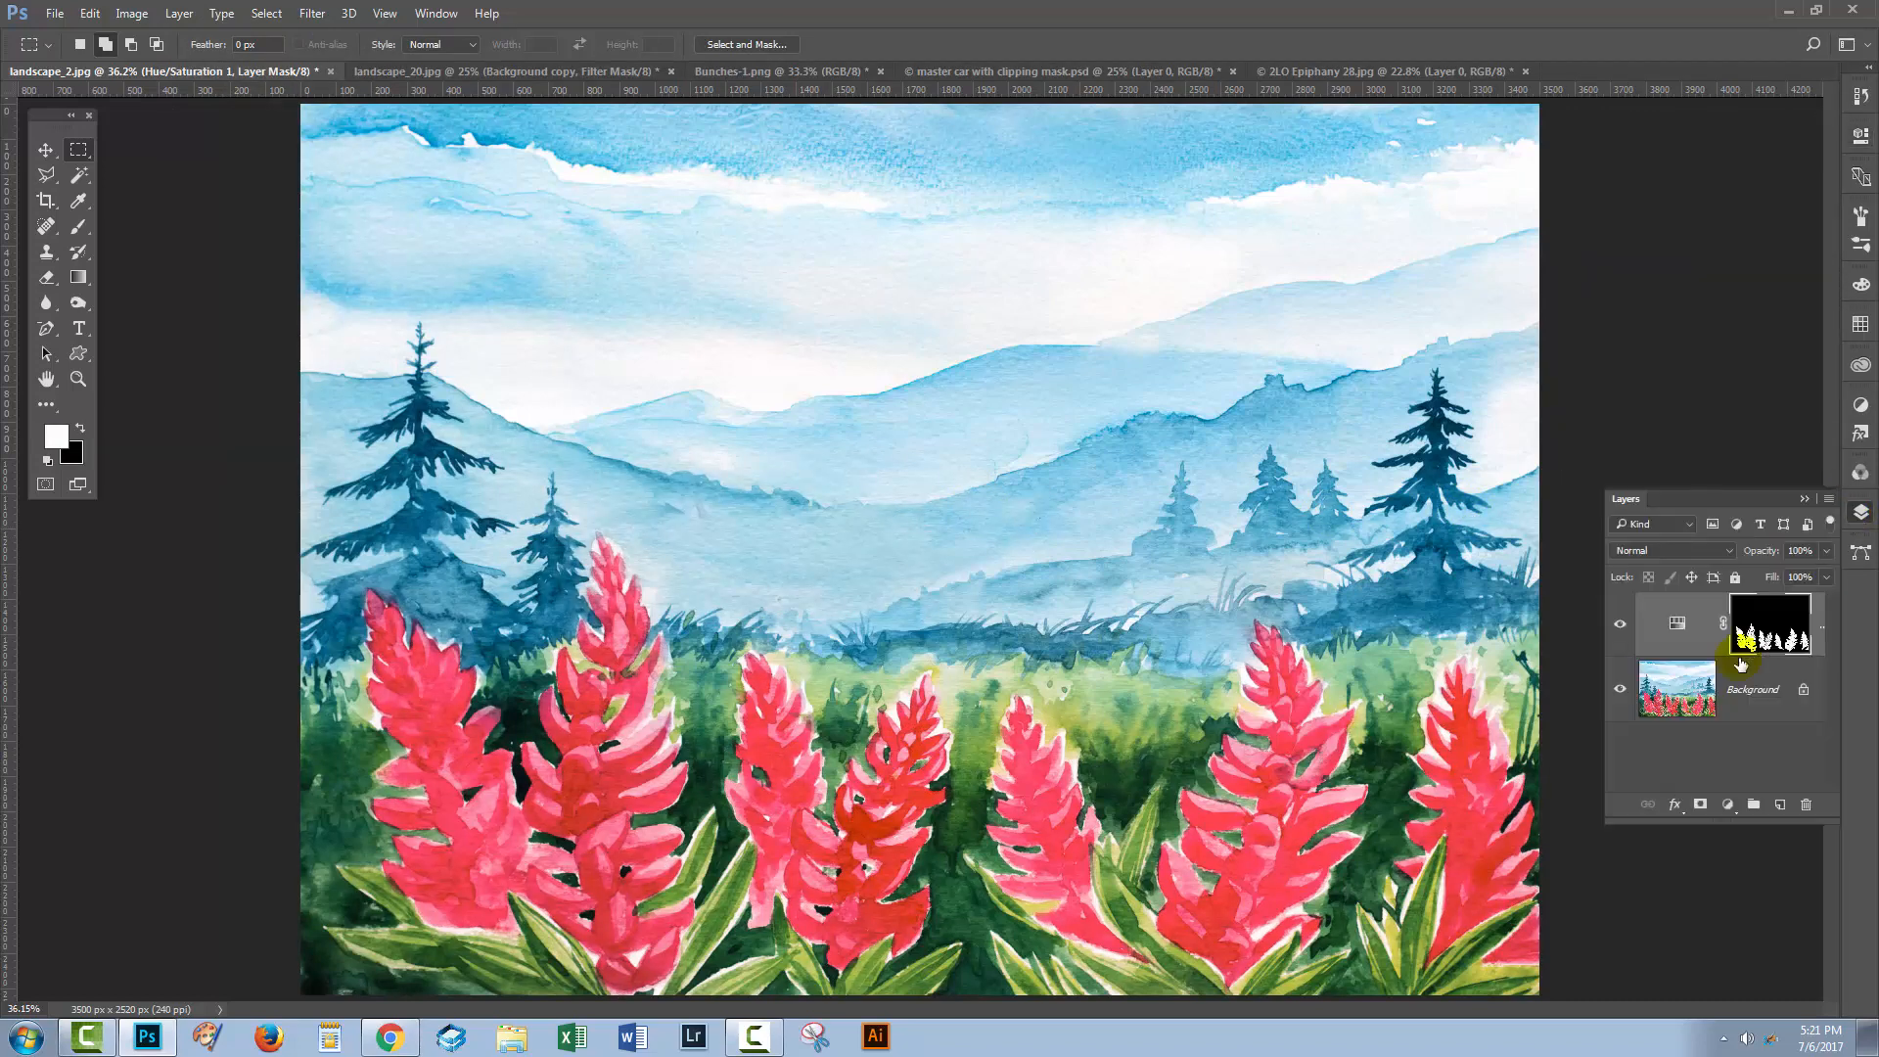
pyautogui.click(1669, 624)
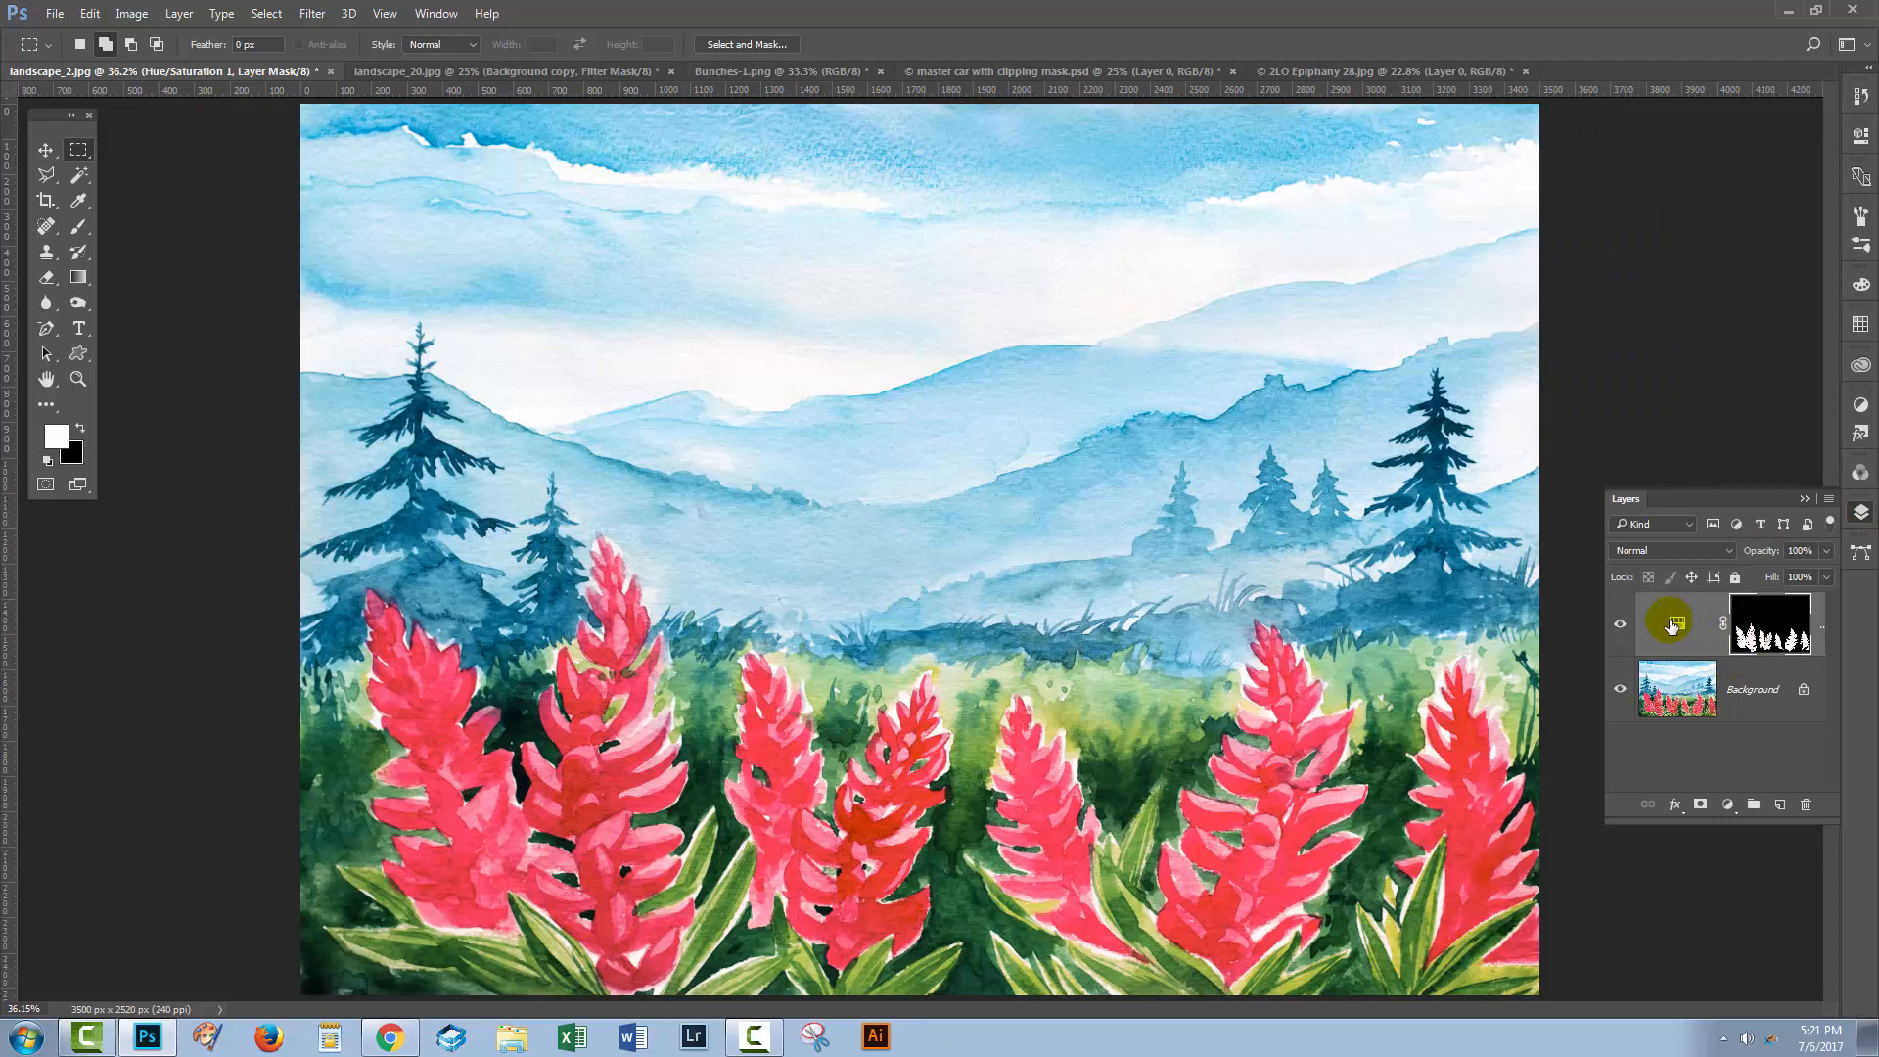
pyautogui.moveTo(1769, 626)
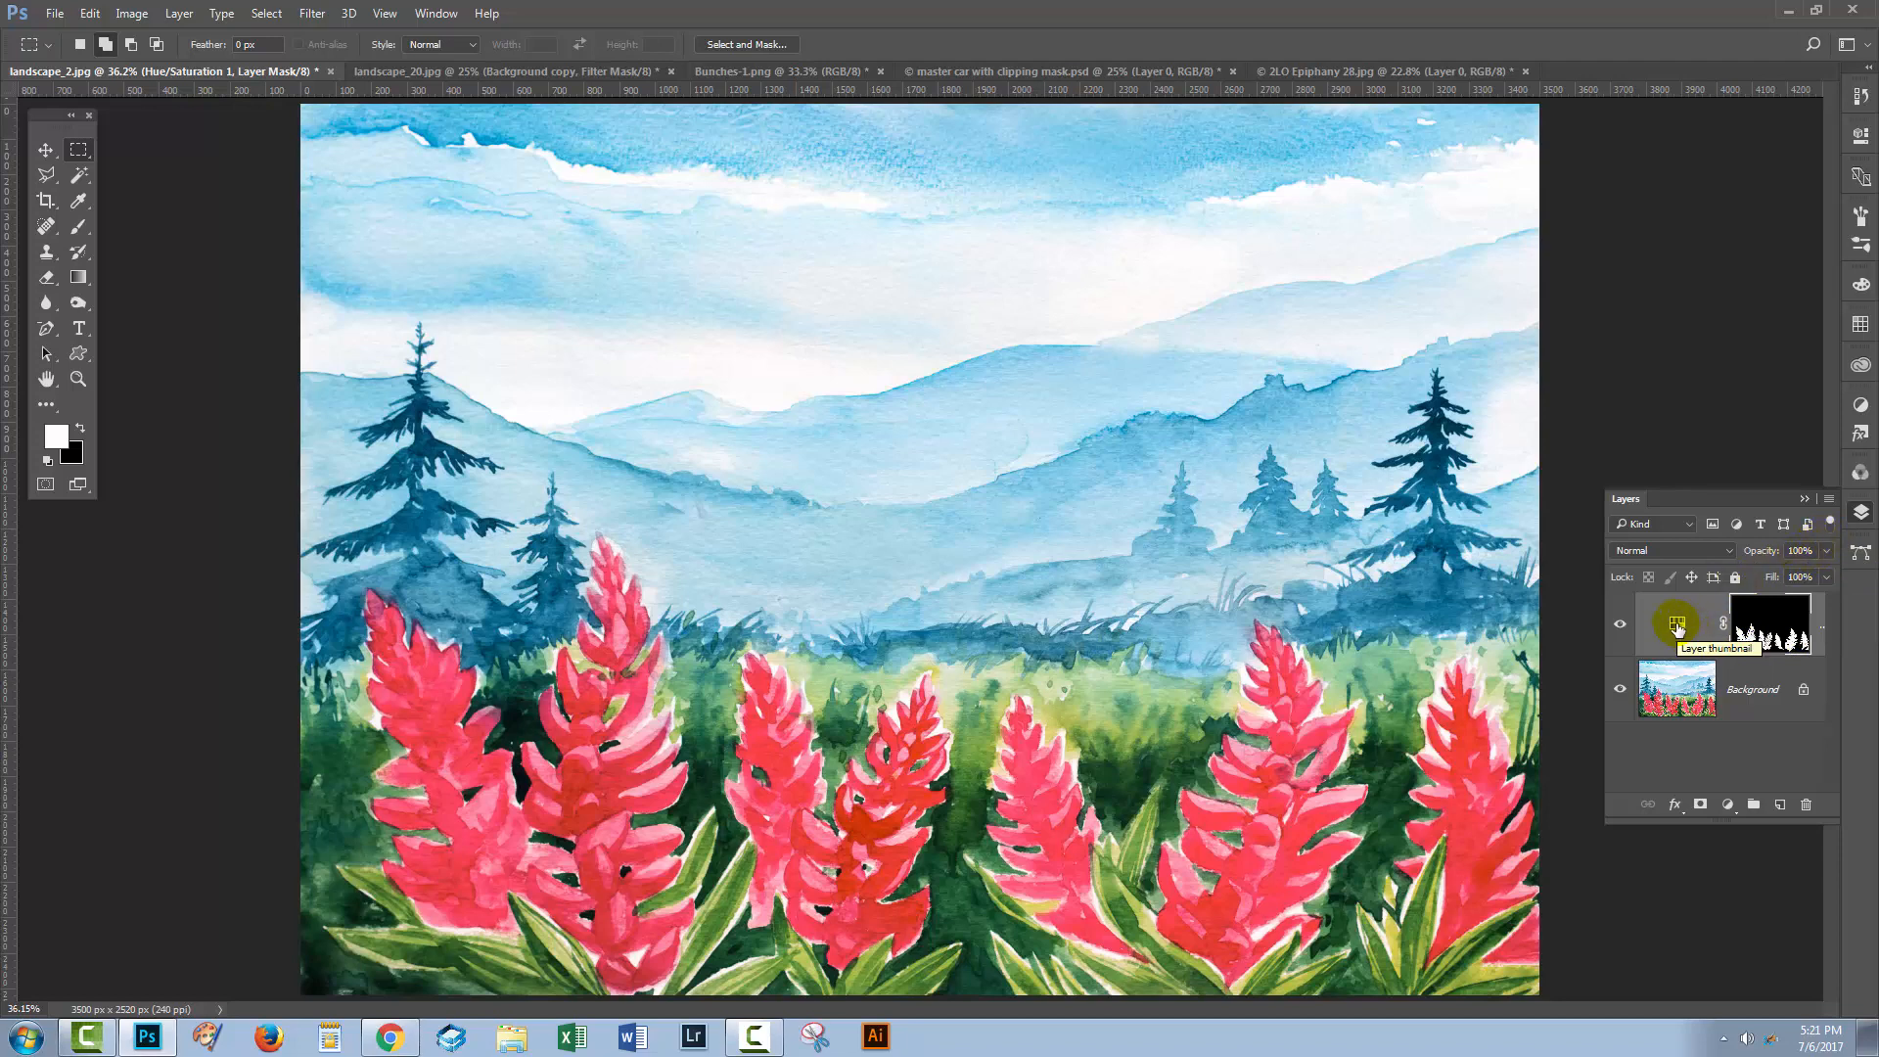
# Step: Drag the Hue slider through purple and yellow-green until the masked flowers settle on golden orange
pyautogui.doubleClick(1677, 622)
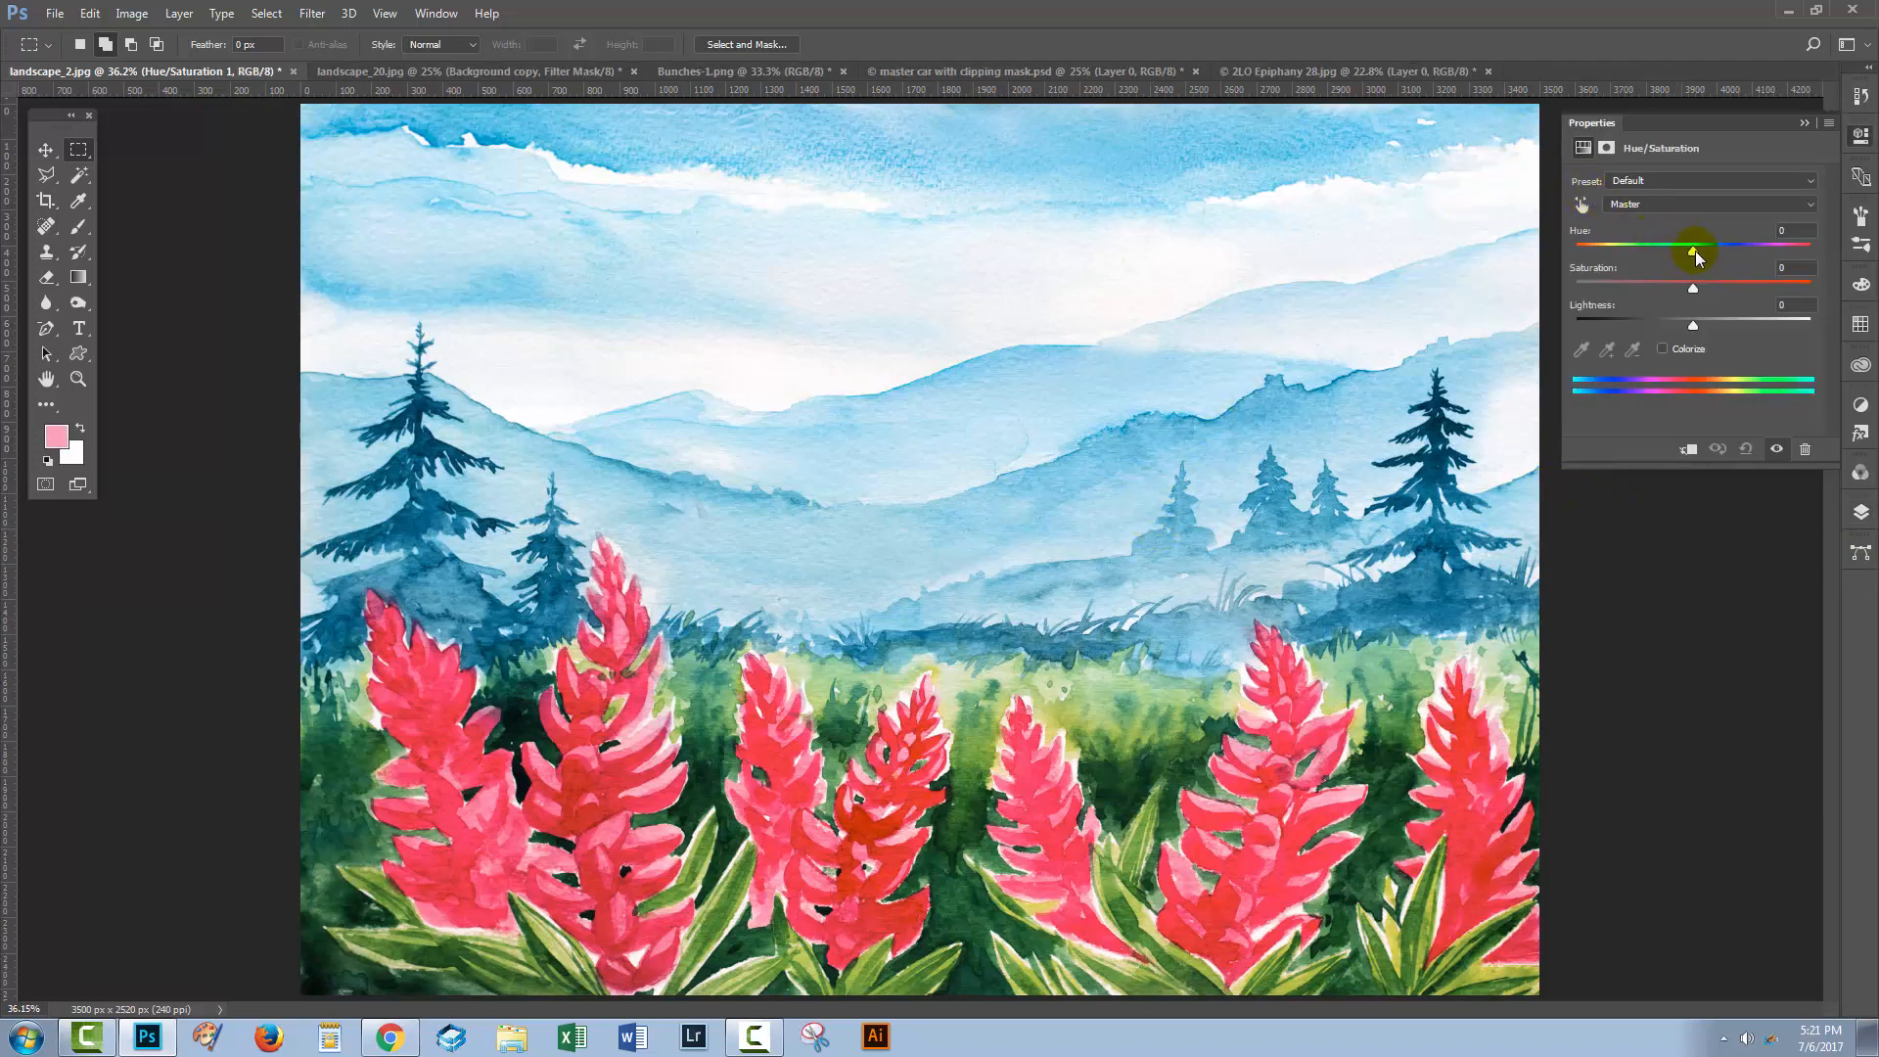
pyautogui.moveTo(1692, 247); pyautogui.dragTo(1639, 246)
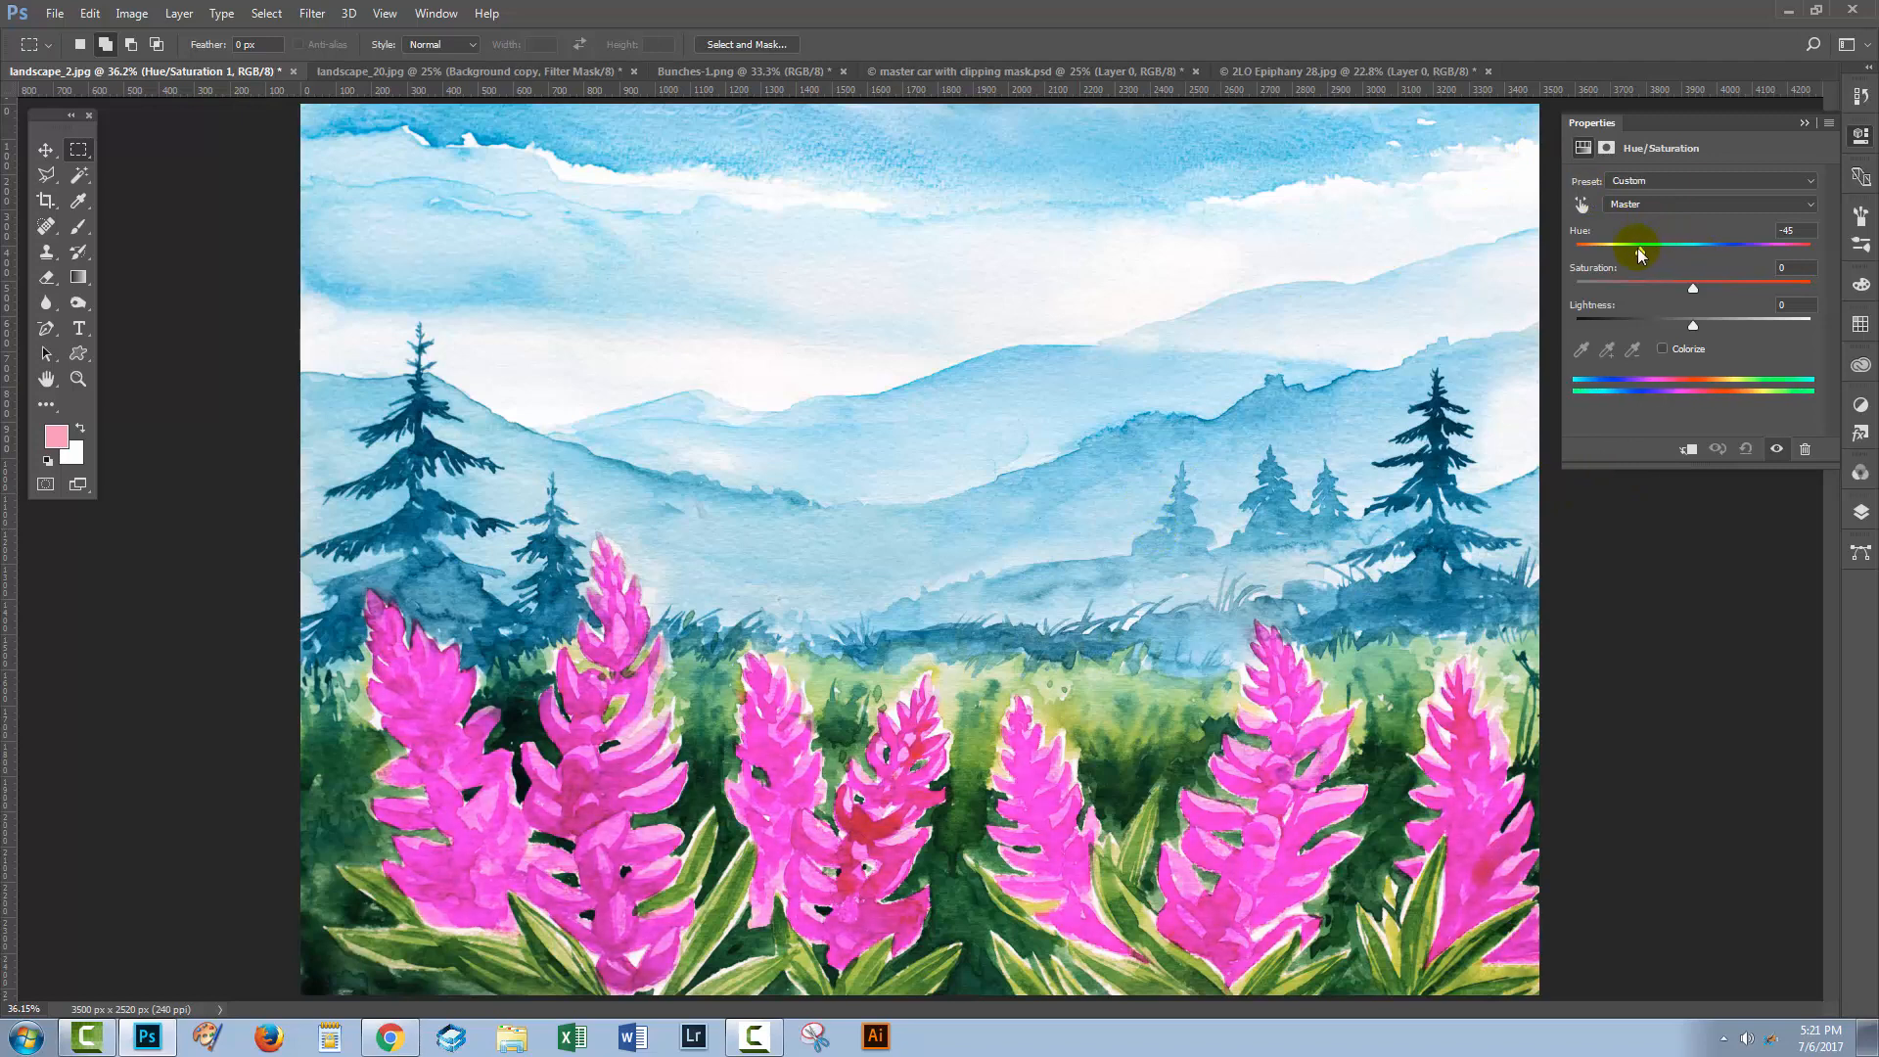
pyautogui.moveTo(1640, 246); pyautogui.dragTo(1598, 246)
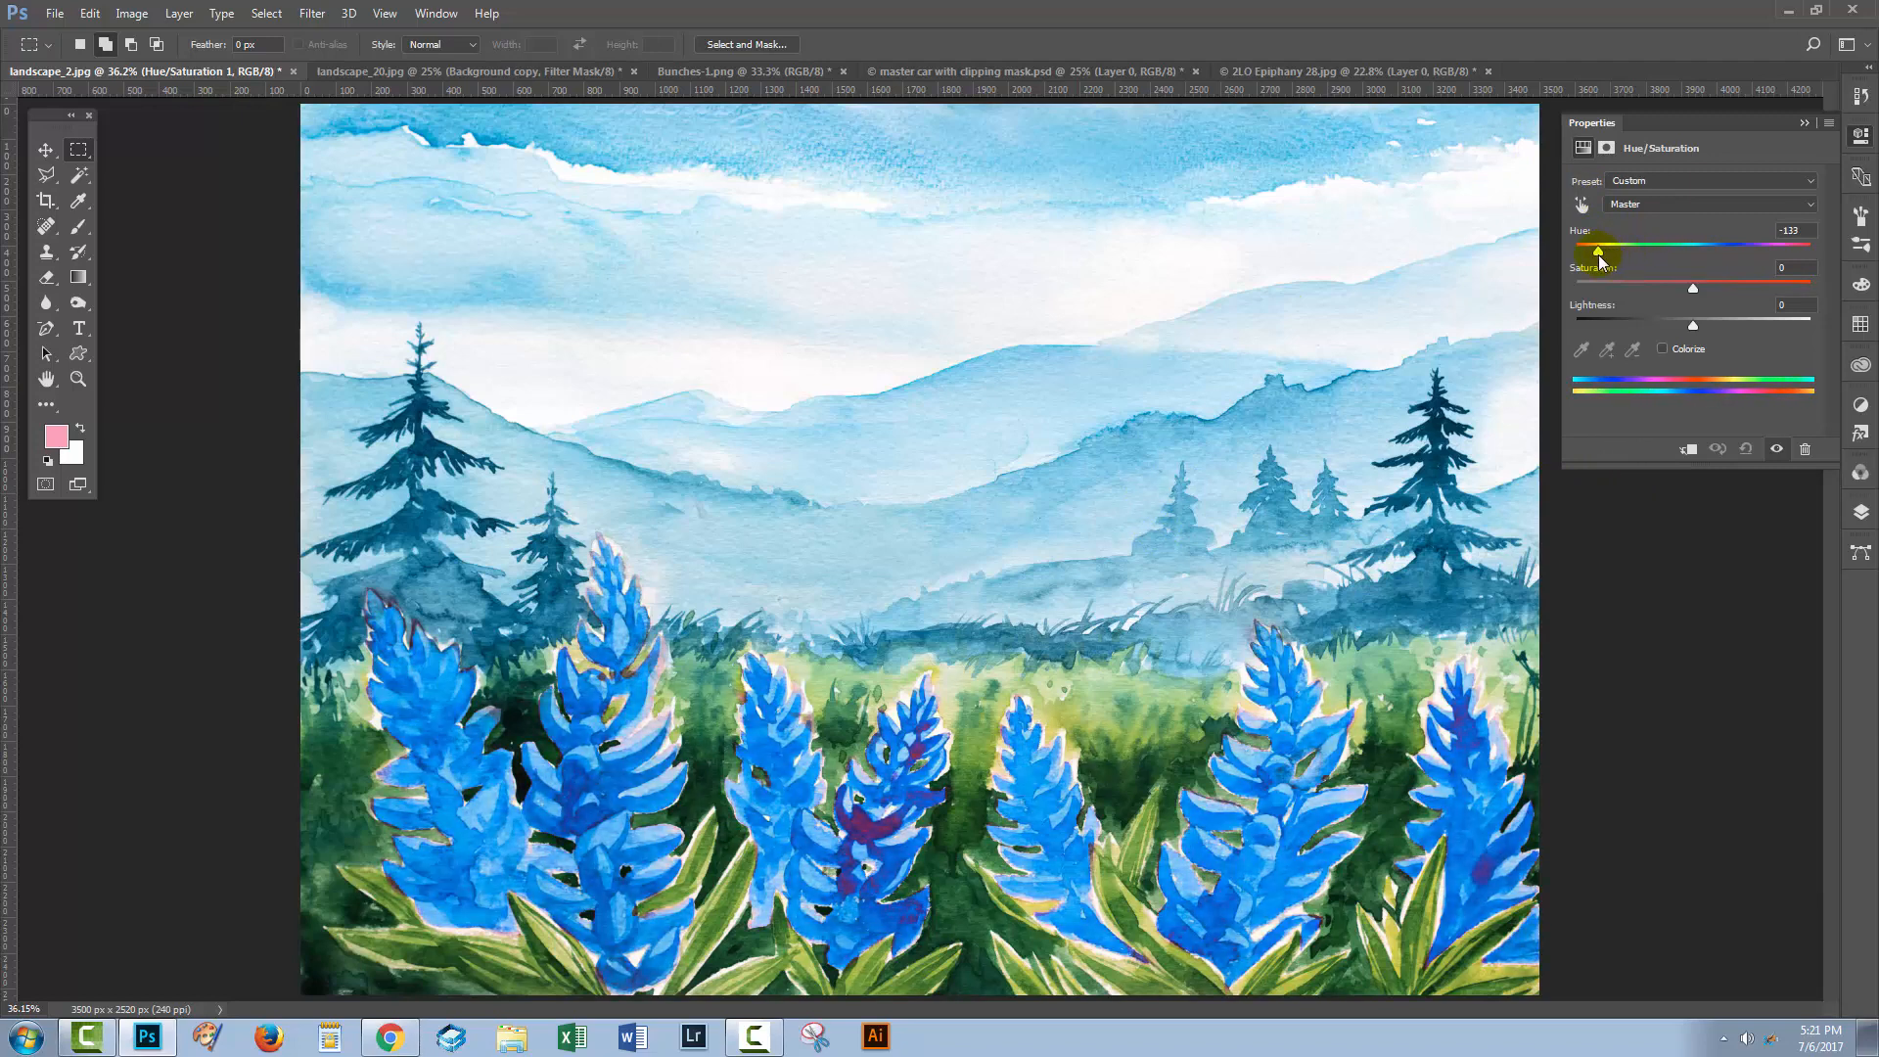
pyautogui.moveTo(1599, 246); pyautogui.dragTo(1630, 246)
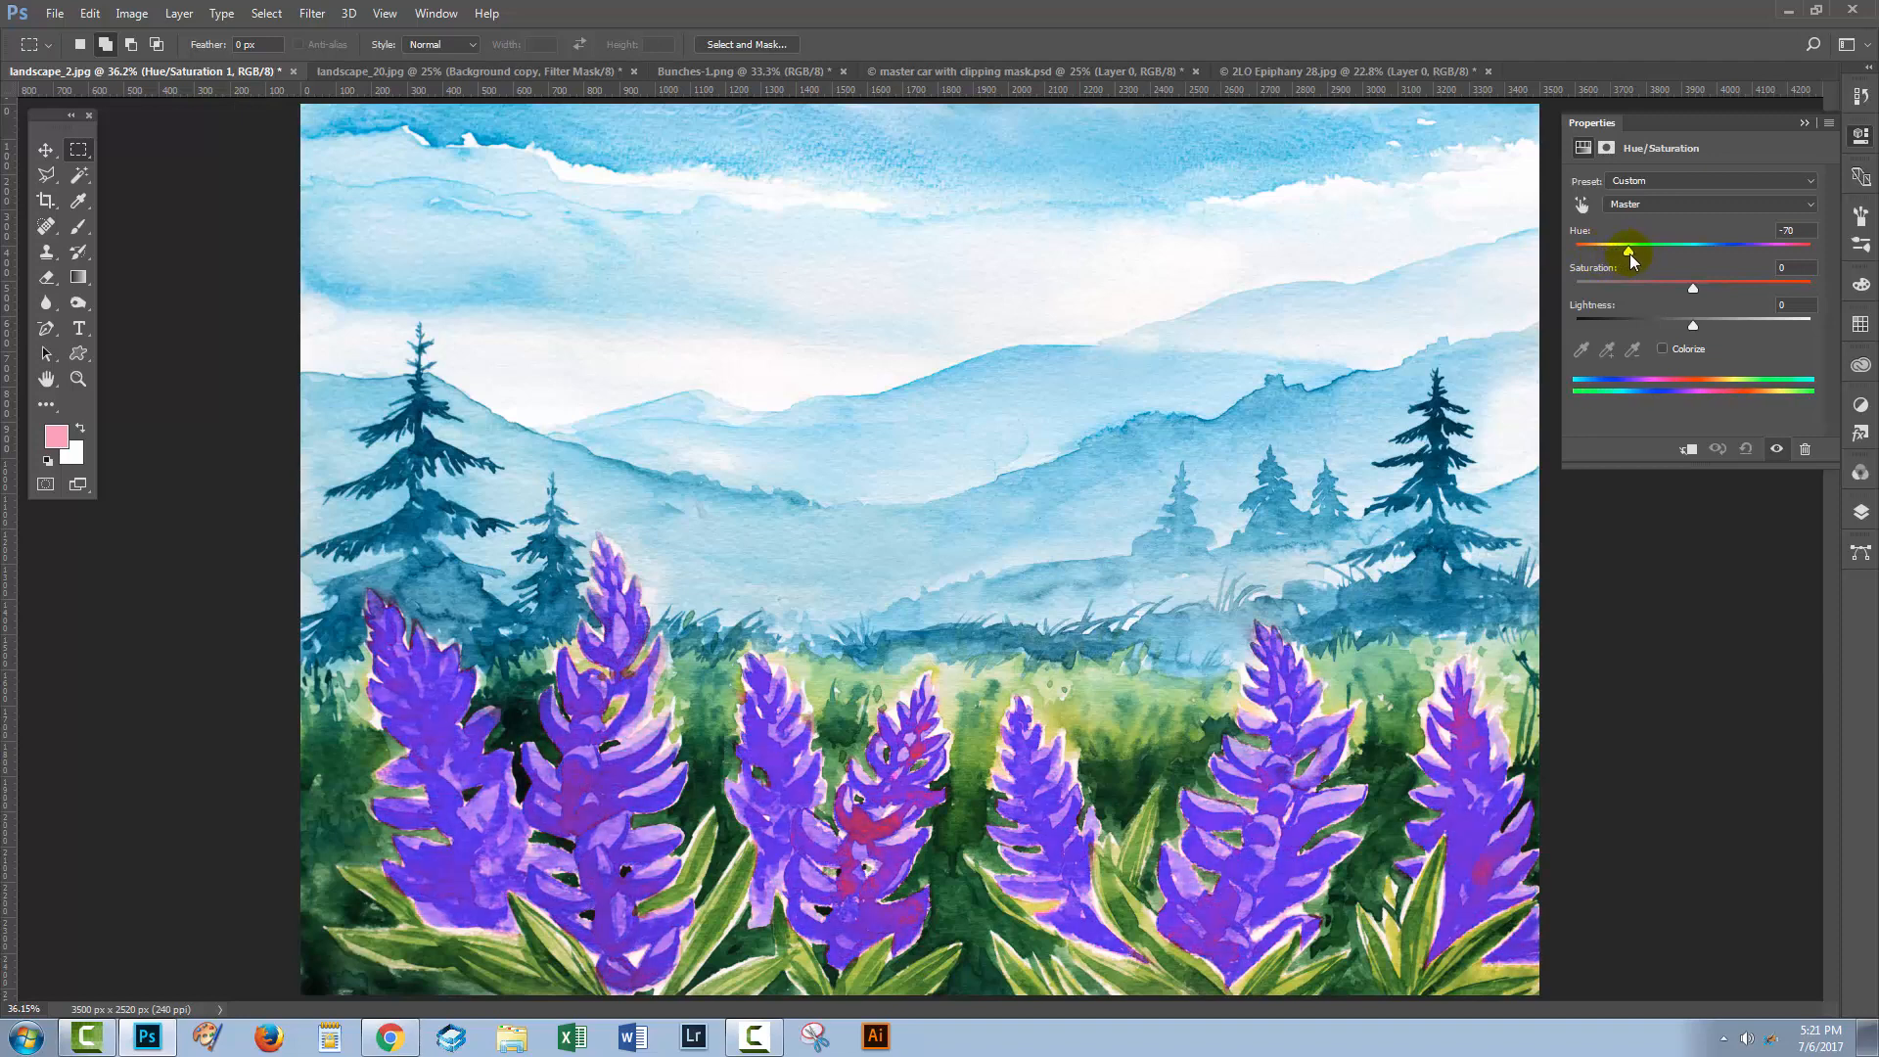
pyautogui.moveTo(1630, 247); pyautogui.dragTo(1722, 246)
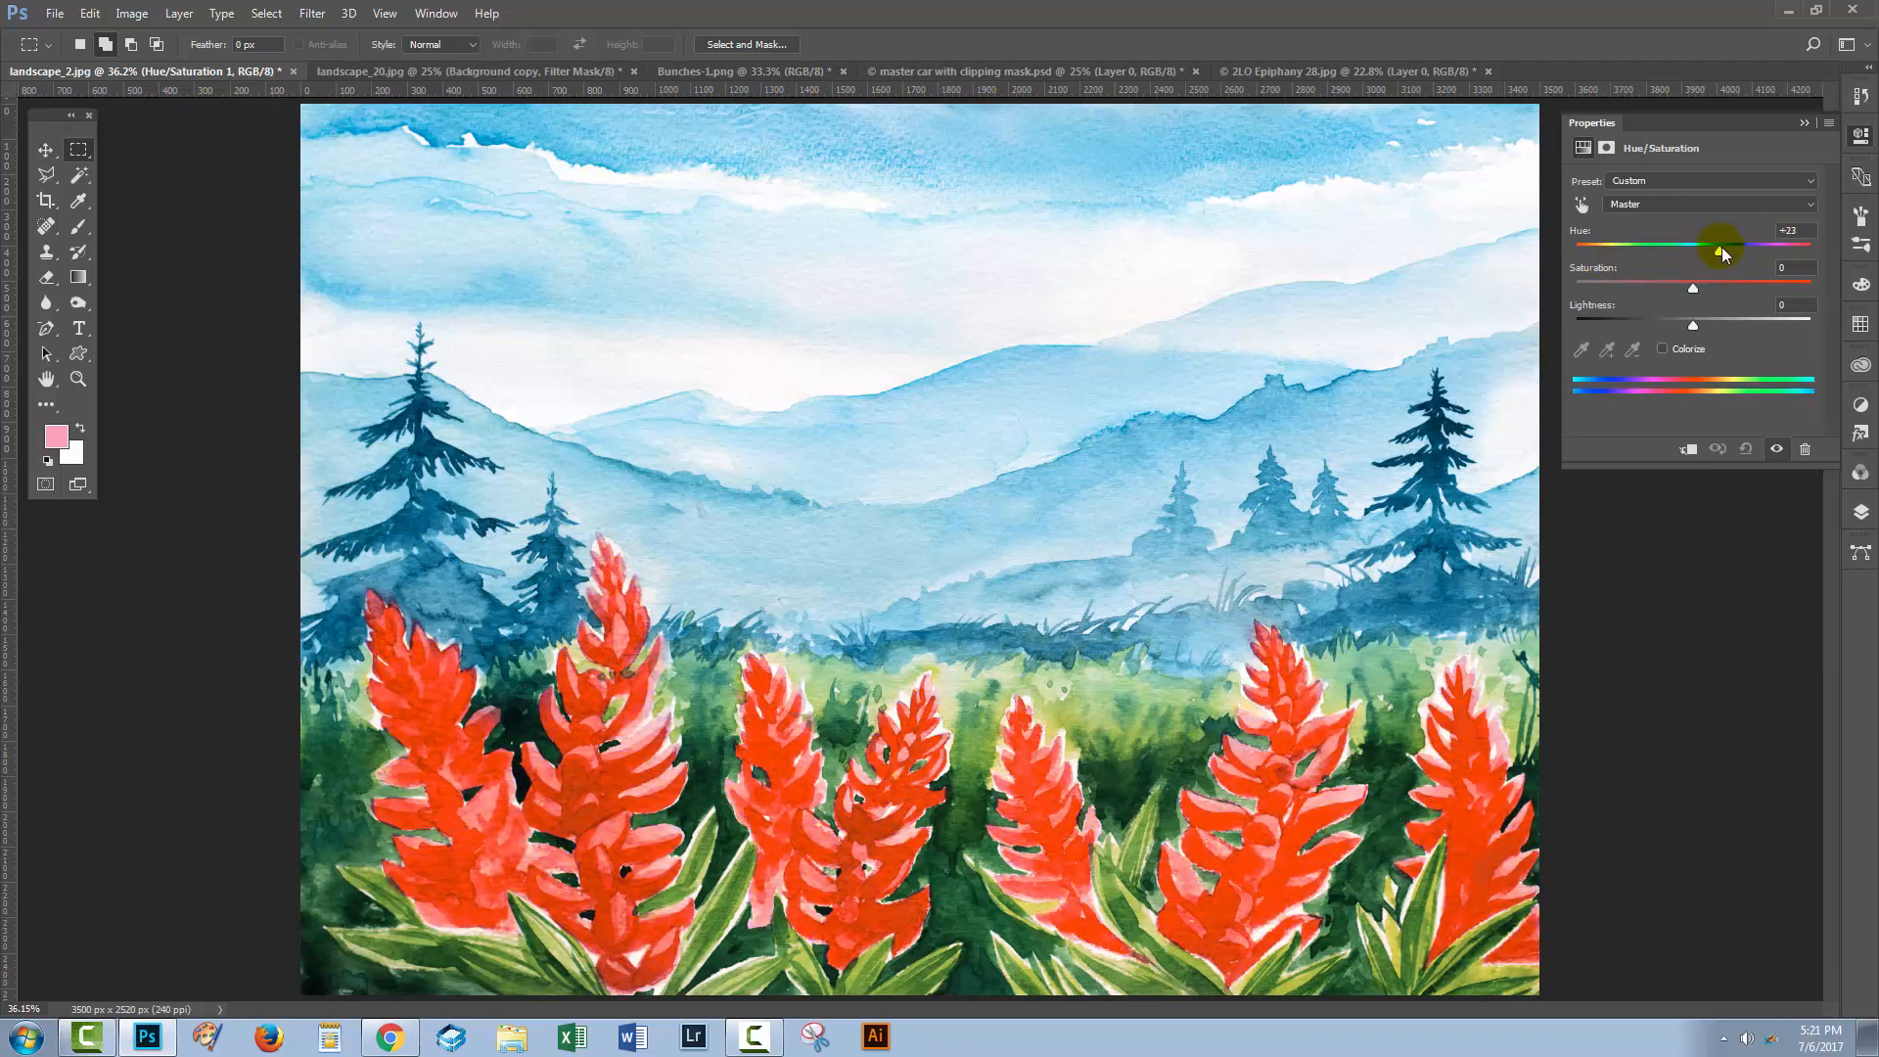
pyautogui.moveTo(1718, 249); pyautogui.dragTo(1765, 249)
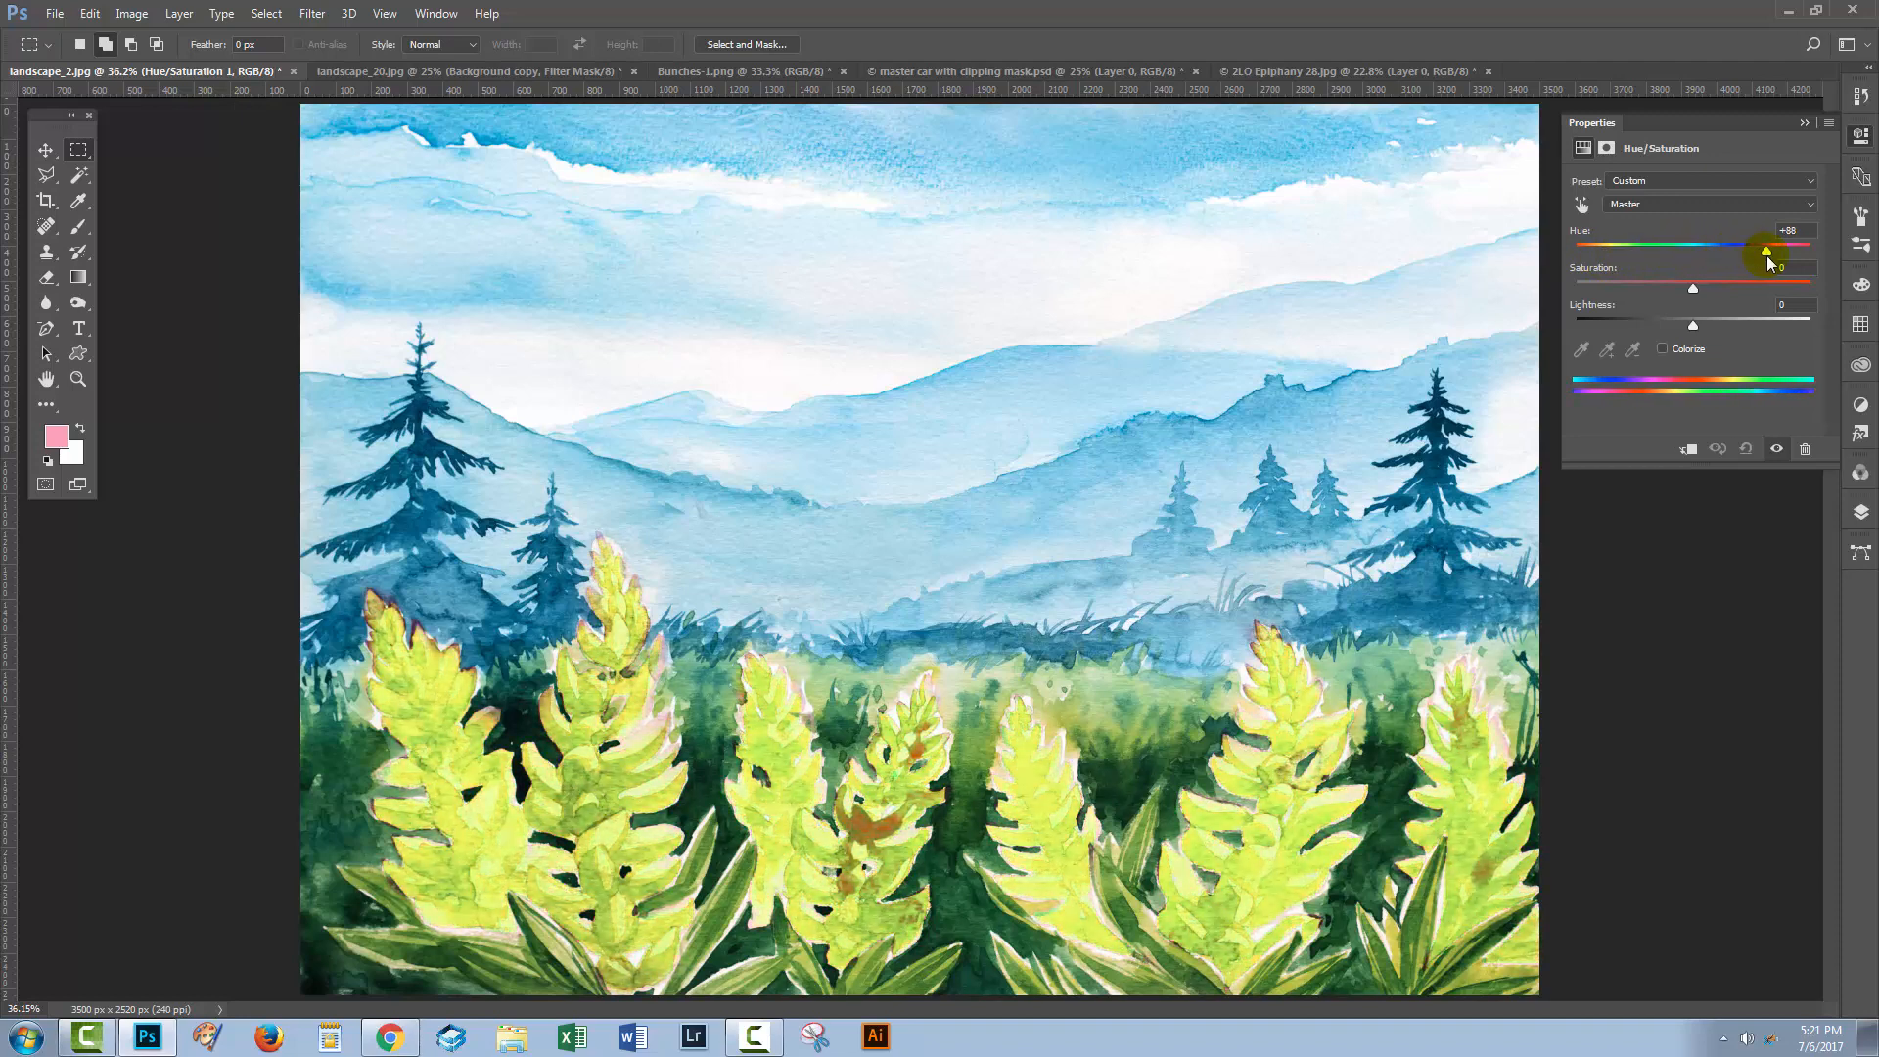
pyautogui.moveTo(1765, 248); pyautogui.dragTo(1763, 249)
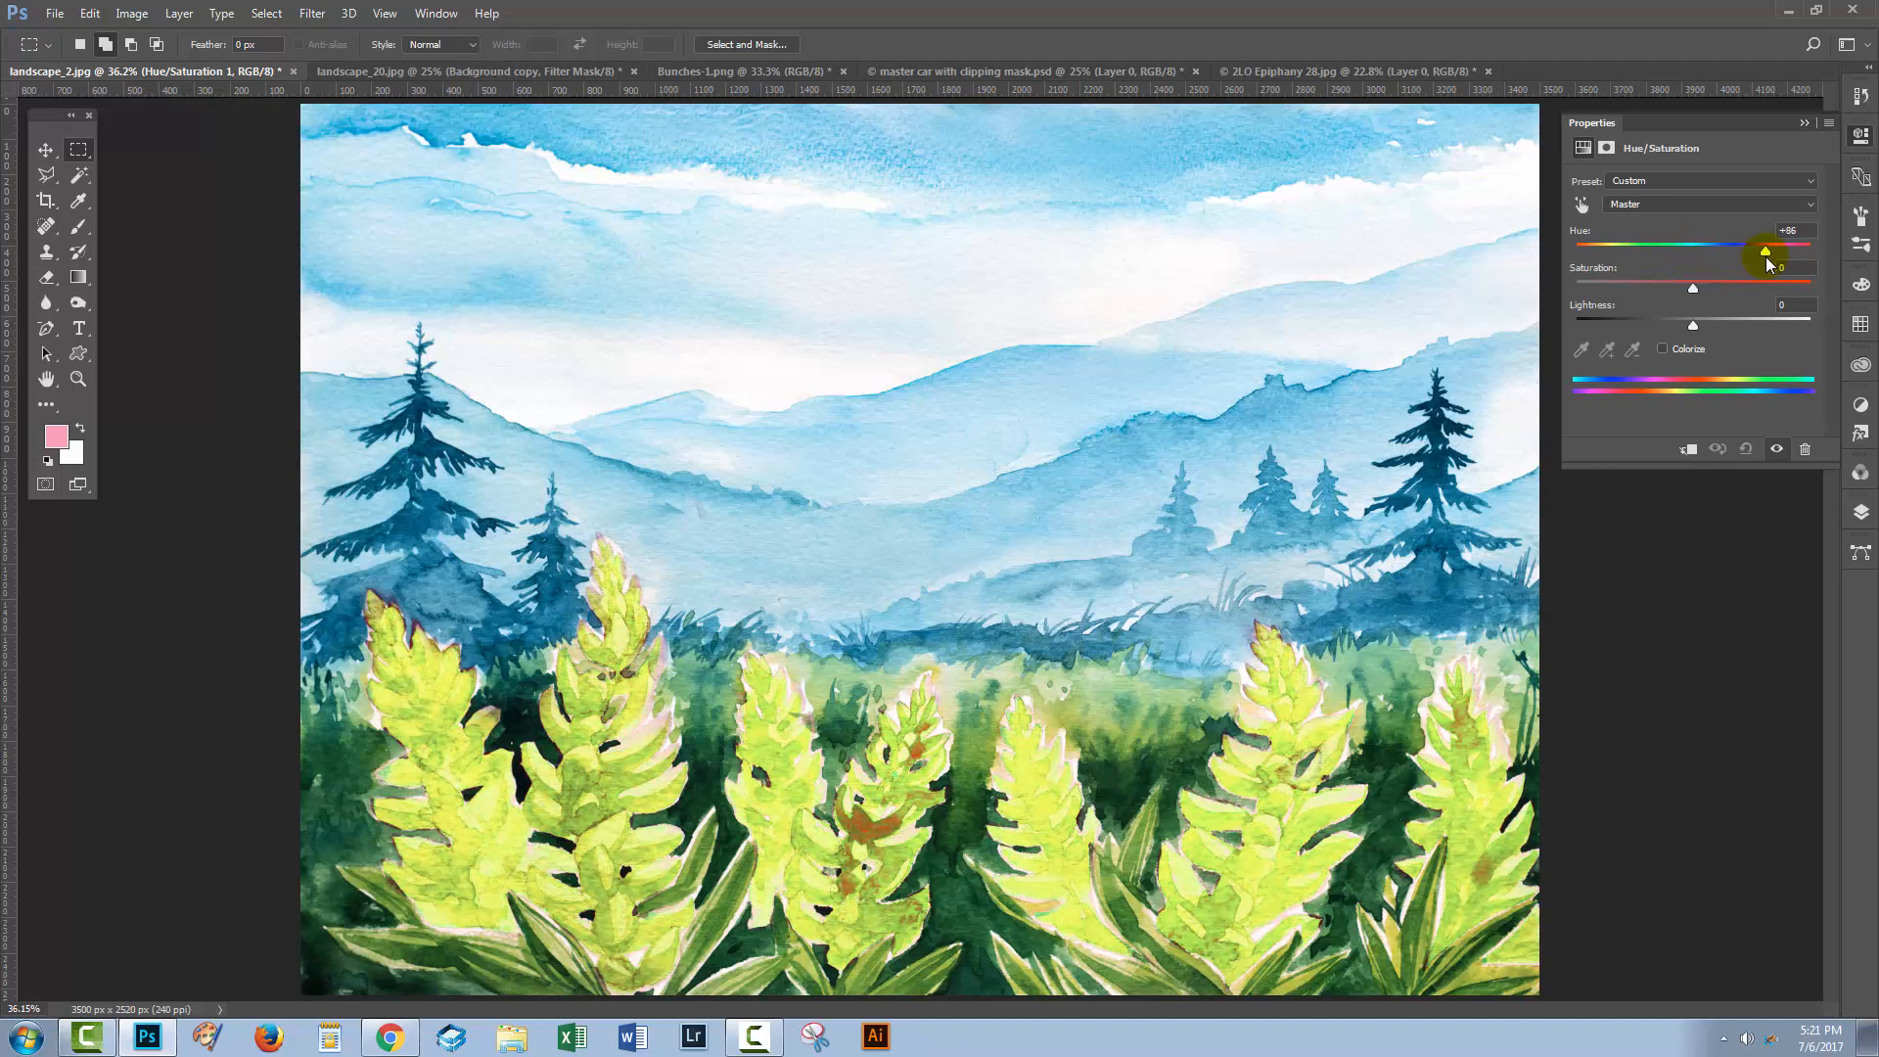
pyautogui.moveTo(1763, 246); pyautogui.dragTo(1753, 253)
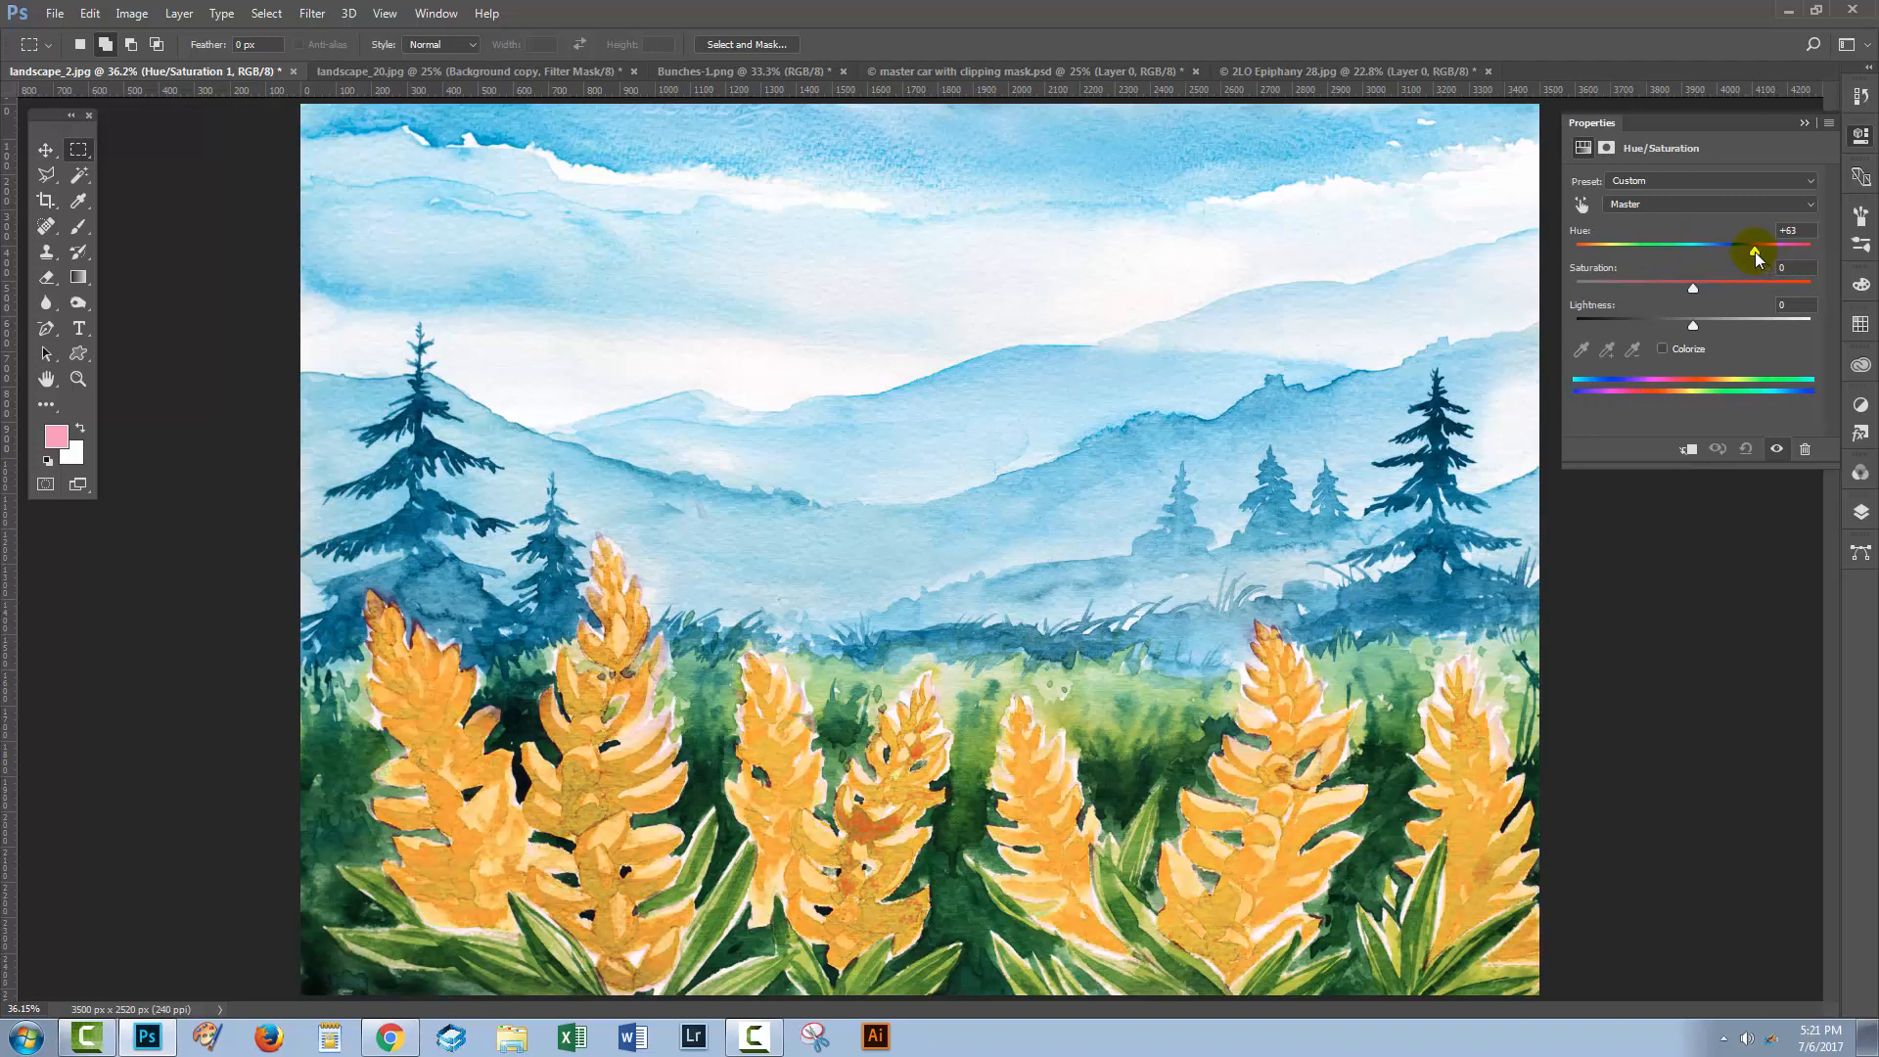
pyautogui.moveTo(1749, 247); pyautogui.dragTo(1756, 247)
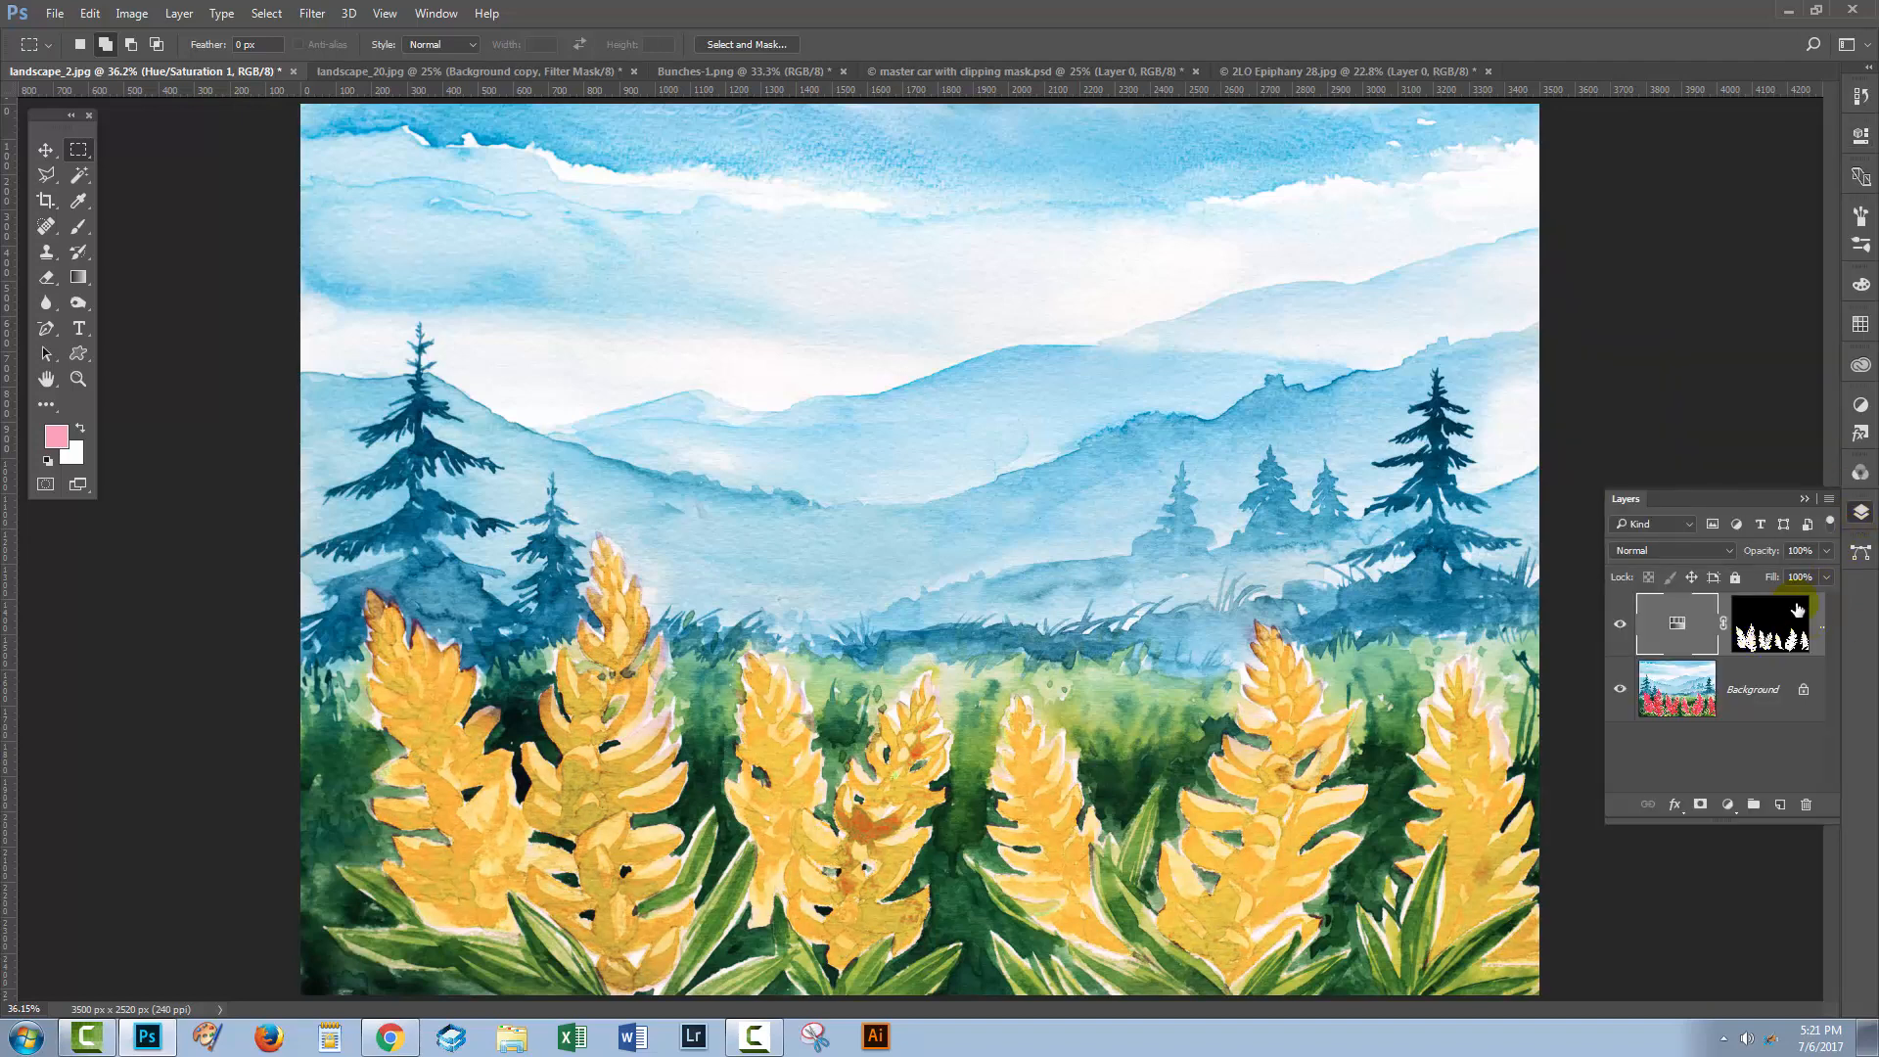
pyautogui.click(1620, 622)
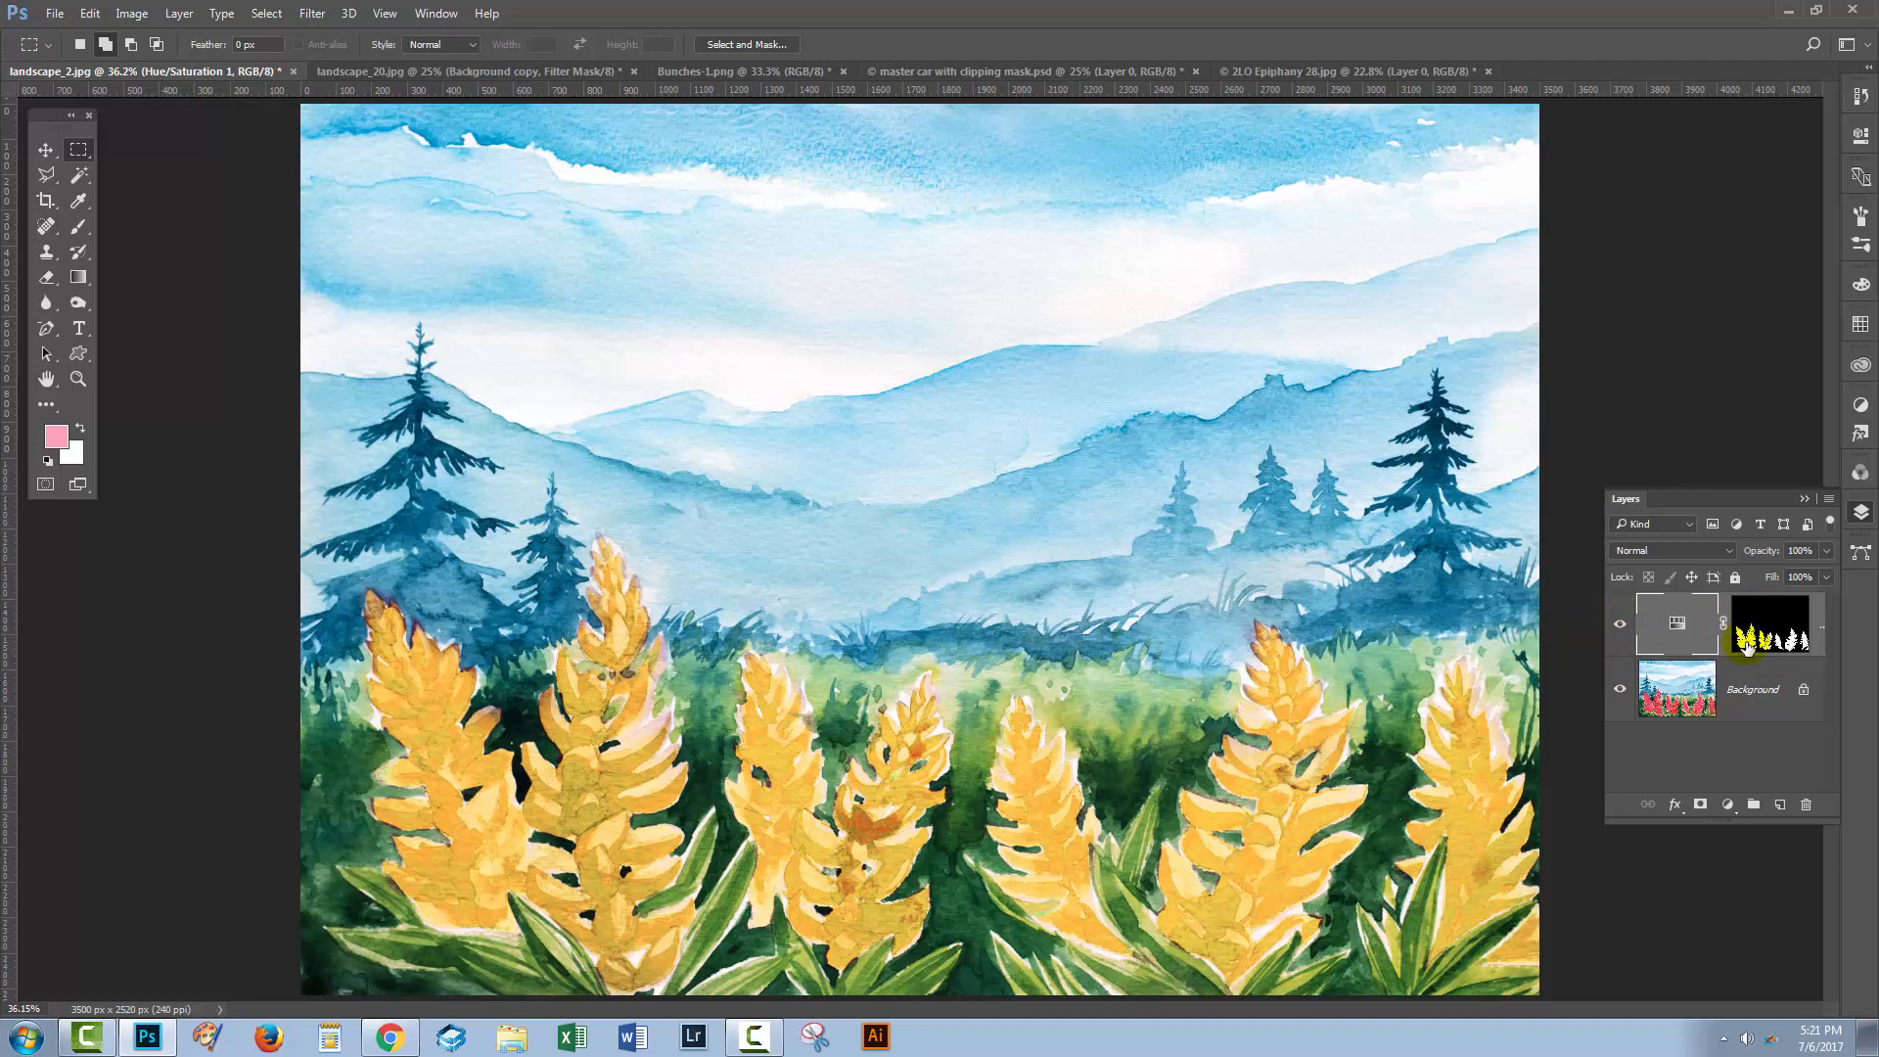
pyautogui.click(1648, 620)
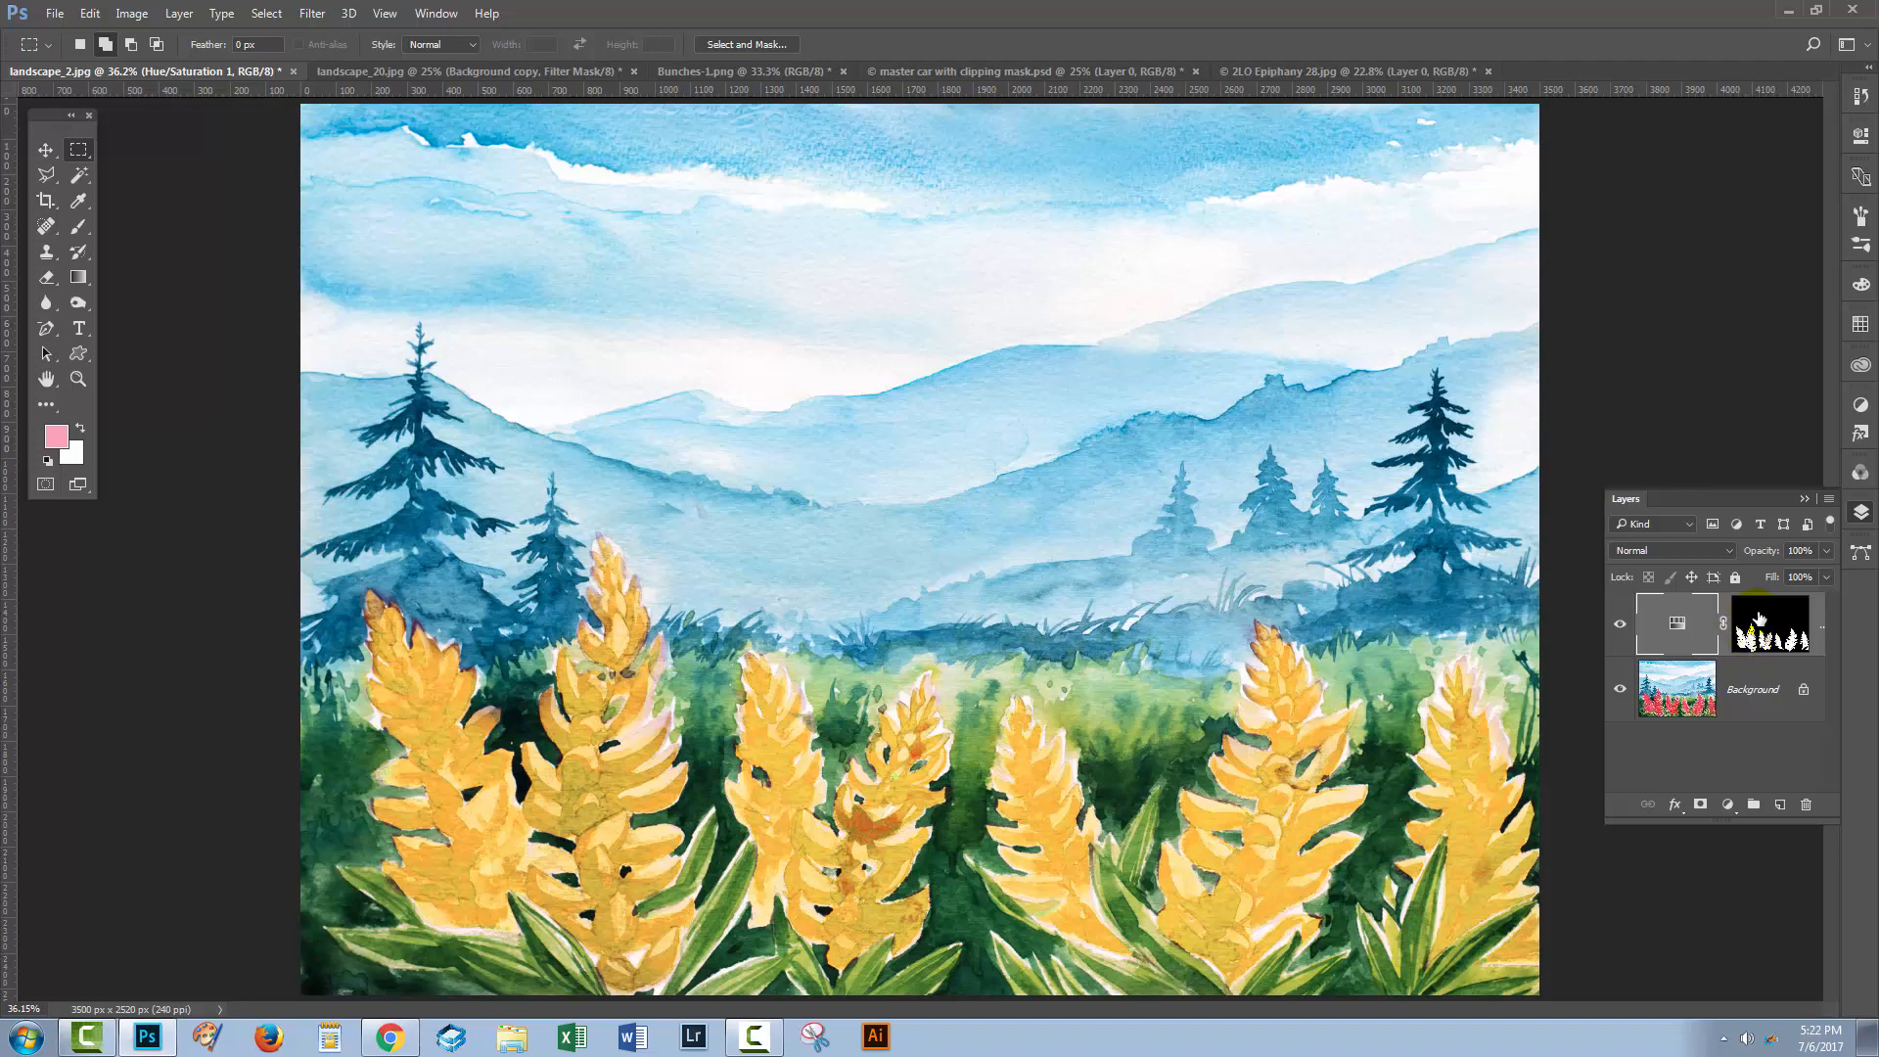
pyautogui.moveTo(1562, 609)
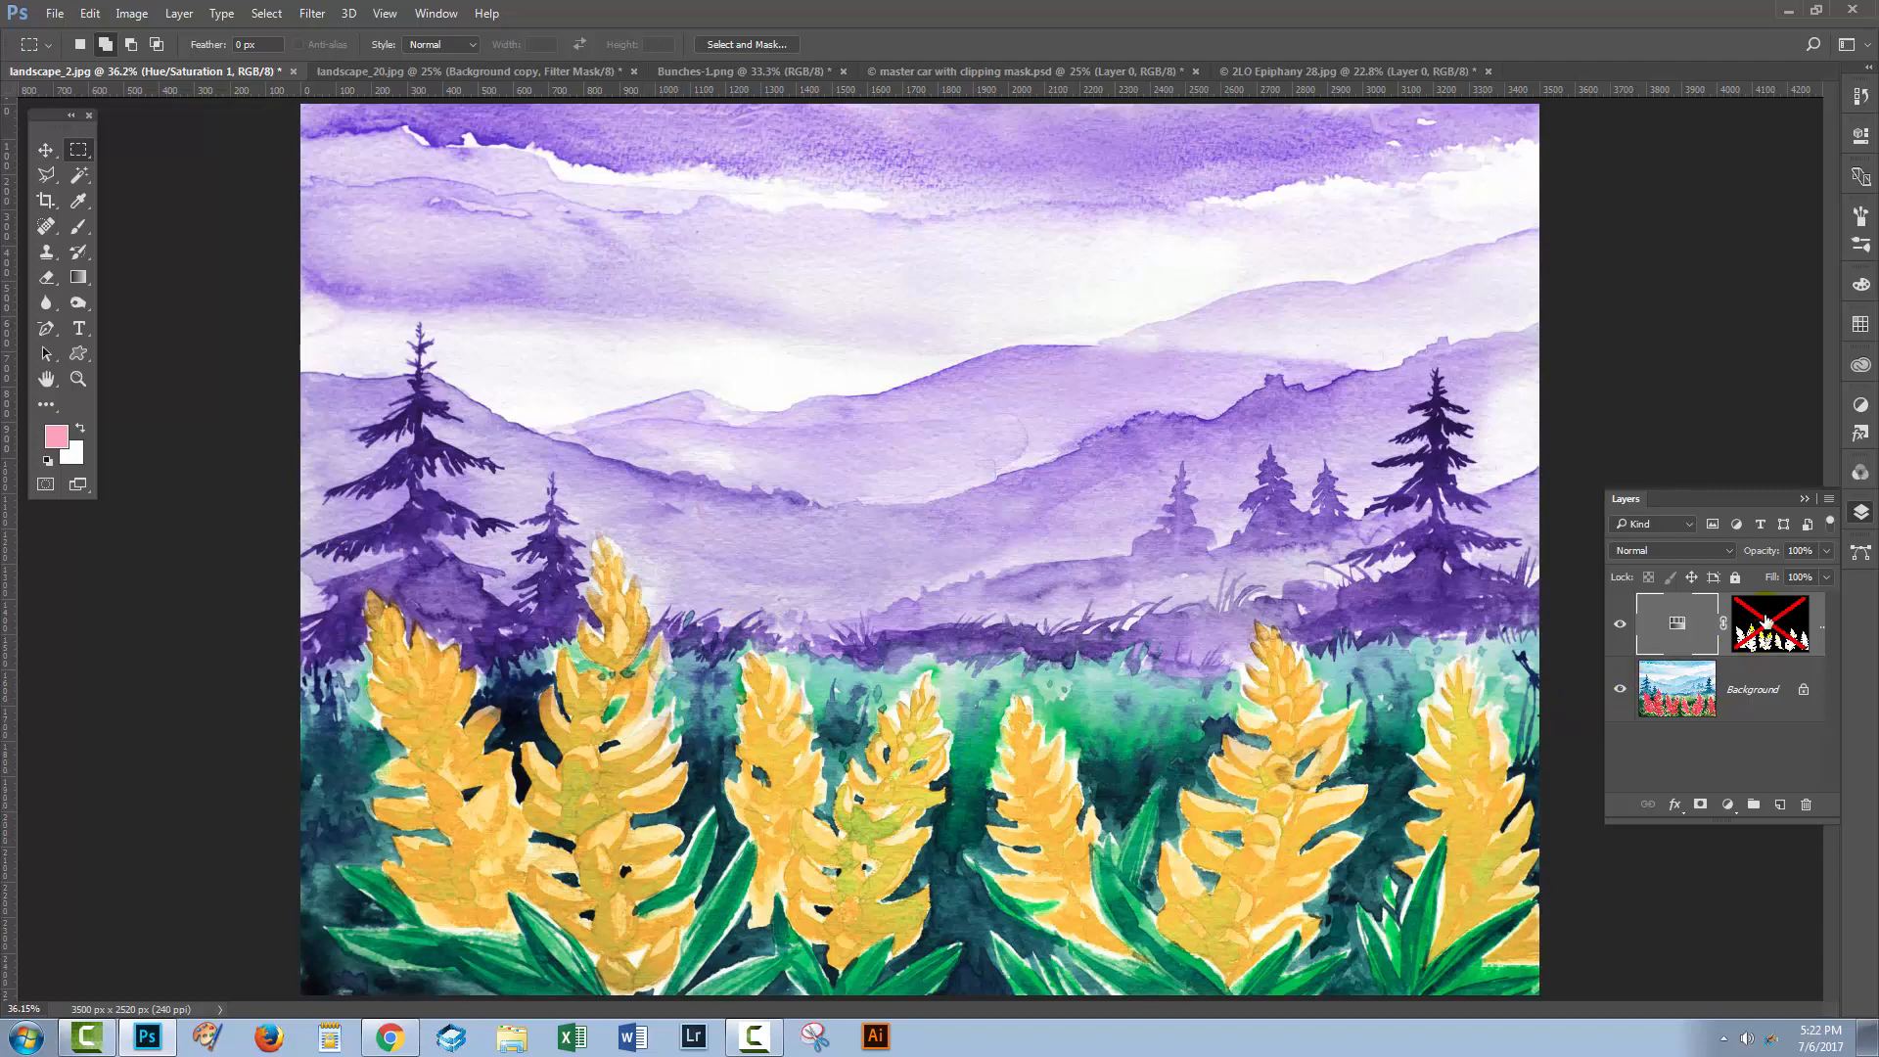
pyautogui.click(1767, 622)
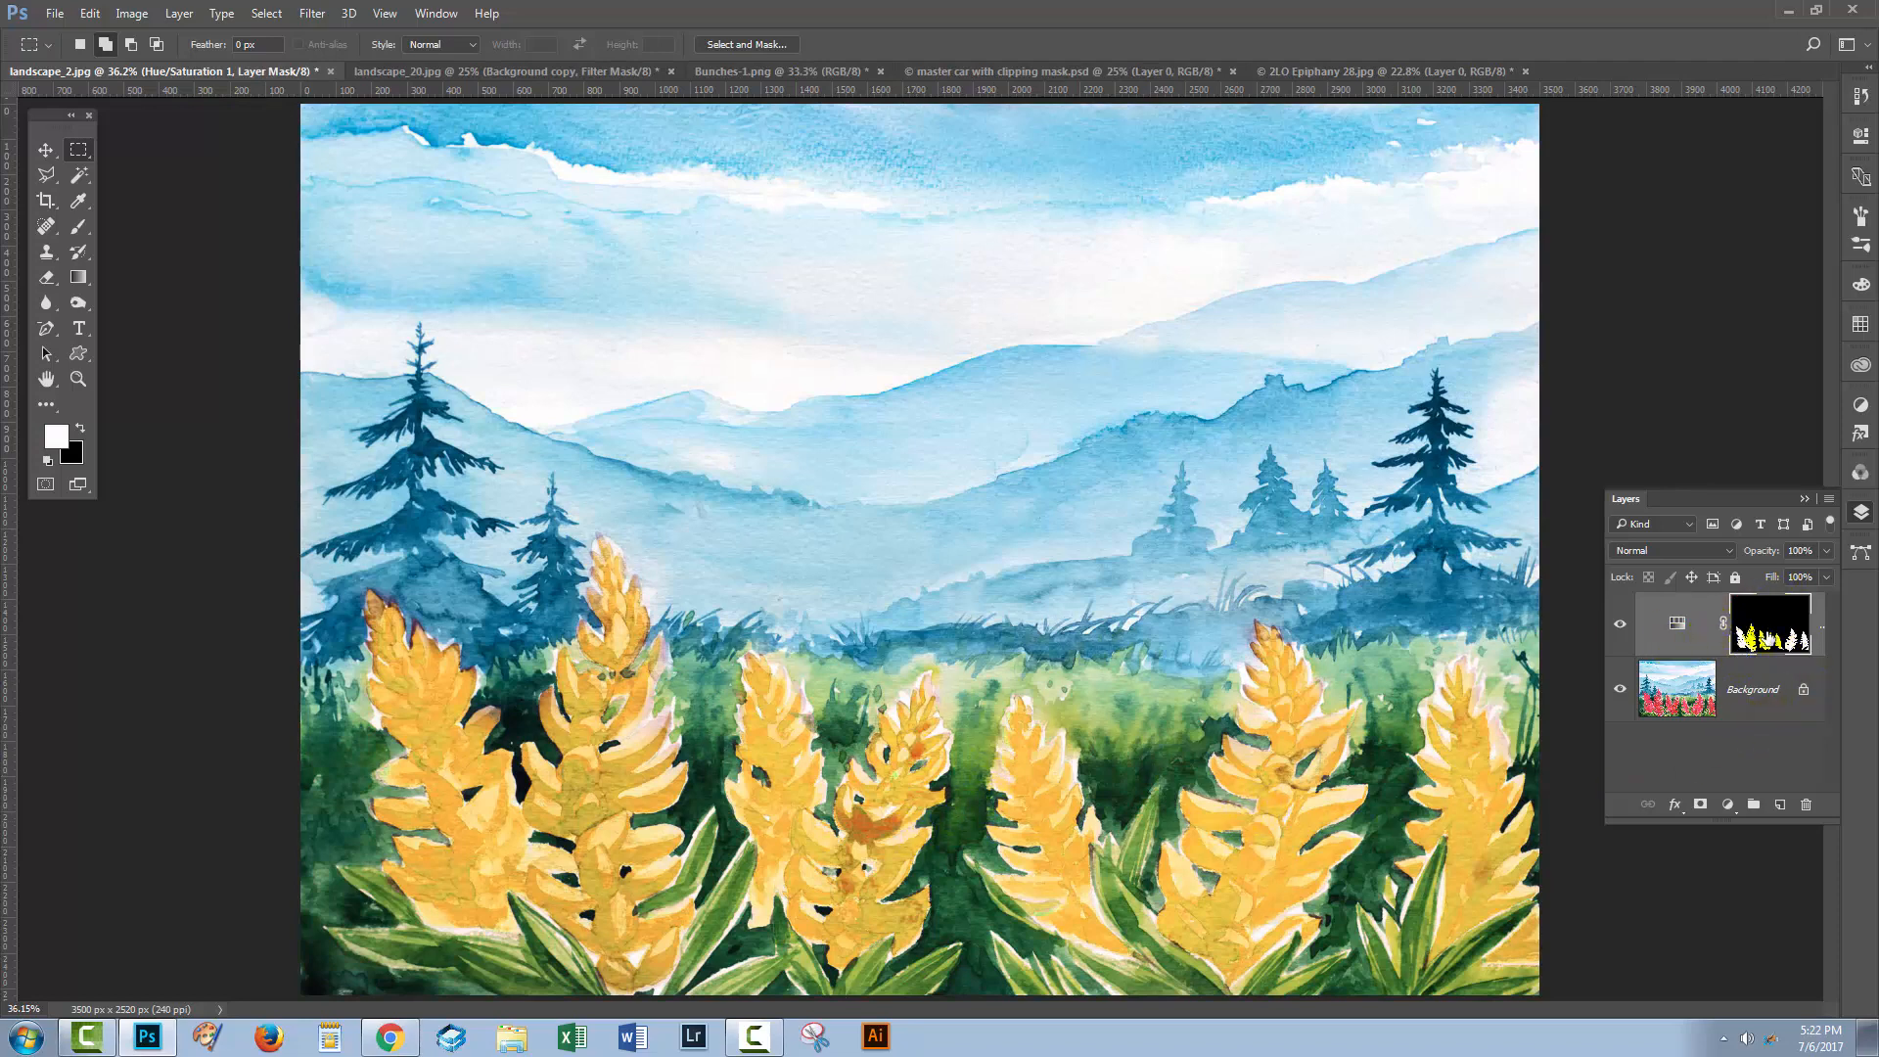
pyautogui.click(927, 737)
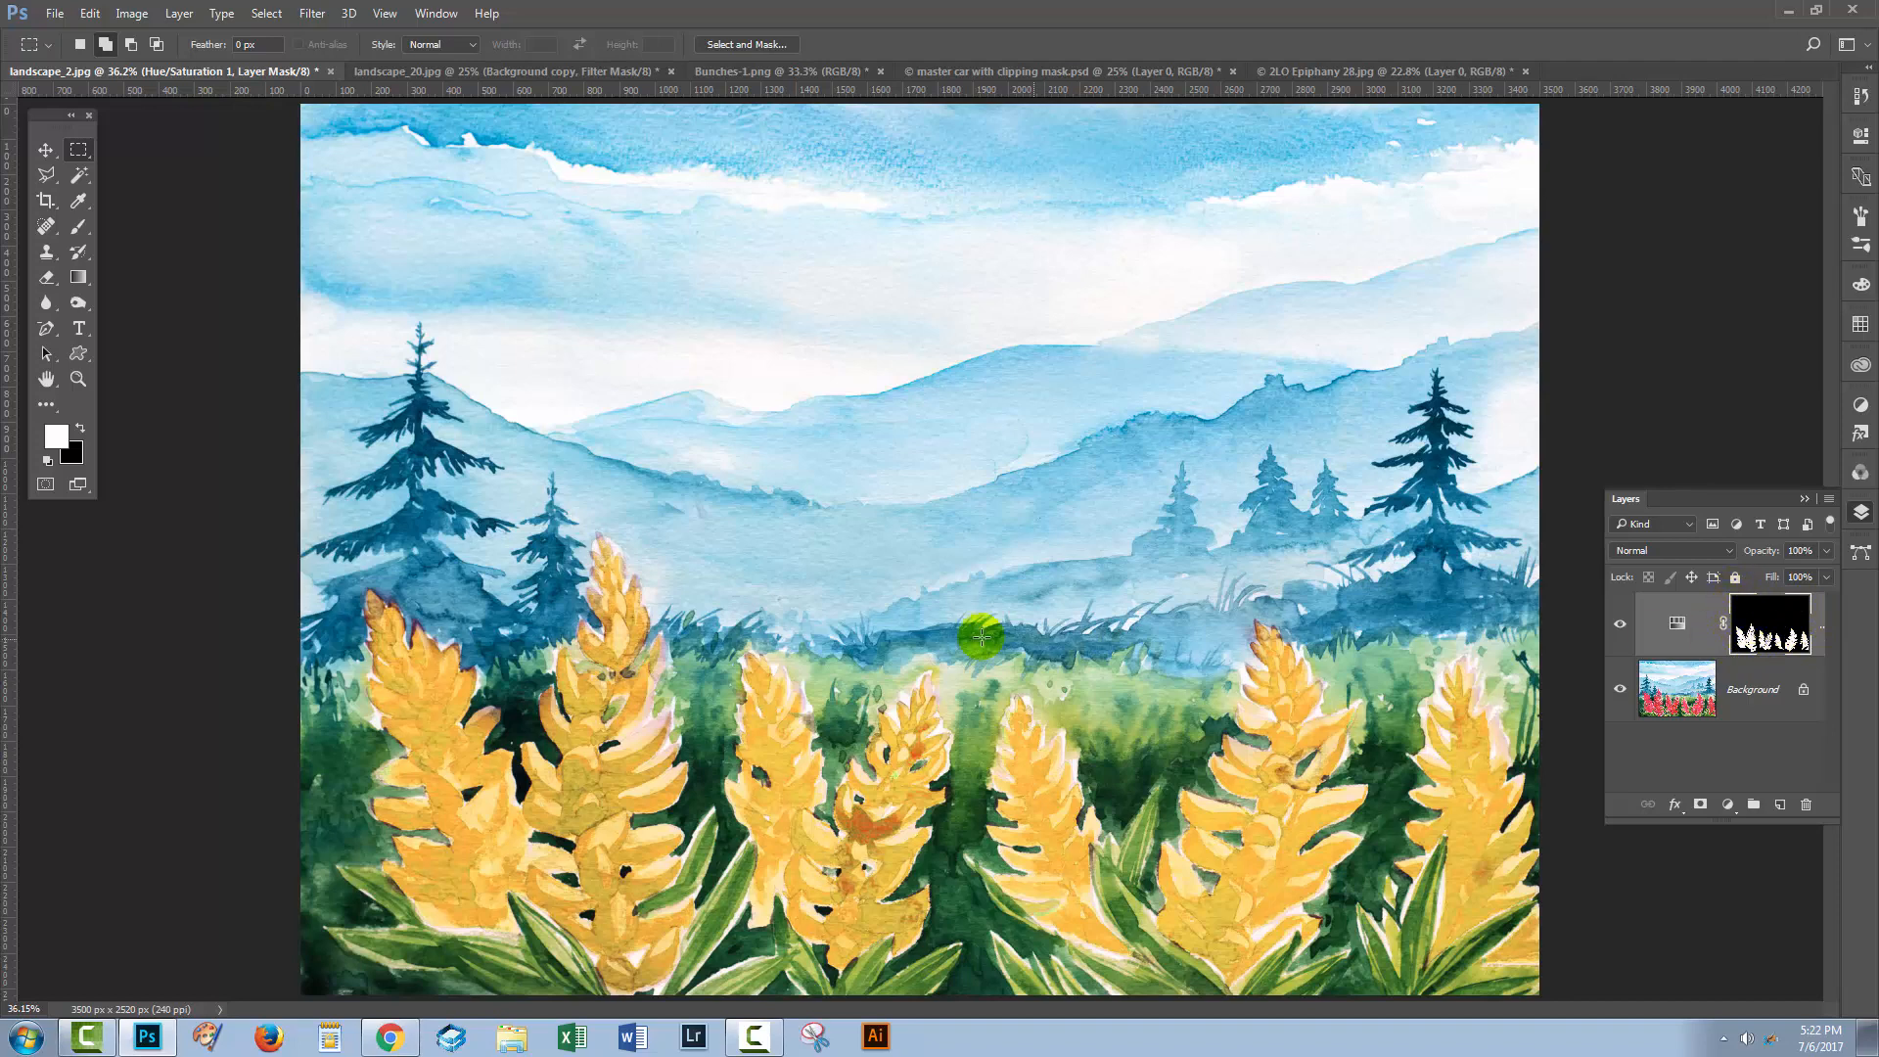
# Step: Paint white on the layer mask over and around the central flower with the Brush, then retarget the adjustment
pyautogui.click(55, 440)
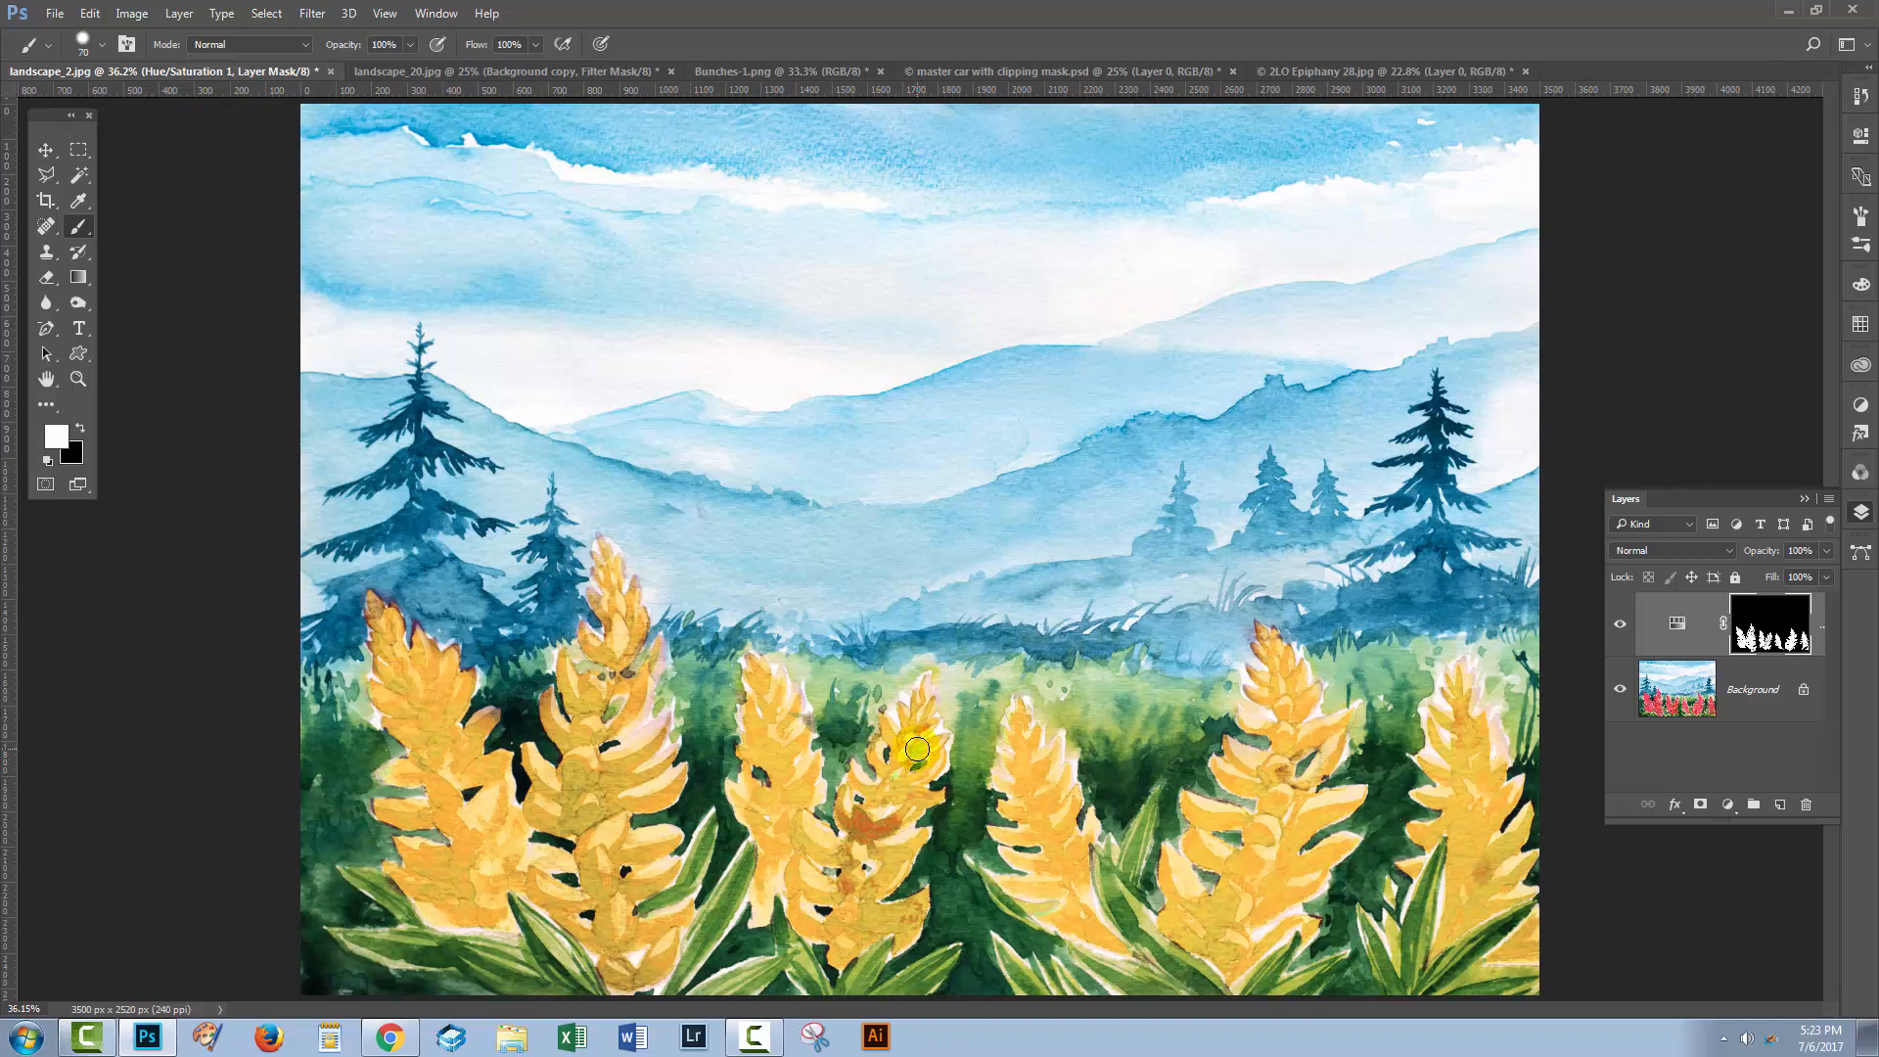
pyautogui.moveTo(915, 749); pyautogui.dragTo(888, 814)
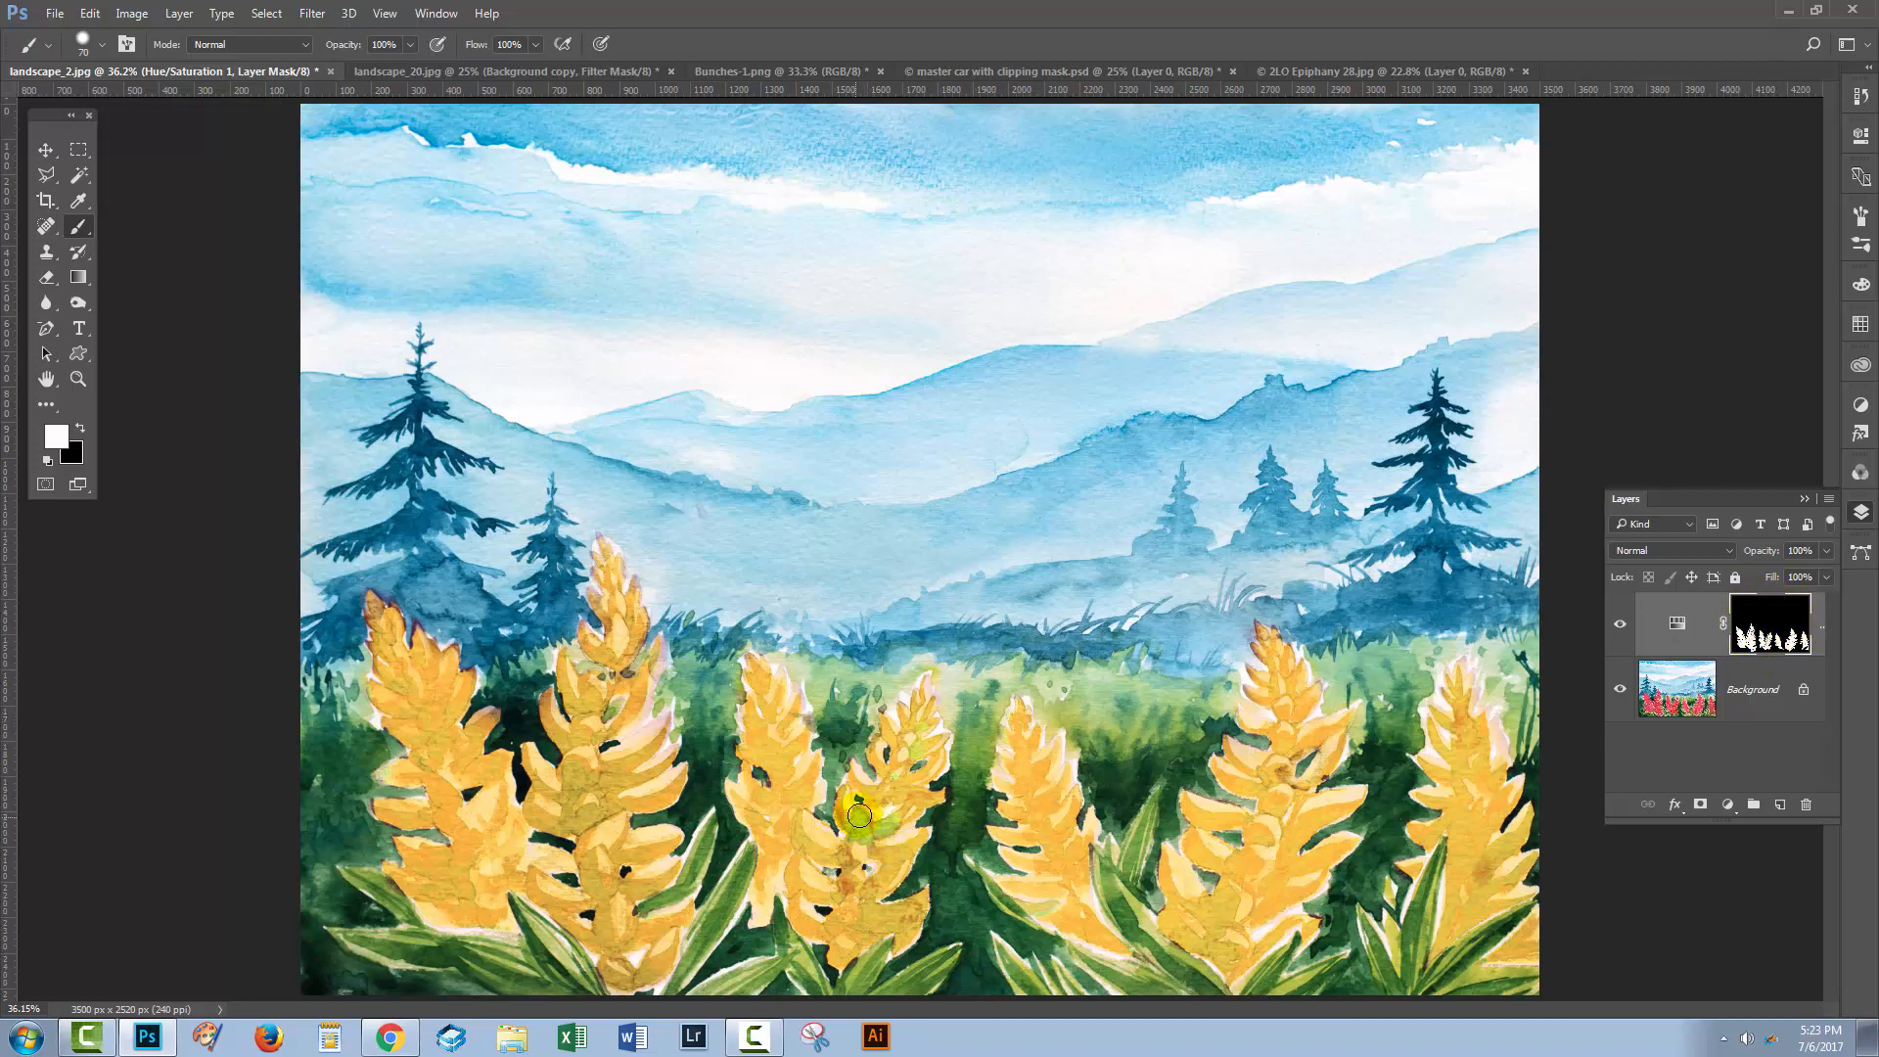
pyautogui.moveTo(857, 816); pyautogui.dragTo(839, 886)
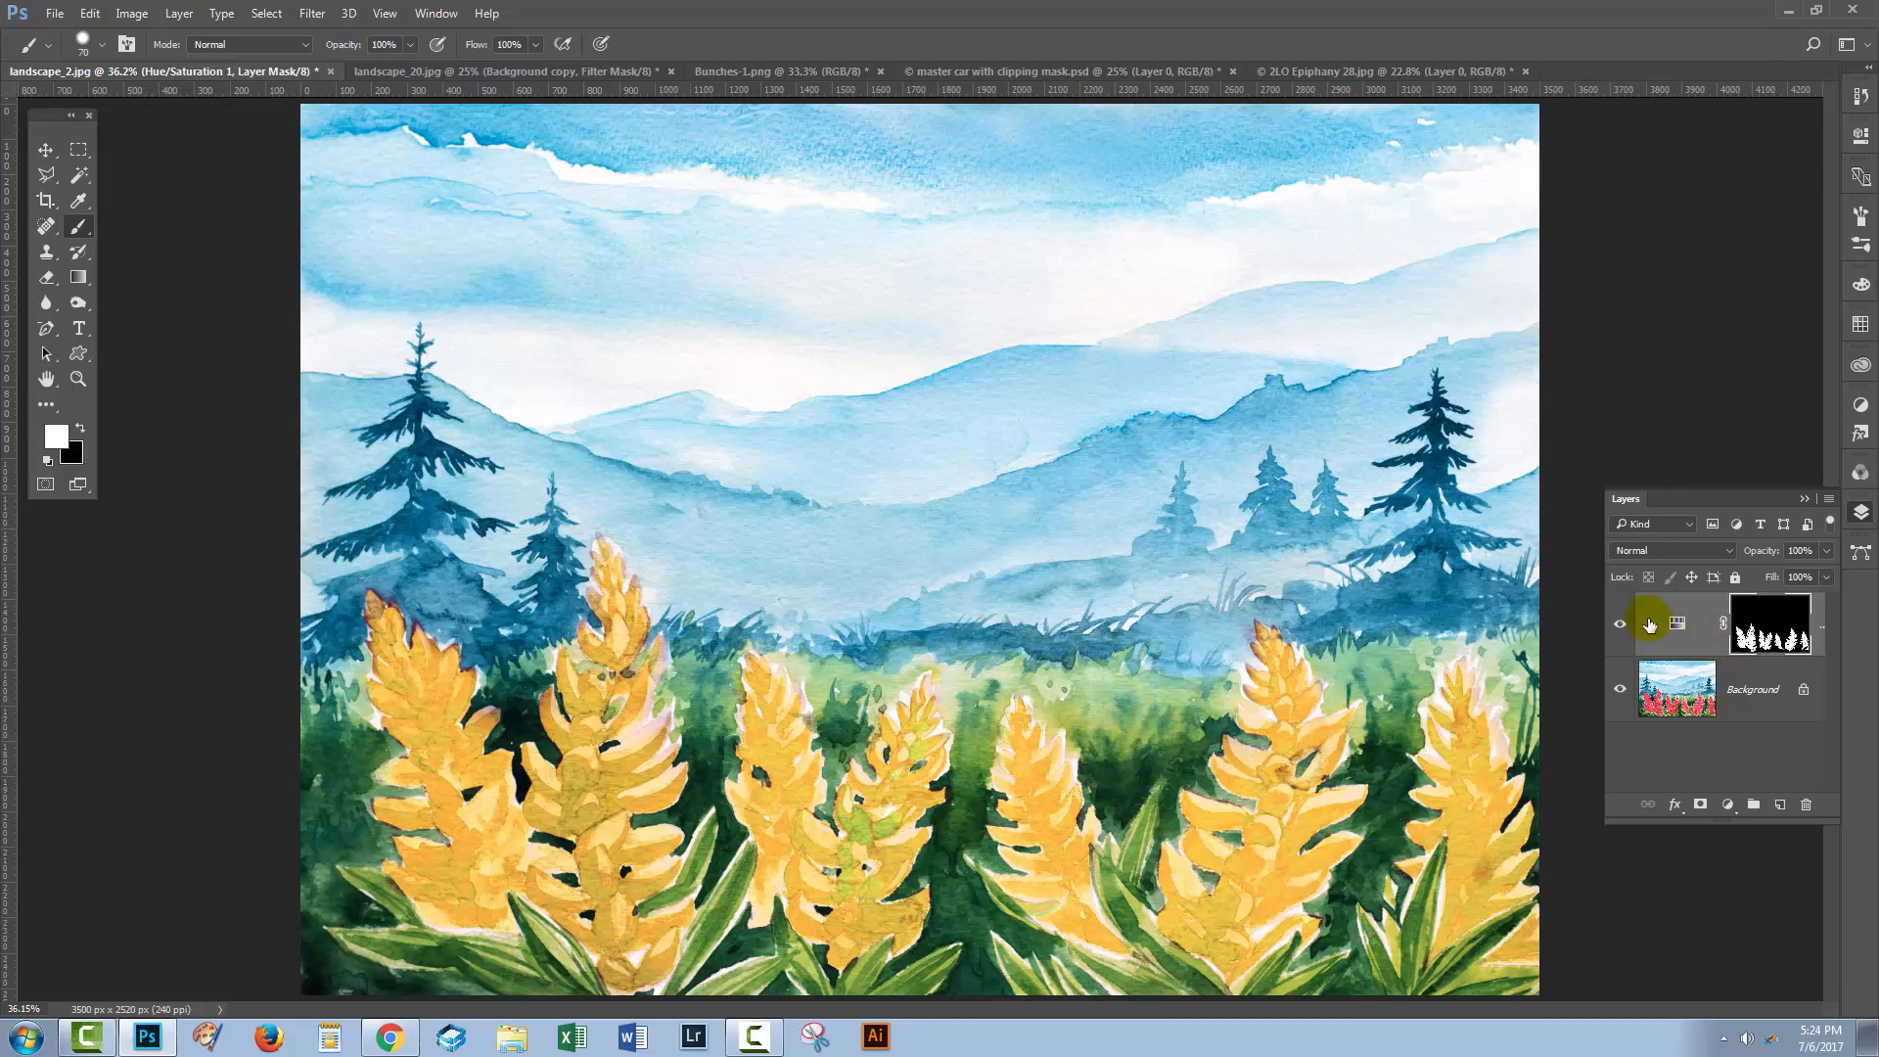
pyautogui.moveTo(1659, 632)
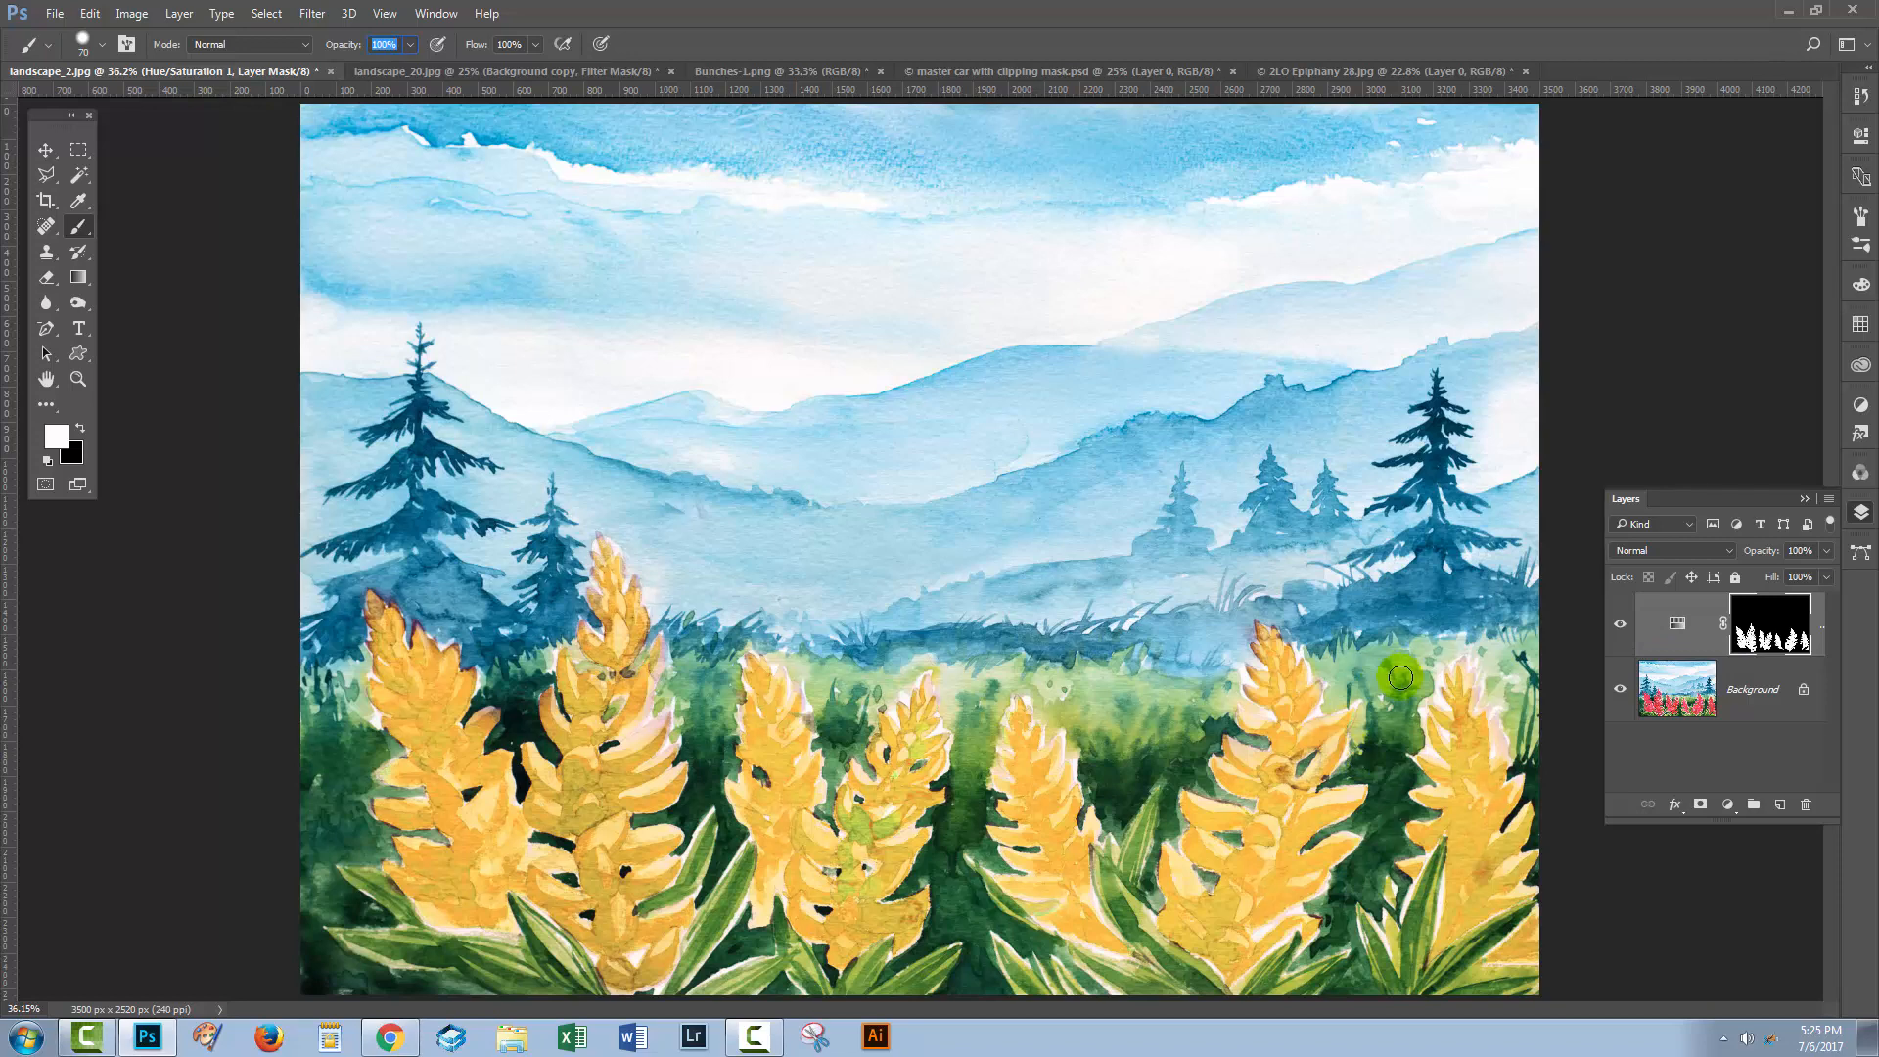
pyautogui.moveTo(1512, 752)
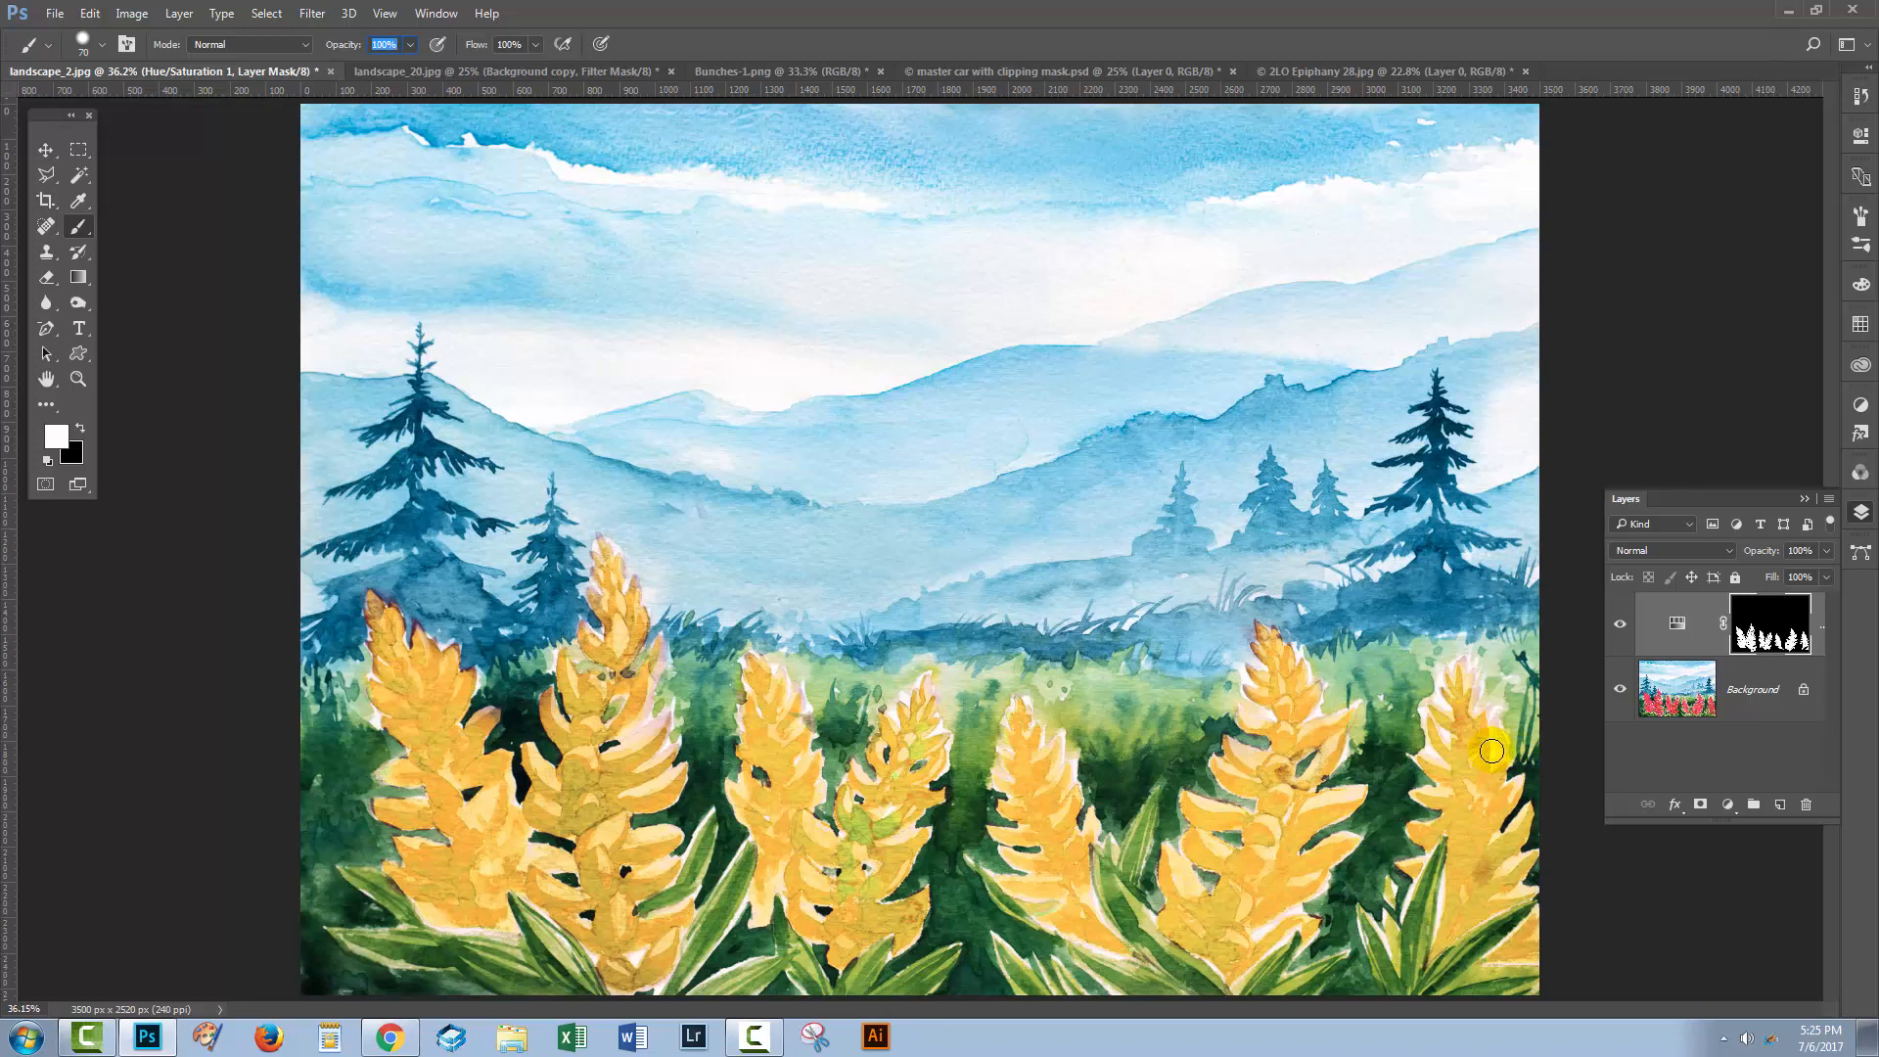
pyautogui.moveTo(1477, 700)
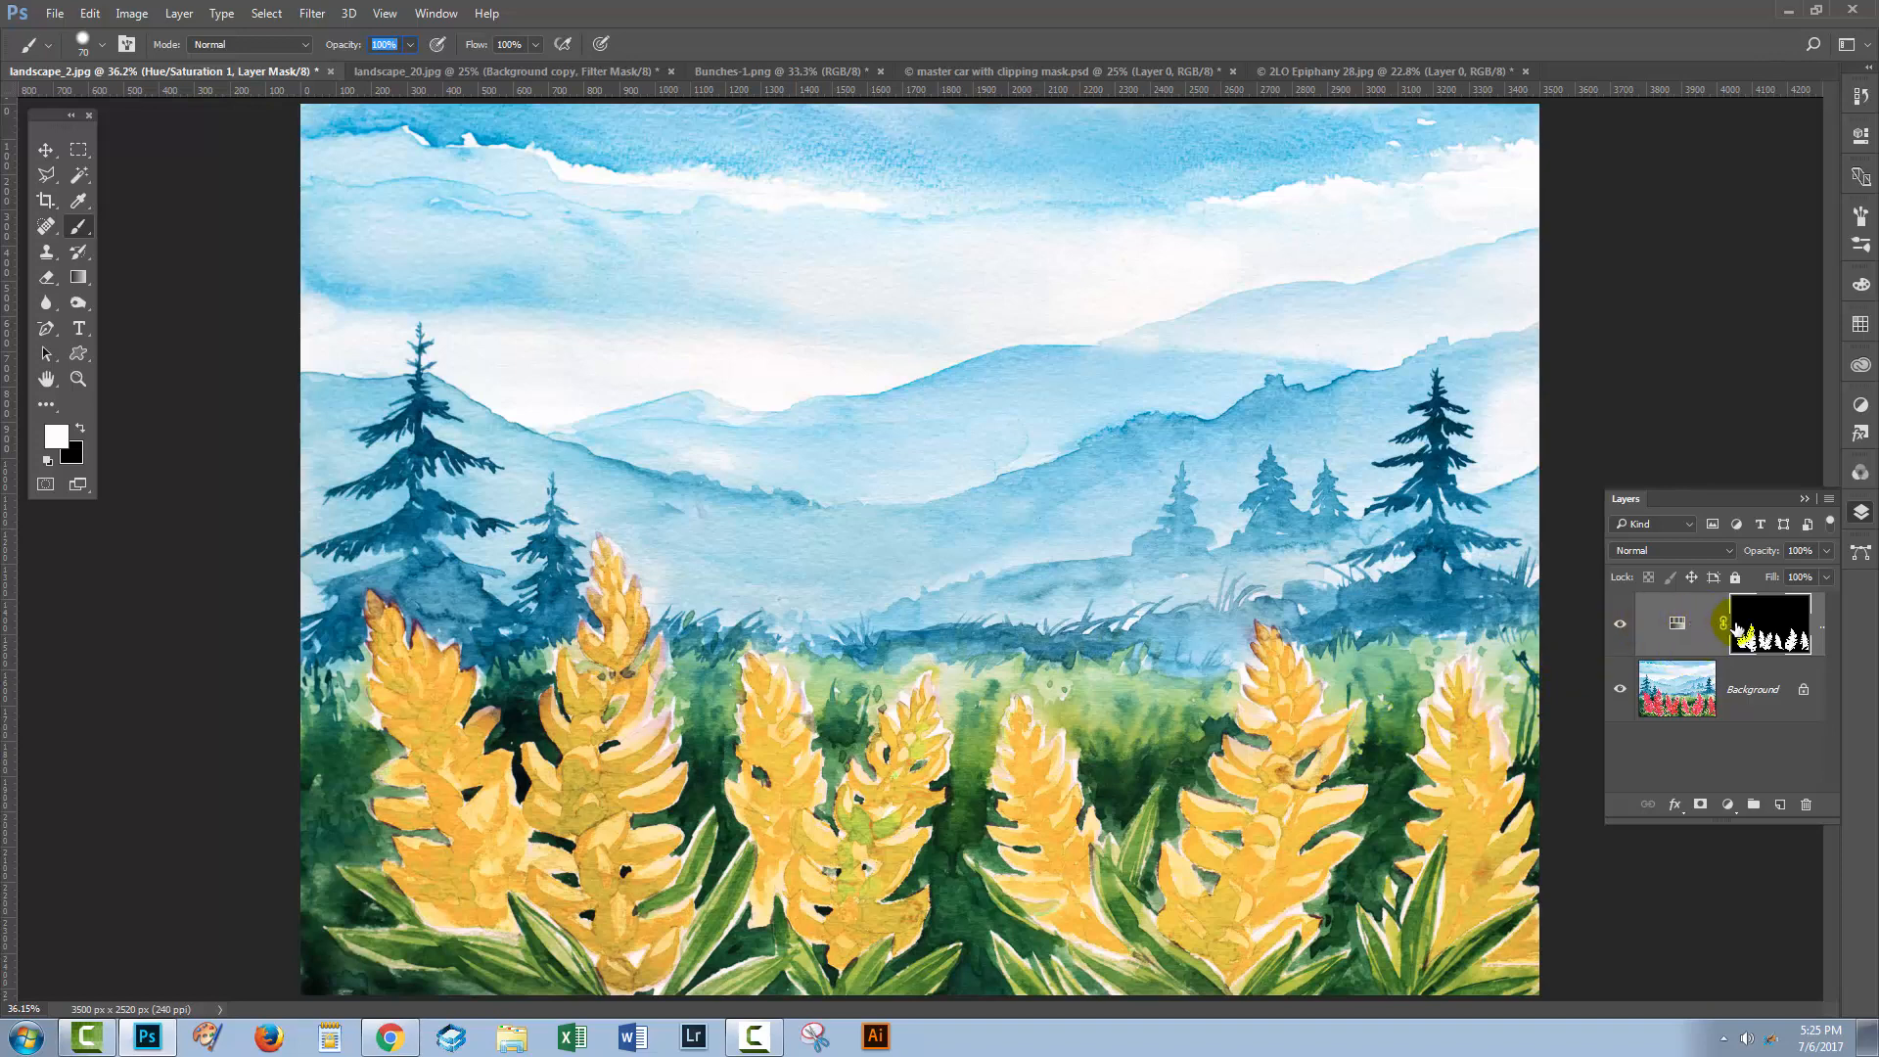
pyautogui.moveTo(1706, 629)
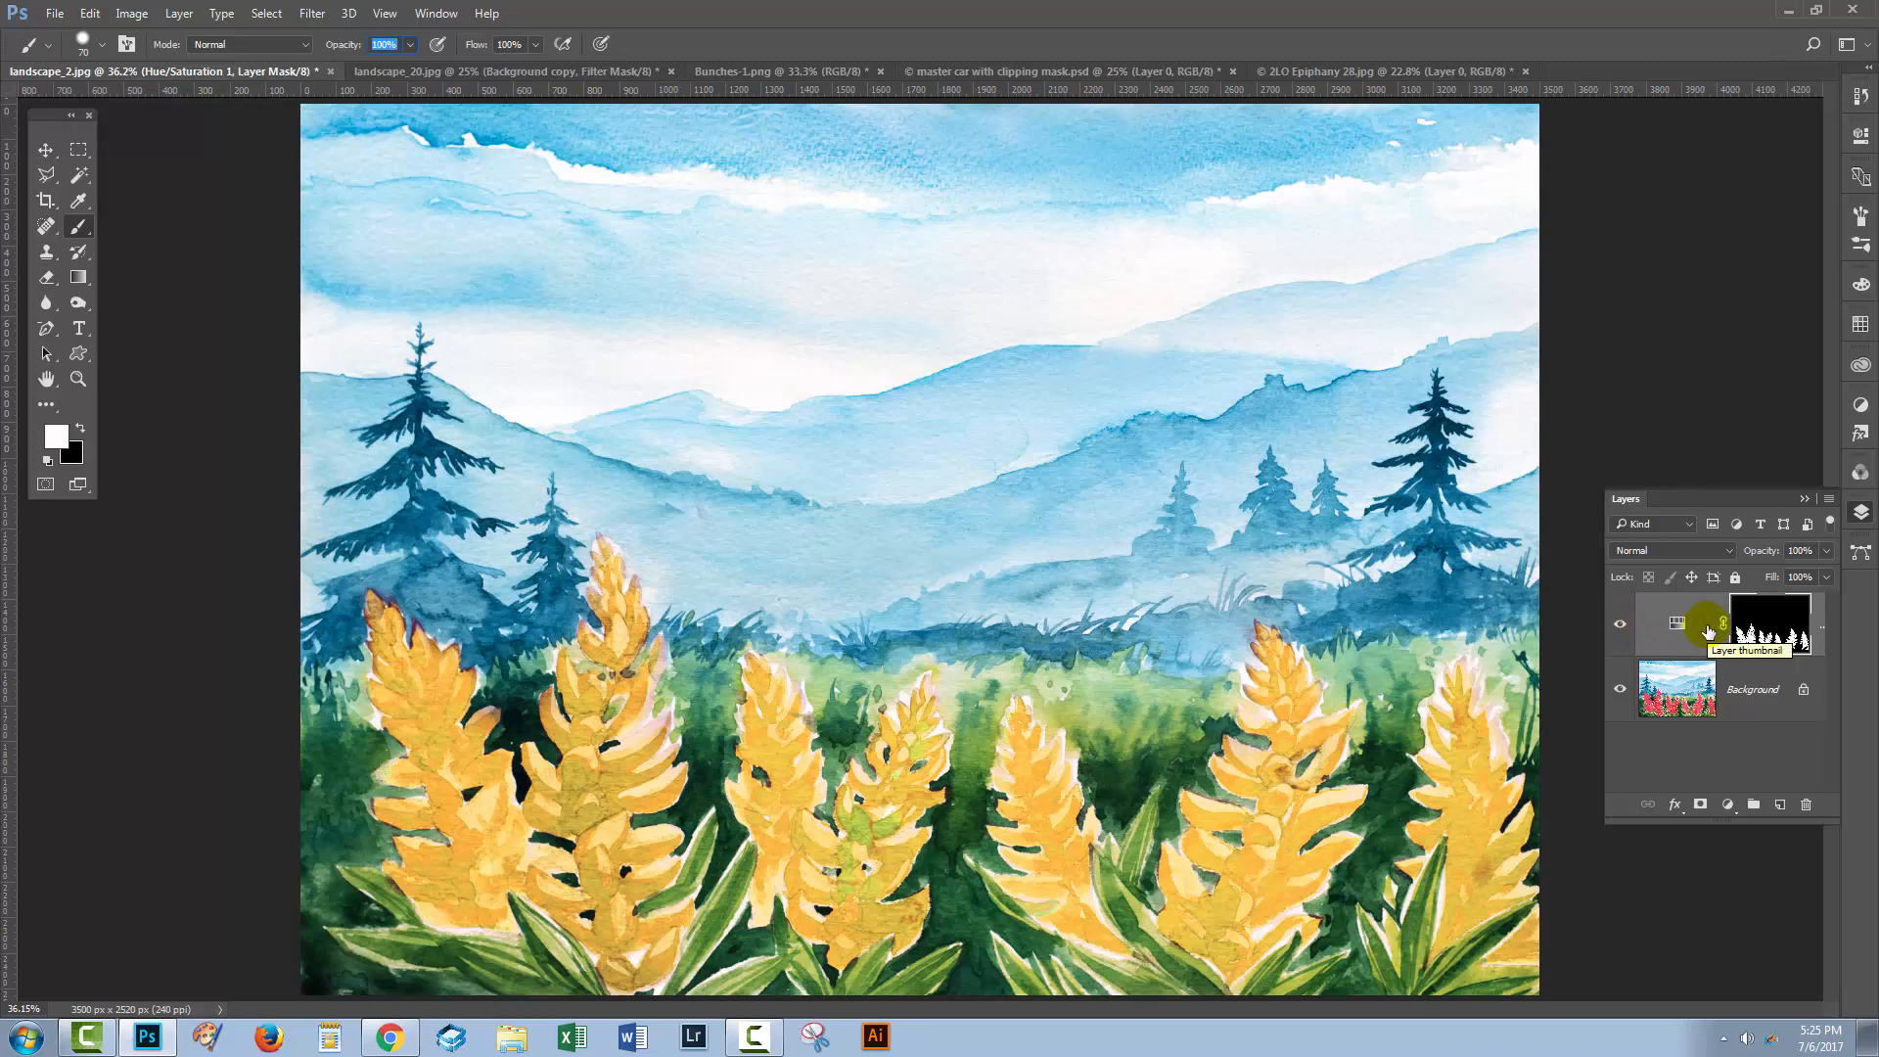
pyautogui.click(407, 71)
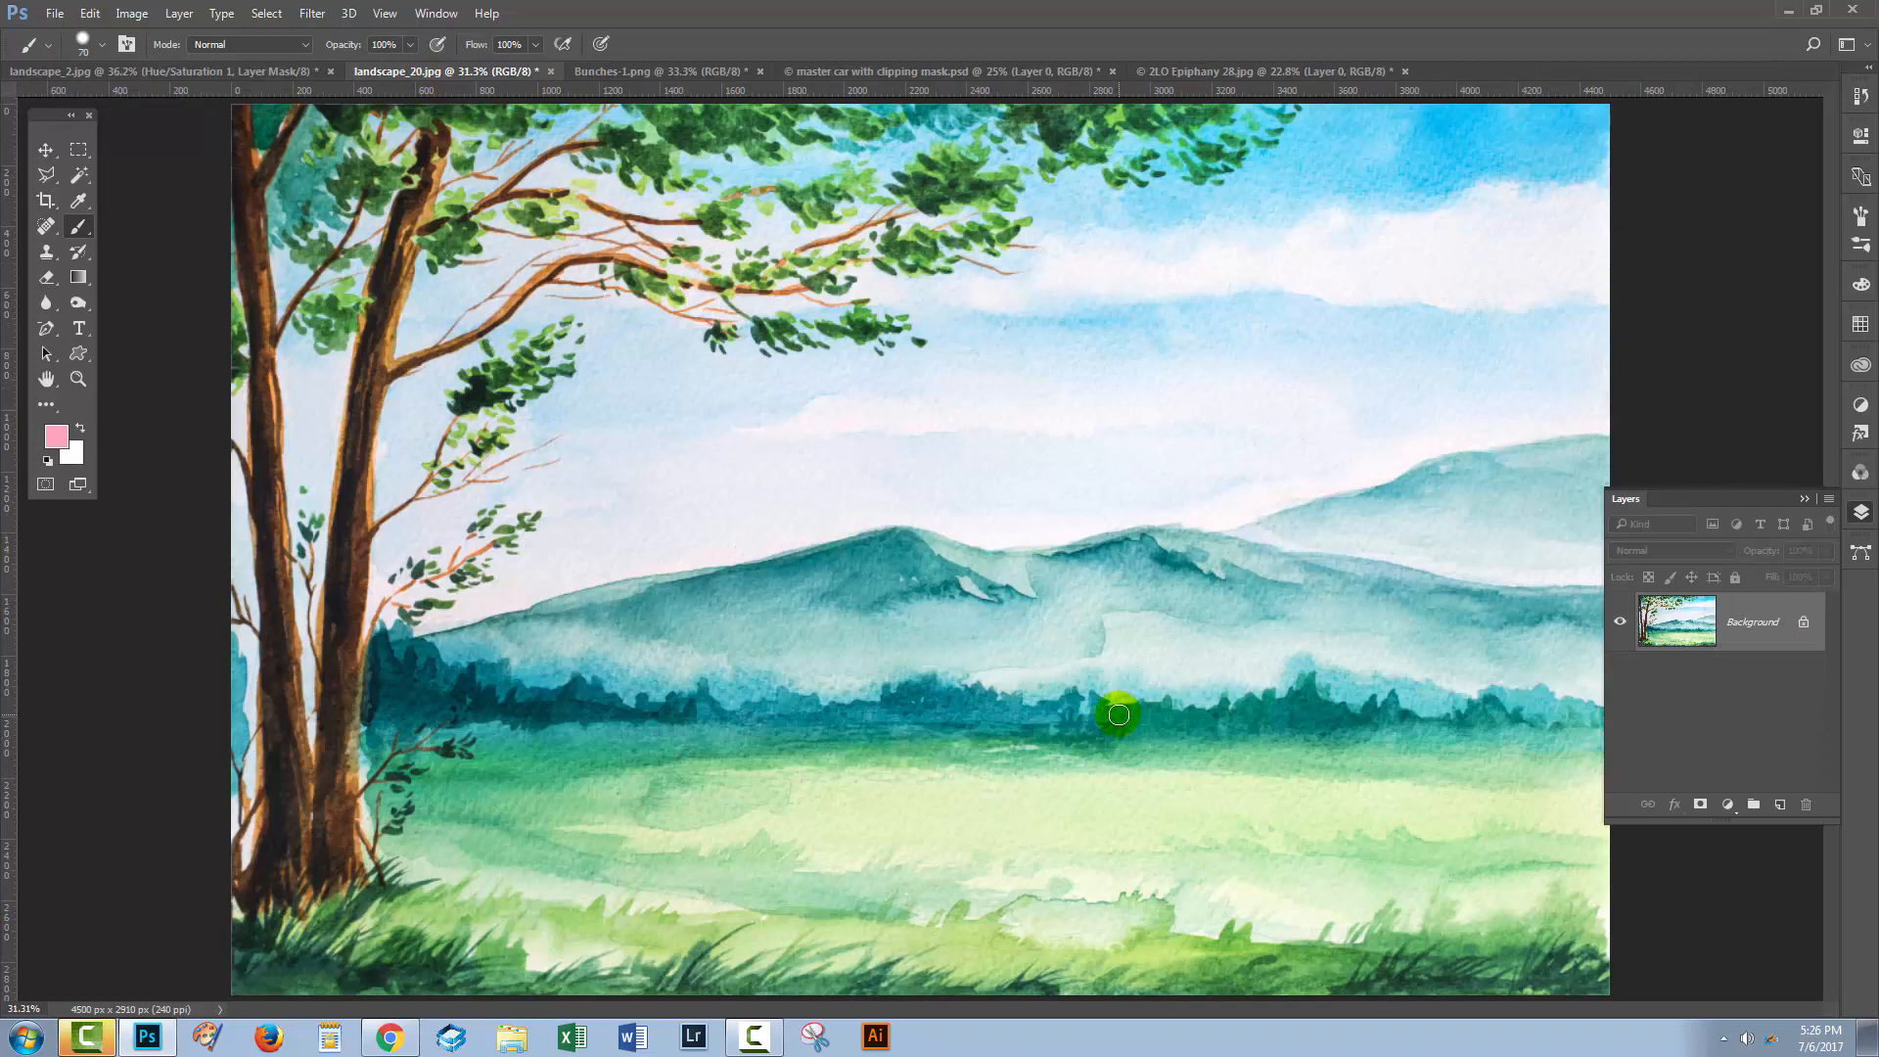
pyautogui.moveTo(585, 695)
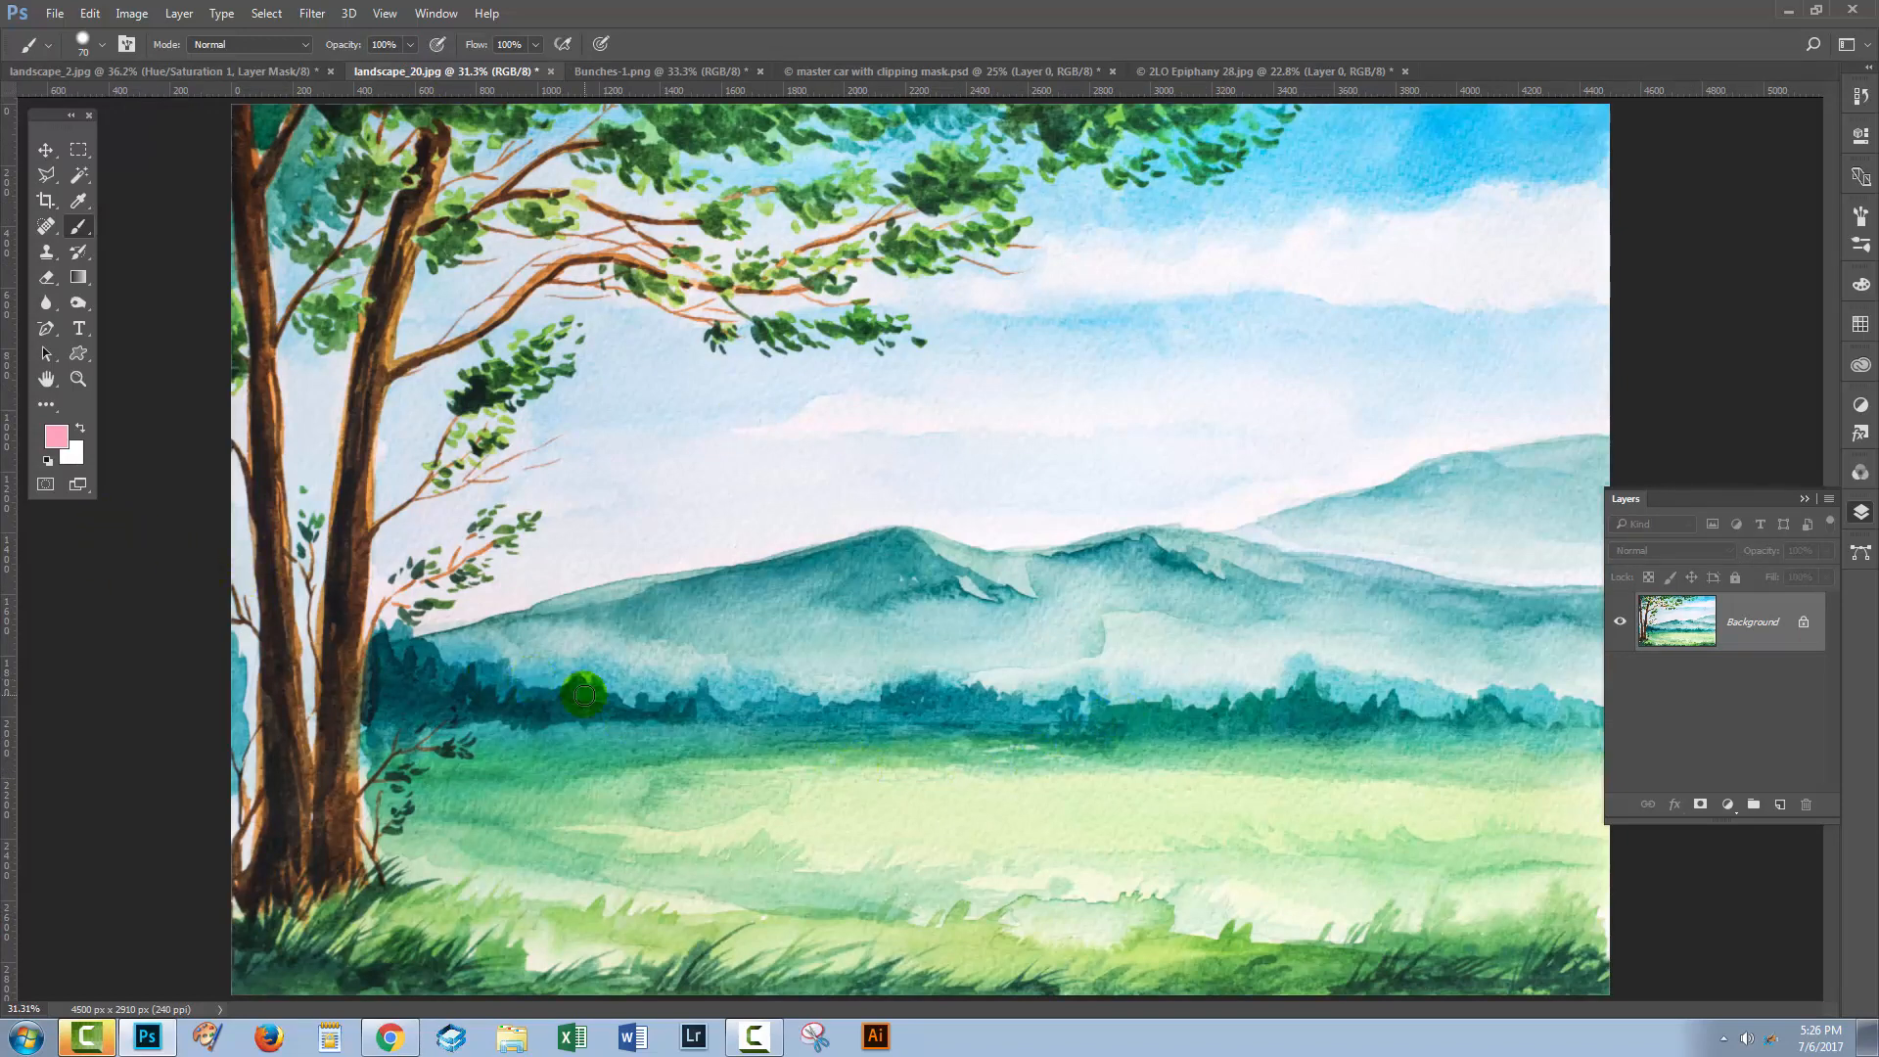
pyautogui.moveTo(1102, 445)
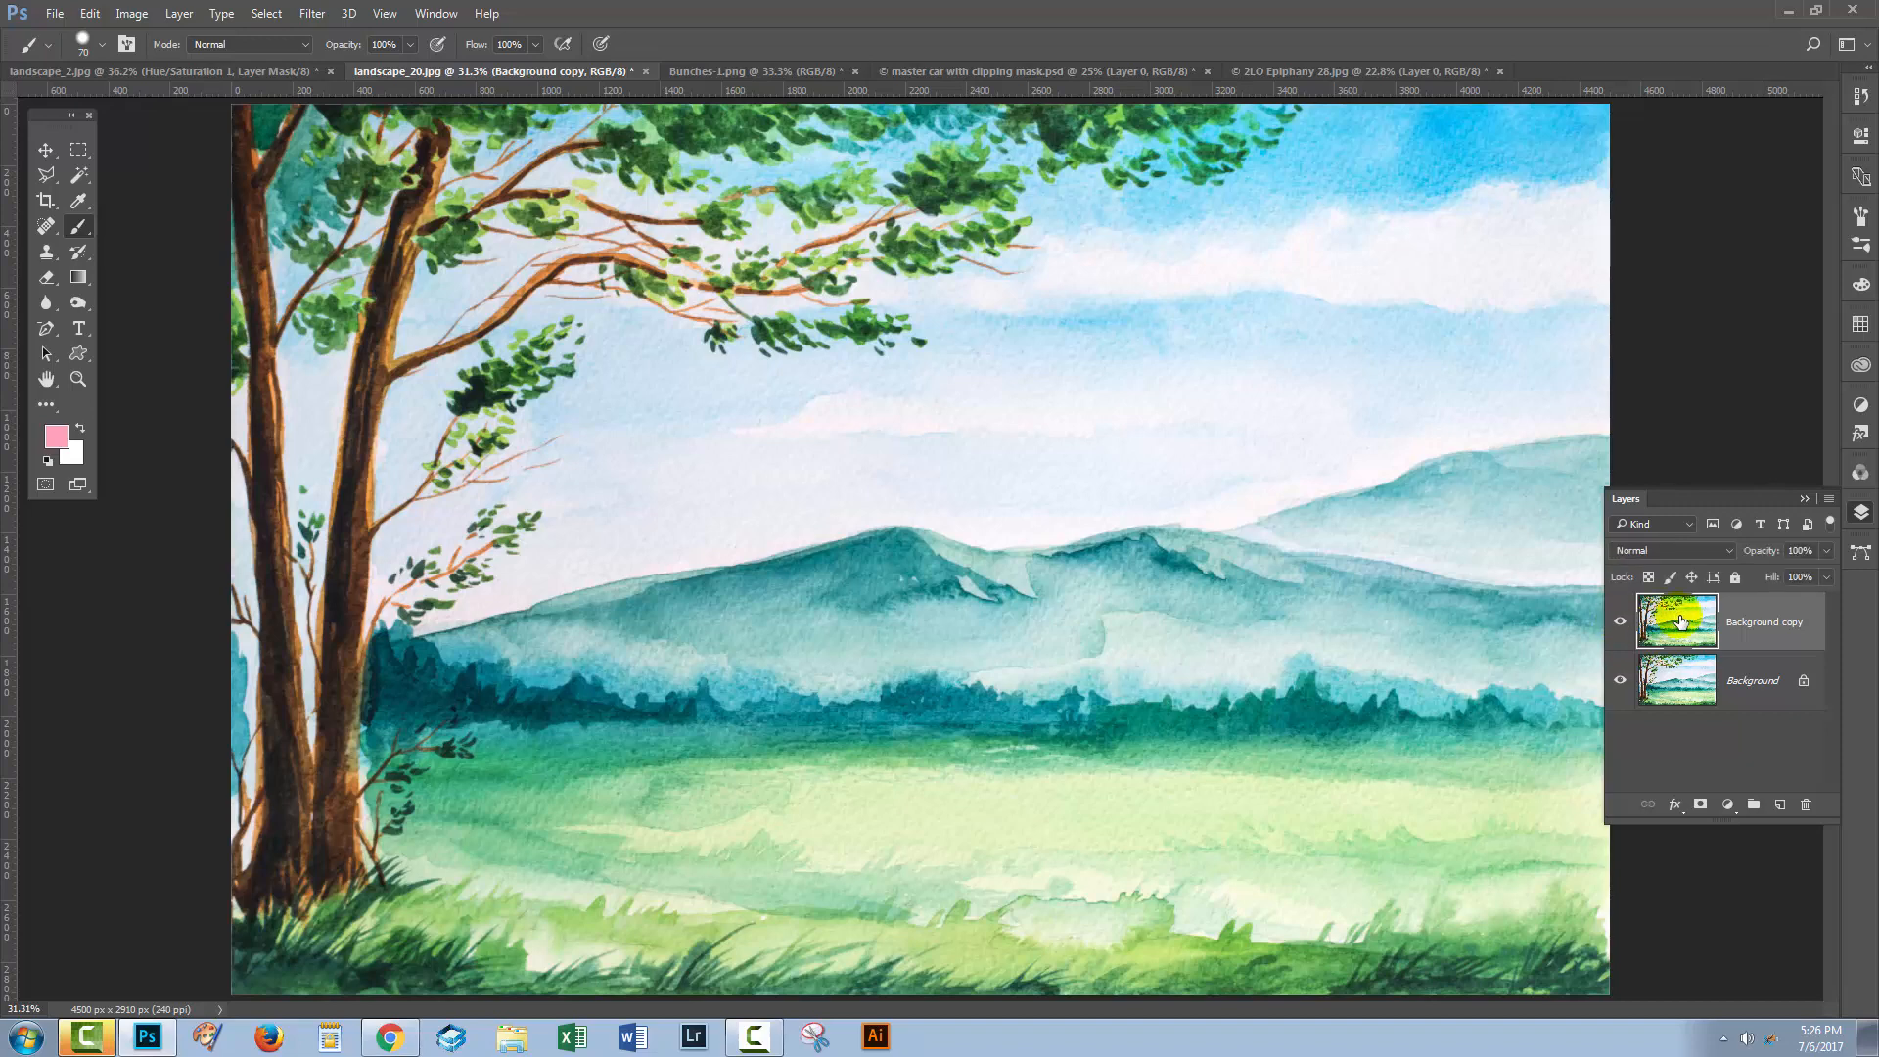
pyautogui.moveTo(1728, 616)
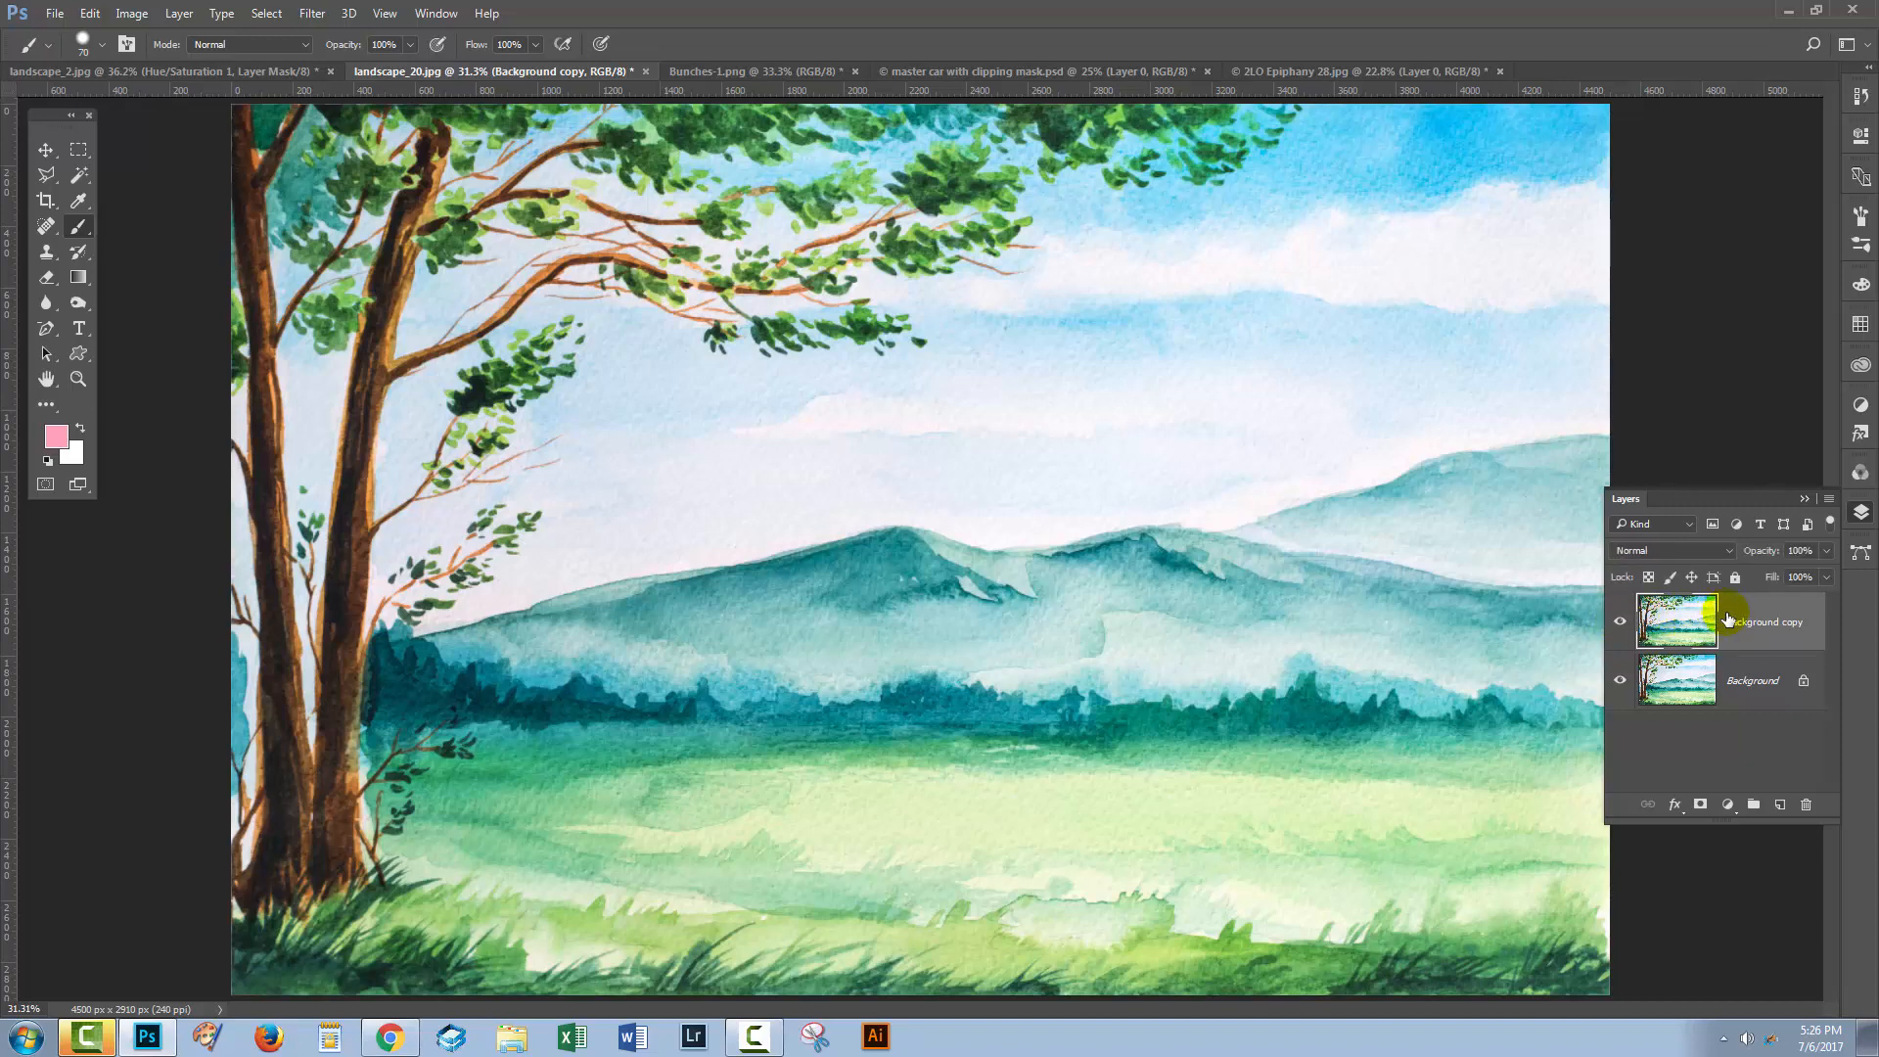
pyautogui.moveTo(1701, 621)
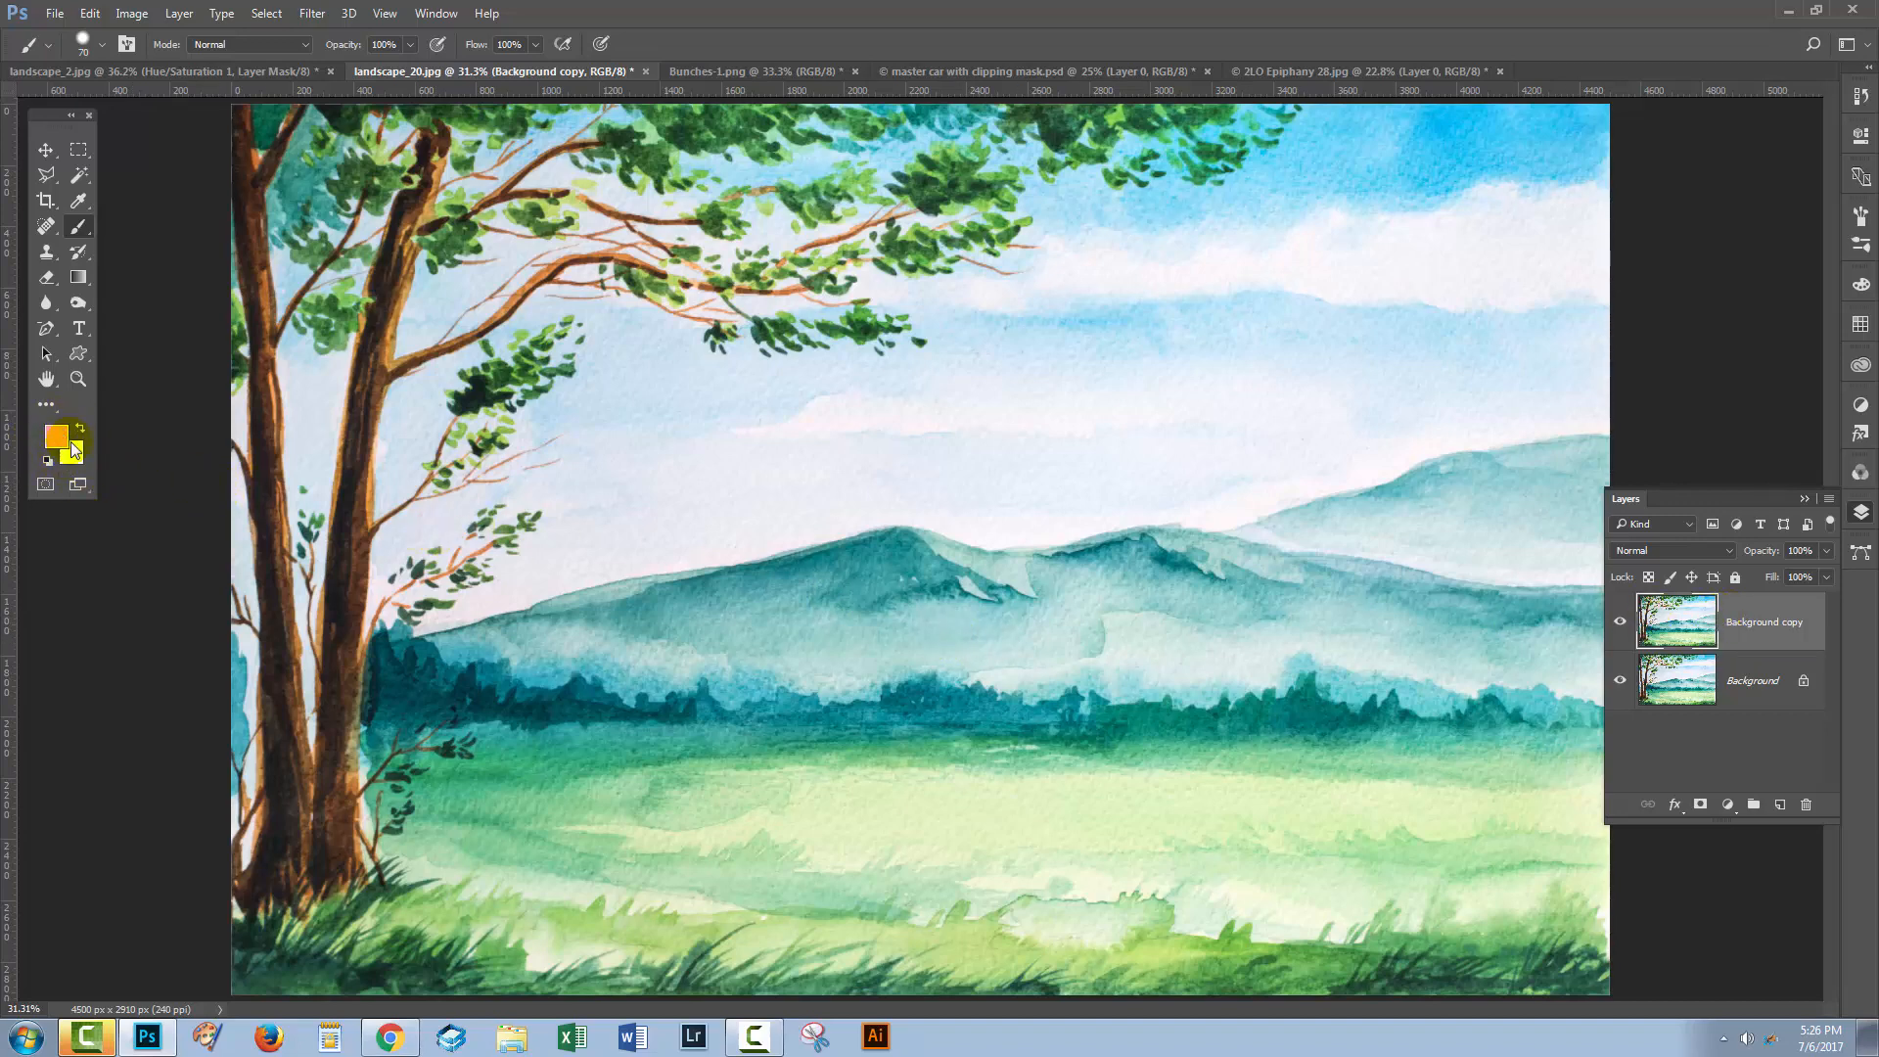
# Step: Reset the foreground and background colours to default black and white, keeping Background copy targeted
pyautogui.click(55, 437)
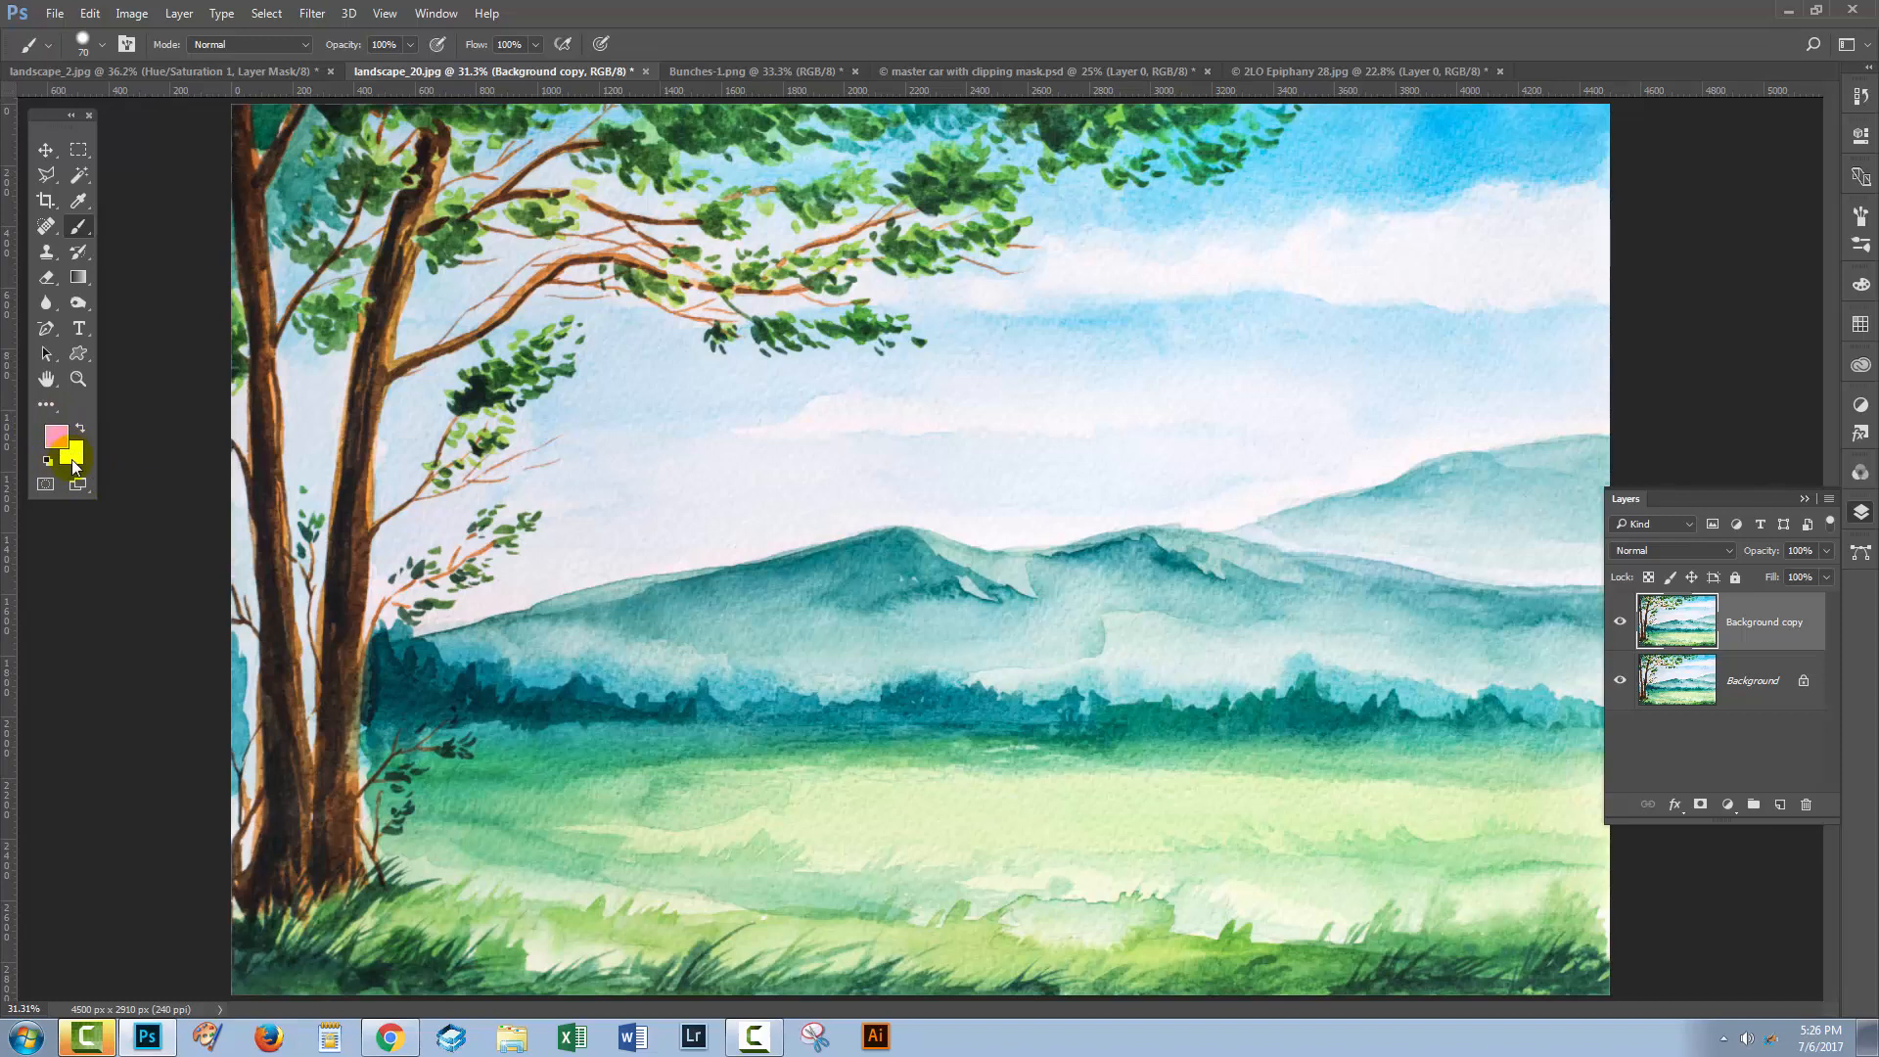
pyautogui.click(55, 450)
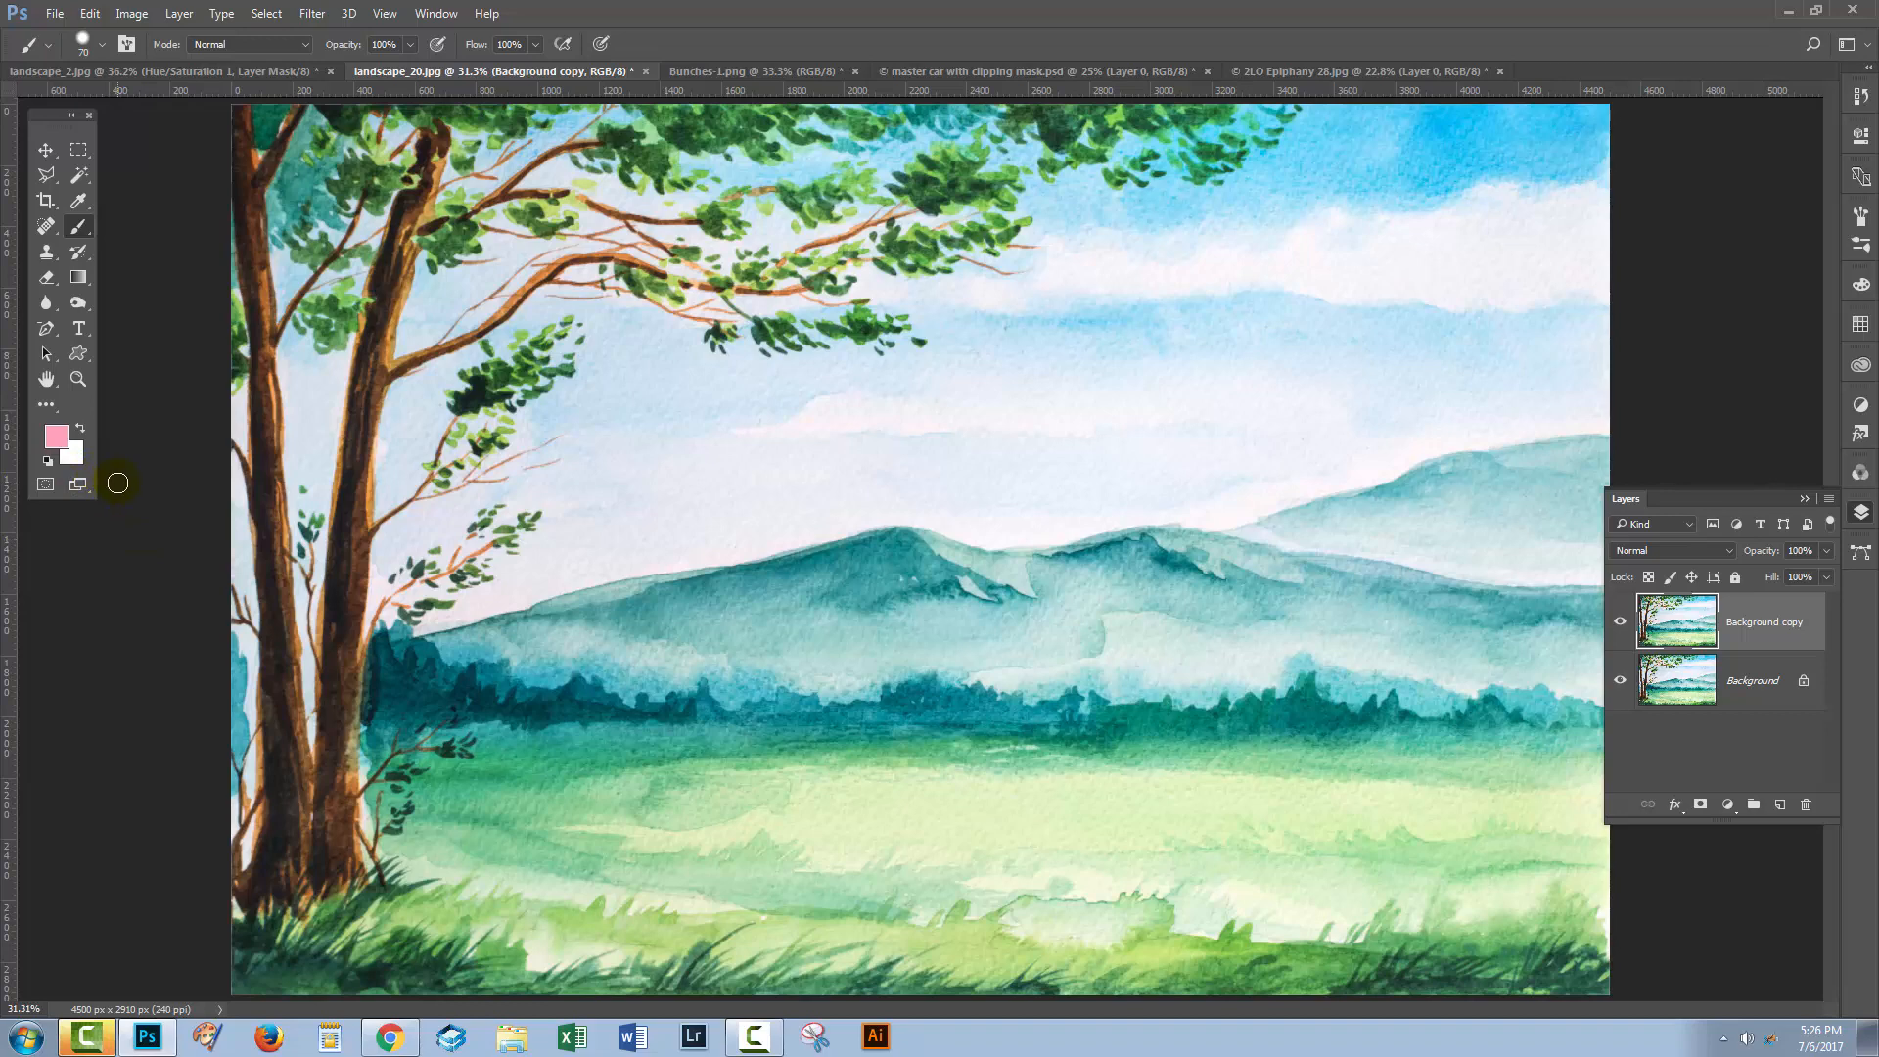
pyautogui.moveTo(111, 489)
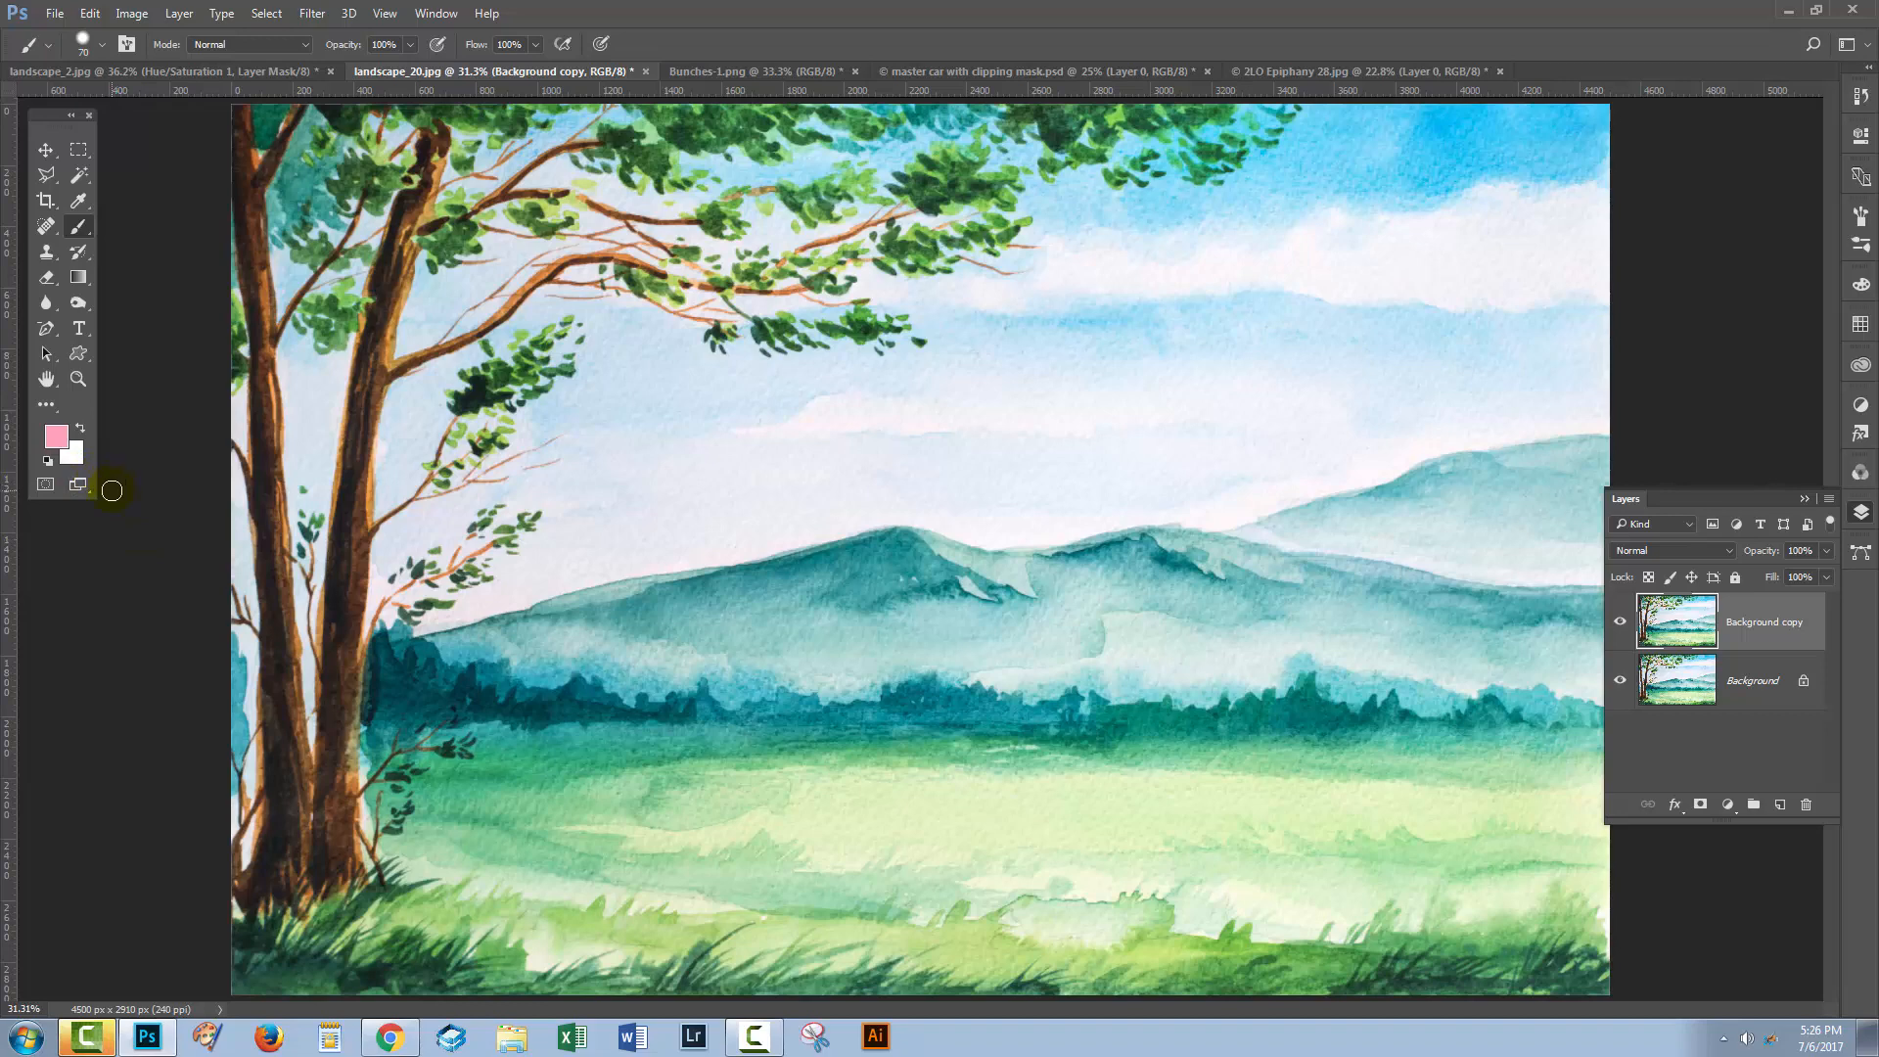
pyautogui.moveTo(125, 493)
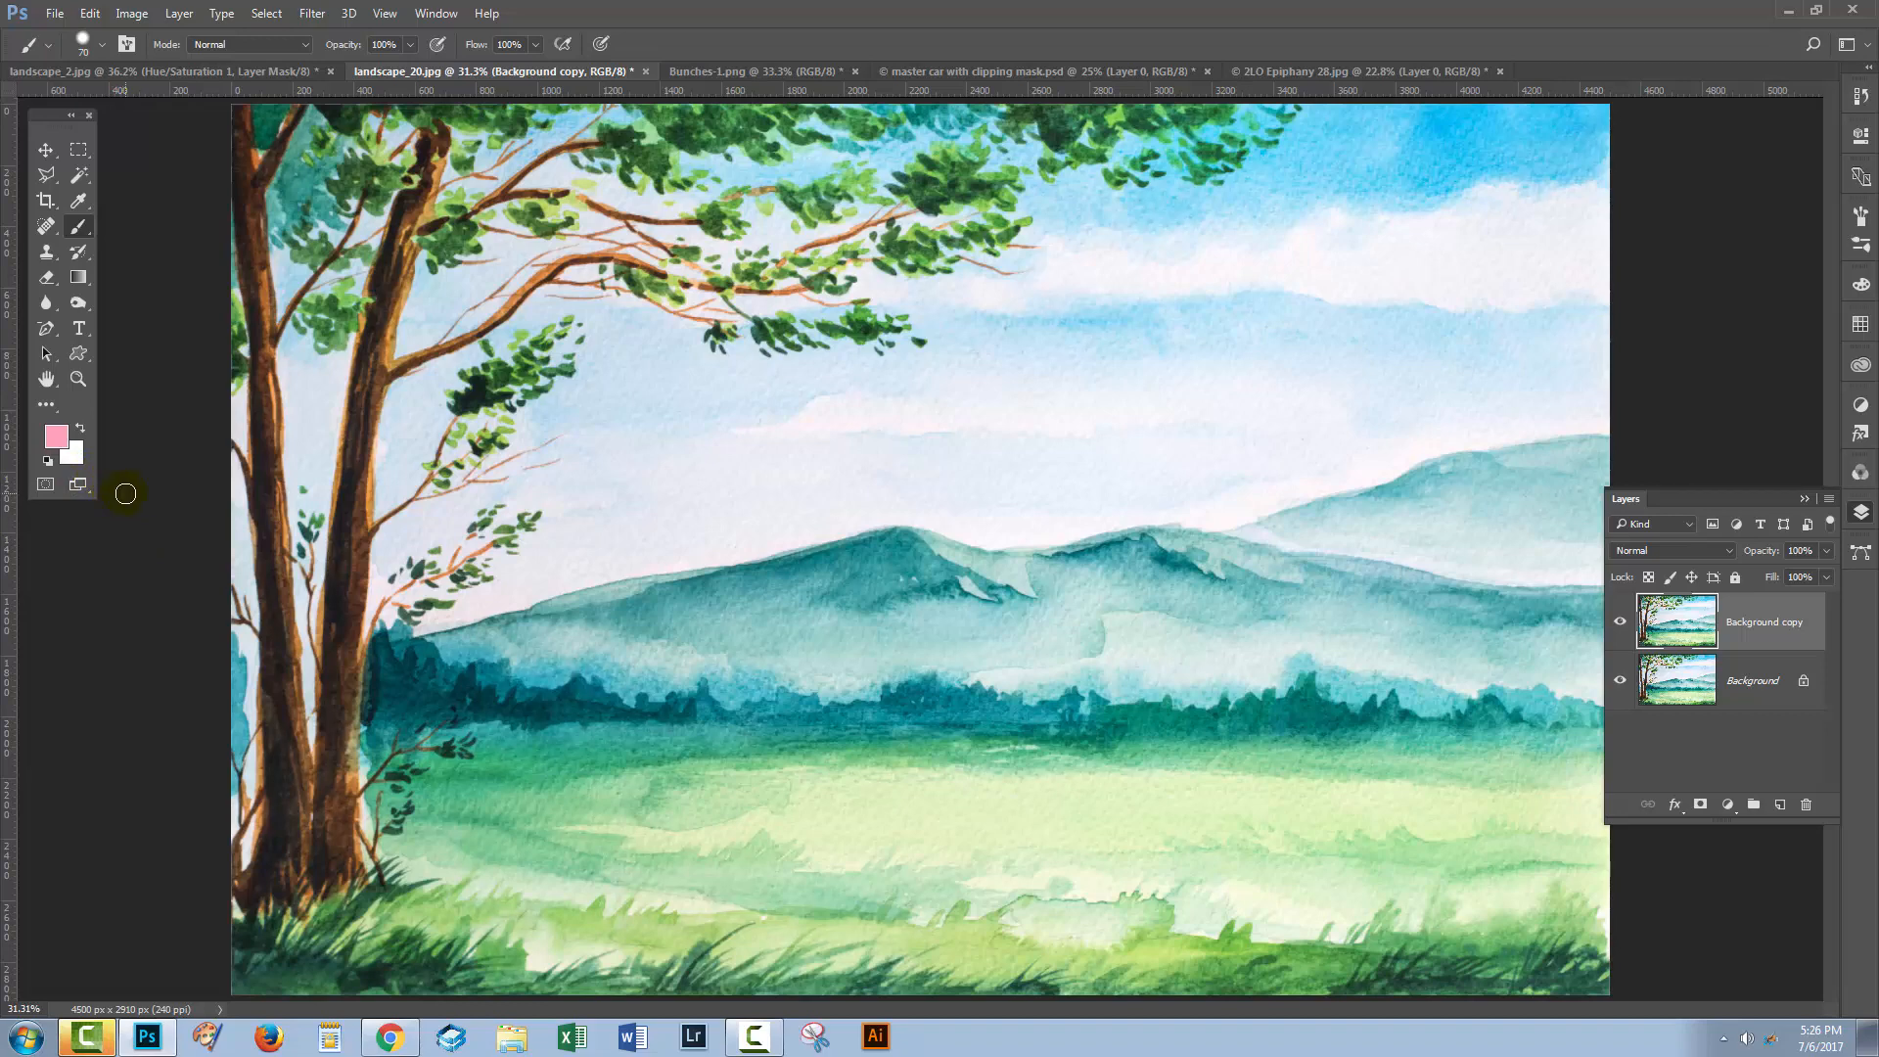
pyautogui.moveTo(119, 495)
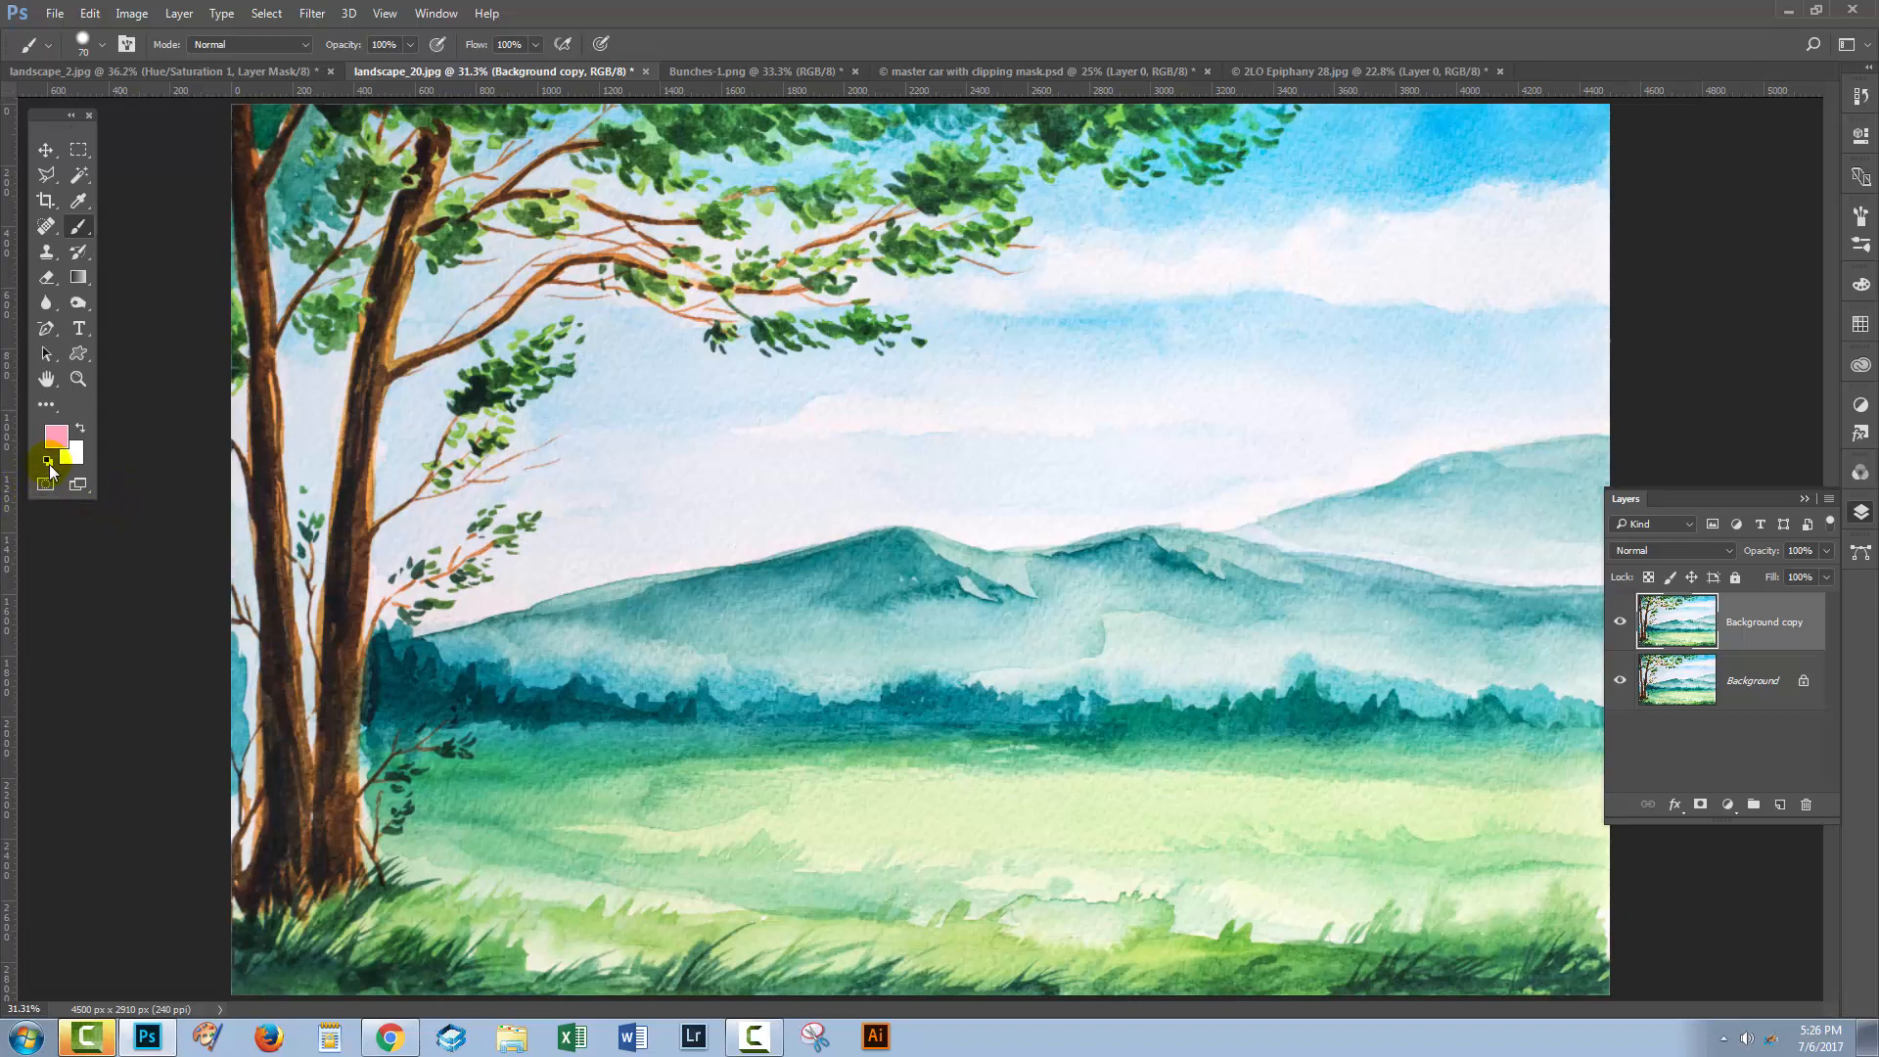
pyautogui.click(47, 452)
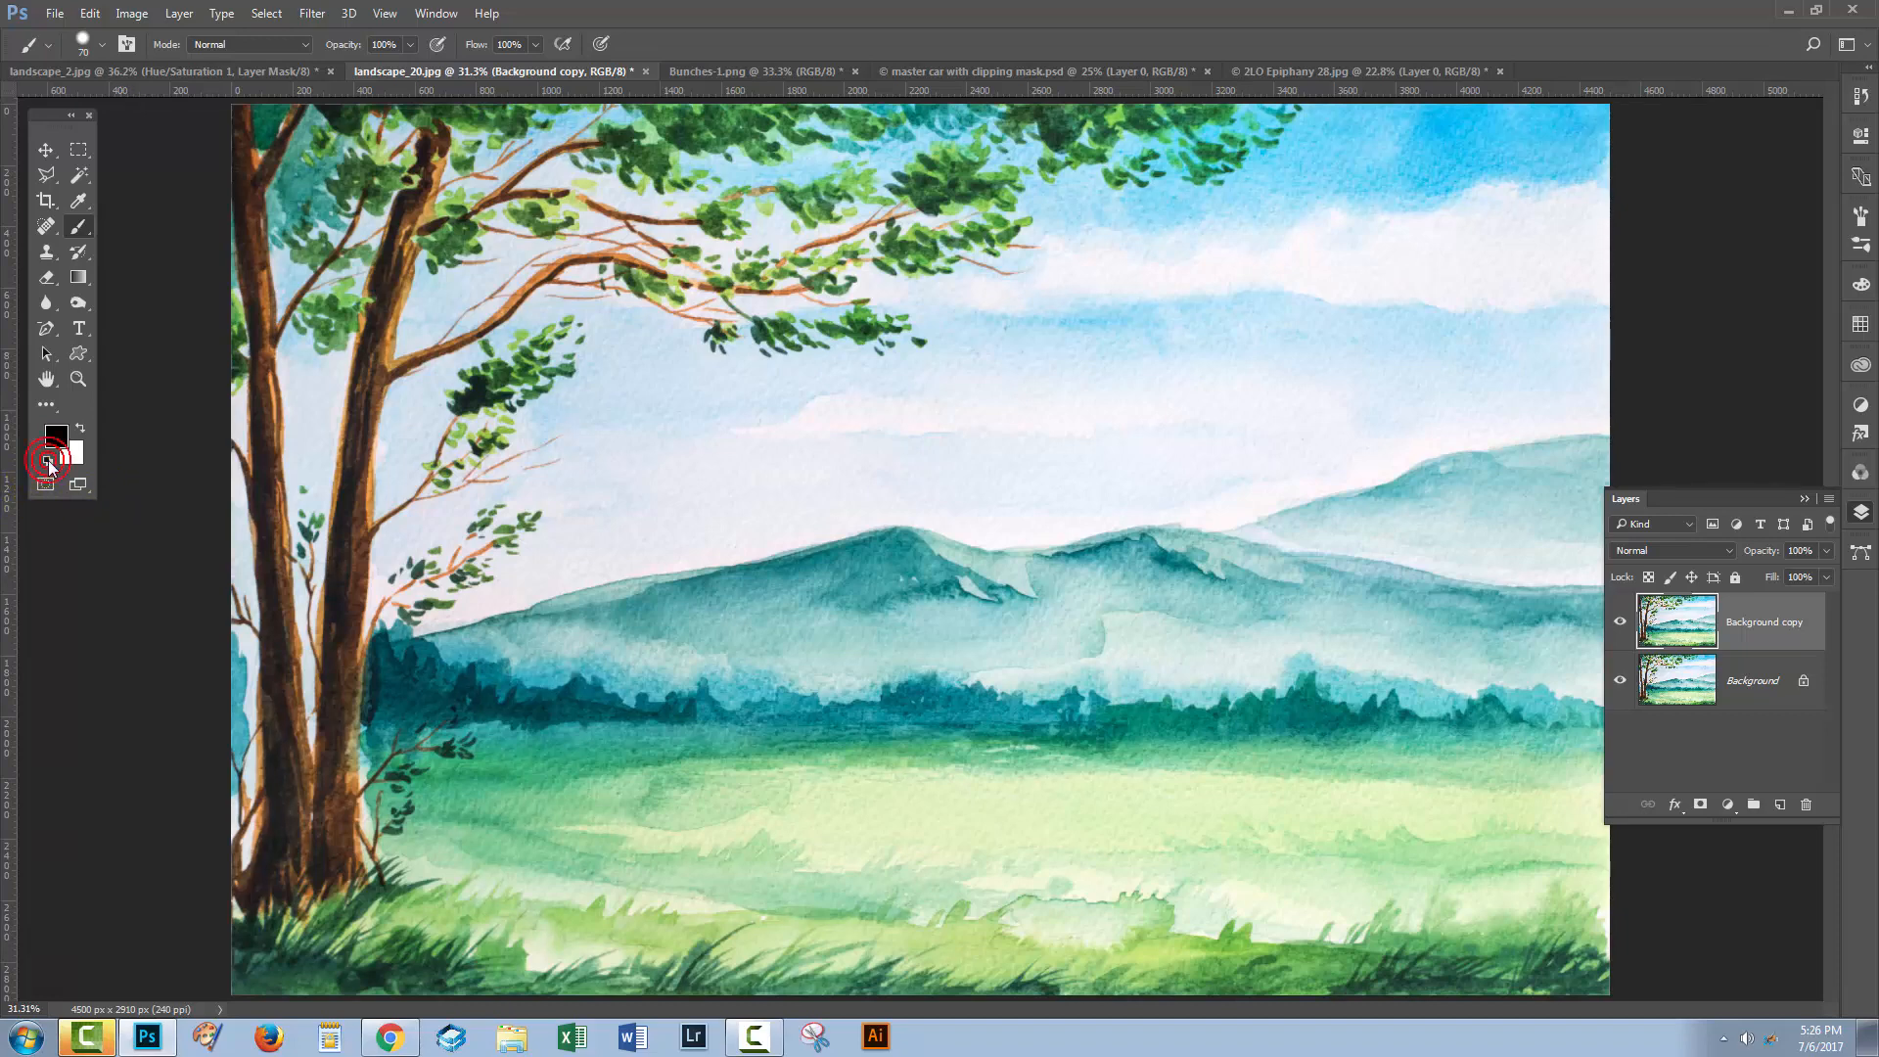
pyautogui.click(1642, 679)
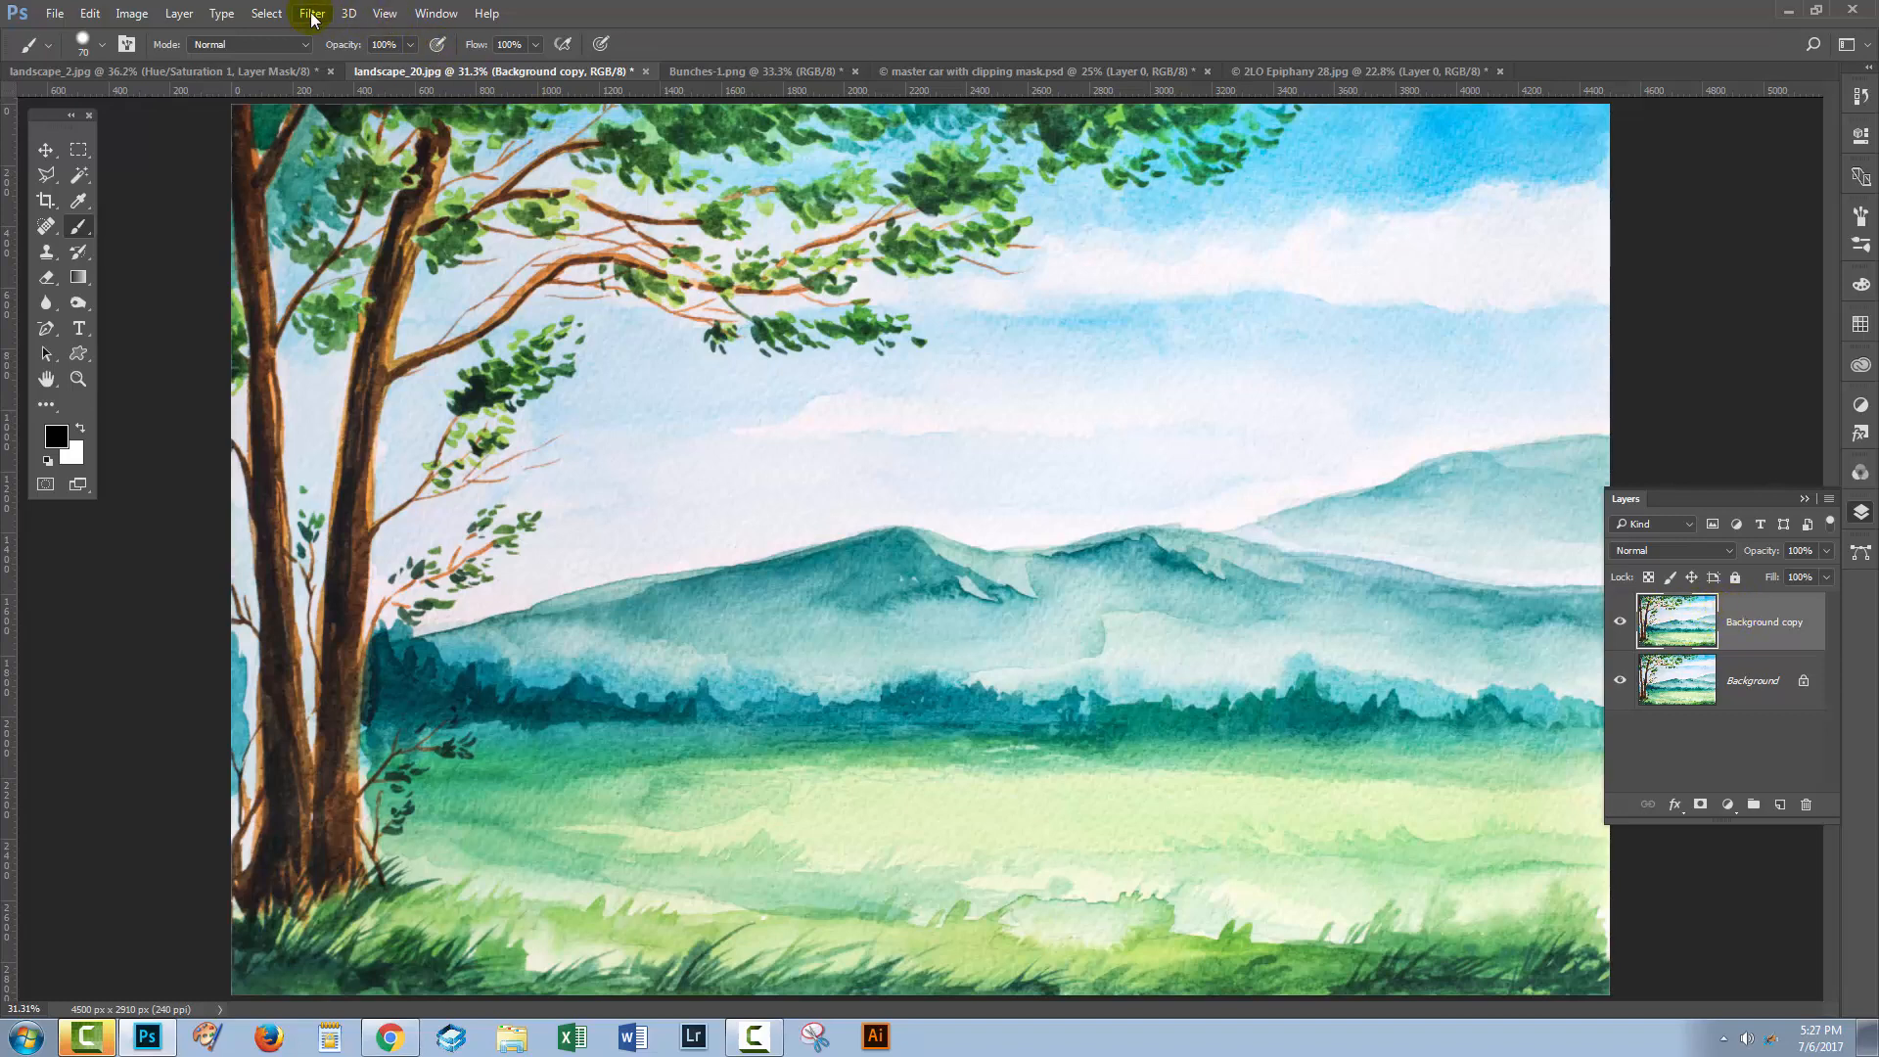
# Step: Convert the Background copy layer for Smart Filters, confirming the smart object warning
pyautogui.click(311, 13)
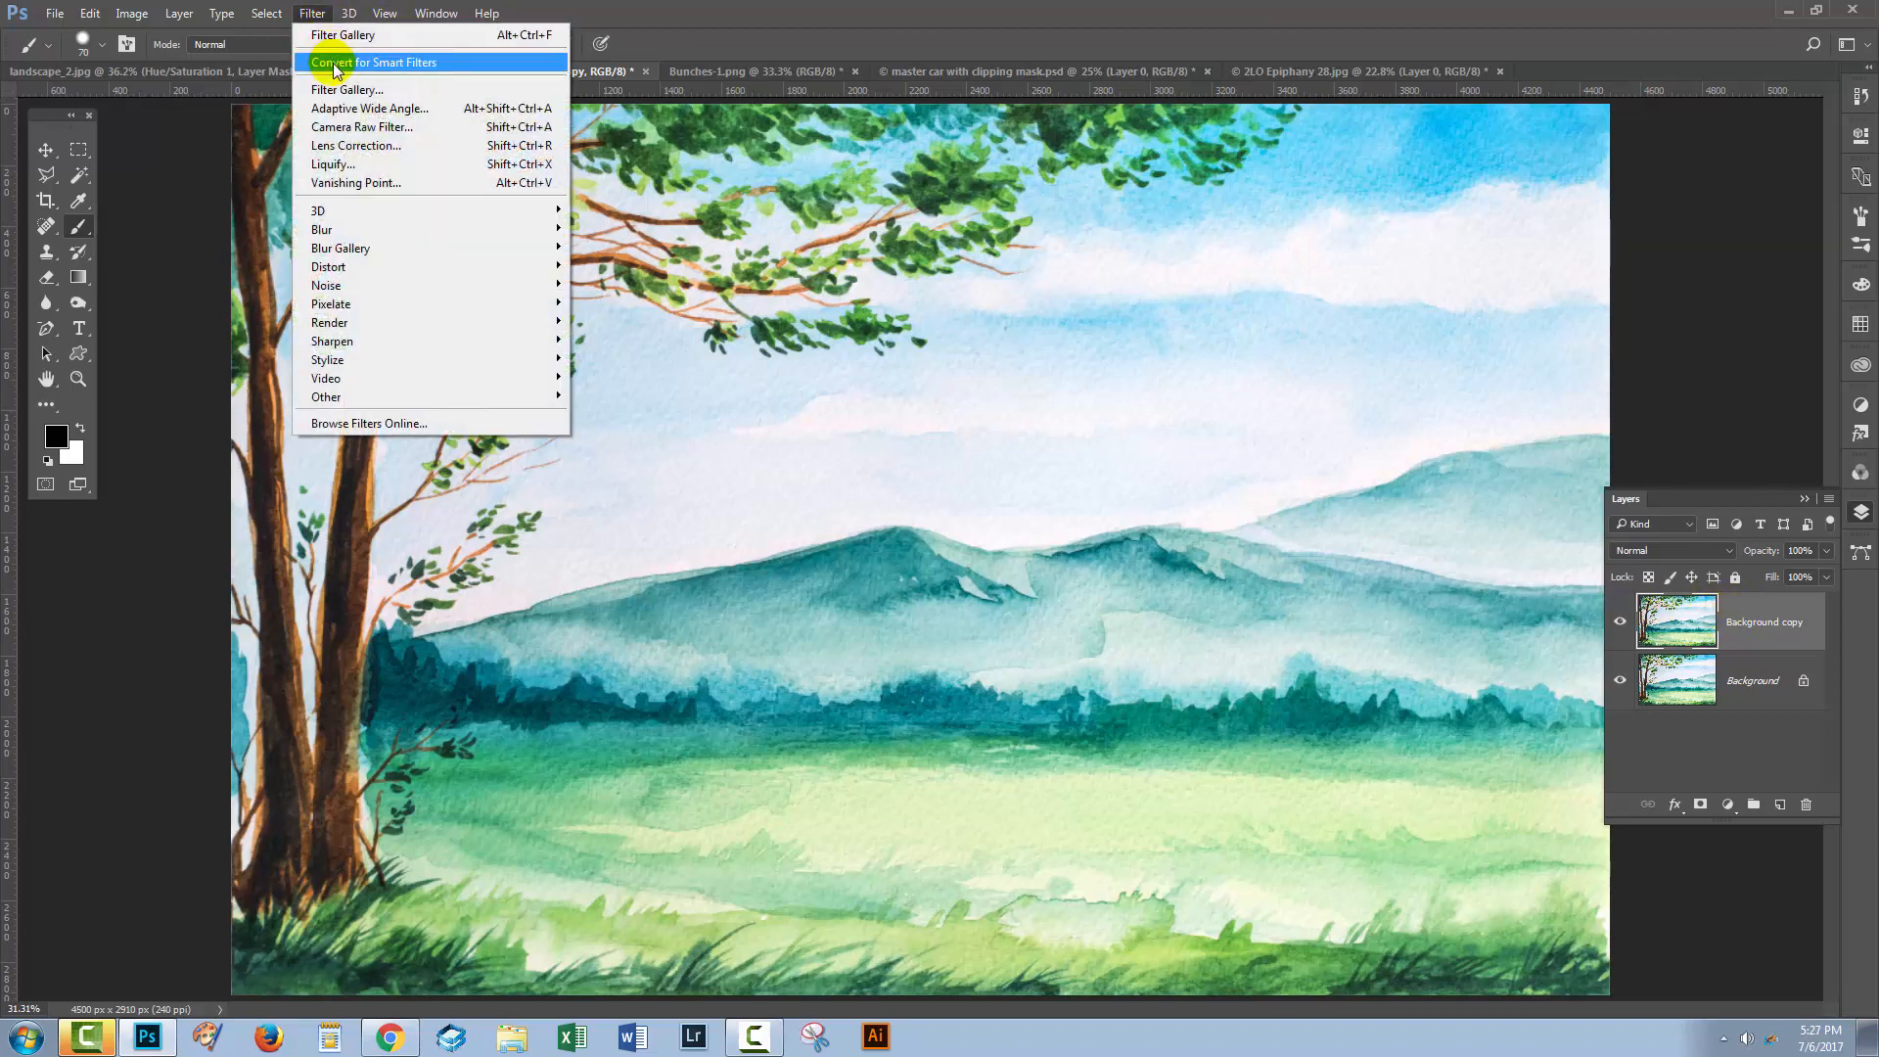
pyautogui.click(373, 63)
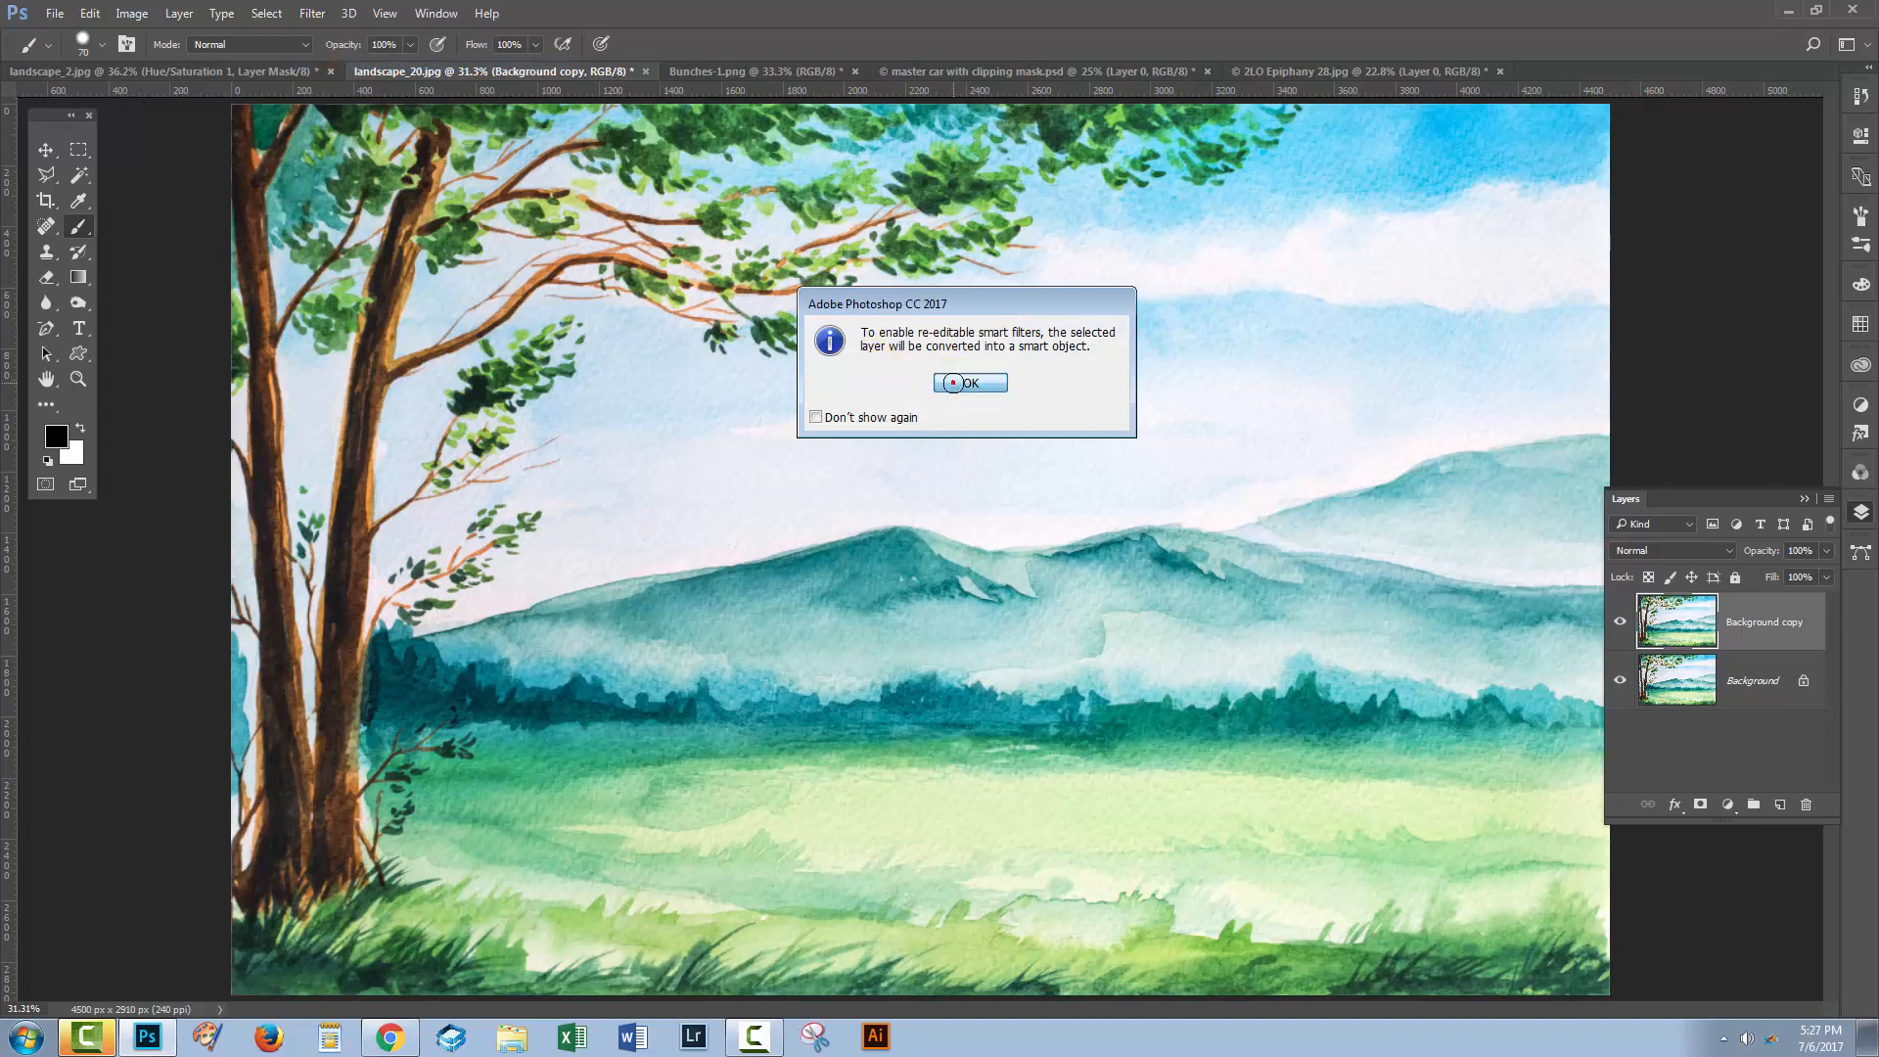
pyautogui.click(968, 382)
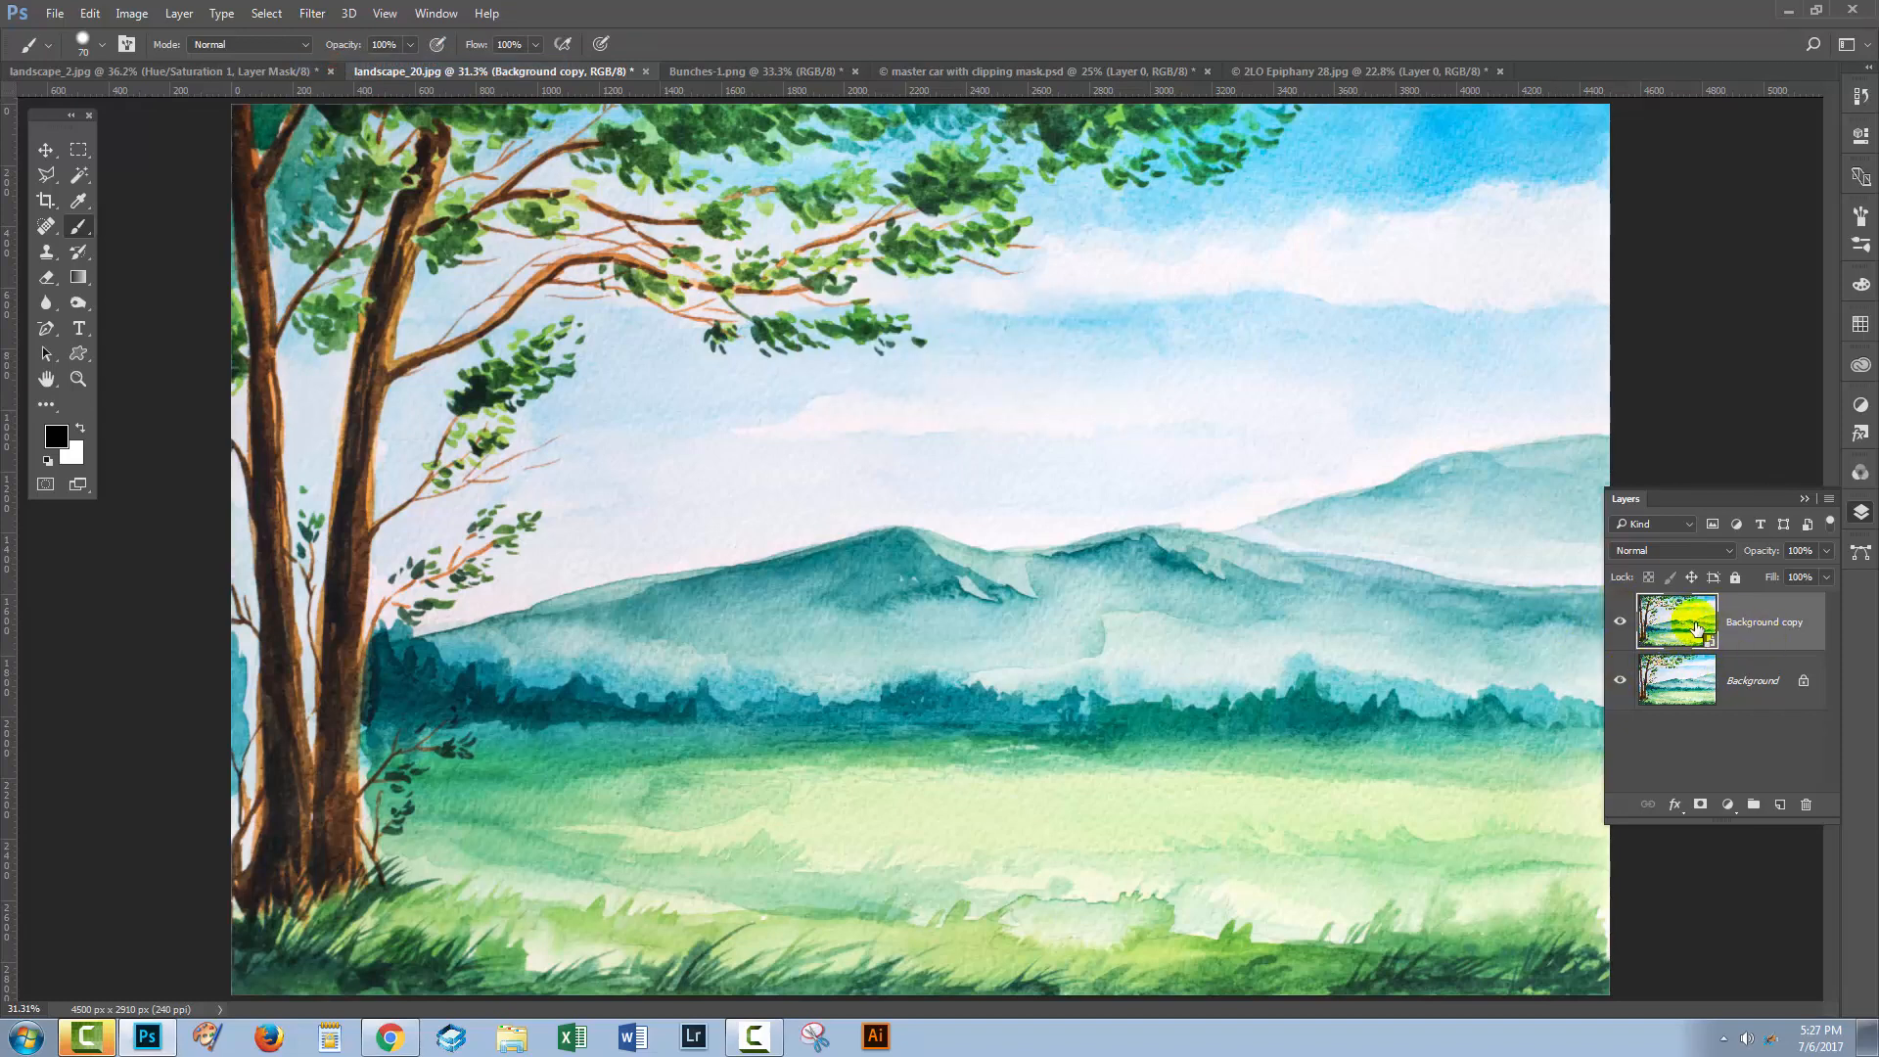
pyautogui.moveTo(1677, 620)
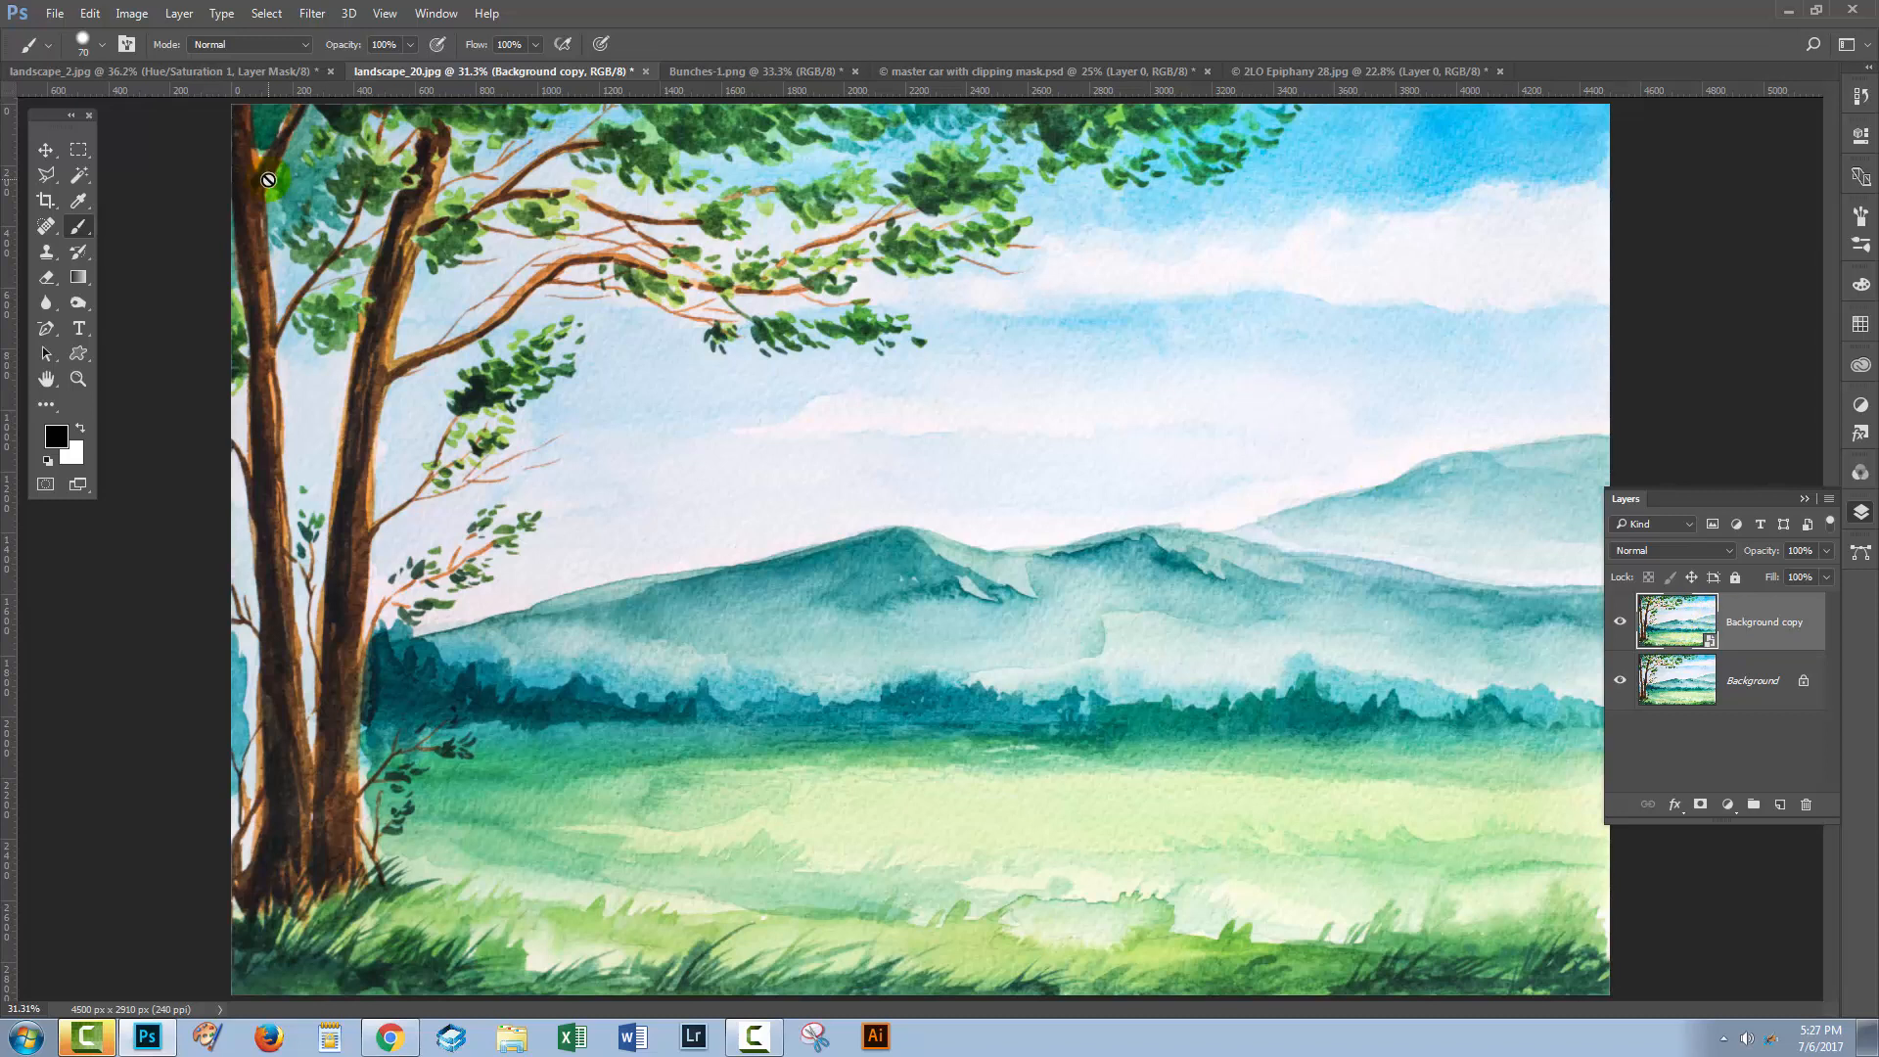
# Step: Apply a Filter Gallery Charcoal sketch with Light/Dark Balance lowered to 37 as a smart filter
pyautogui.click(311, 13)
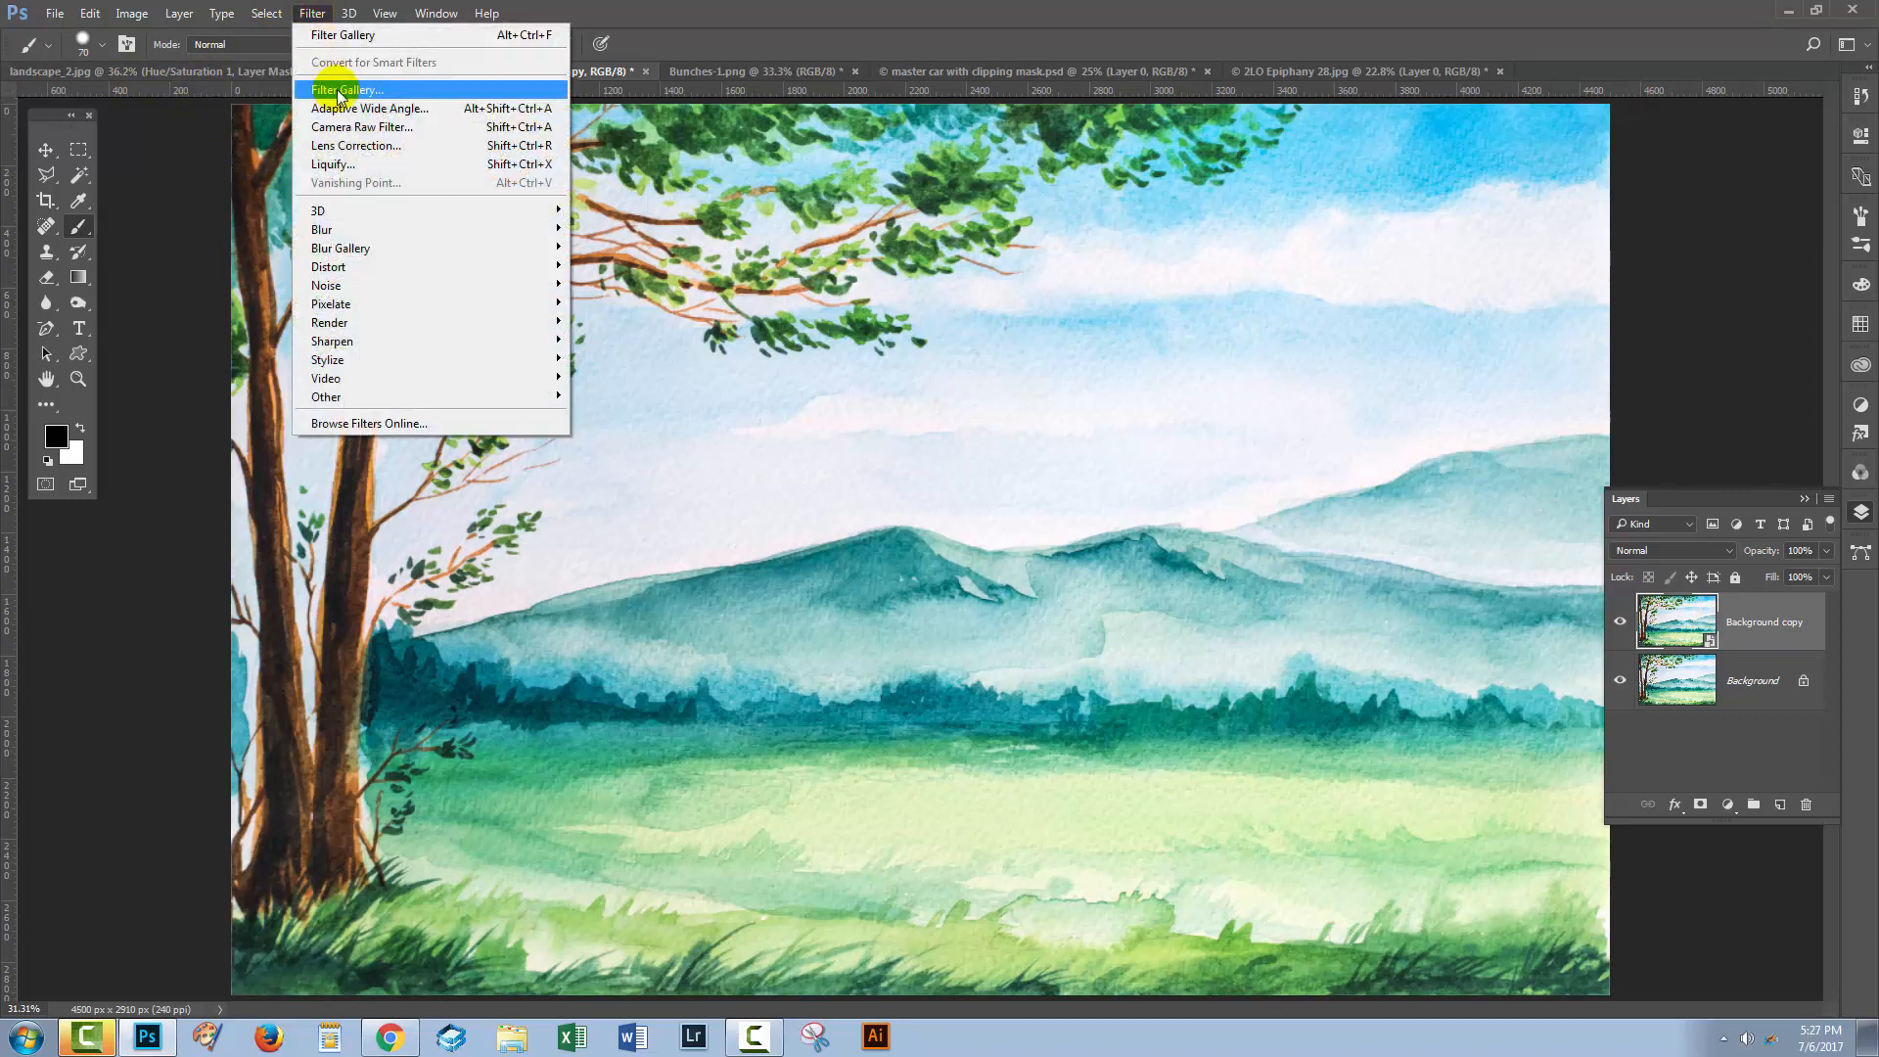
pyautogui.moveTo(366, 125)
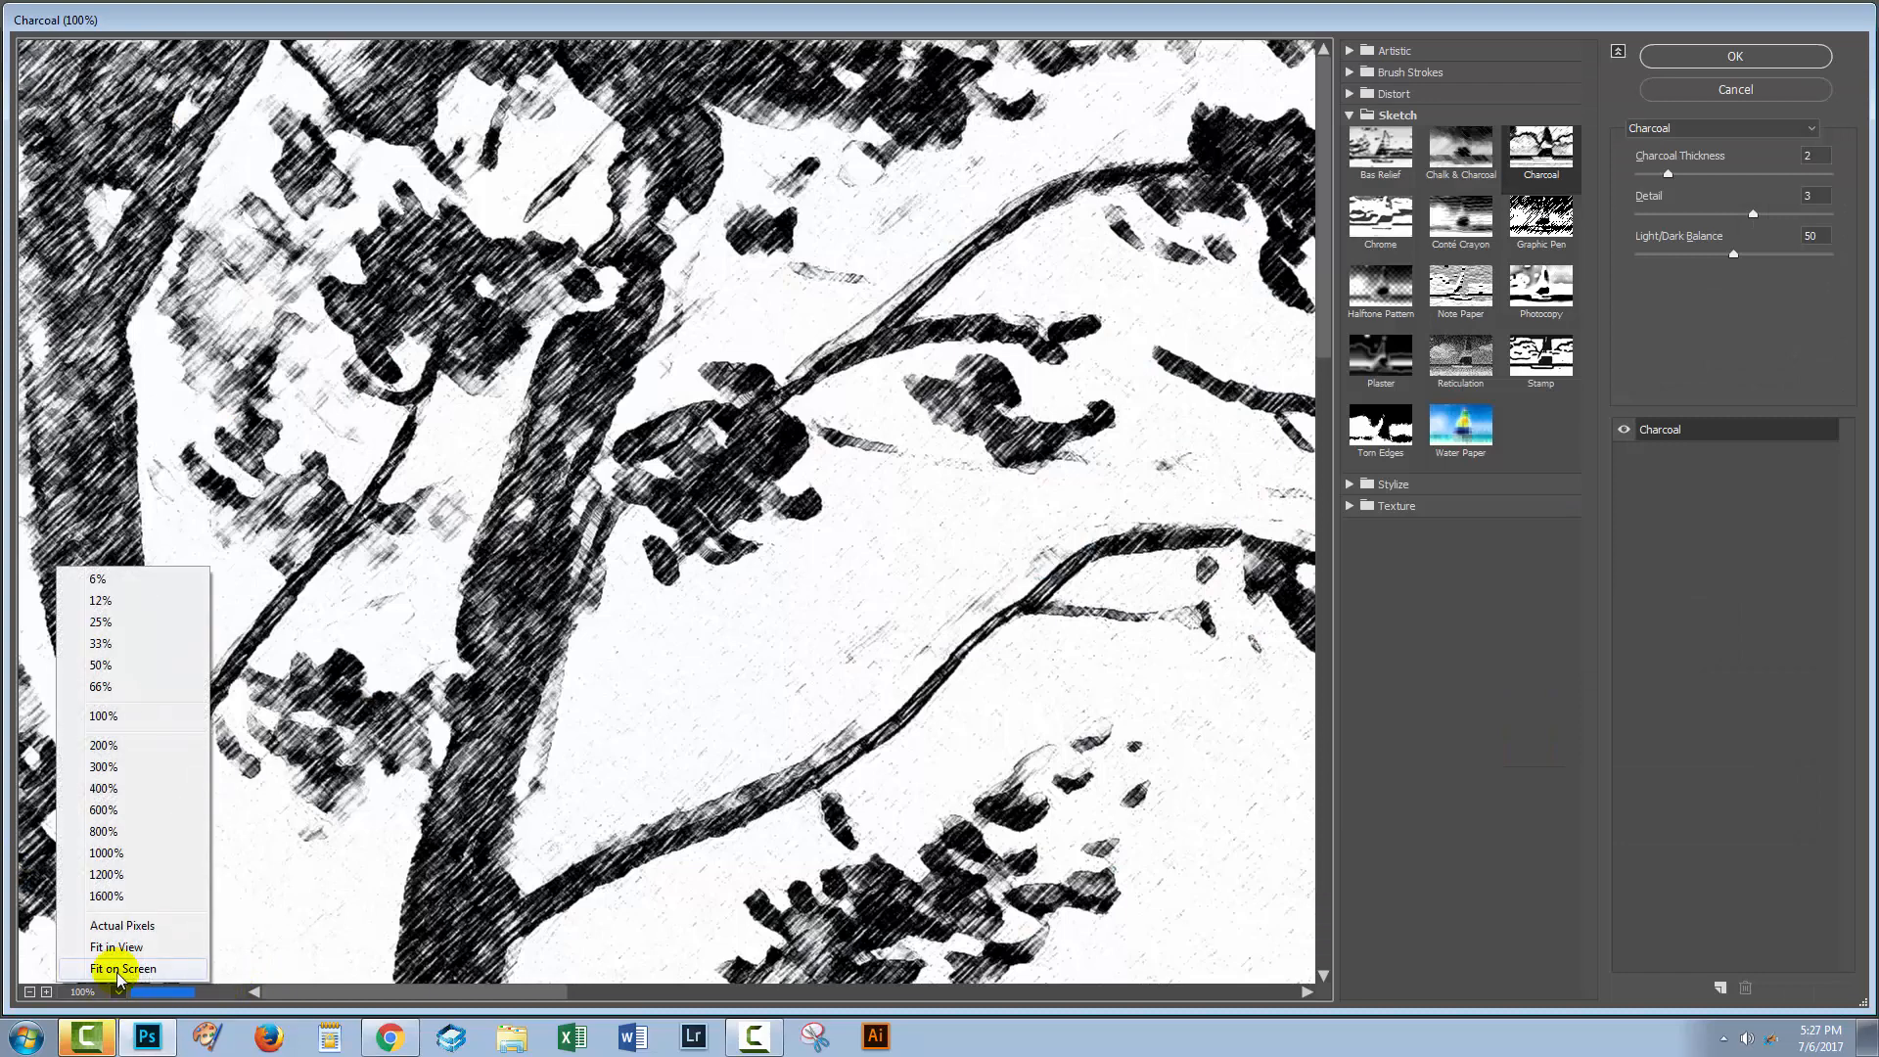
pyautogui.click(121, 968)
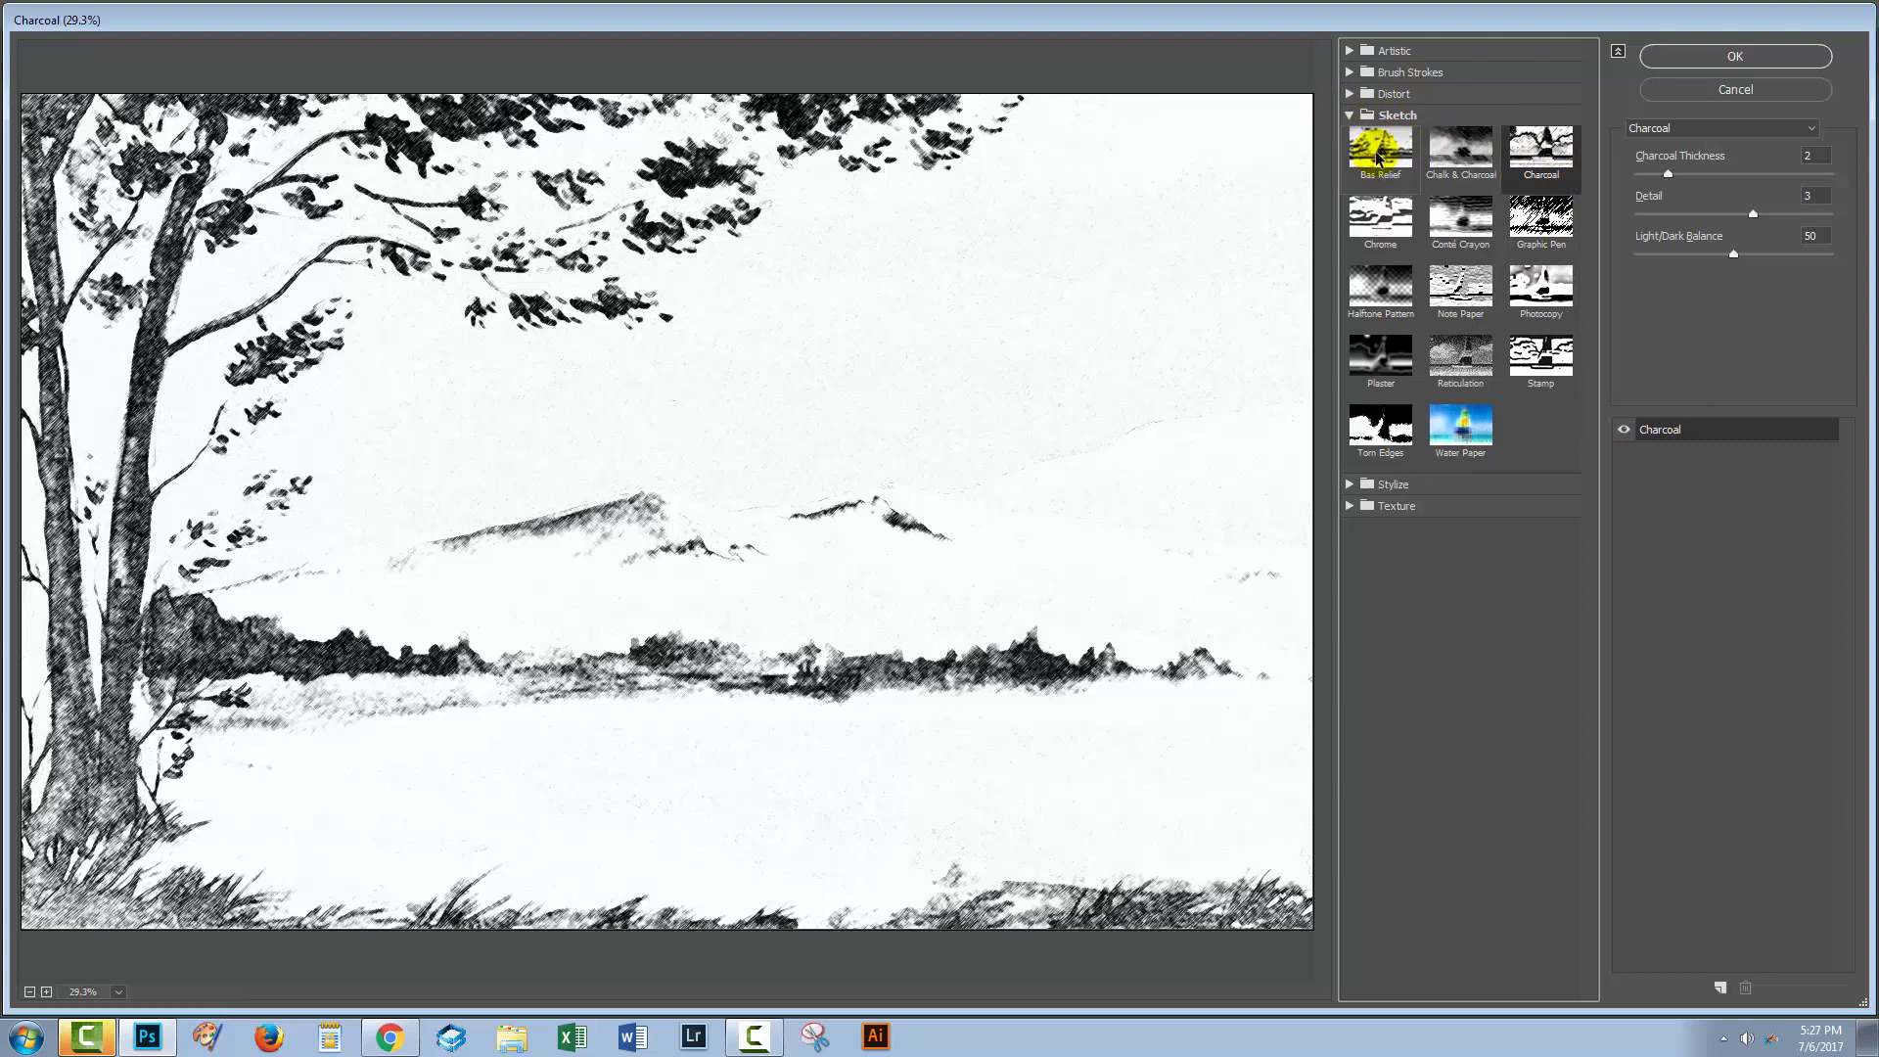
pyautogui.moveTo(1379, 423)
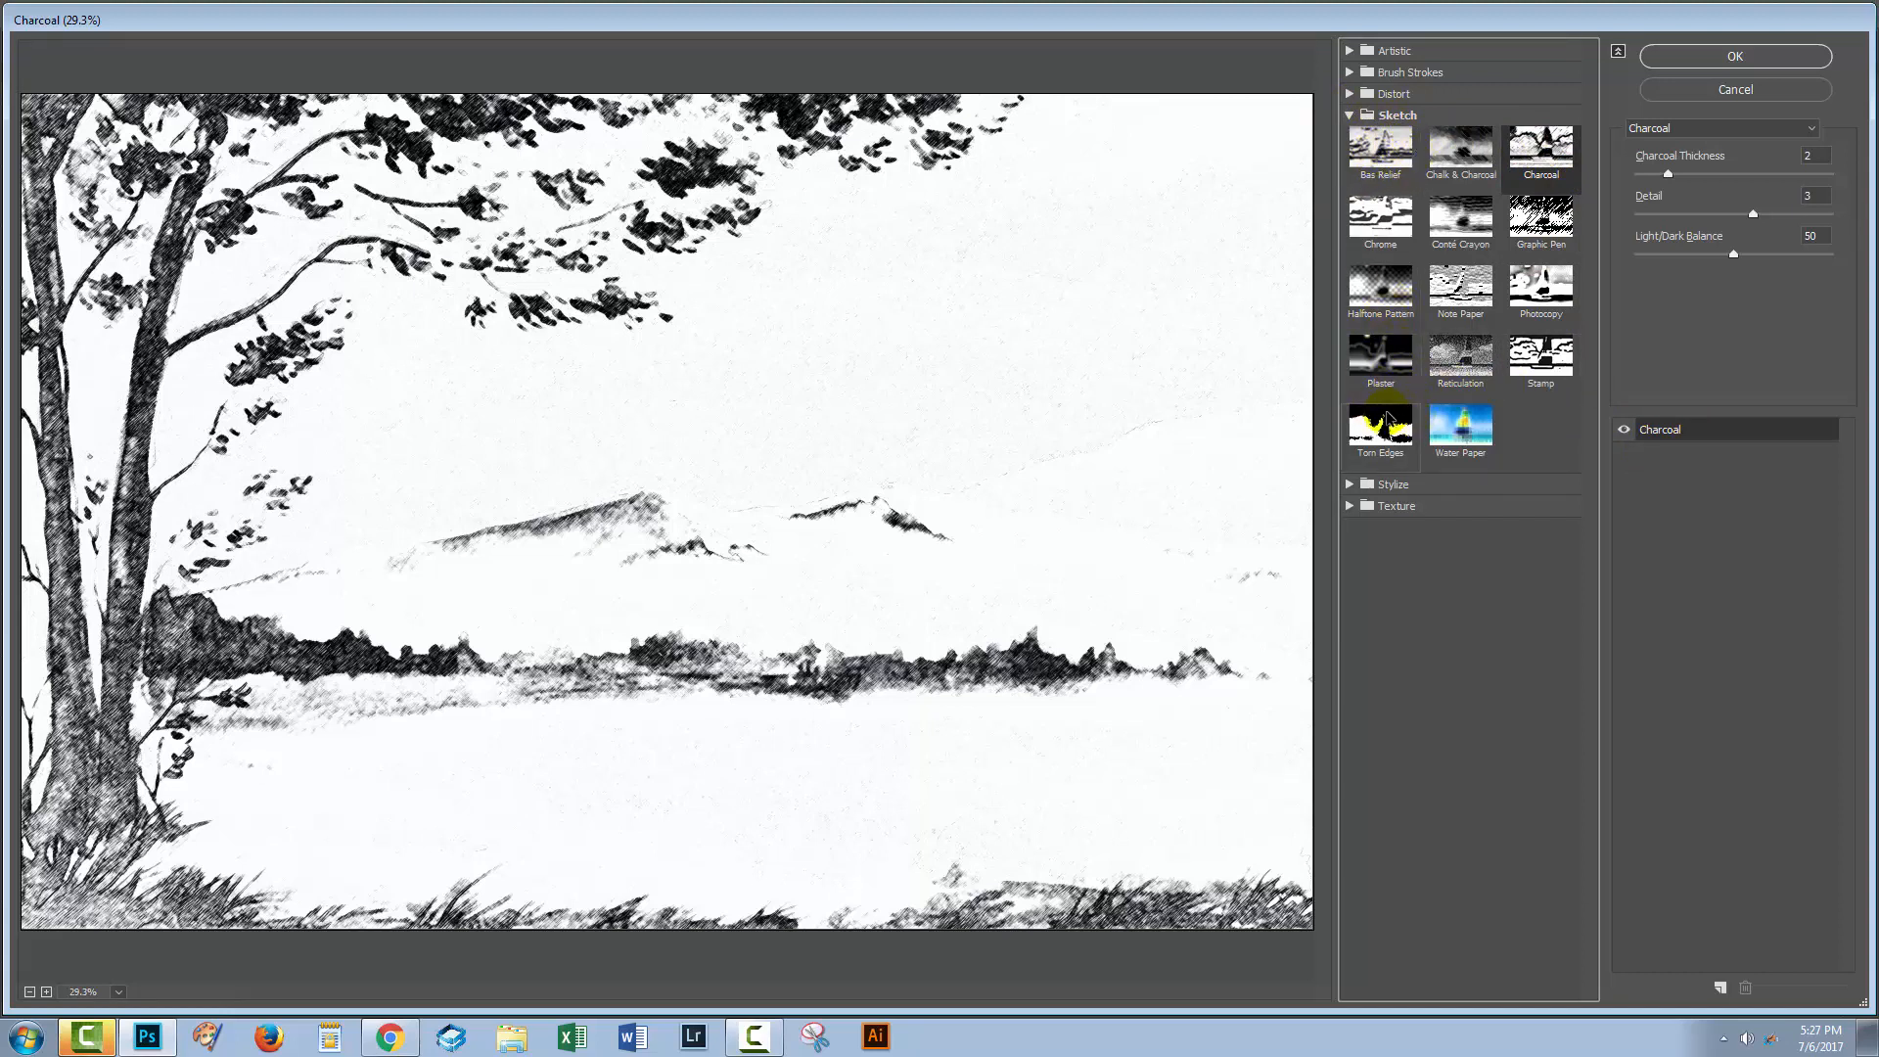
pyautogui.moveTo(1026, 311)
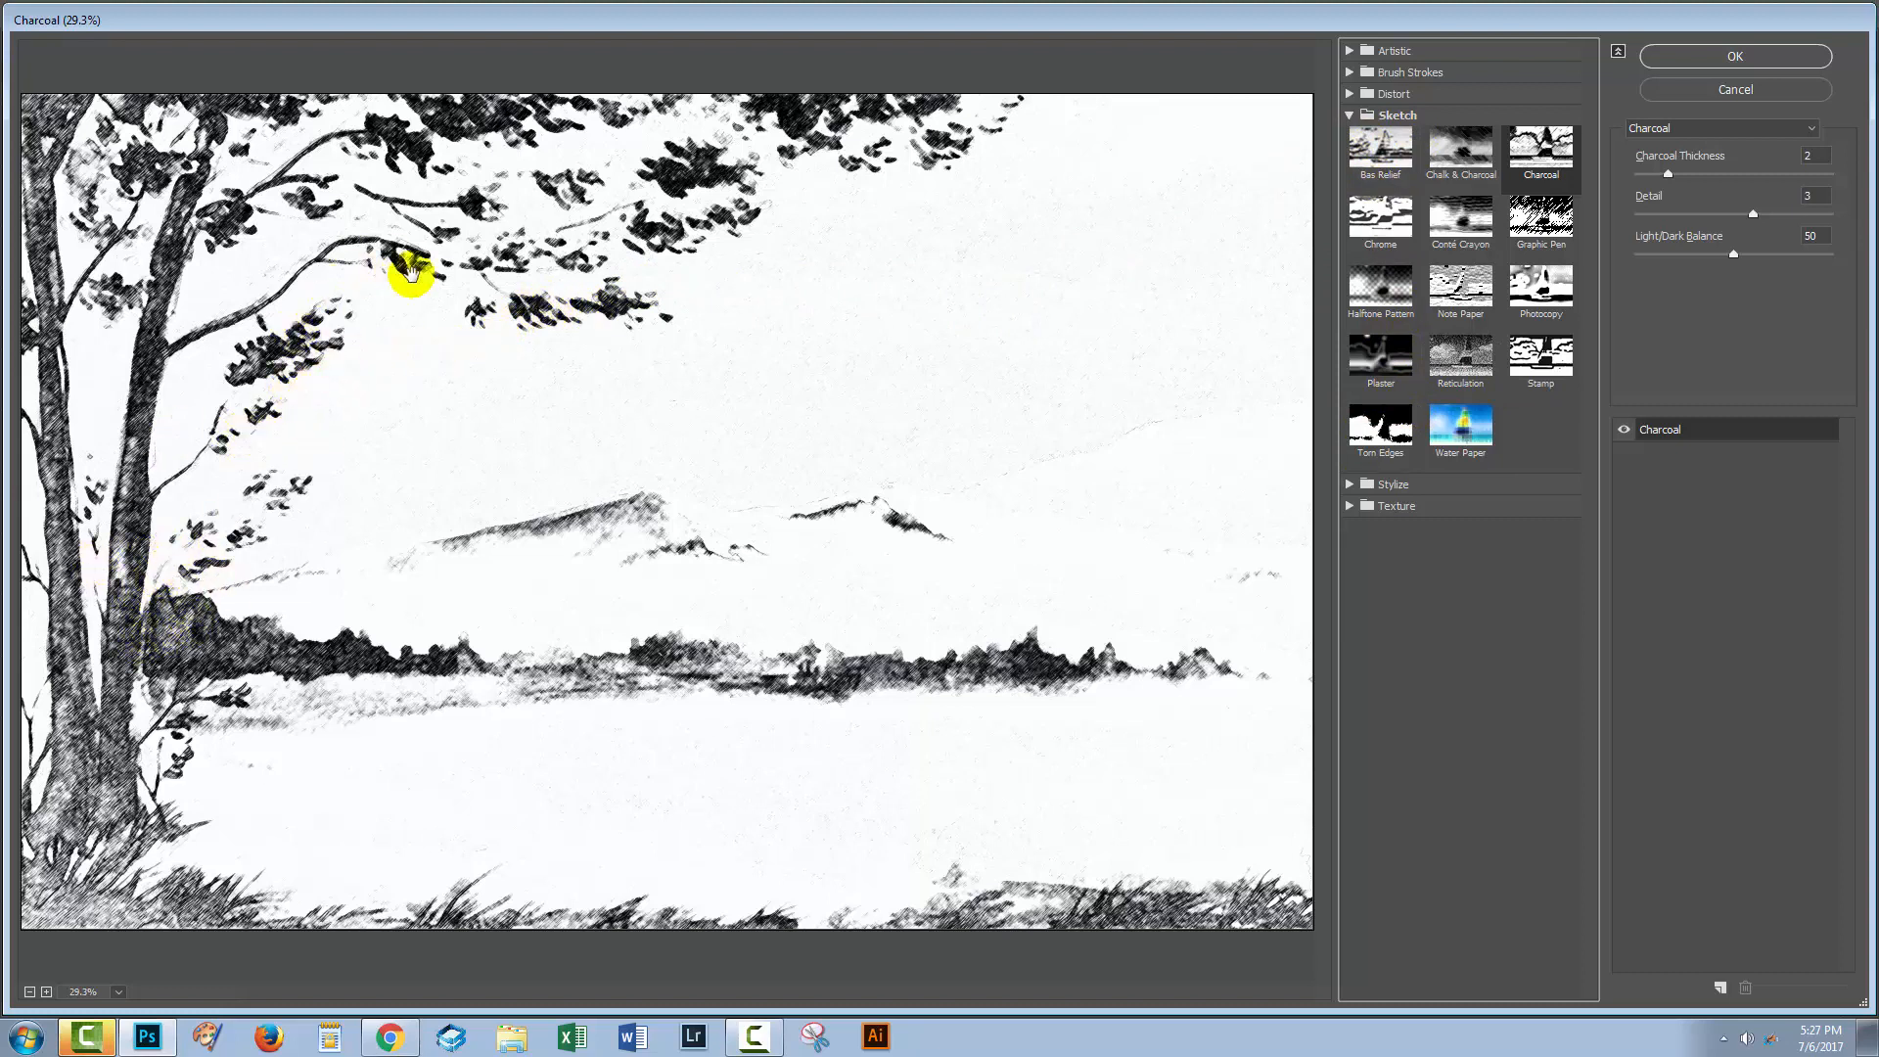
pyautogui.click(1540, 157)
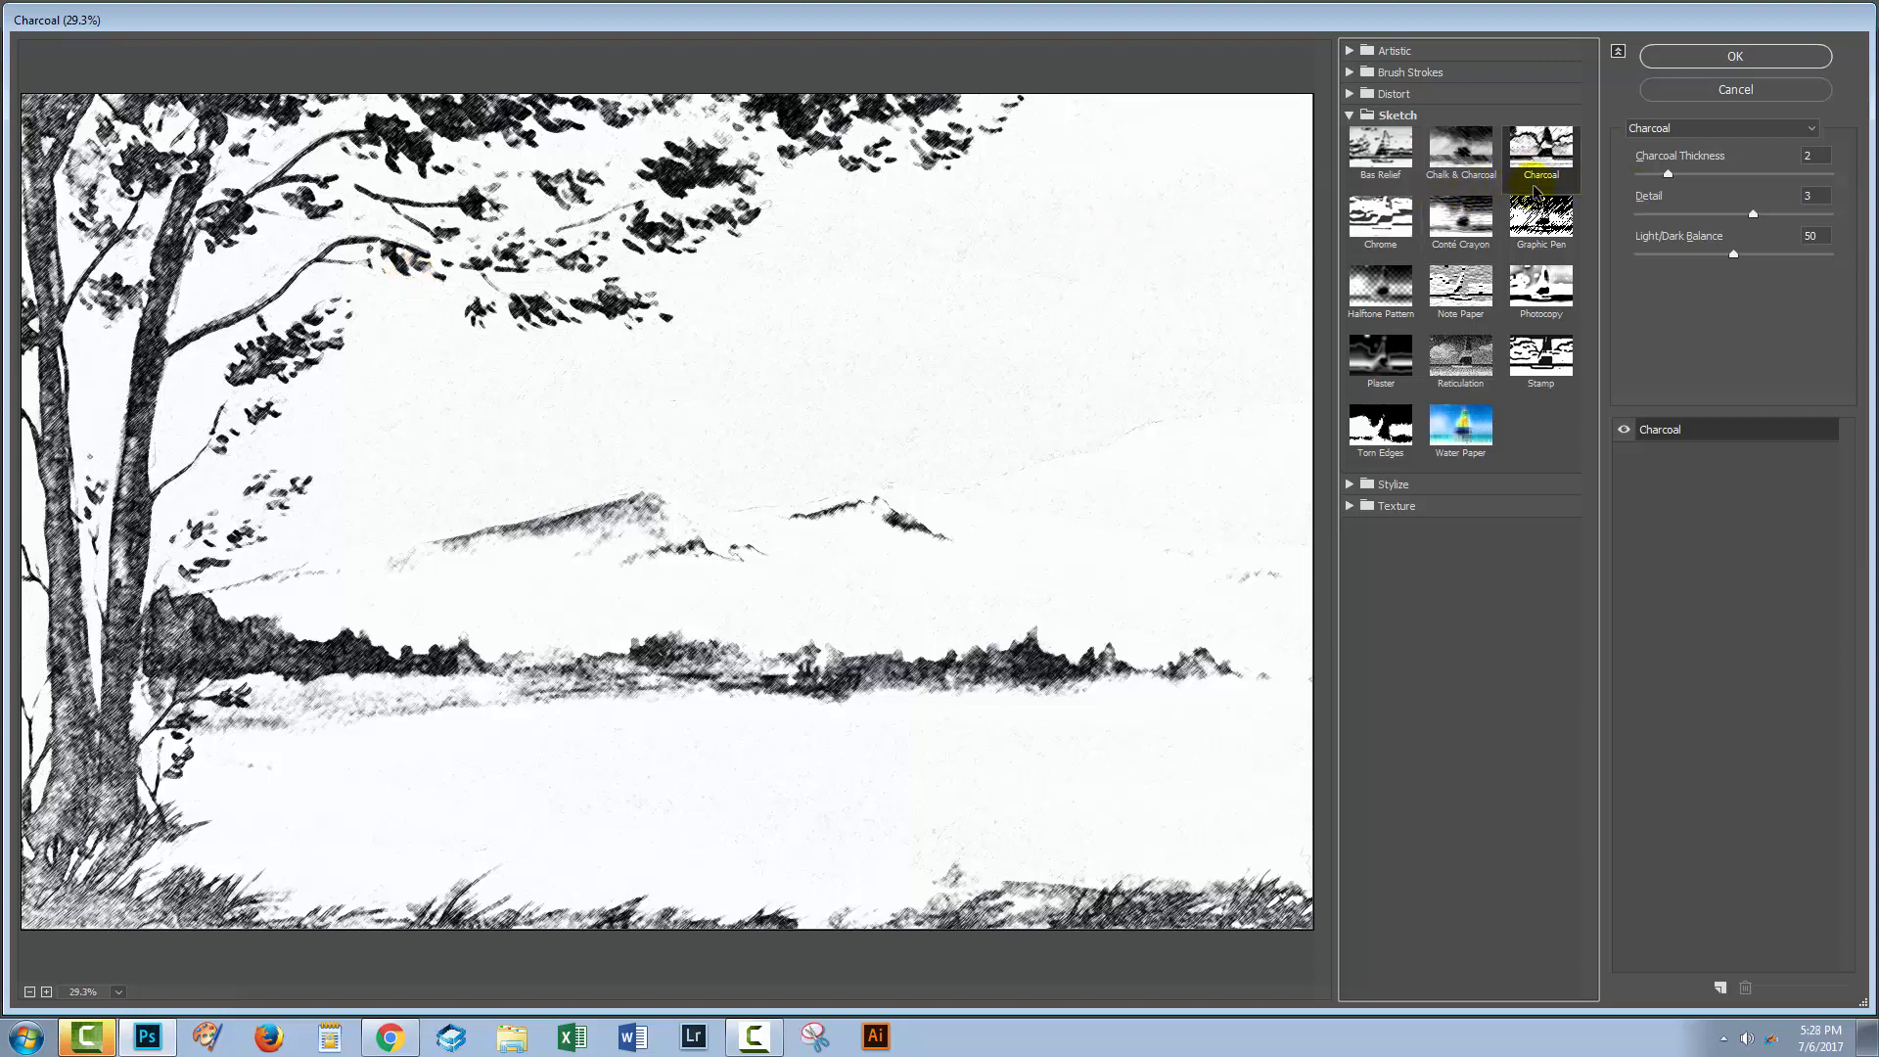
pyautogui.moveTo(1735, 259)
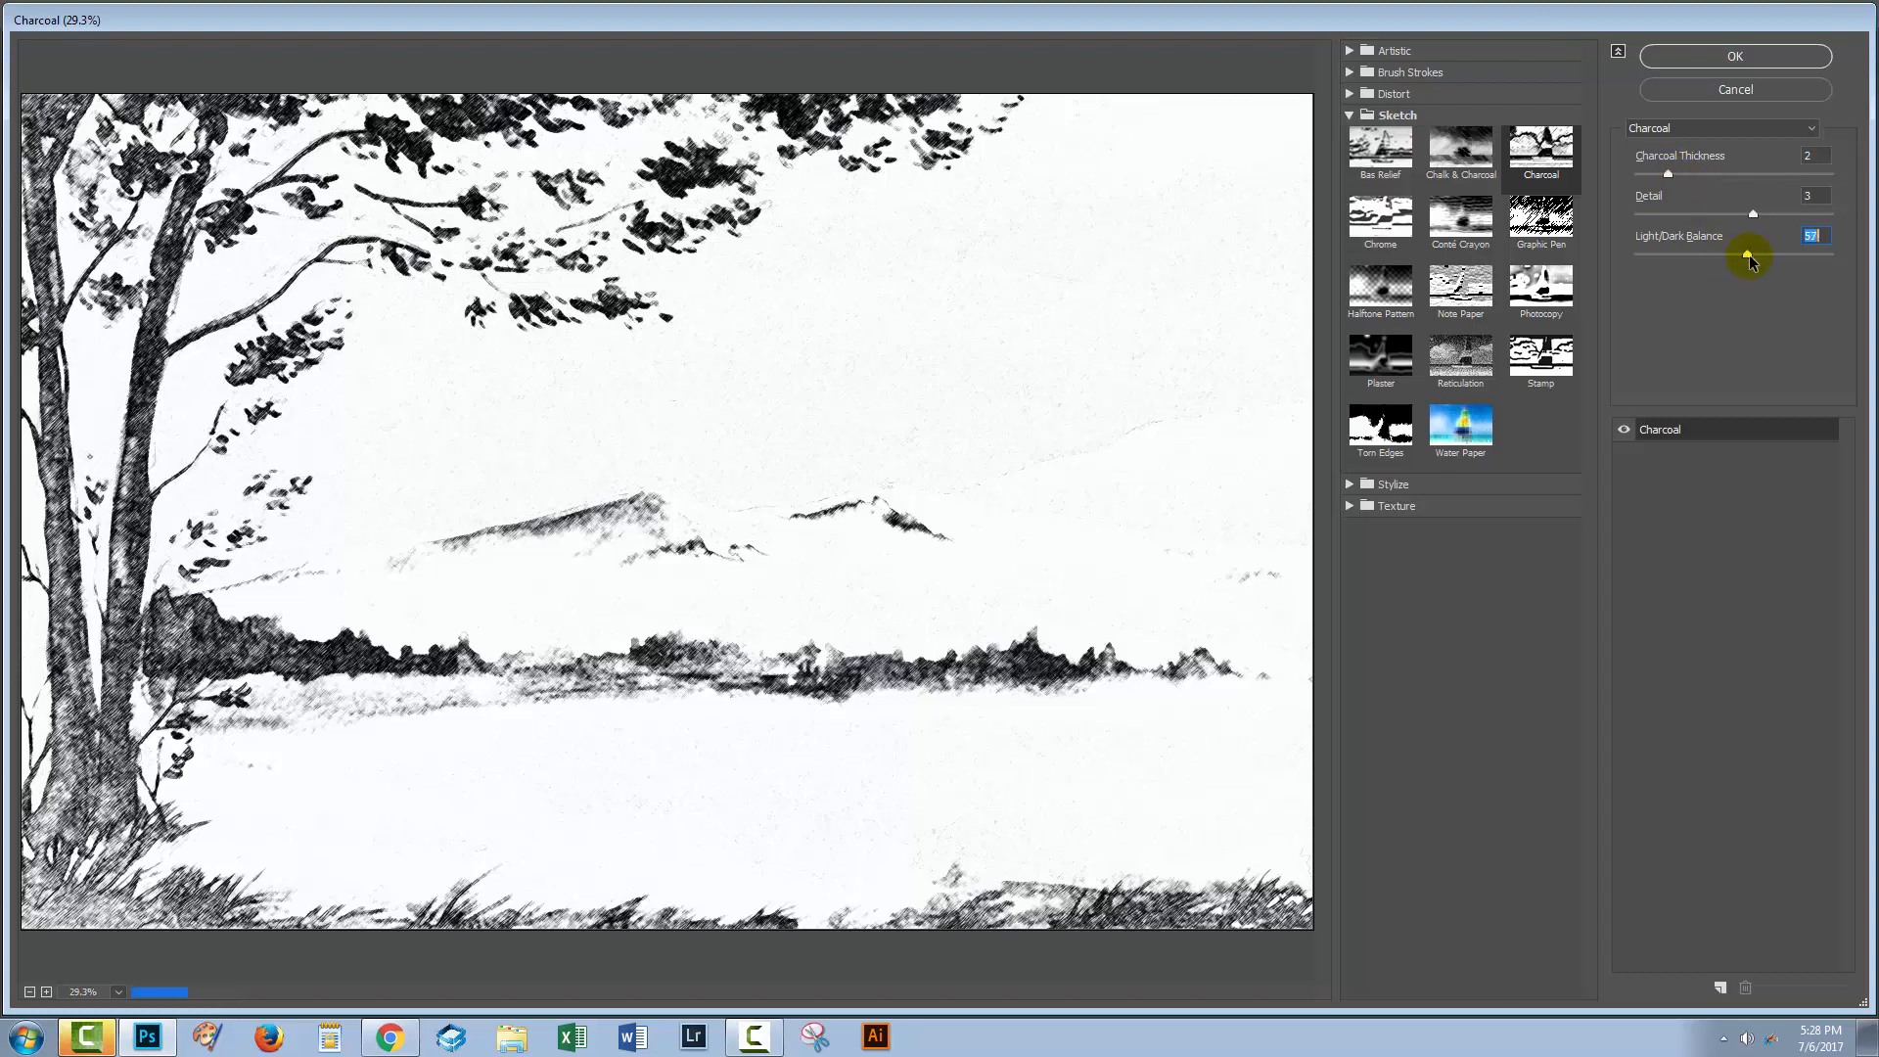
pyautogui.moveTo(1750, 248); pyautogui.dragTo(1706, 252)
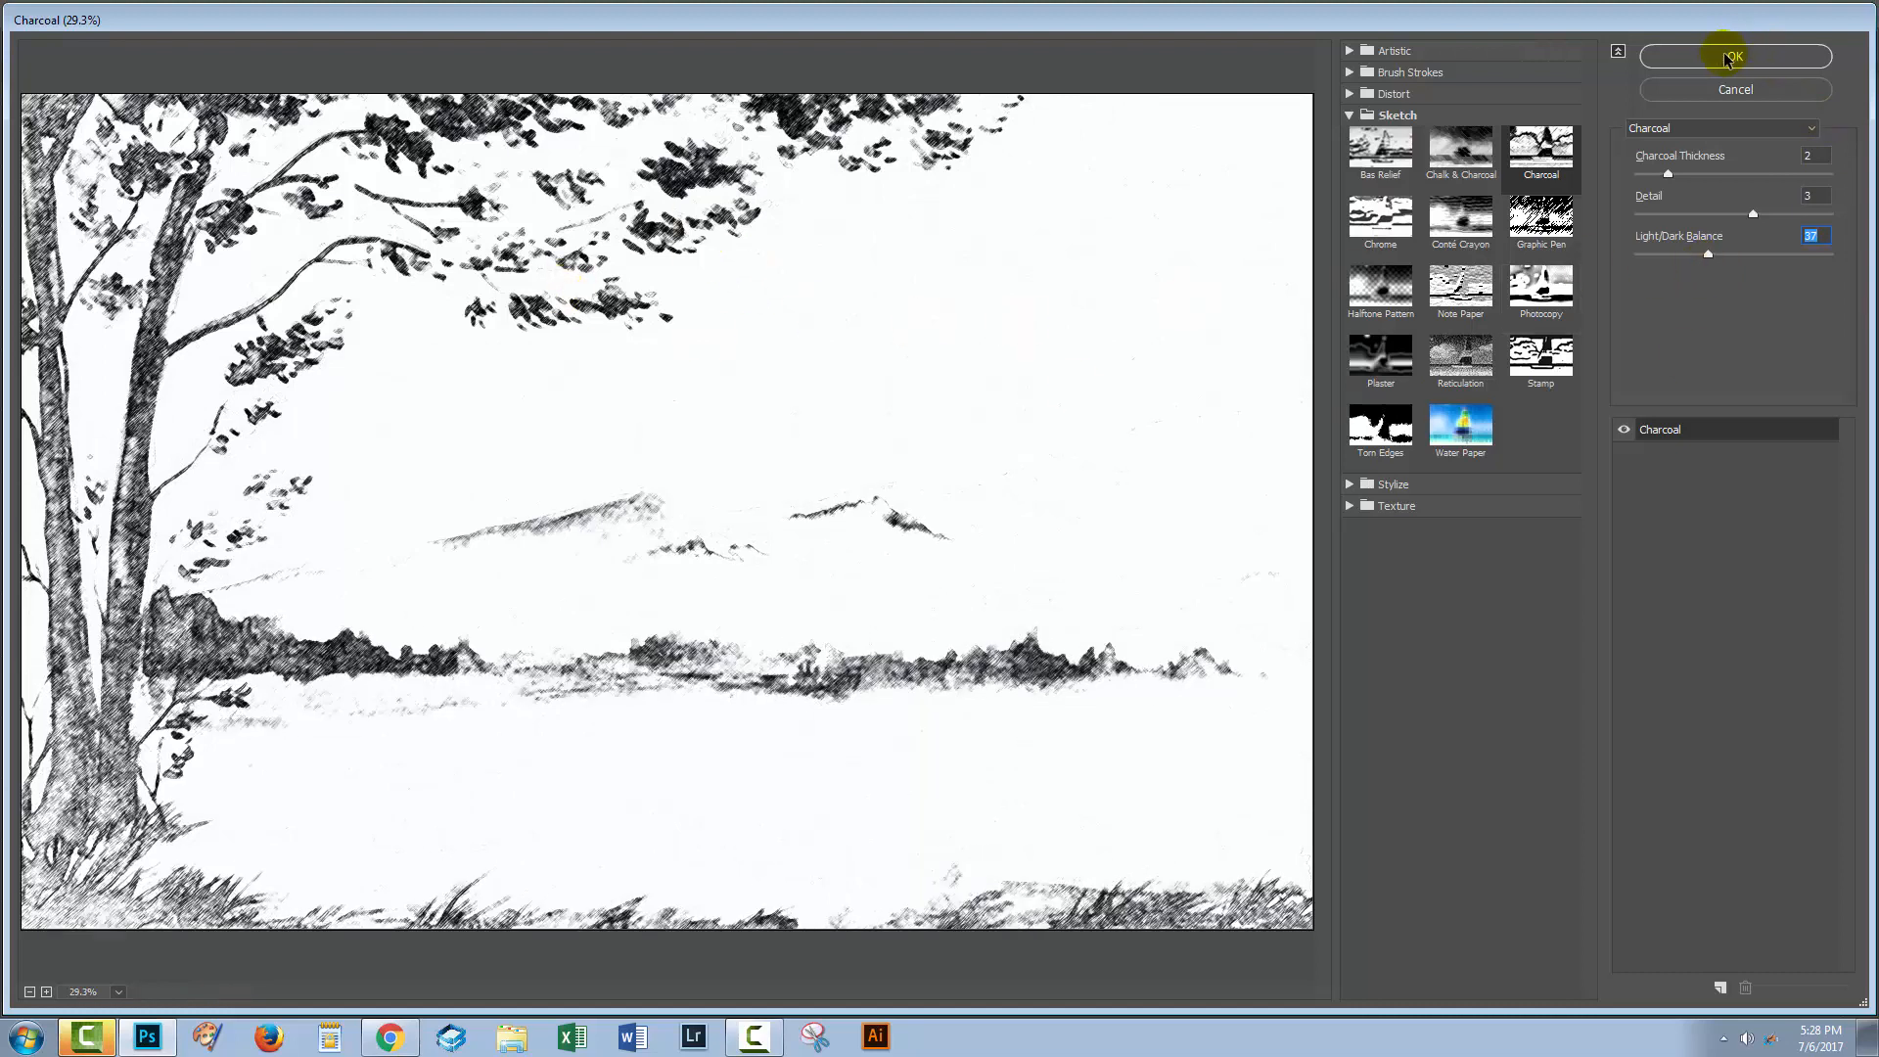
pyautogui.click(1733, 57)
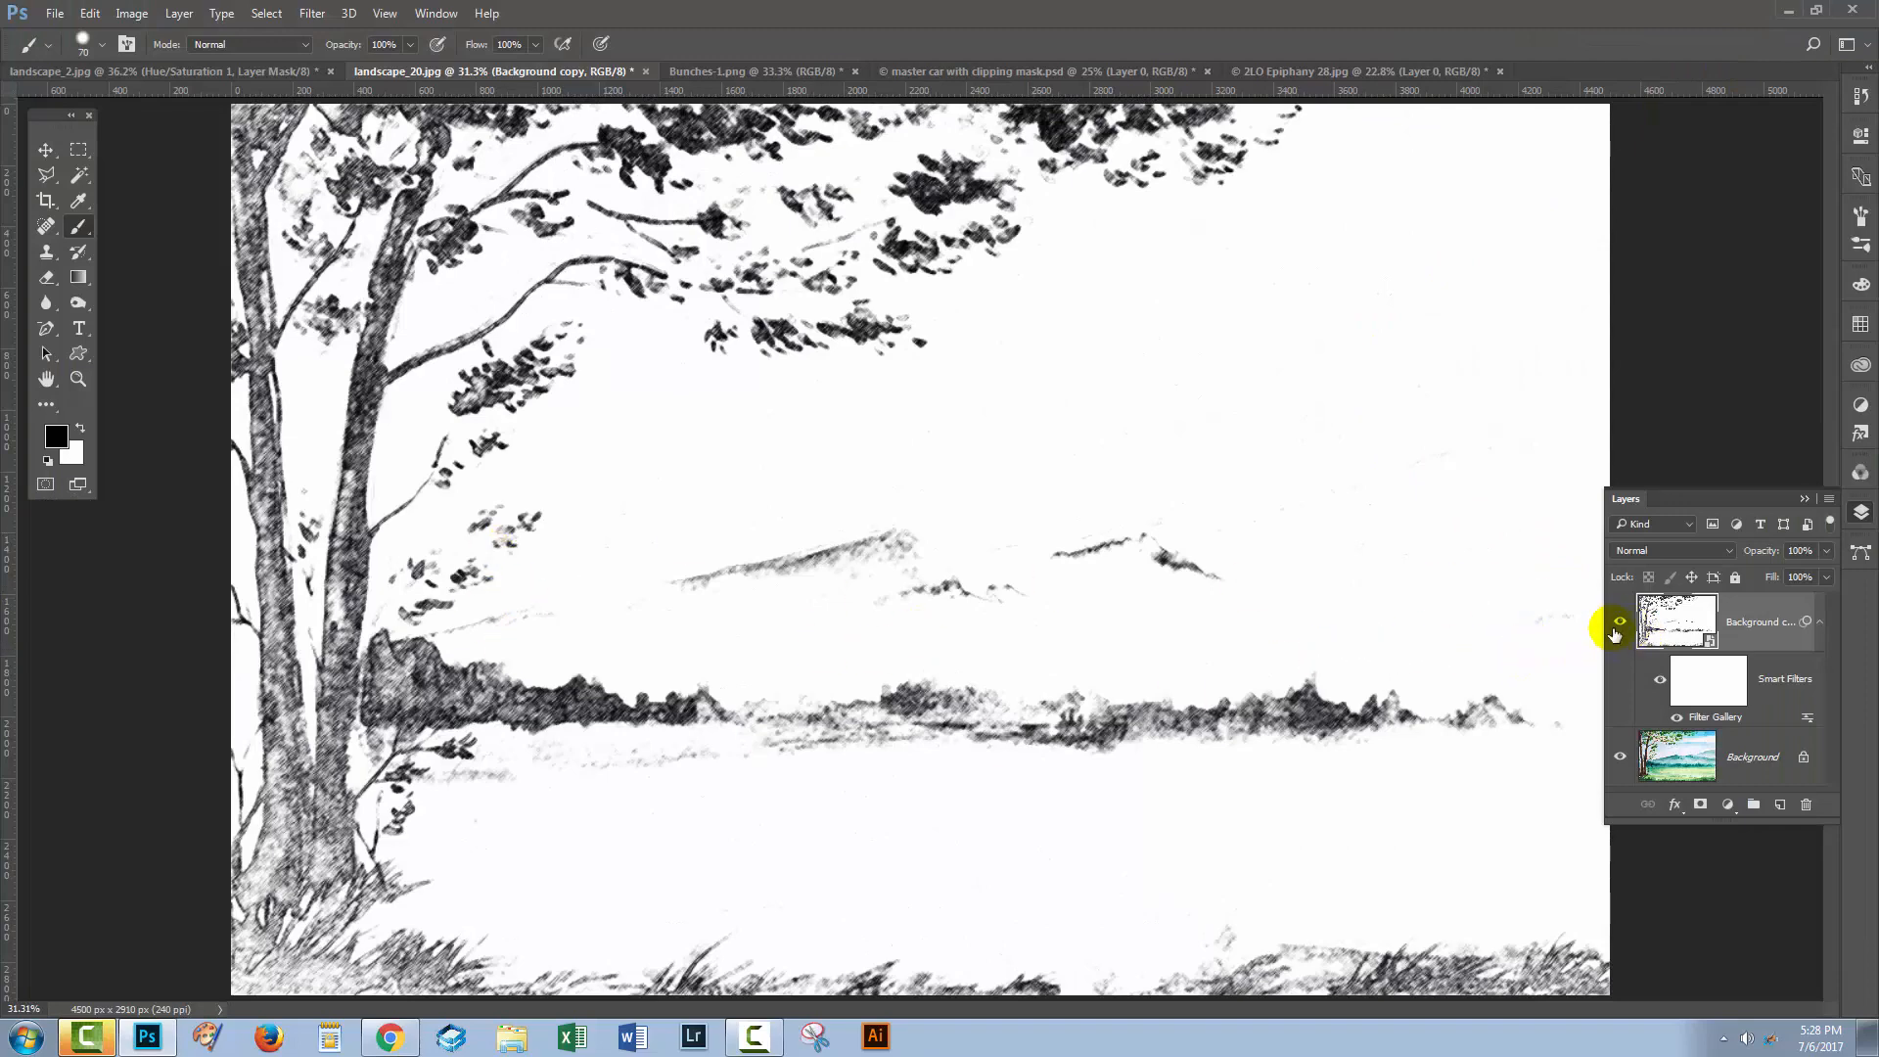
# Step: Target the Smart Filters mask thumbnail under Background copy for editing
pyautogui.click(1621, 620)
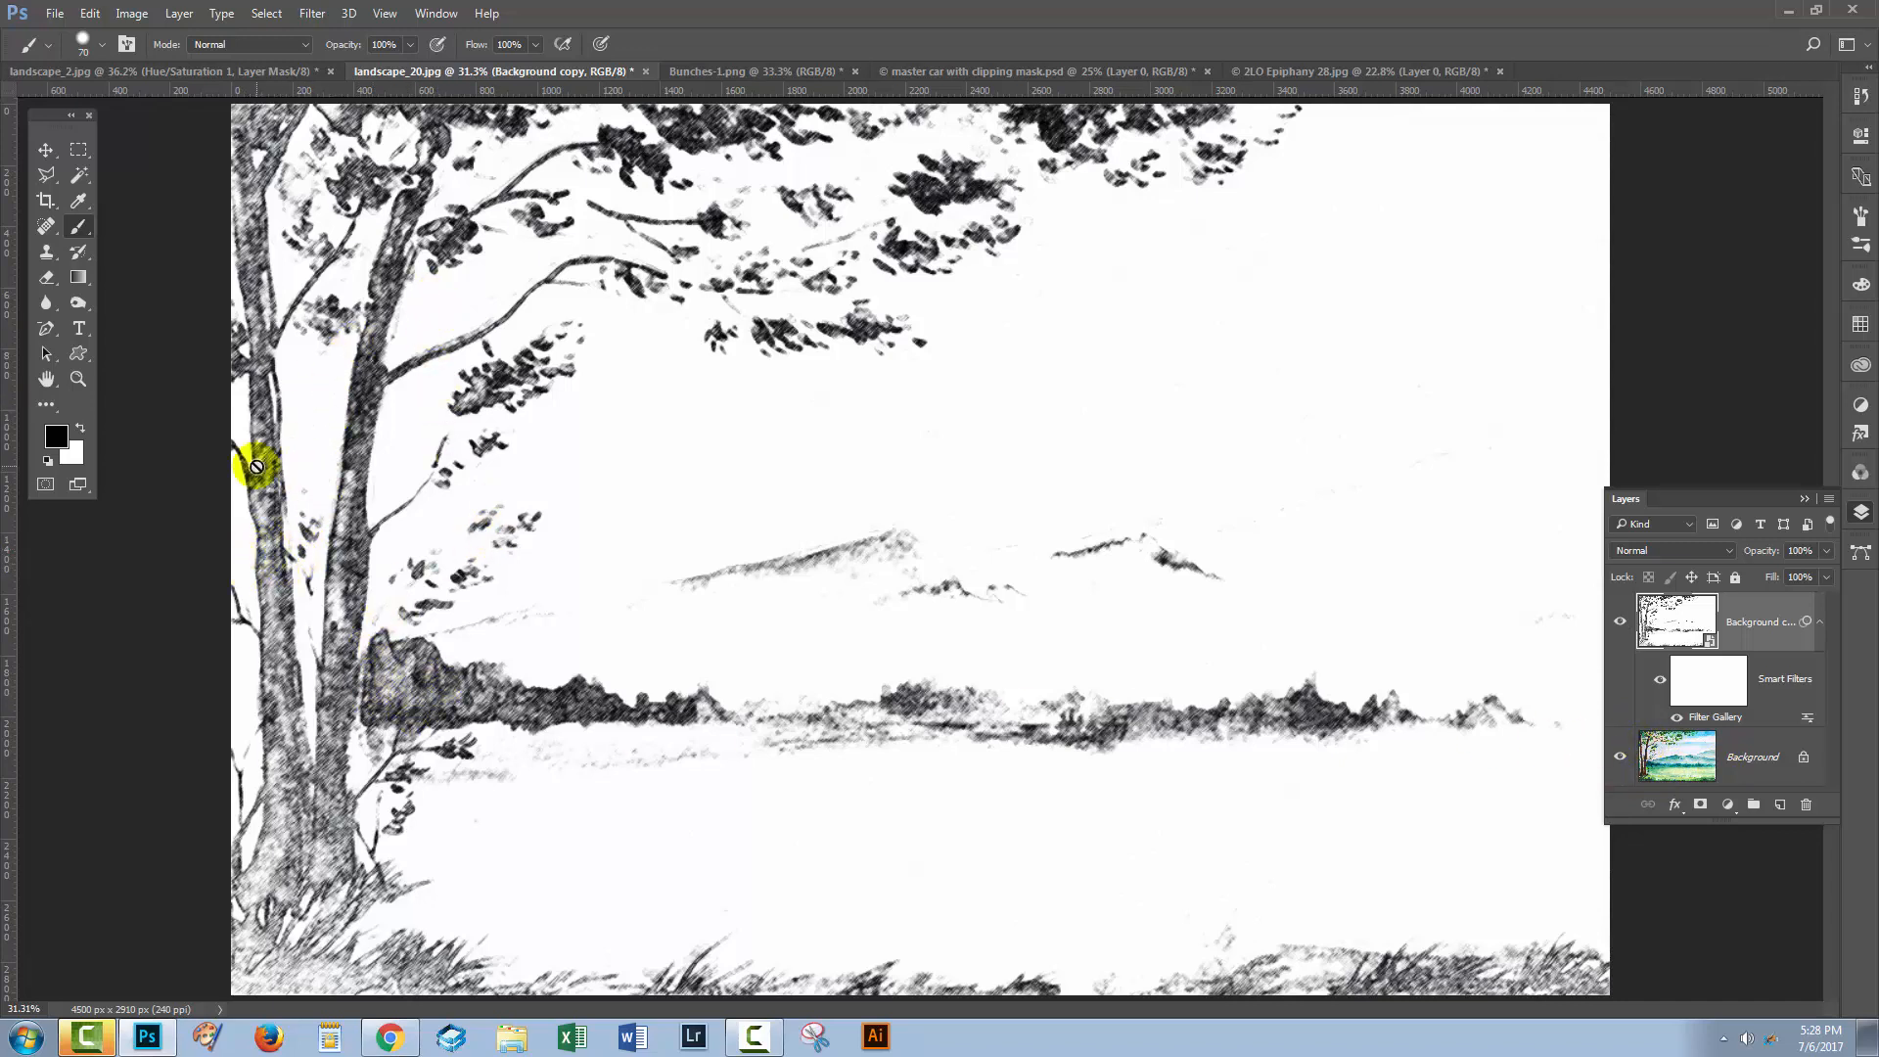
pyautogui.moveTo(503, 598)
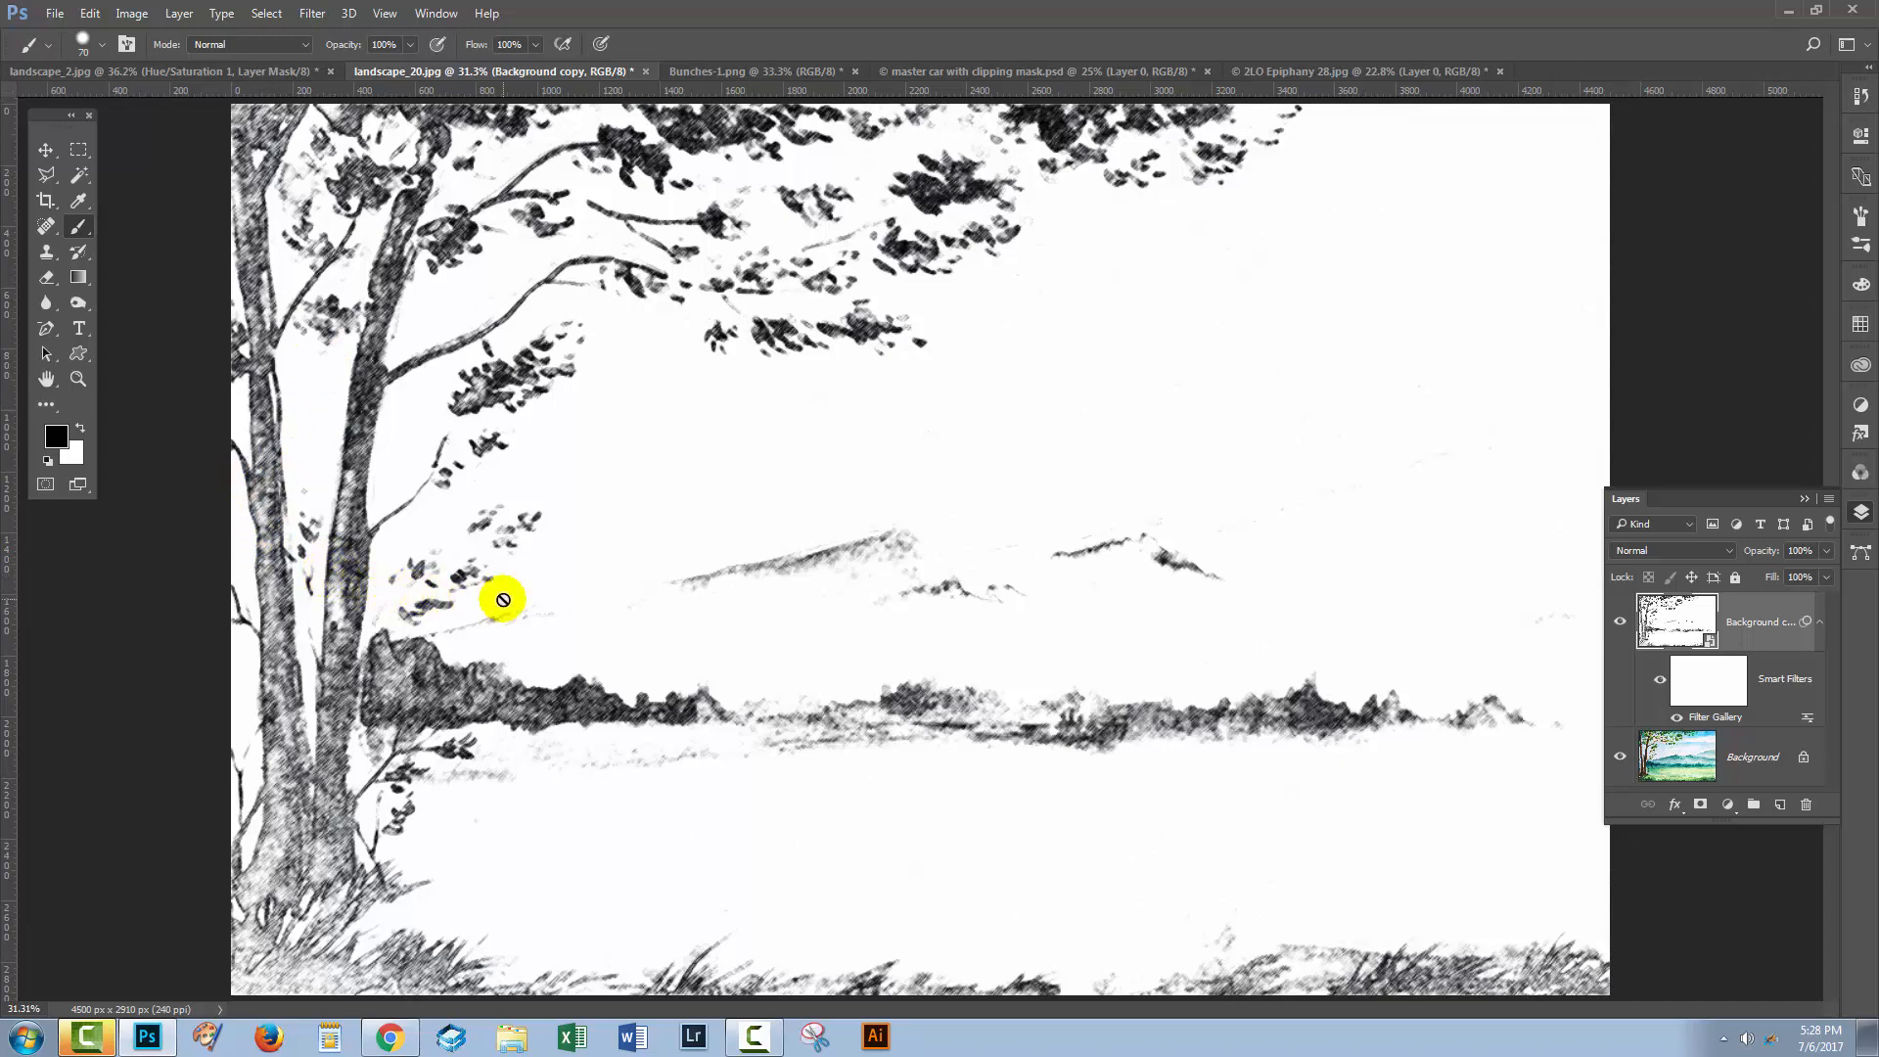
pyautogui.moveTo(1426, 567)
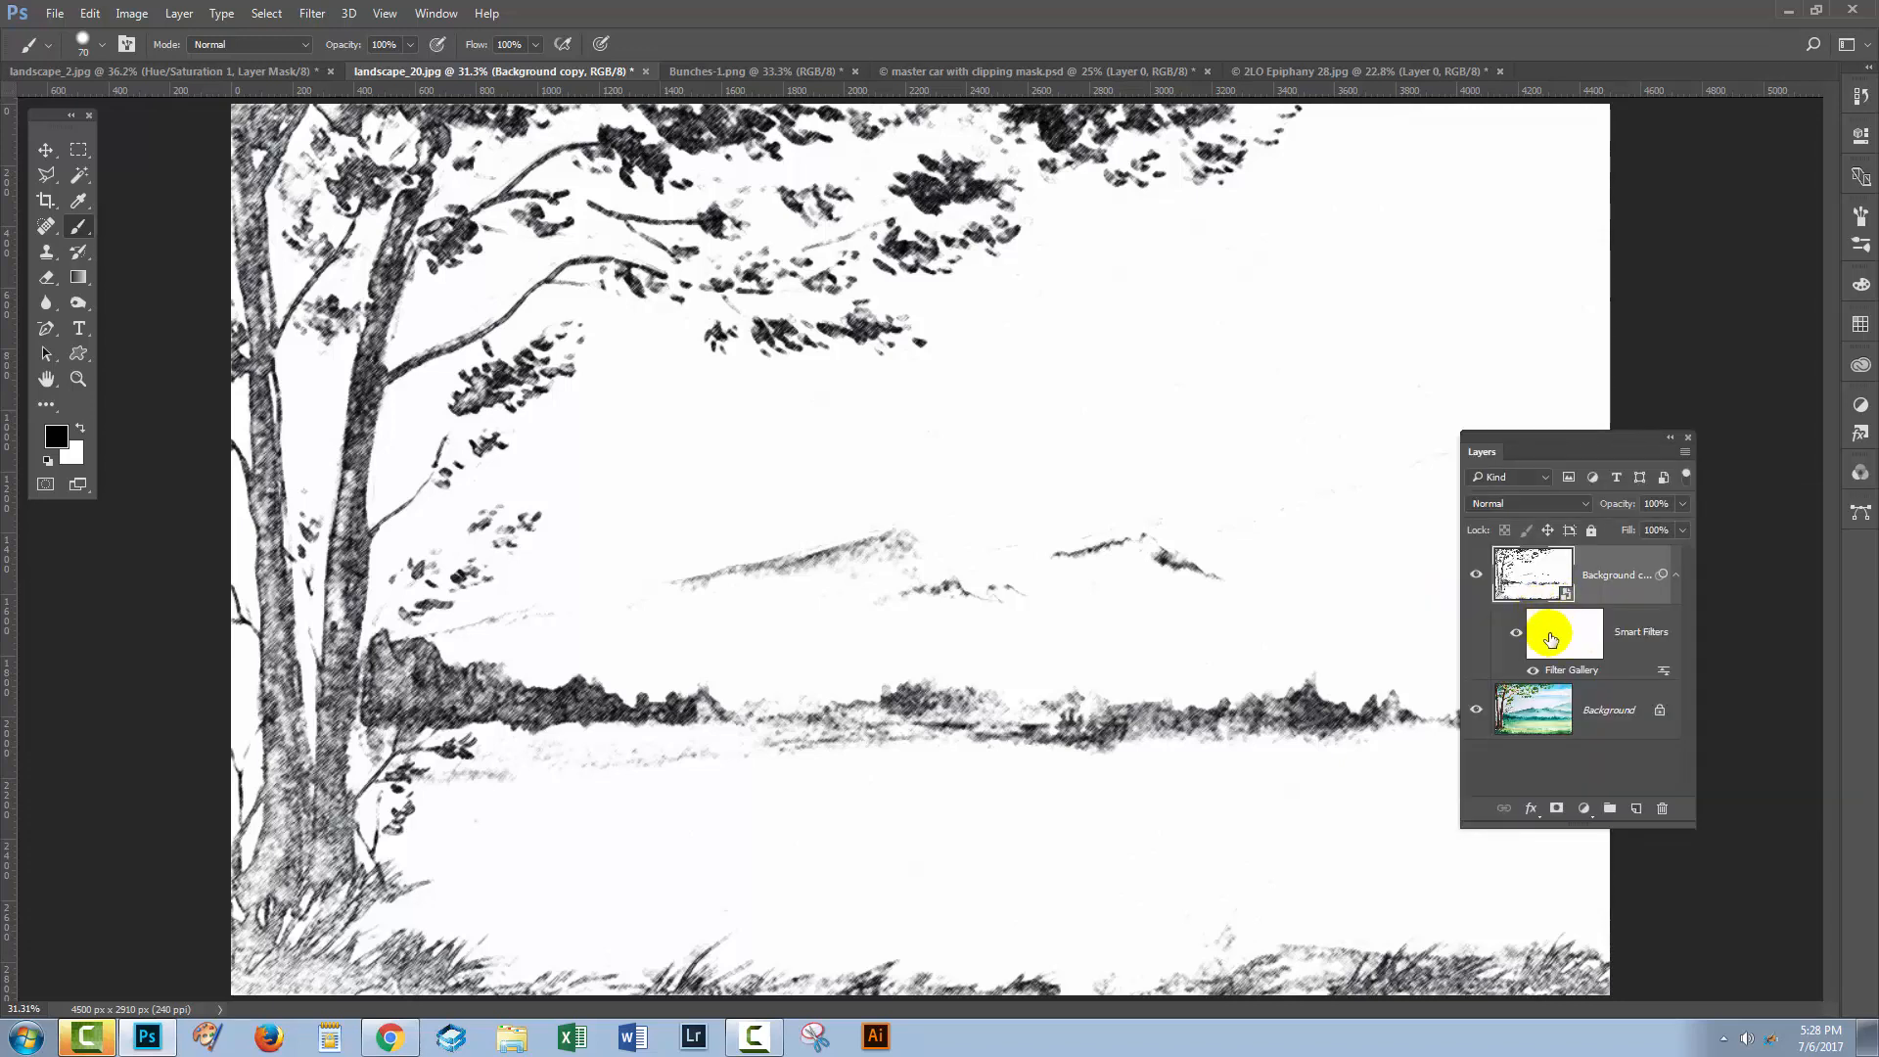
pyautogui.click(1564, 632)
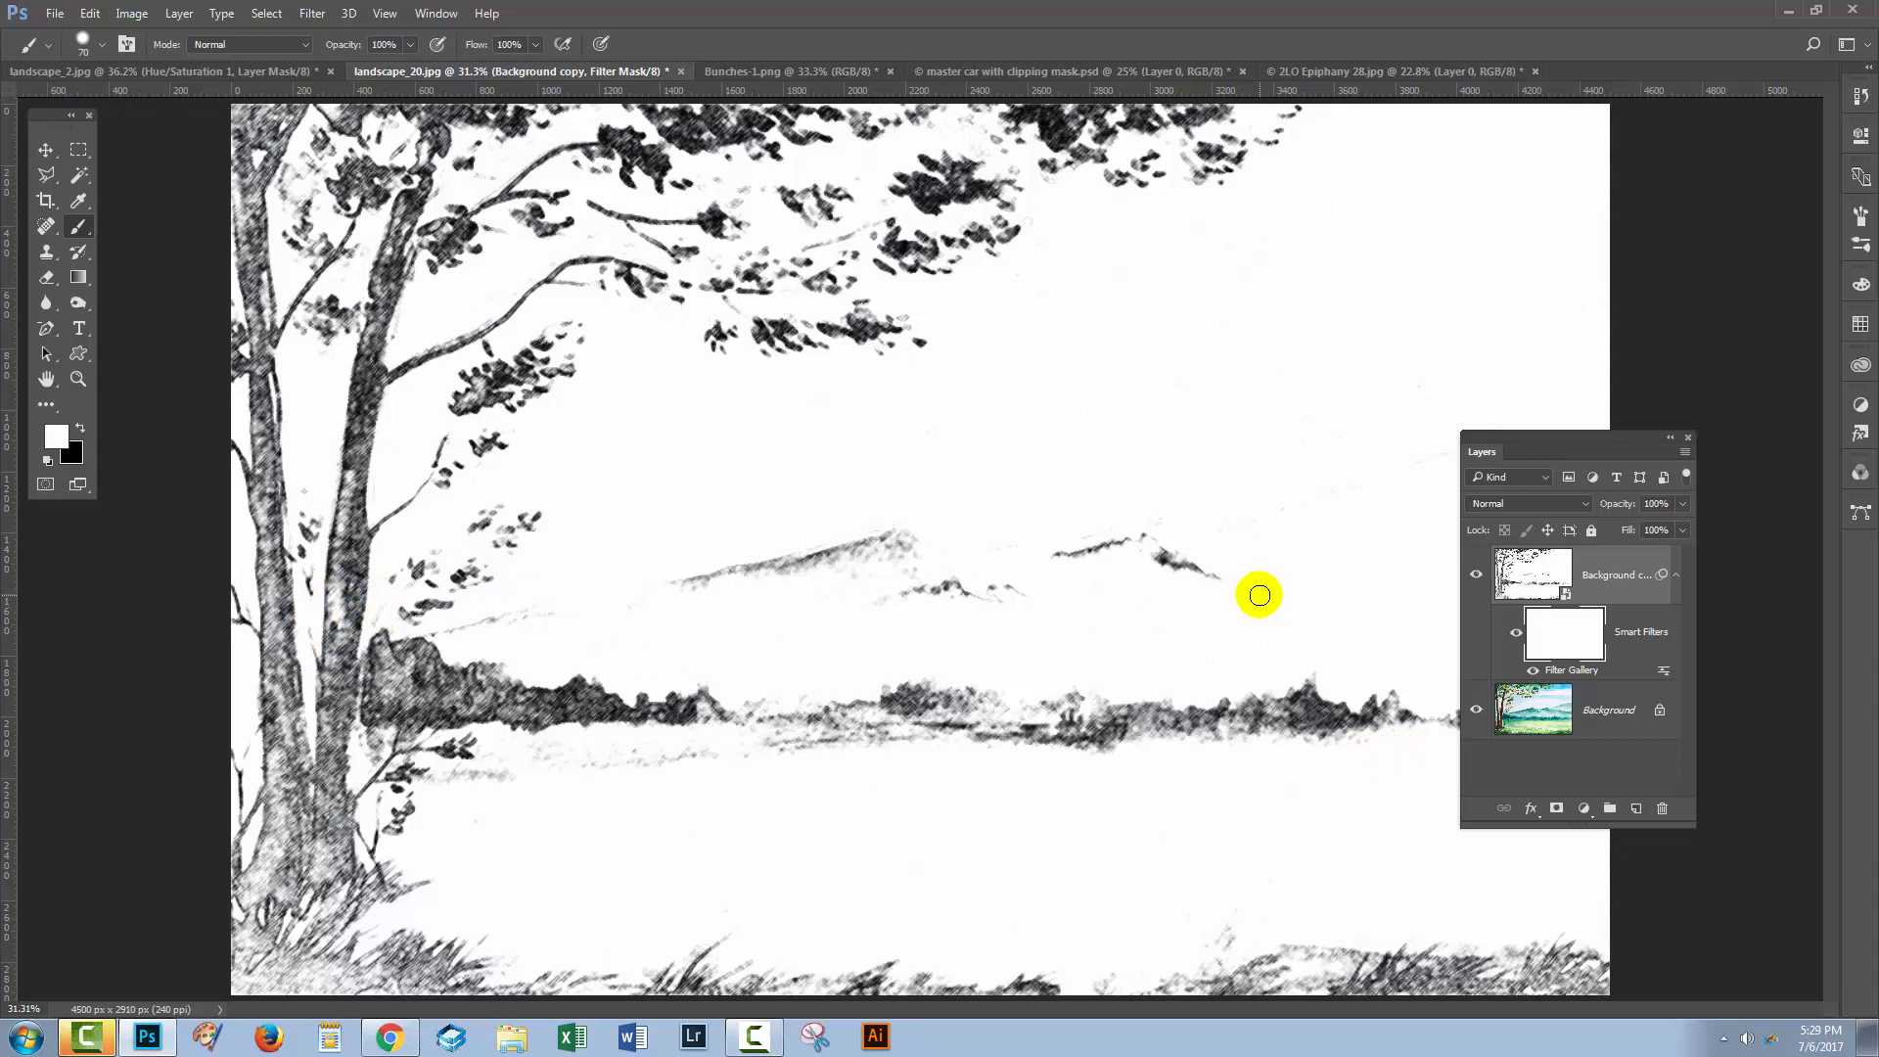
pyautogui.moveTo(681, 487)
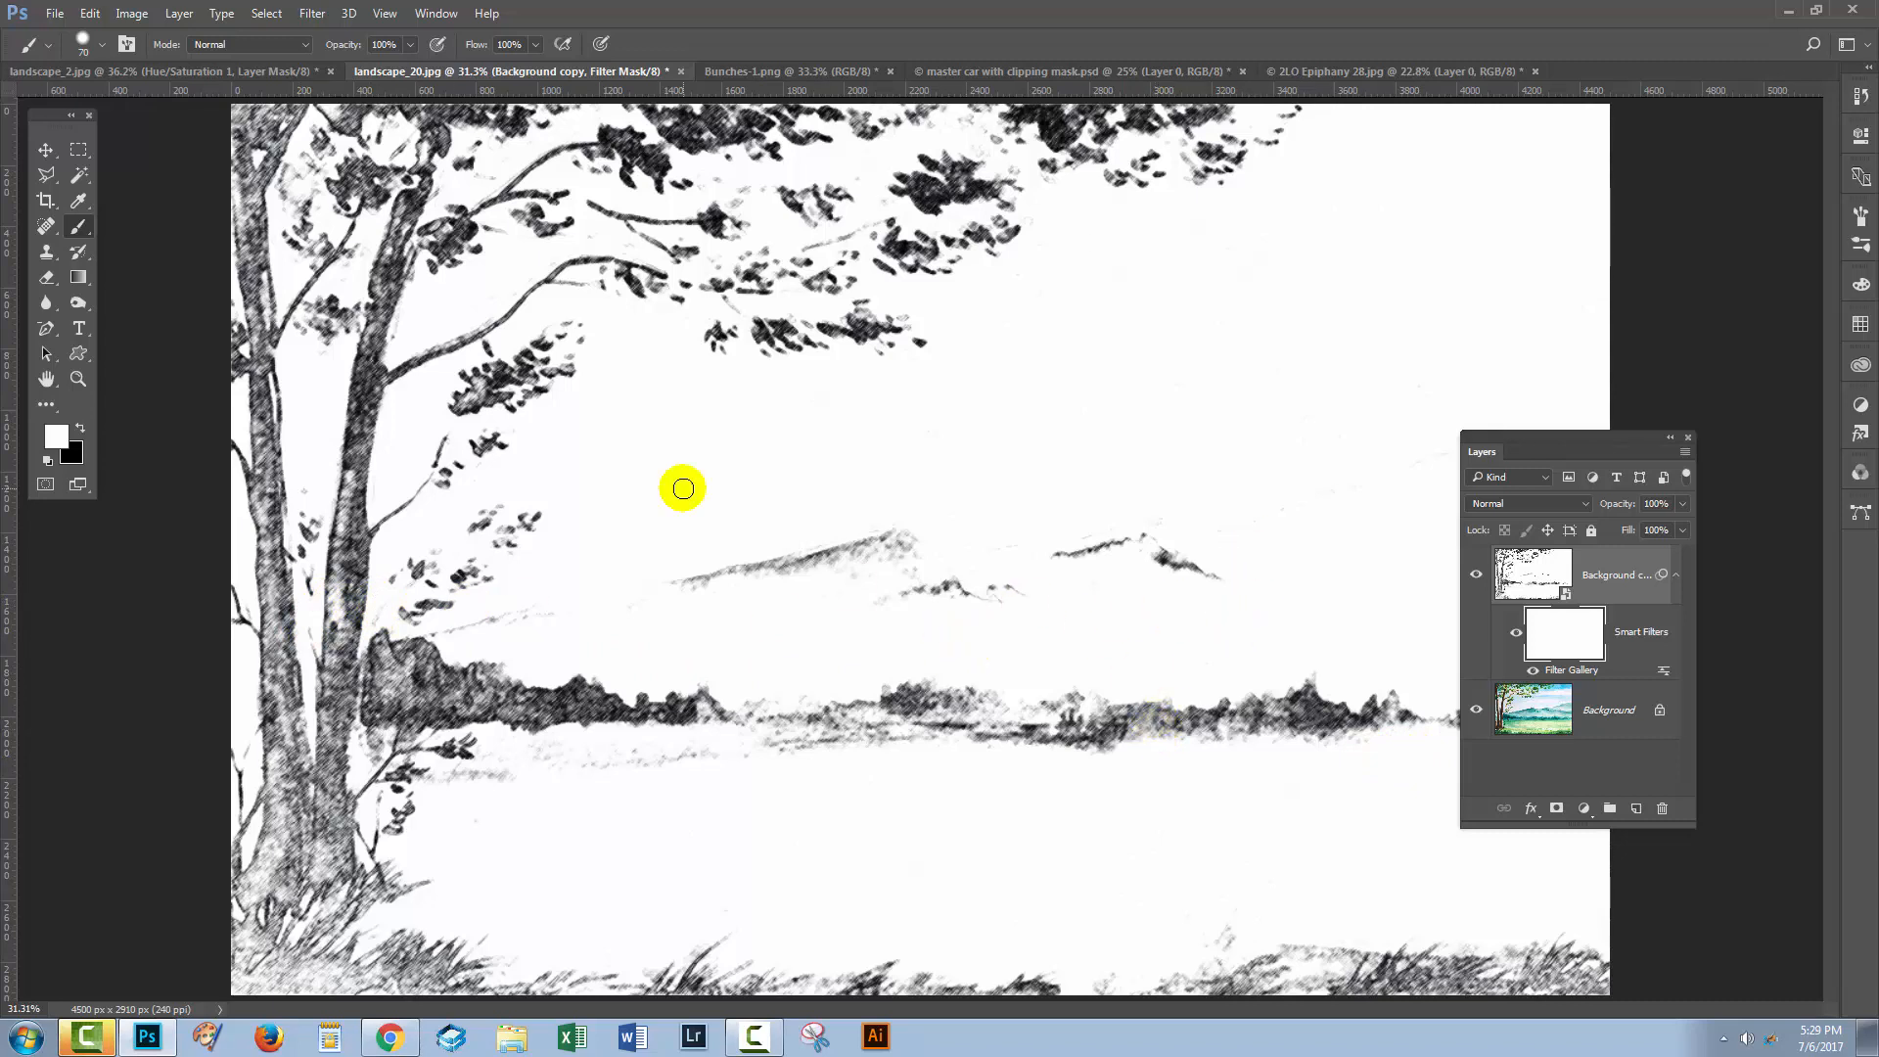
# Step: Choose the Gradient tool with the Foreground to Background preset for the filter mask
pyautogui.click(79, 276)
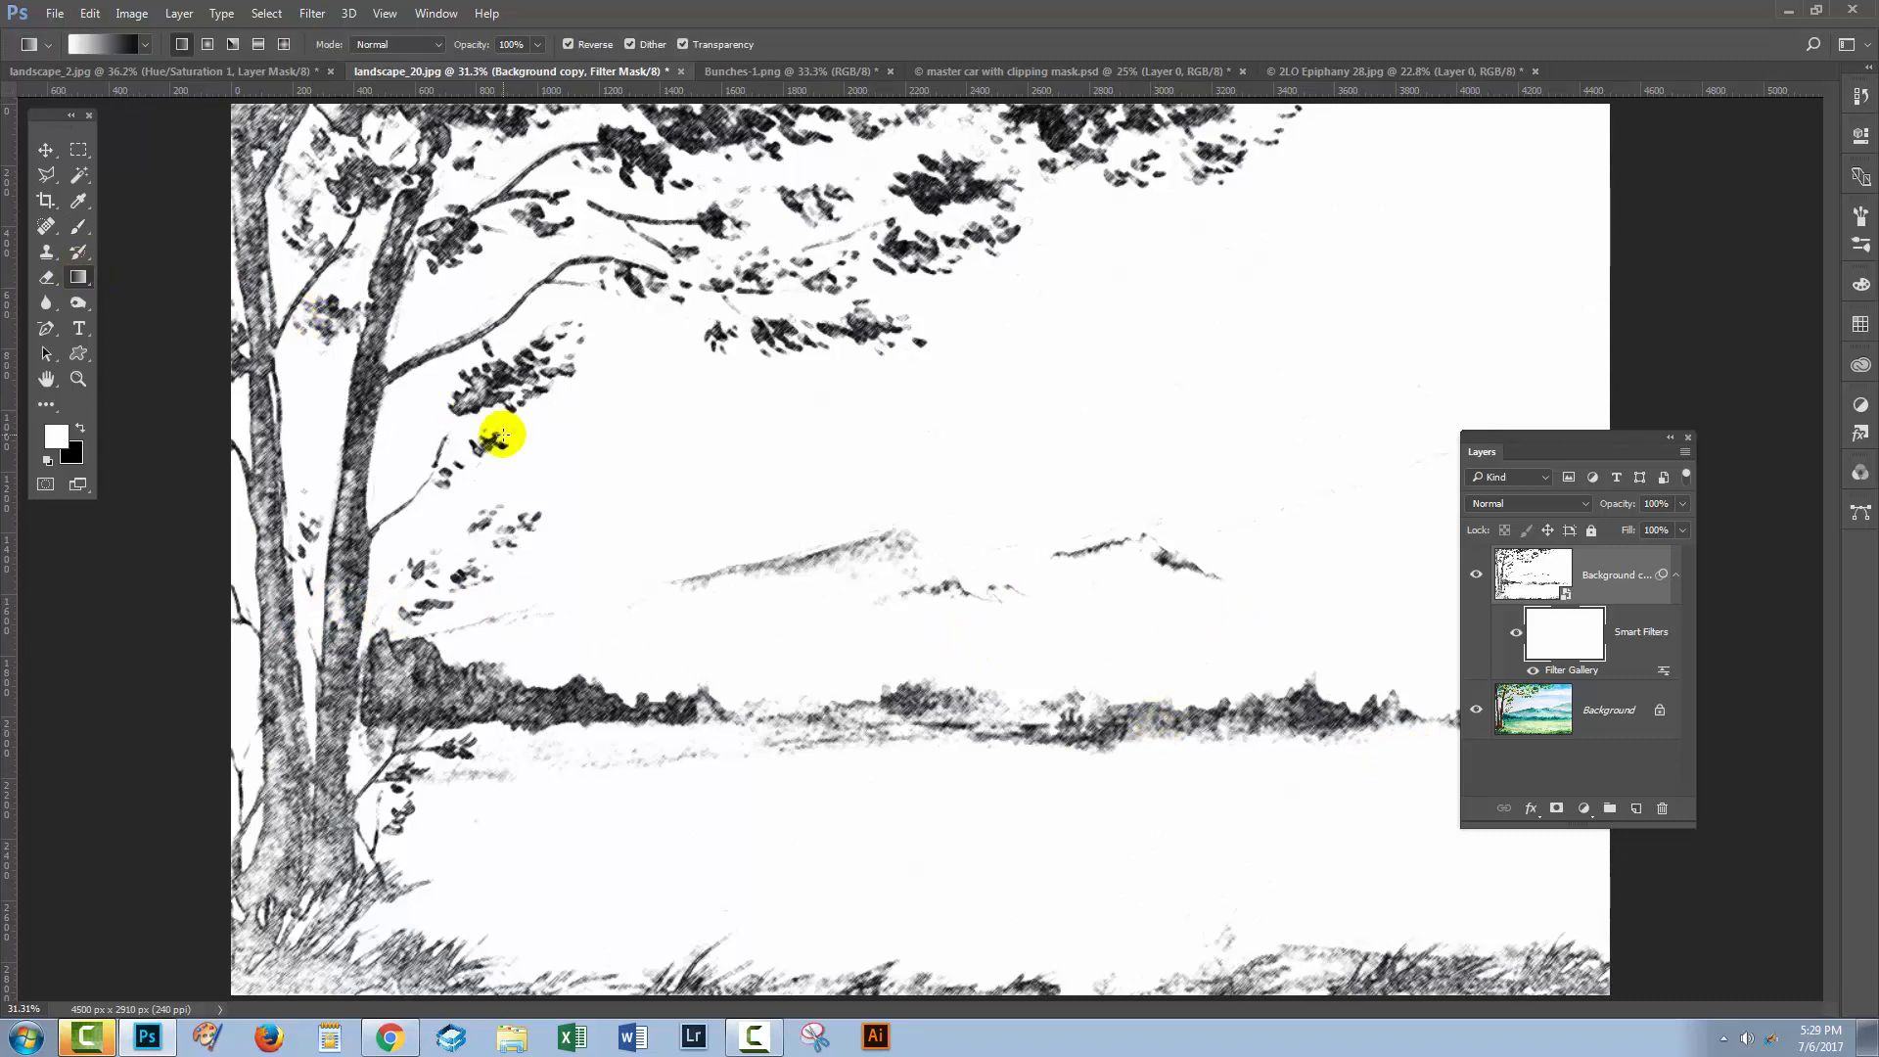
pyautogui.moveTo(779, 525)
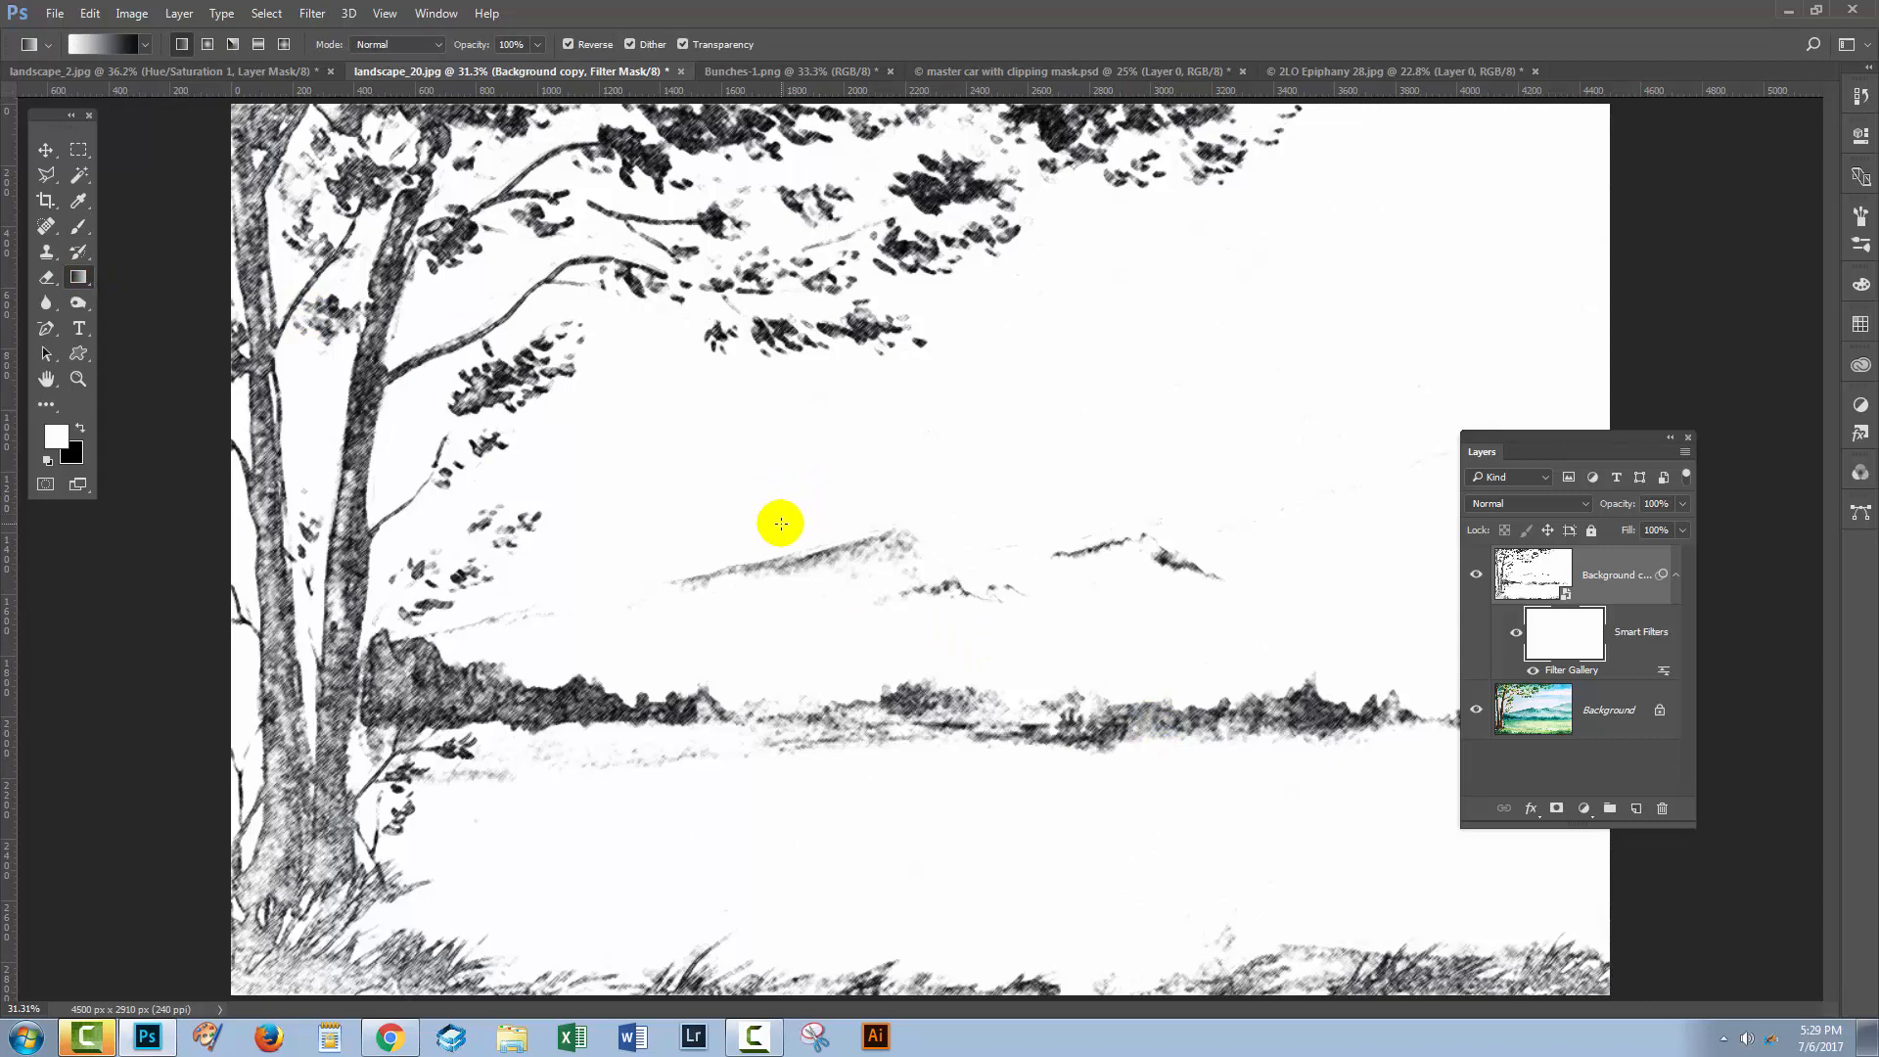
pyautogui.moveTo(742, 540)
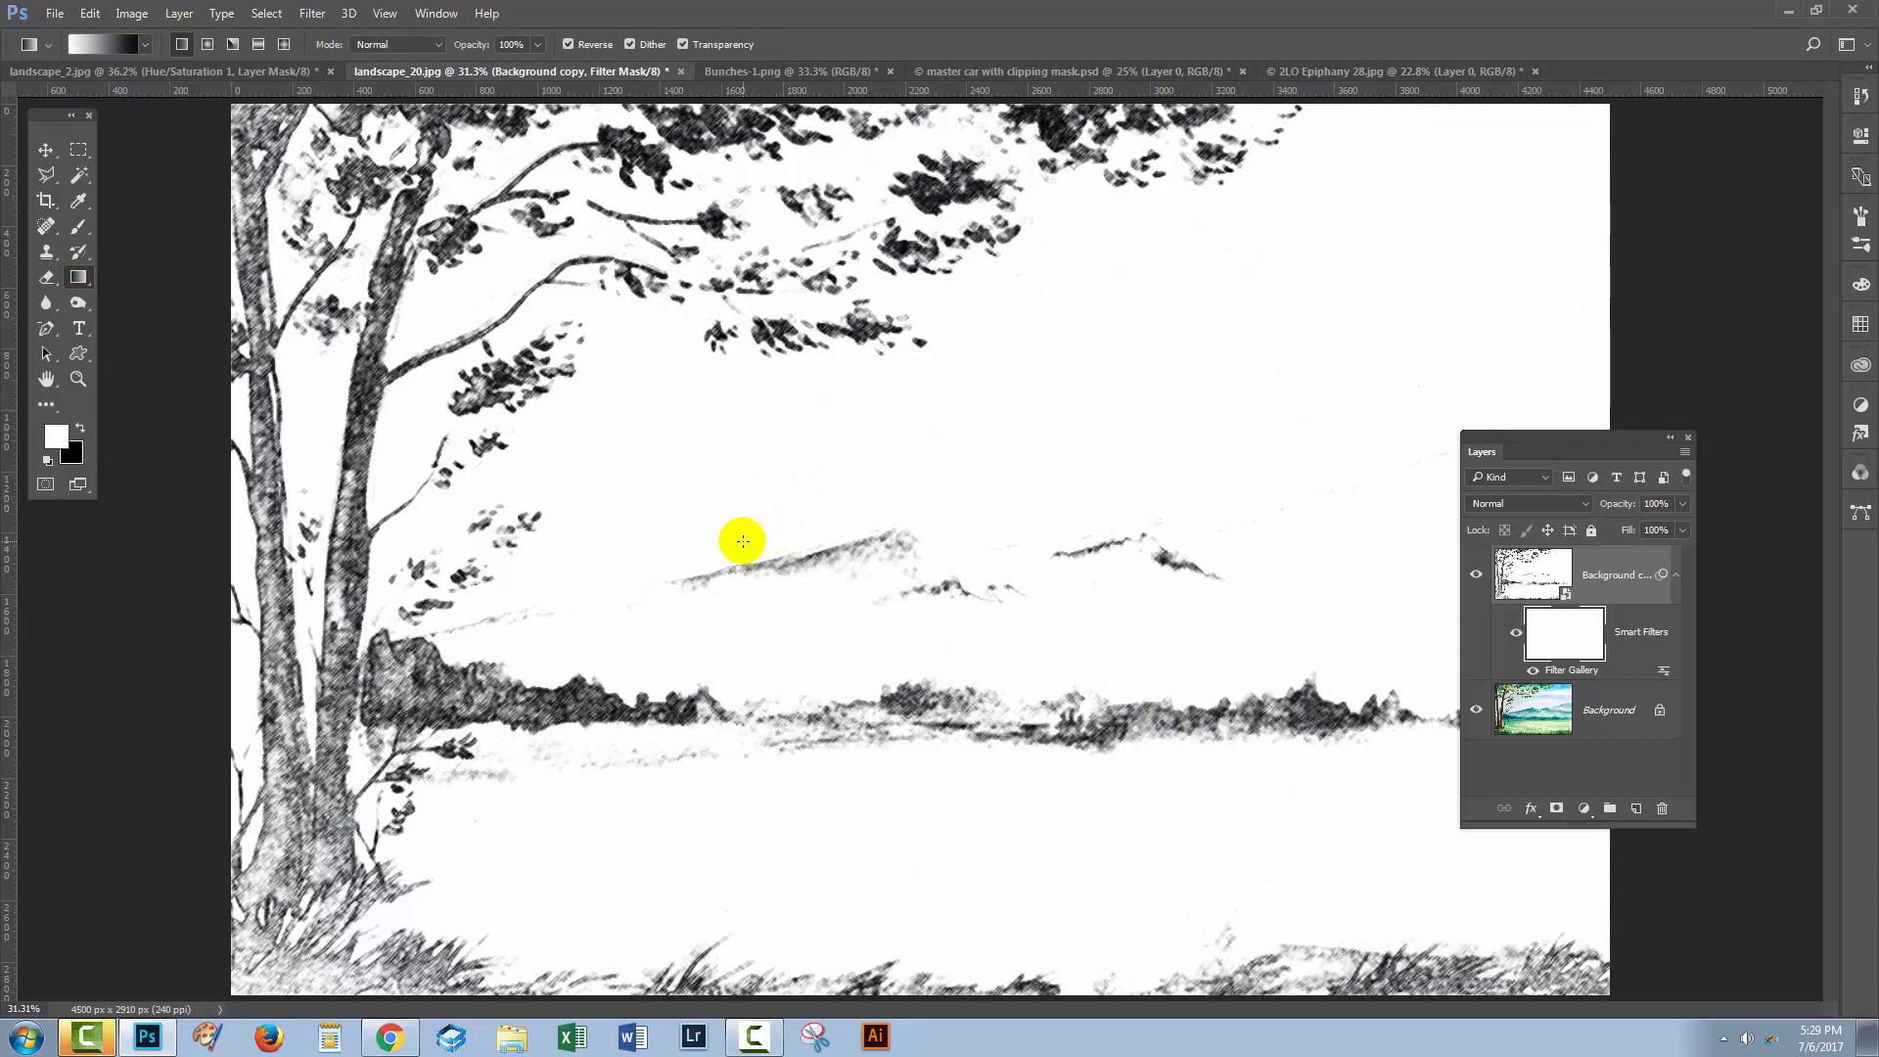
pyautogui.moveTo(521, 567)
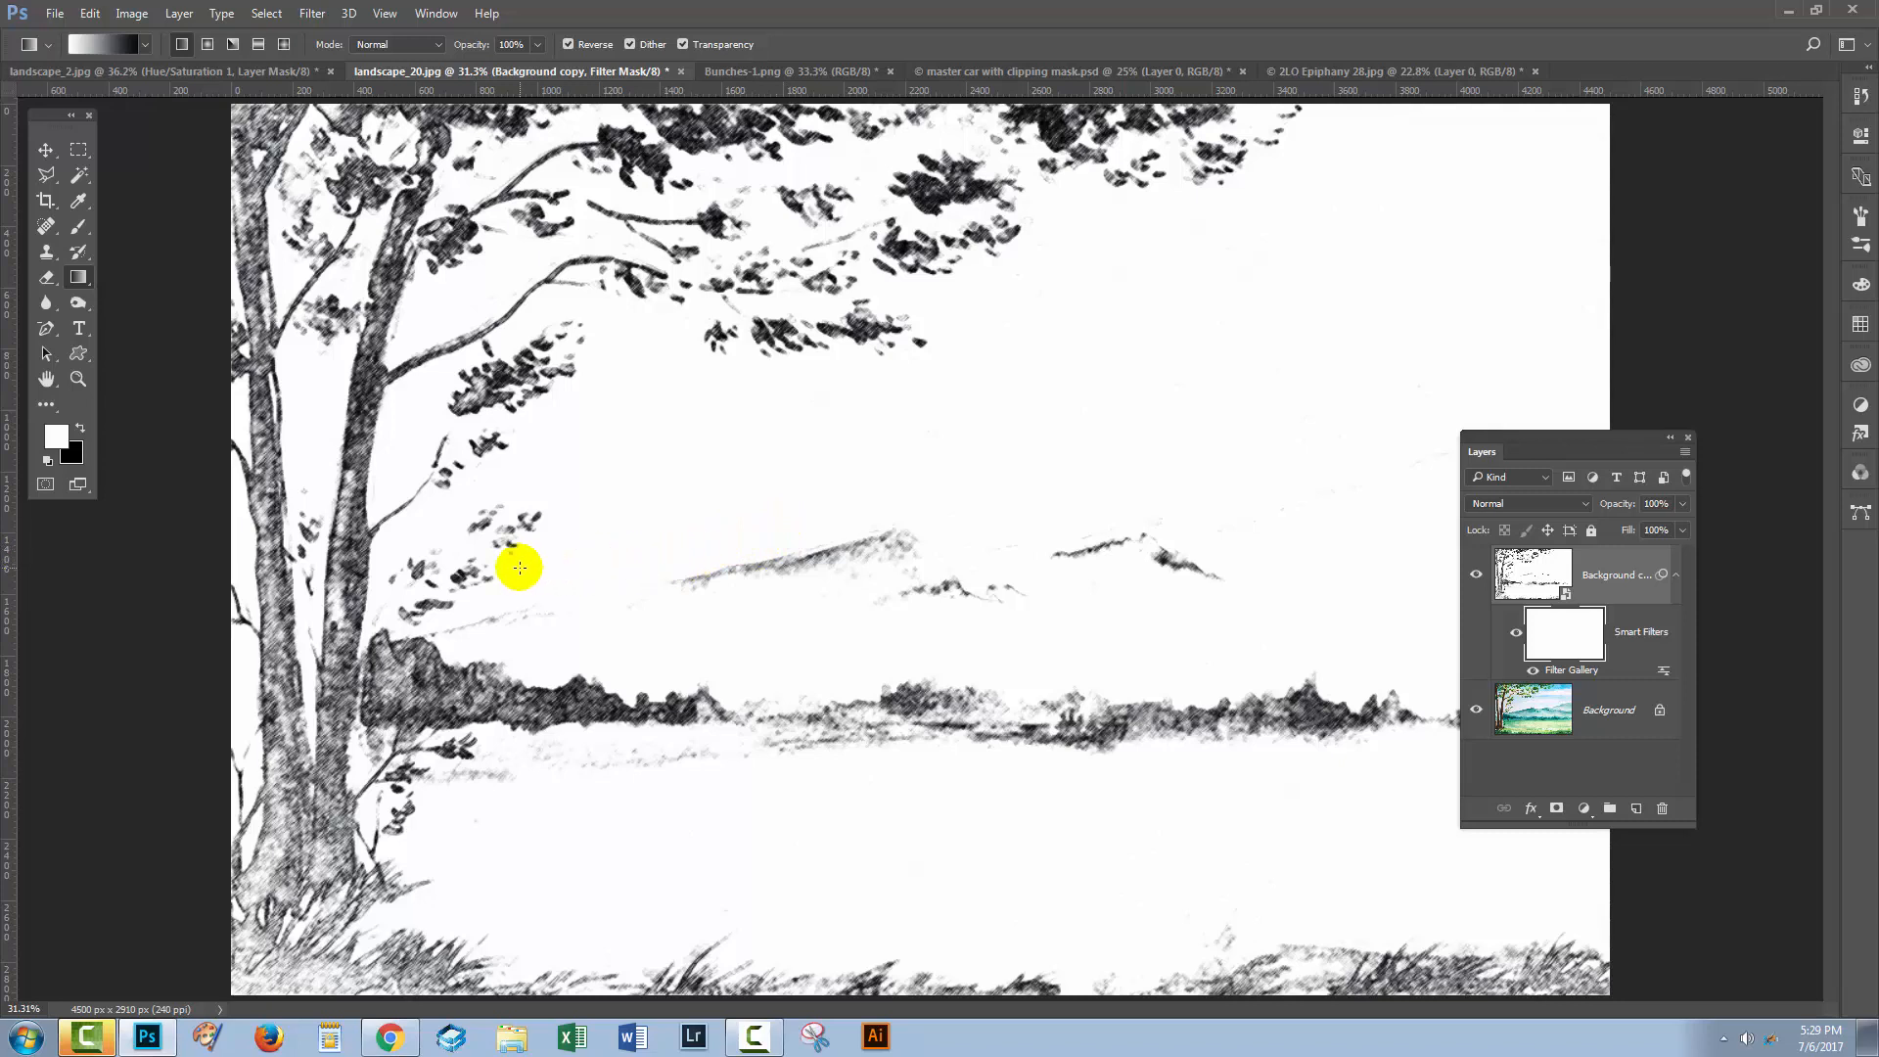
pyautogui.moveTo(469, 557)
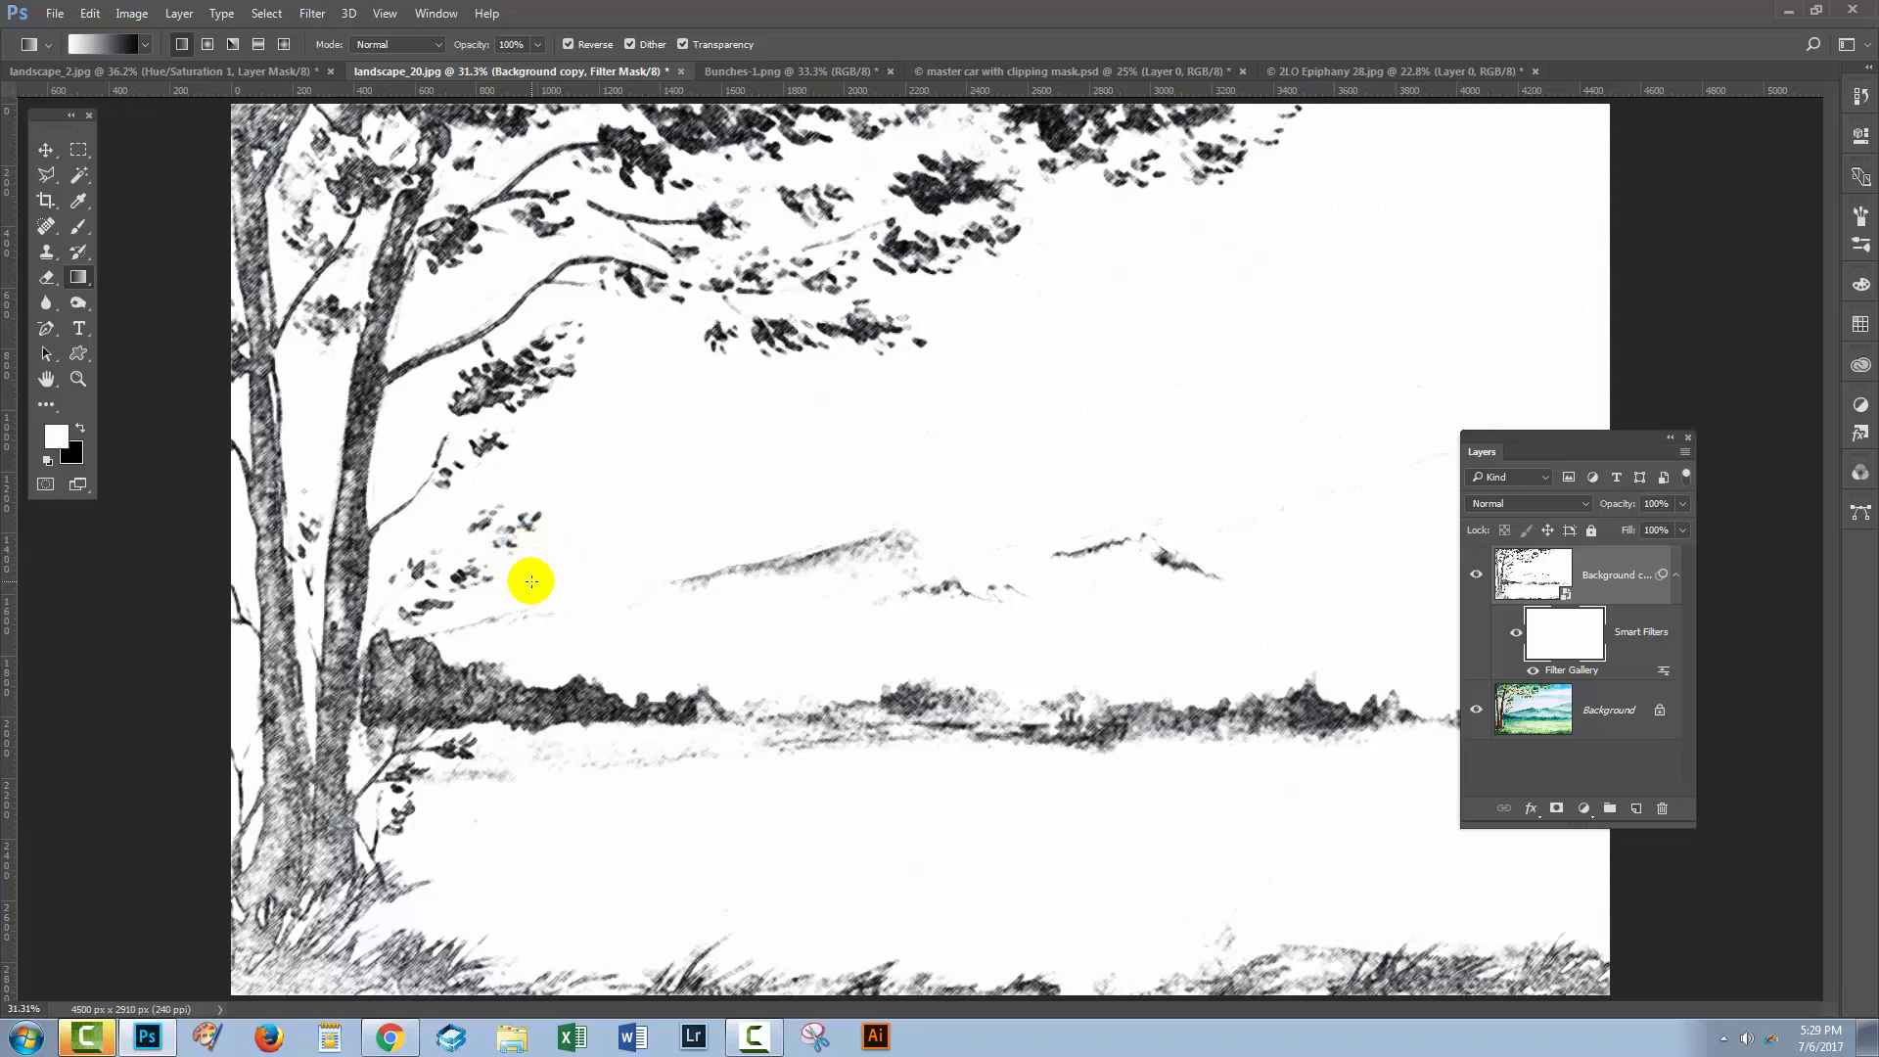
pyautogui.moveTo(548, 583)
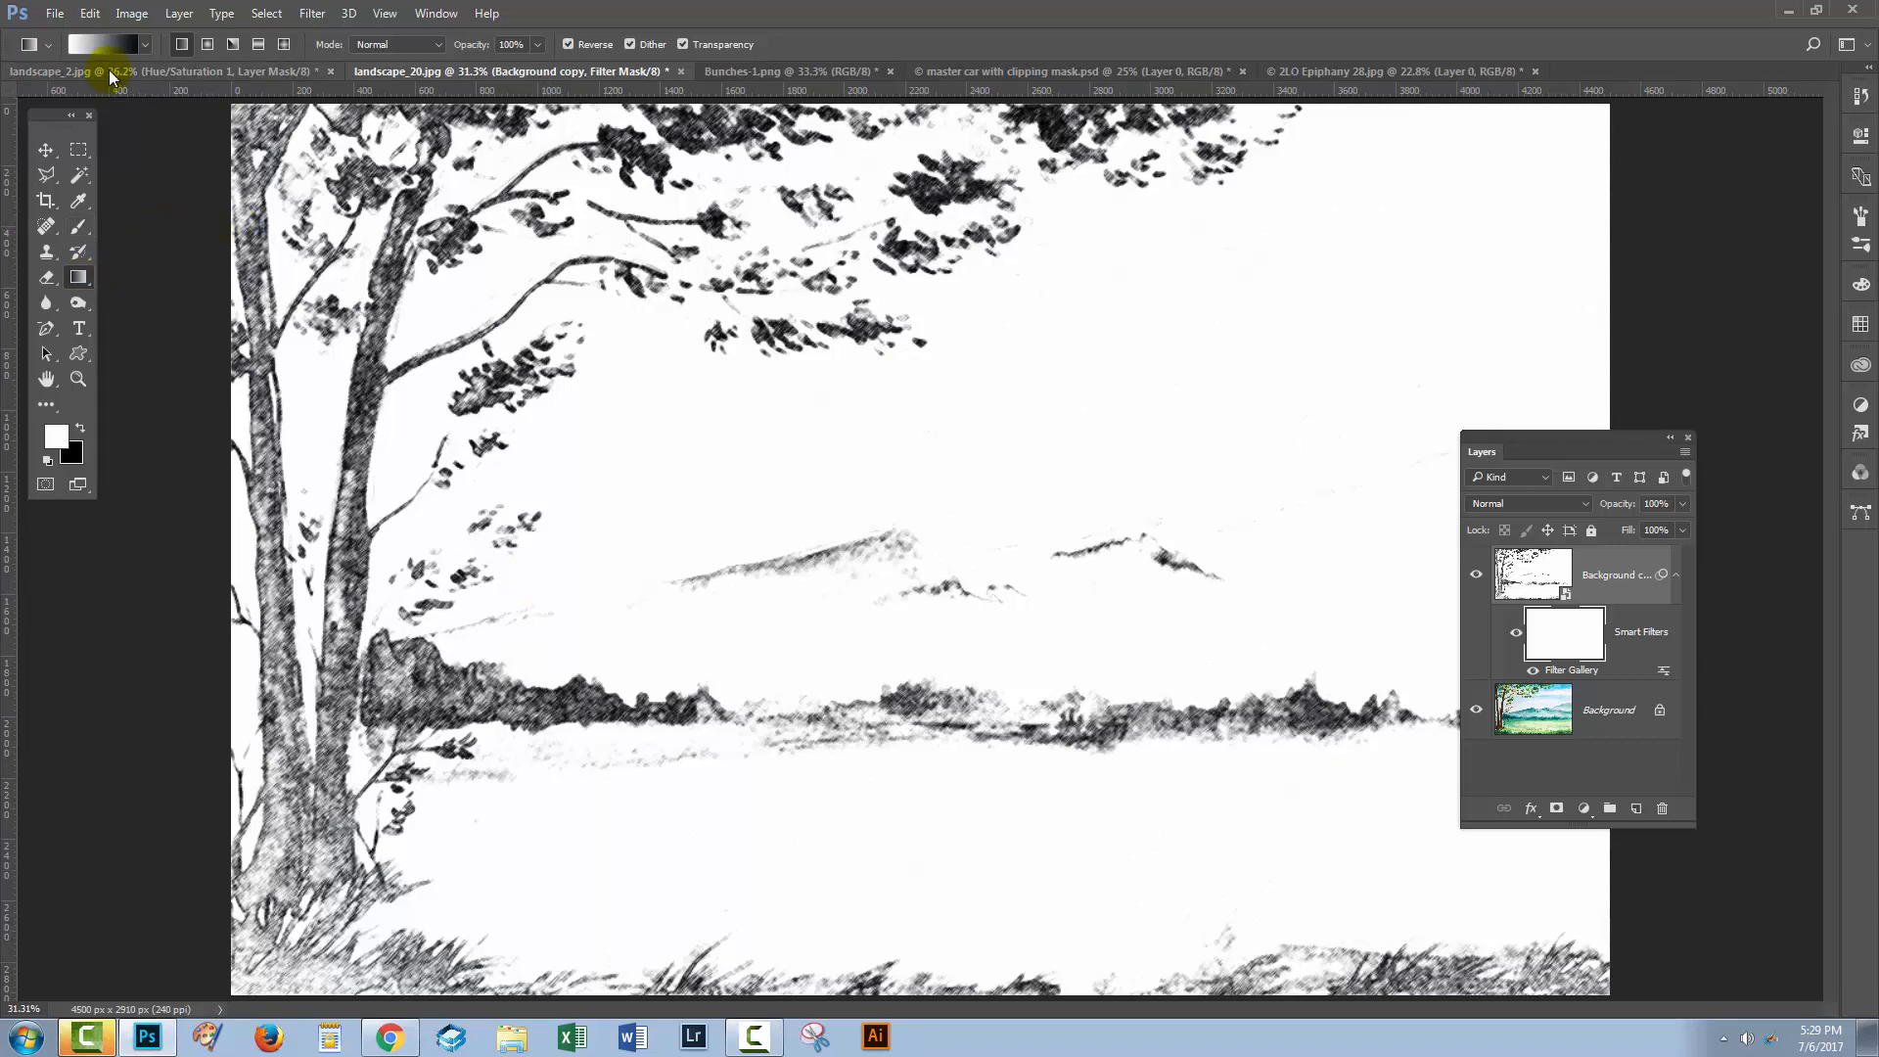
pyautogui.click(101, 45)
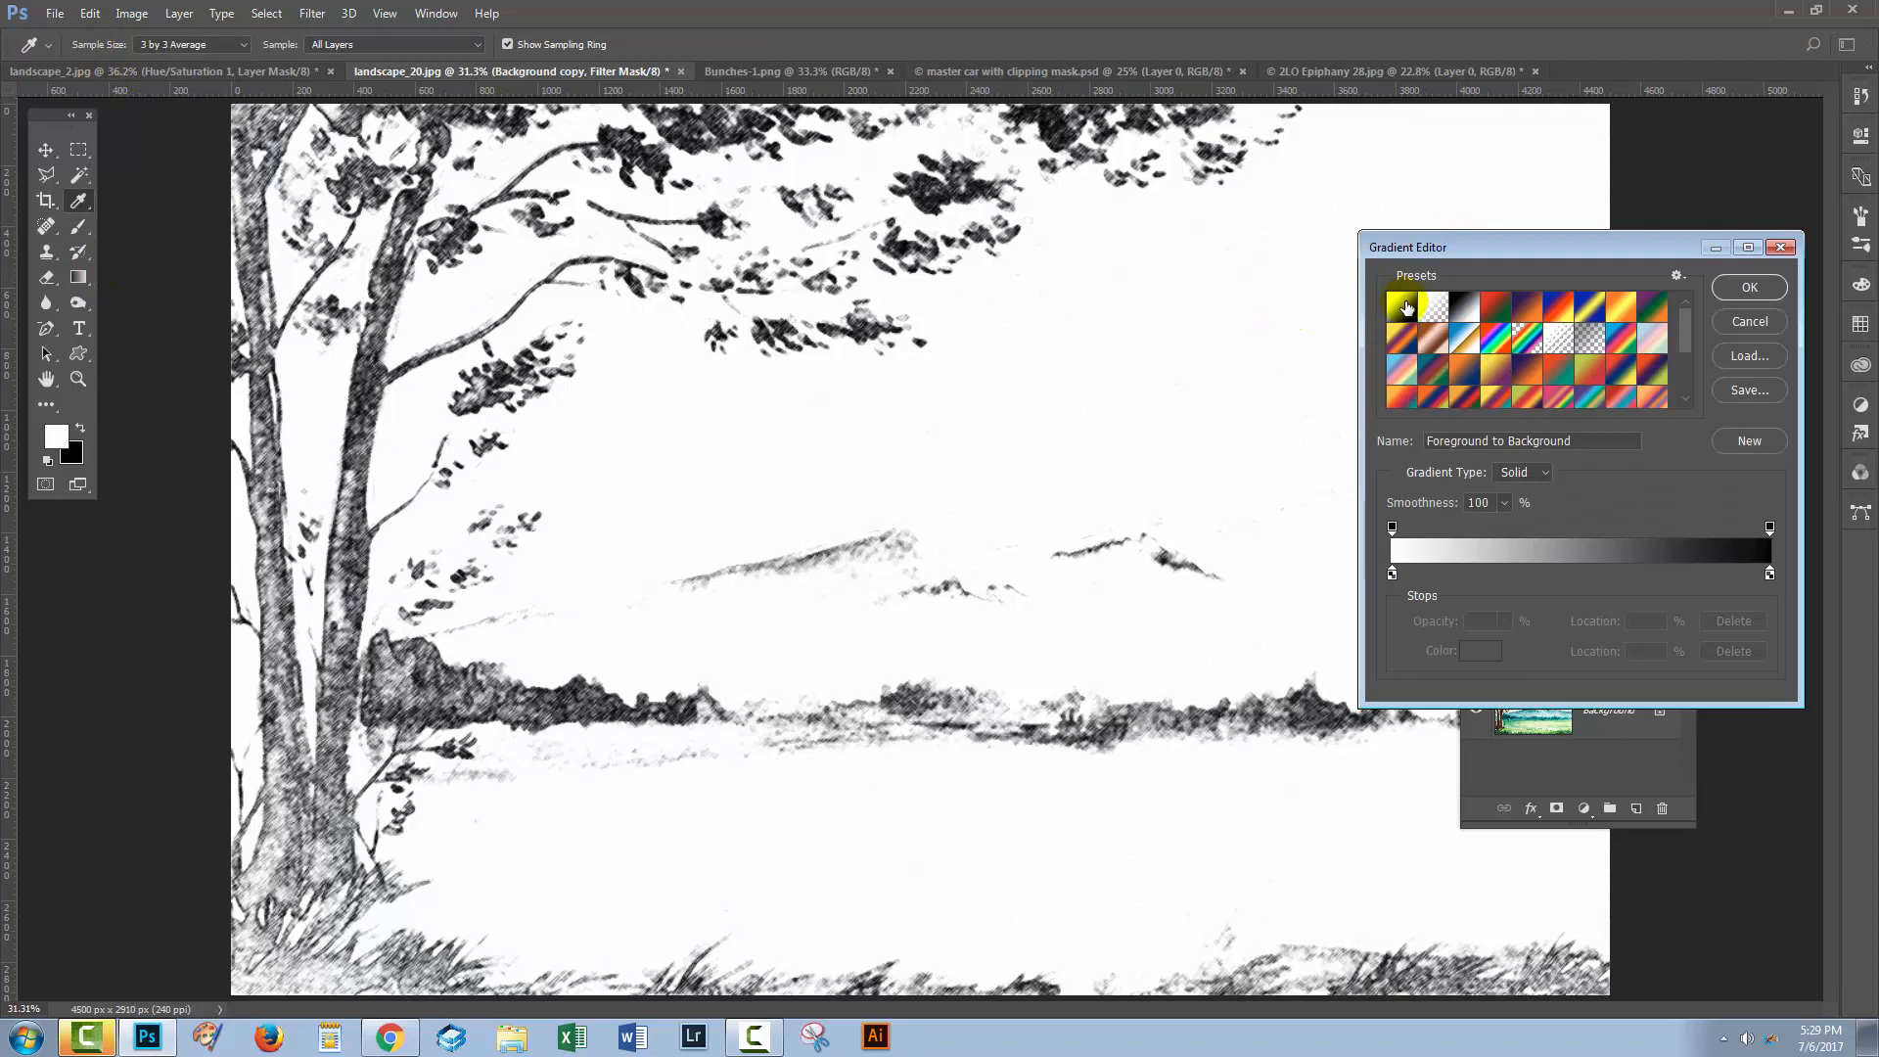
pyautogui.moveTo(1401, 307)
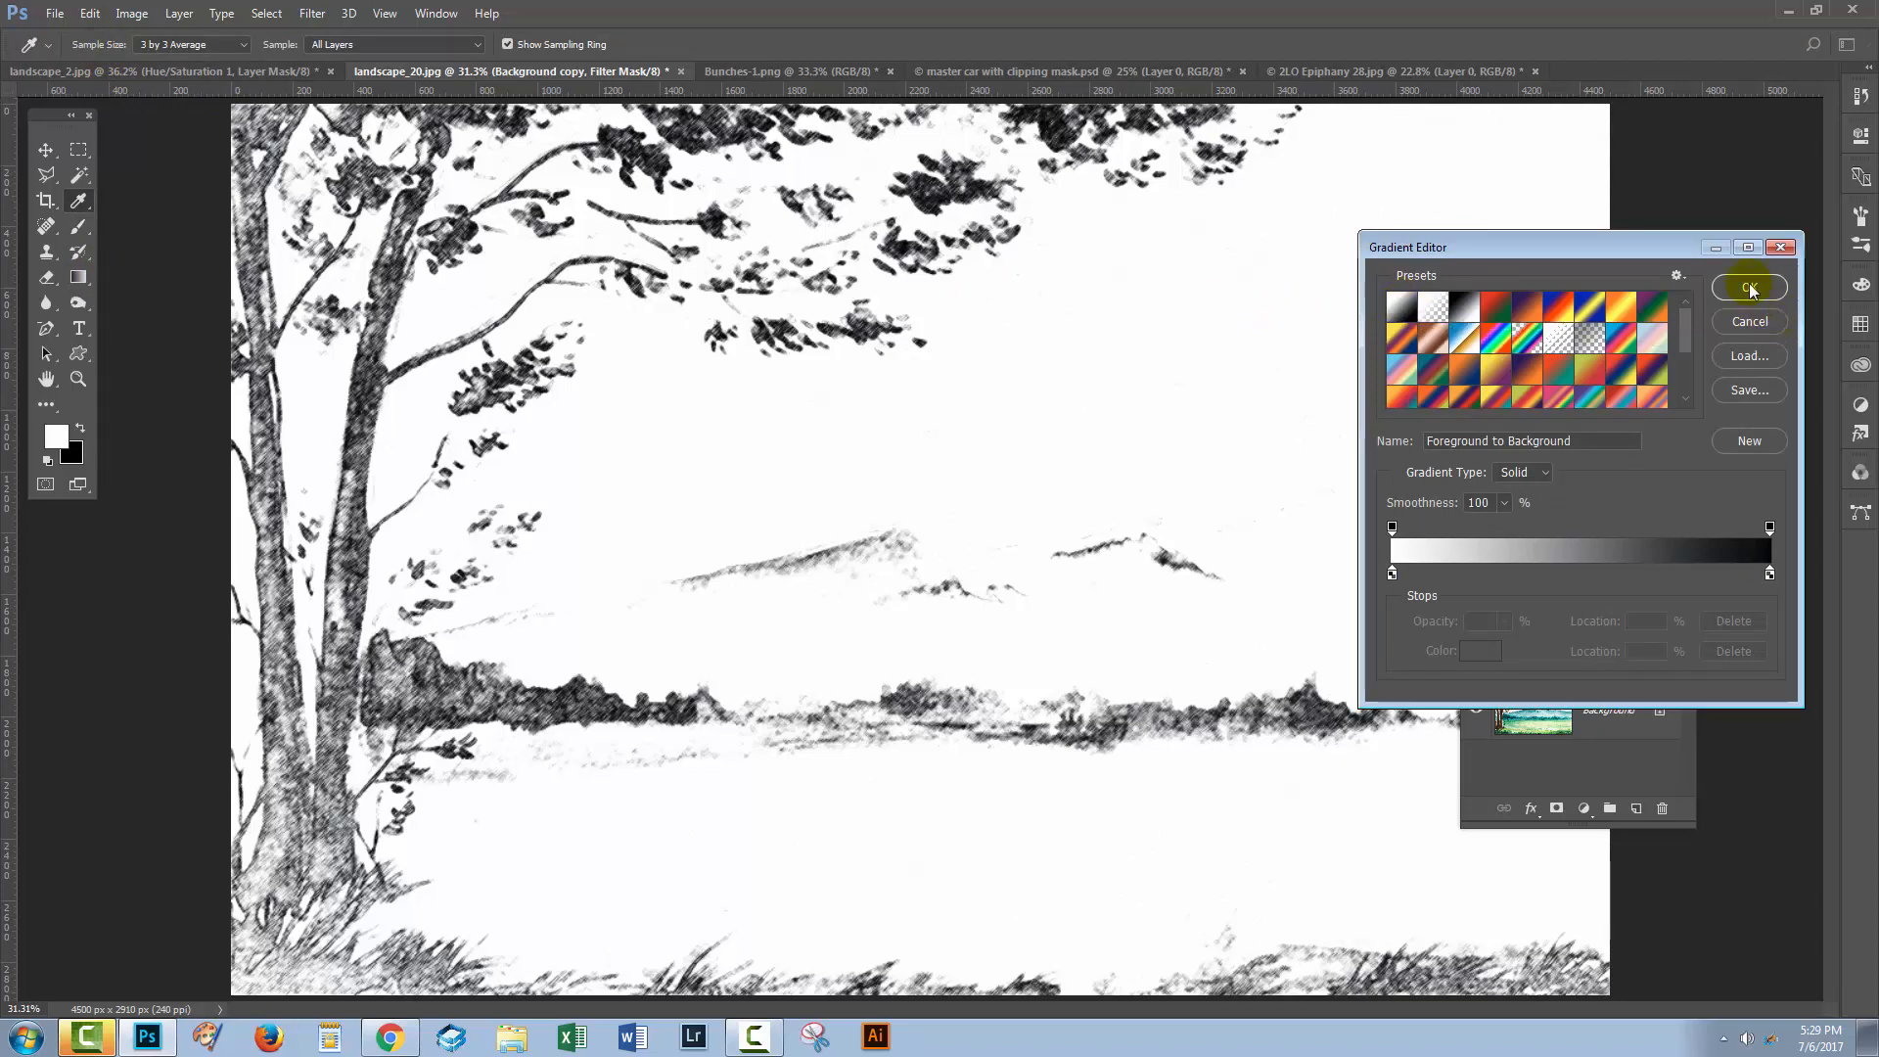
pyautogui.click(1747, 287)
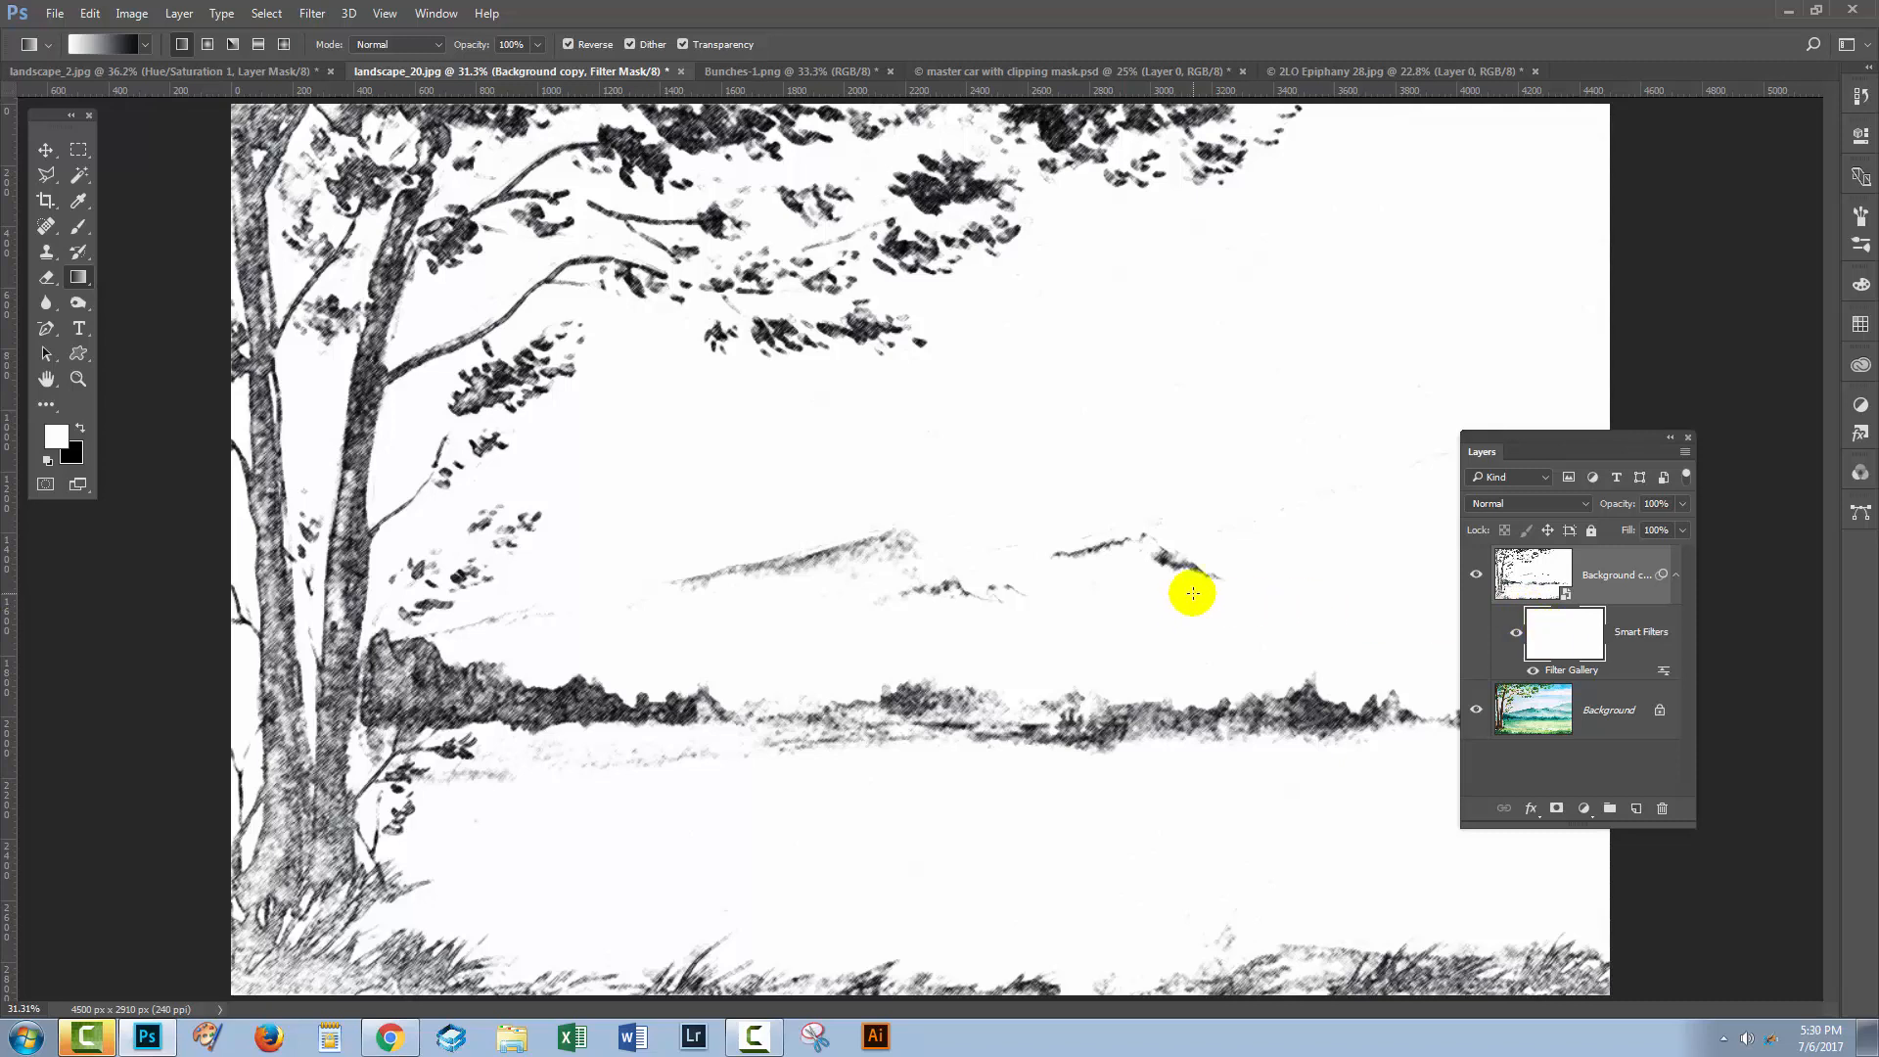
pyautogui.moveTo(505, 554)
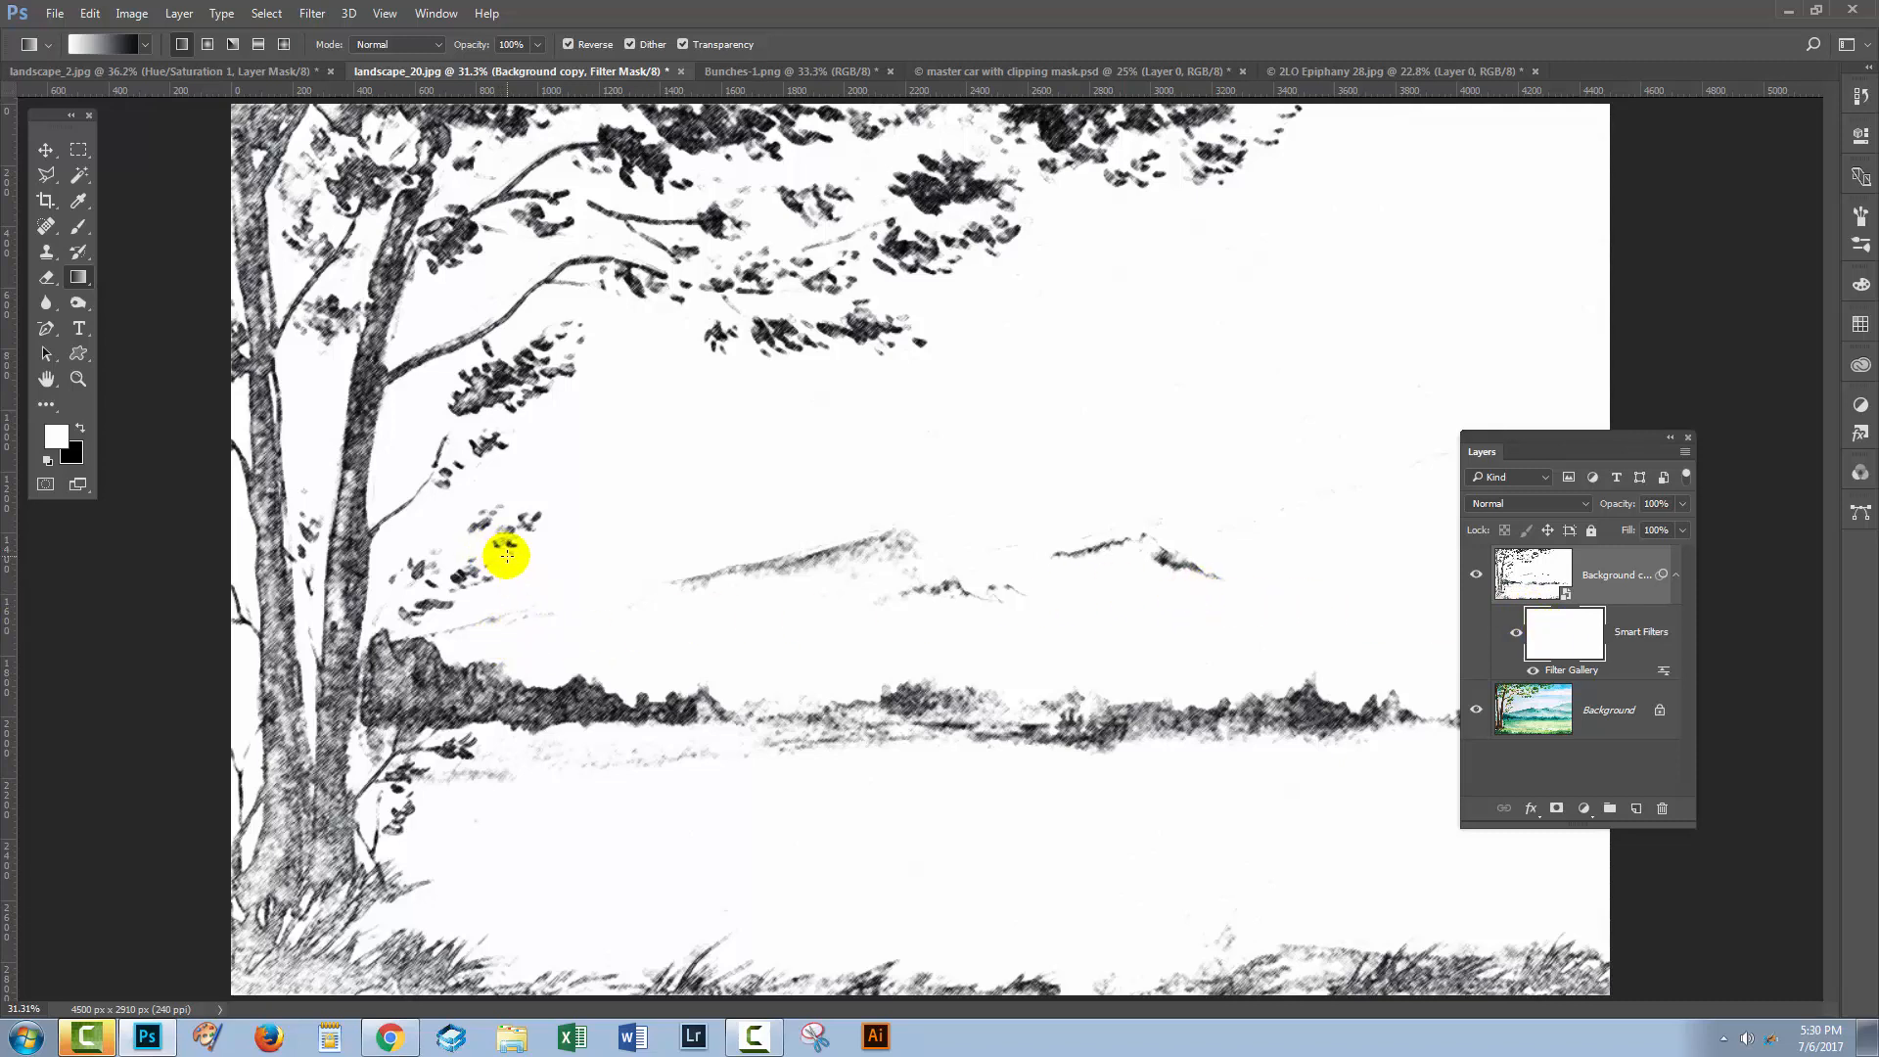
# Step: Draw a gradient on the Smart Filter mask so the sketch fades from the tree toward the mountains
pyautogui.moveTo(505, 556); pyautogui.dragTo(1258, 579)
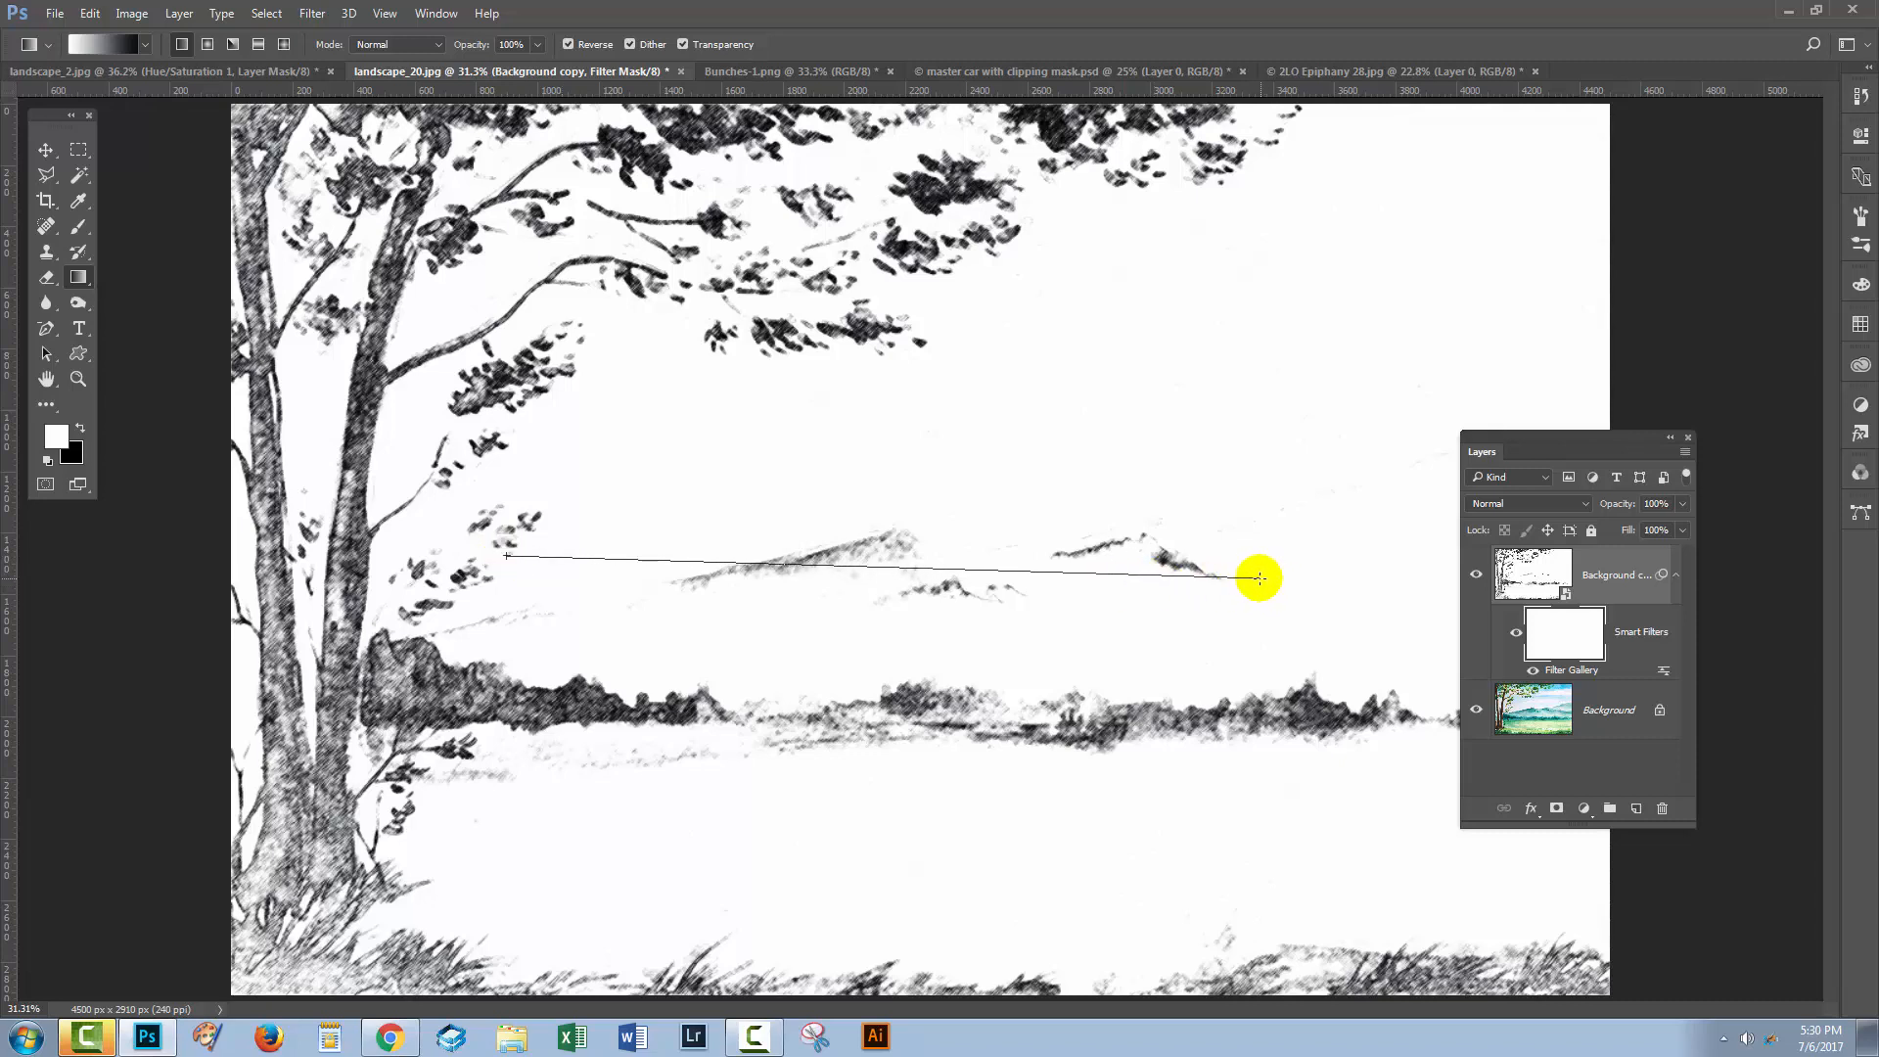
pyautogui.moveTo(1259, 579); pyautogui.dragTo(1389, 548)
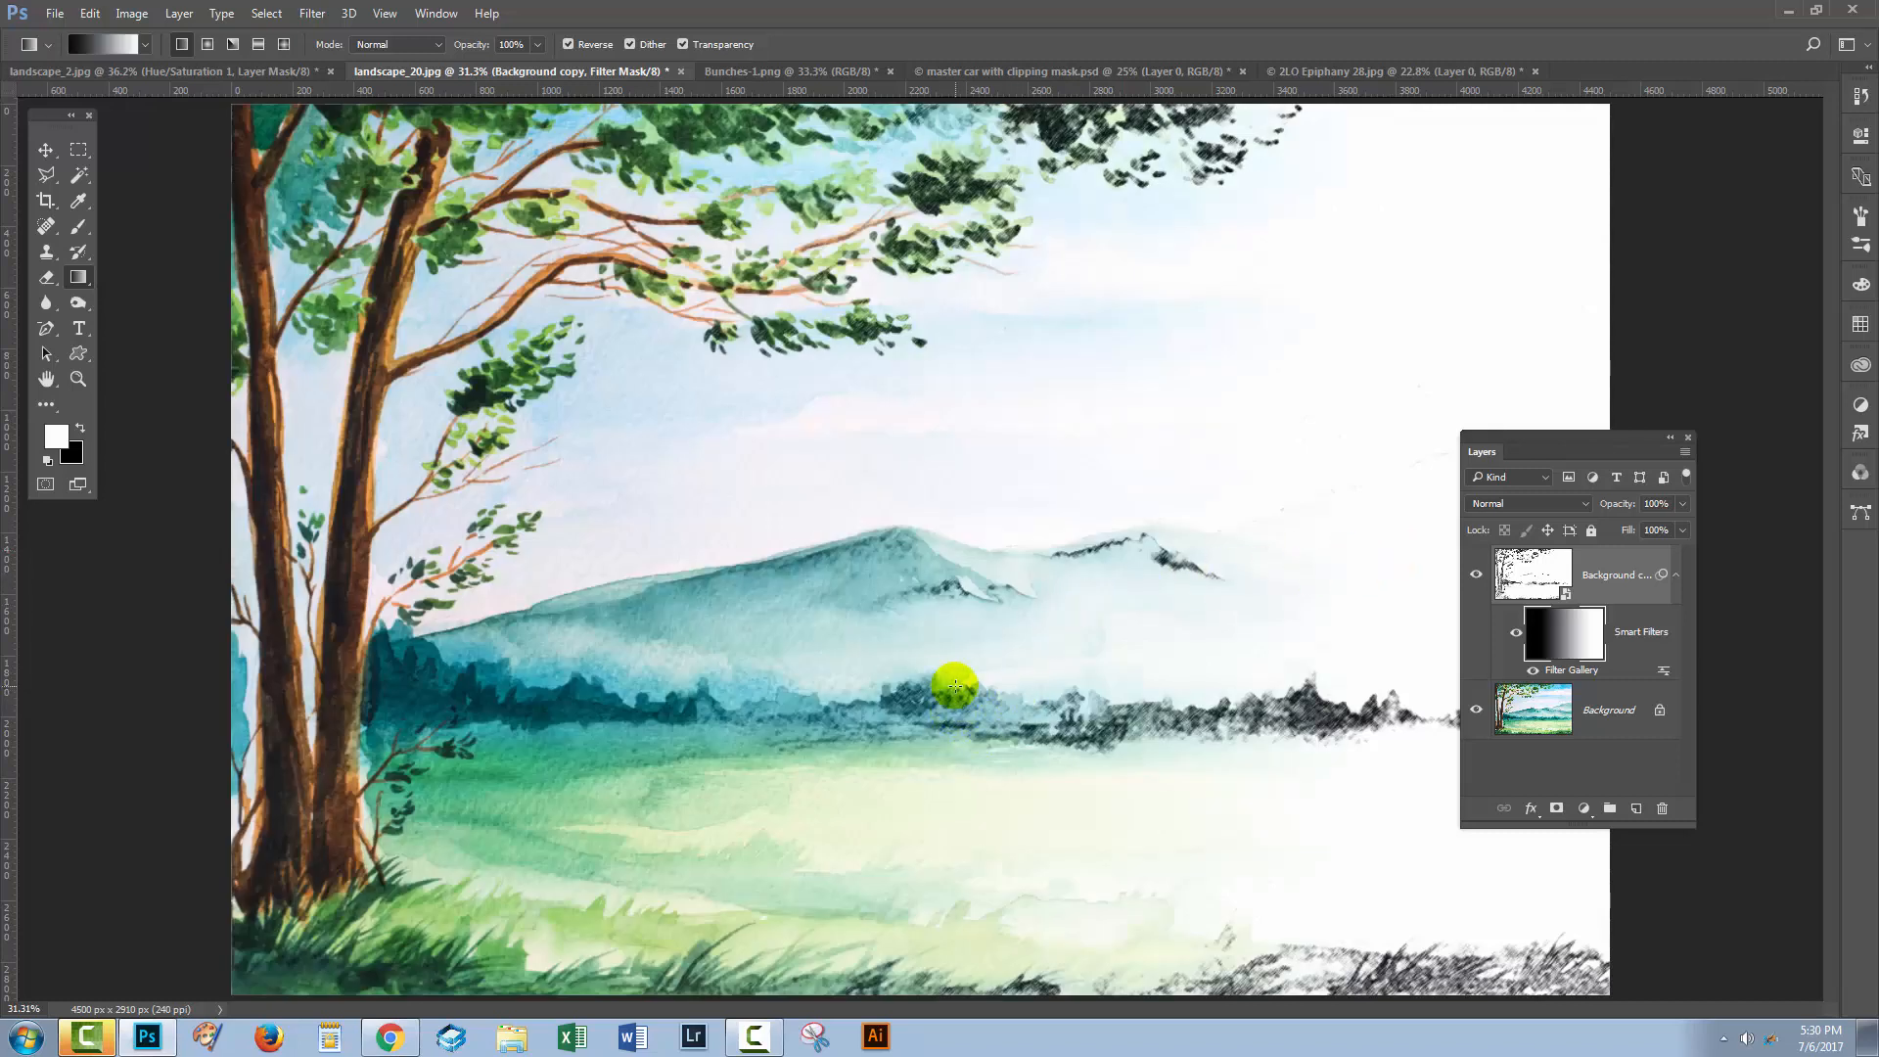
pyautogui.moveTo(299, 468)
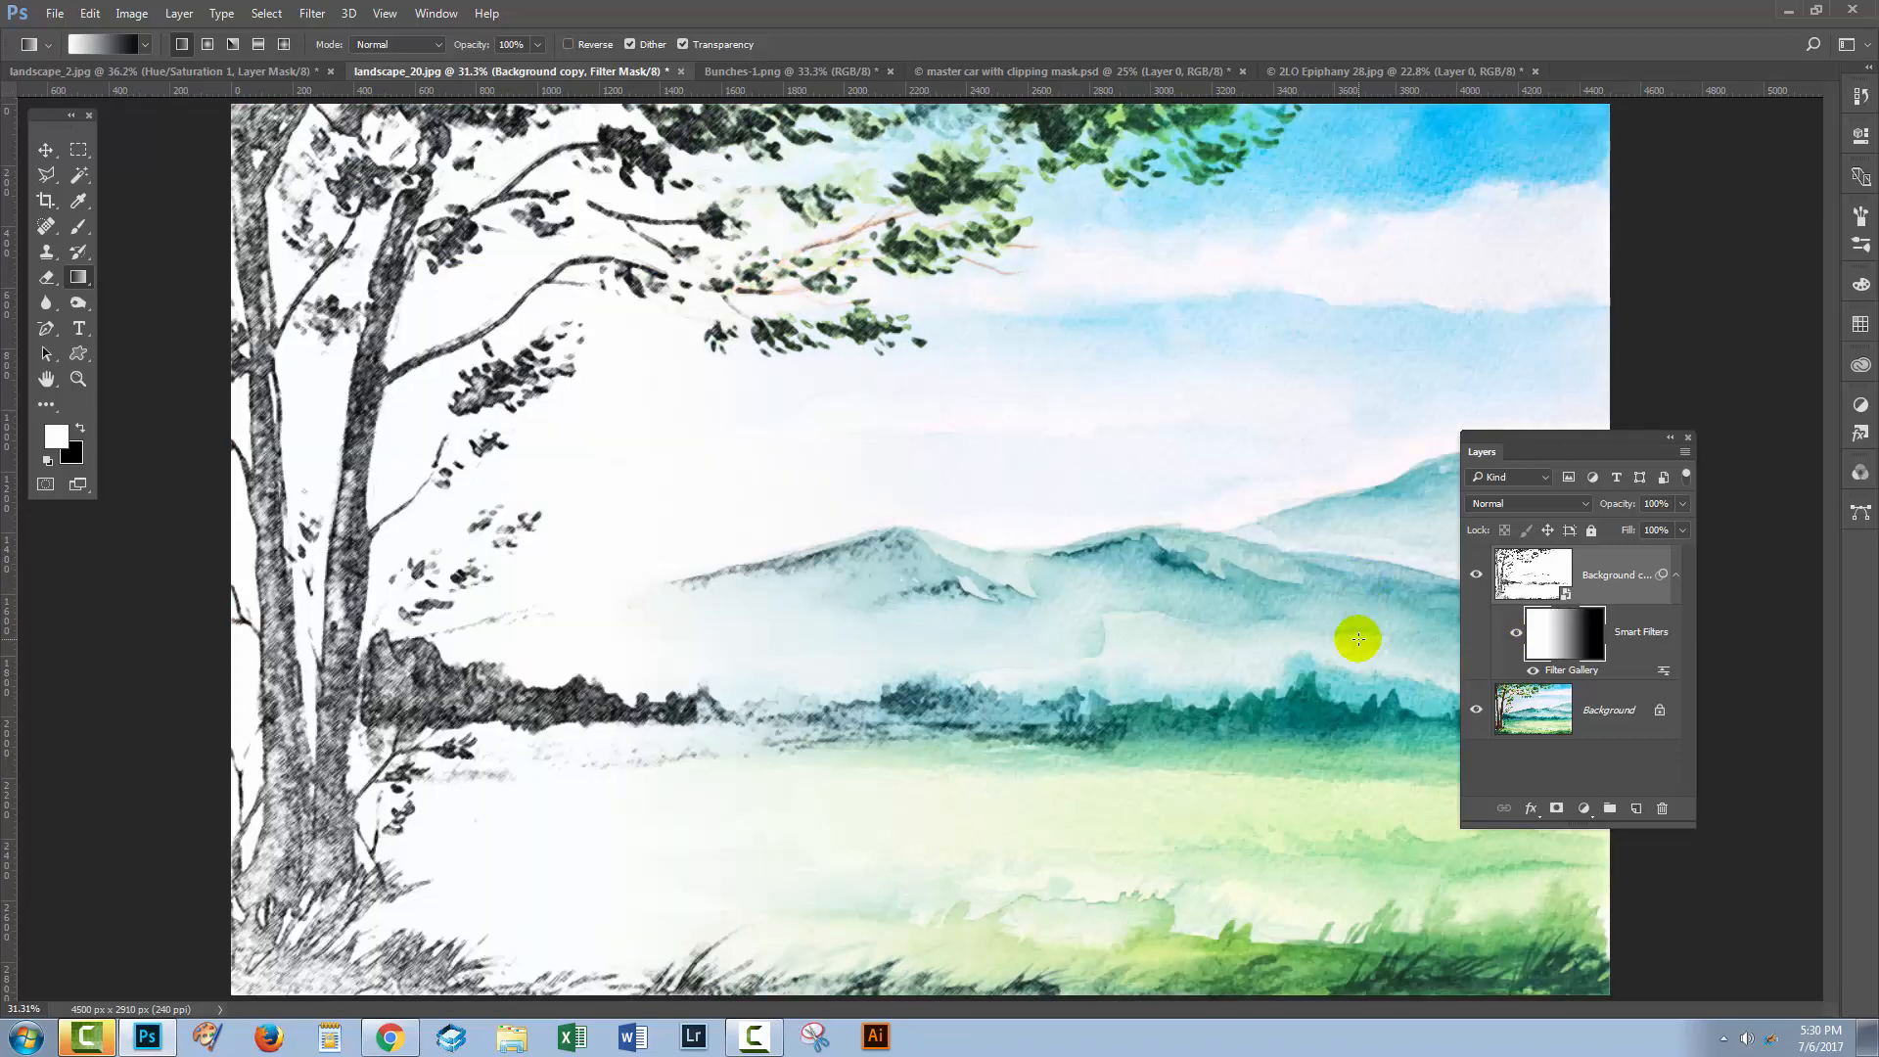
pyautogui.moveTo(1471, 446)
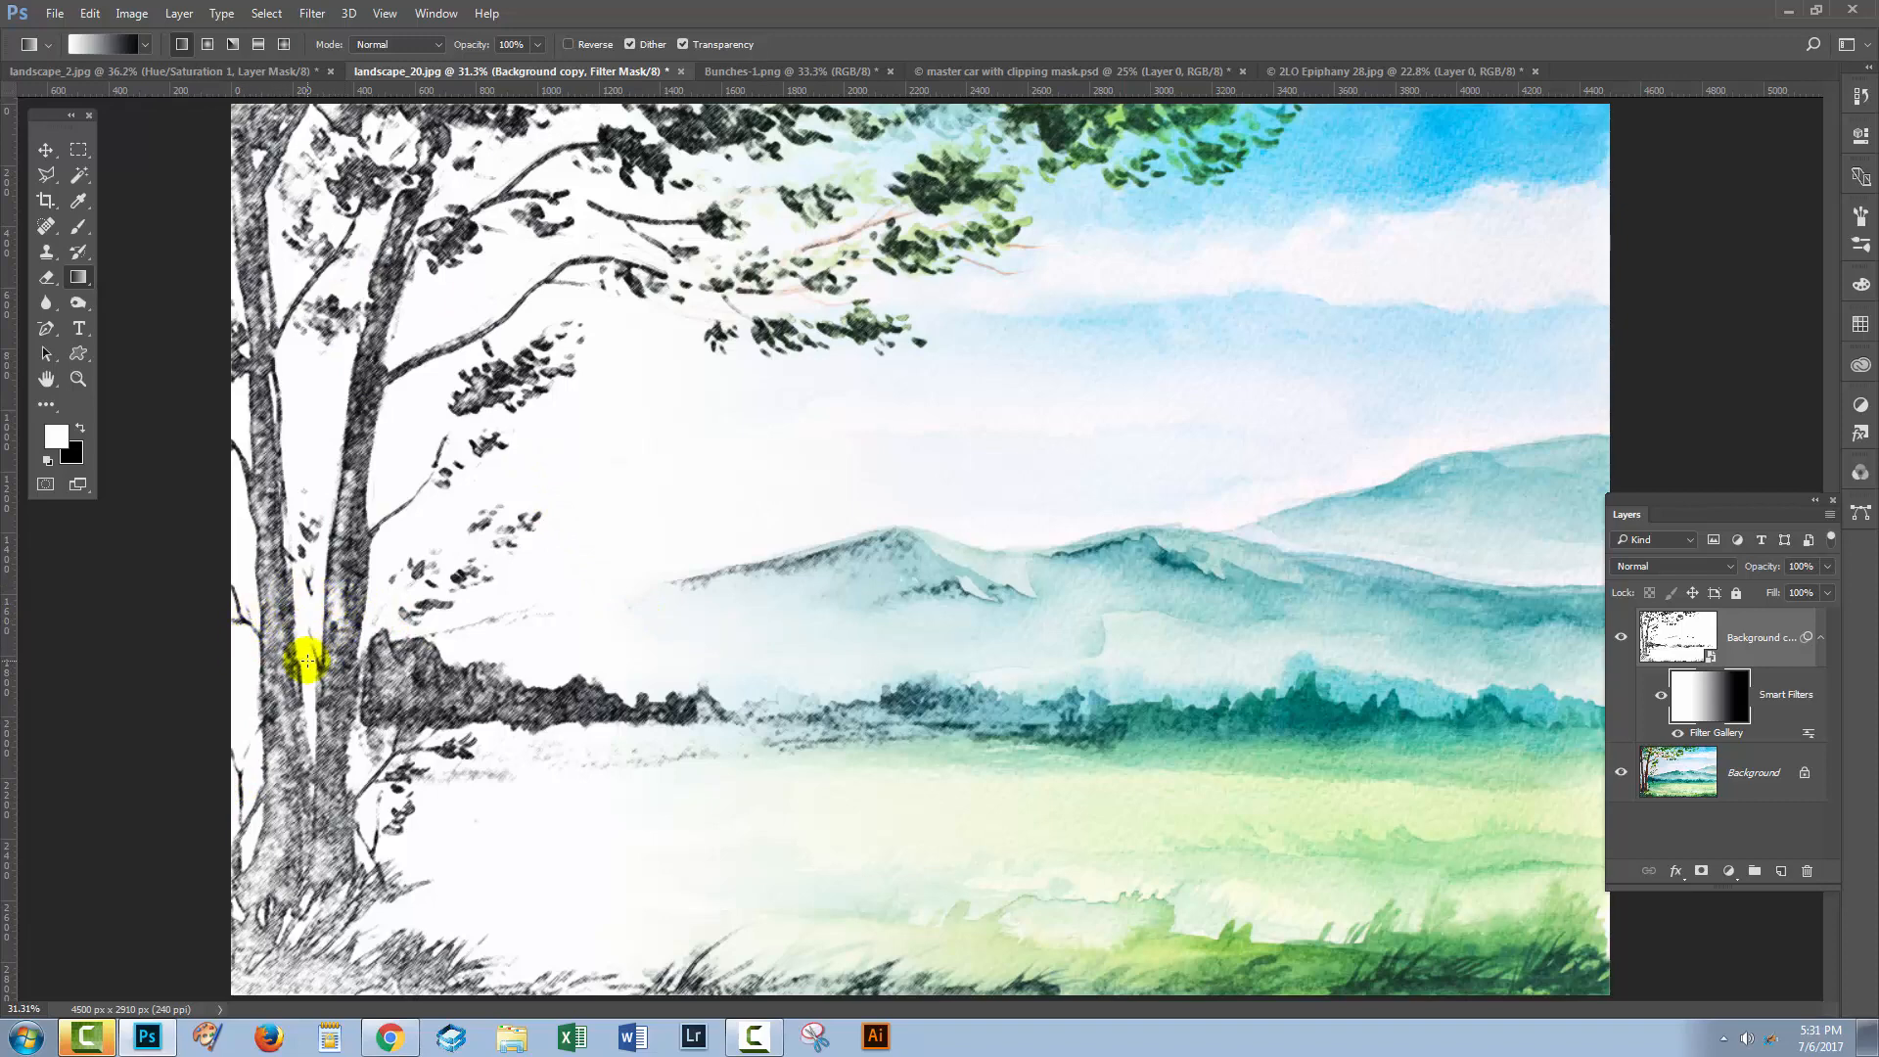
pyautogui.moveTo(1599, 761)
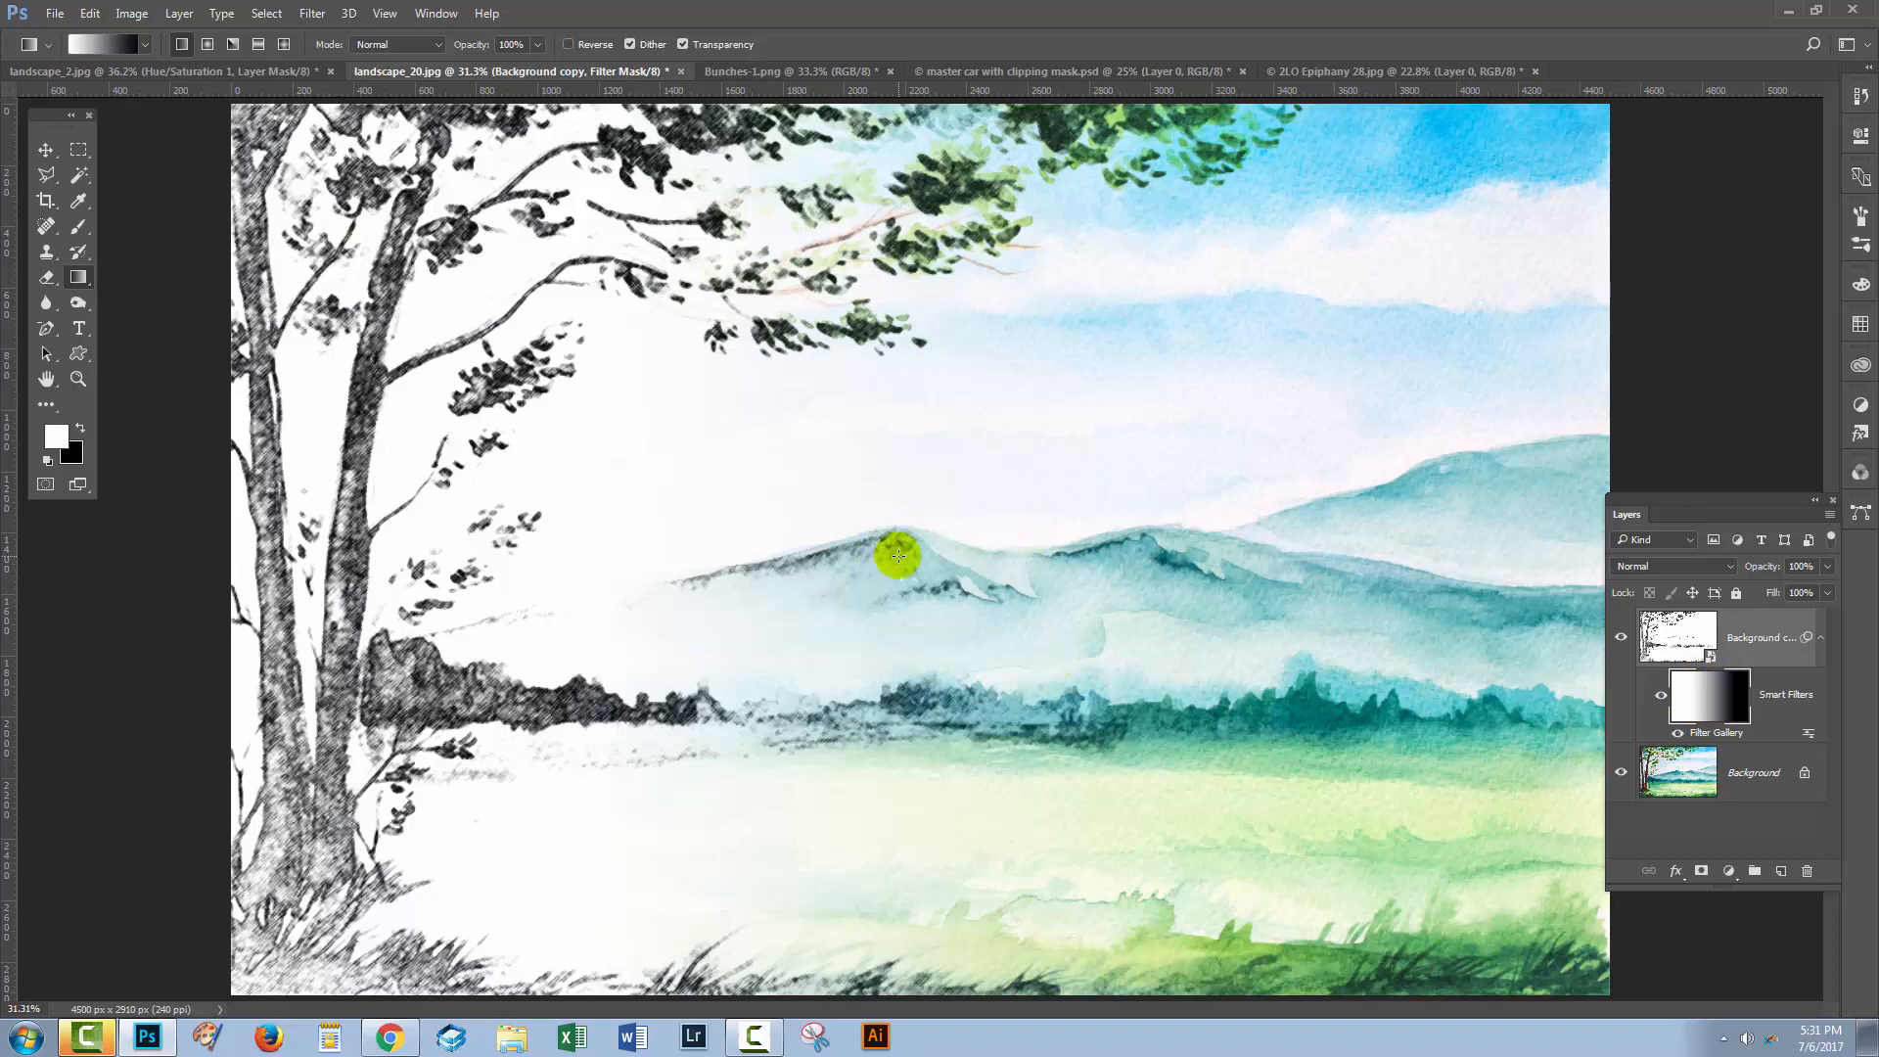
pyautogui.moveTo(845, 609)
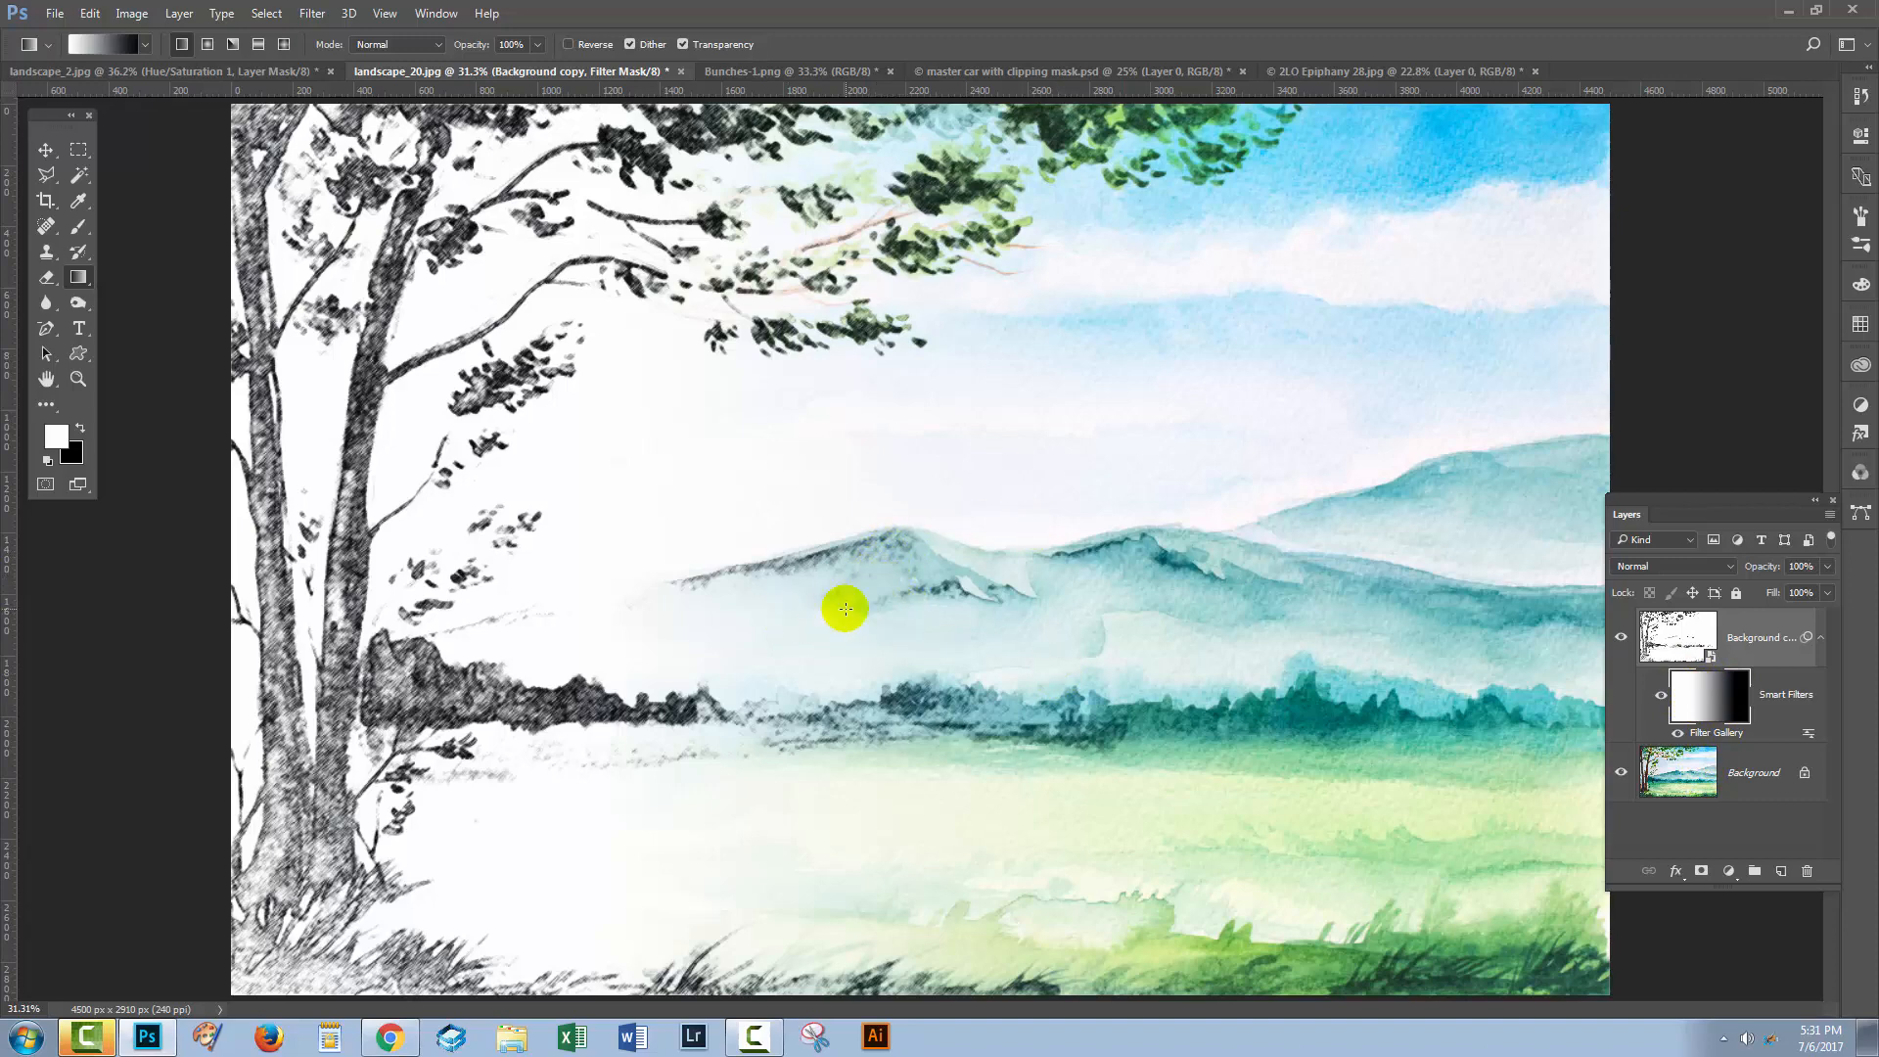
pyautogui.moveTo(1049, 810)
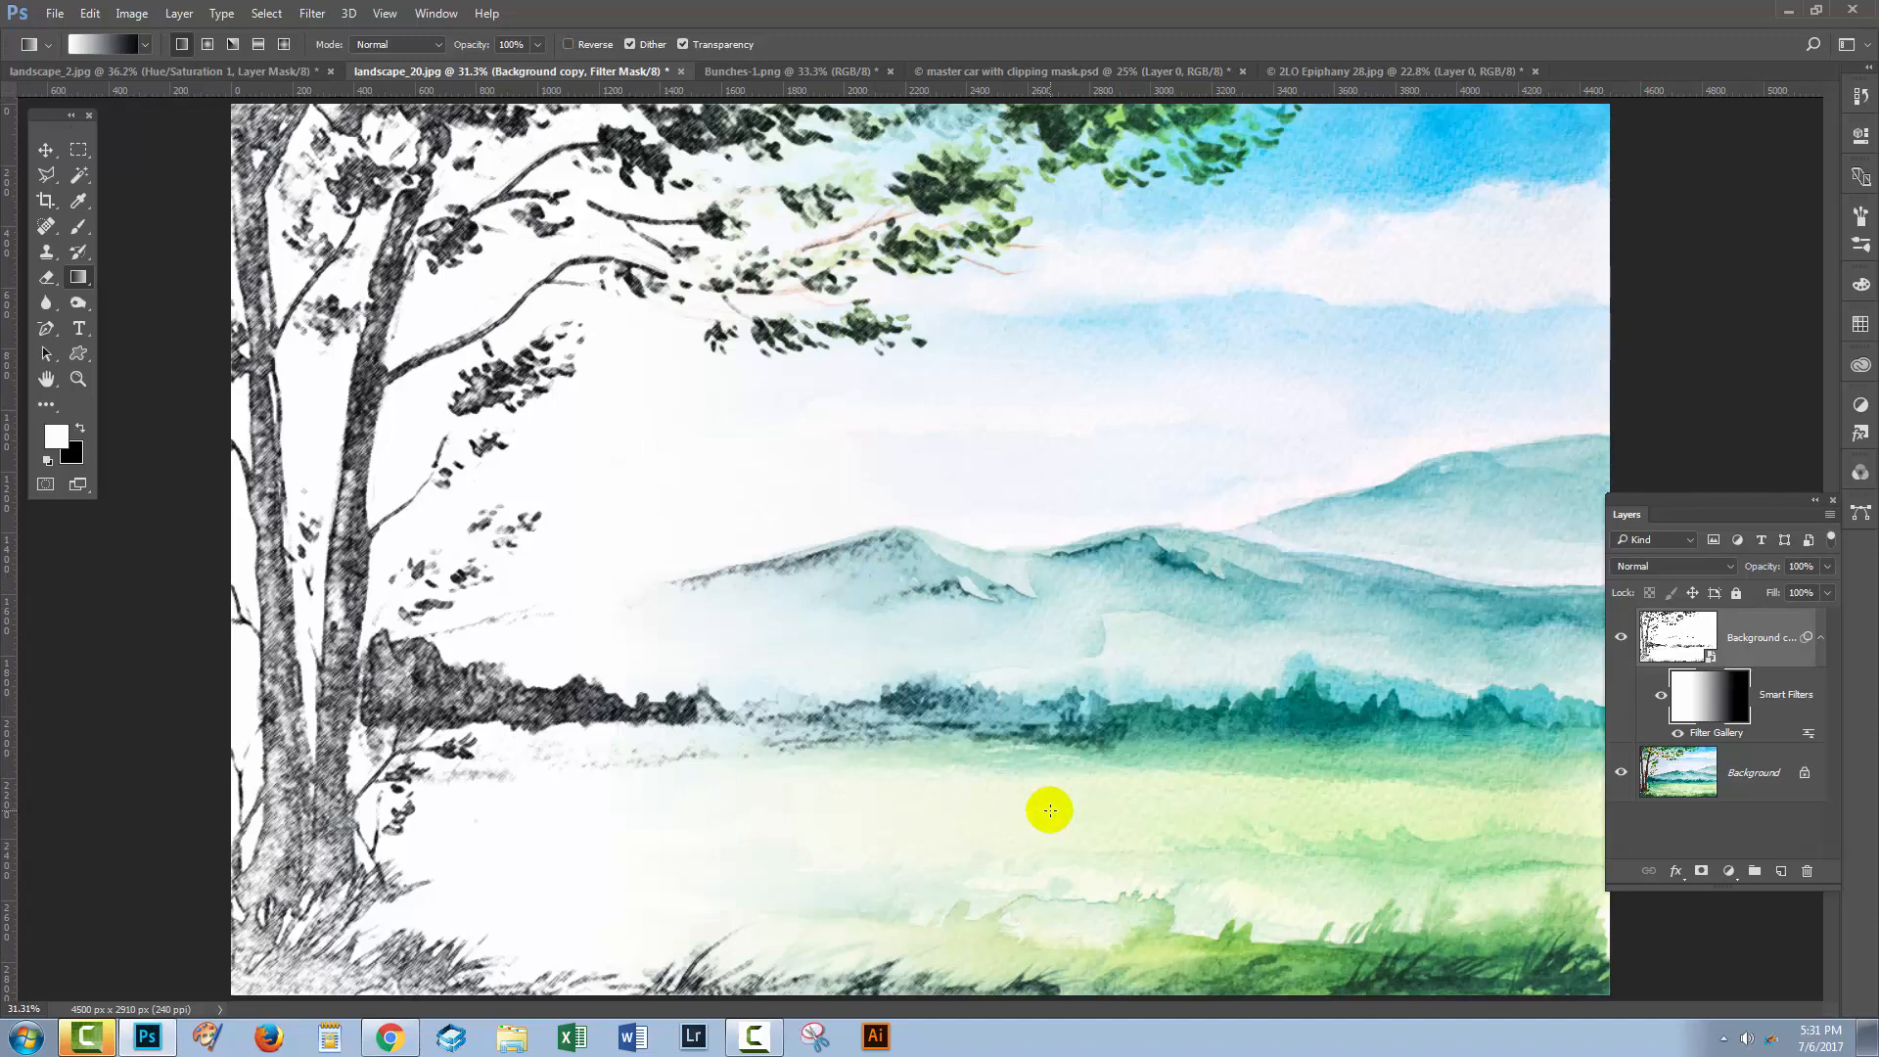
pyautogui.moveTo(1321, 812)
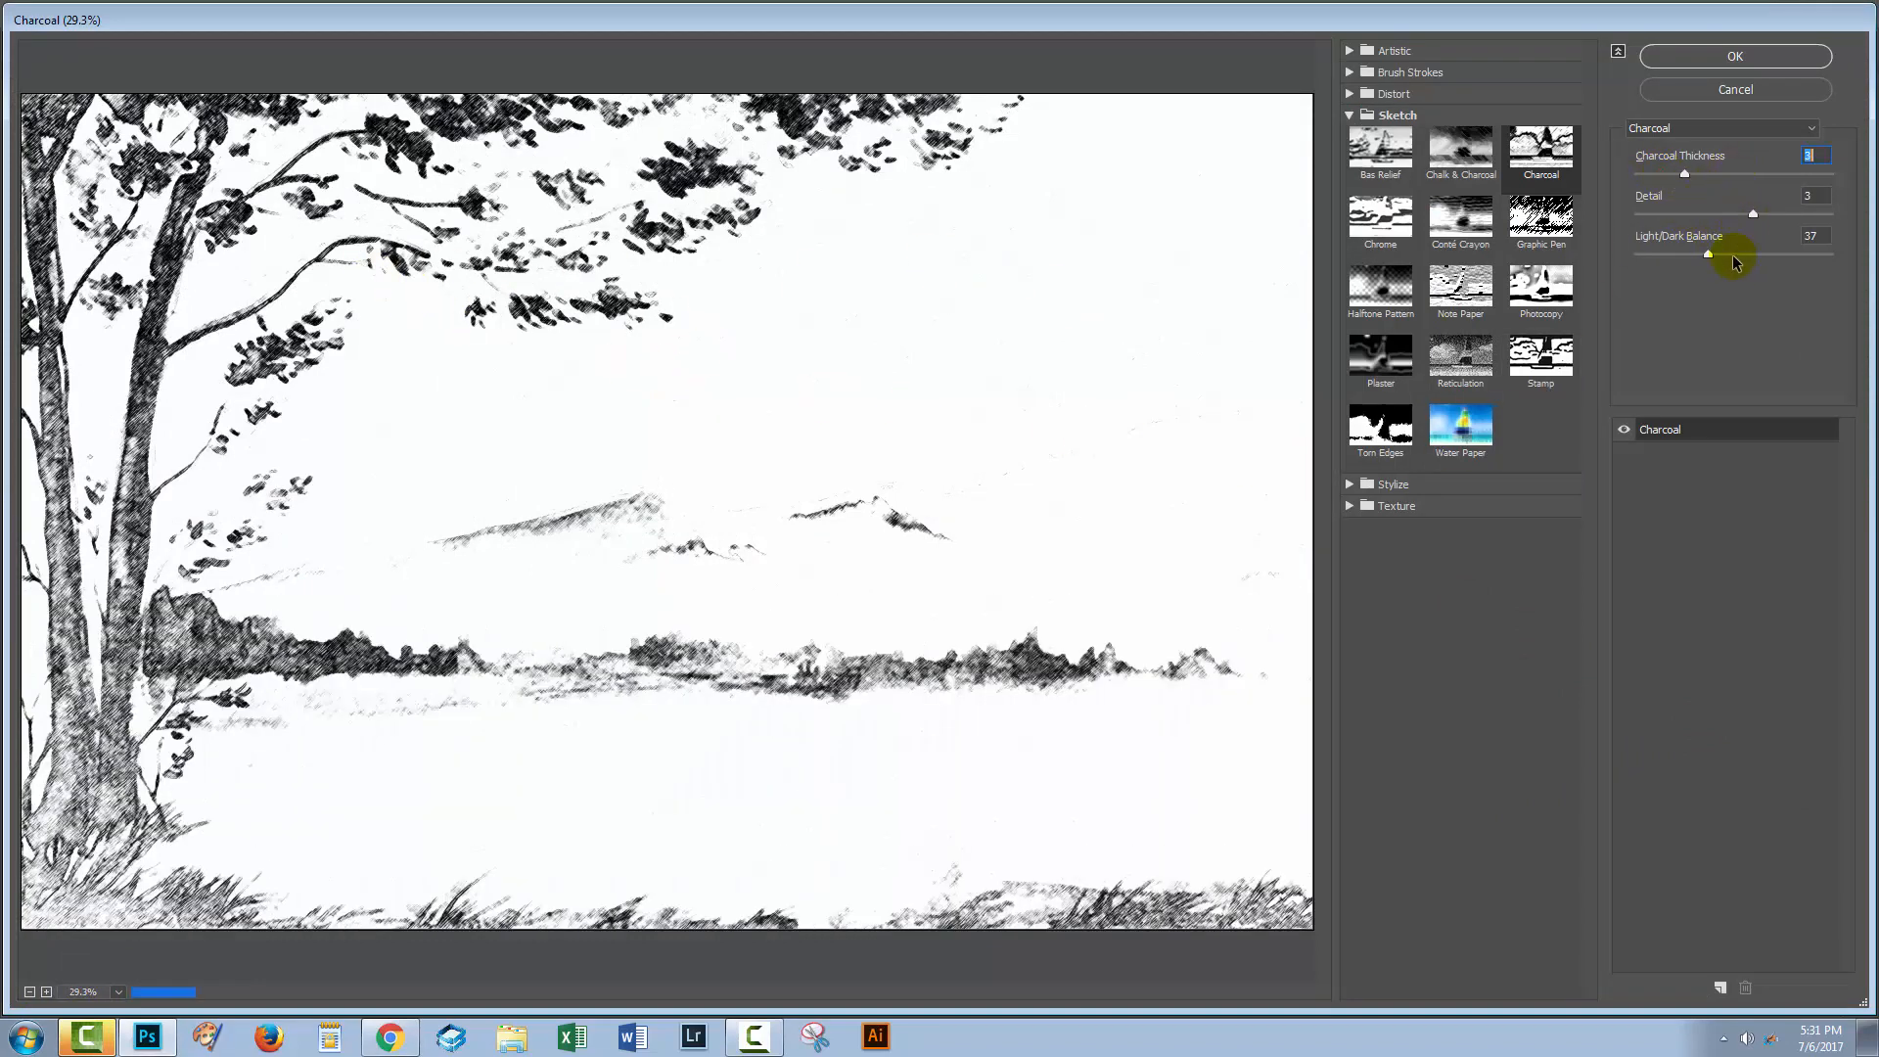
# Step: Raise the Charcoal balance, then swap the smart filter to Sketch > Graphic Pen and accept it
pyautogui.moveTo(1706, 254); pyautogui.dragTo(1728, 255)
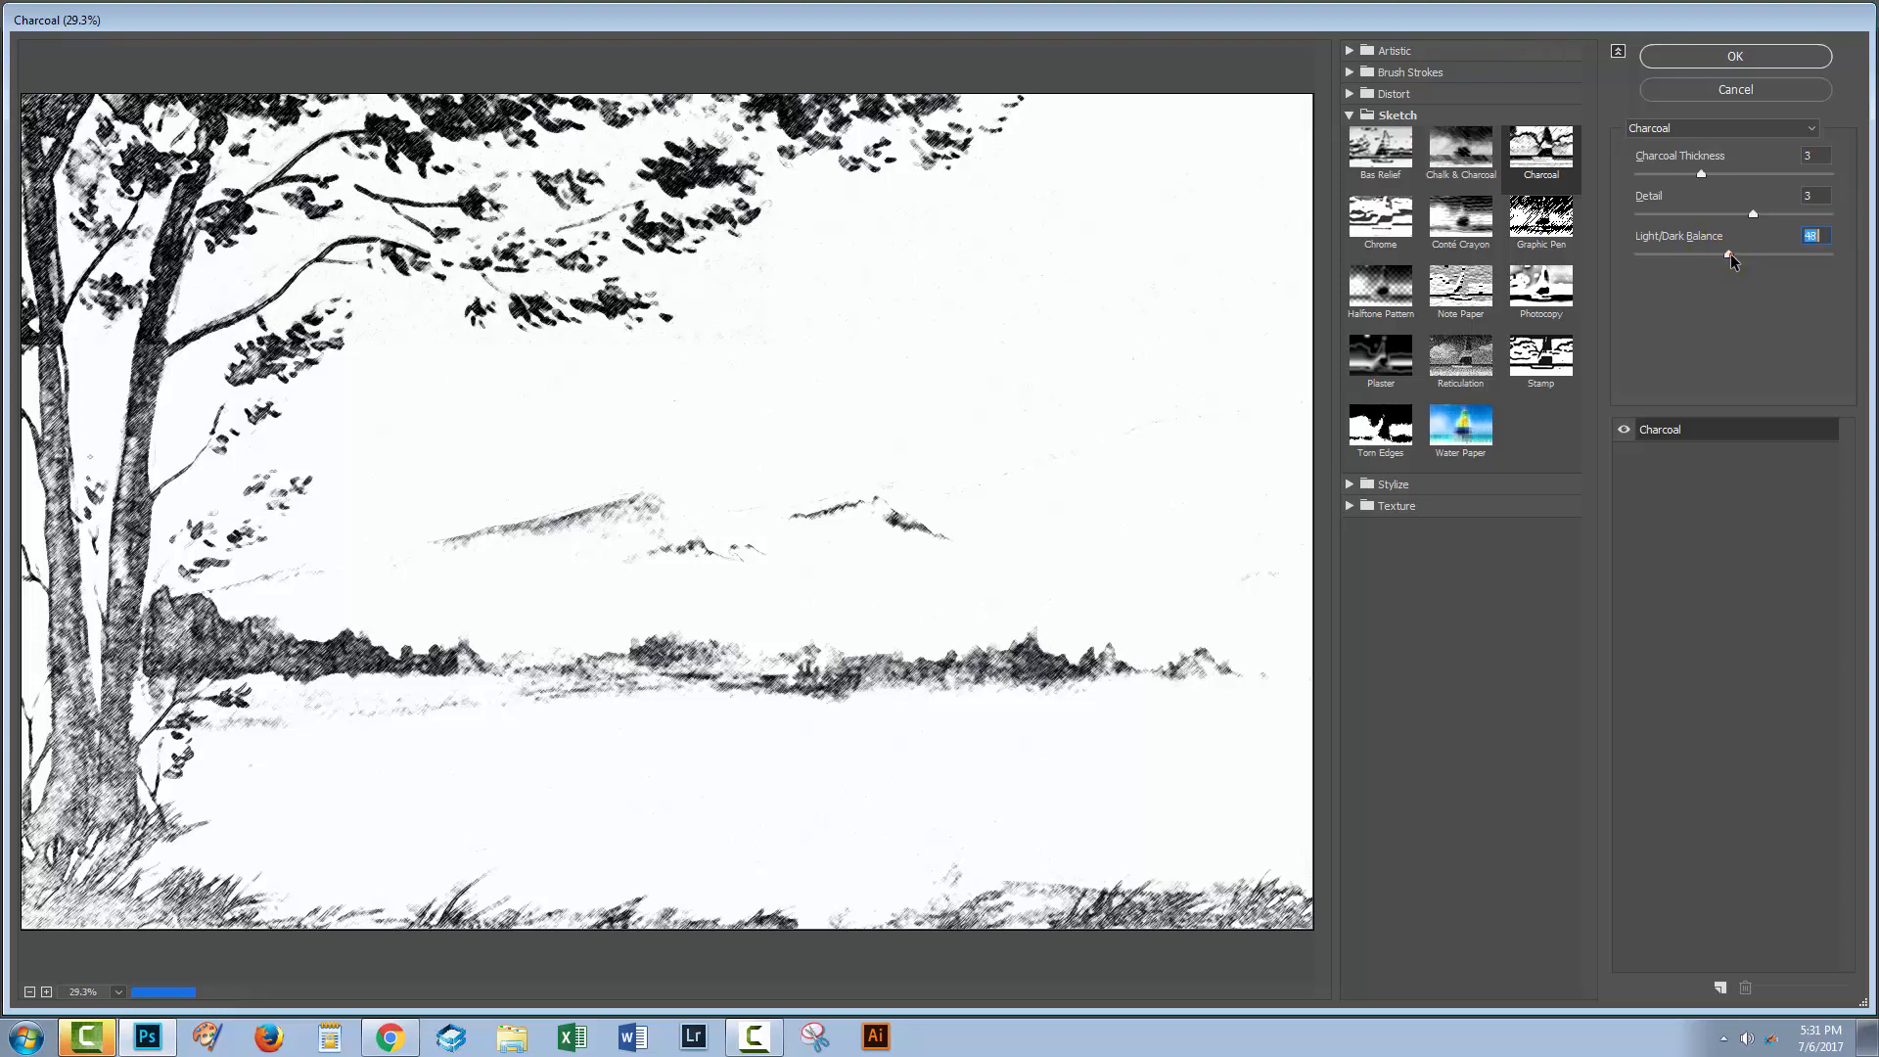
pyautogui.click(1540, 221)
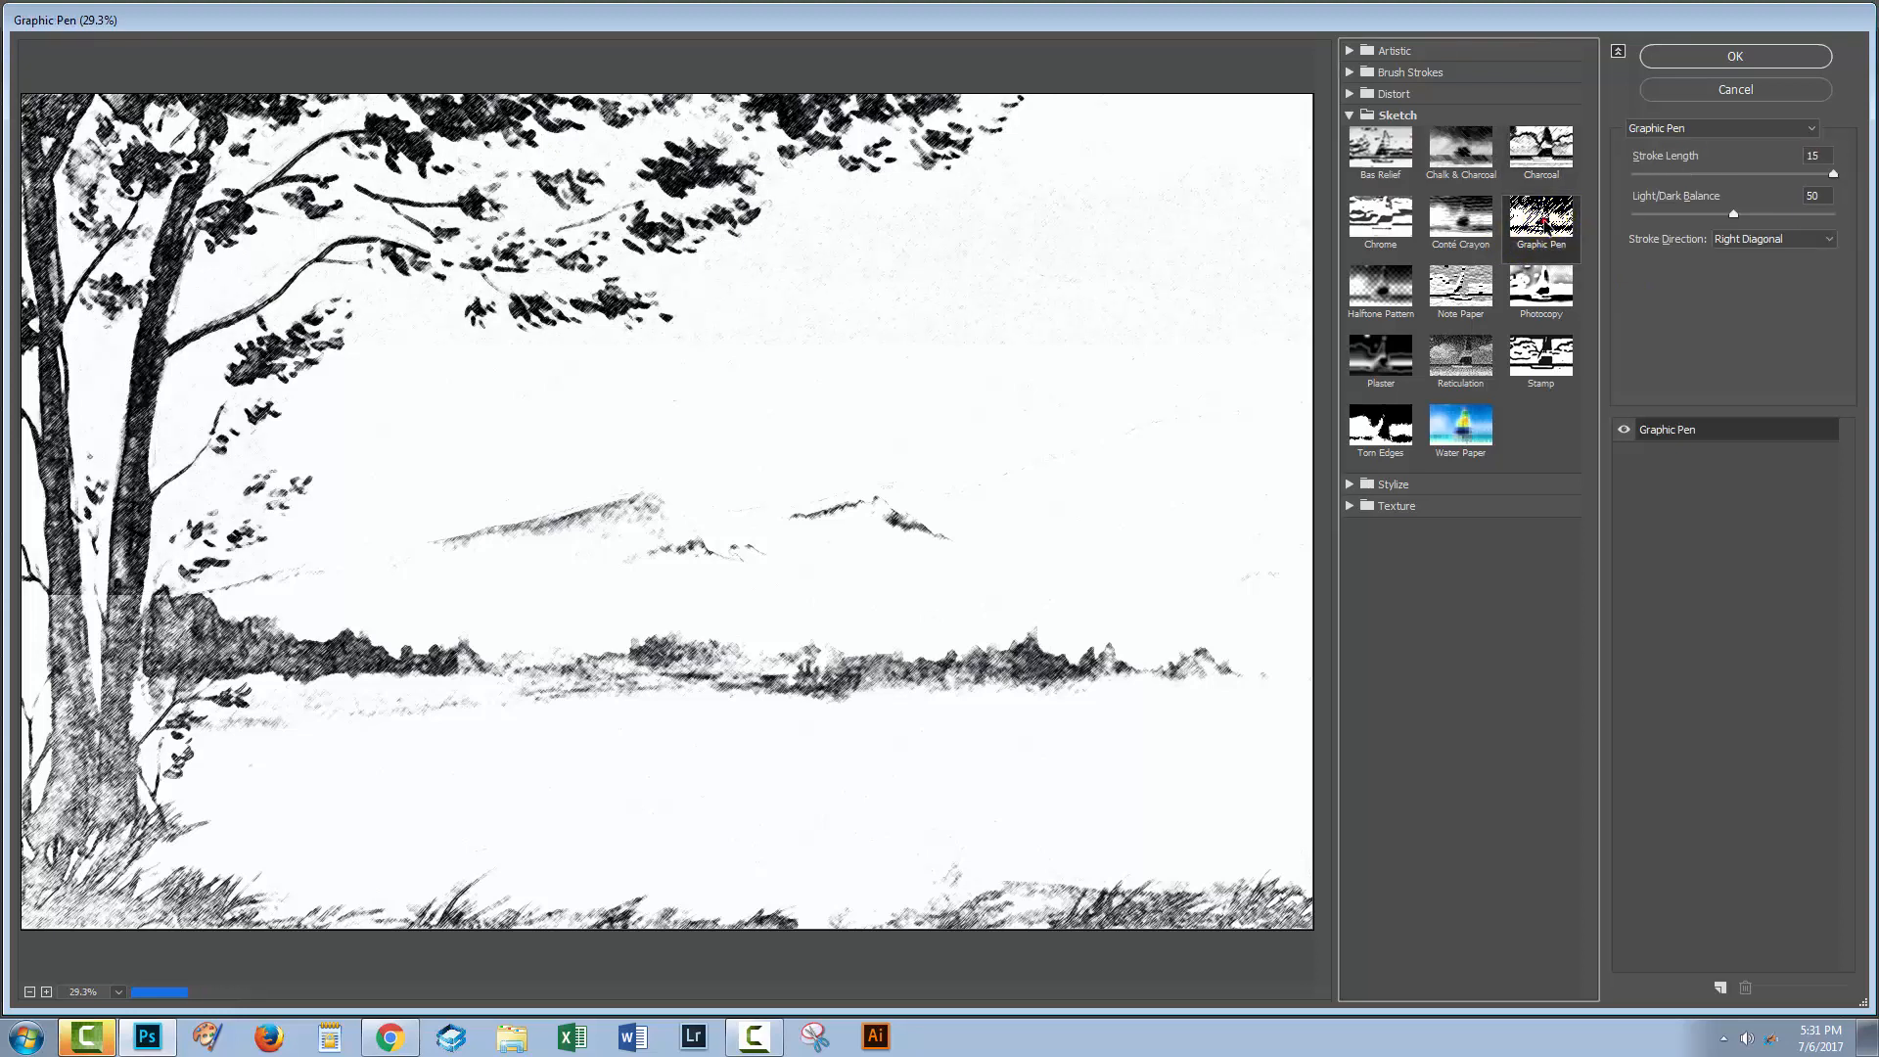
pyautogui.click(1540, 221)
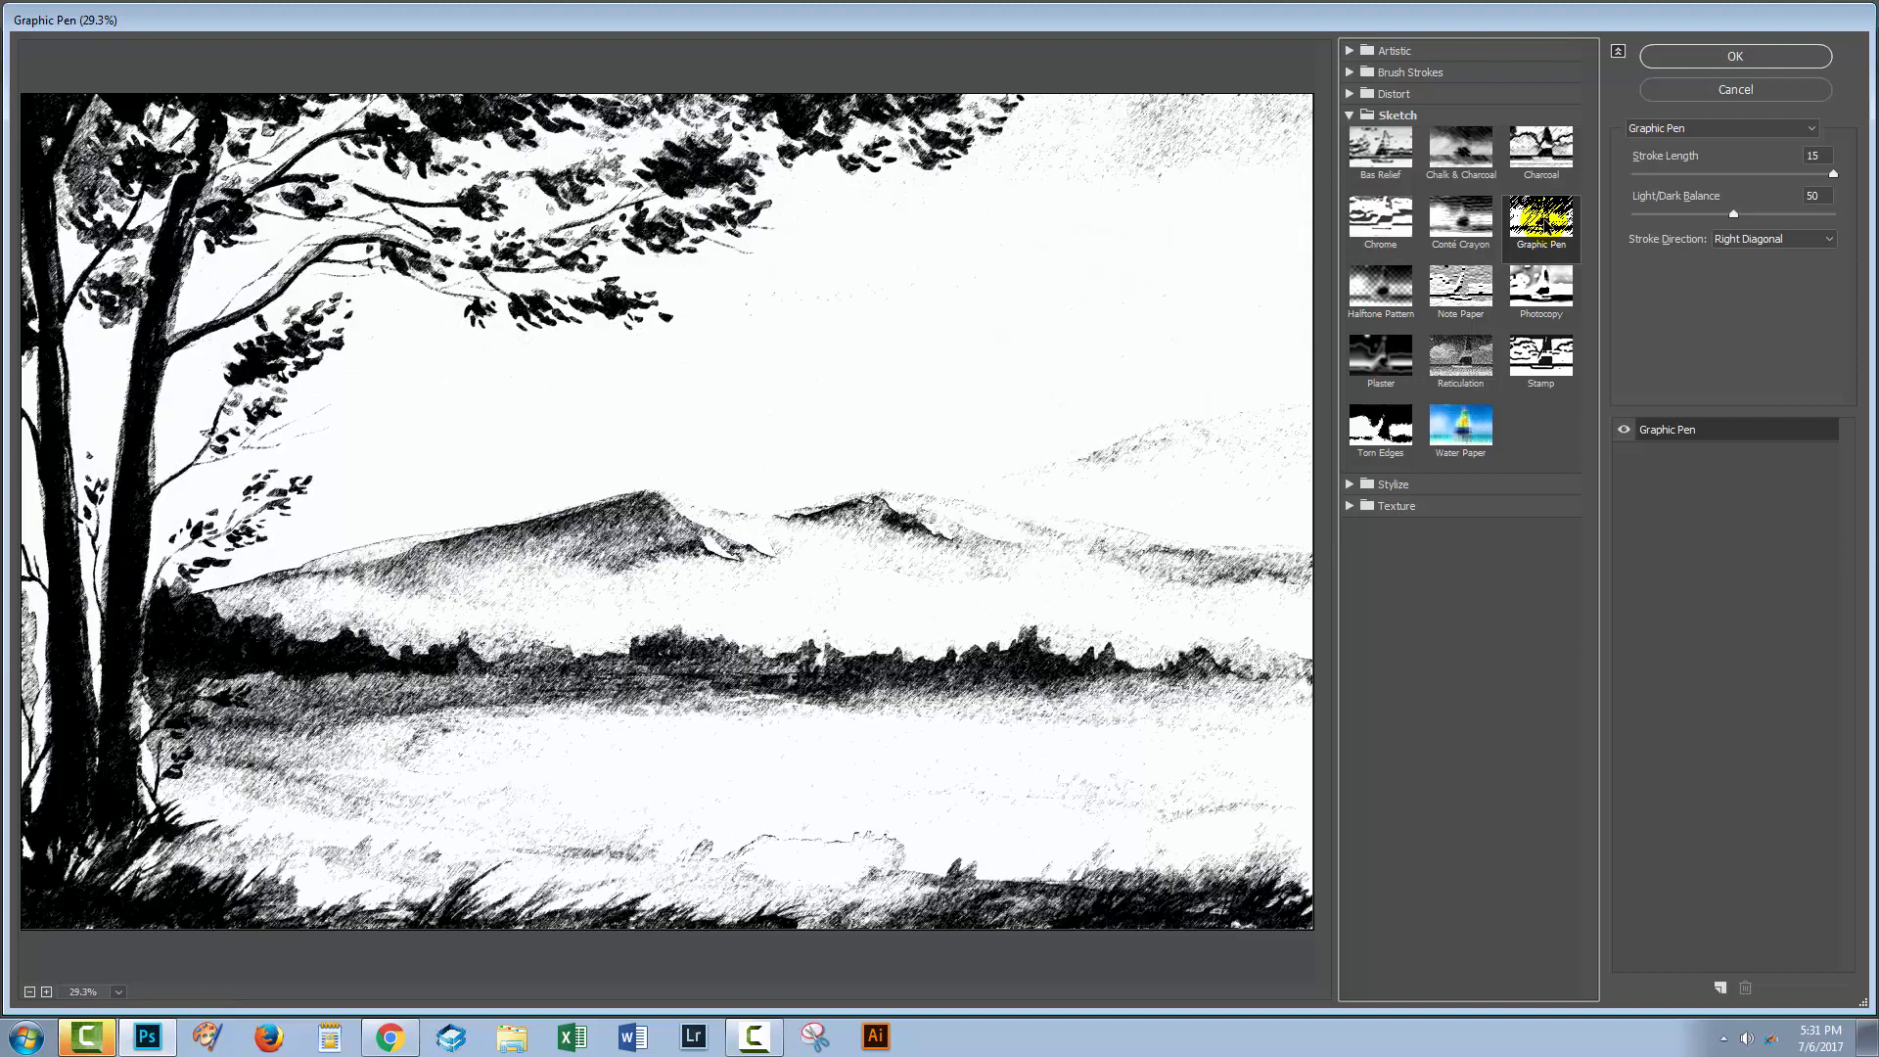
pyautogui.click(1731, 55)
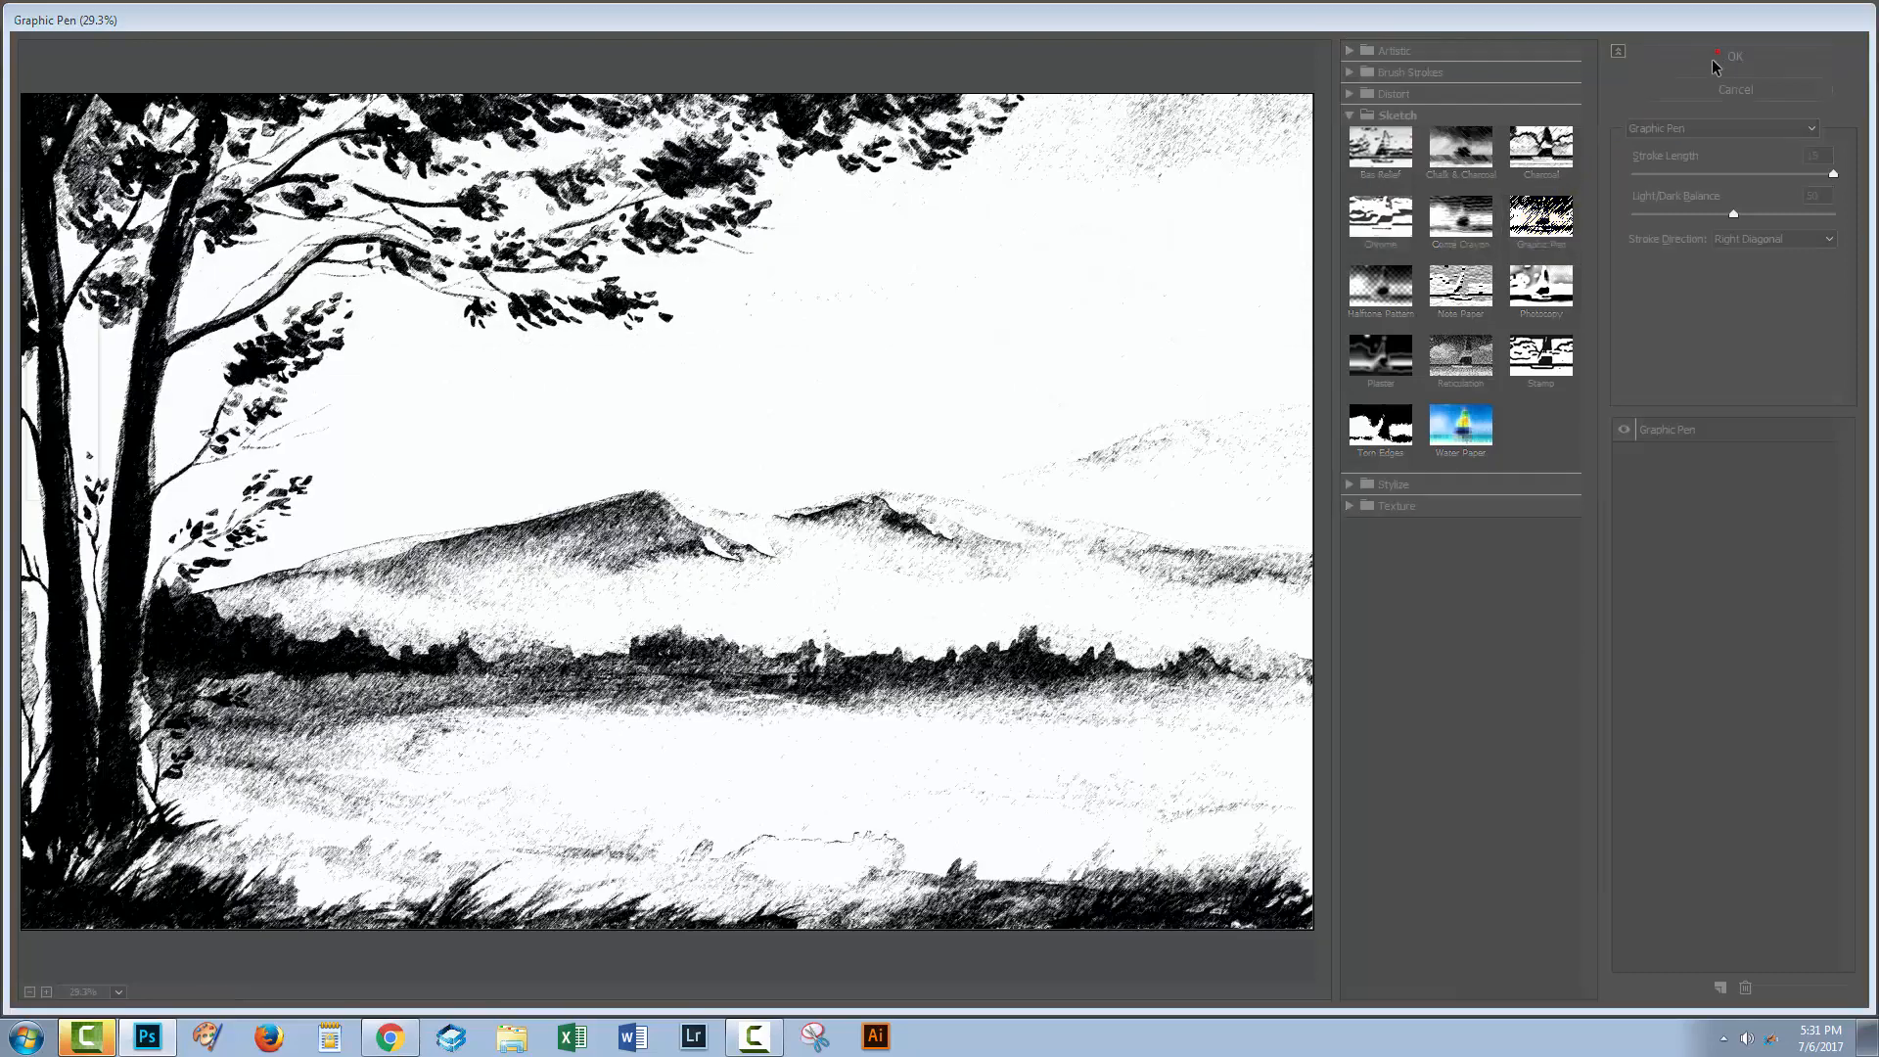
pyautogui.click(1734, 57)
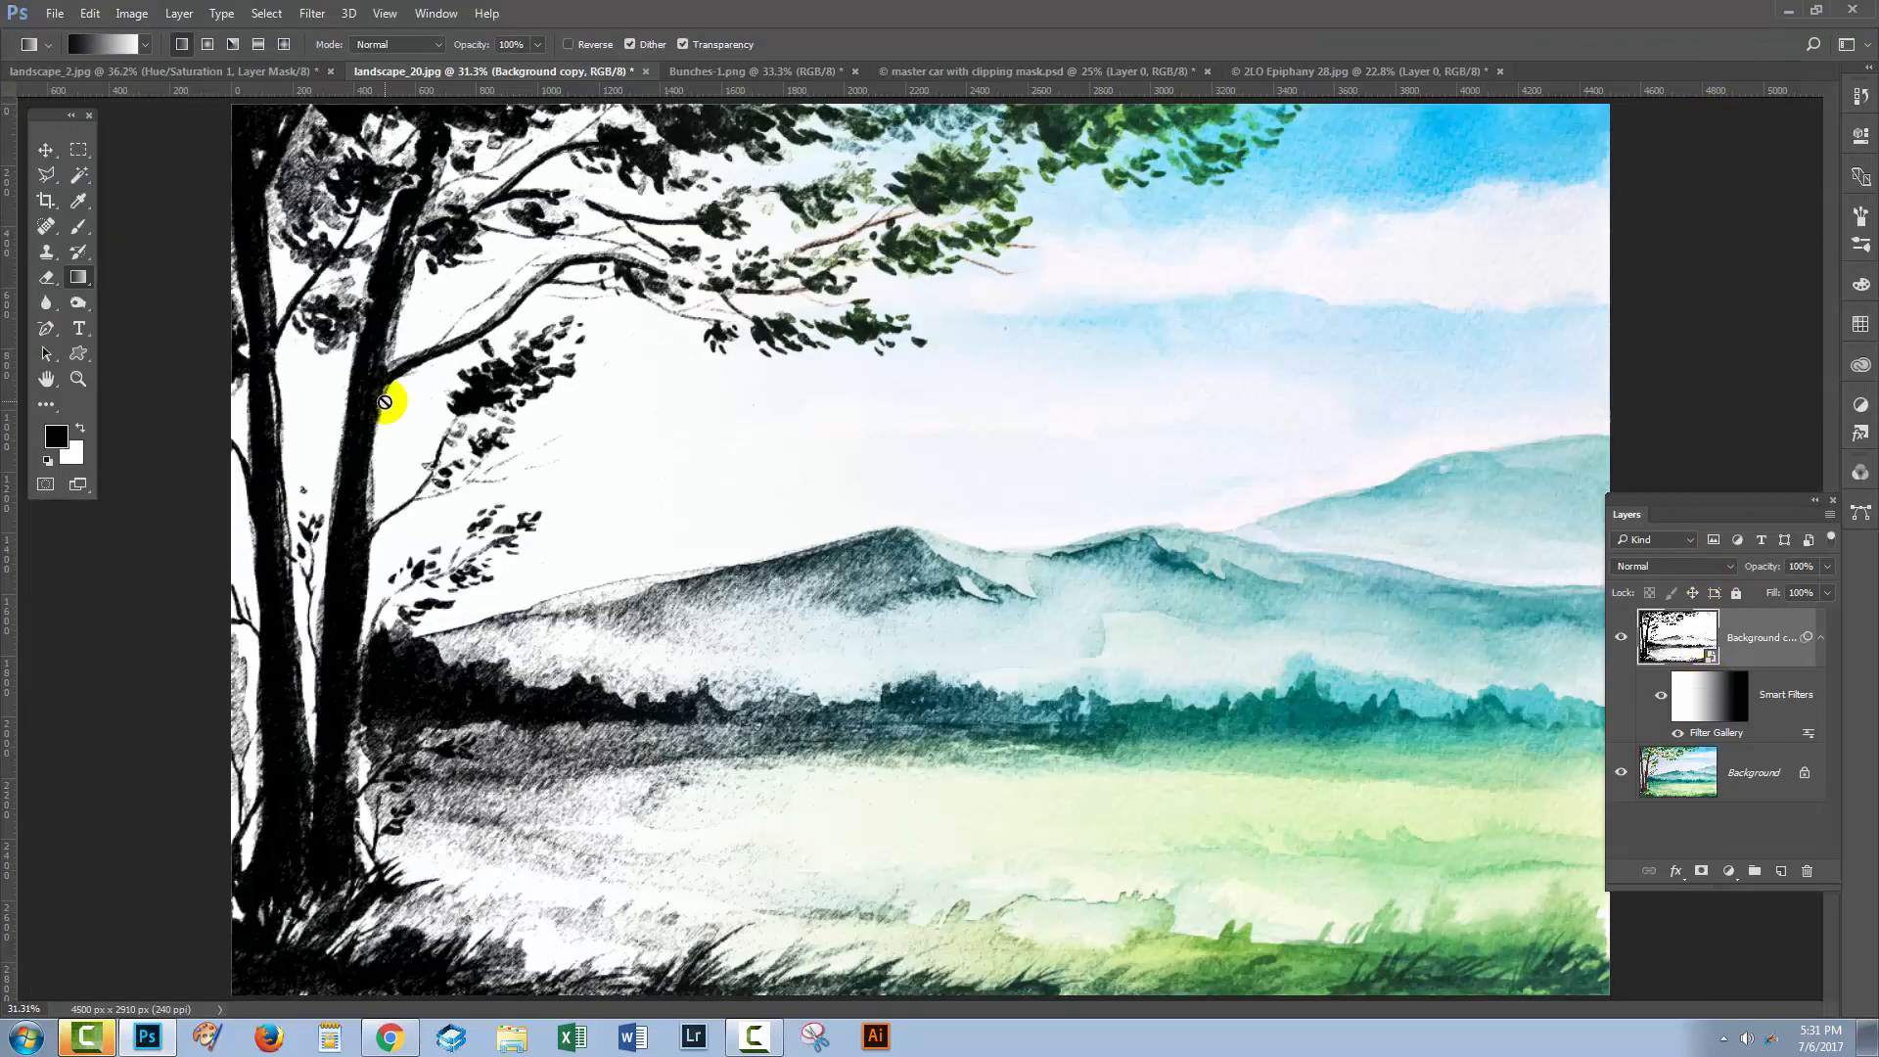
pyautogui.moveTo(530, 589)
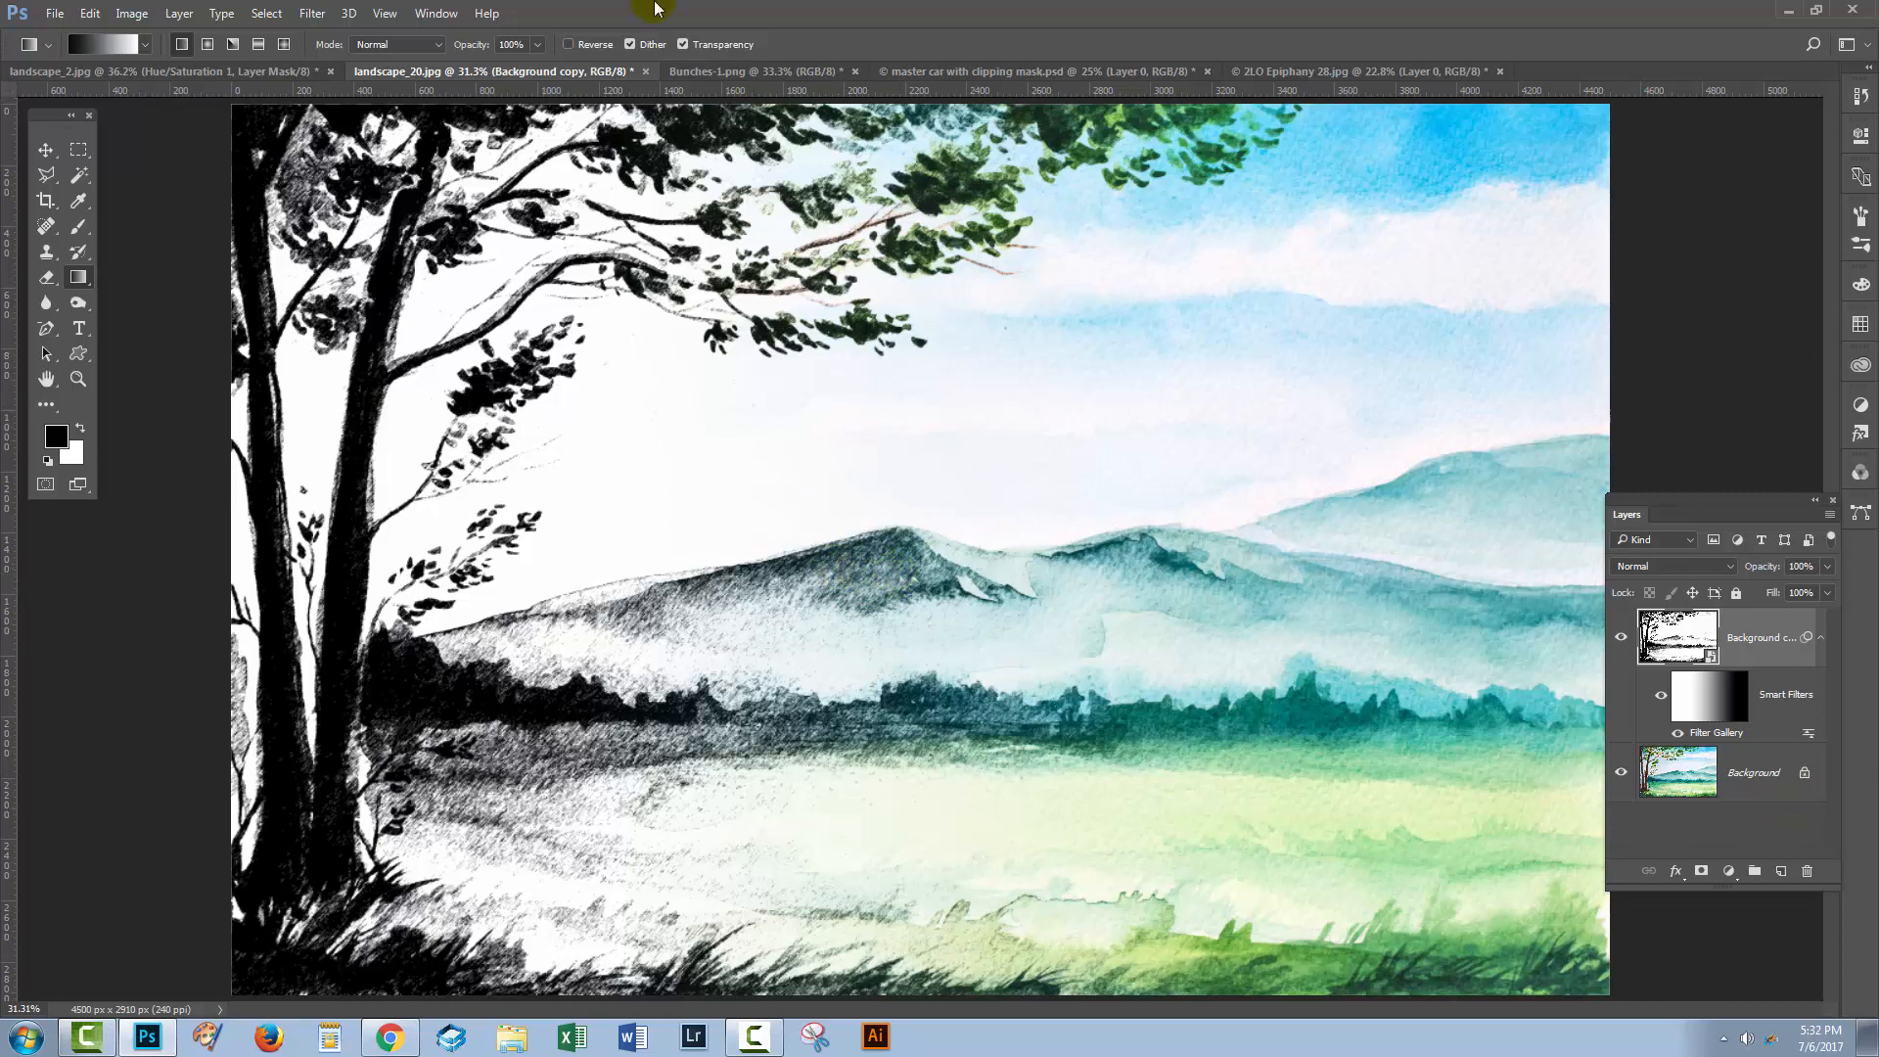
# Step: Switch to the Bunches-1.png flower document and add a white layer mask to Layer 0
pyautogui.click(751, 71)
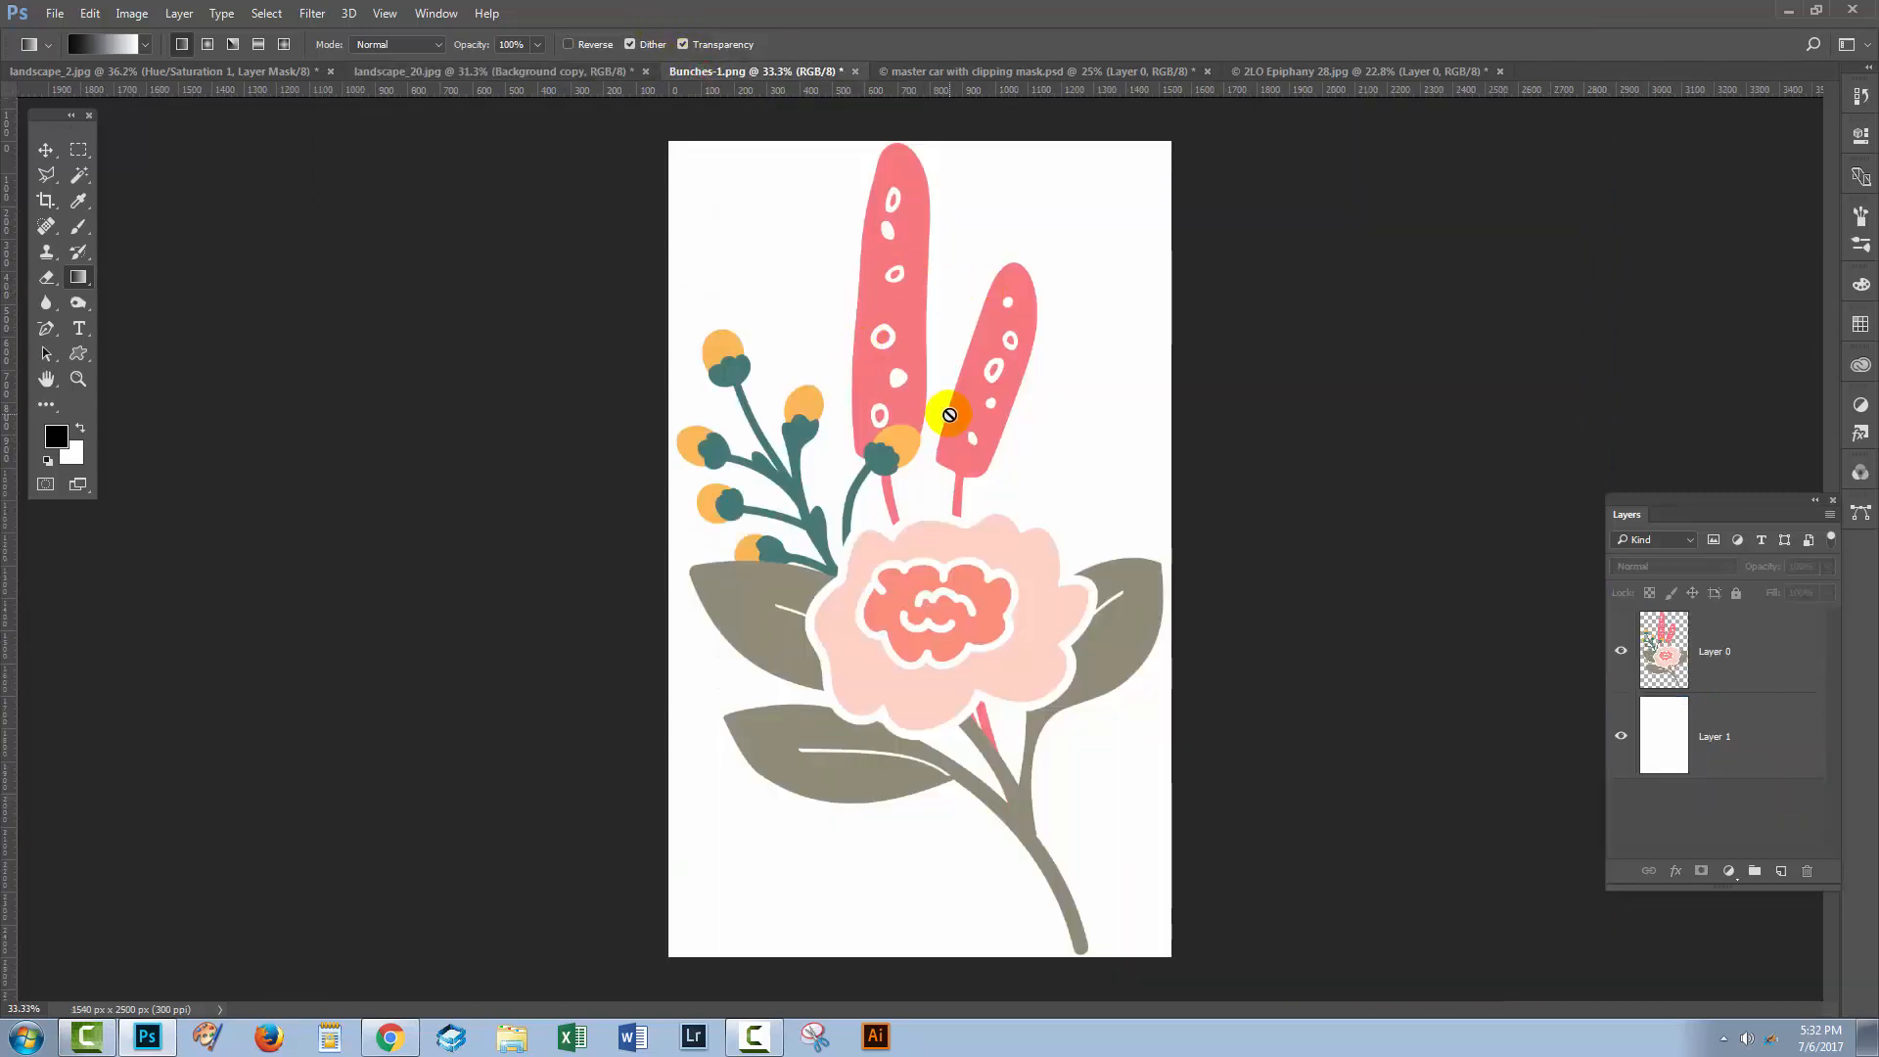
pyautogui.moveTo(1094, 399)
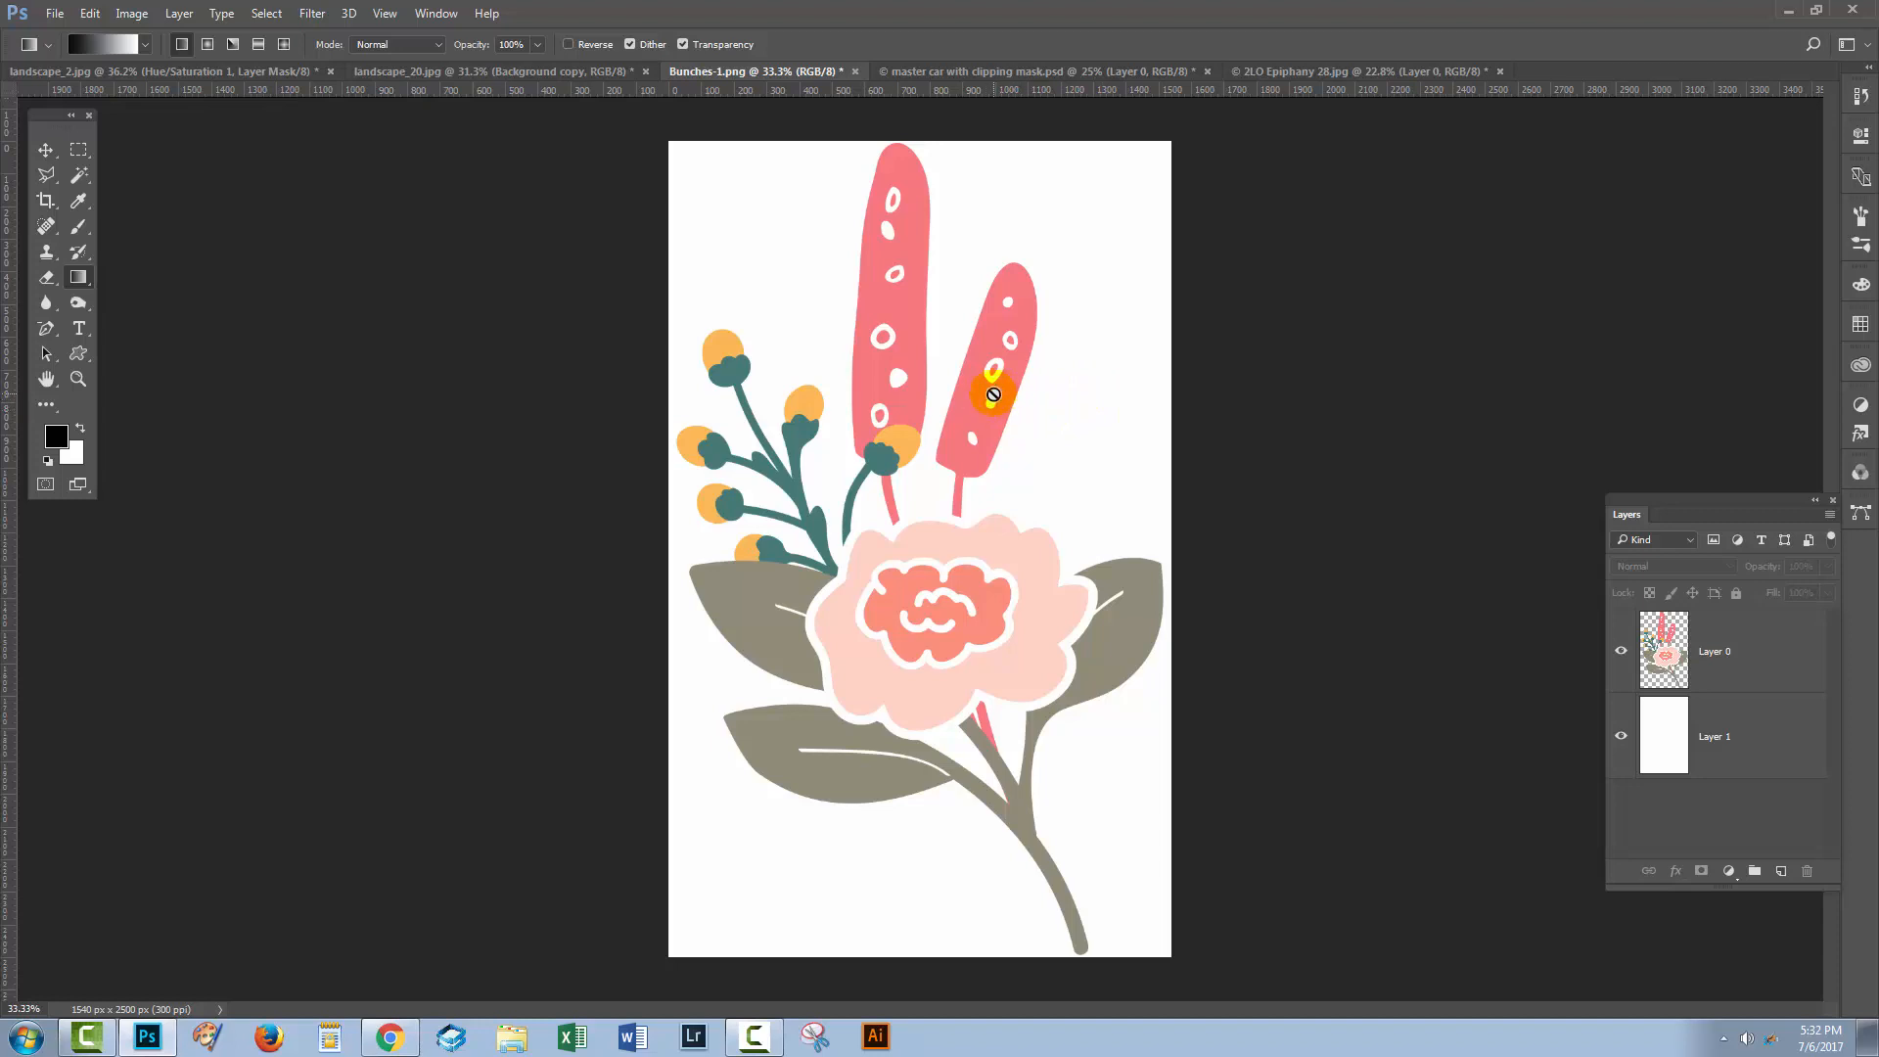
pyautogui.moveTo(982, 405)
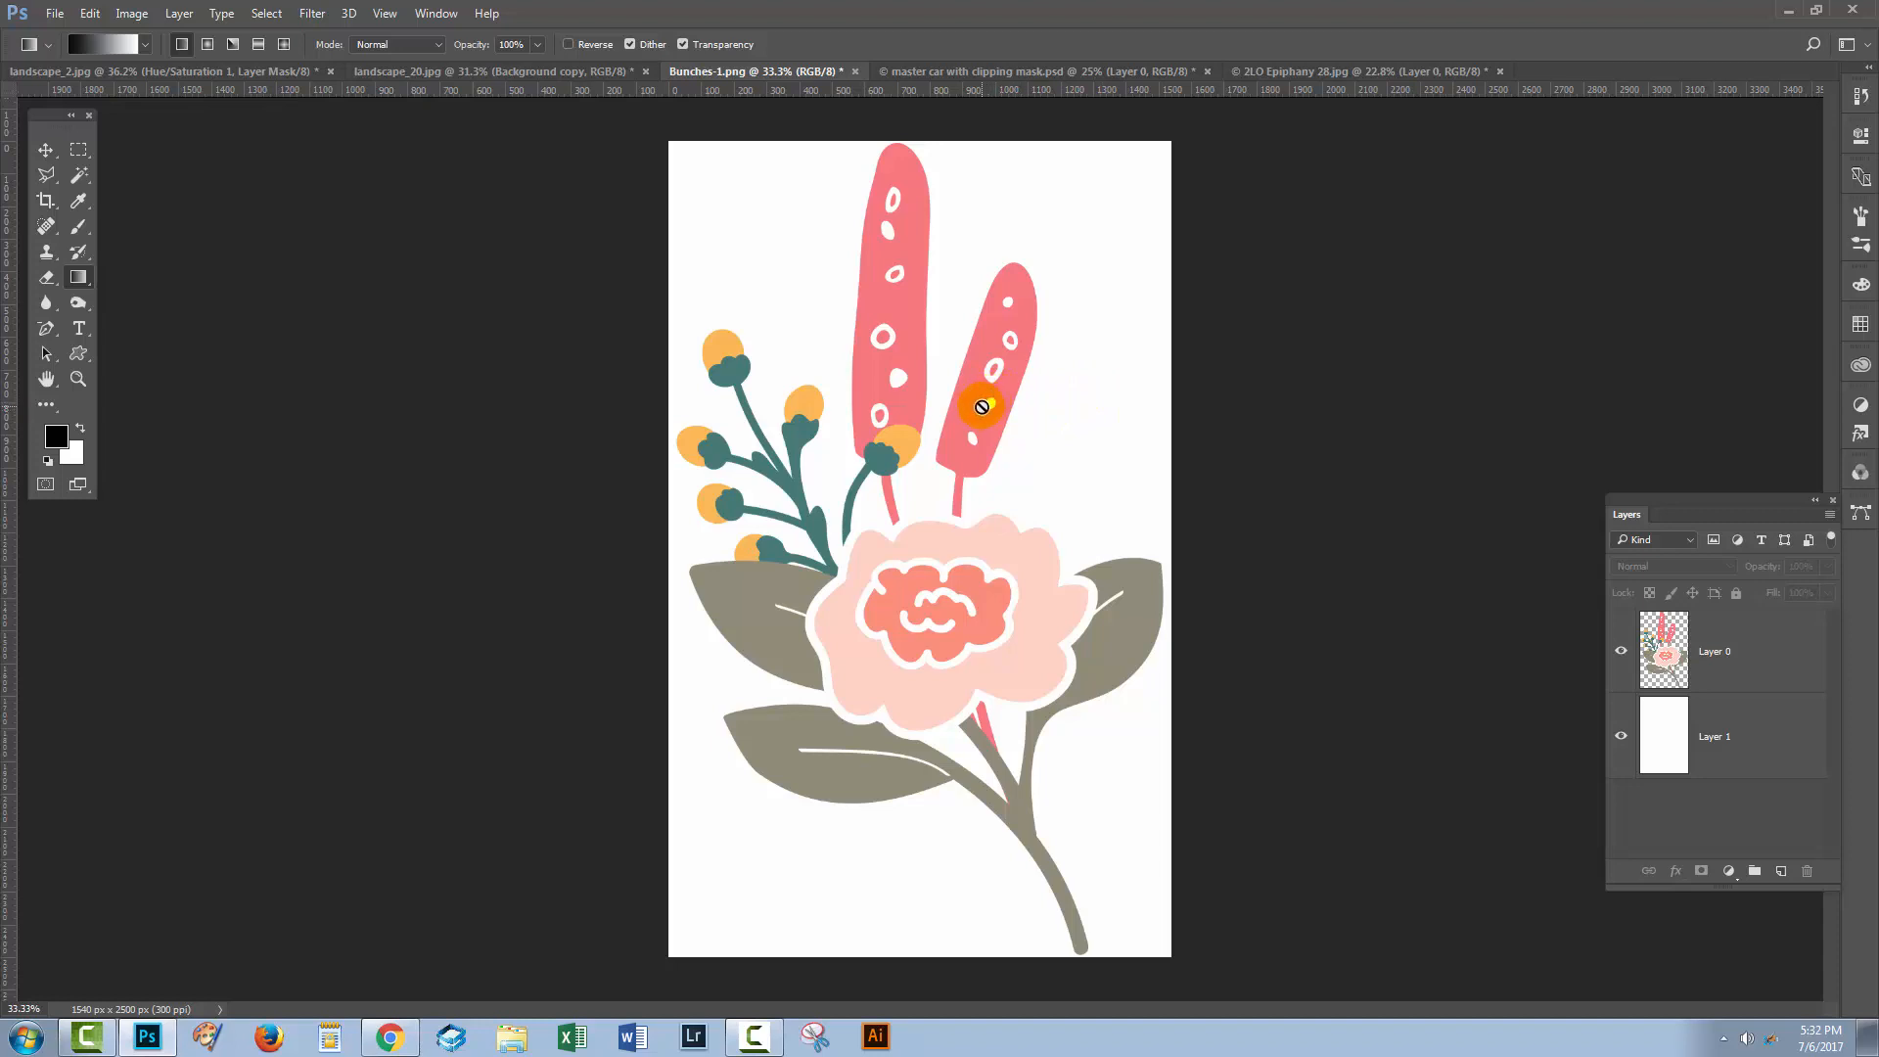
pyautogui.moveTo(1728, 671)
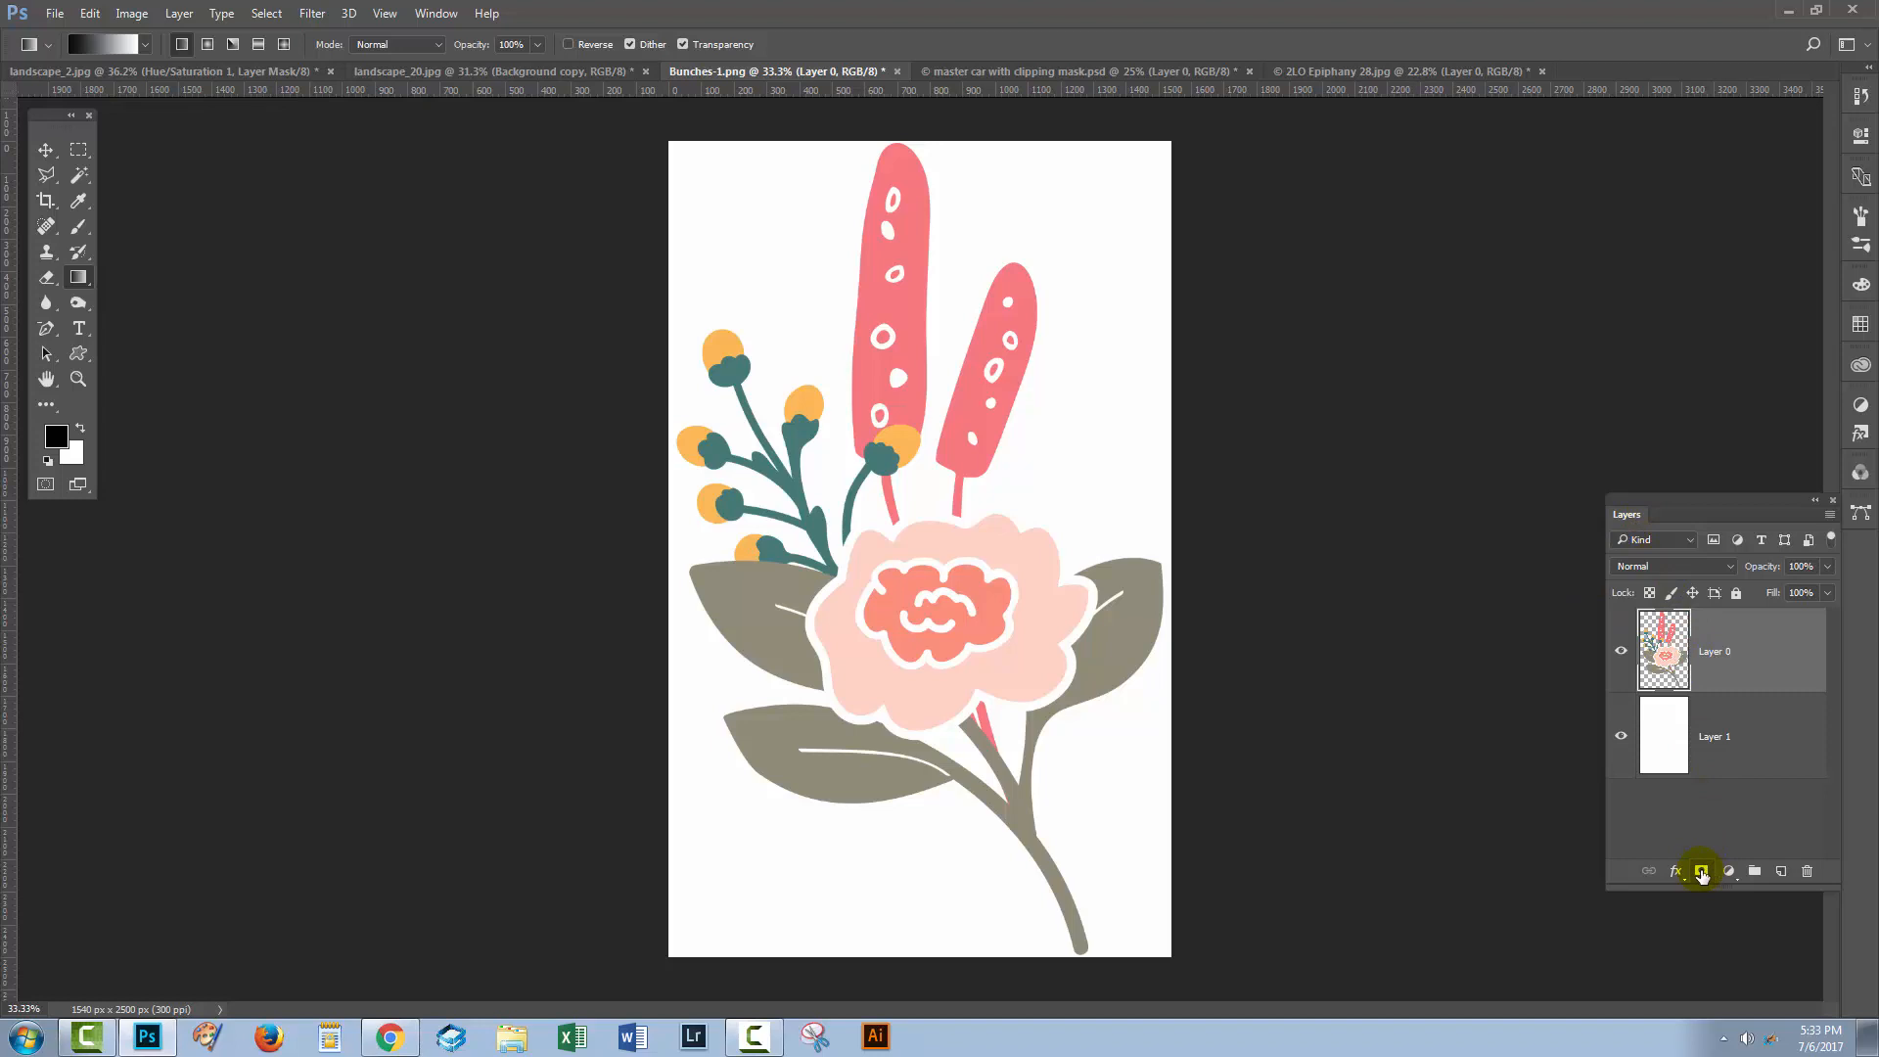
pyautogui.click(1701, 871)
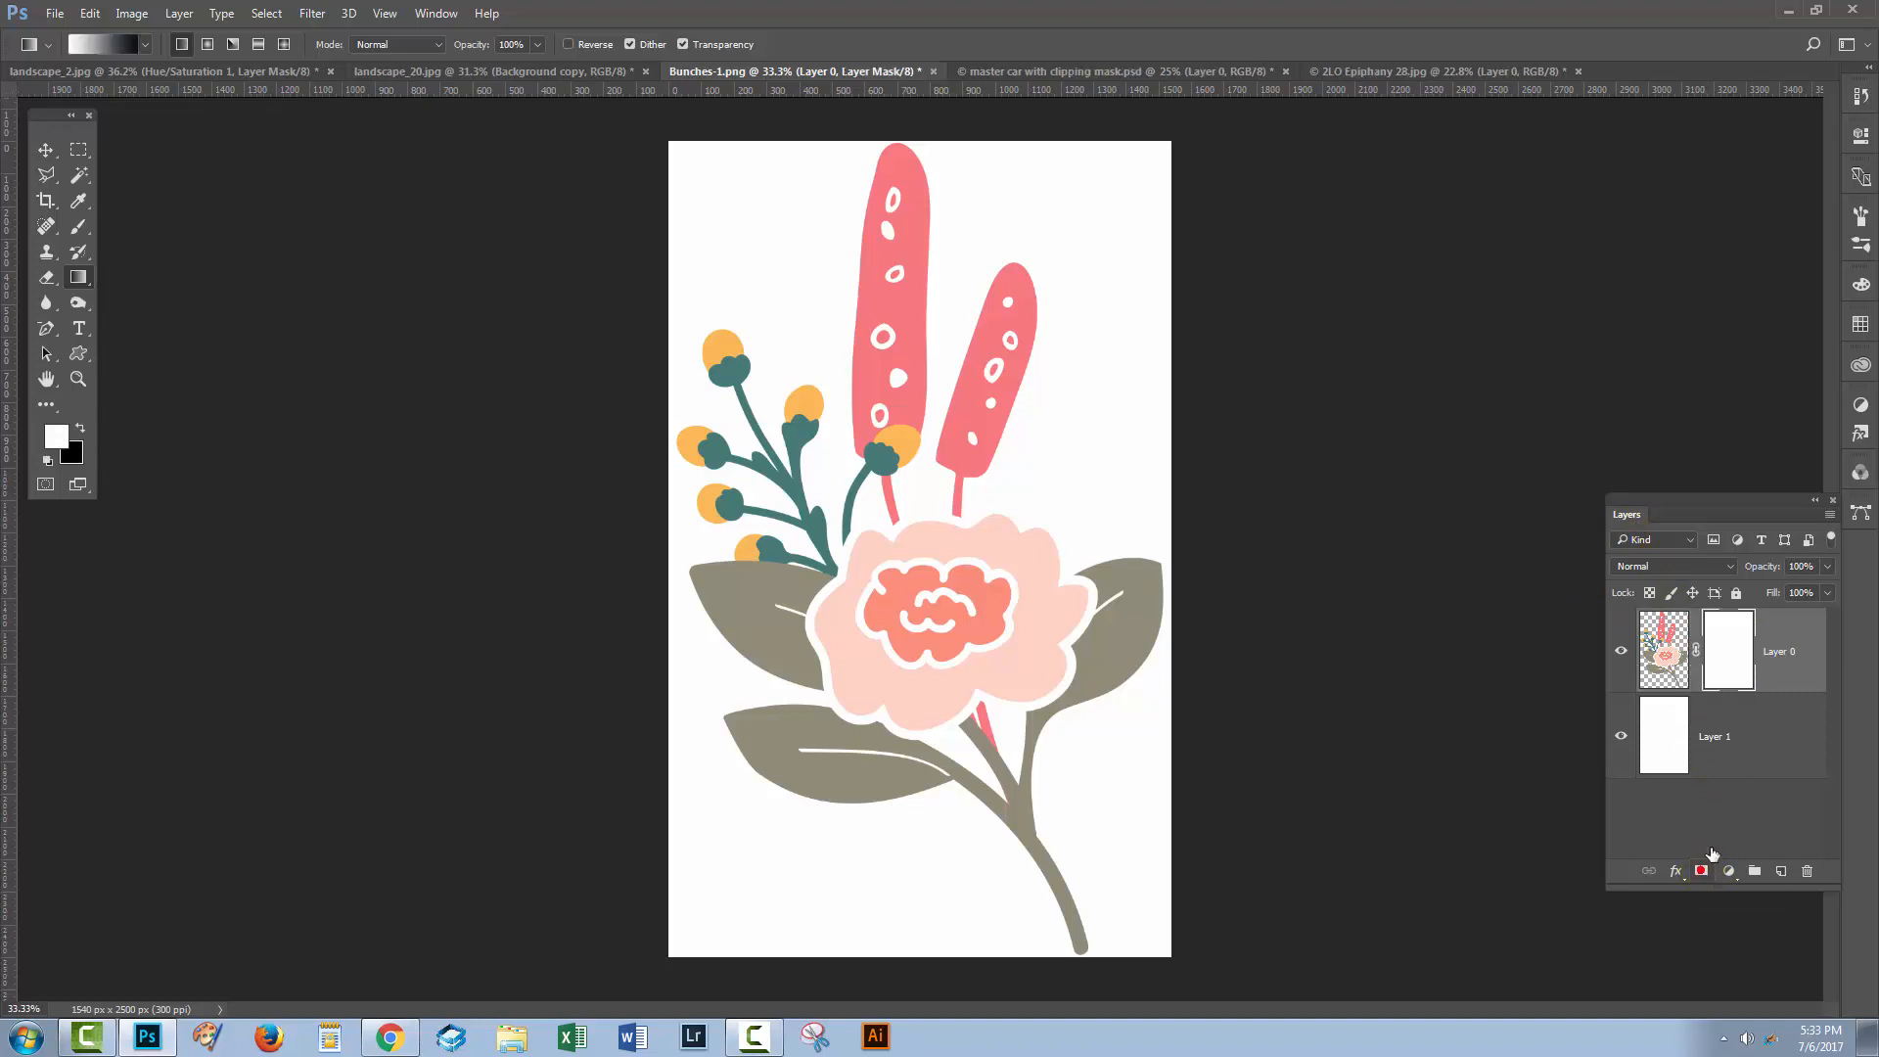
pyautogui.click(1725, 650)
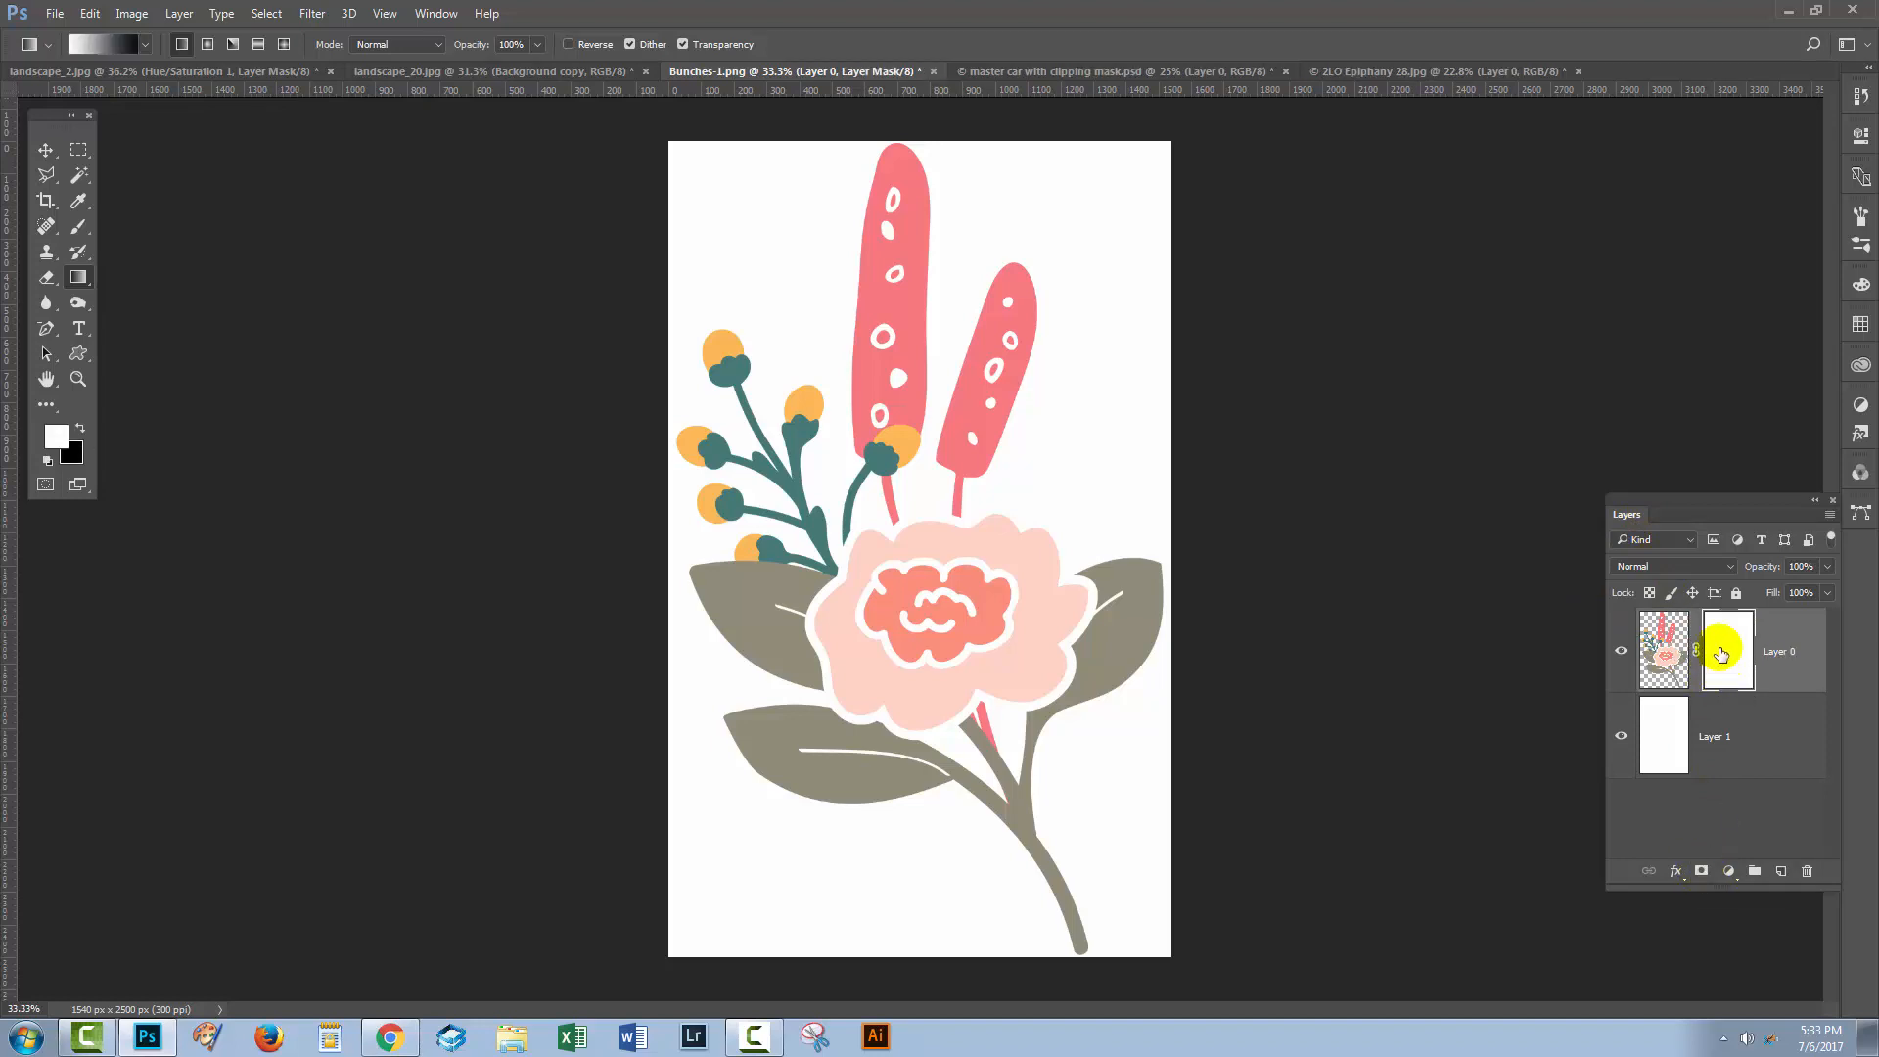
pyautogui.moveTo(1726, 649)
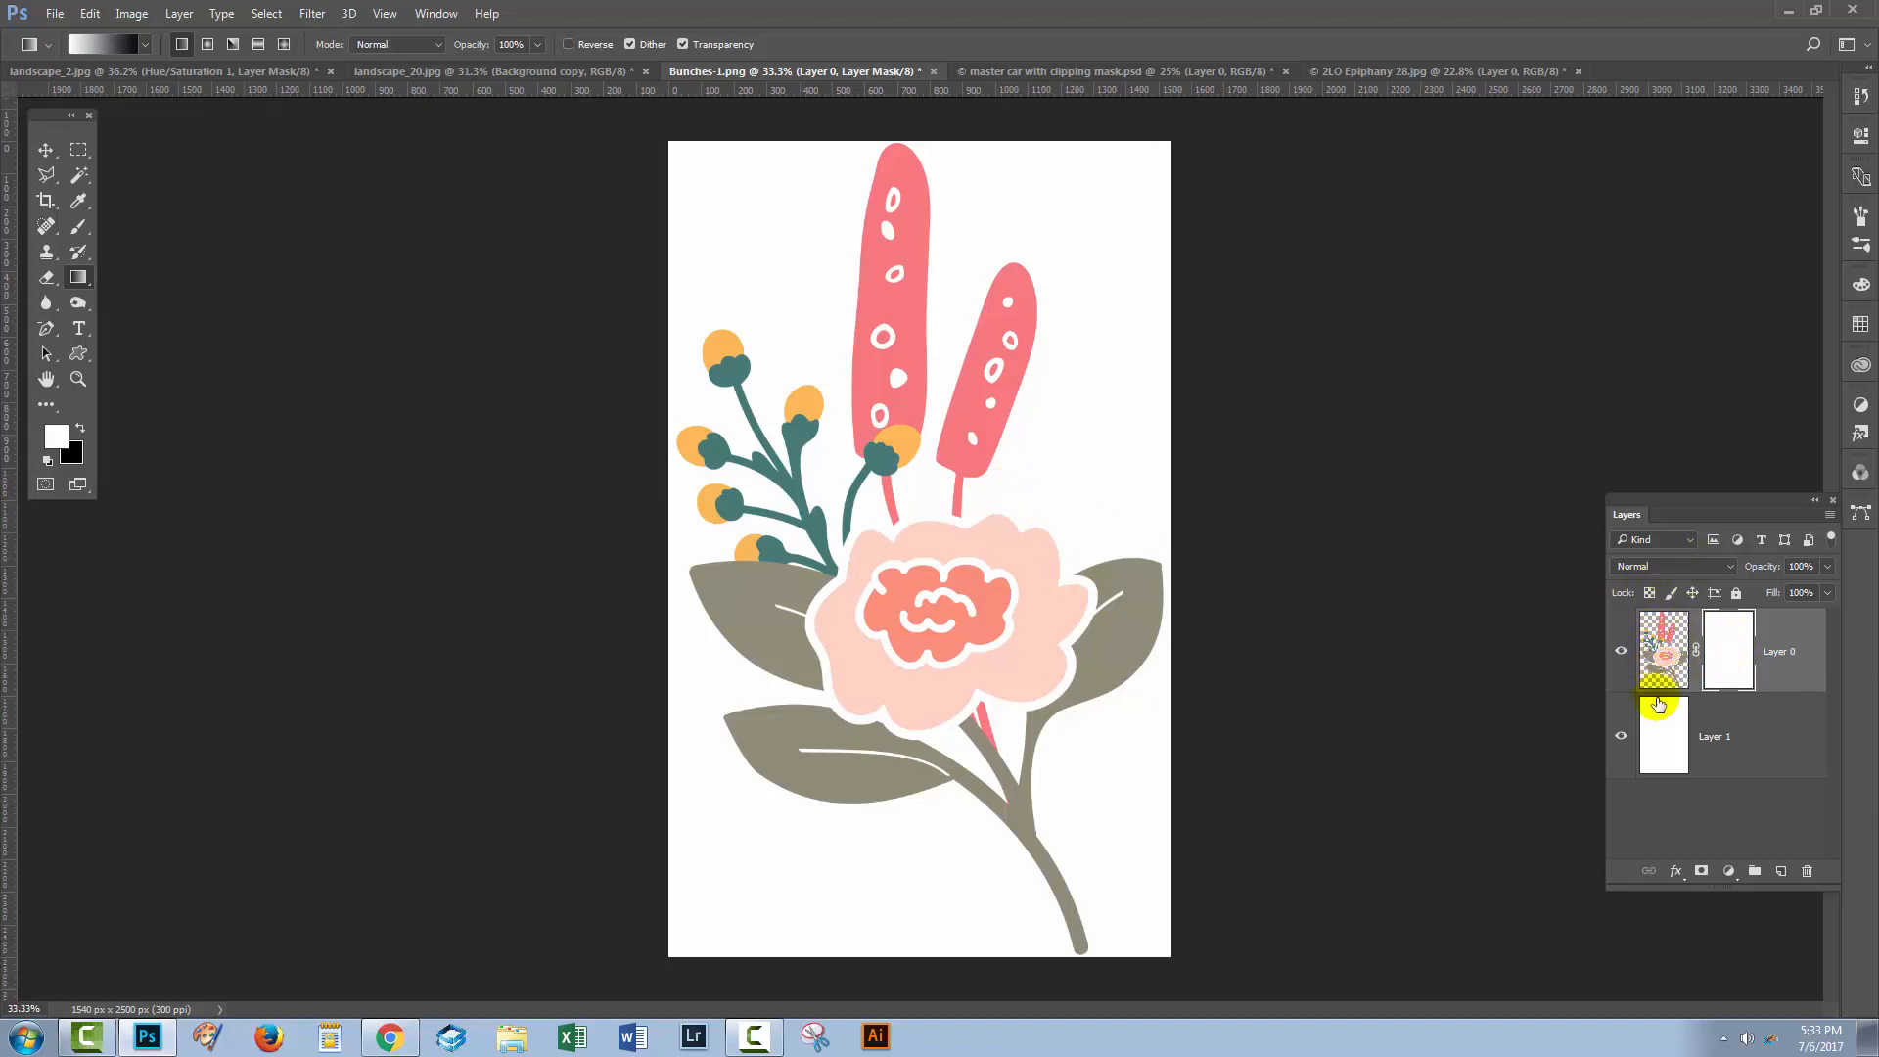
# Step: Target the new mask thumbnail on Layer 0 for editing
pyautogui.click(1663, 736)
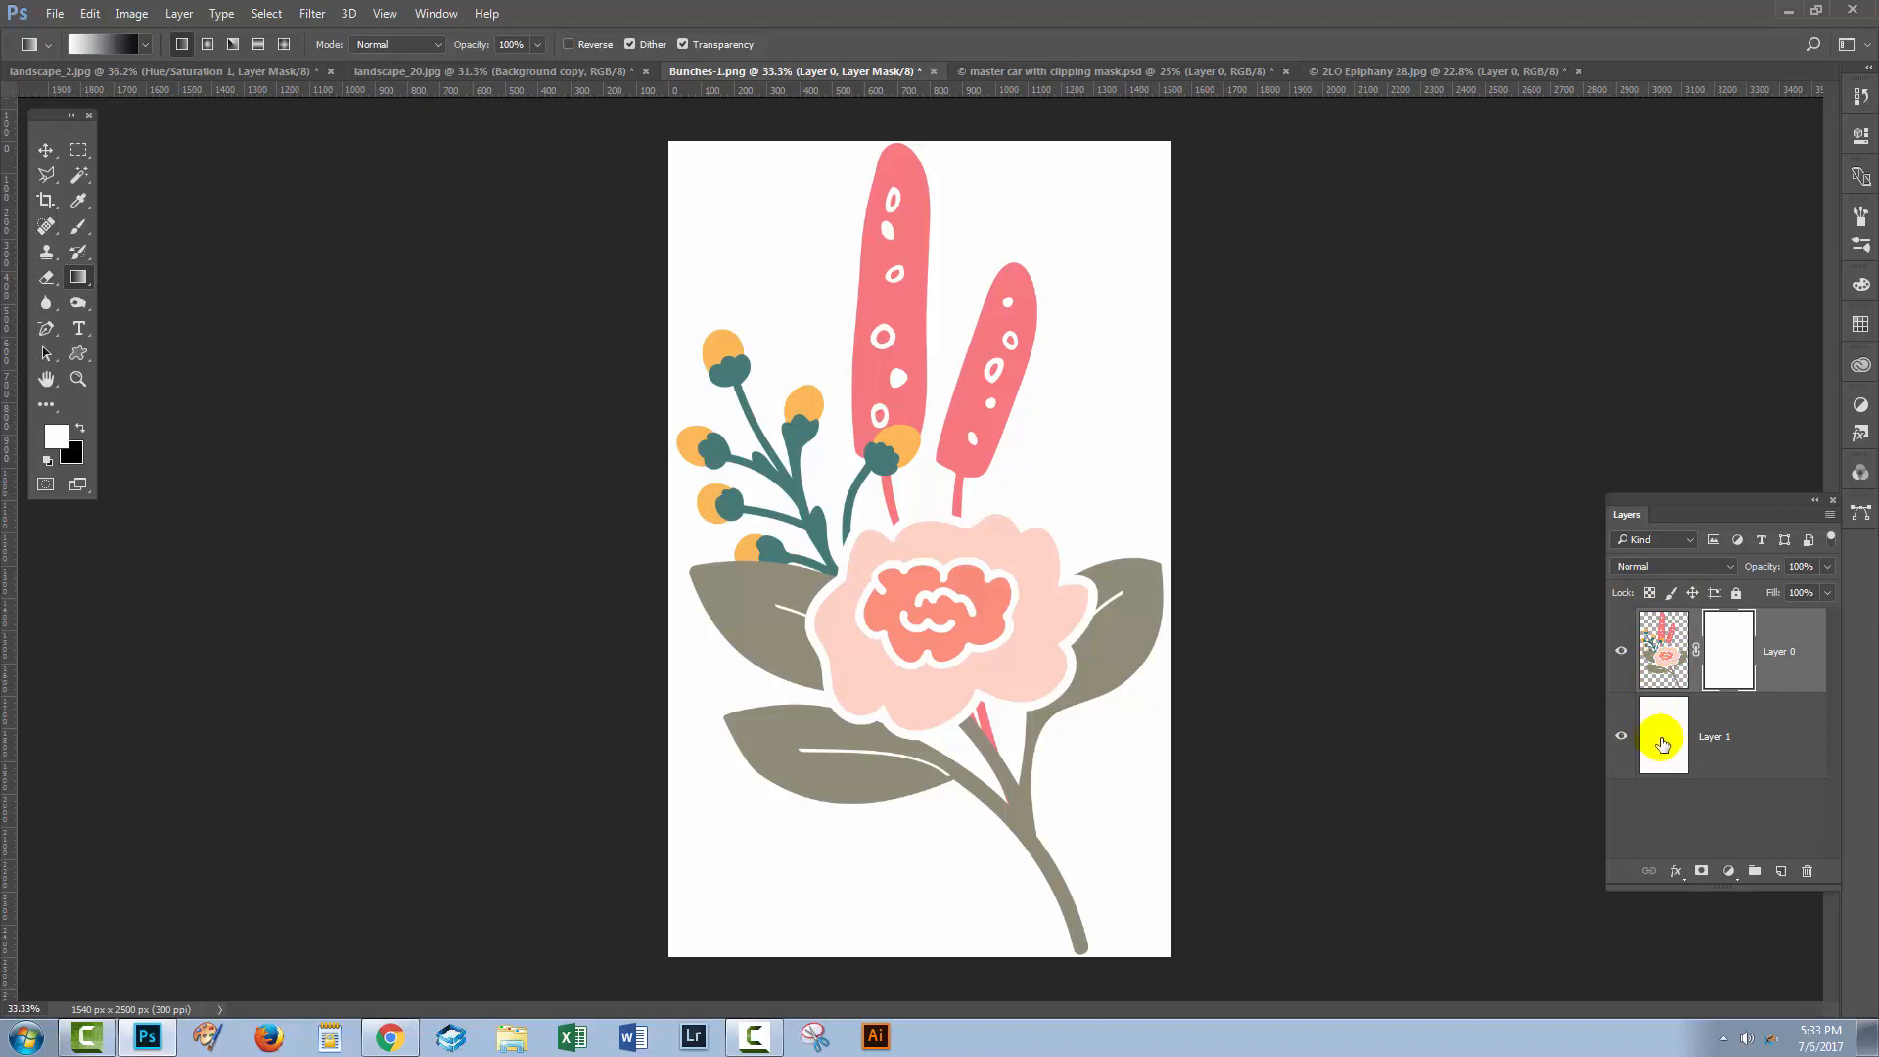
pyautogui.click(1728, 650)
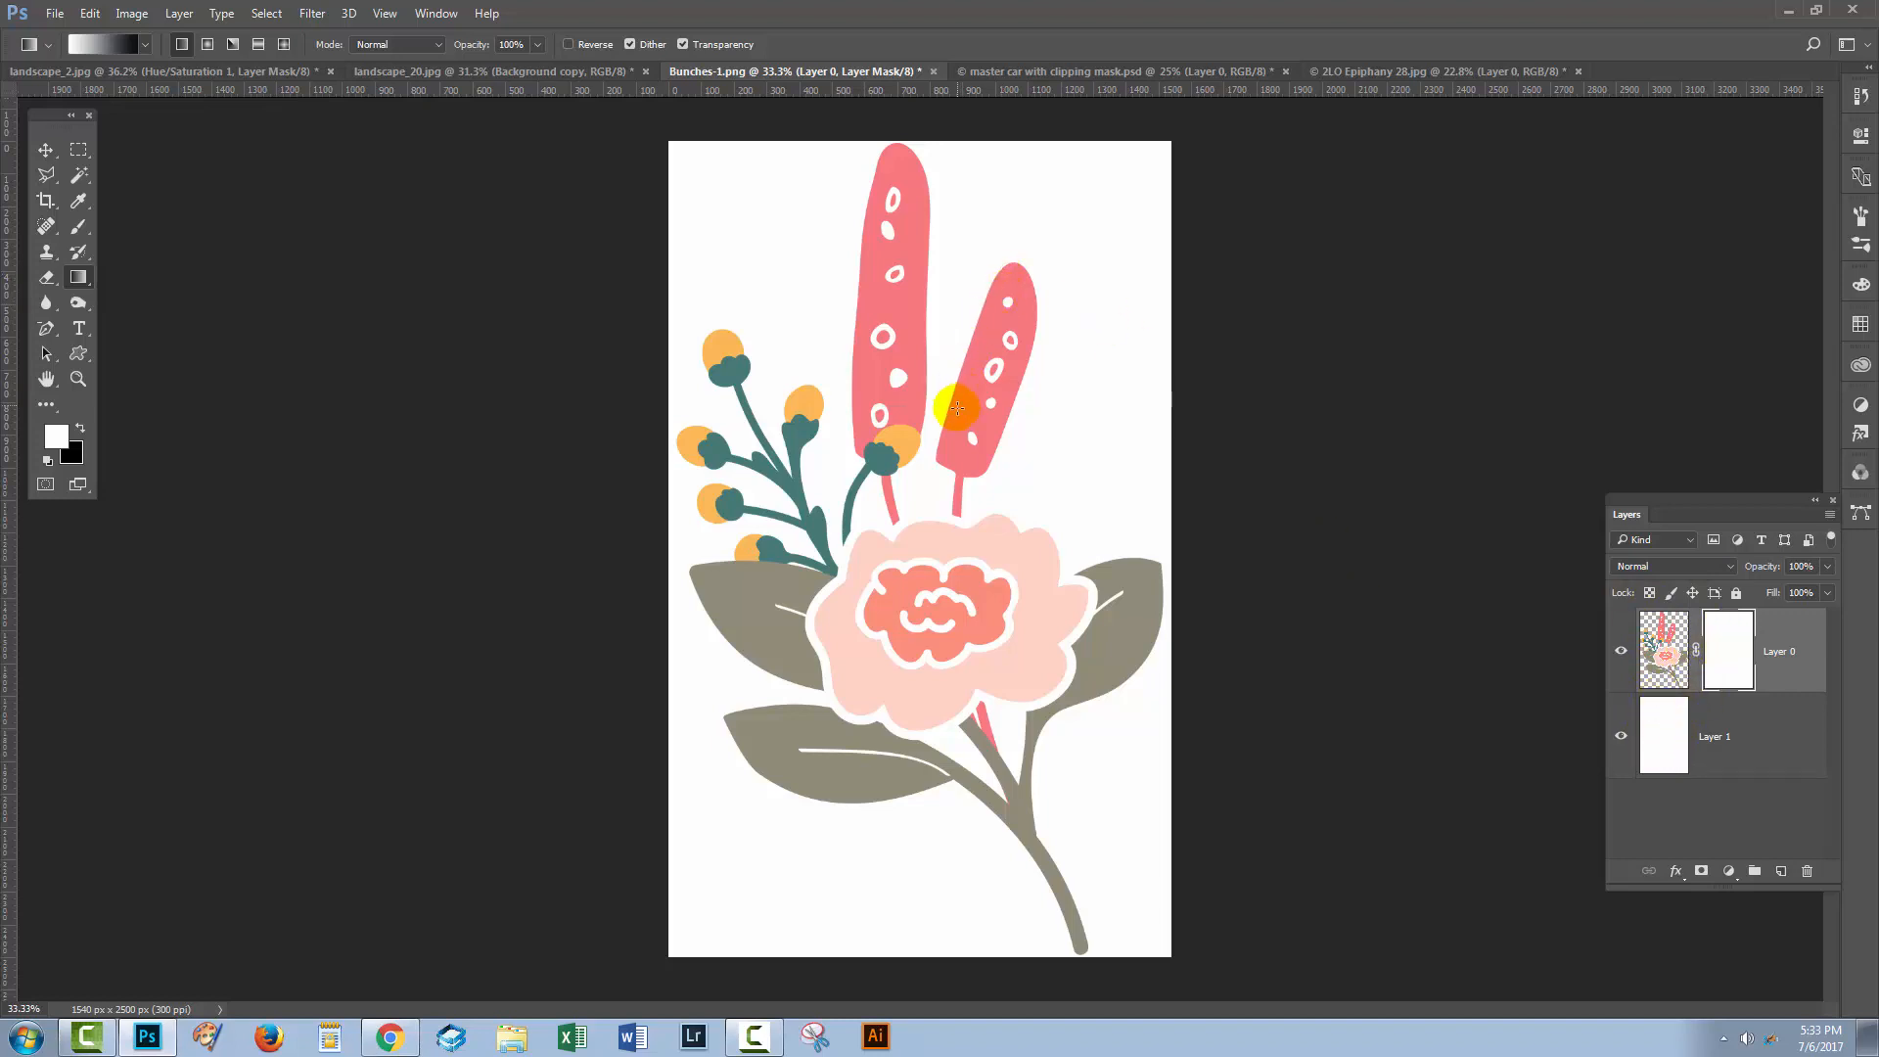
pyautogui.click(1728, 649)
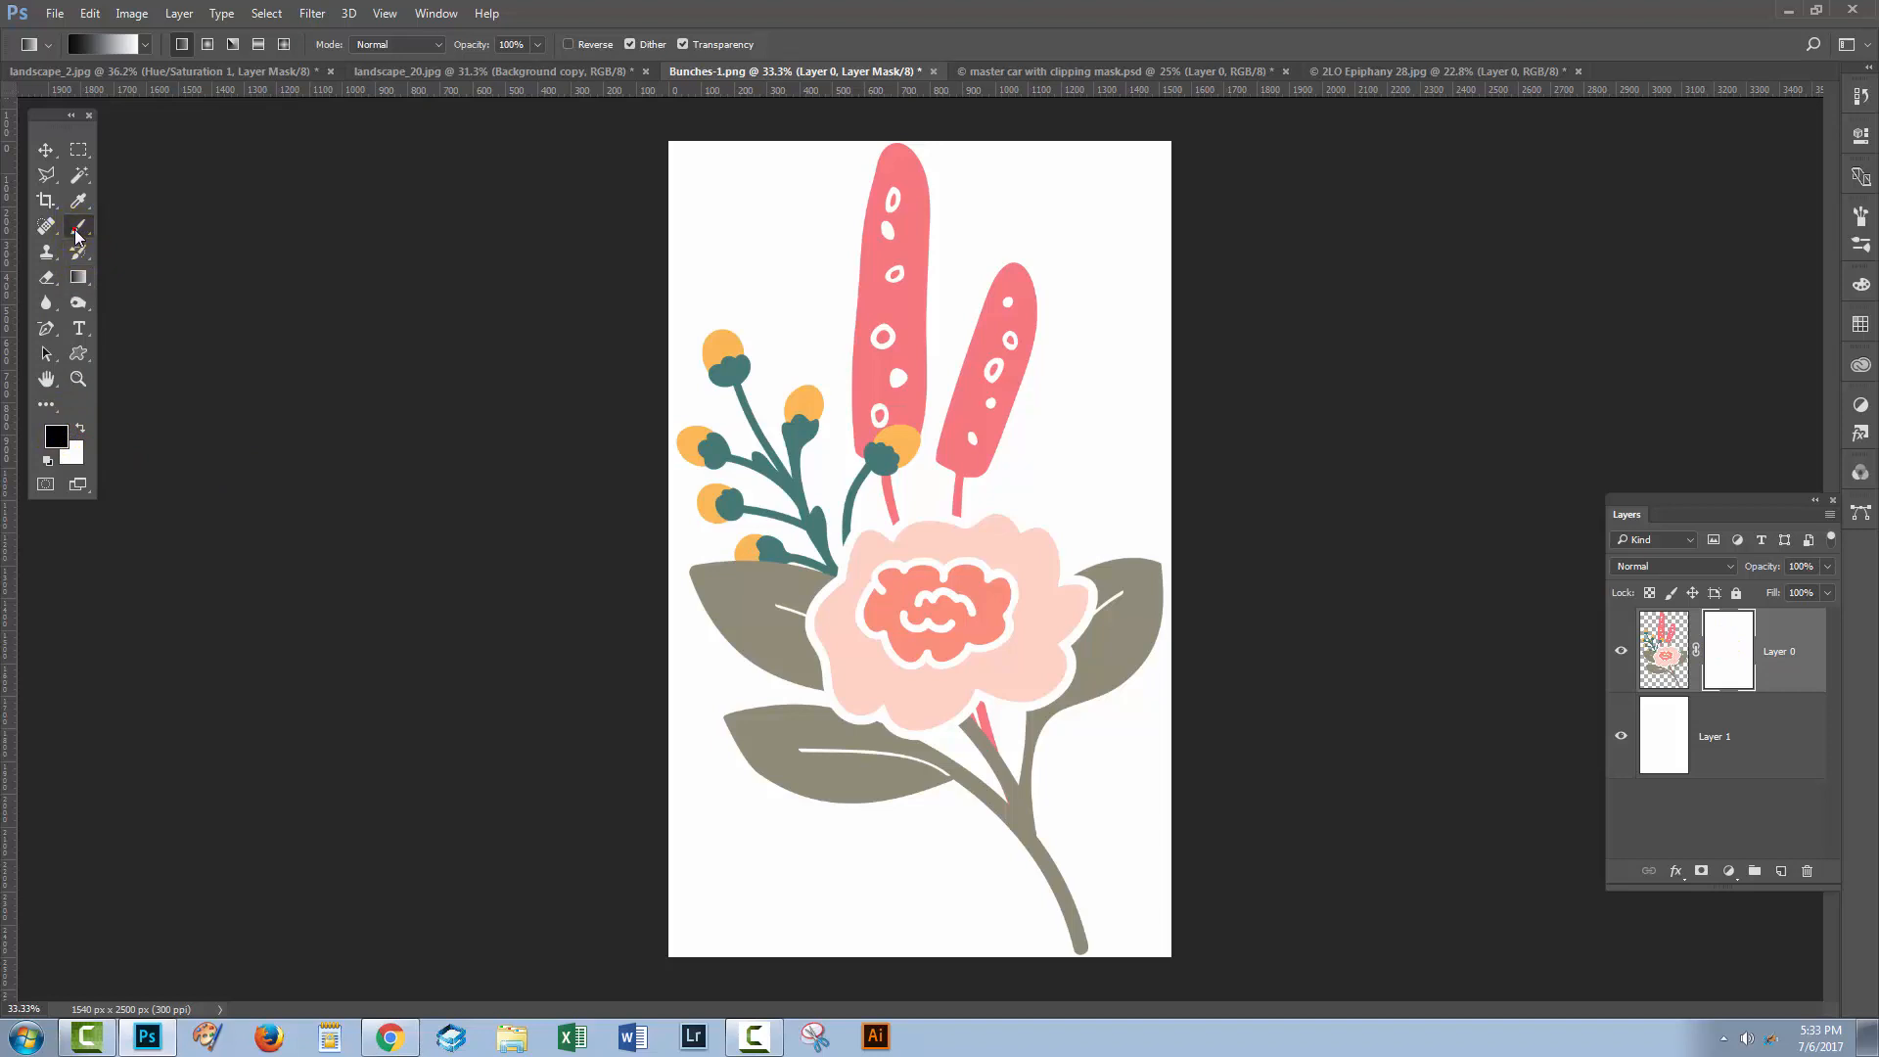
# Step: Paint black with a 200 px brush on the mask to hide the right-hand pink bud and its stem
pyautogui.click(78, 227)
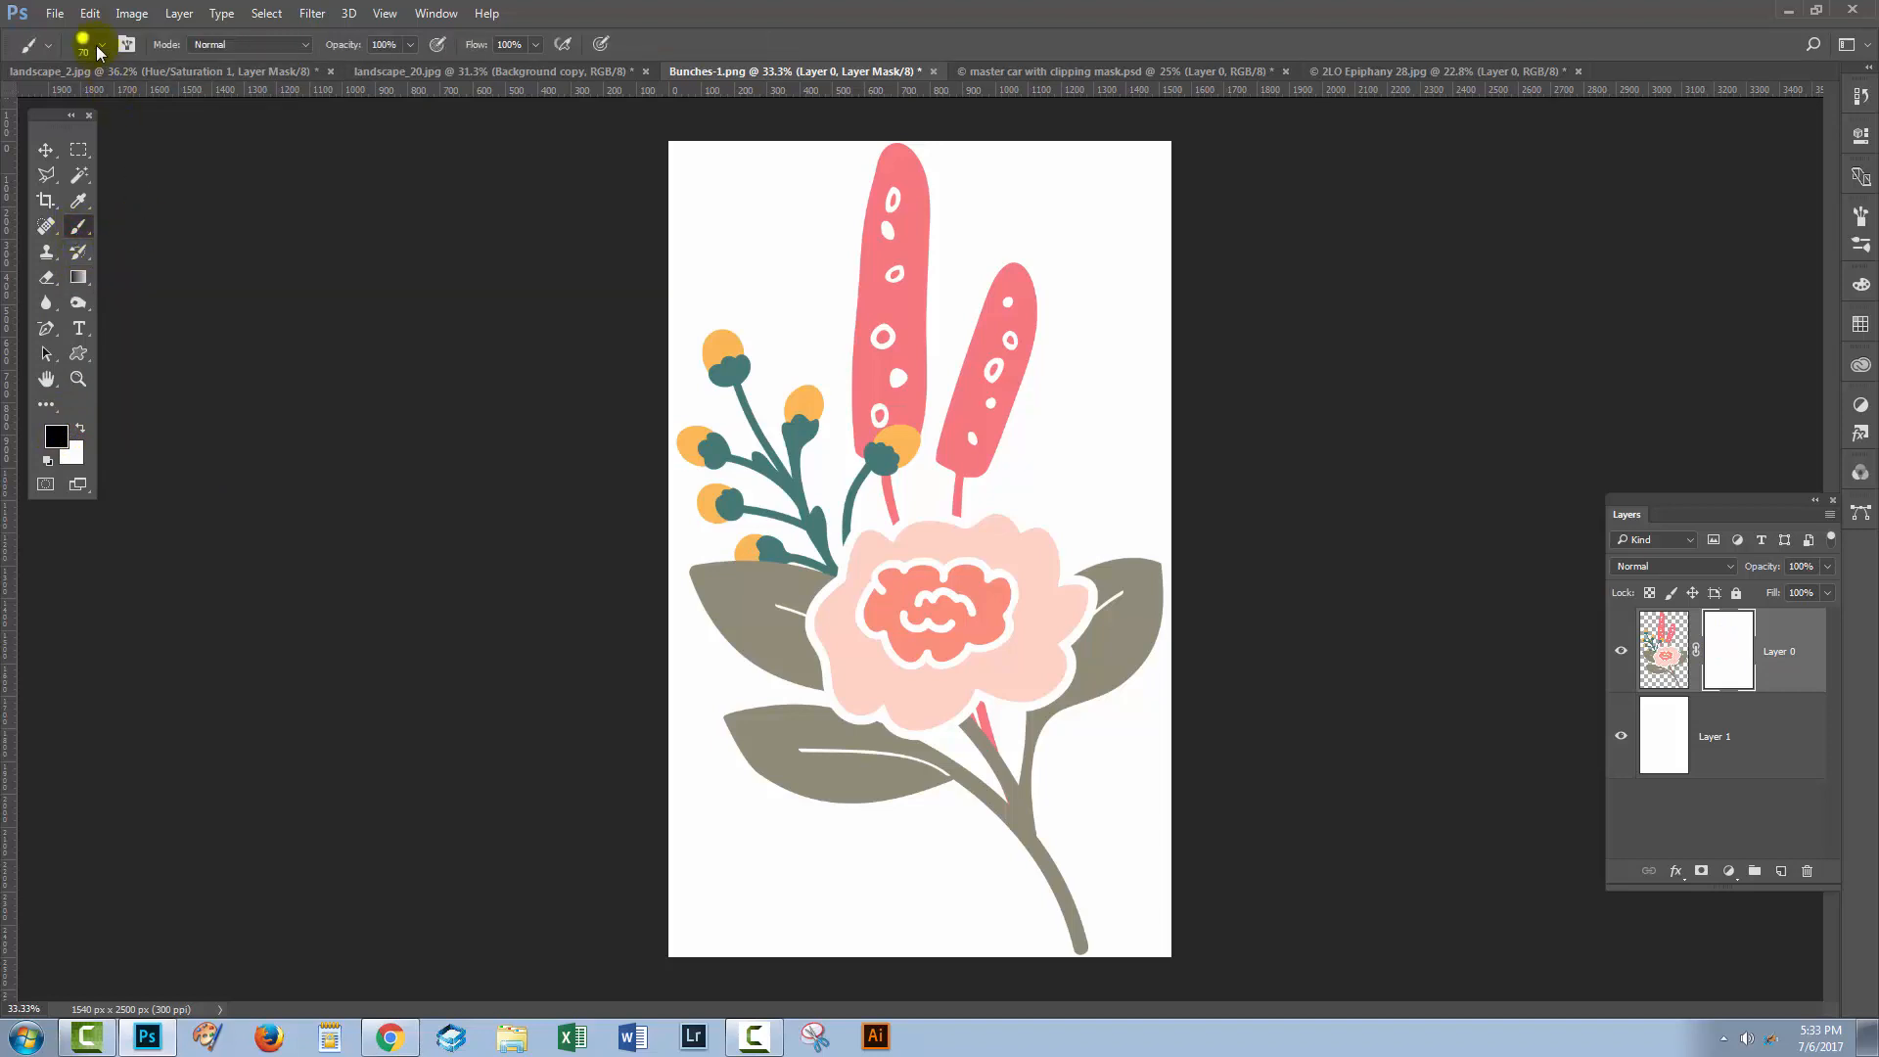
pyautogui.click(100, 45)
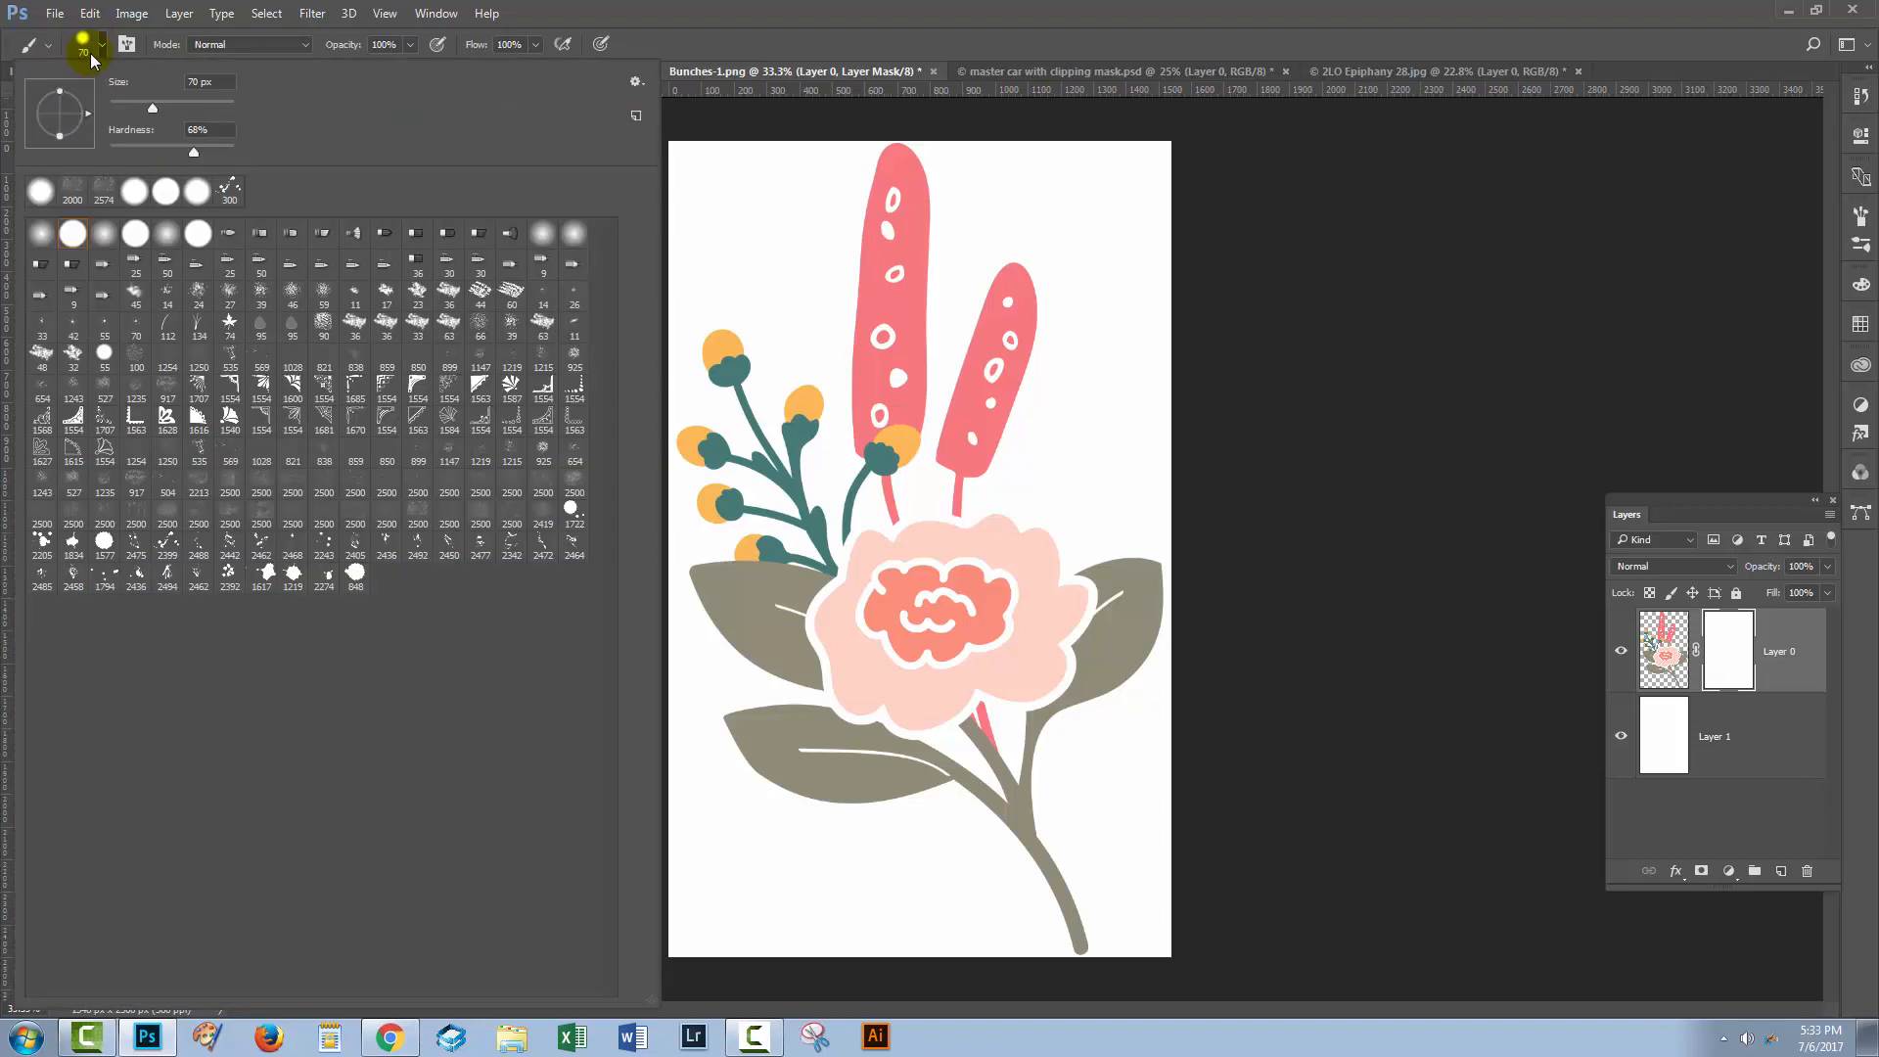
pyautogui.click(196, 129)
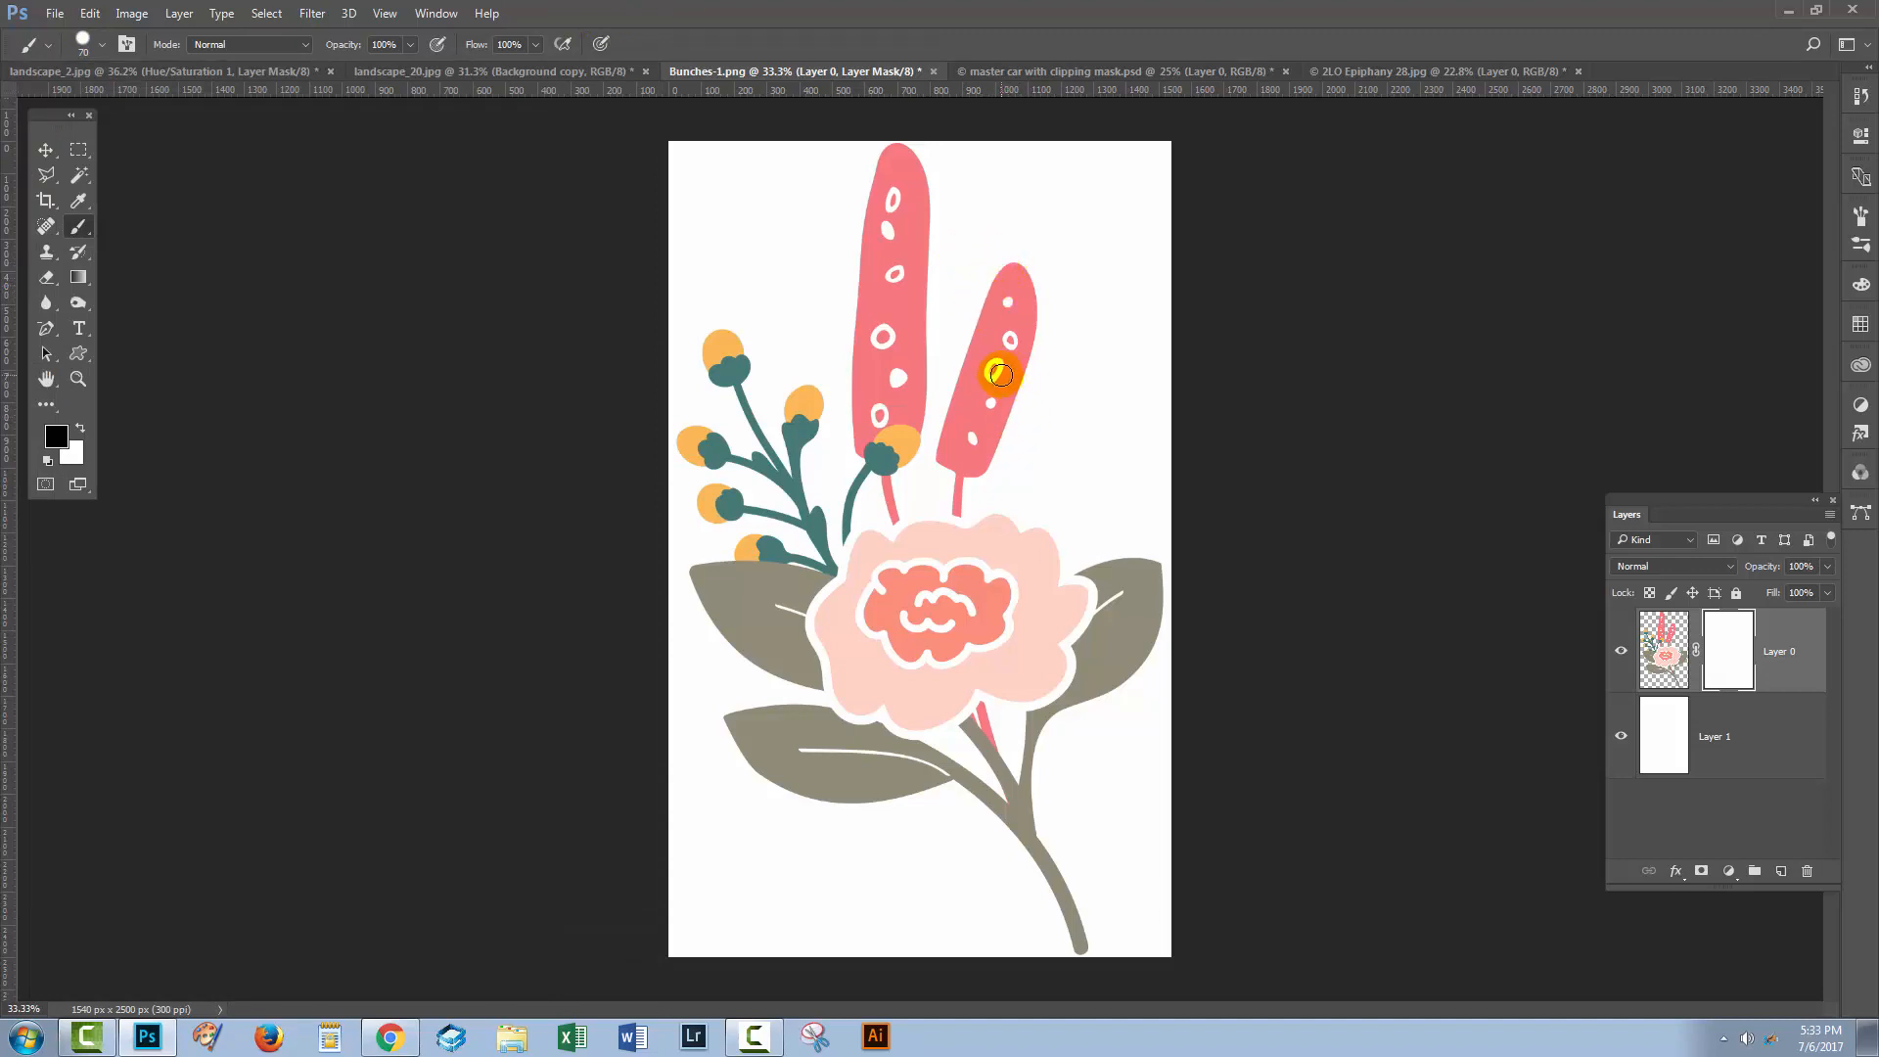
pyautogui.click(1010, 284)
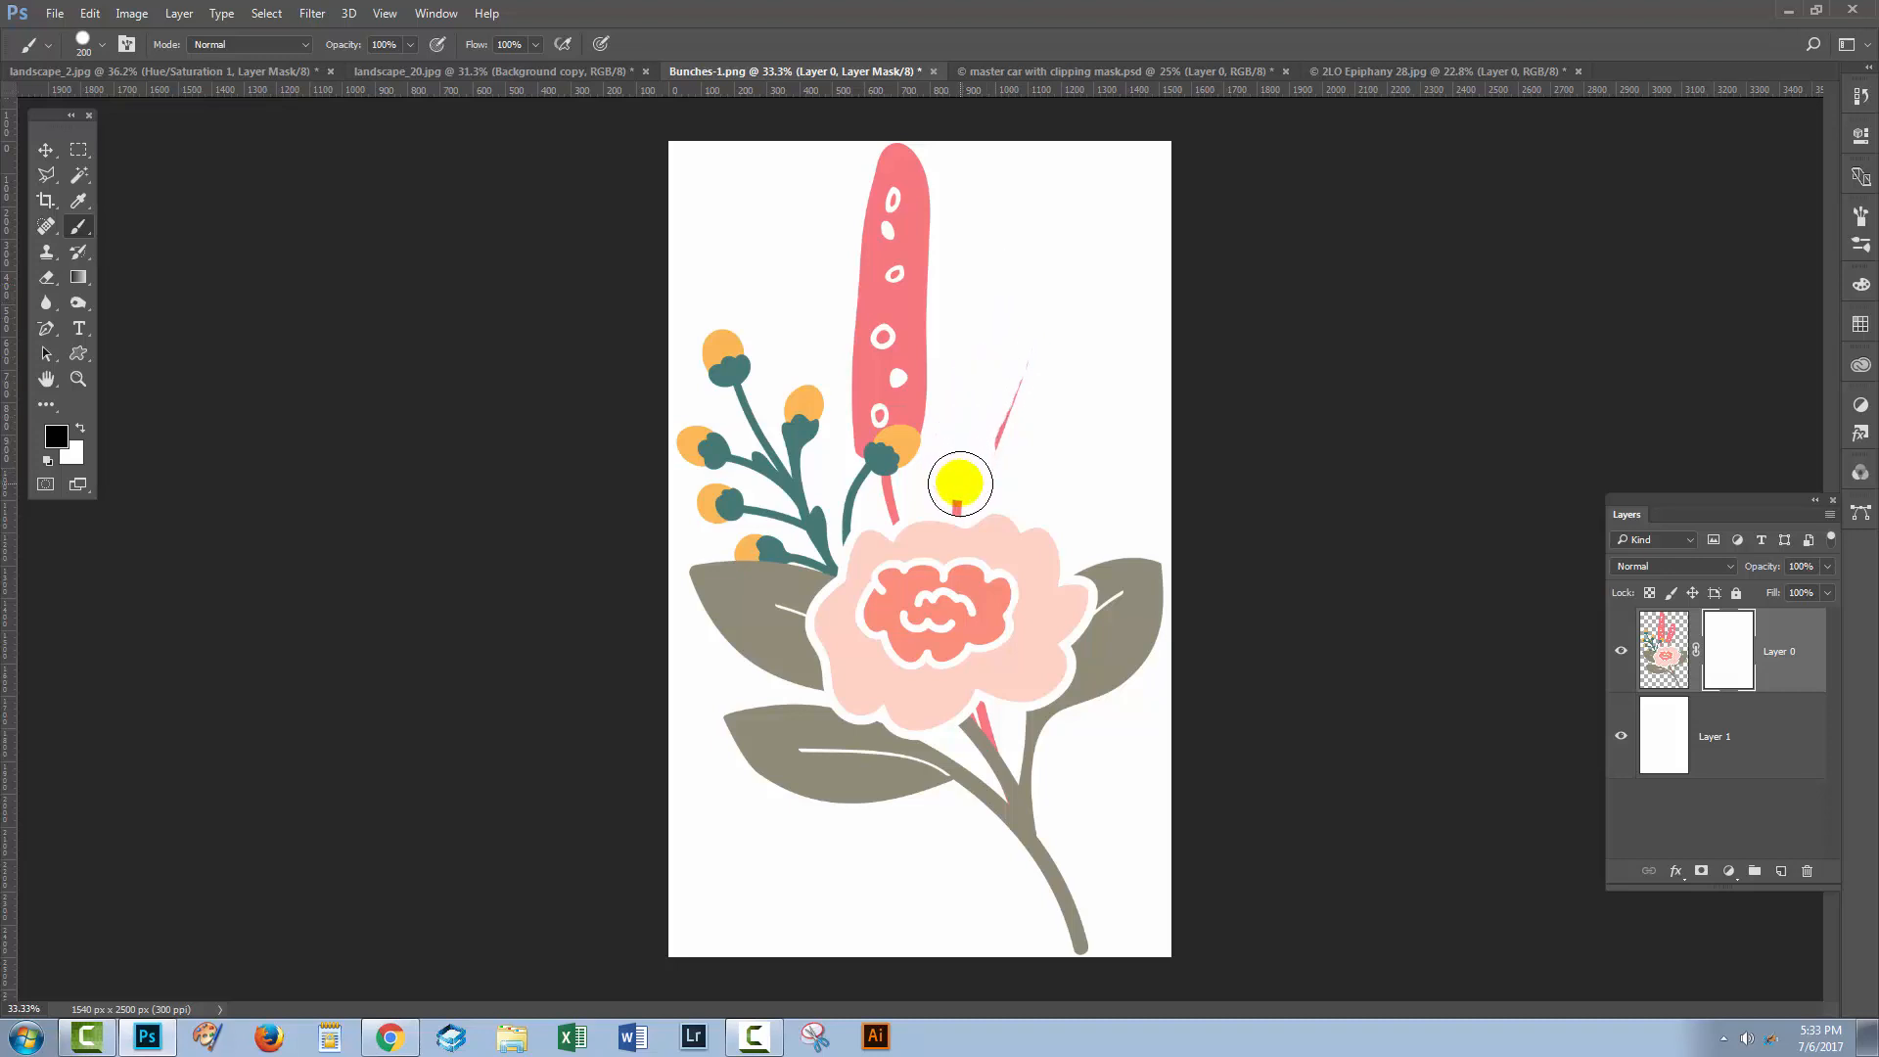
pyautogui.click(958, 483)
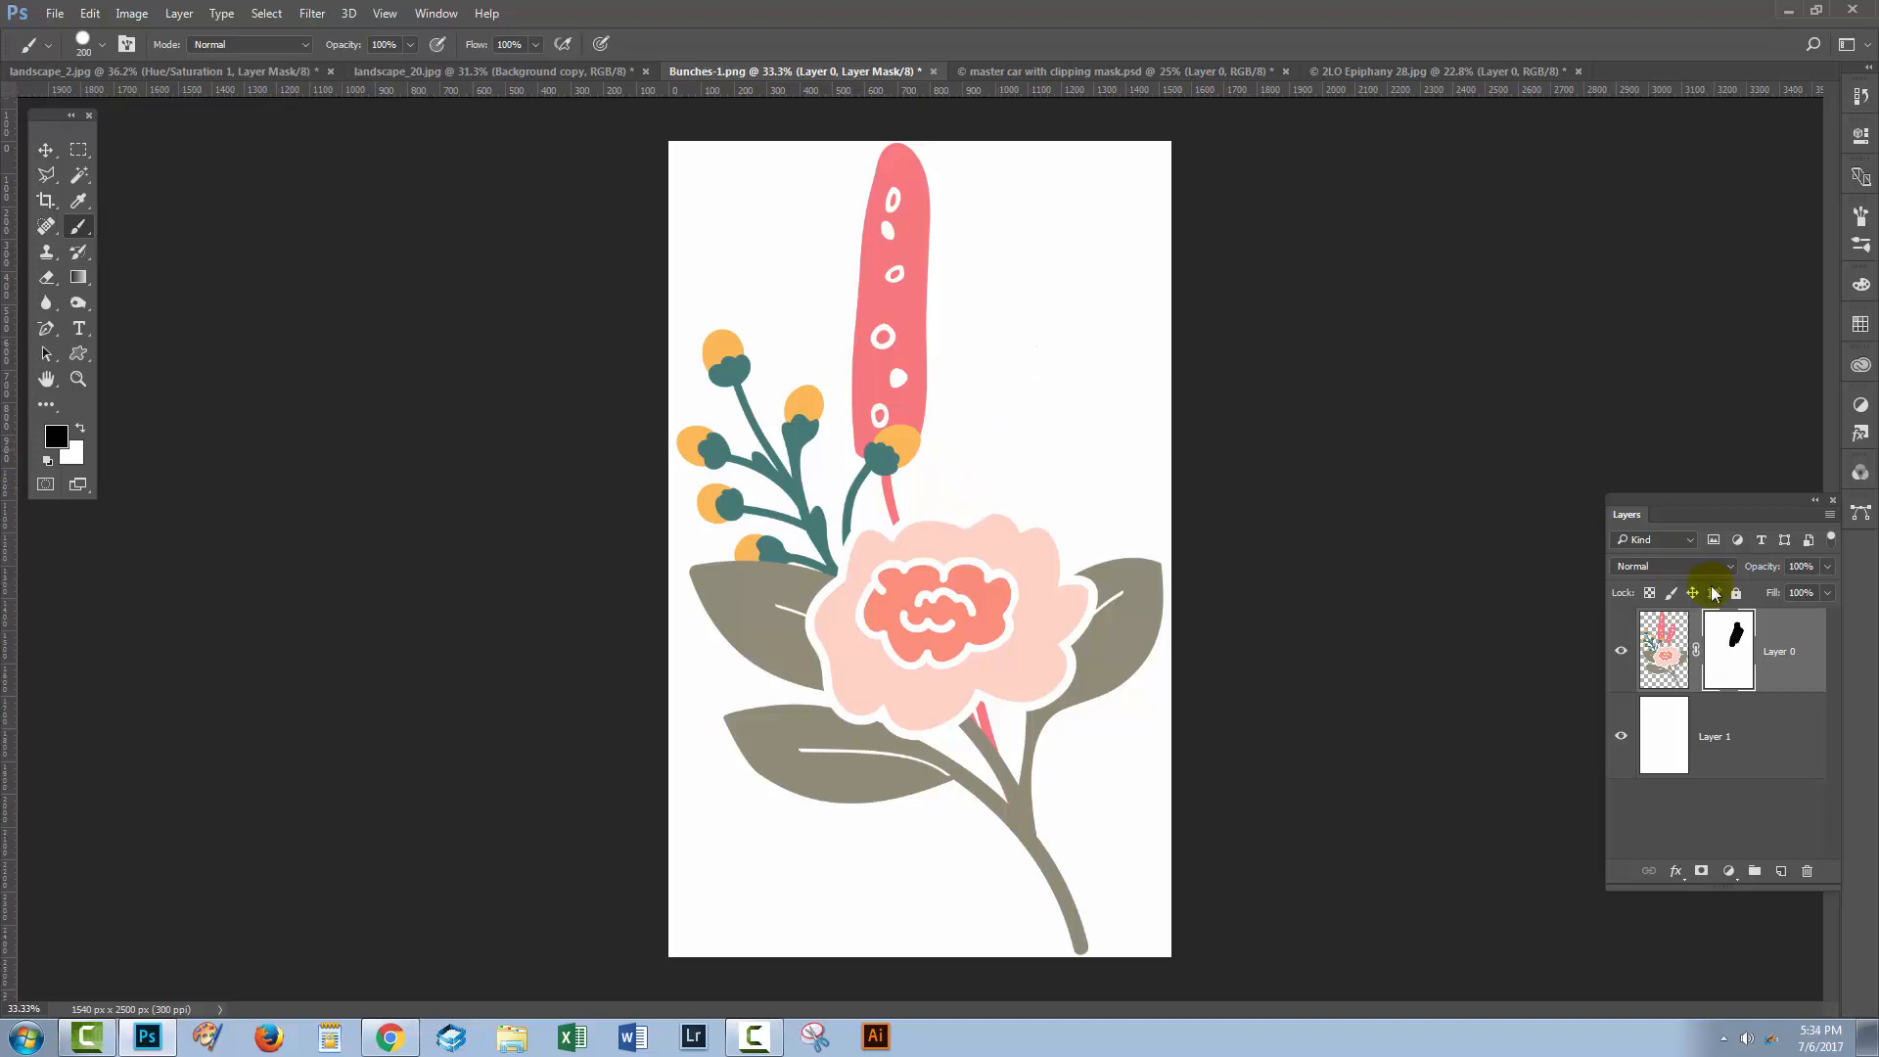
# Step: Shift-toggle the layer mask off to reveal the bud, then enable it again
pyautogui.click(1728, 648)
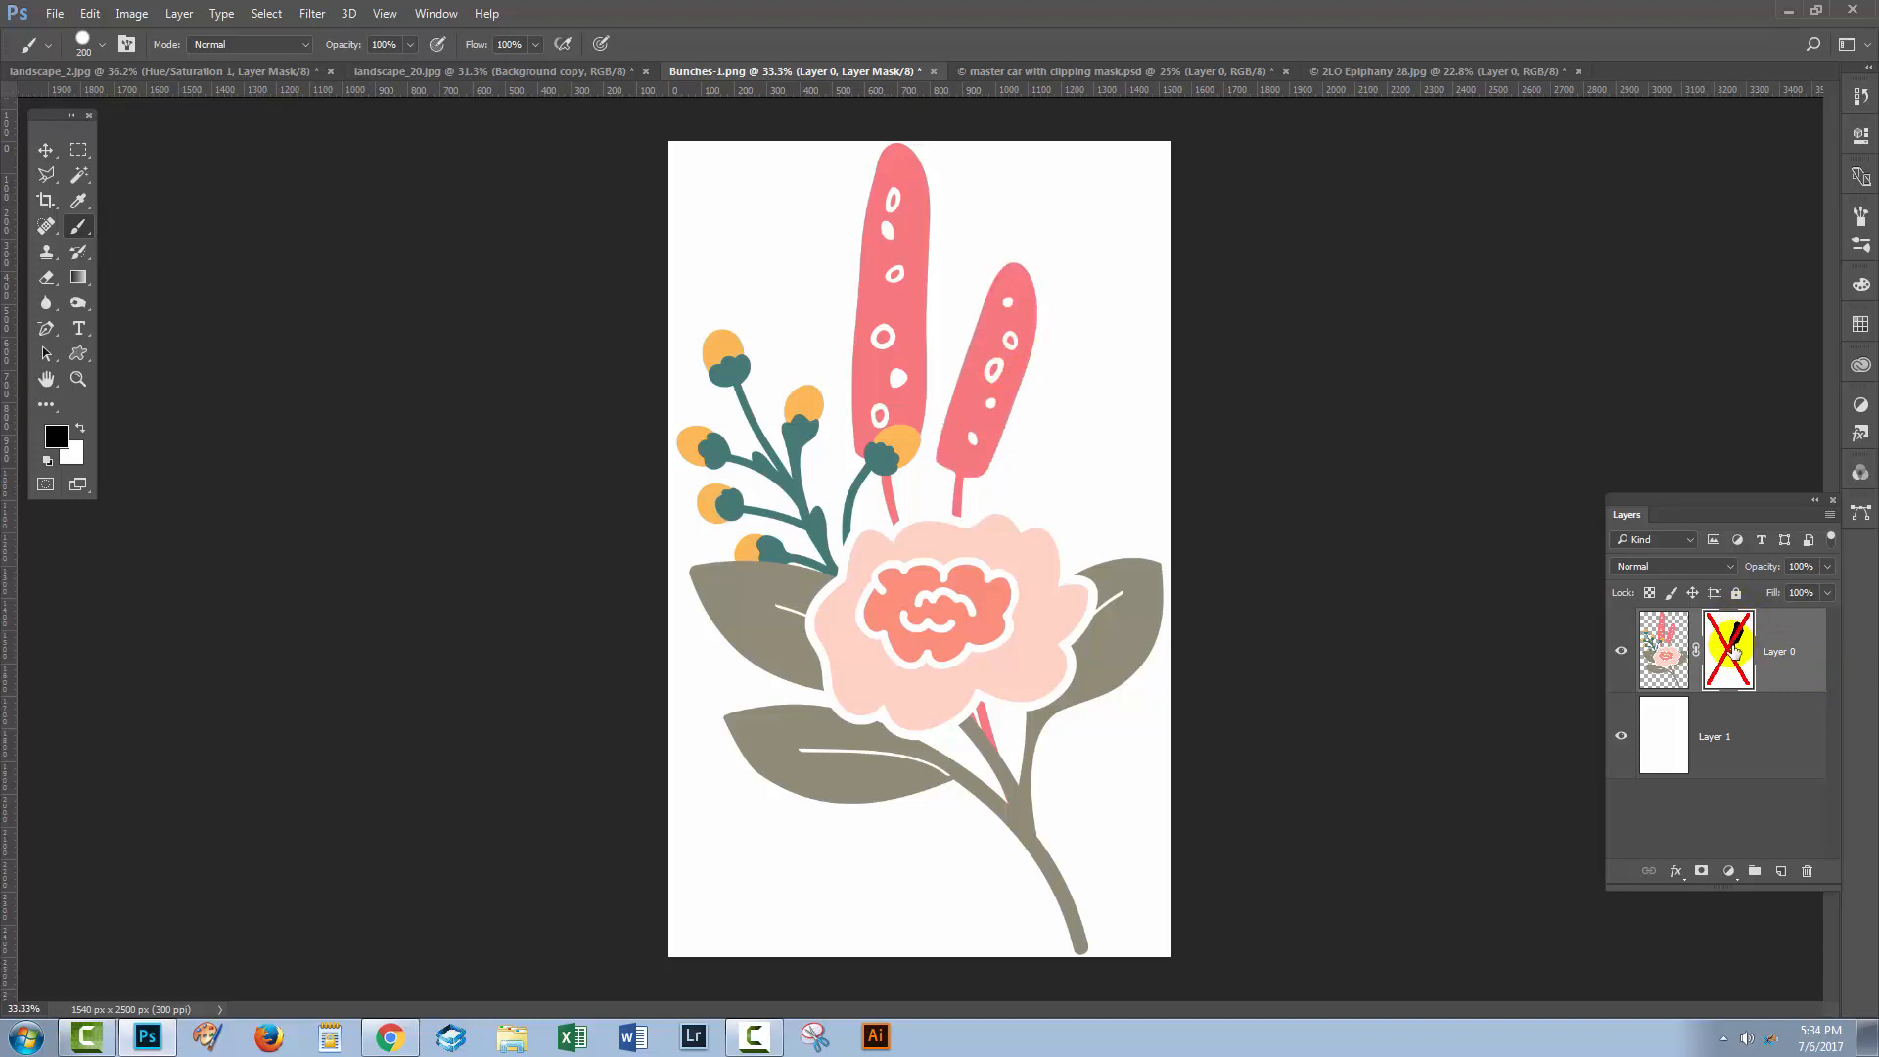
pyautogui.click(1728, 650)
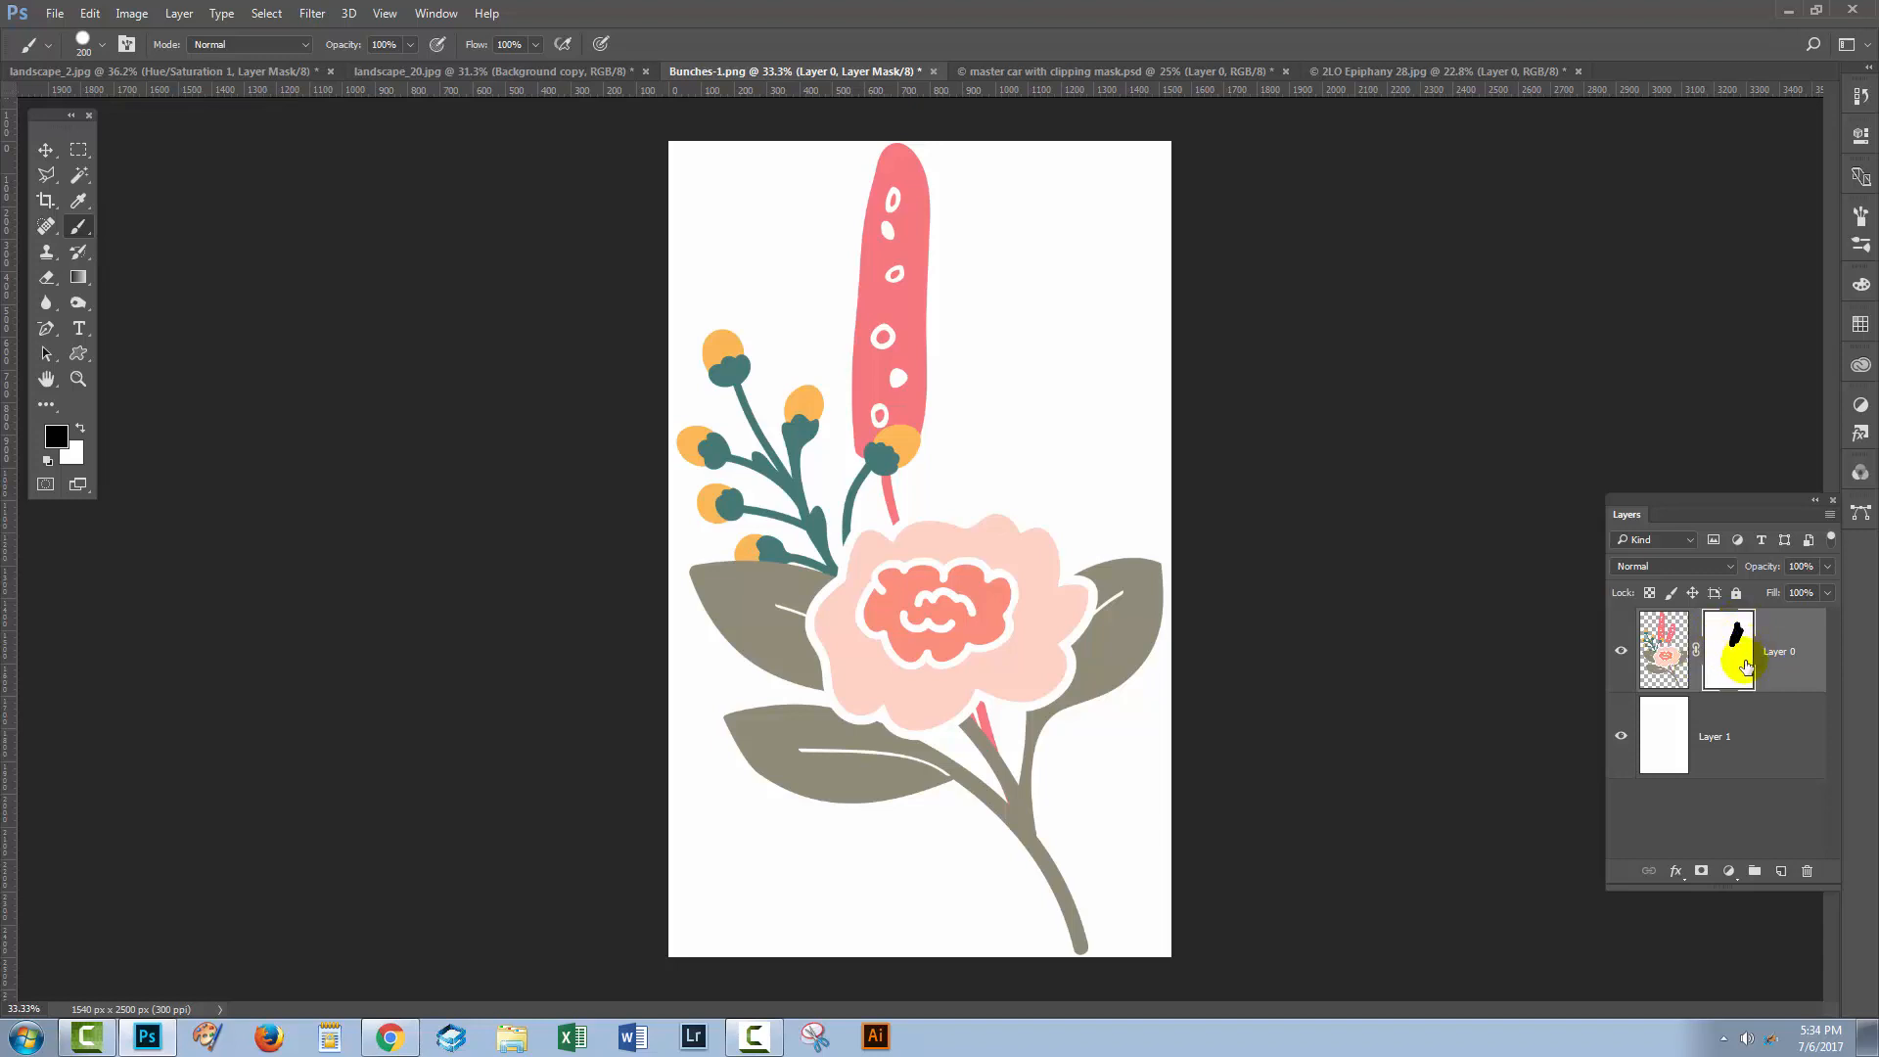
pyautogui.moveTo(1743, 666)
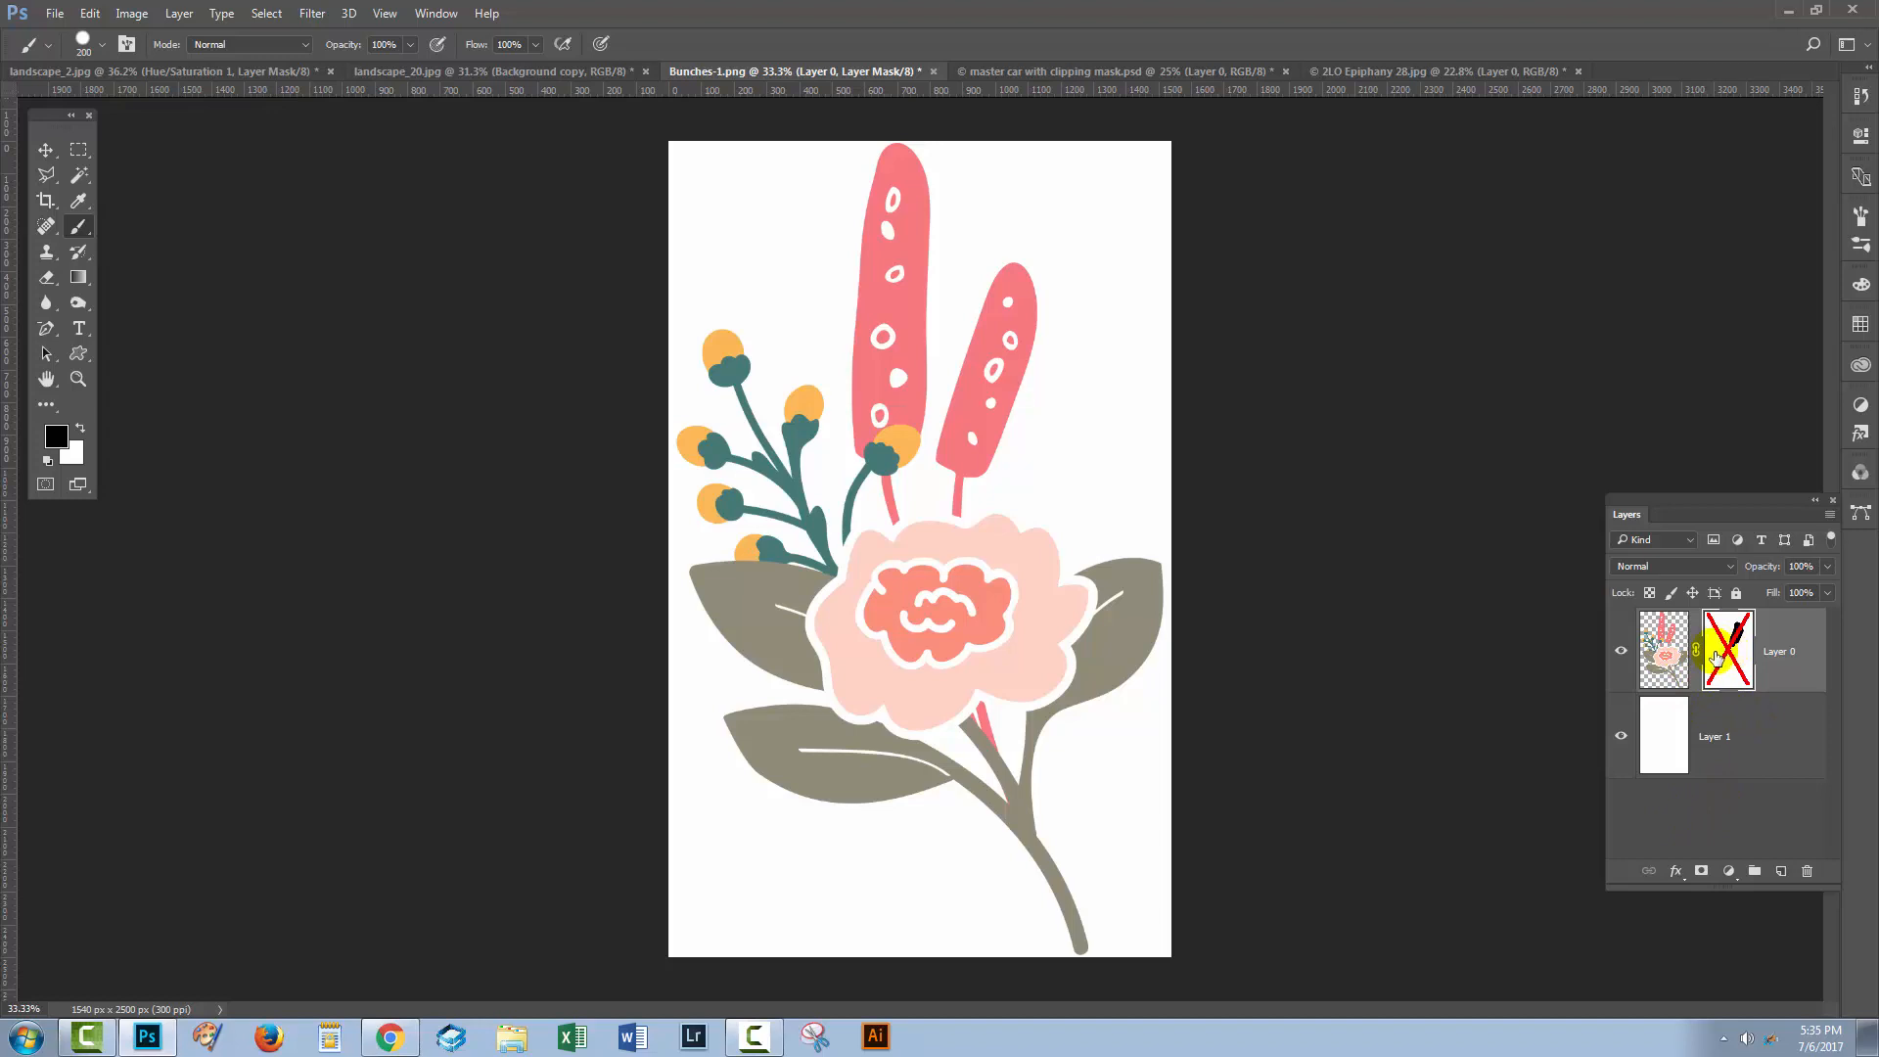
pyautogui.moveTo(1701, 665)
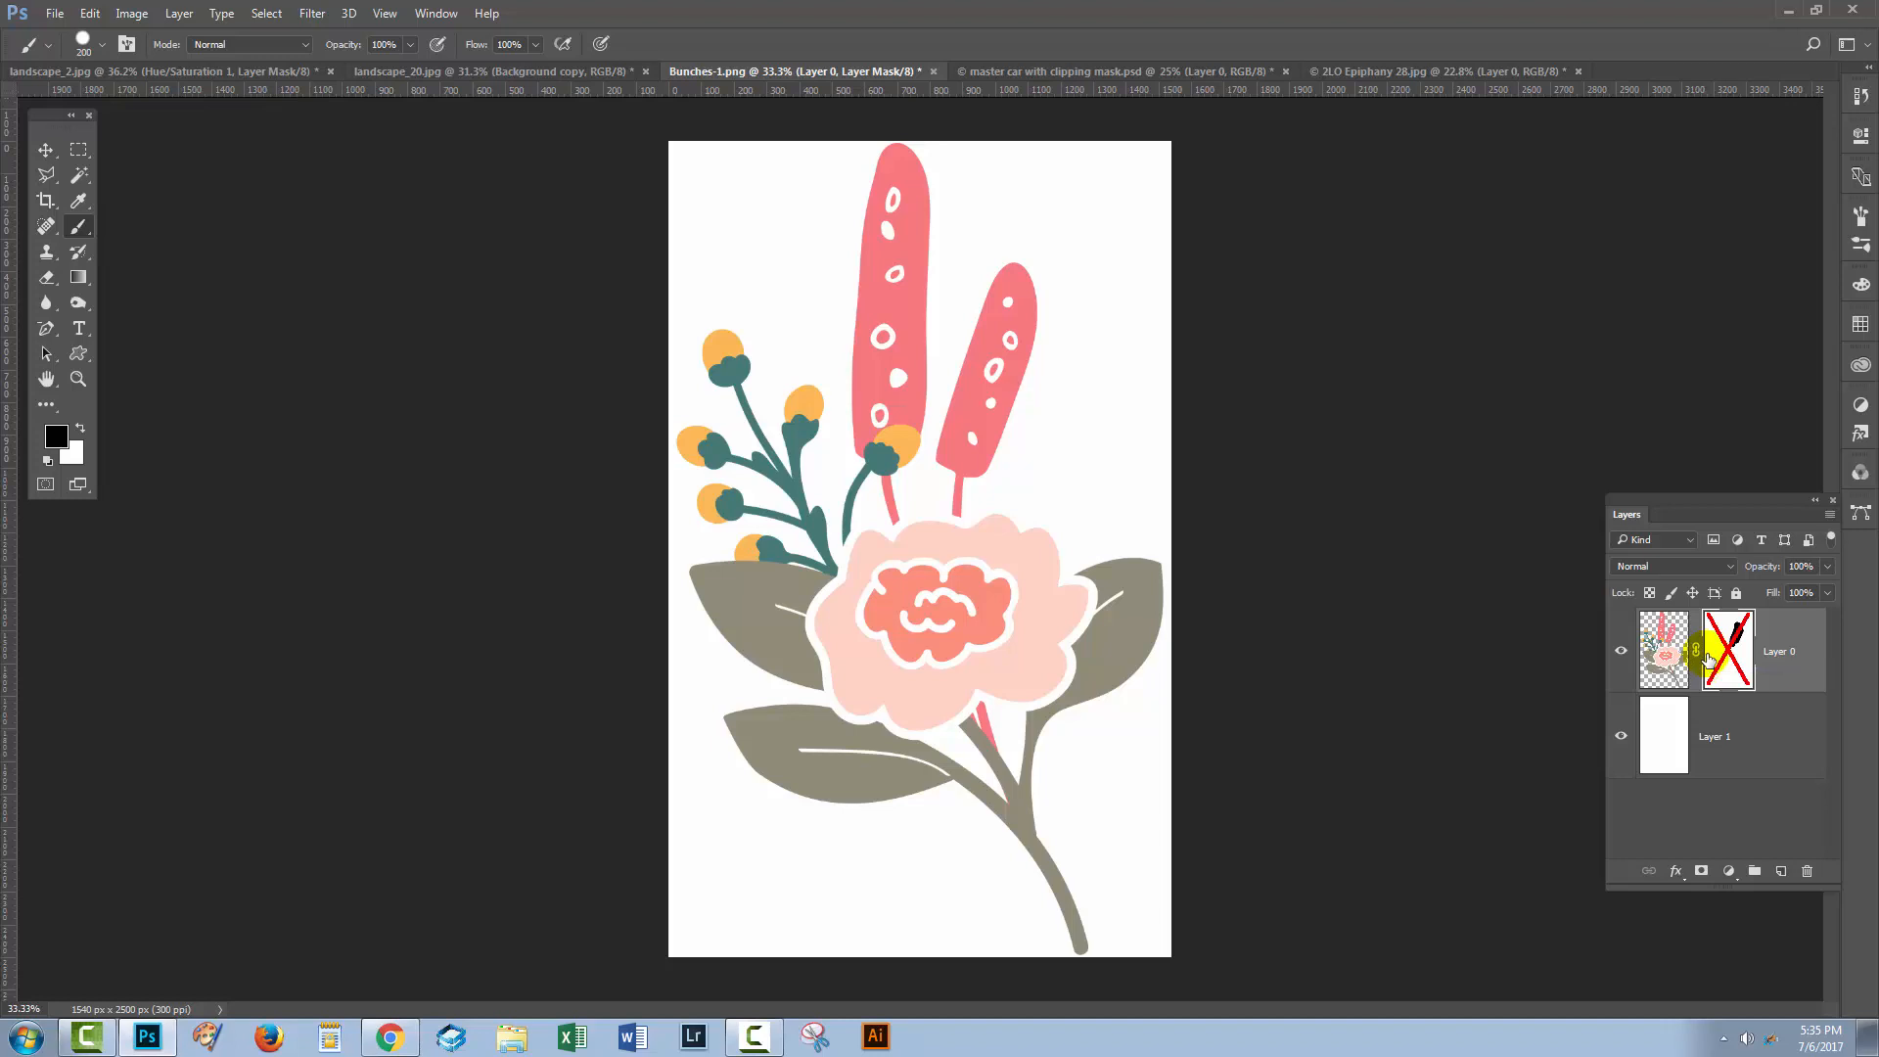
pyautogui.moveTo(1701, 592)
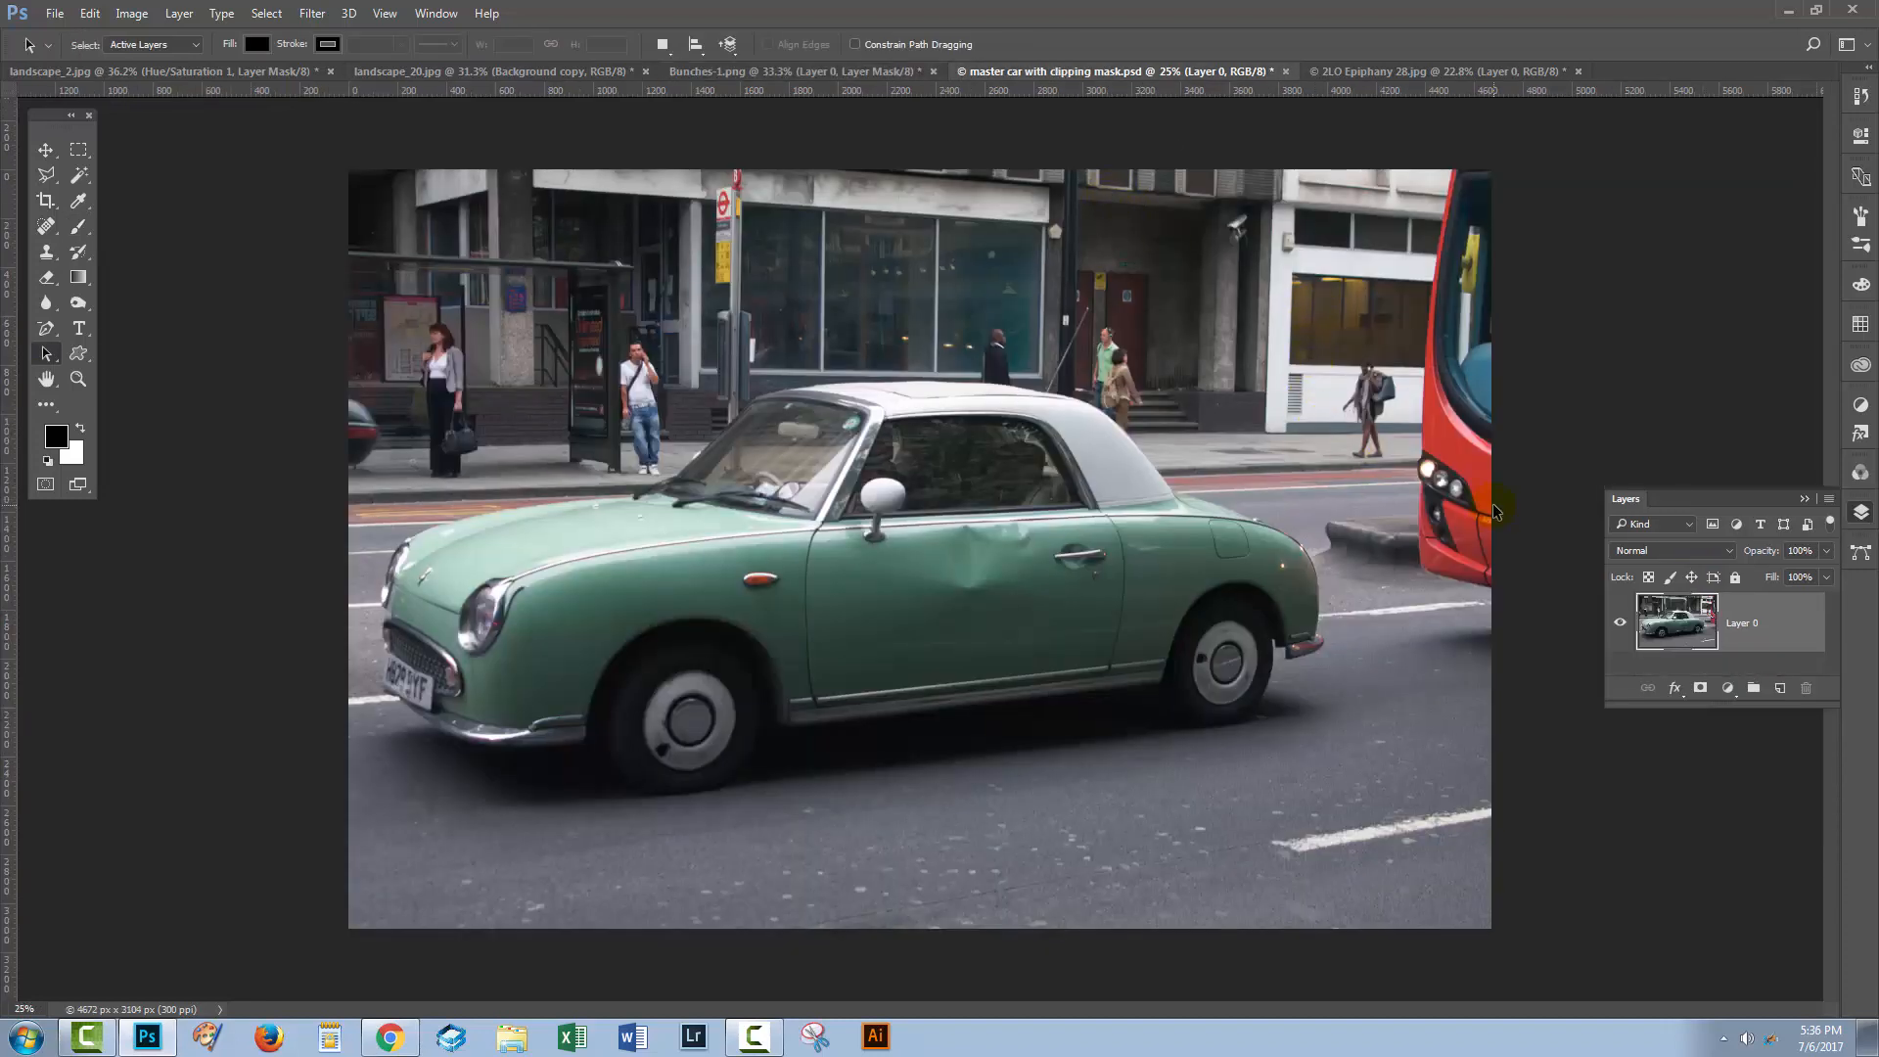
pyautogui.moveTo(1482, 472)
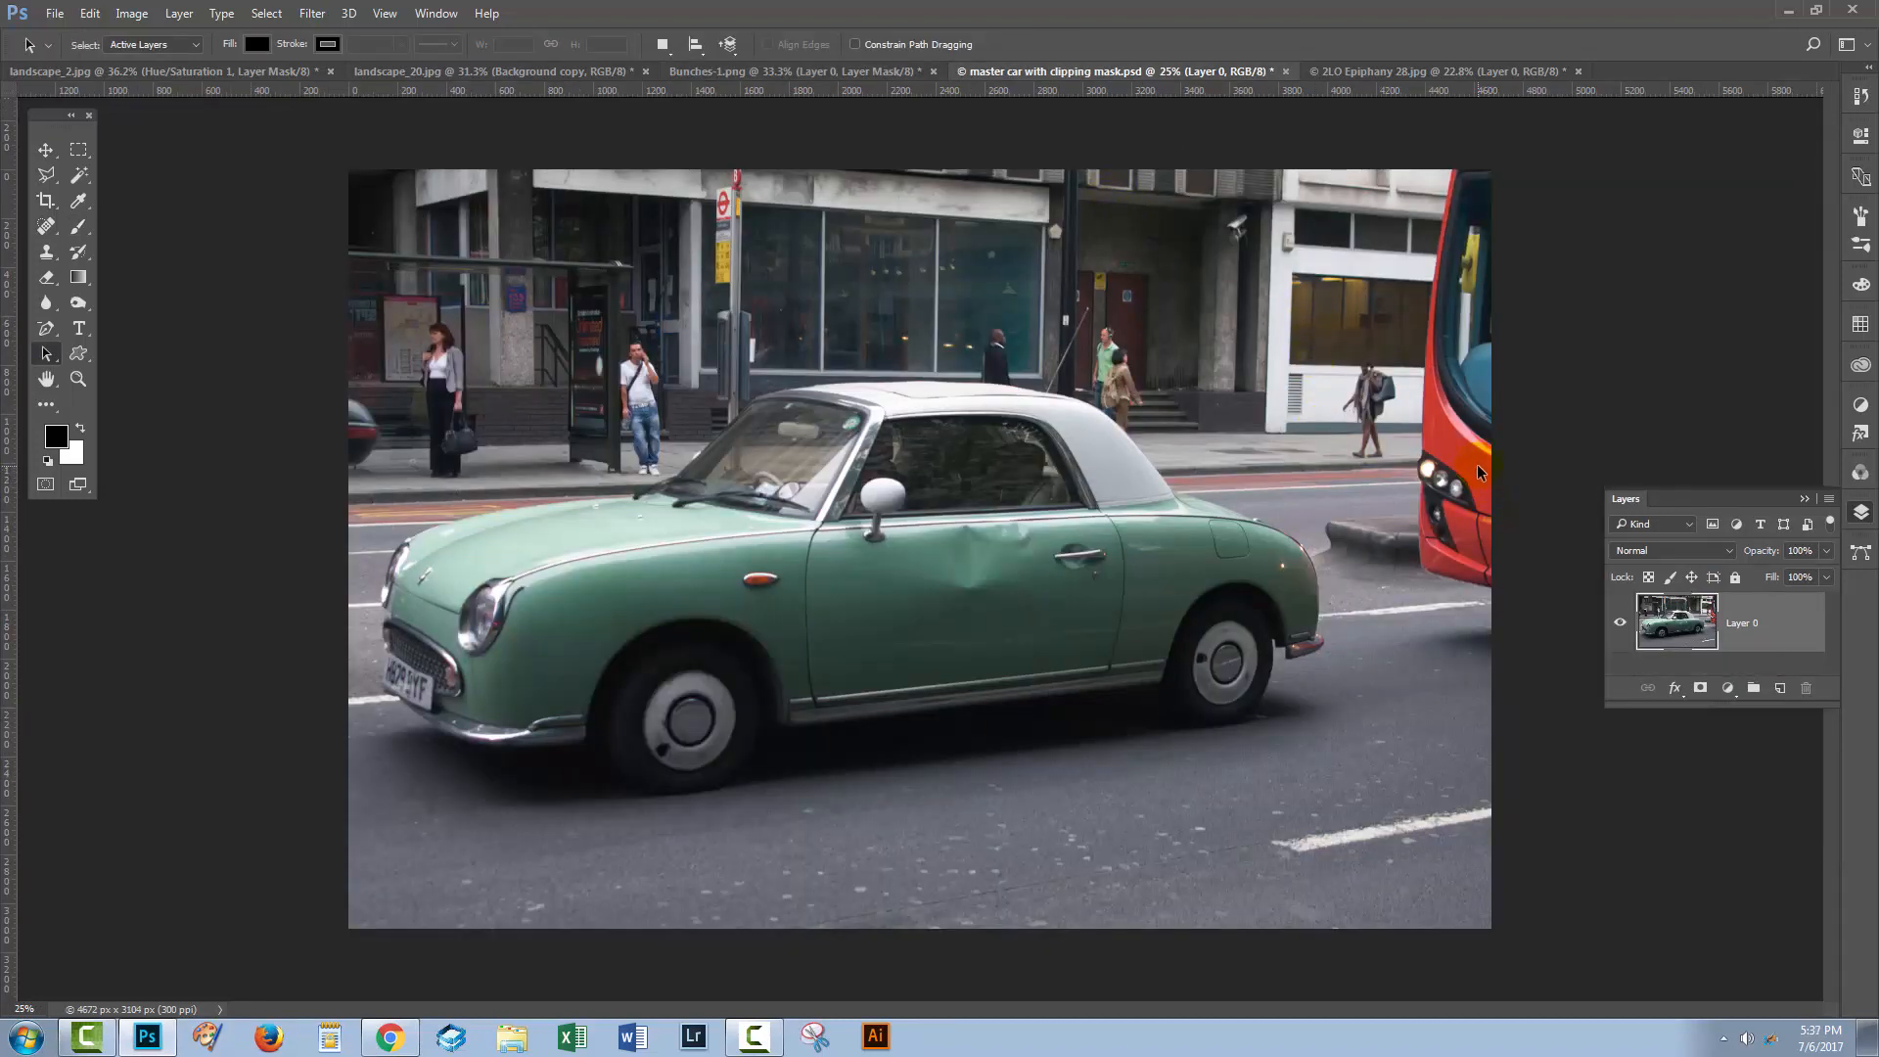
pyautogui.moveTo(1469, 490)
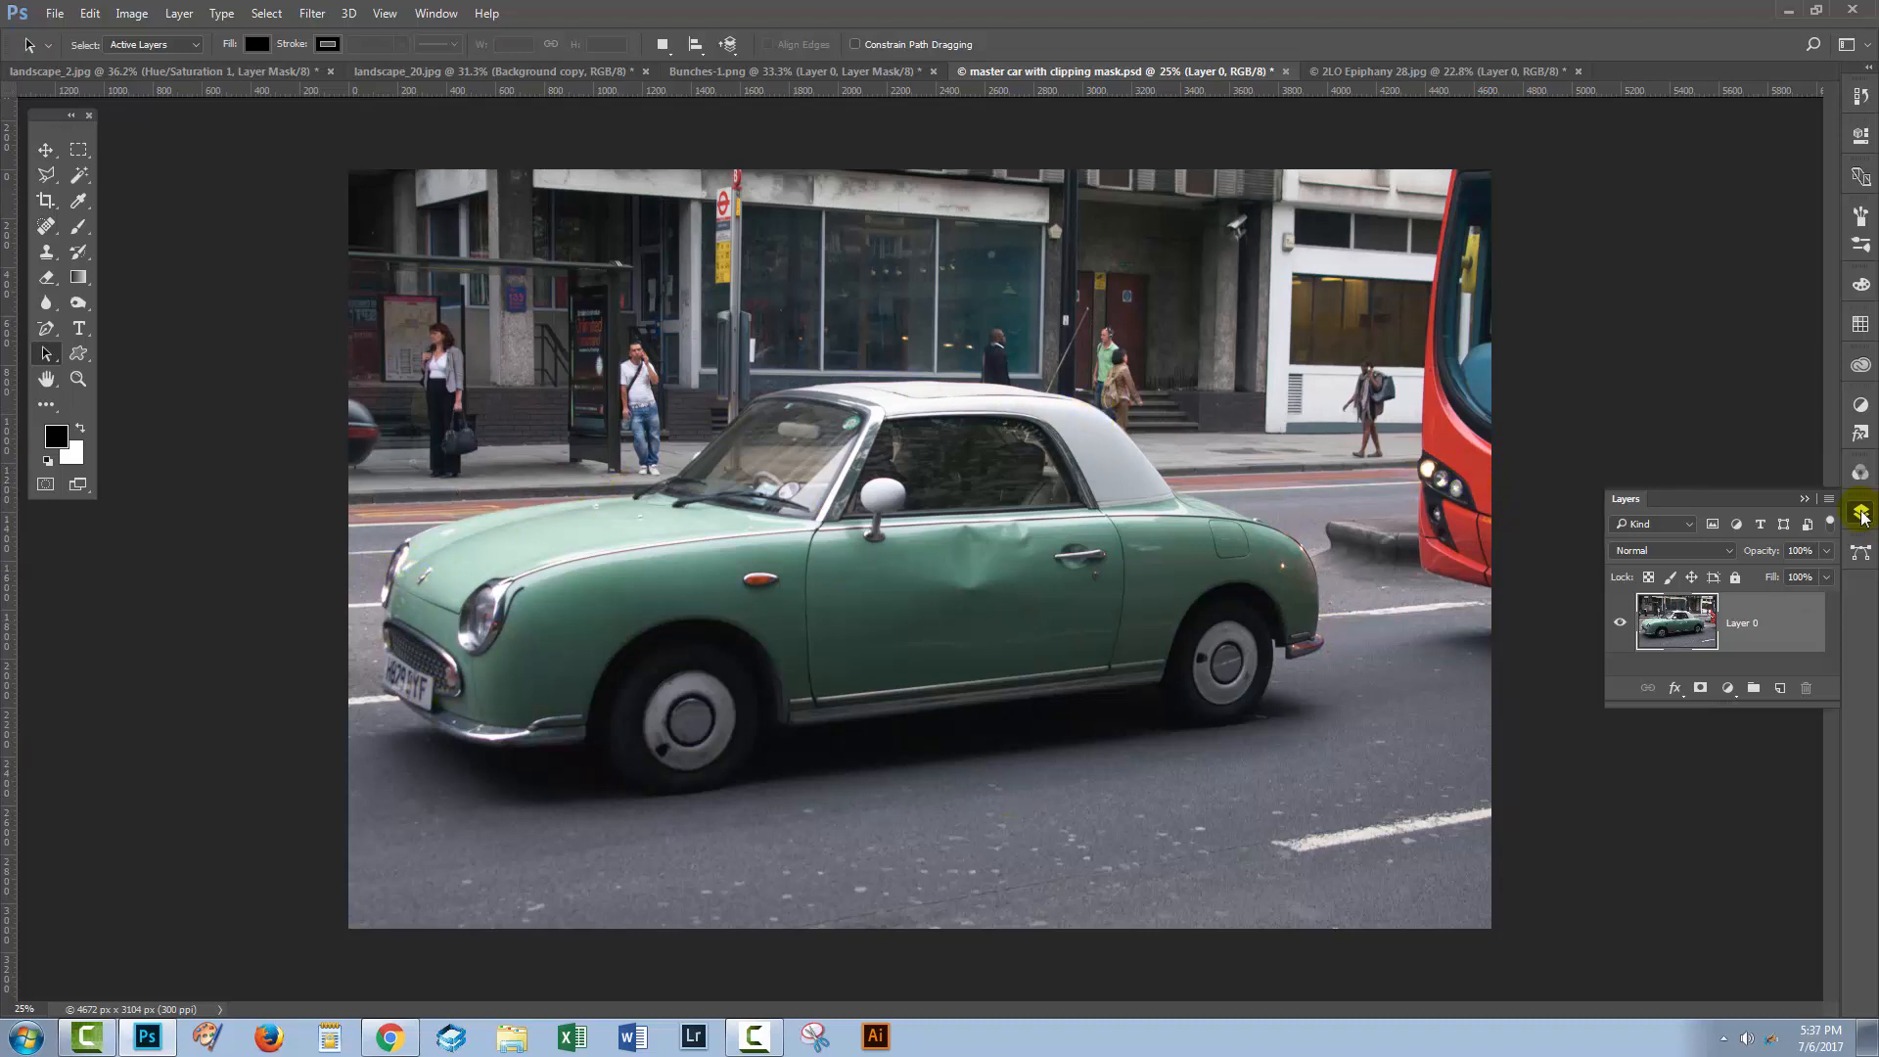
# Step: View the car's saved outline in the Paths panel, then return to the Layers panel
pyautogui.click(1861, 513)
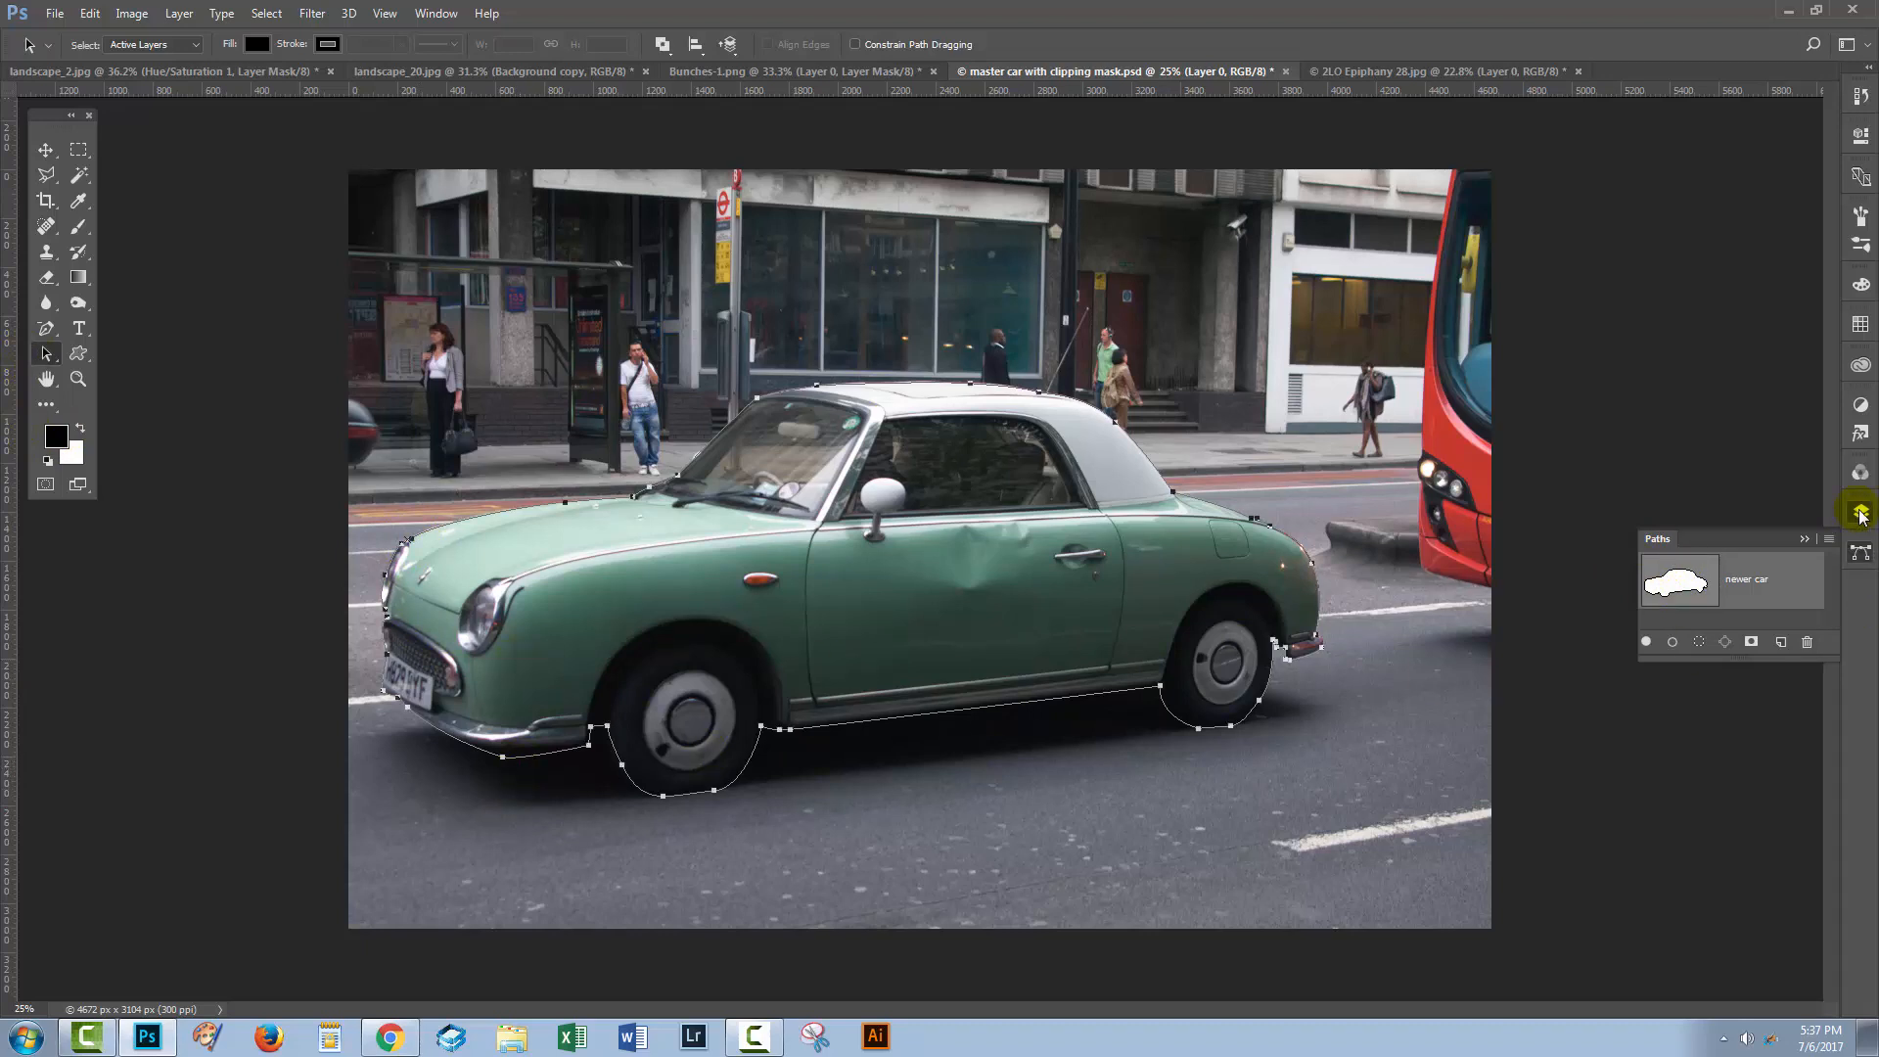
pyautogui.click(1861, 508)
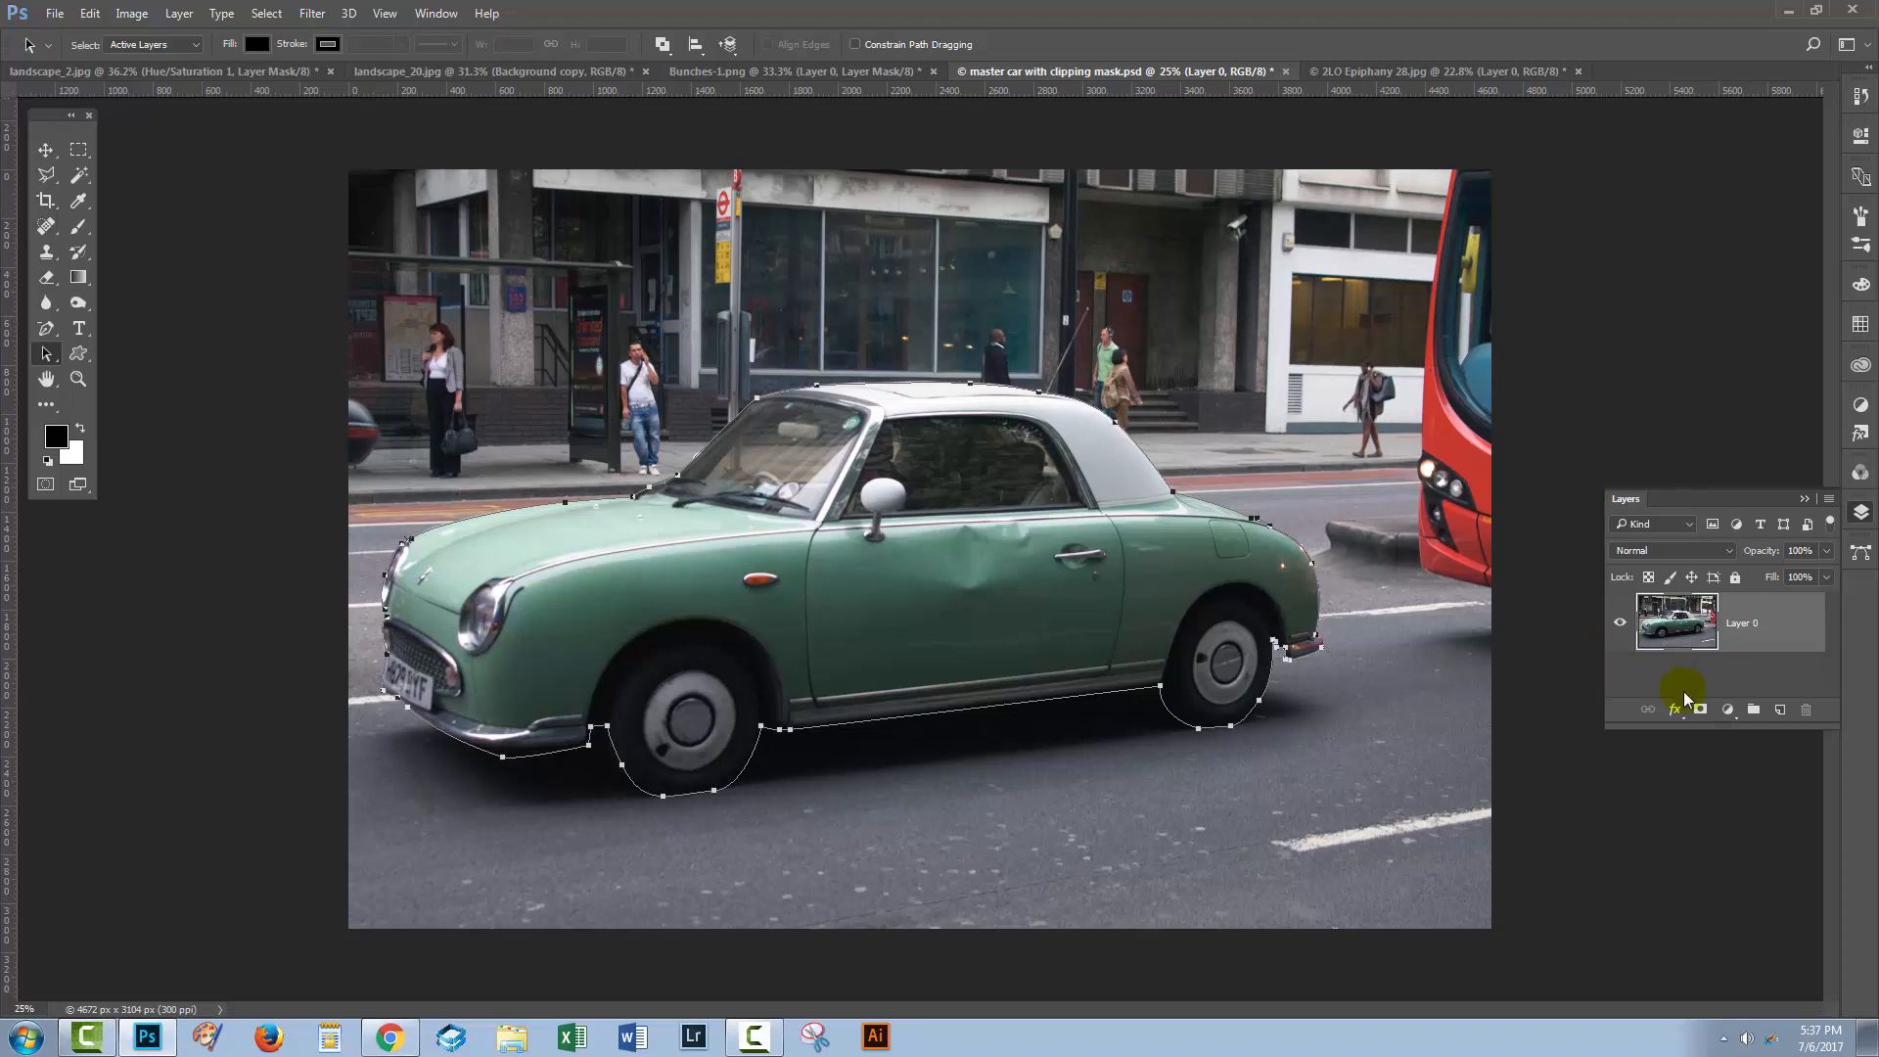
pyautogui.moveTo(1693, 662)
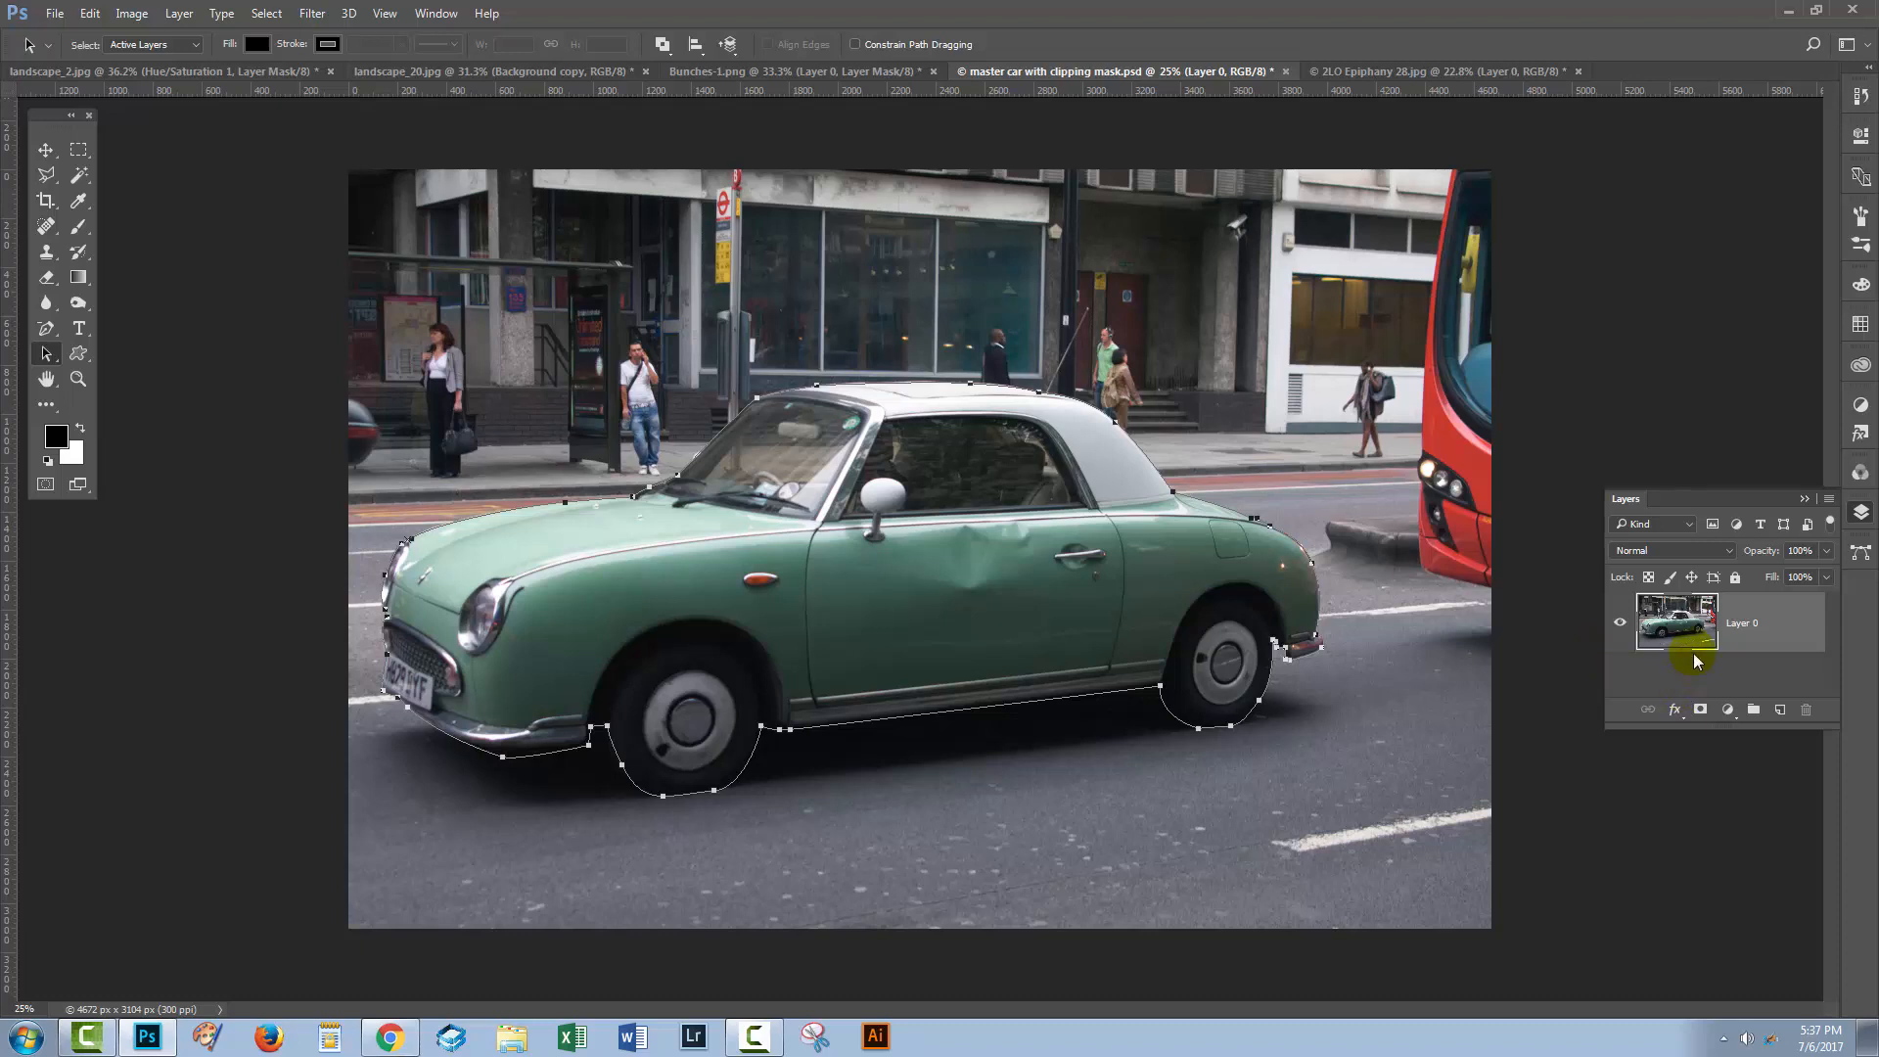
pyautogui.moveTo(1720, 671)
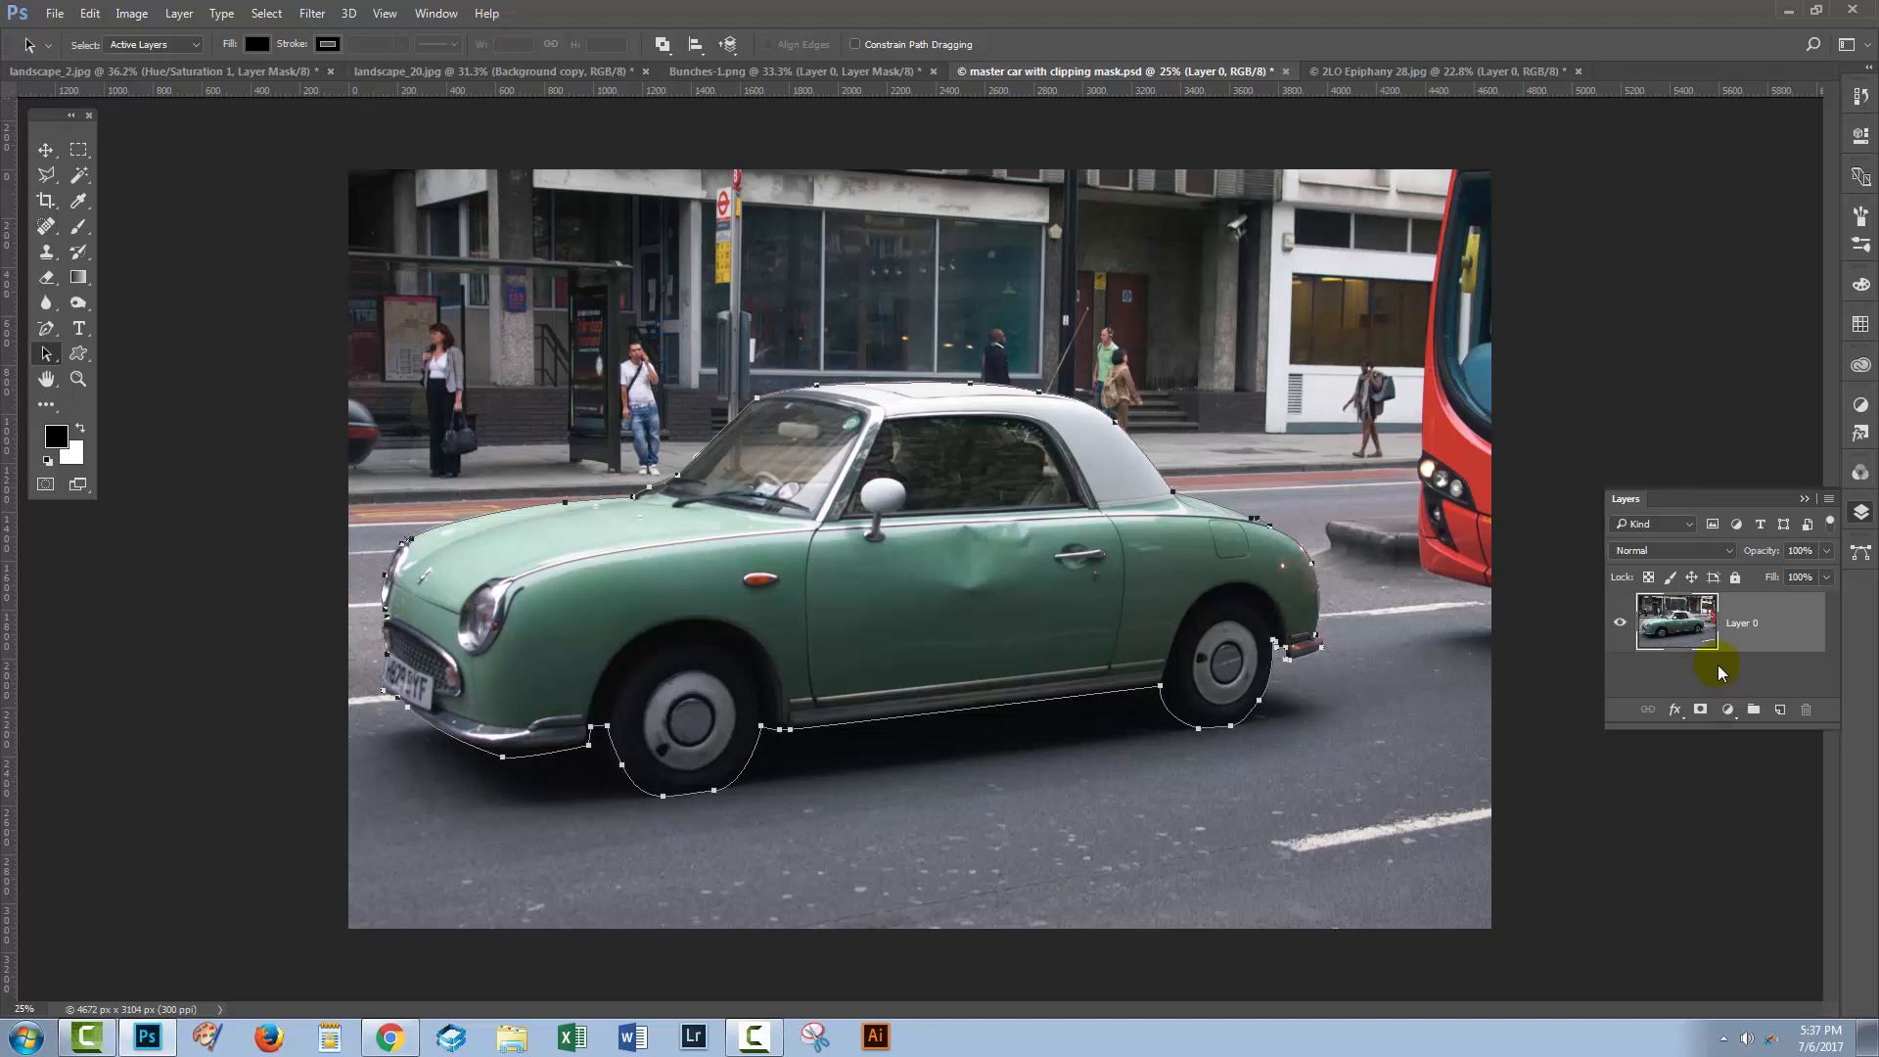
pyautogui.moveTo(1705, 675)
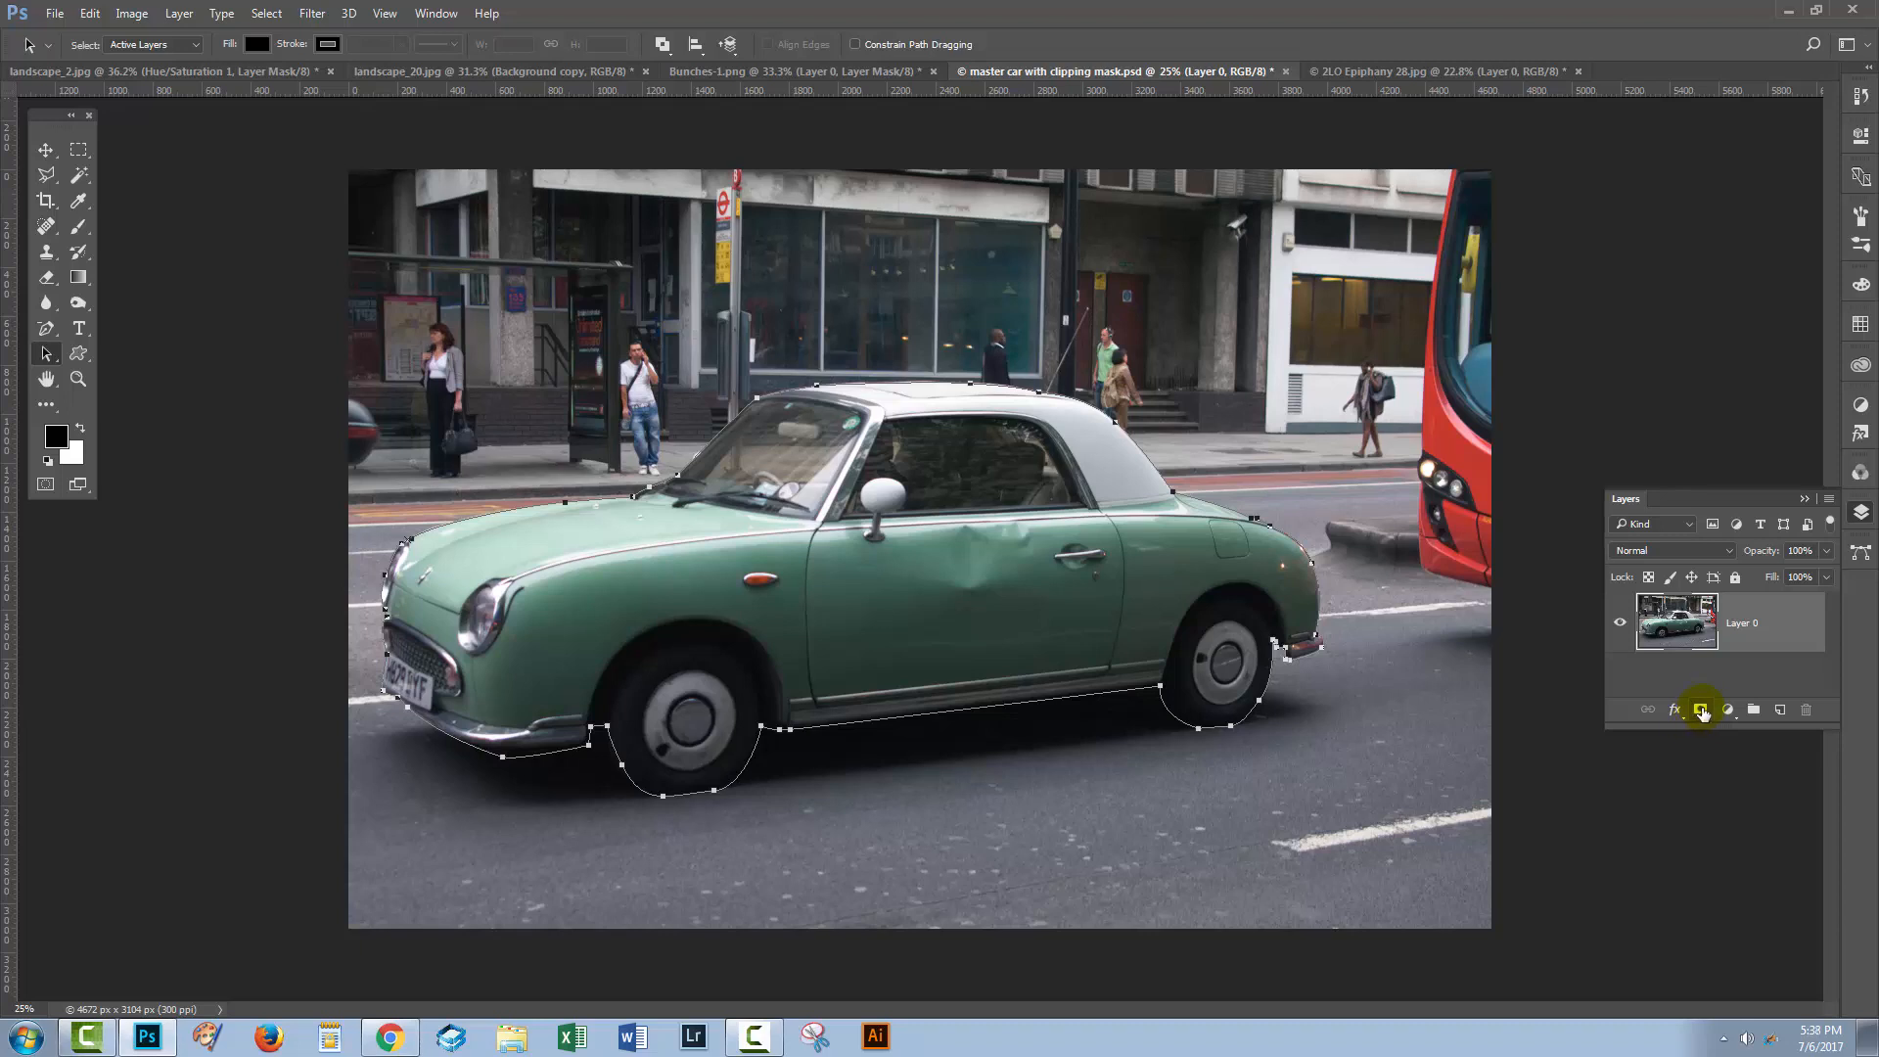
# Step: Add a vector mask from the active car path and check it in the Paths panel
pyautogui.click(1700, 709)
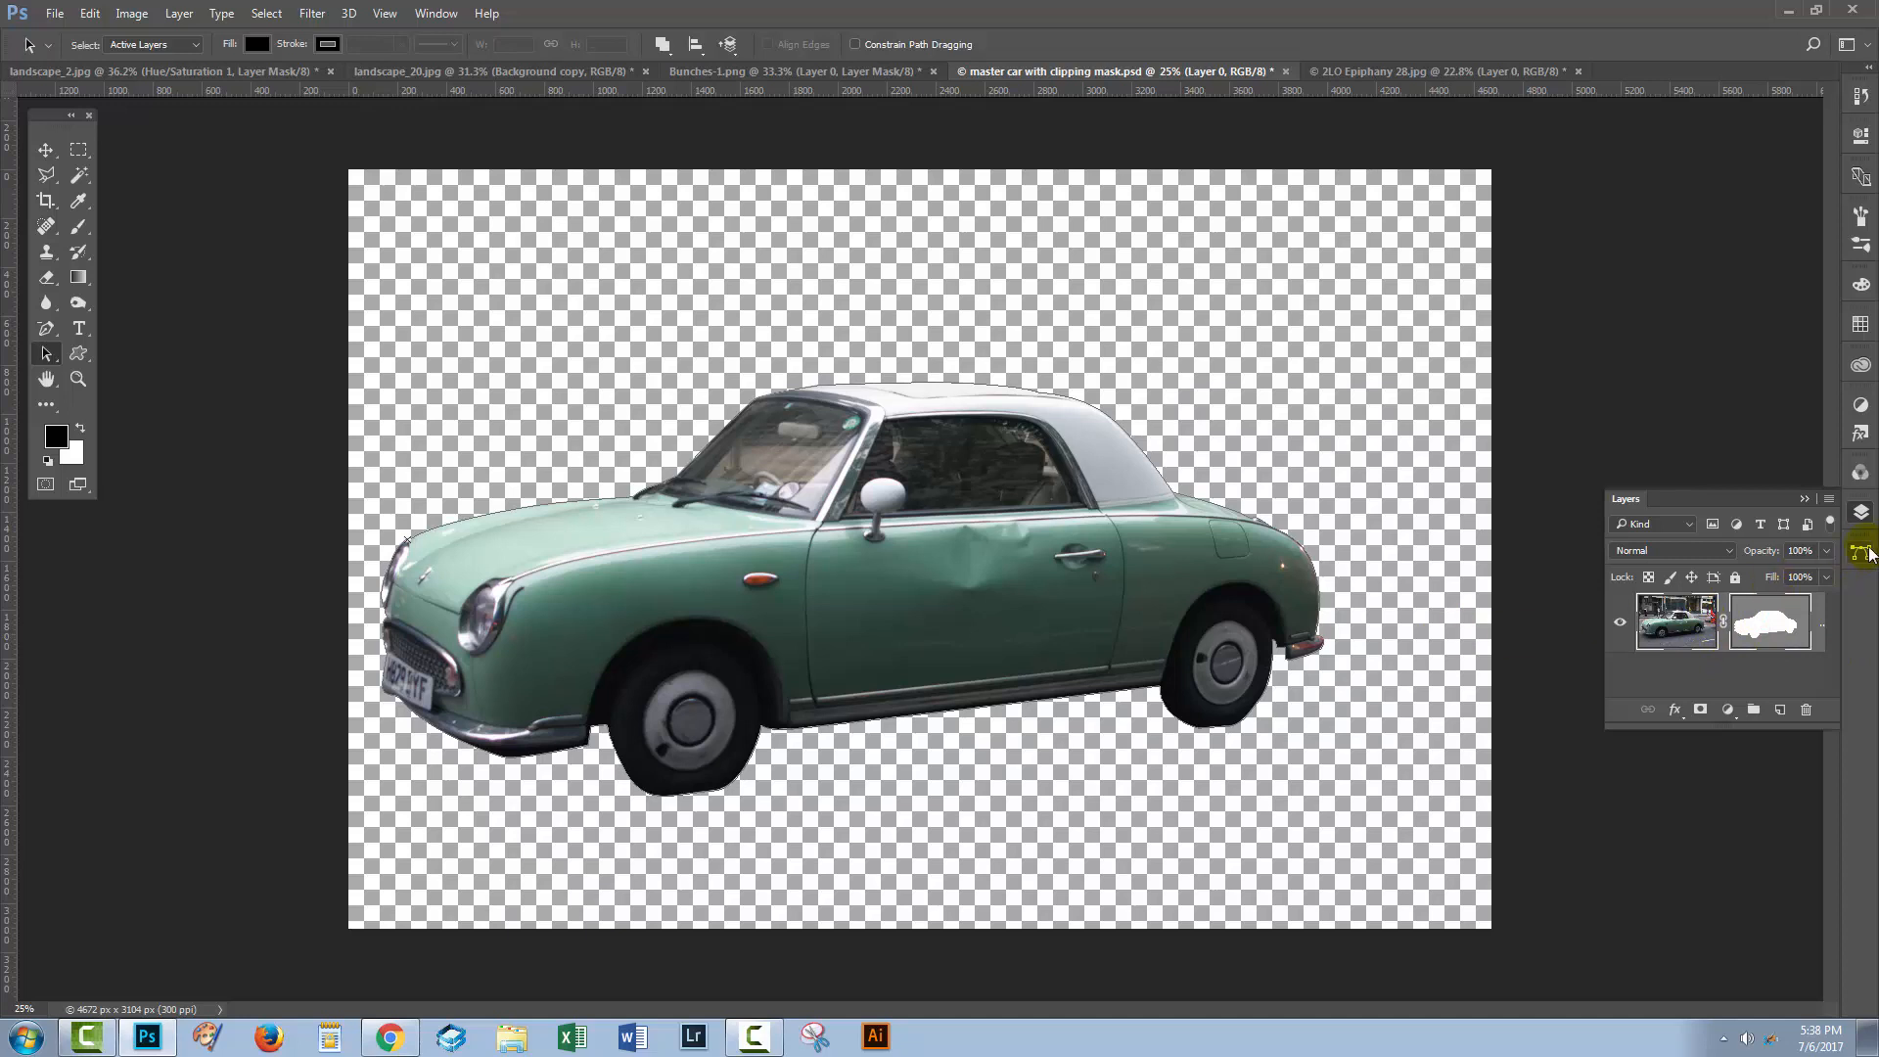
pyautogui.click(1861, 552)
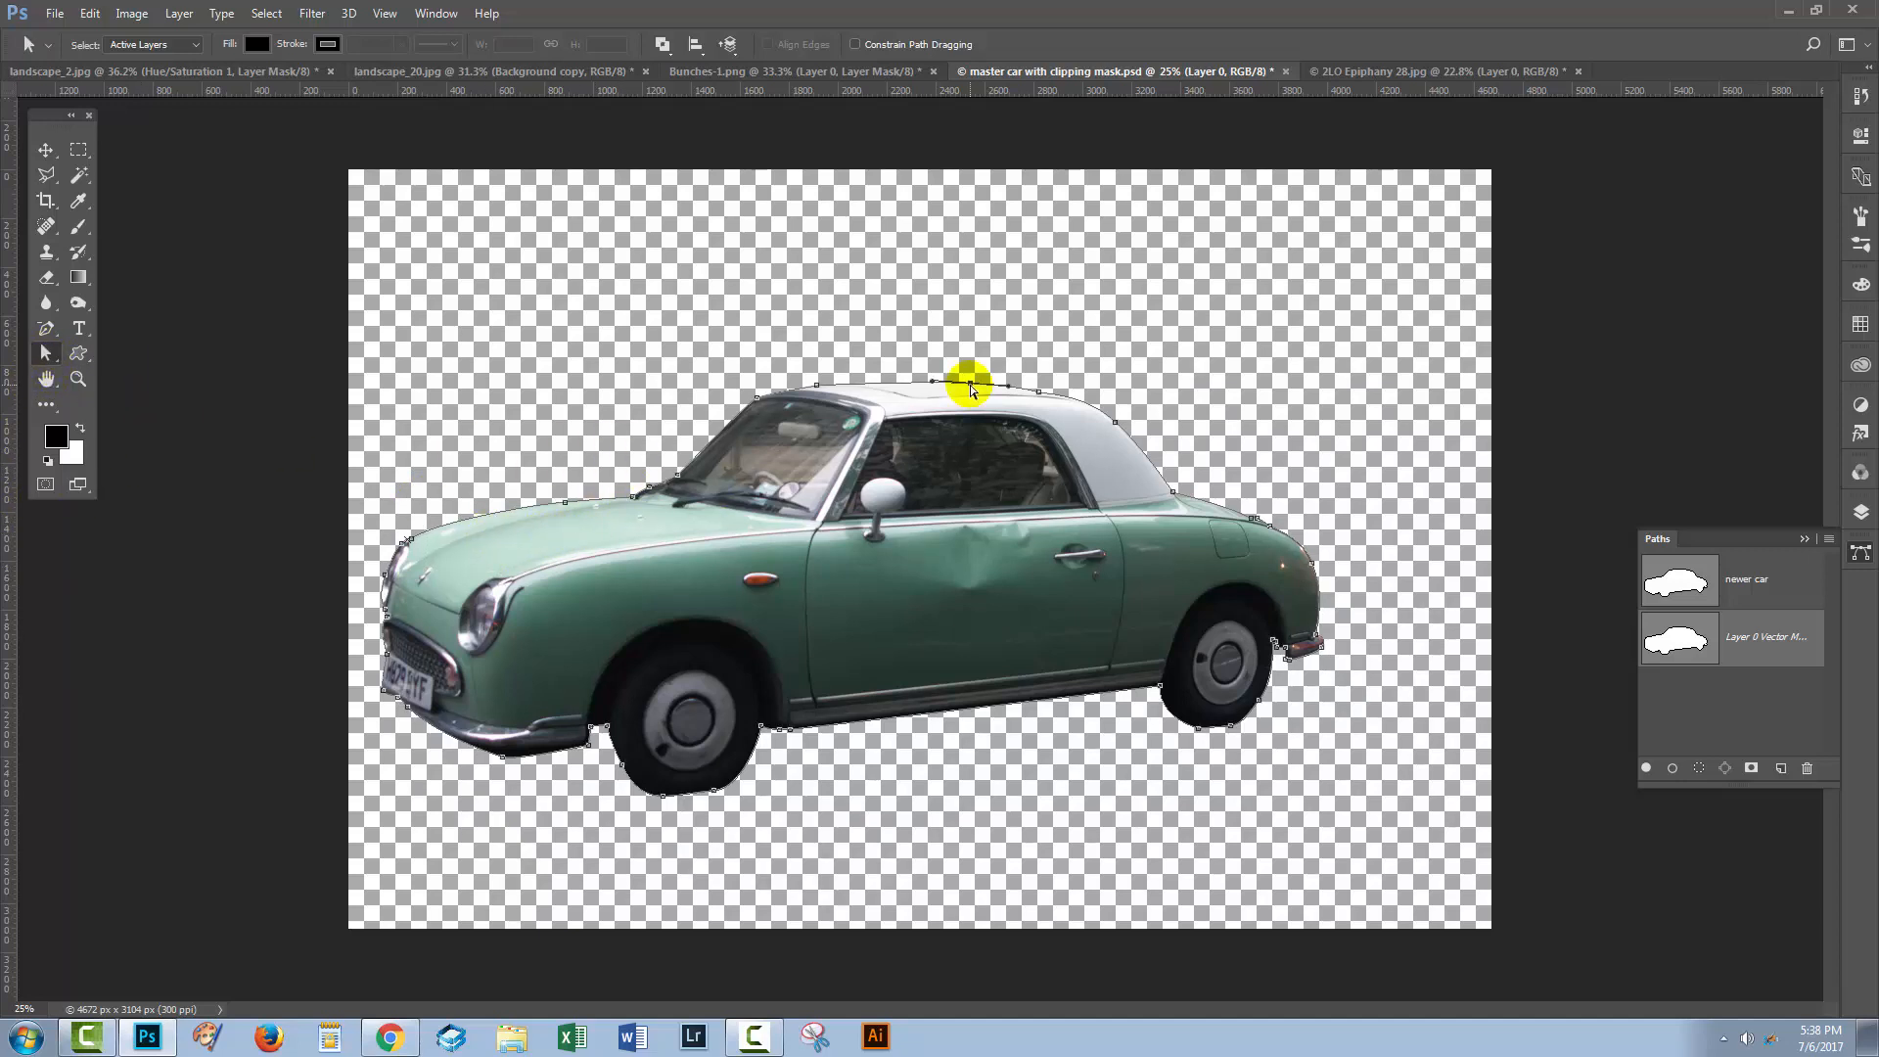
pyautogui.moveTo(970, 385); pyautogui.dragTo(980, 323)
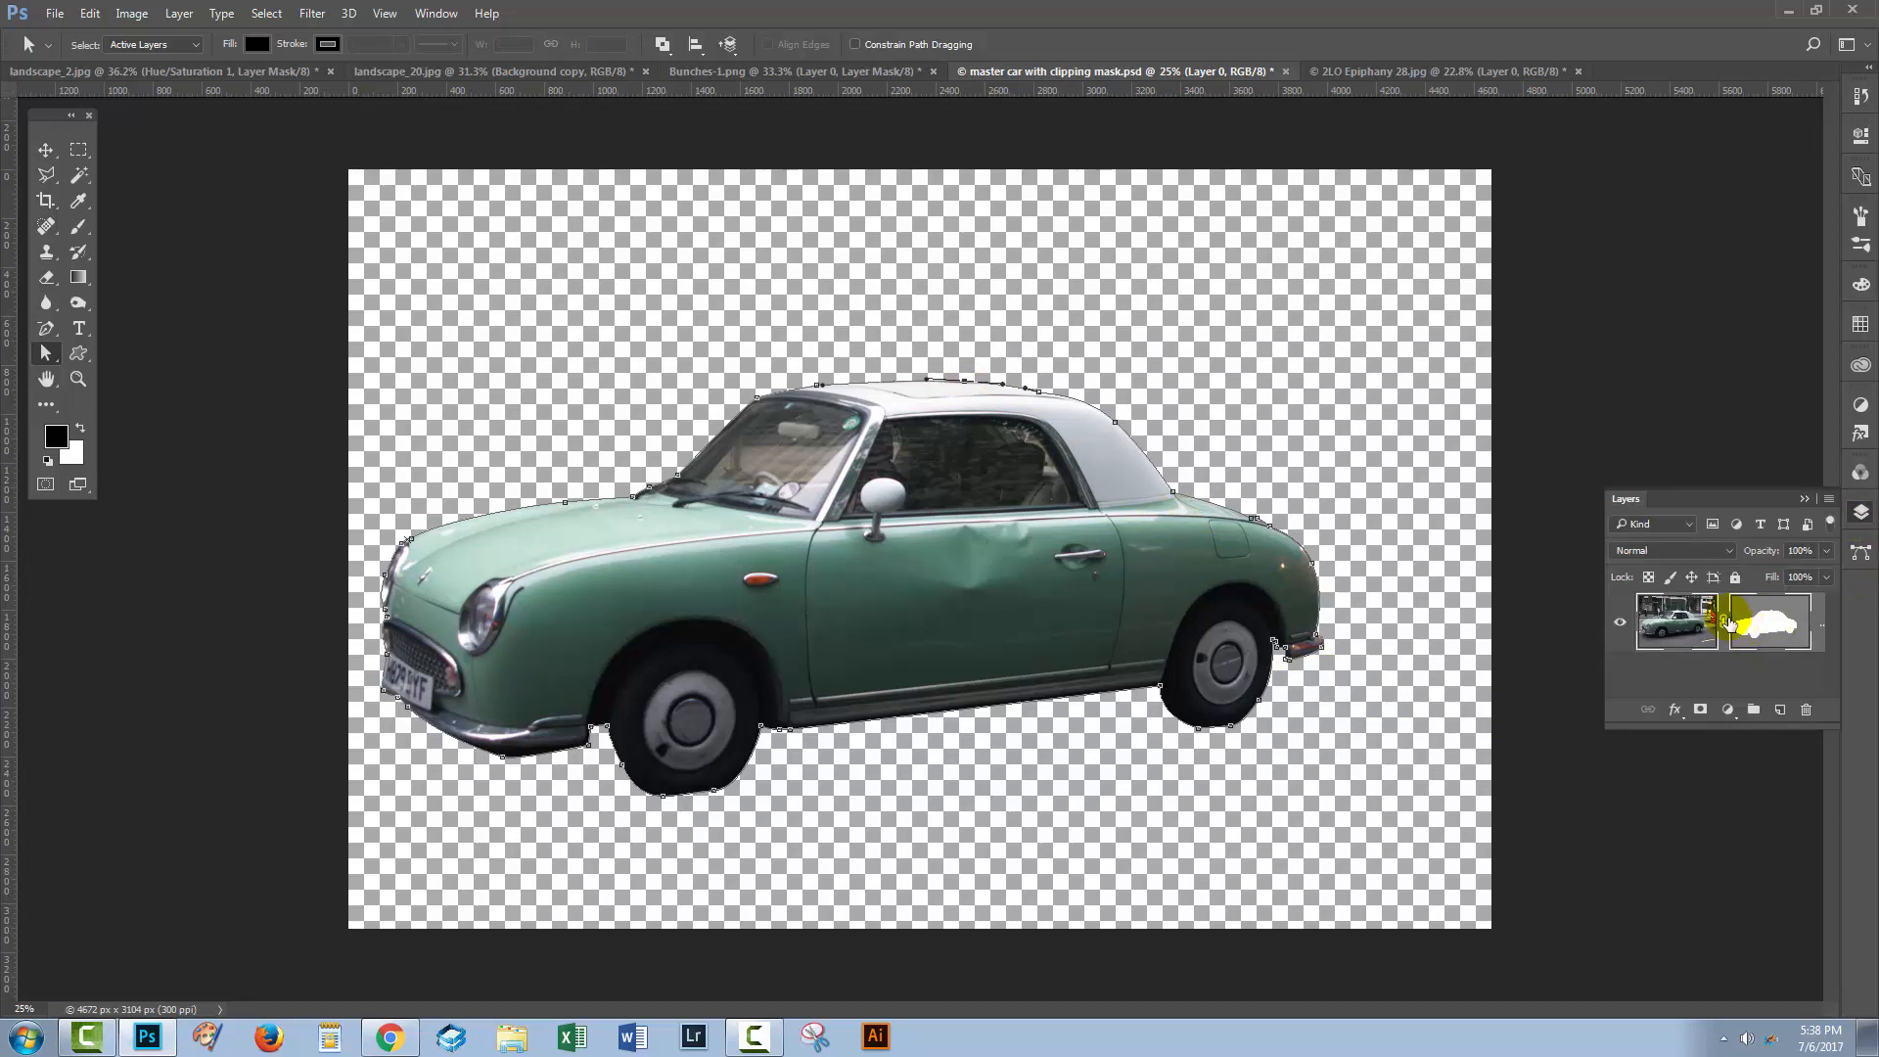
# Step: Toggle the photo-to-mask link, then switch to the grungy texture document
pyautogui.click(1699, 709)
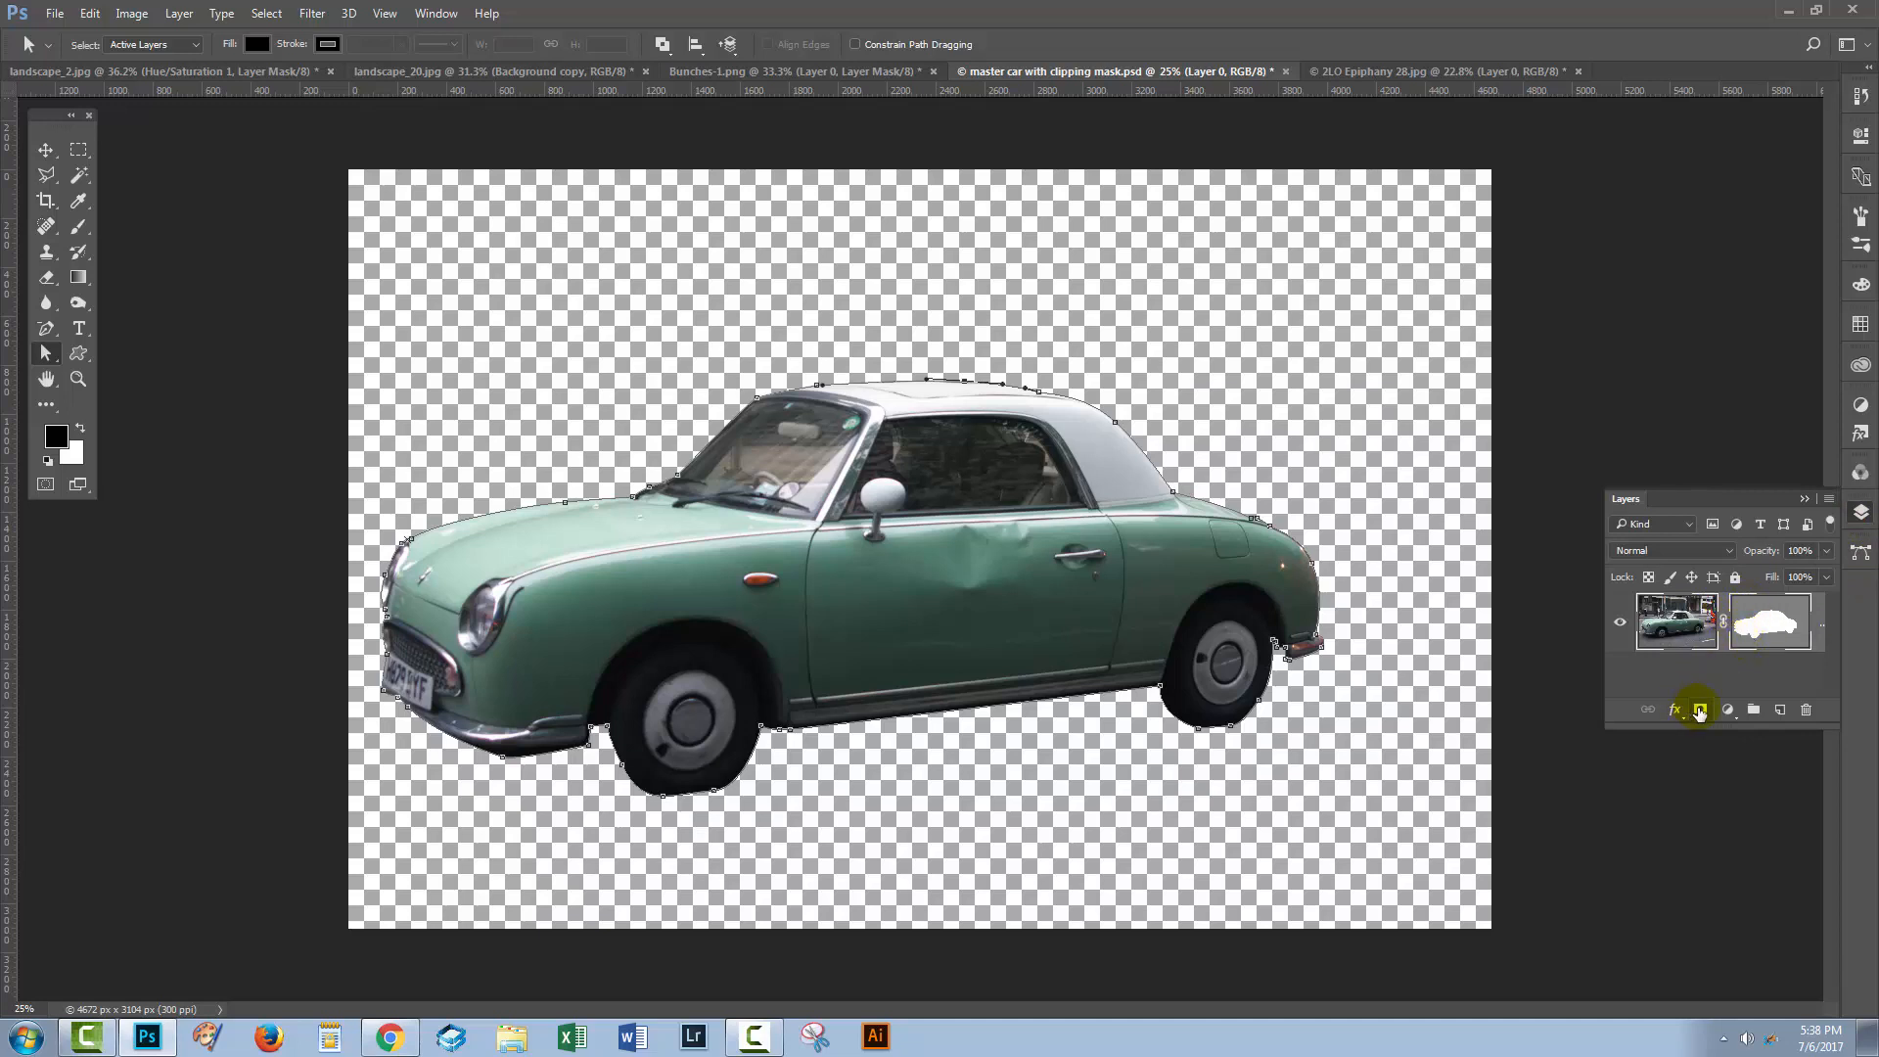
pyautogui.moveTo(1698, 708)
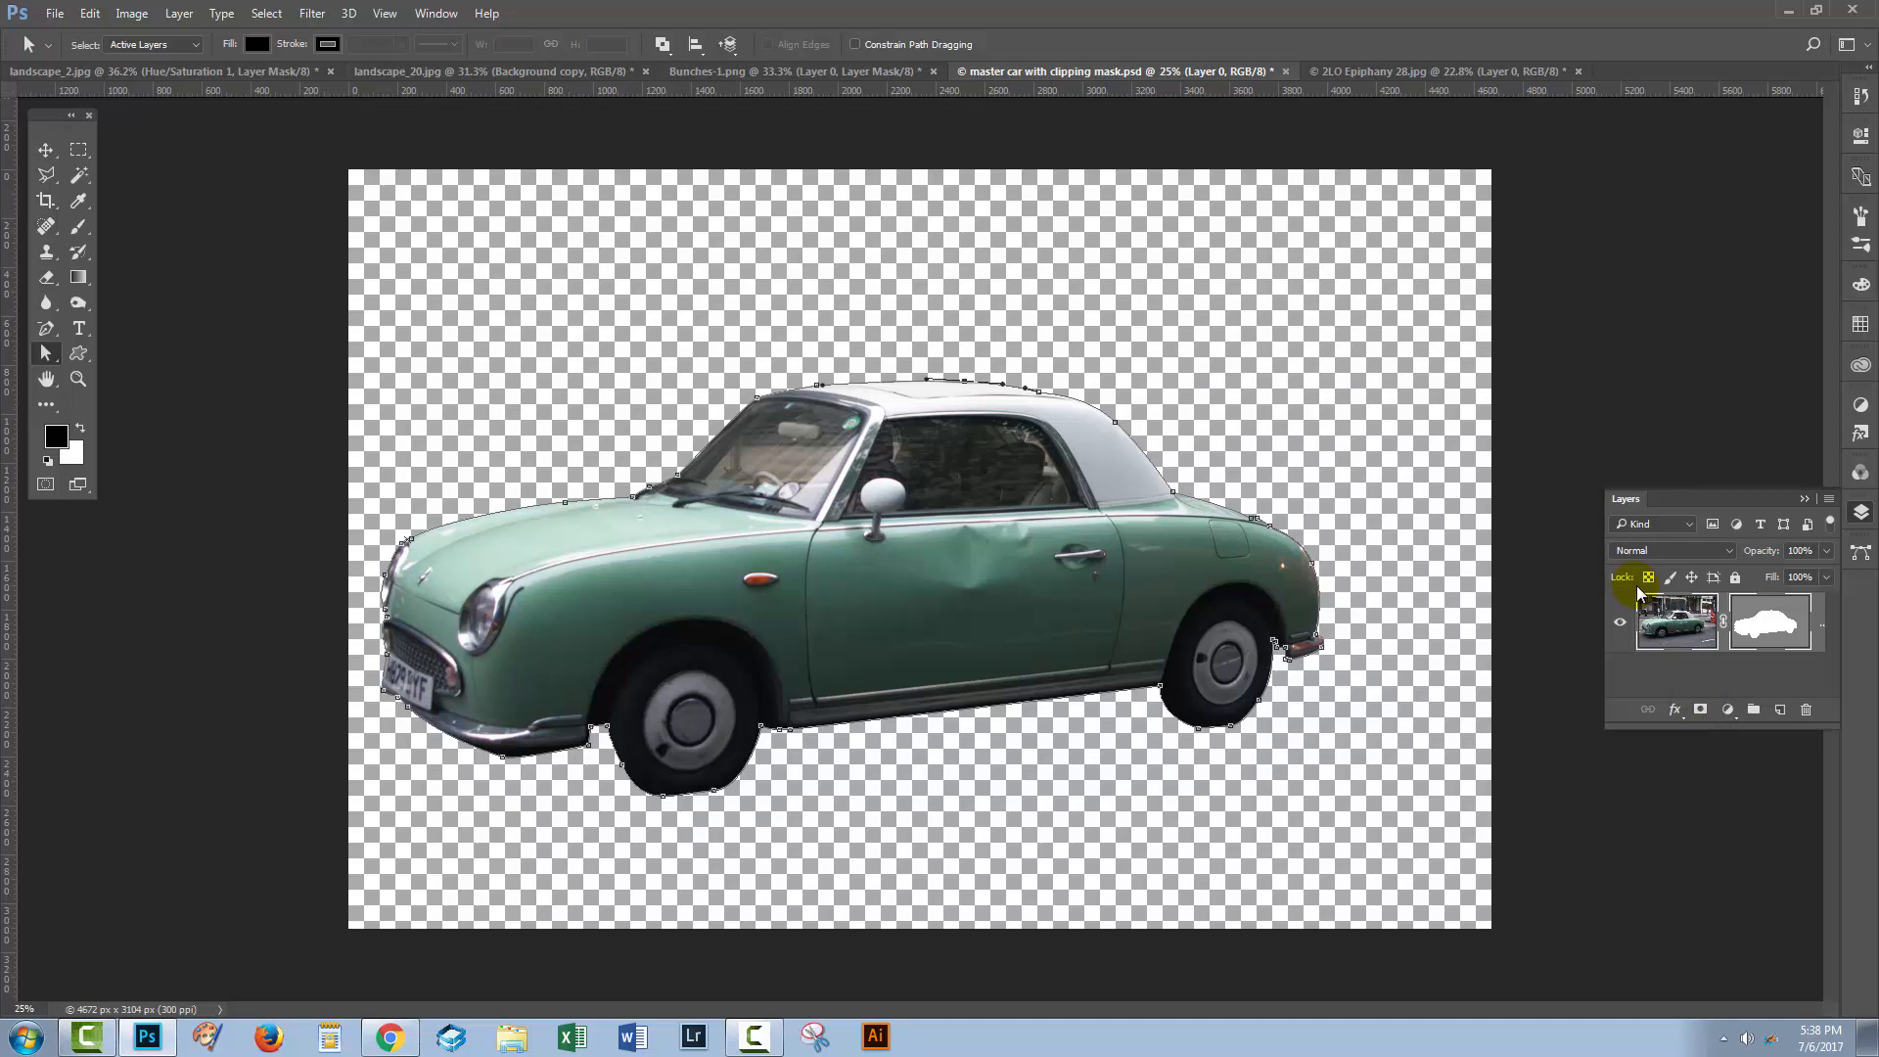
pyautogui.click(1389, 71)
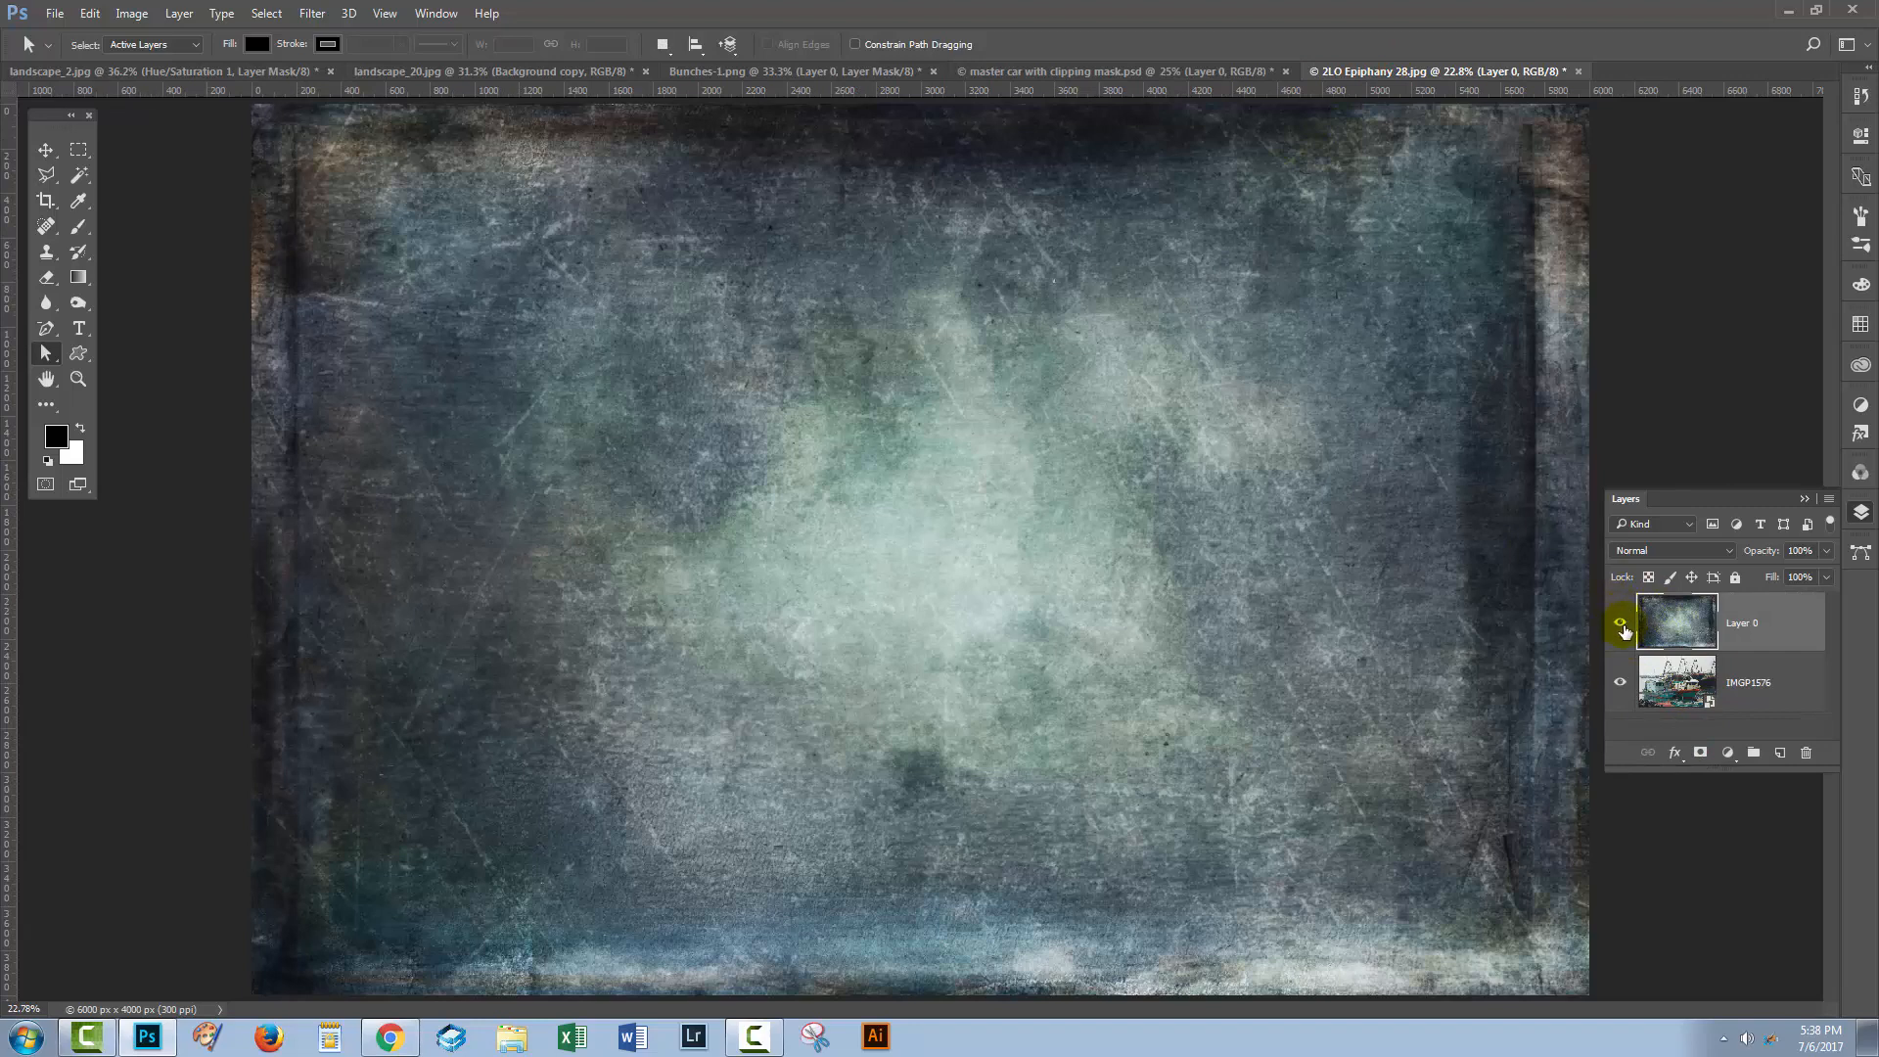
# Step: Hide Layer 0 to reveal the fishing boats photo beneath, then show the texture again
pyautogui.click(1620, 622)
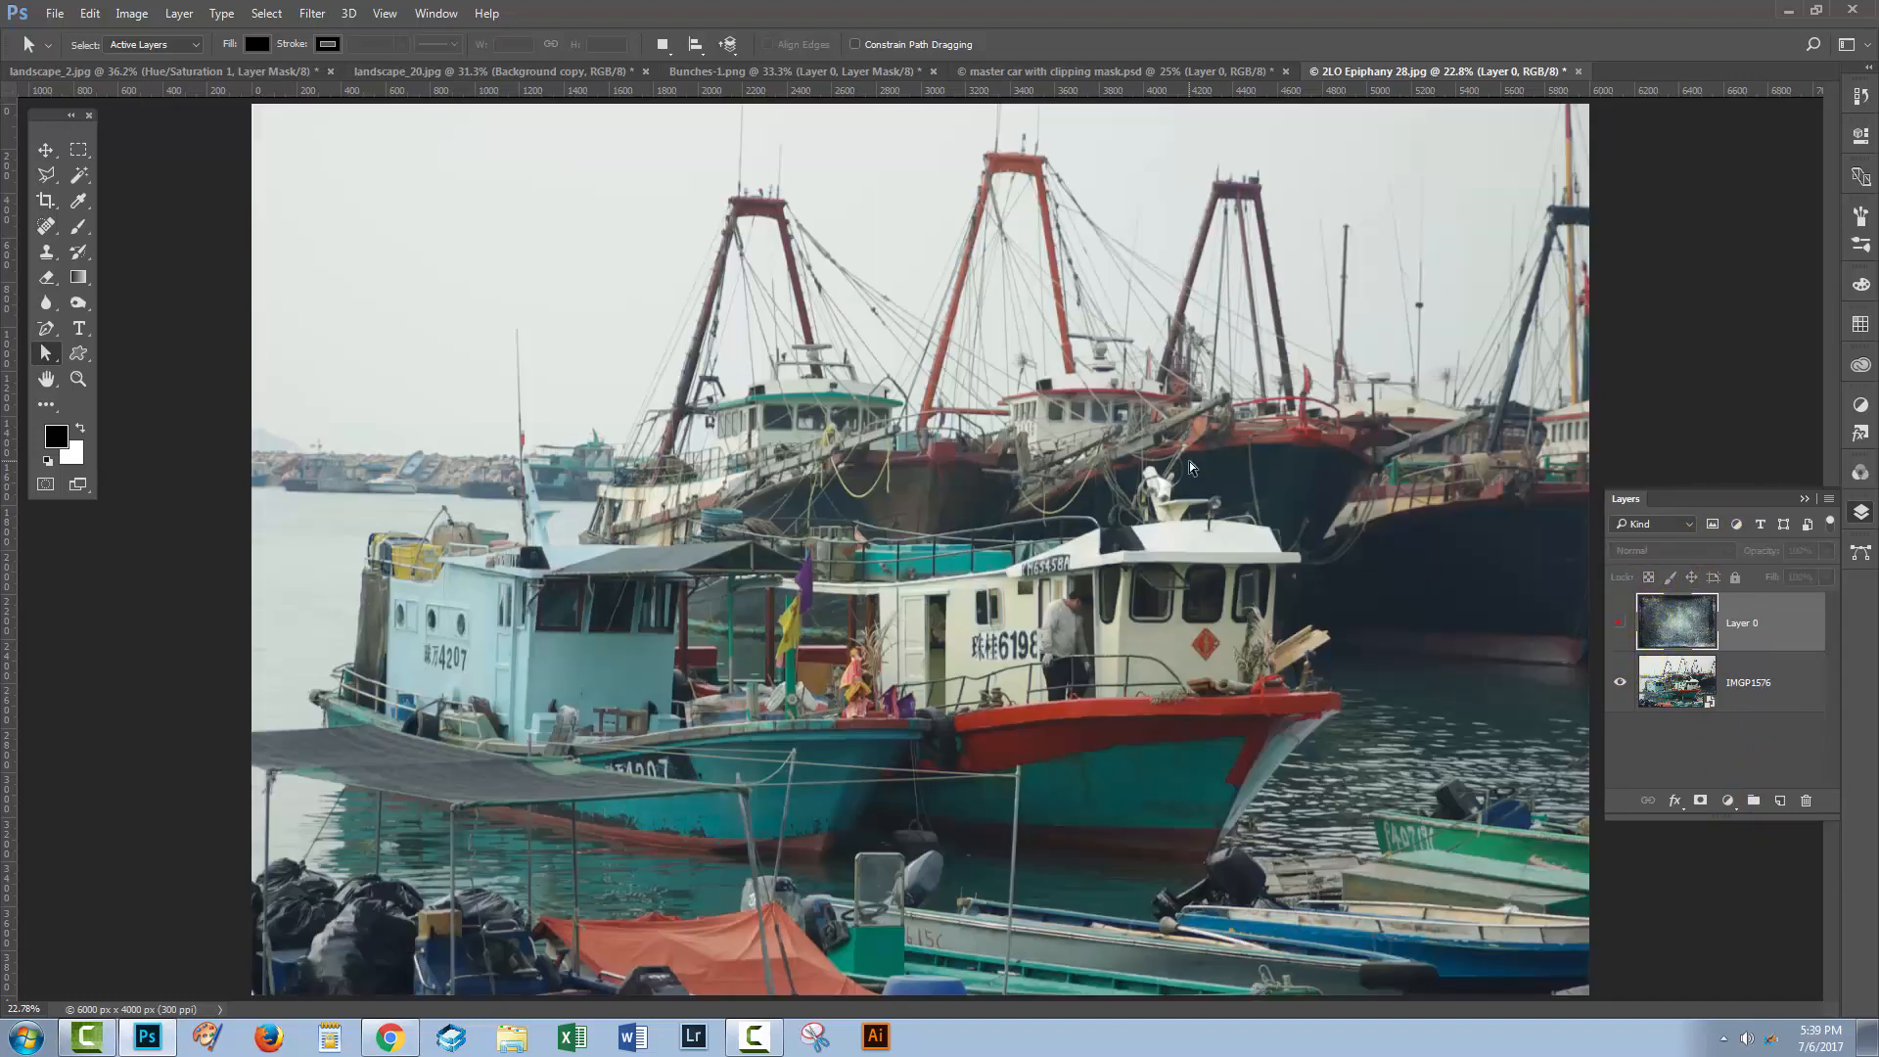
pyautogui.click(1621, 622)
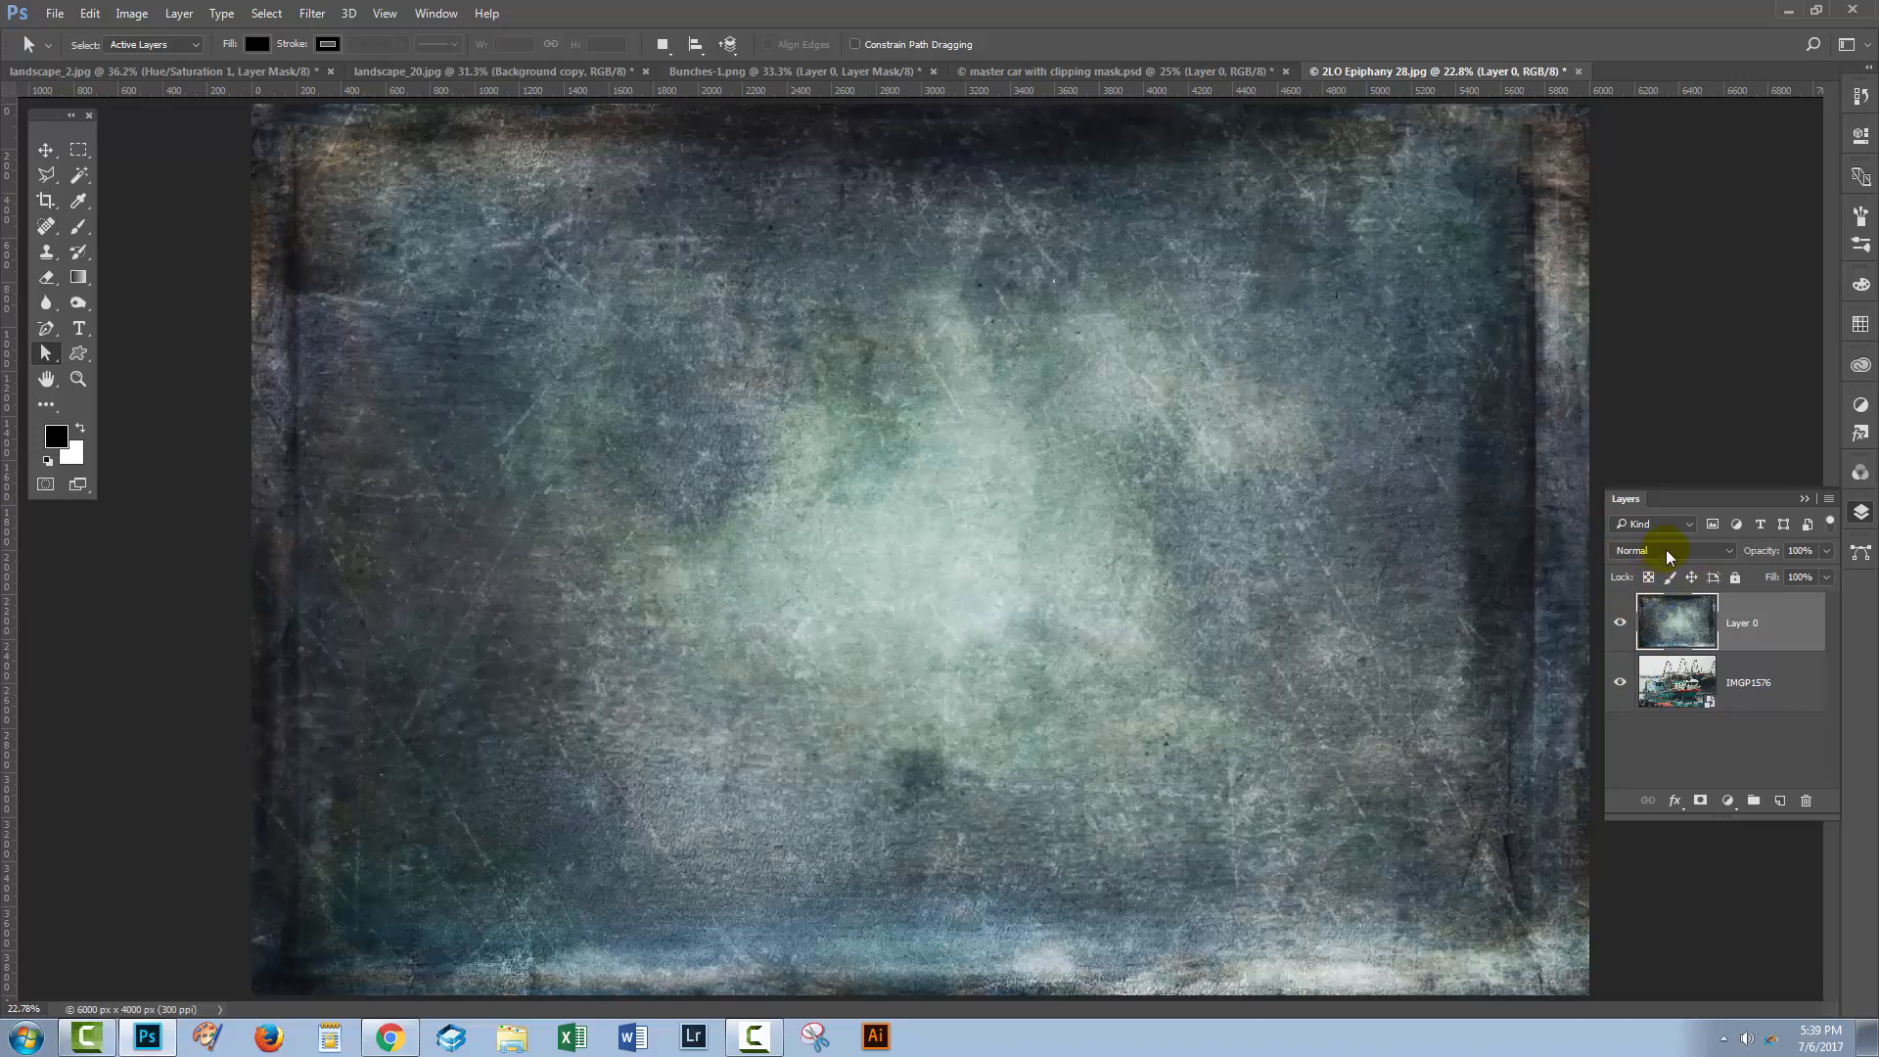
pyautogui.moveTo(1671, 549)
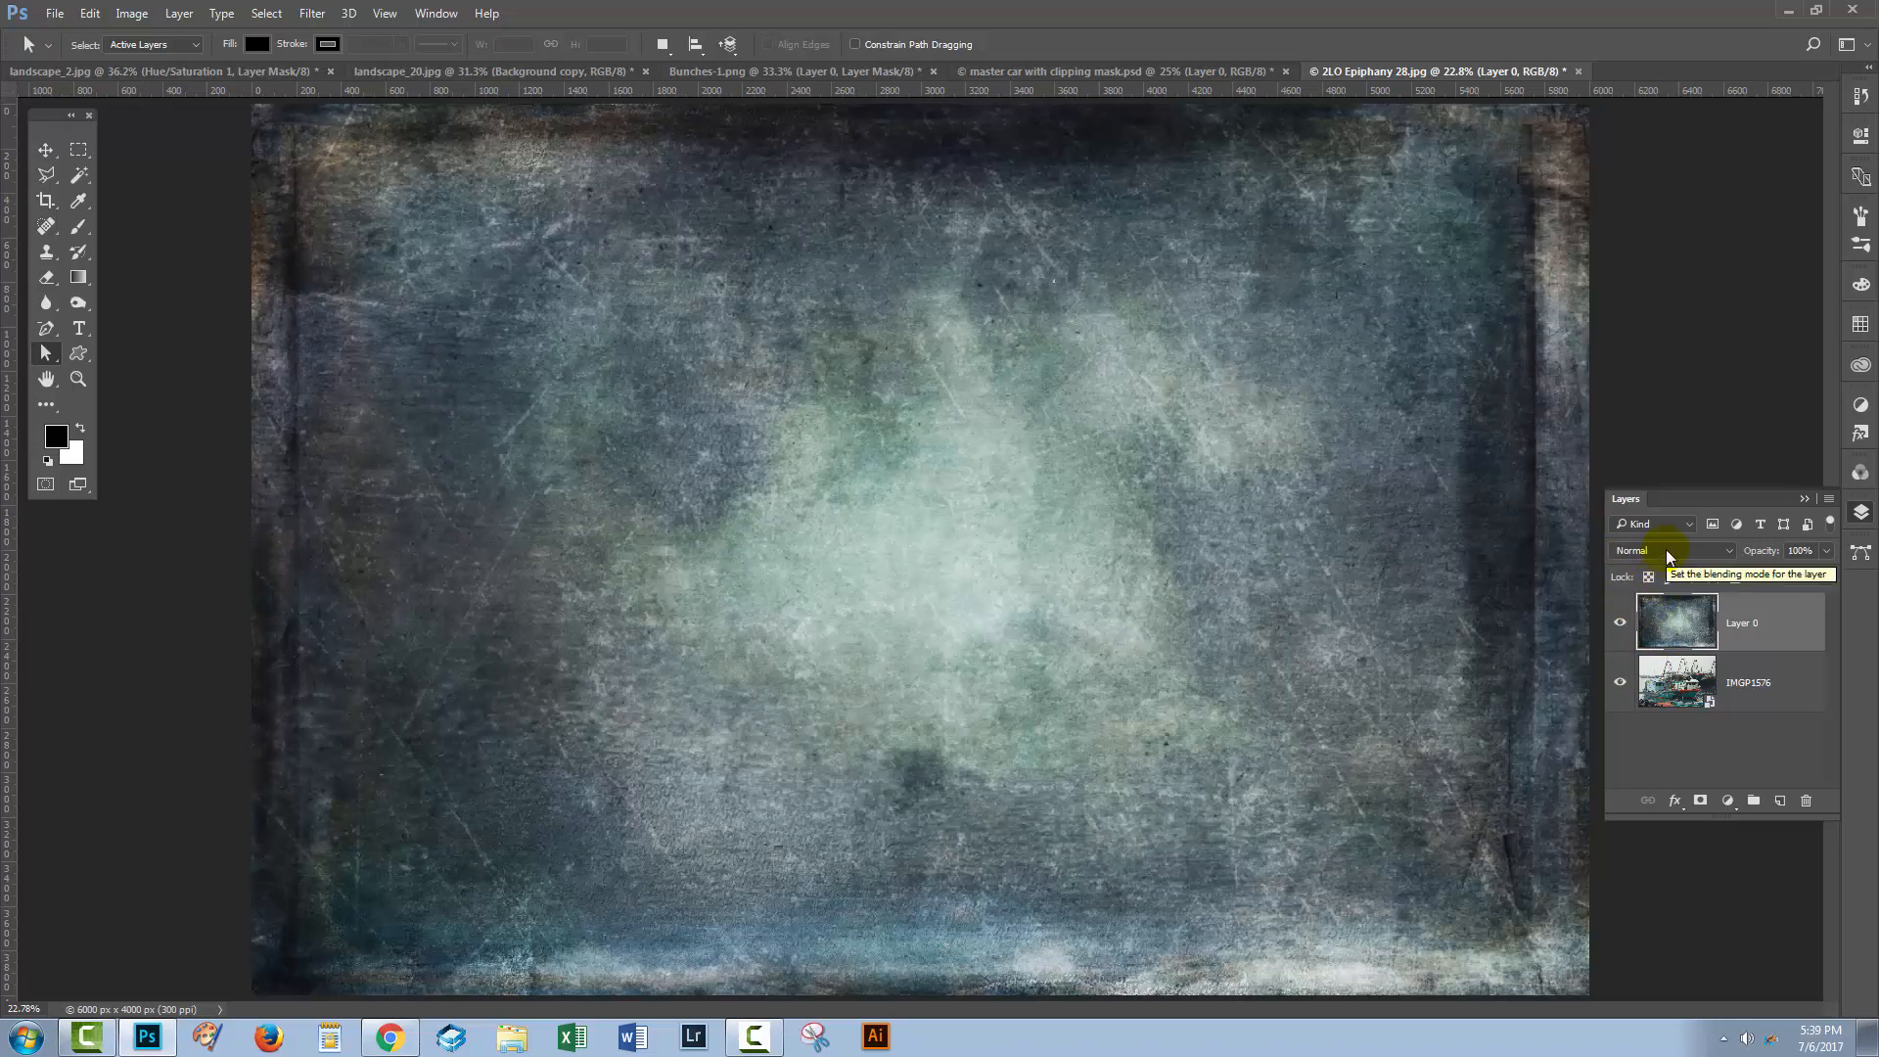
# Step: Try Dissolve, Linear Dodge, Hard Light and Screen on the texture layer, settling on Color Burn
pyautogui.click(1669, 550)
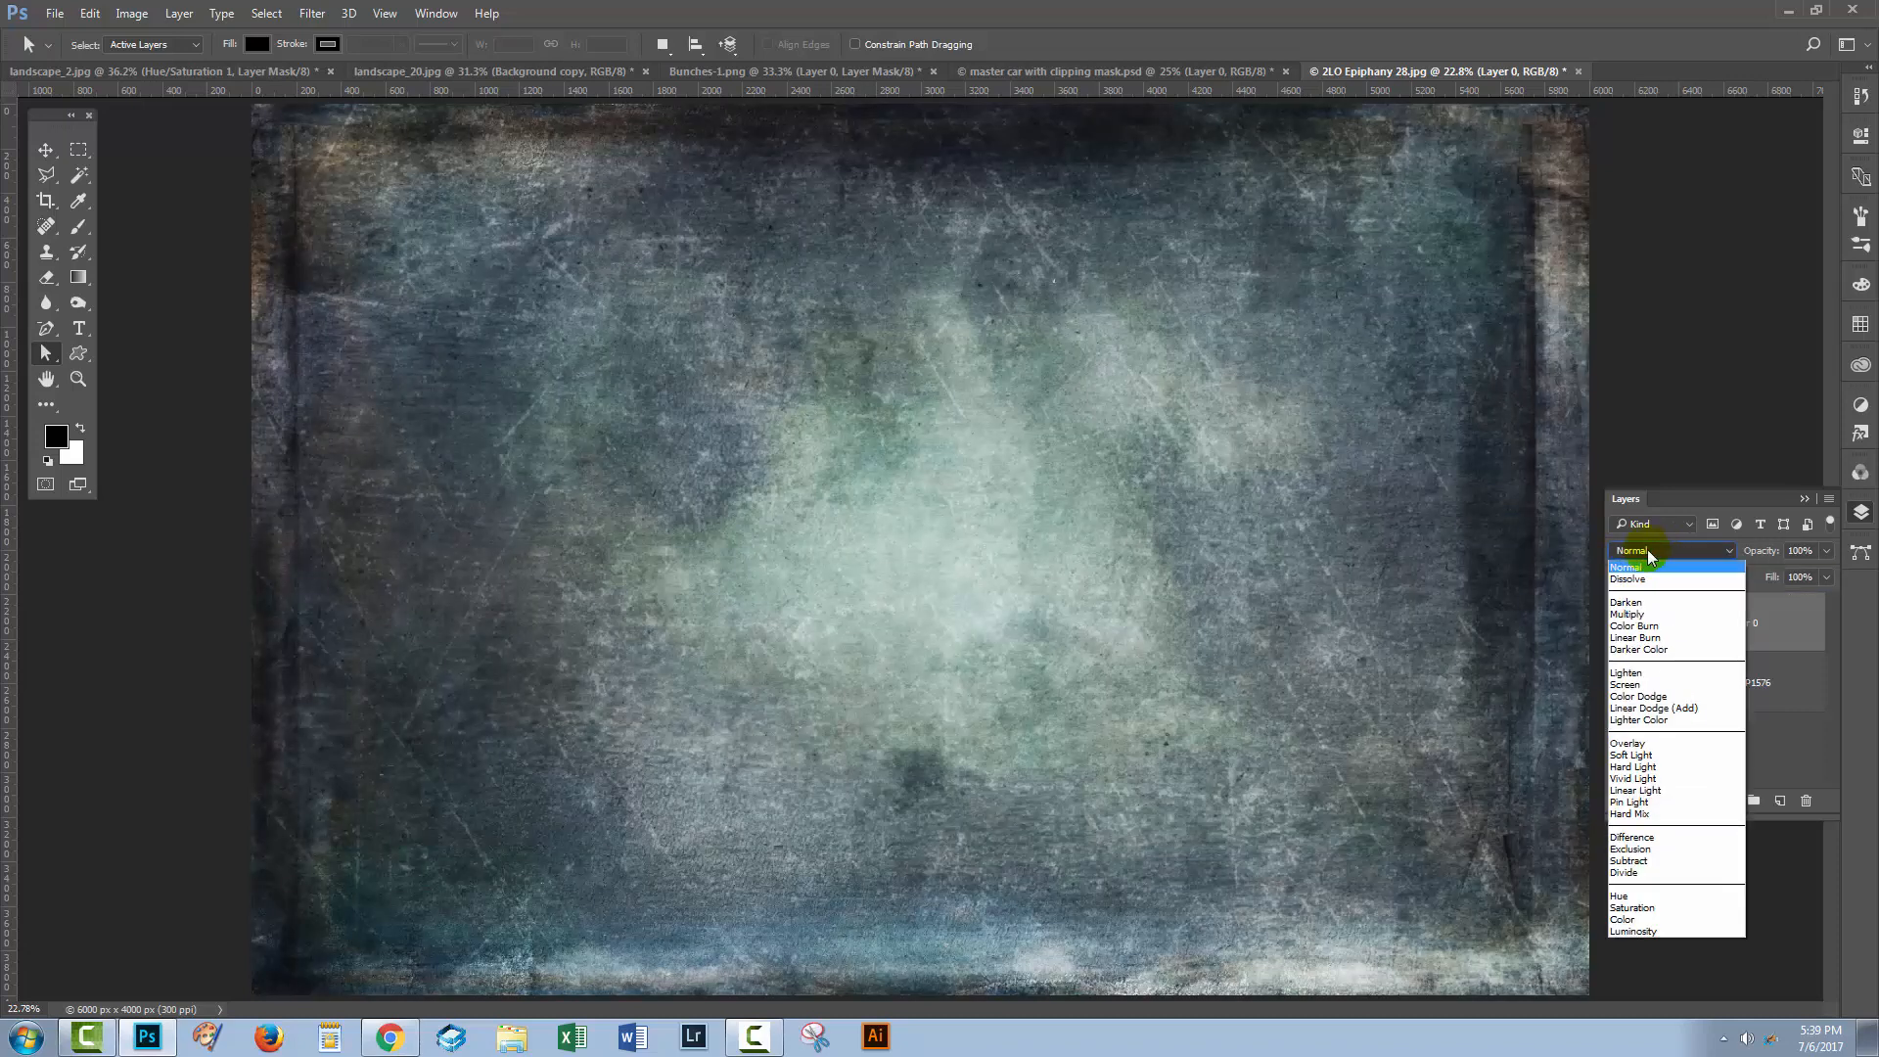
pyautogui.moveTo(1654, 579)
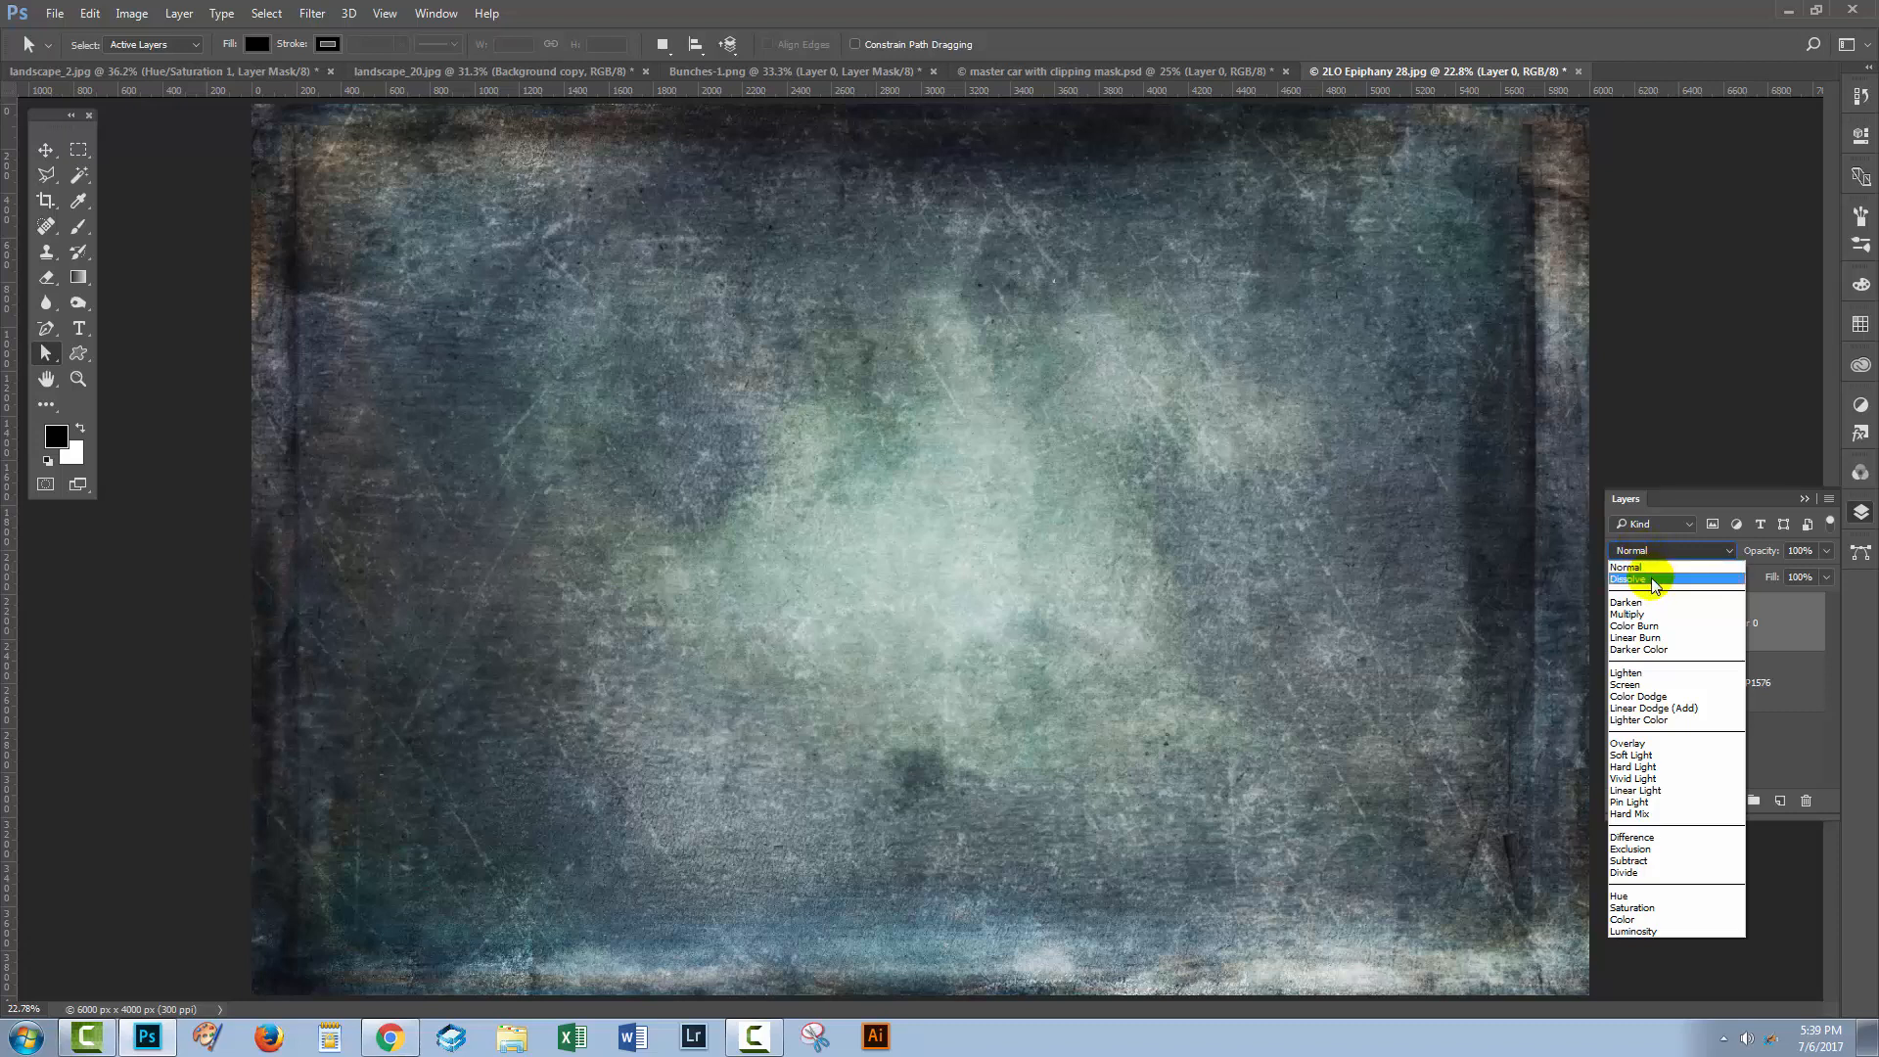
pyautogui.click(1636, 580)
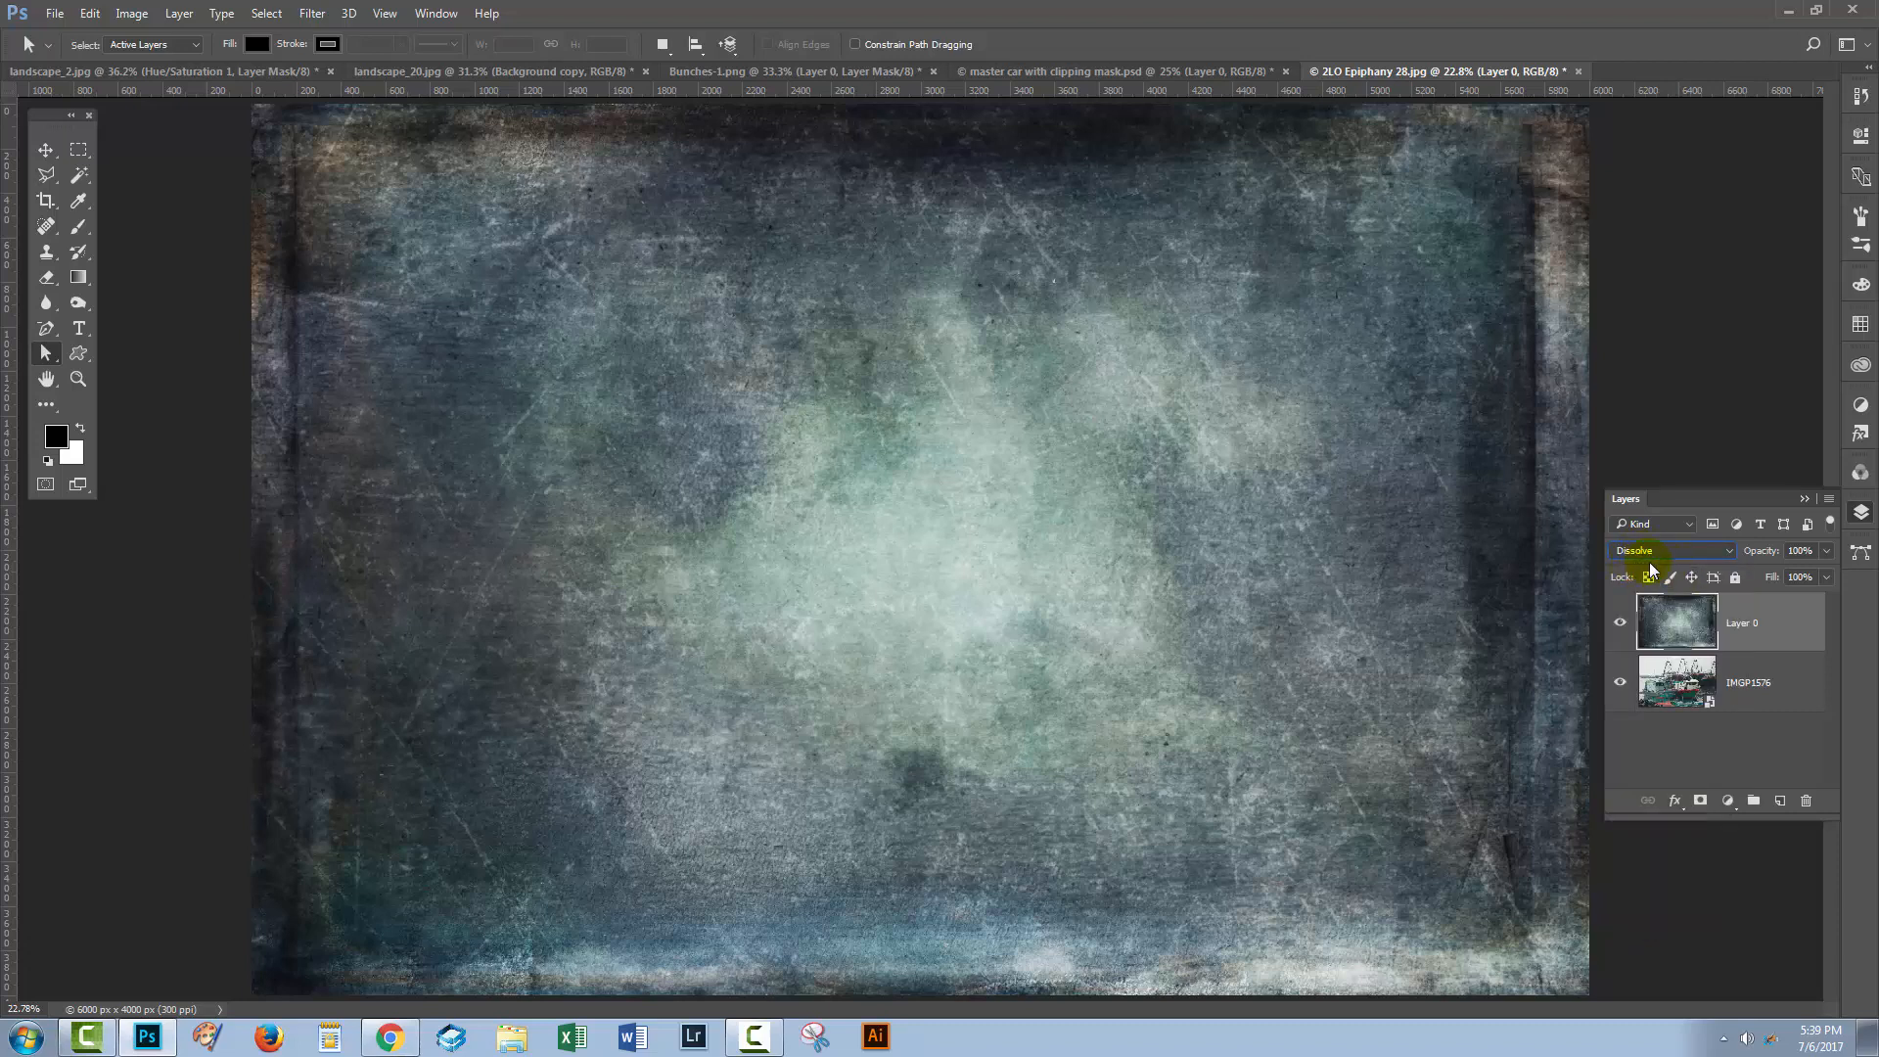
pyautogui.click(1669, 550)
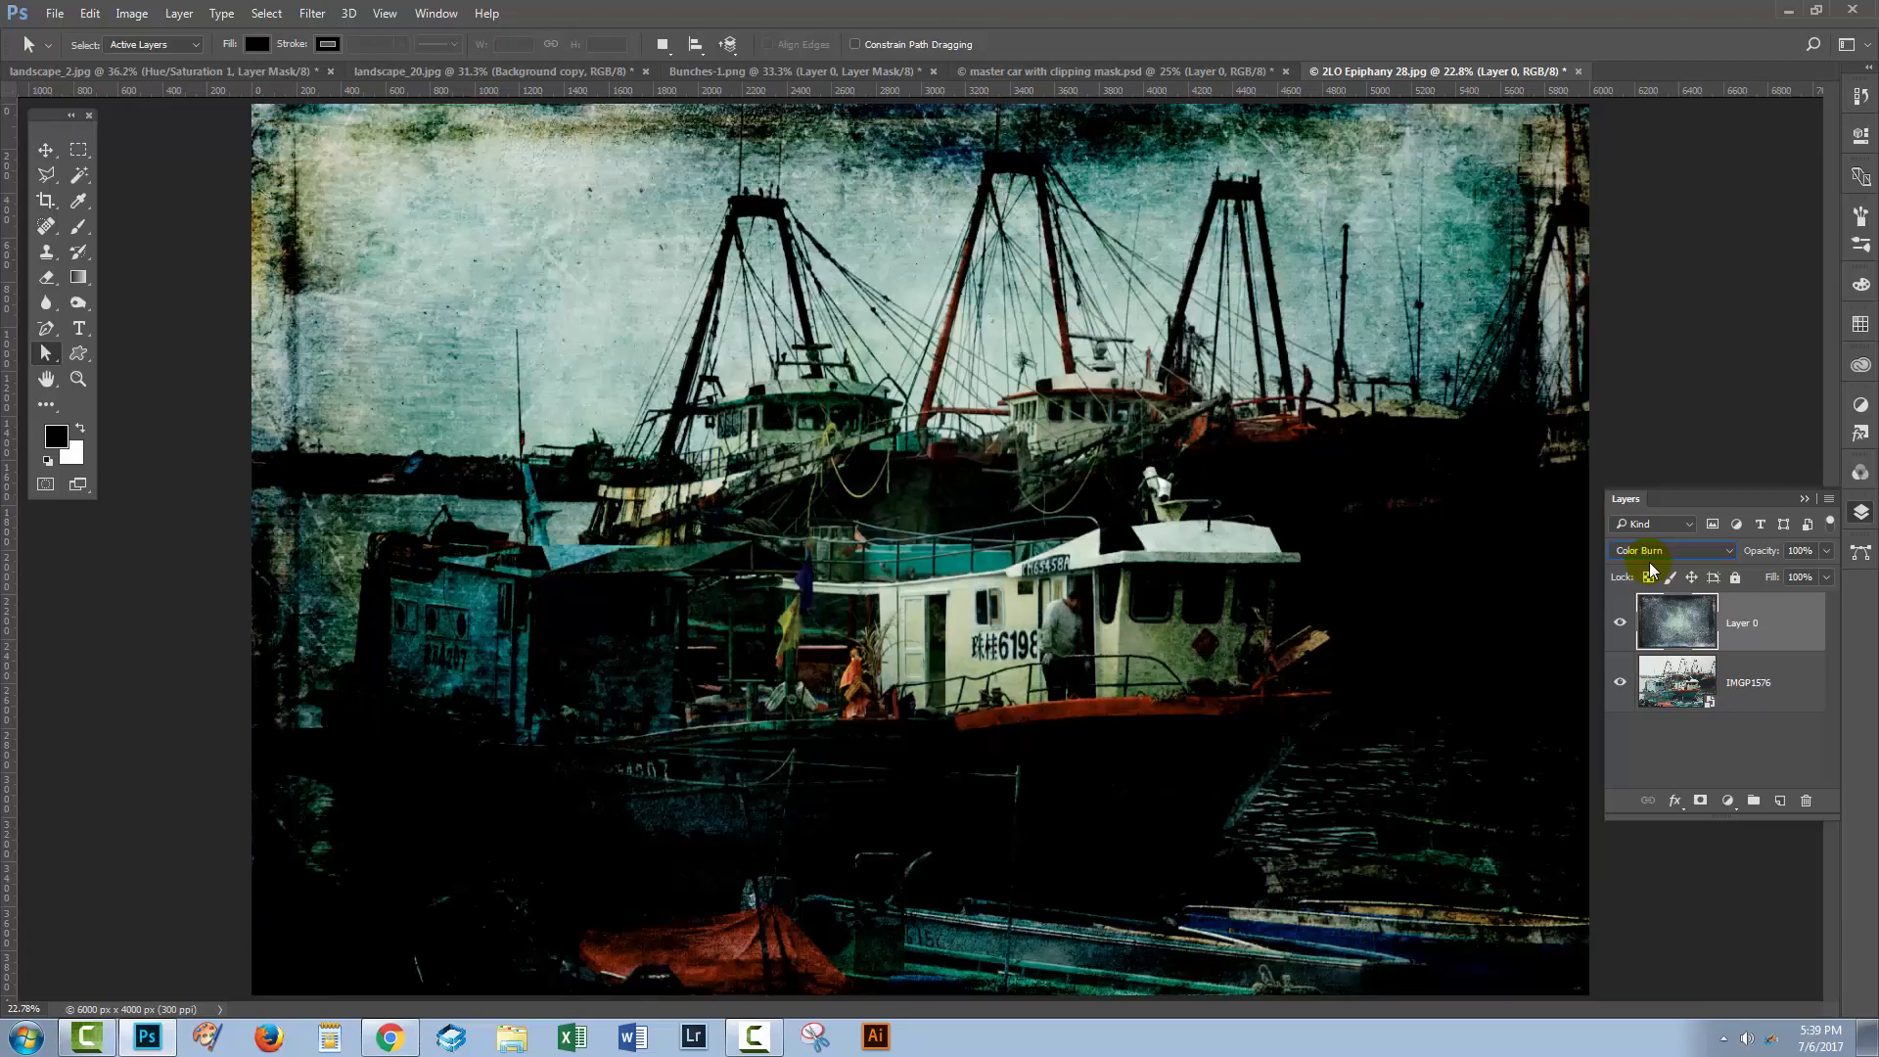
pyautogui.click(1671, 550)
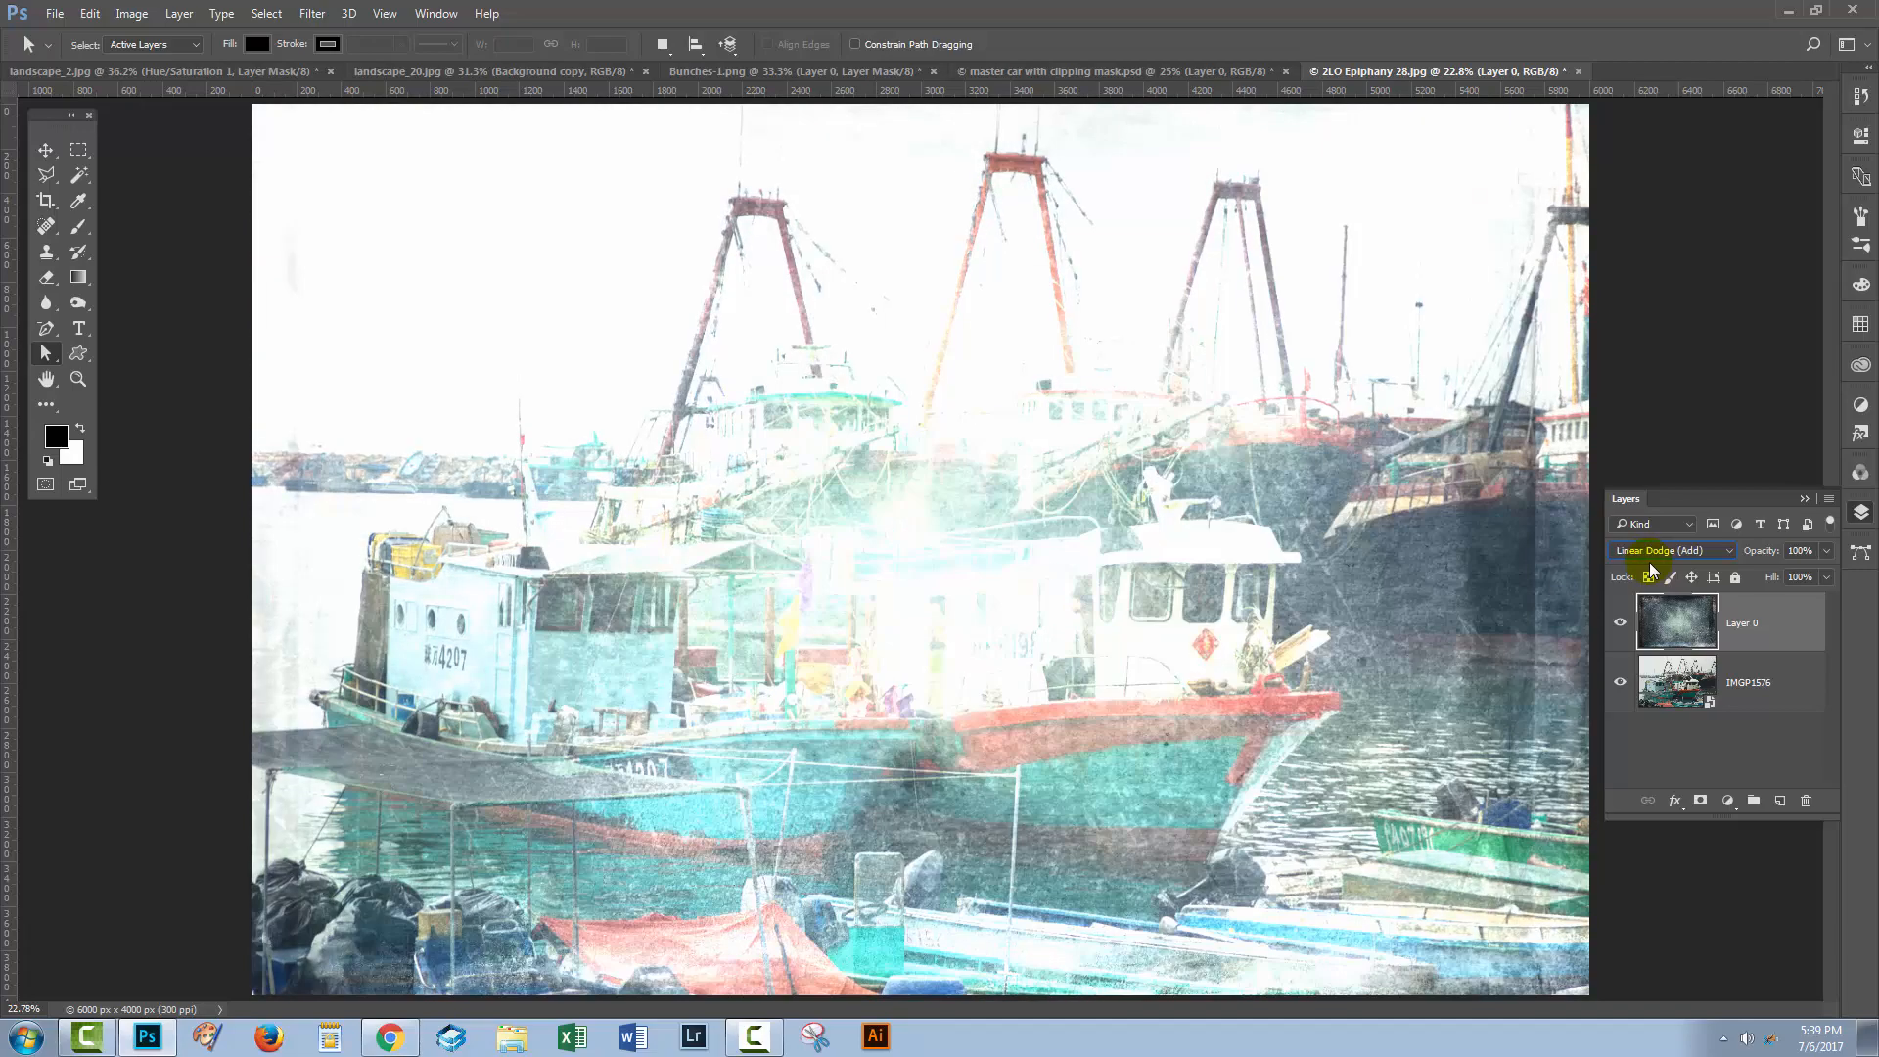
pyautogui.click(1669, 550)
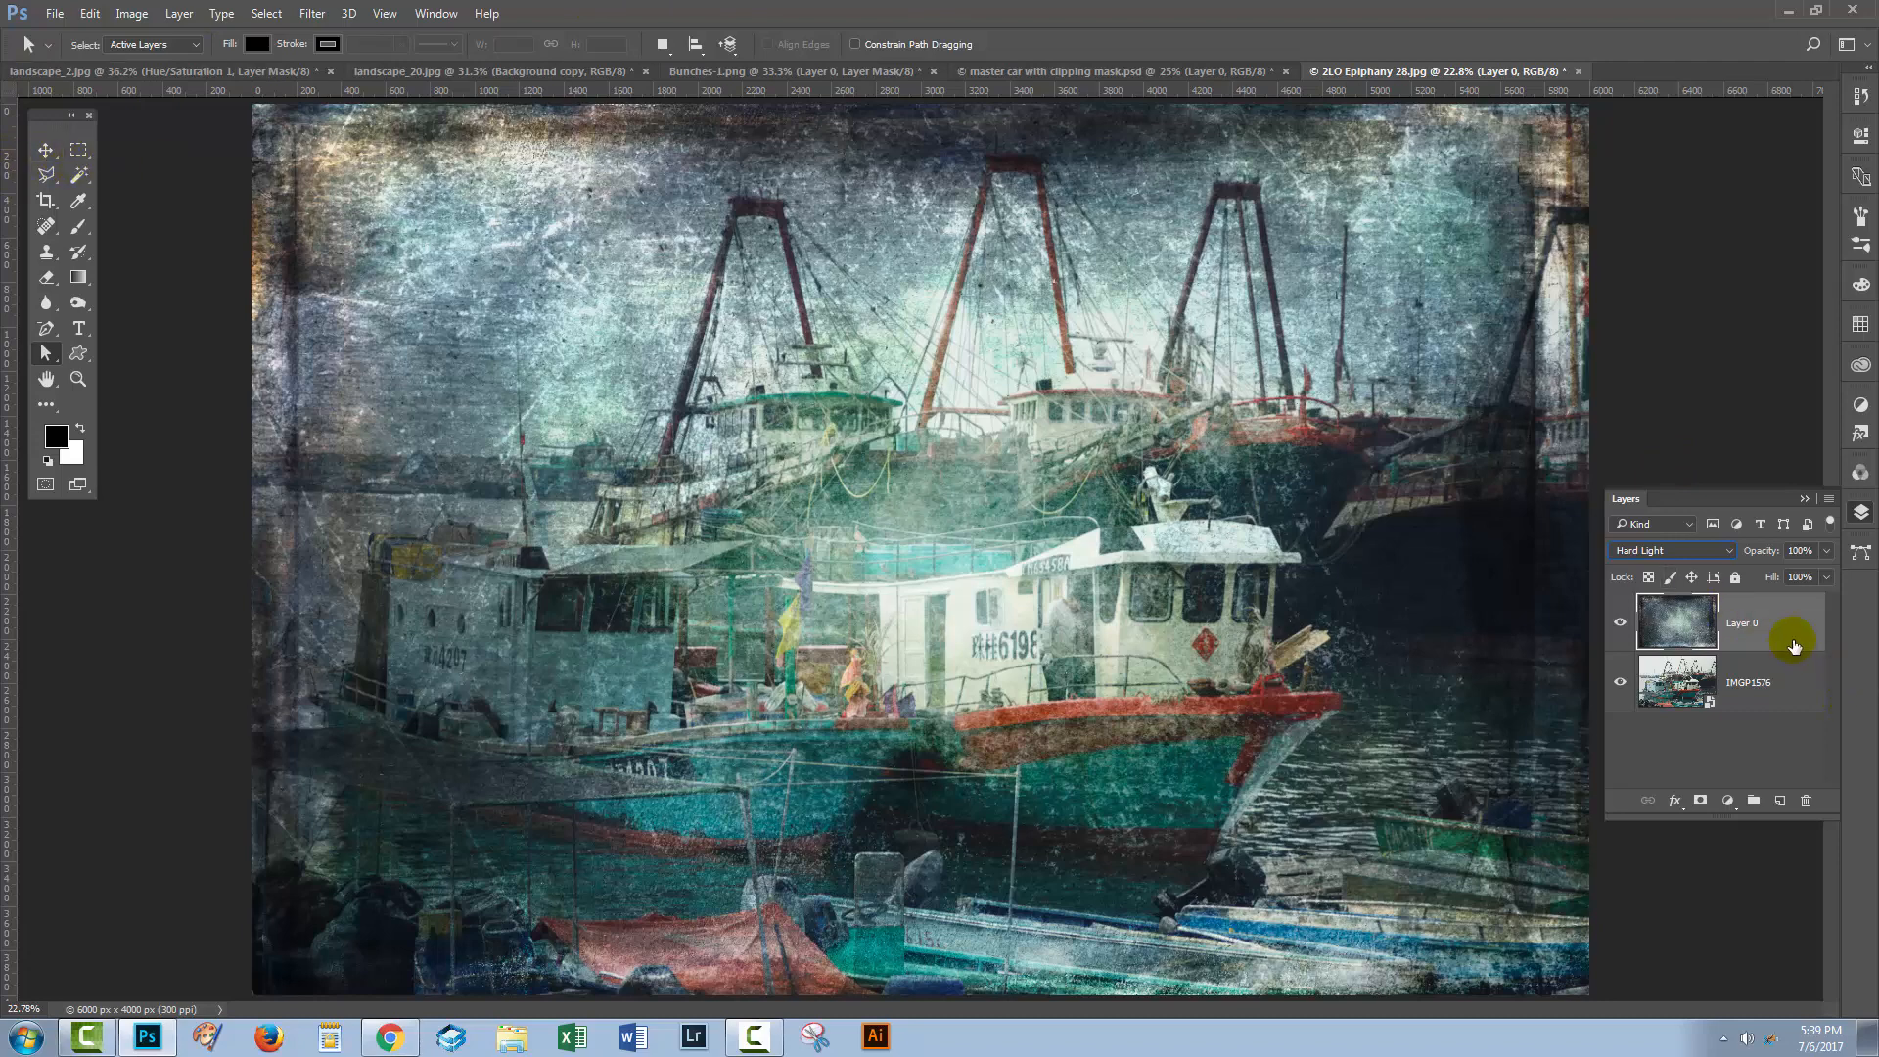
pyautogui.click(1669, 550)
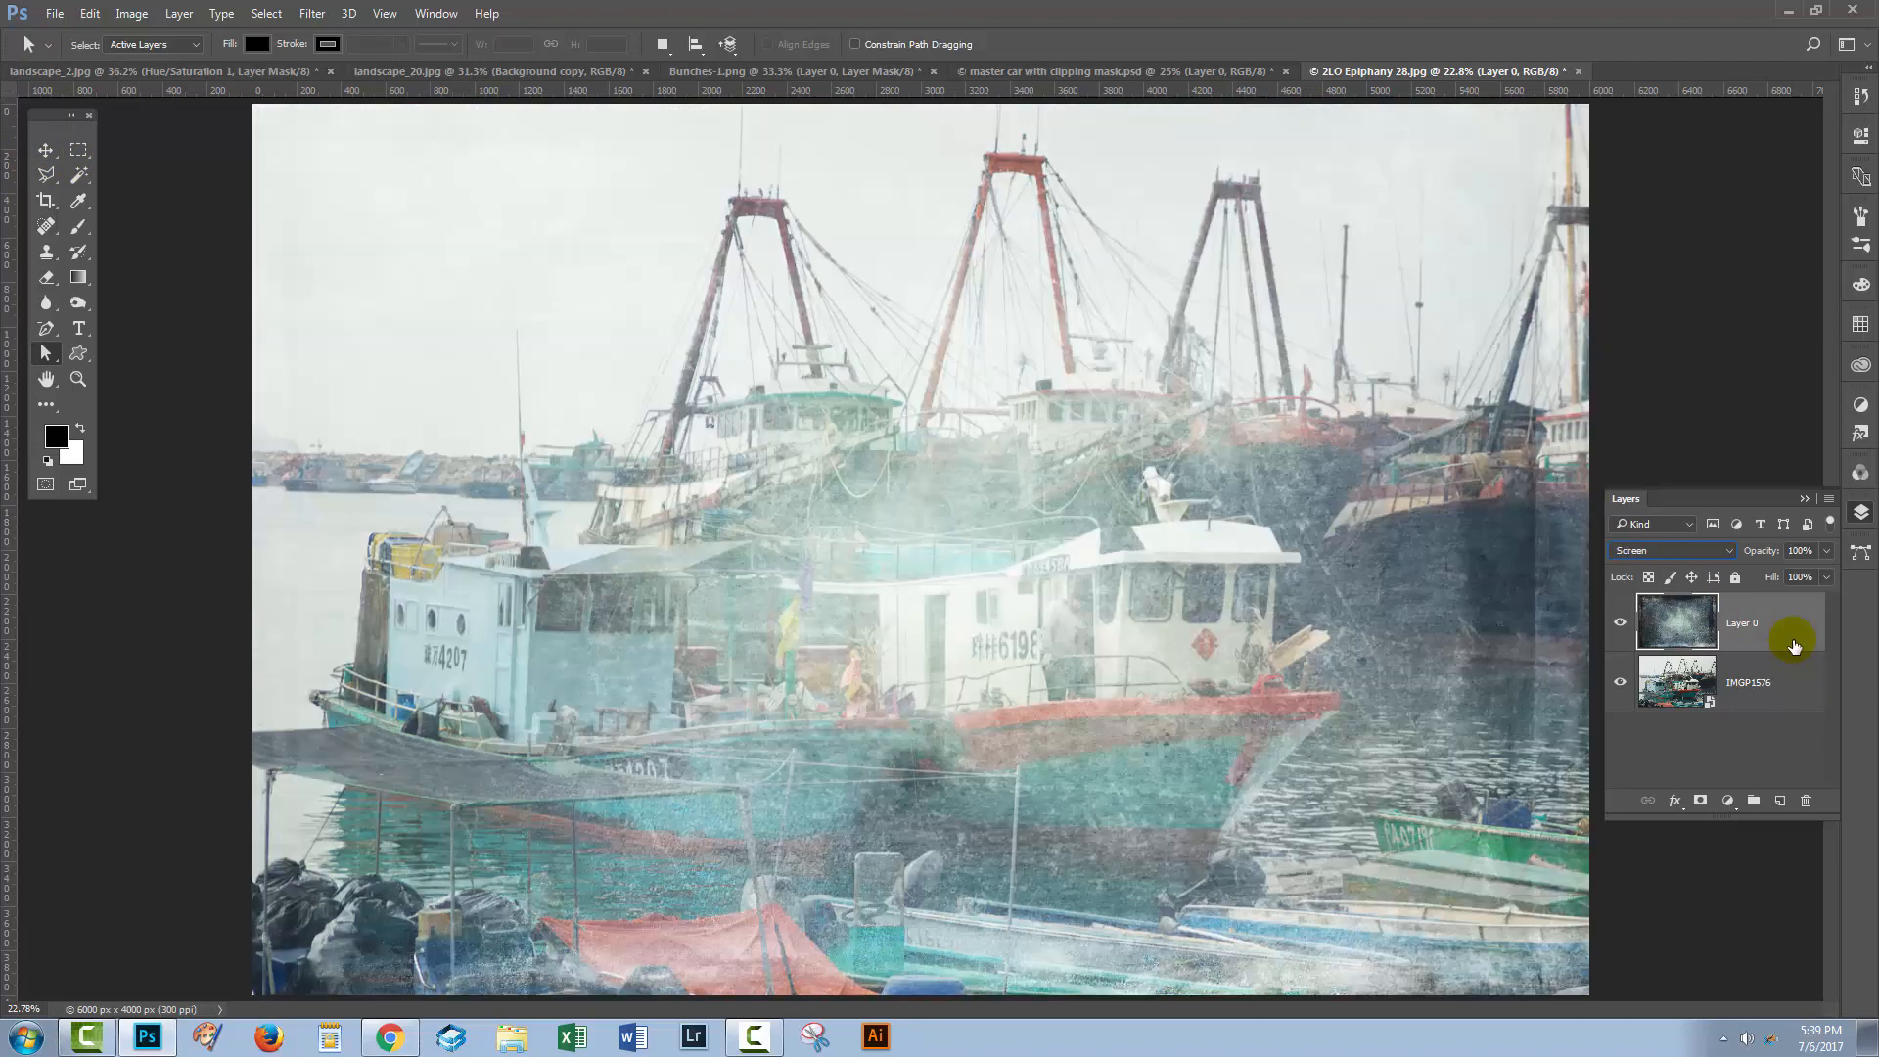
pyautogui.click(1665, 550)
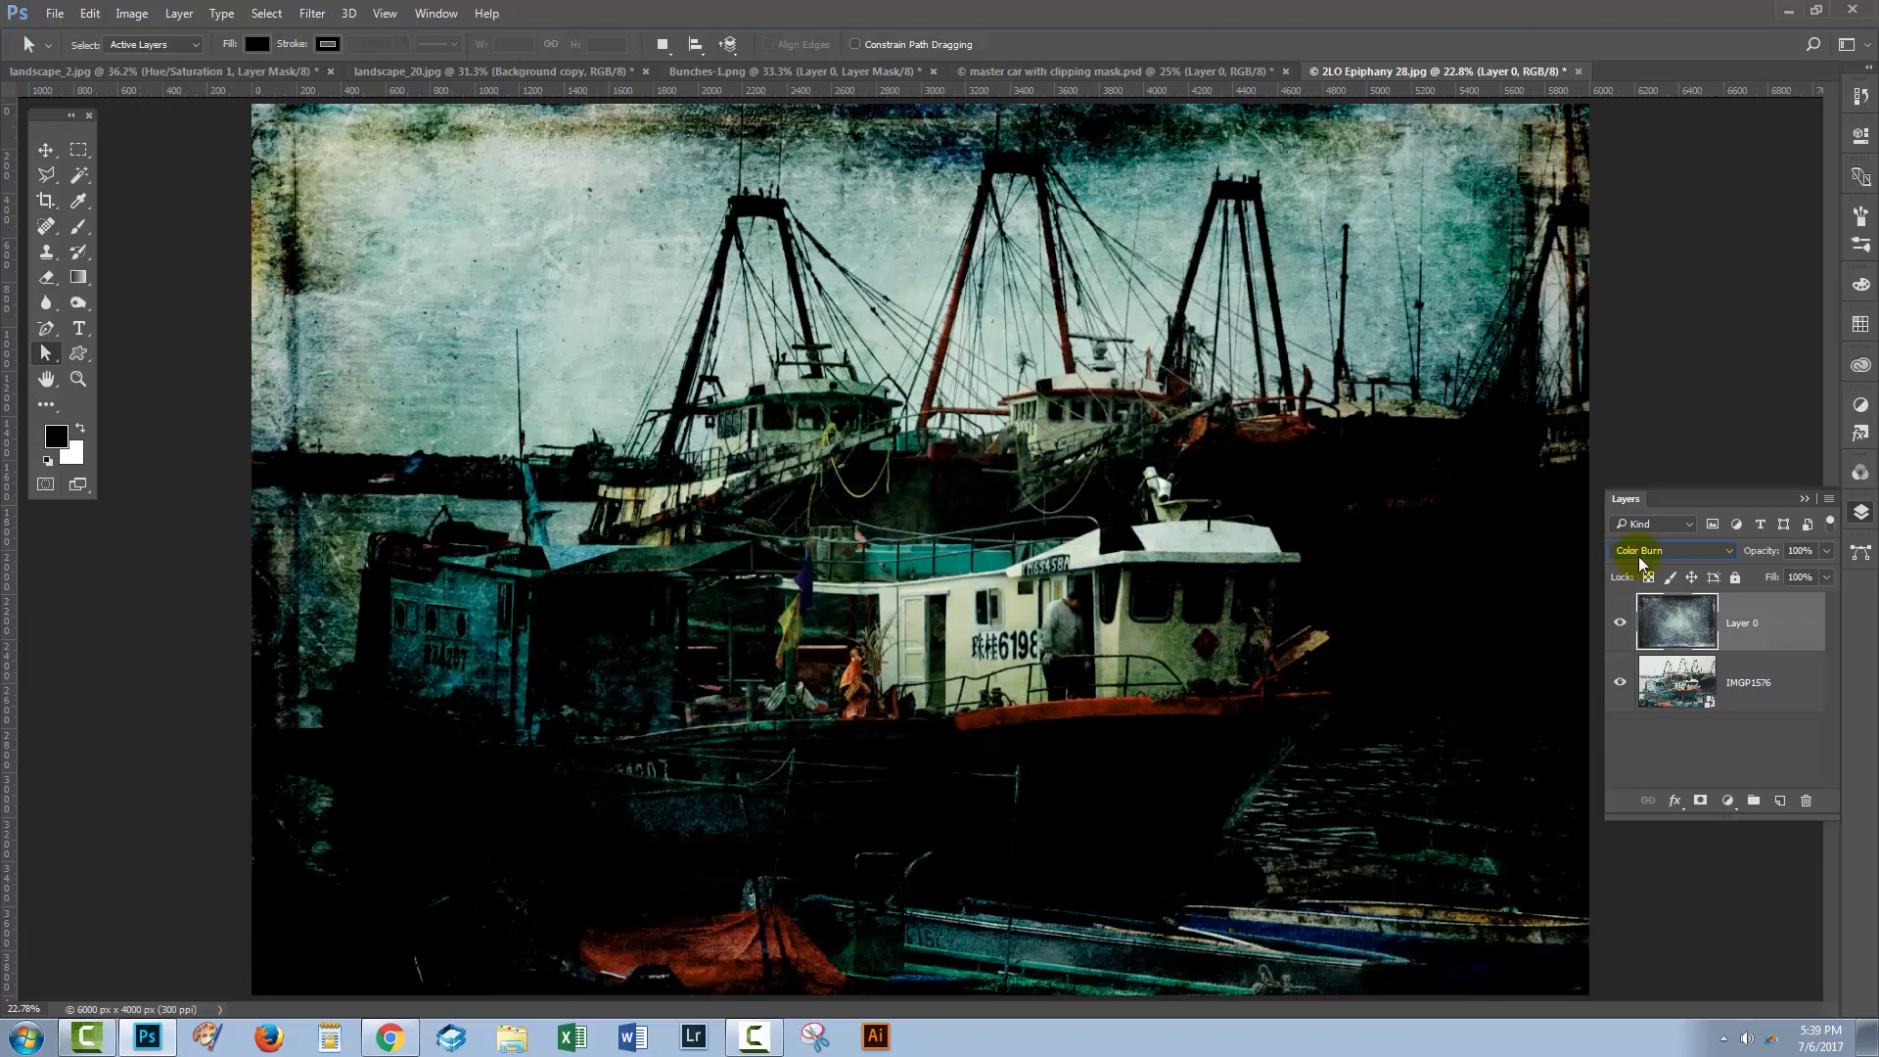
# Step: Lower the texture layer's opacity to about 71%
pyautogui.moveTo(1761, 550); pyautogui.dragTo(1732, 550)
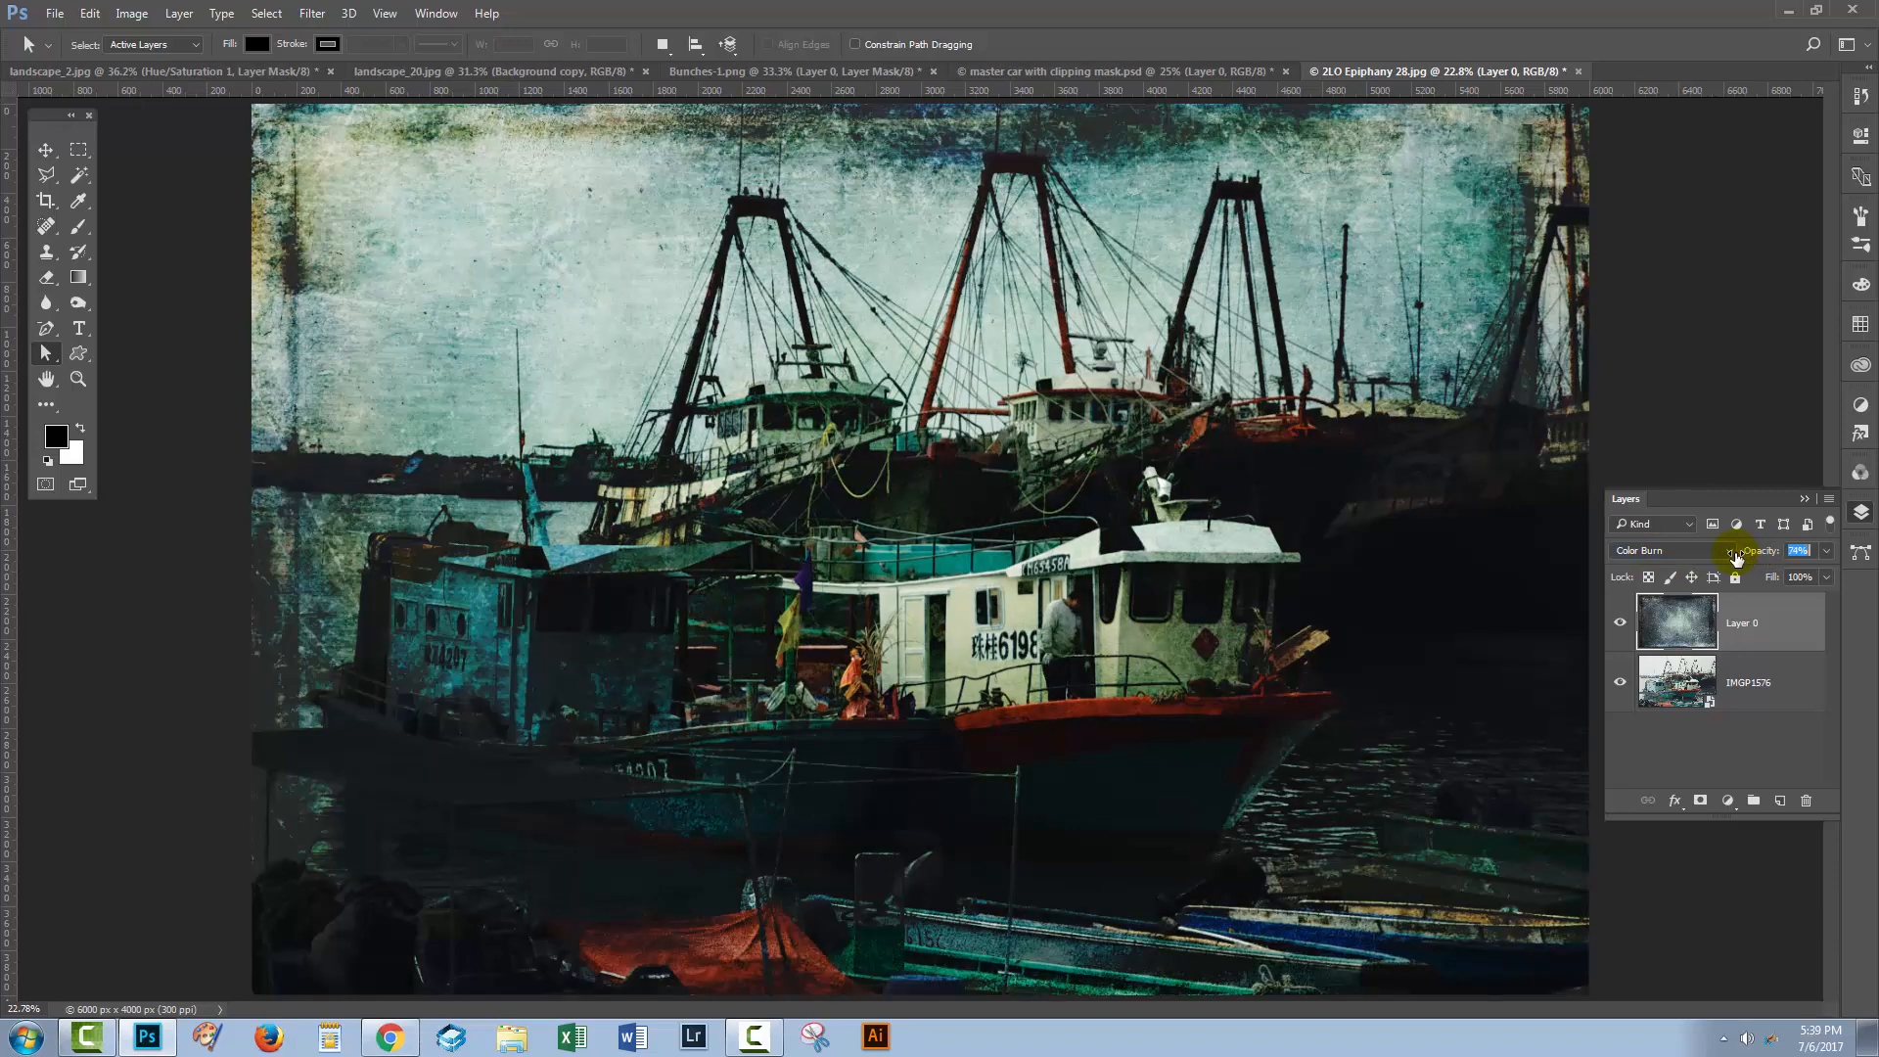
pyautogui.moveTo(1767, 550); pyautogui.dragTo(1749, 550)
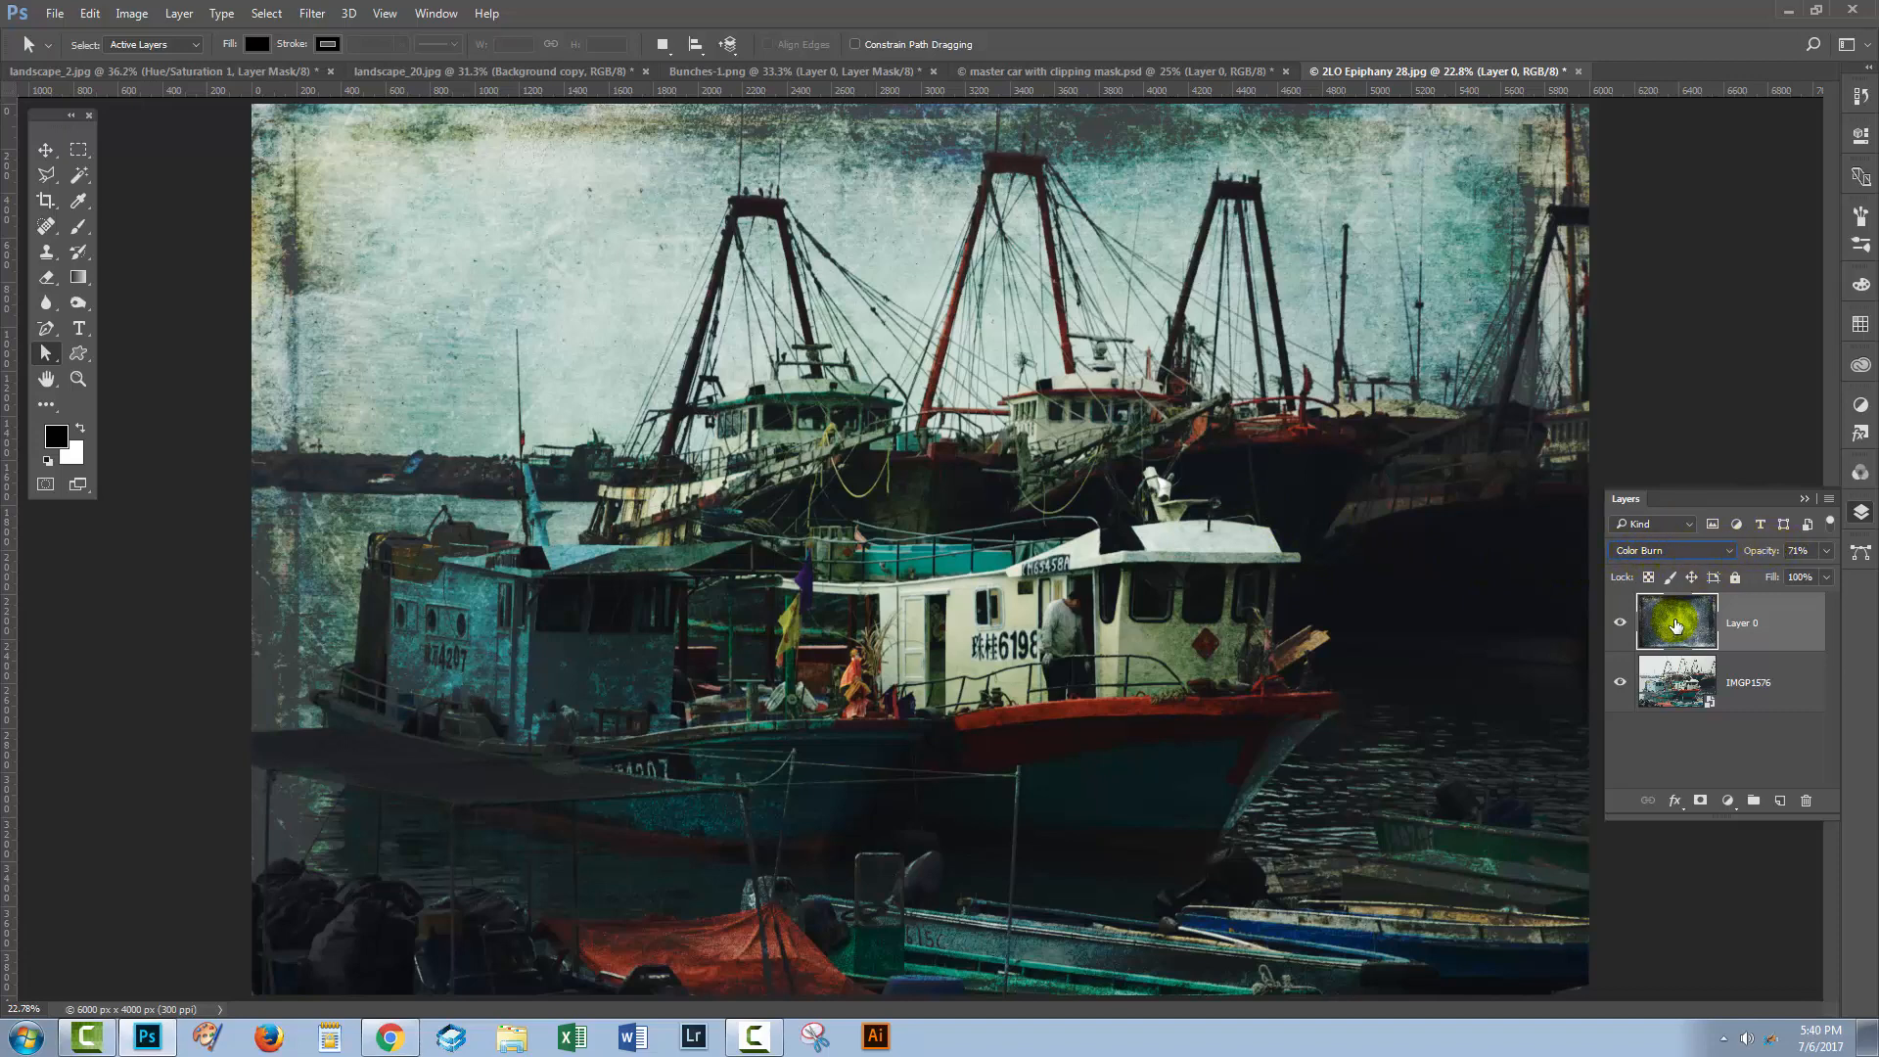
# Step: Add a white layer mask to the texture Layer 0 and pick the Brush tool
pyautogui.click(1677, 681)
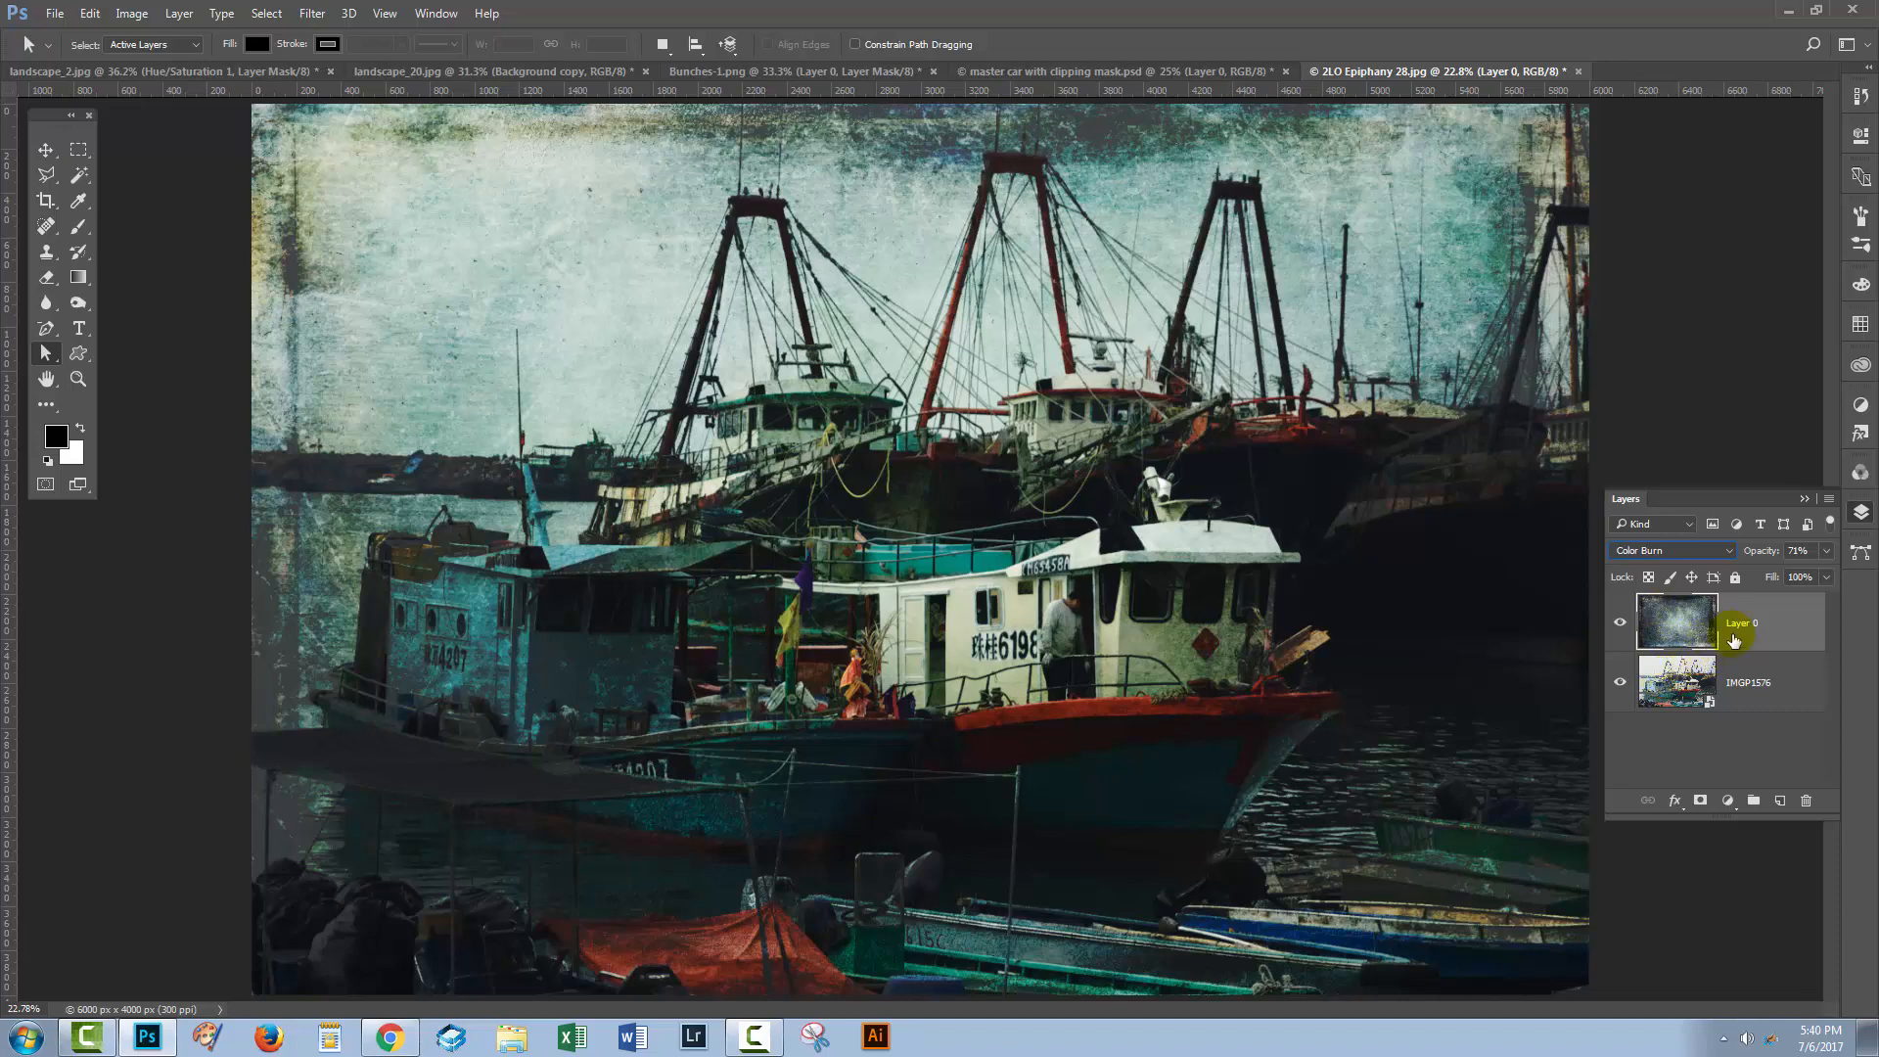
pyautogui.click(1698, 800)
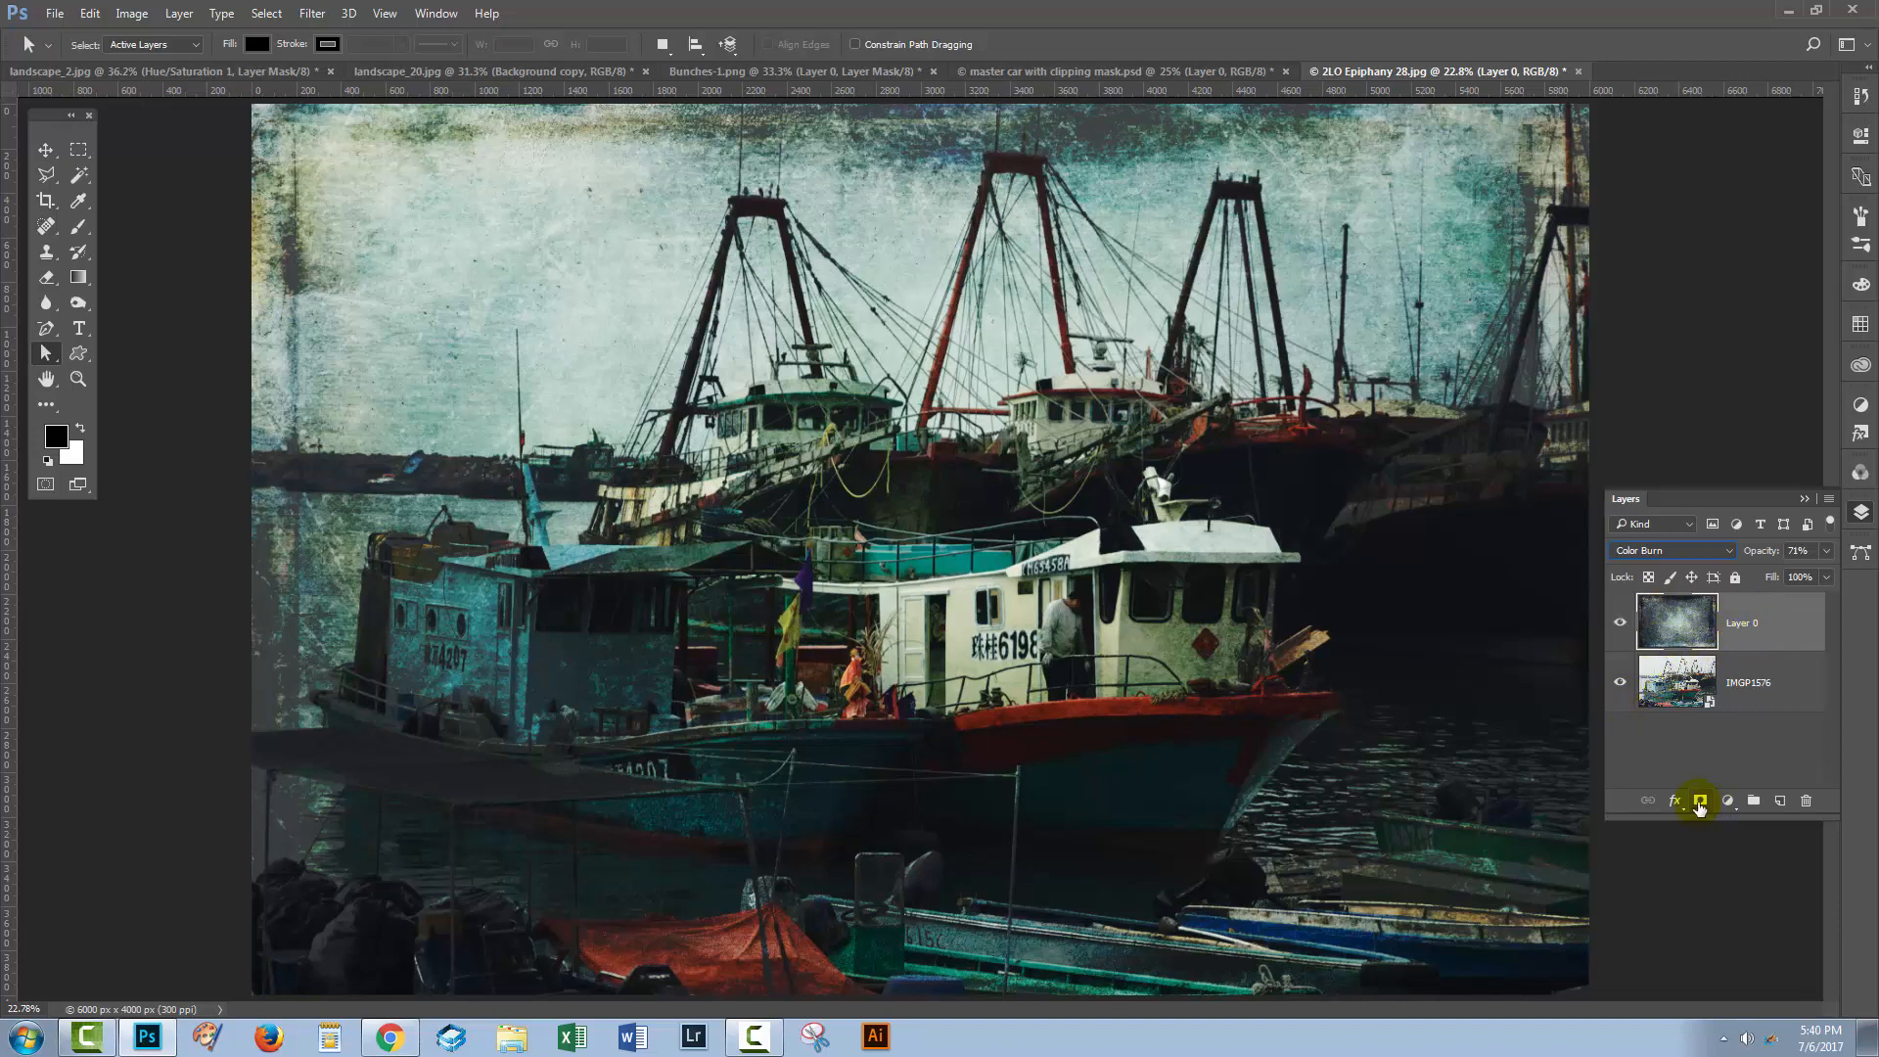
pyautogui.click(1699, 801)
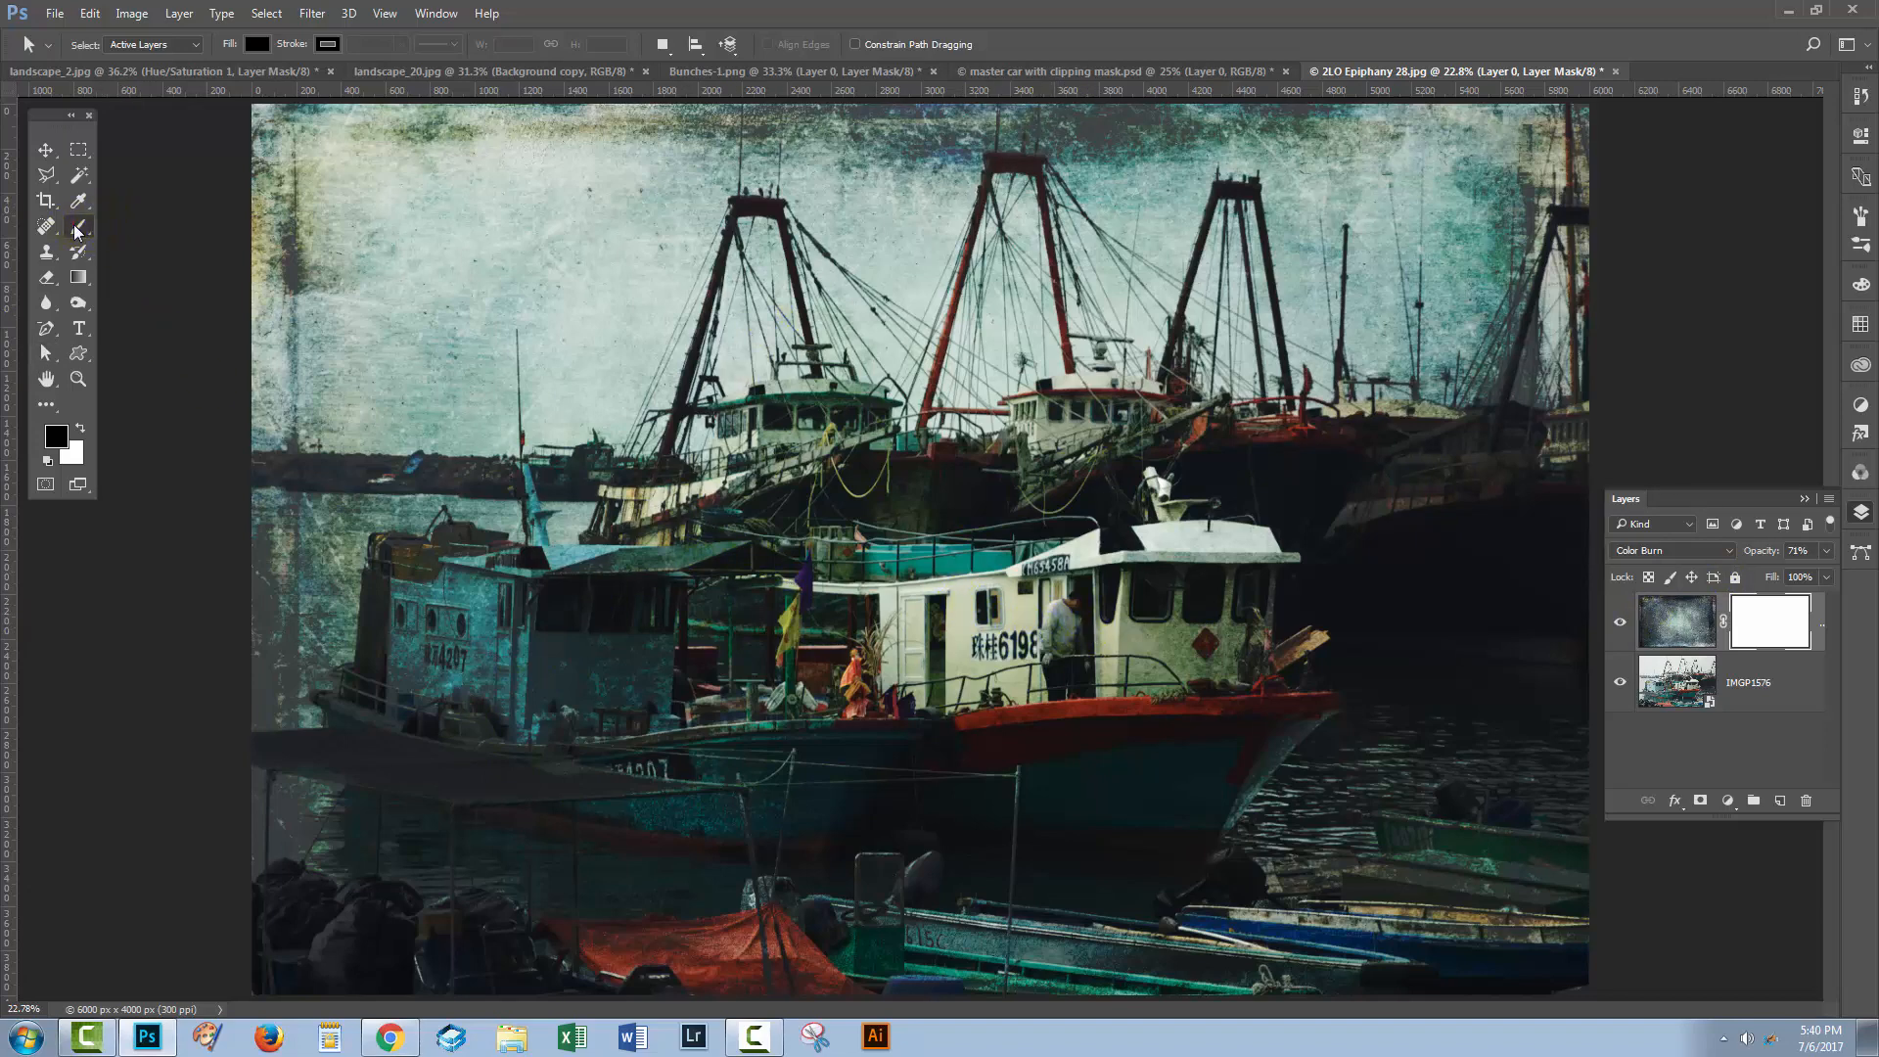
pyautogui.click(80, 227)
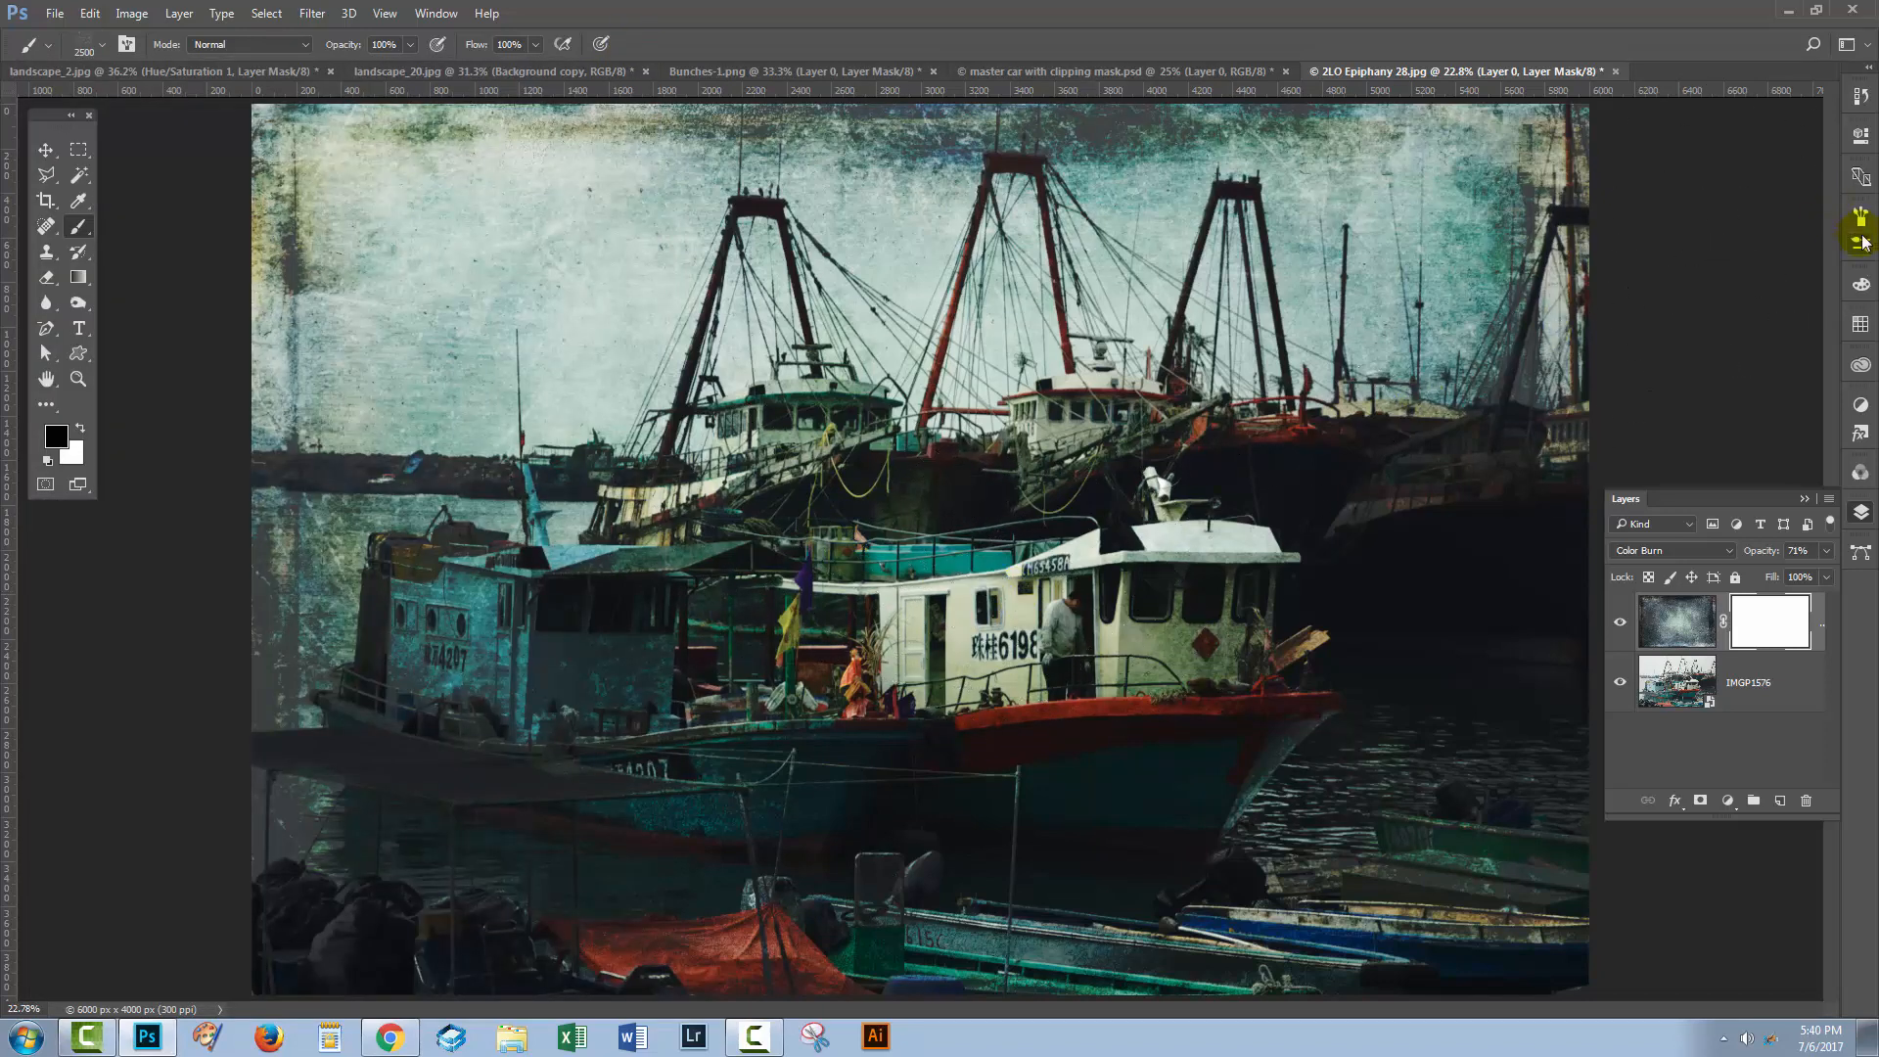
# Step: Set brush Spacing to 74% and enable Shape Dynamics with roundness jitter and Scattering
pyautogui.click(1861, 221)
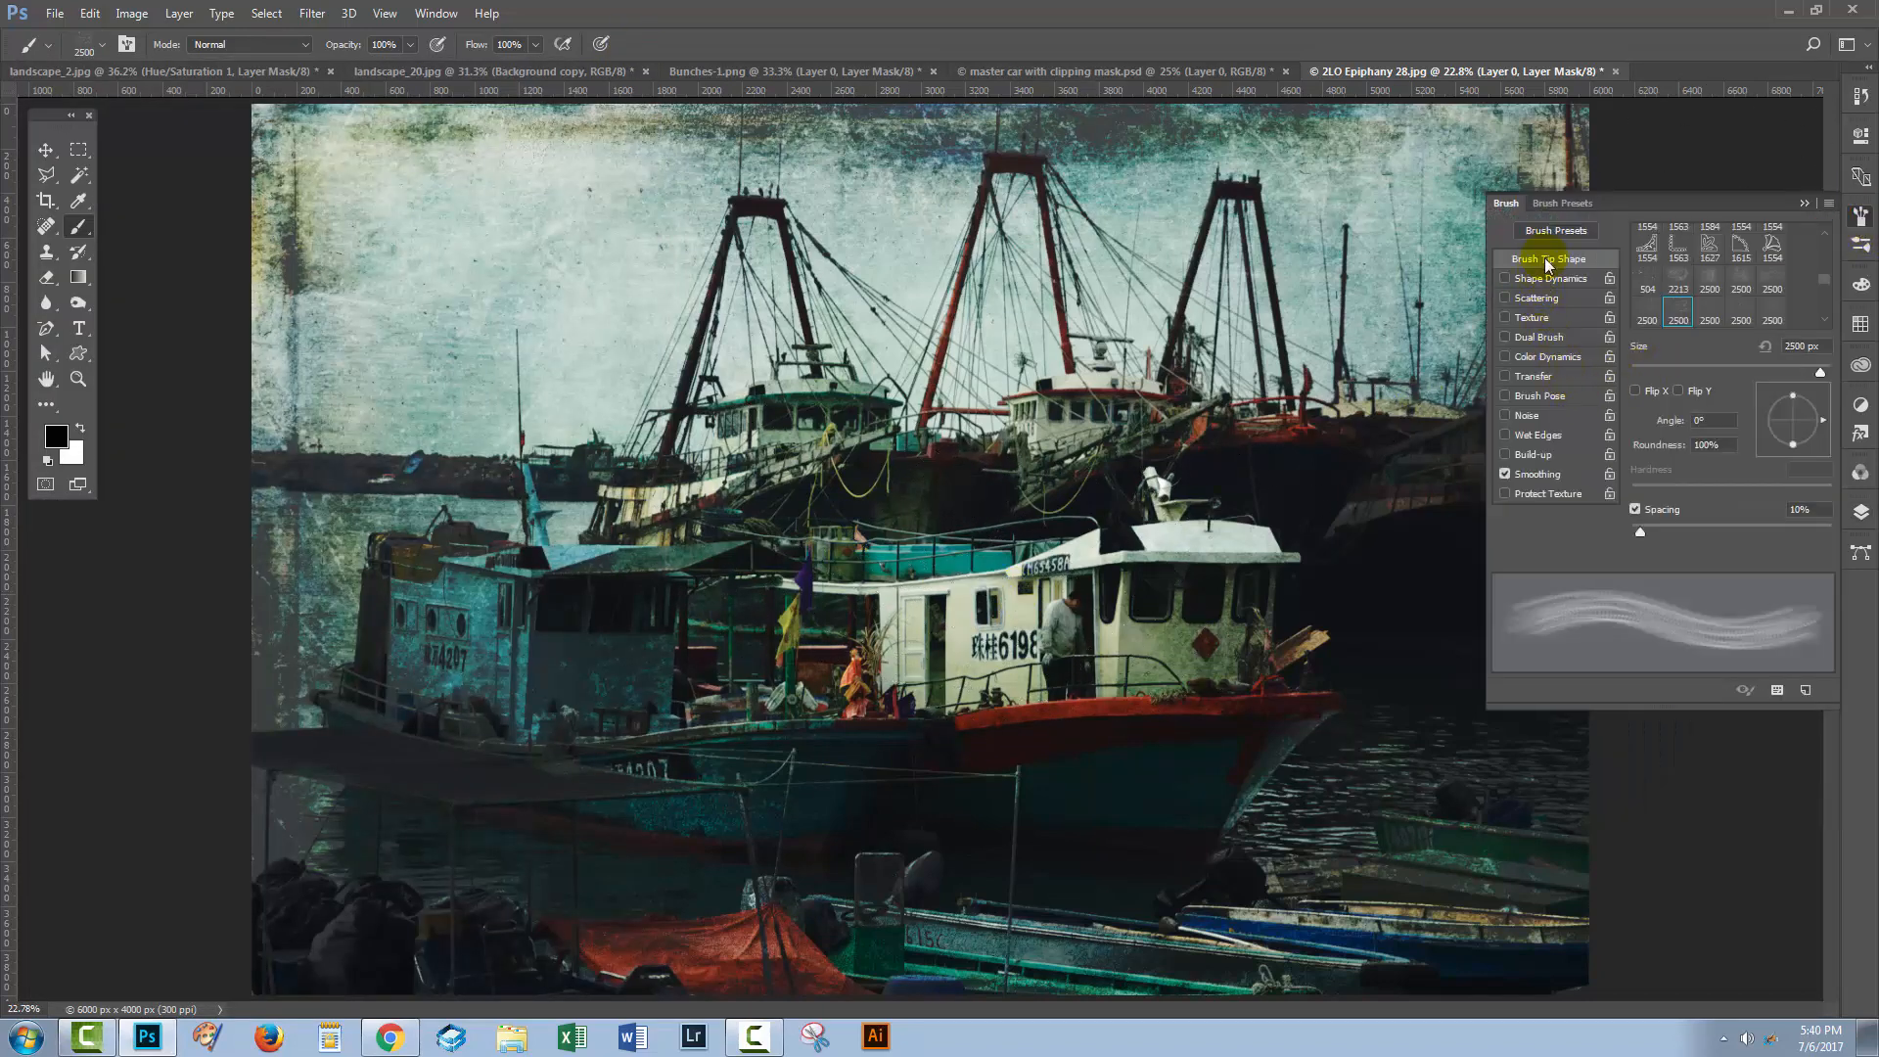
pyautogui.moveTo(1640, 535); pyautogui.dragTo(1698, 534)
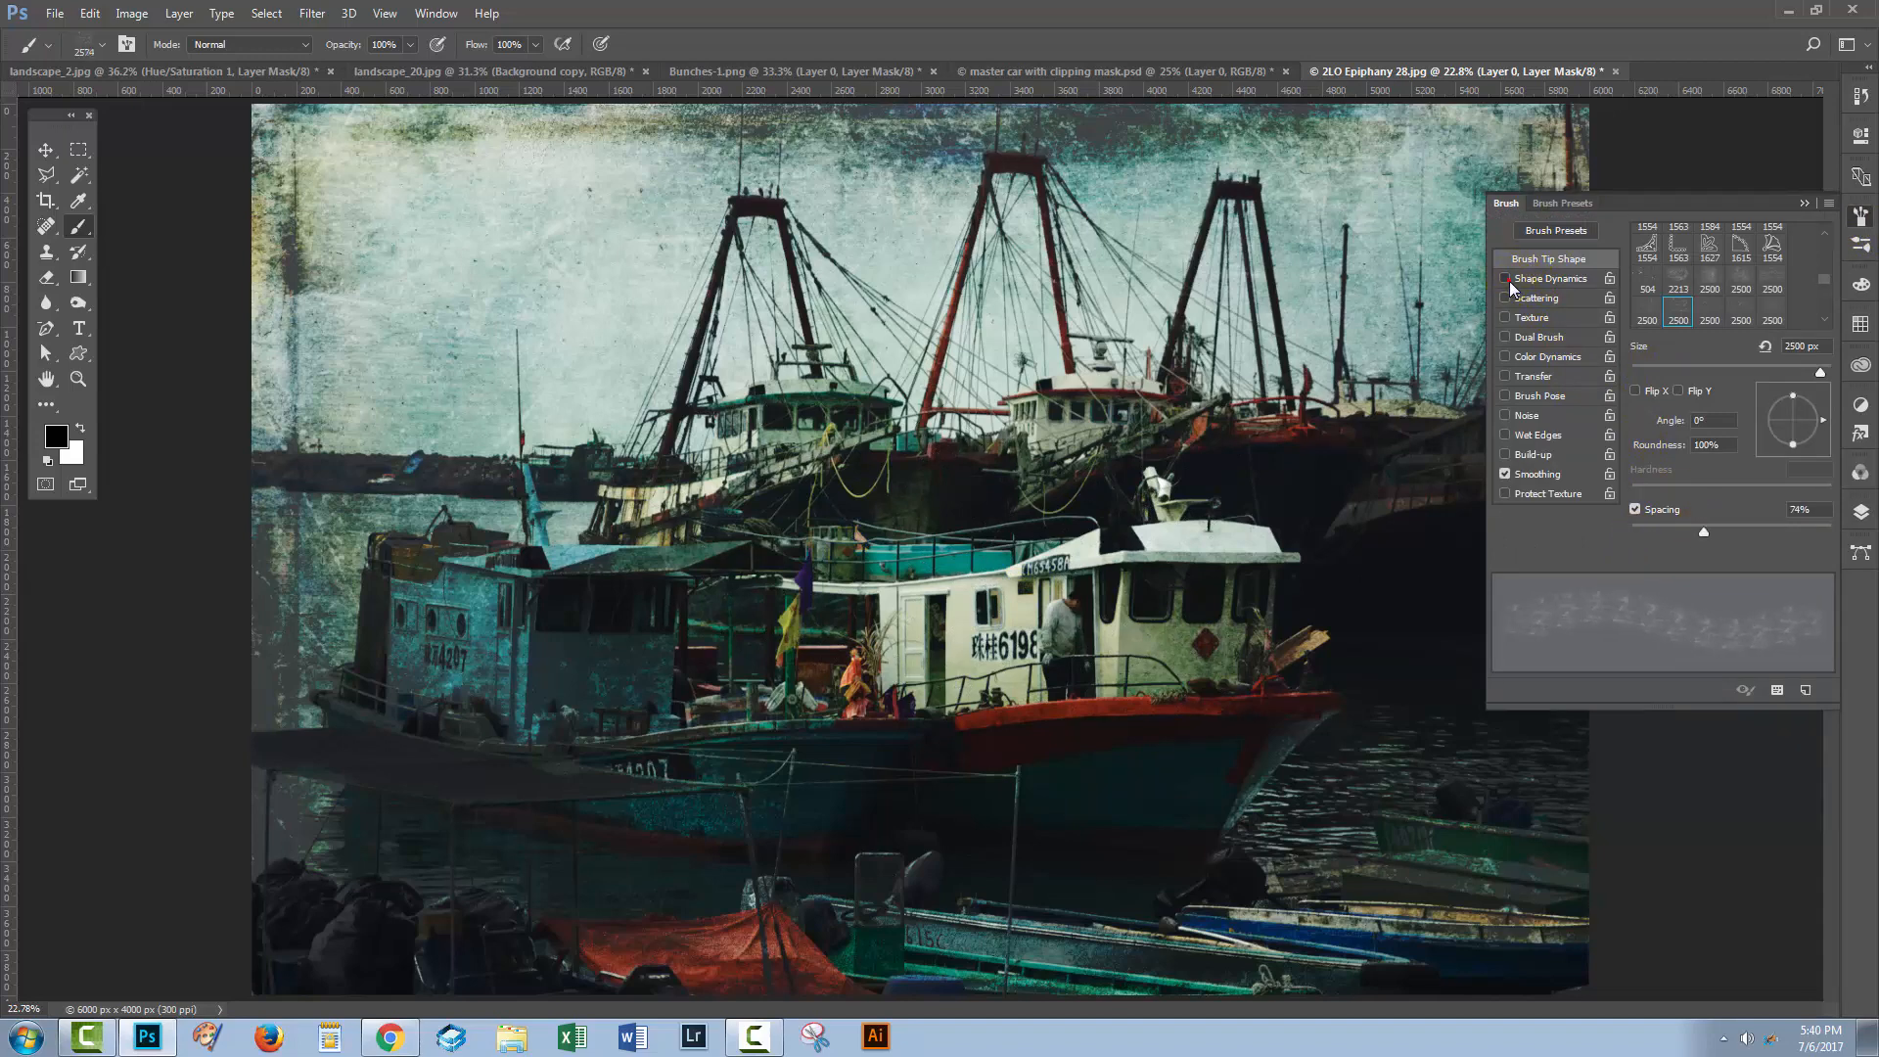
pyautogui.click(1507, 278)
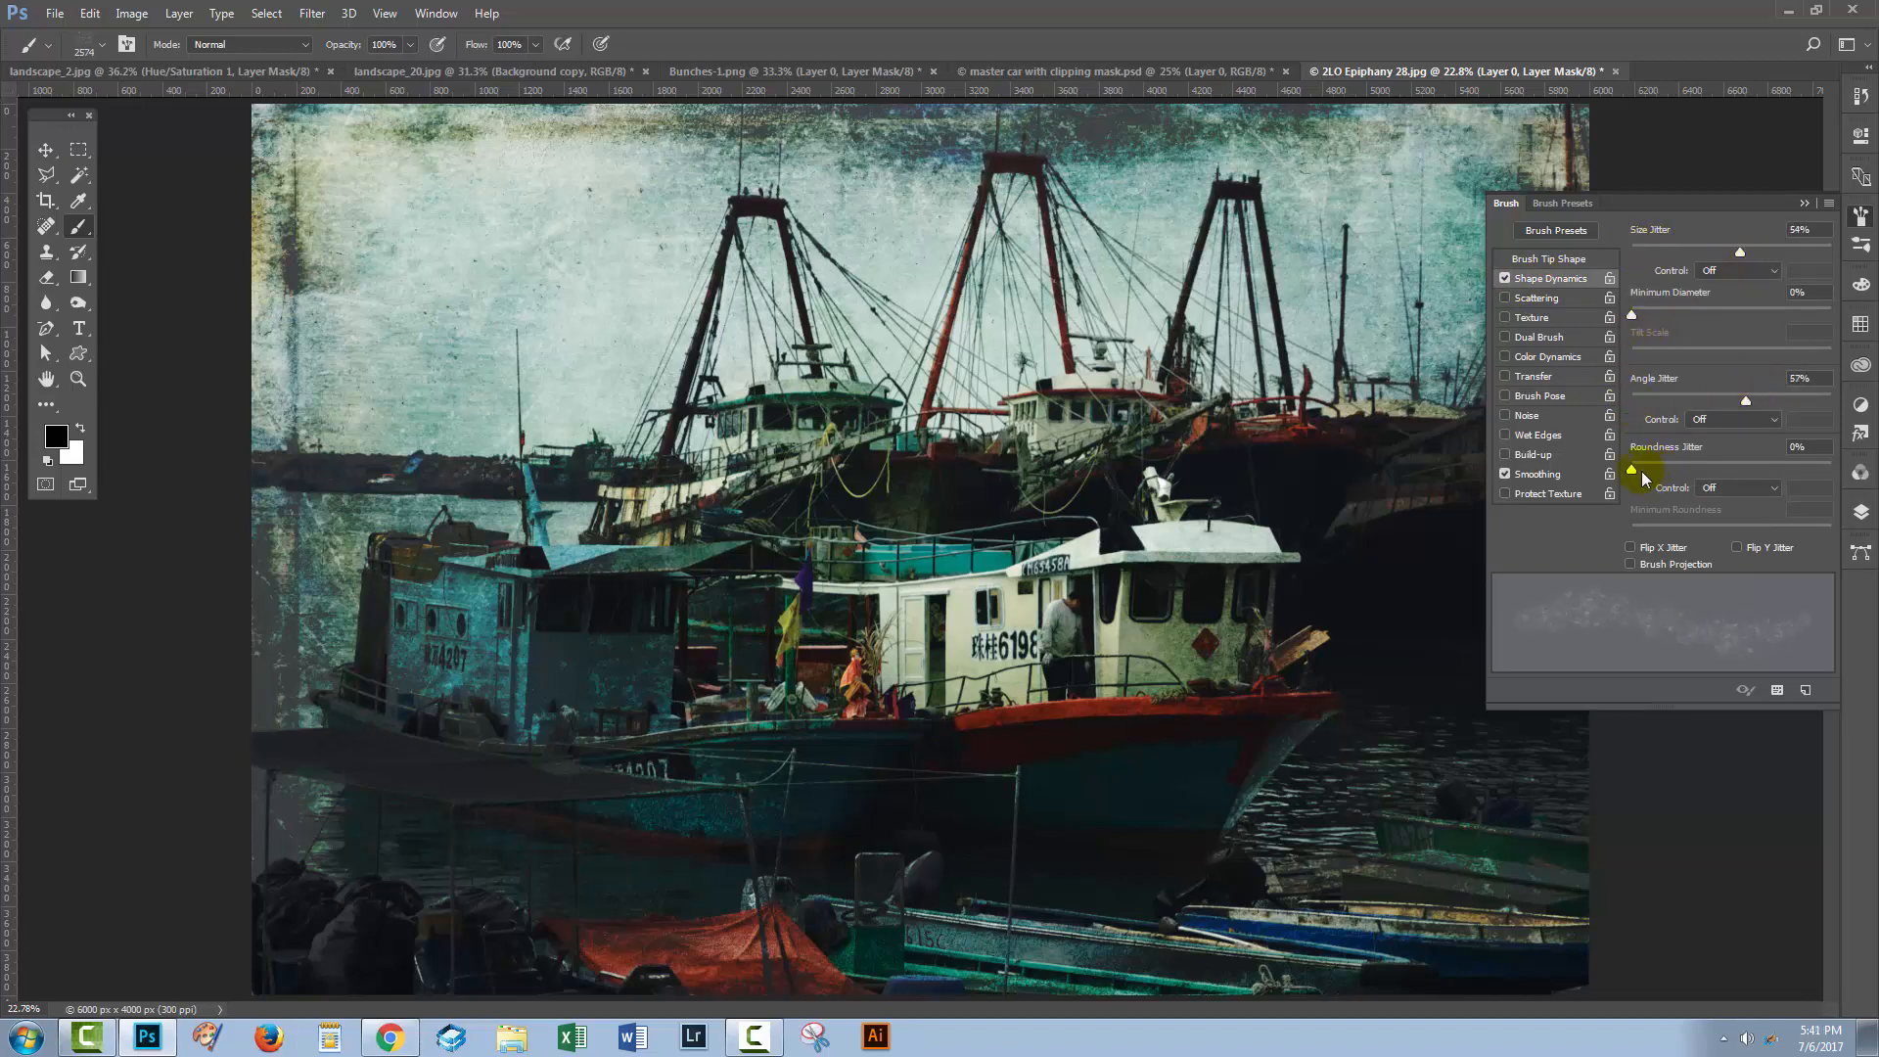
pyautogui.moveTo(1630, 468); pyautogui.dragTo(1677, 468)
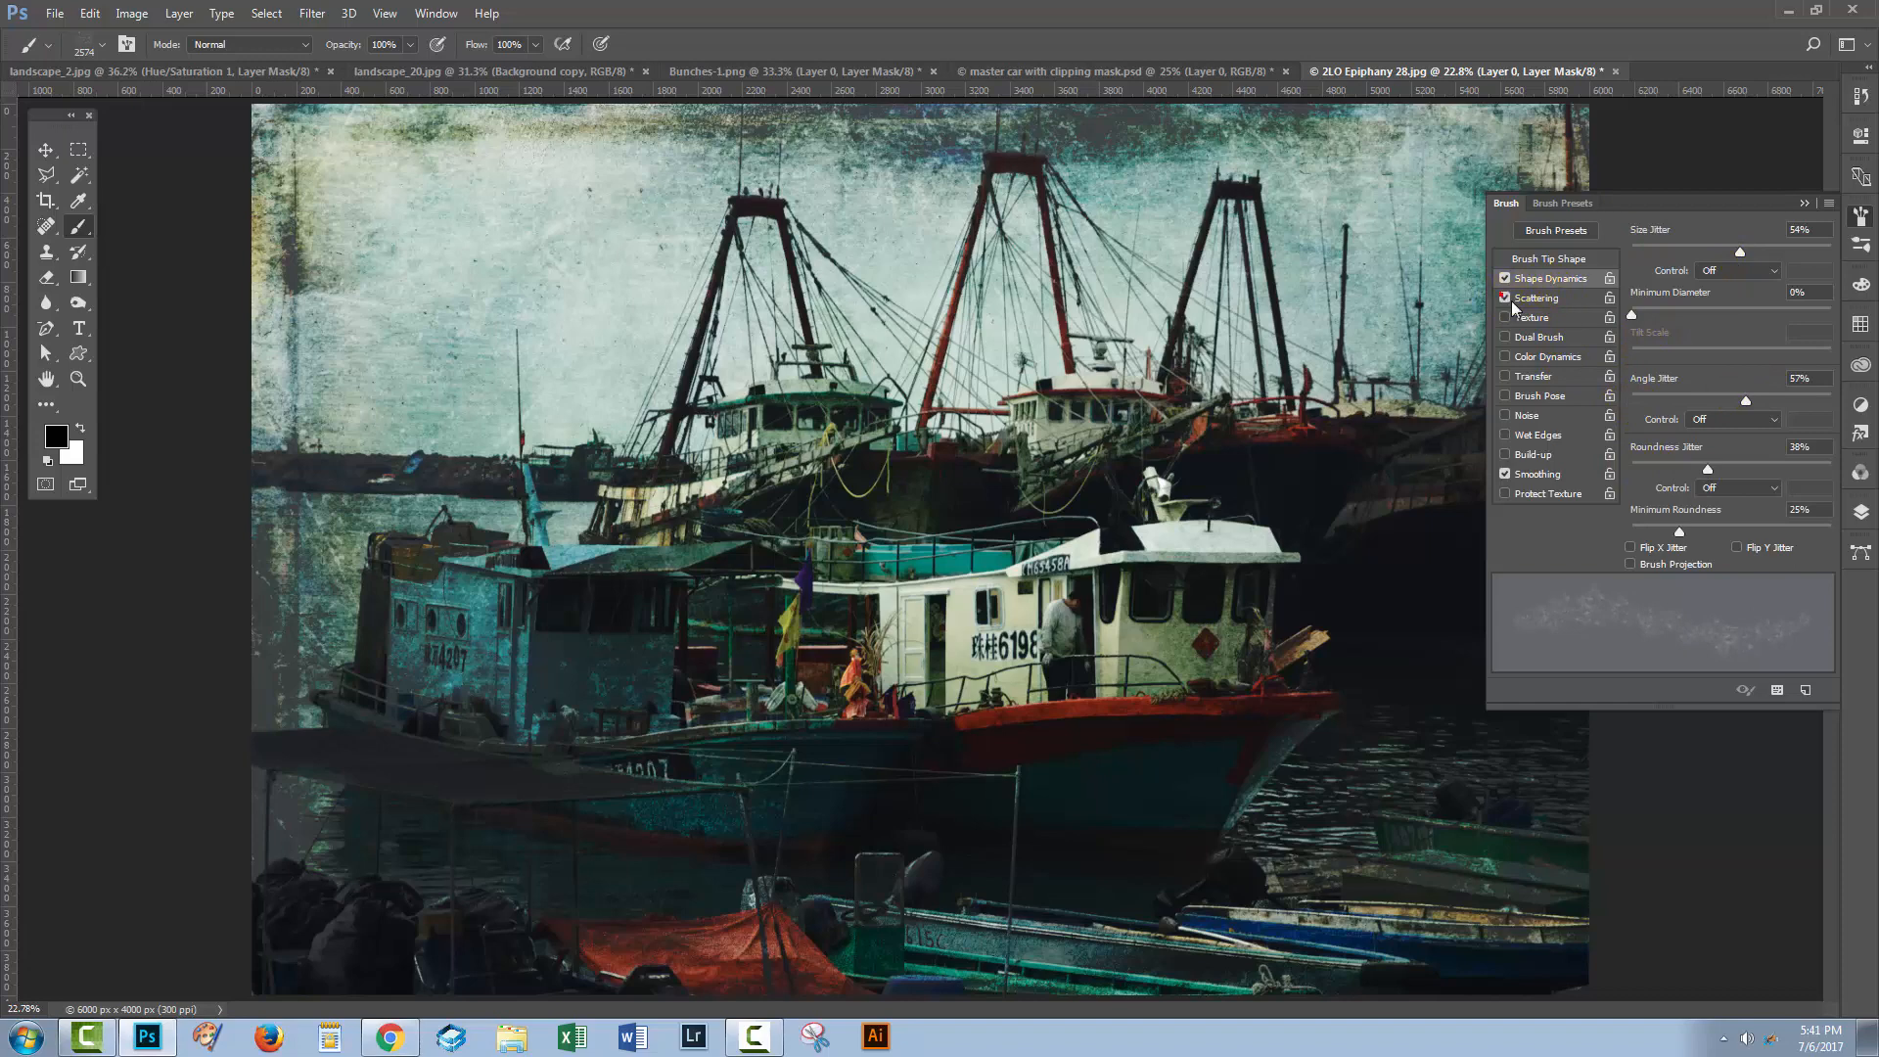
pyautogui.click(1538, 297)
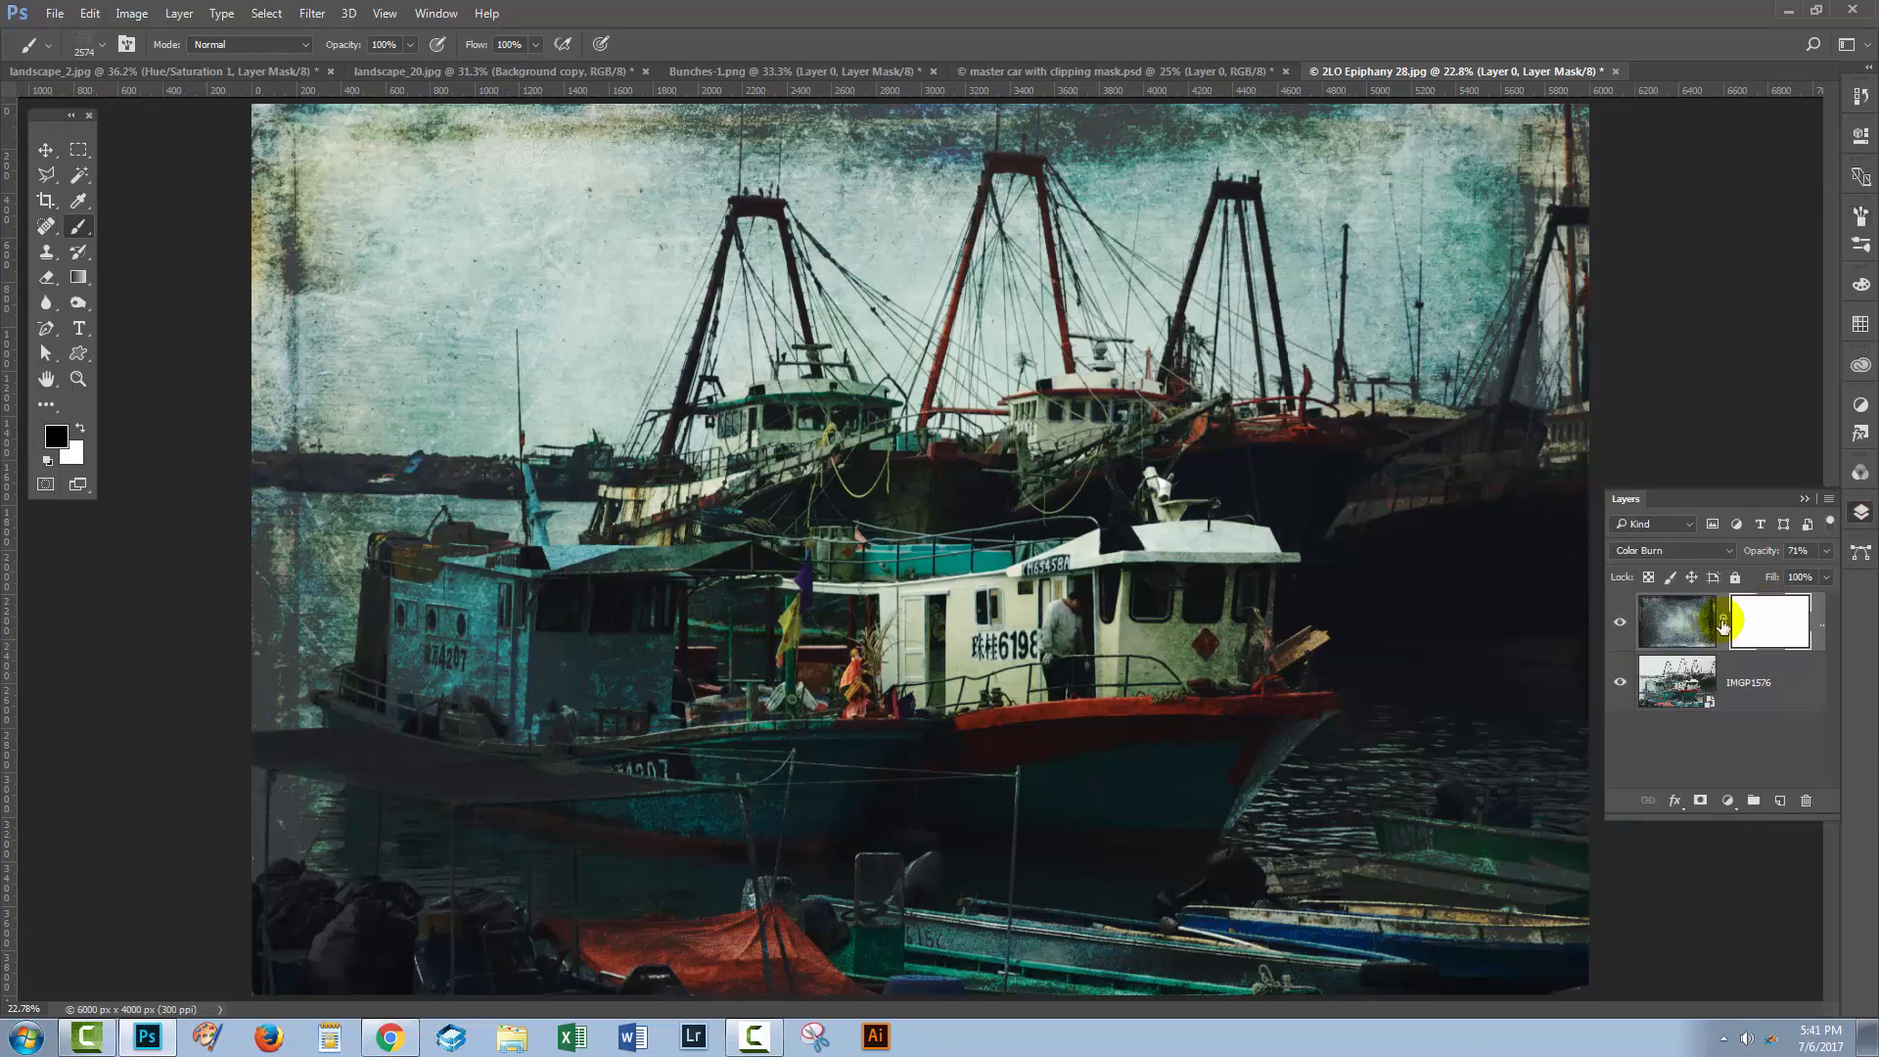
# Step: Paint scattered black marks on the texture layer's mask so the boats show through in patches
pyautogui.click(1769, 622)
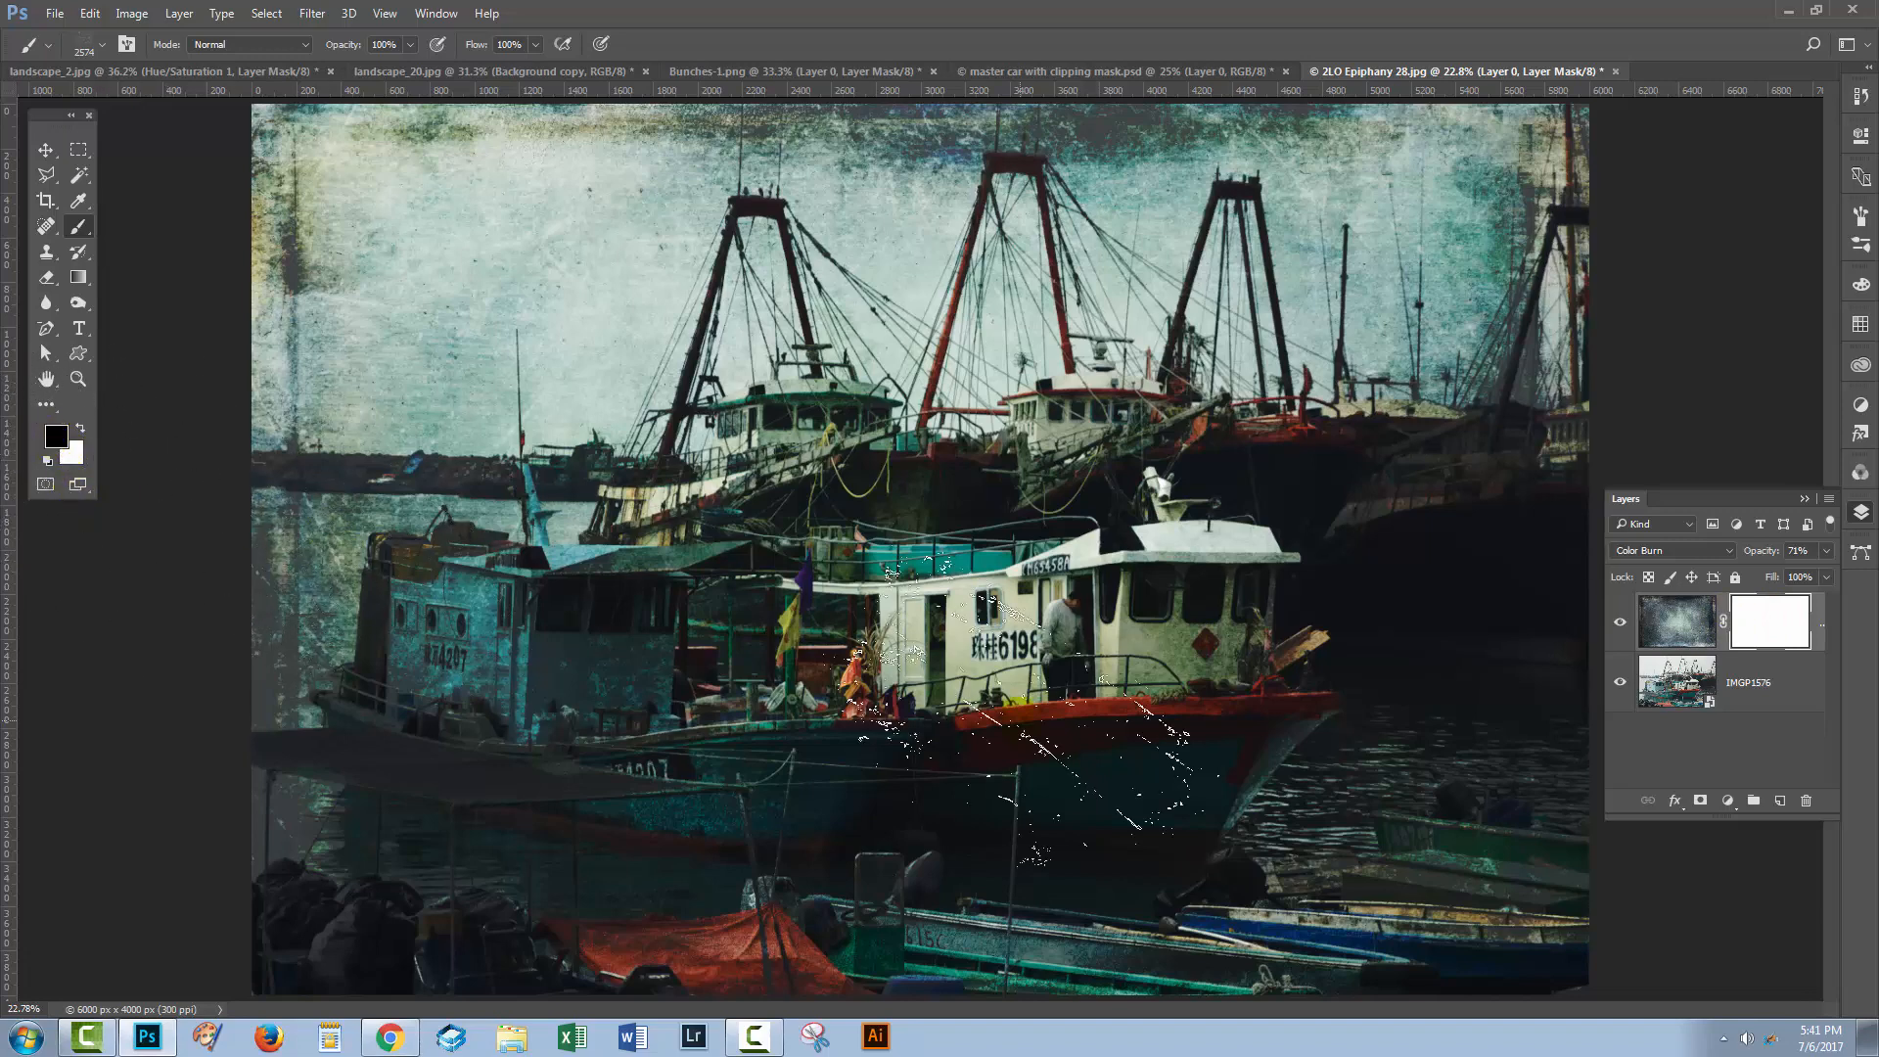
pyautogui.click(959, 642)
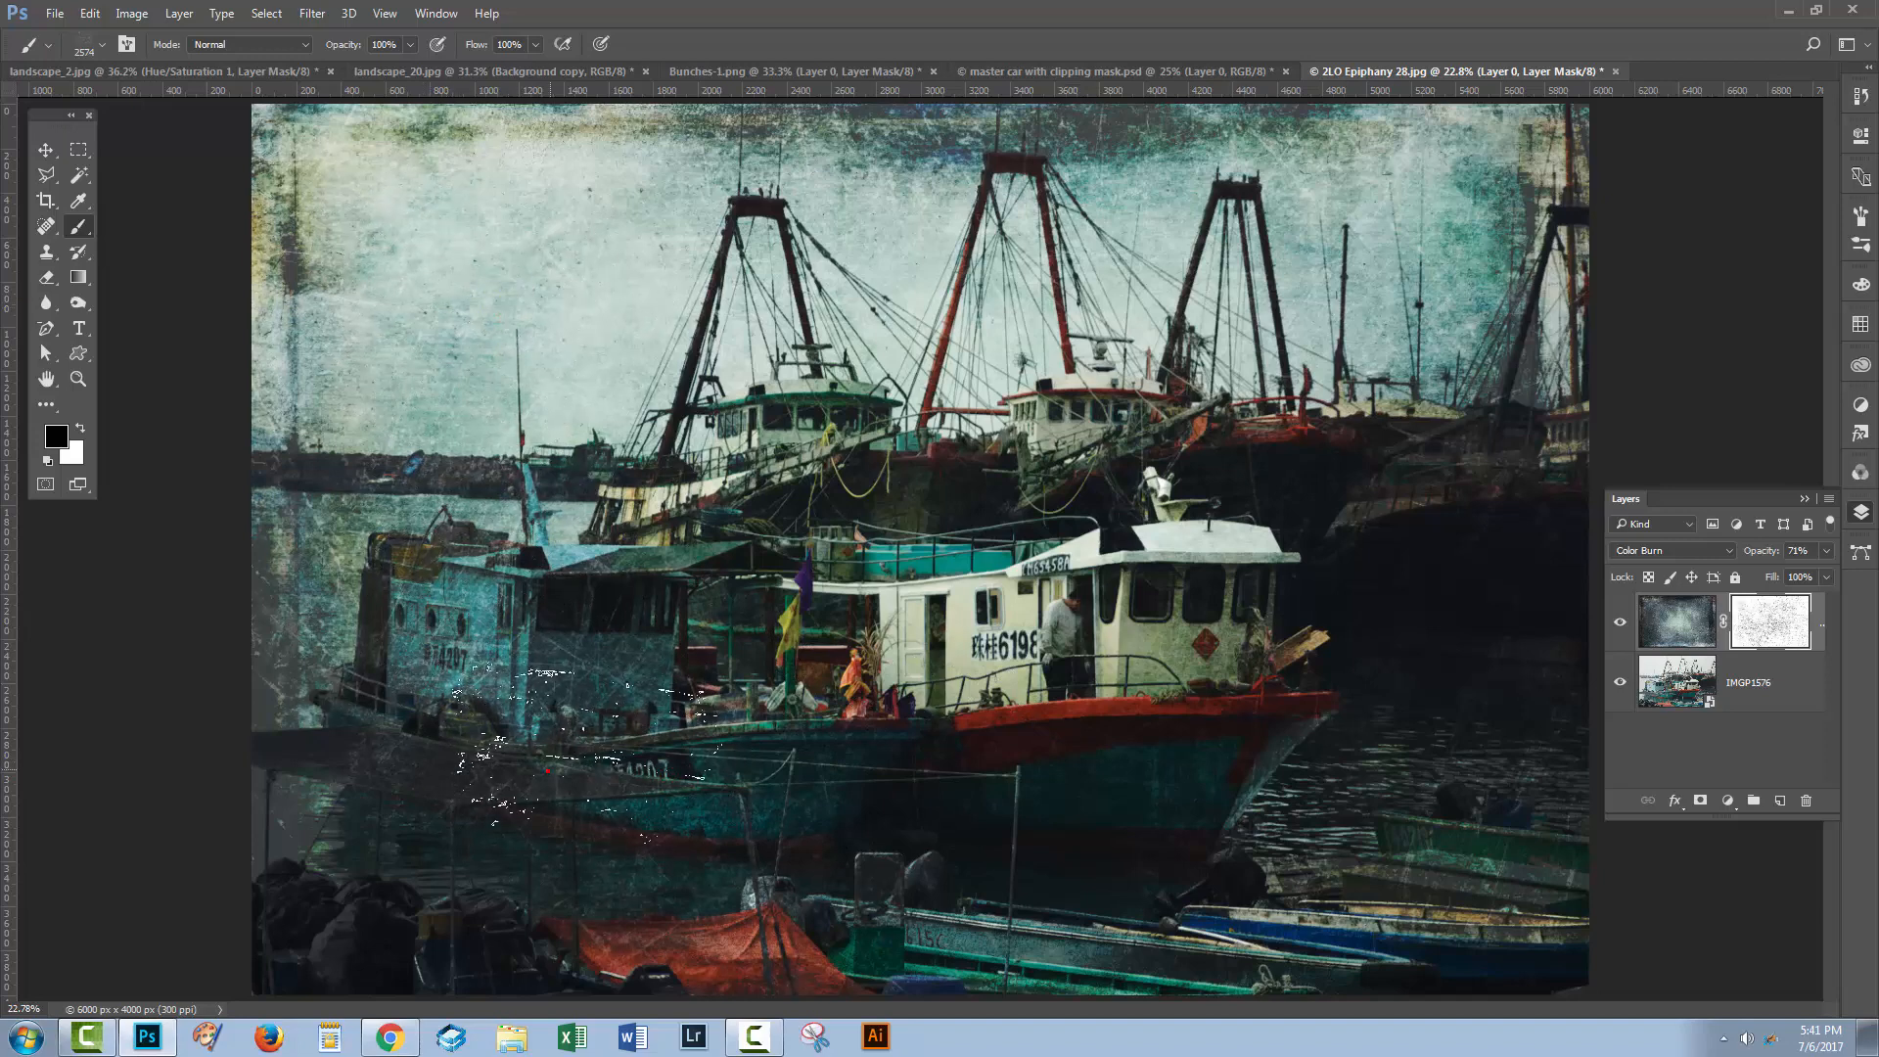
pyautogui.click(1769, 622)
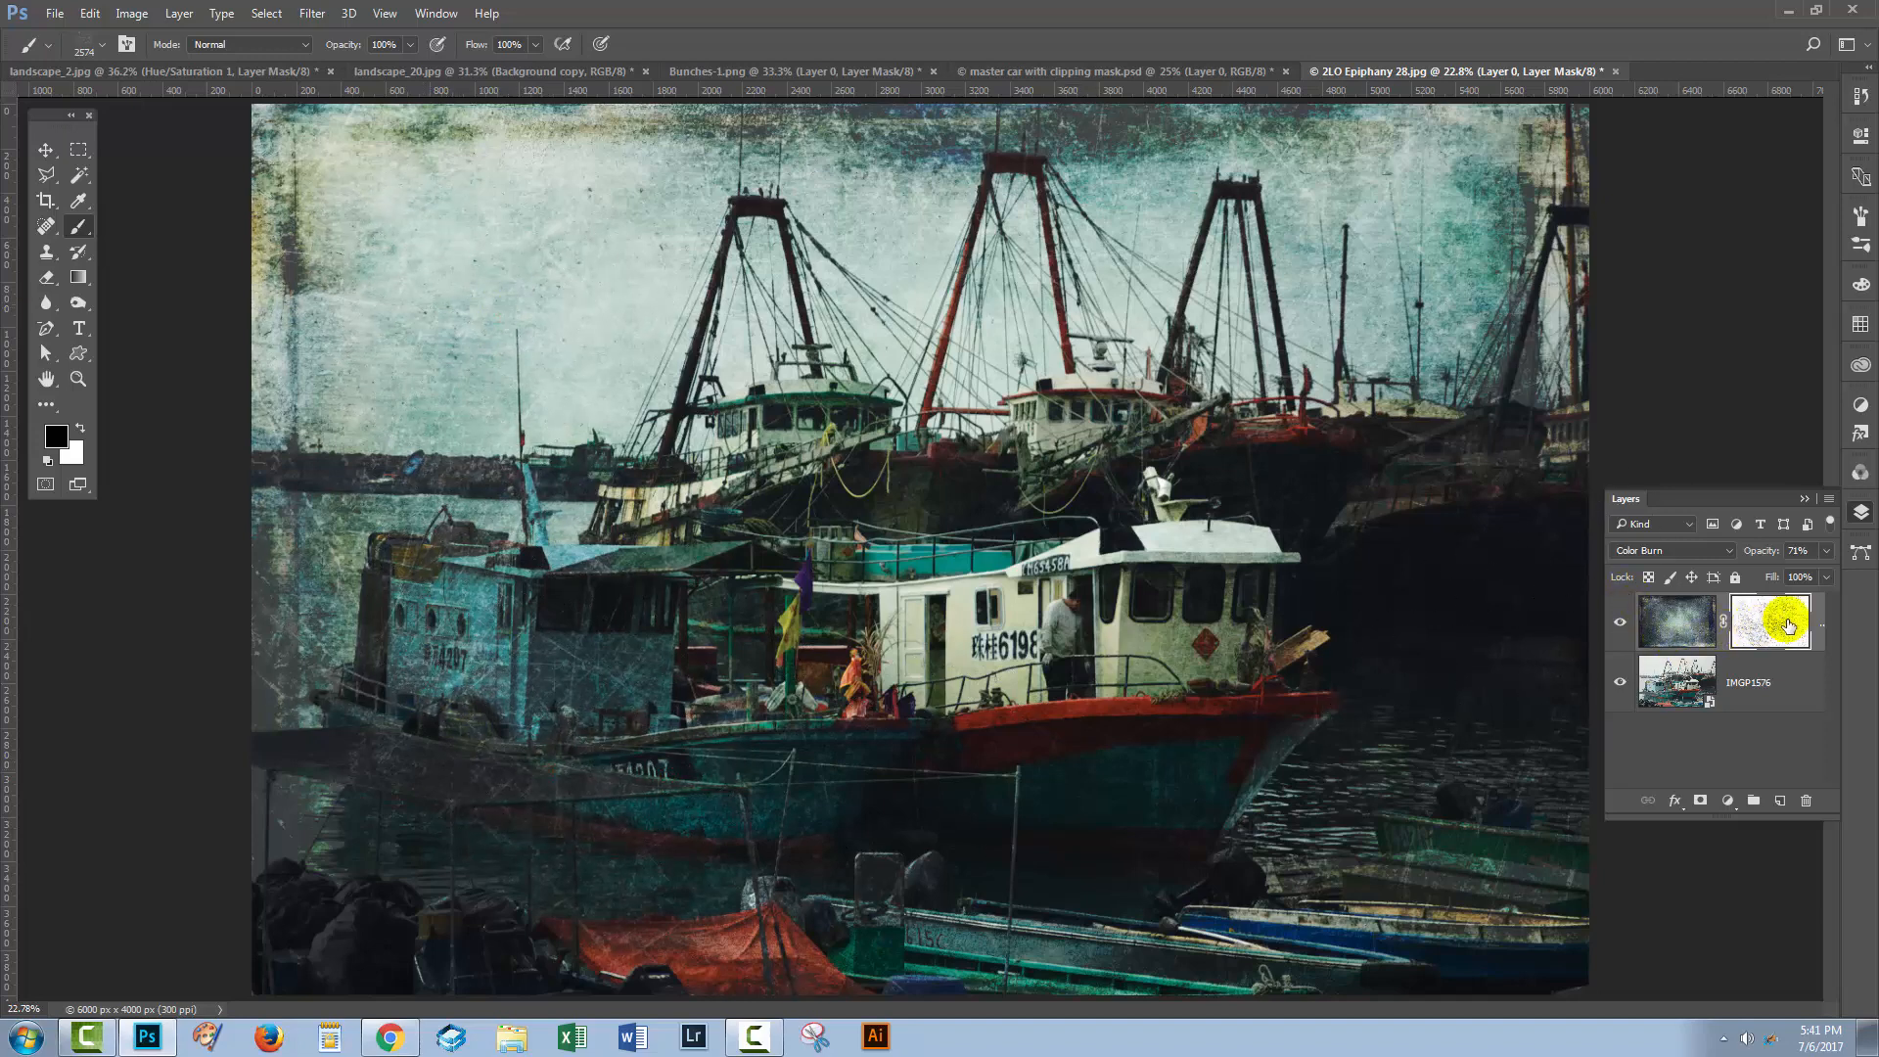
pyautogui.moveTo(1777, 628)
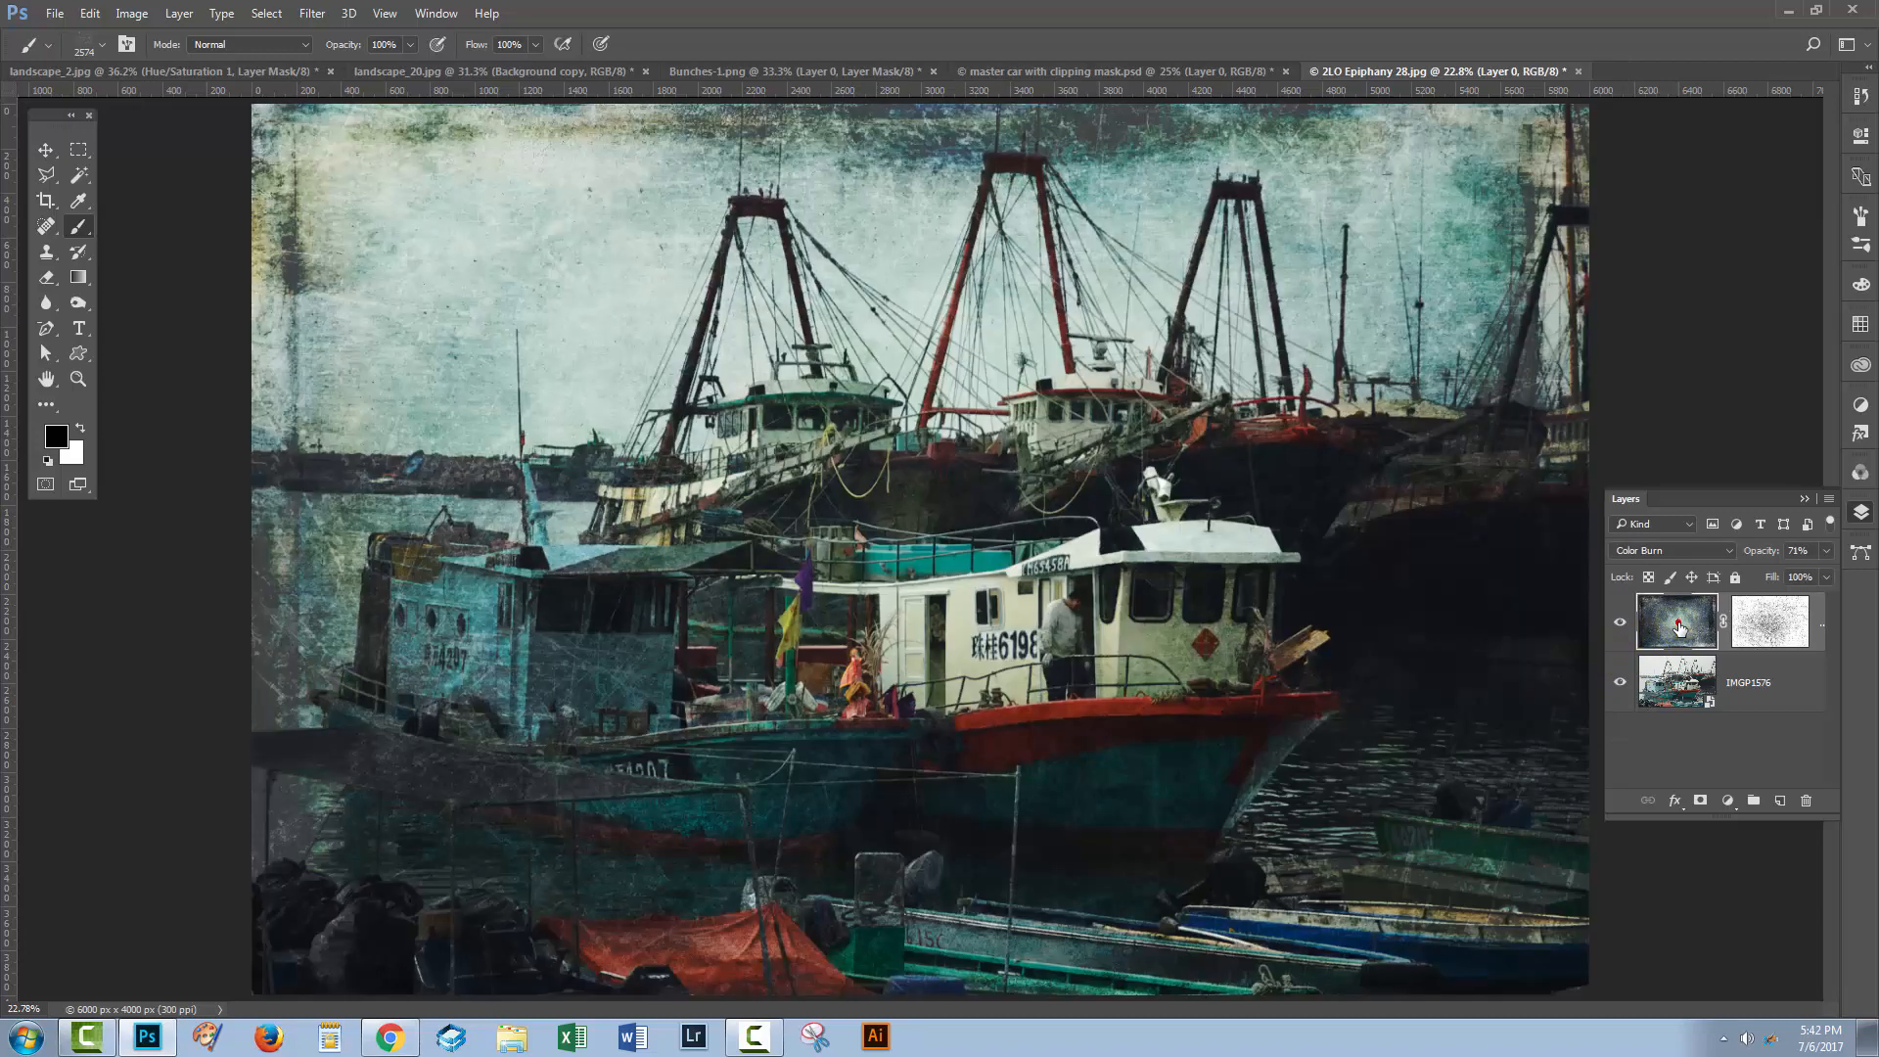
# Step: Delete the texture layer's mask via the Layers panel trash, choosing Delete rather than Apply
pyautogui.click(1775, 620)
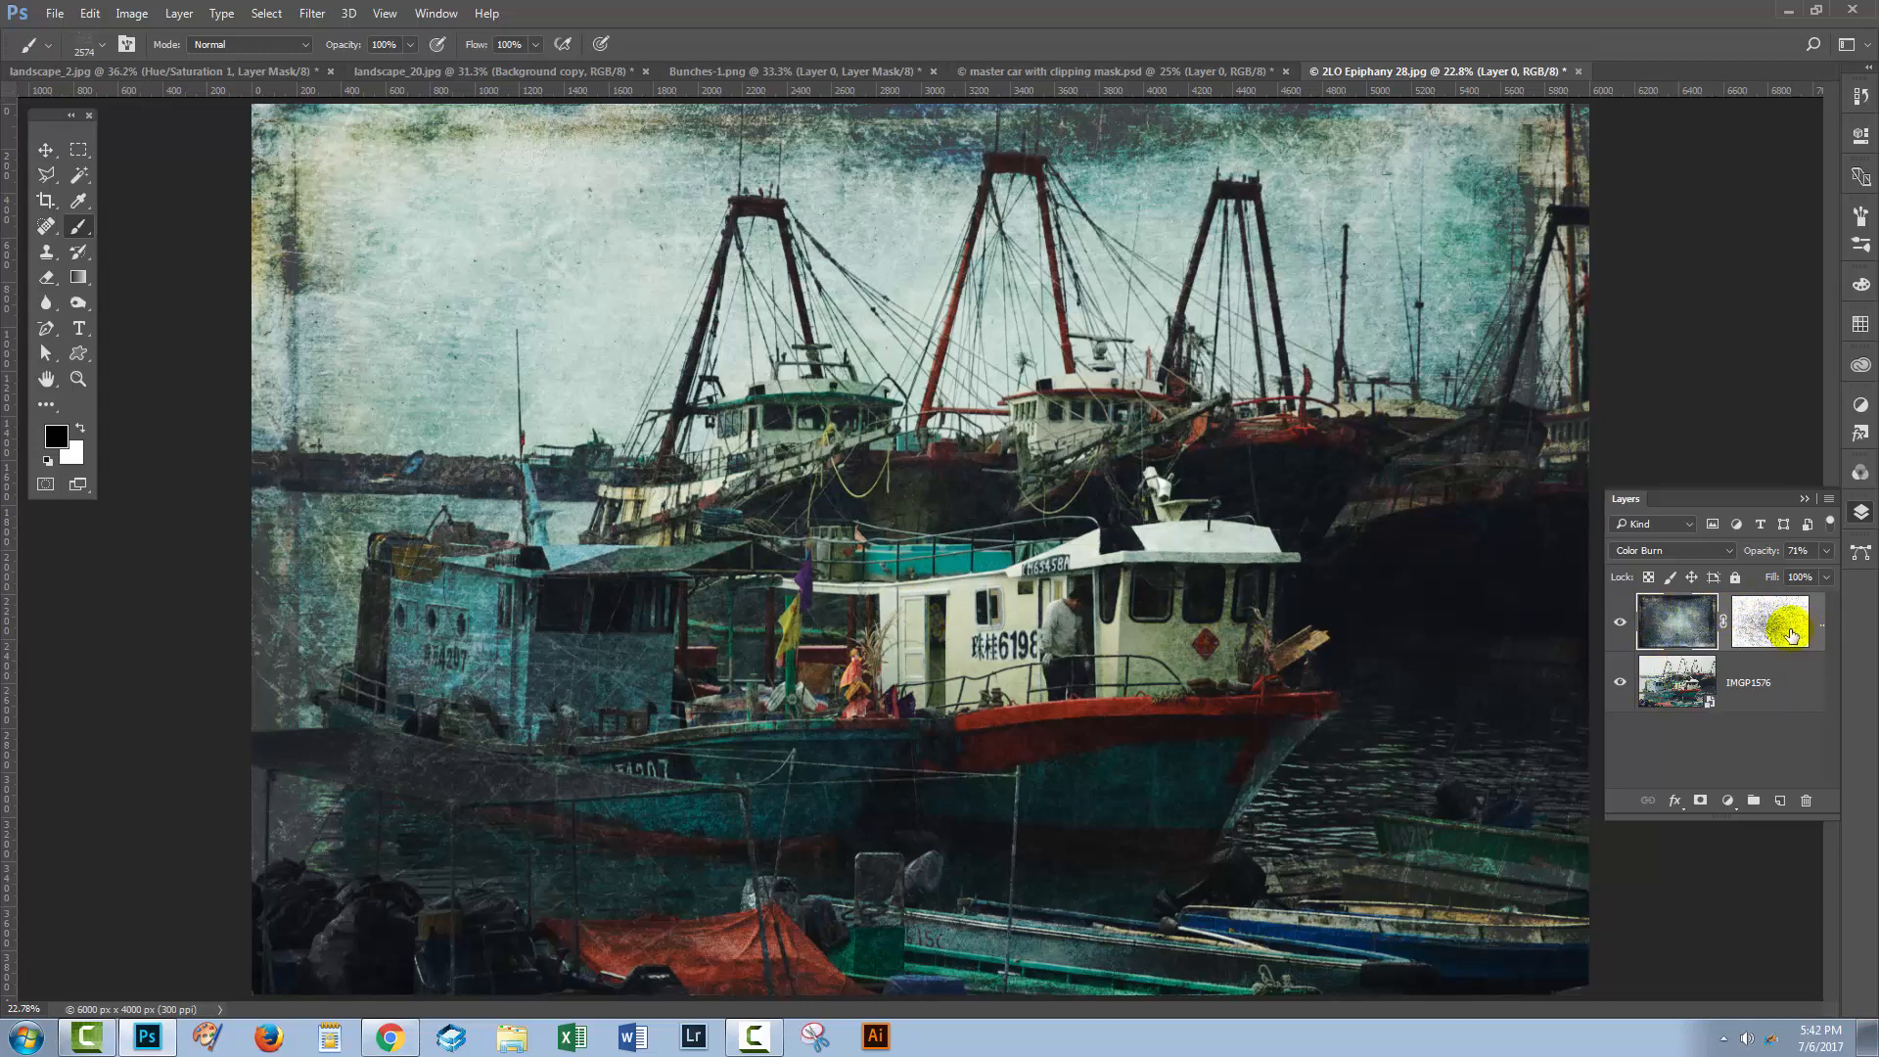
pyautogui.moveTo(1773, 616)
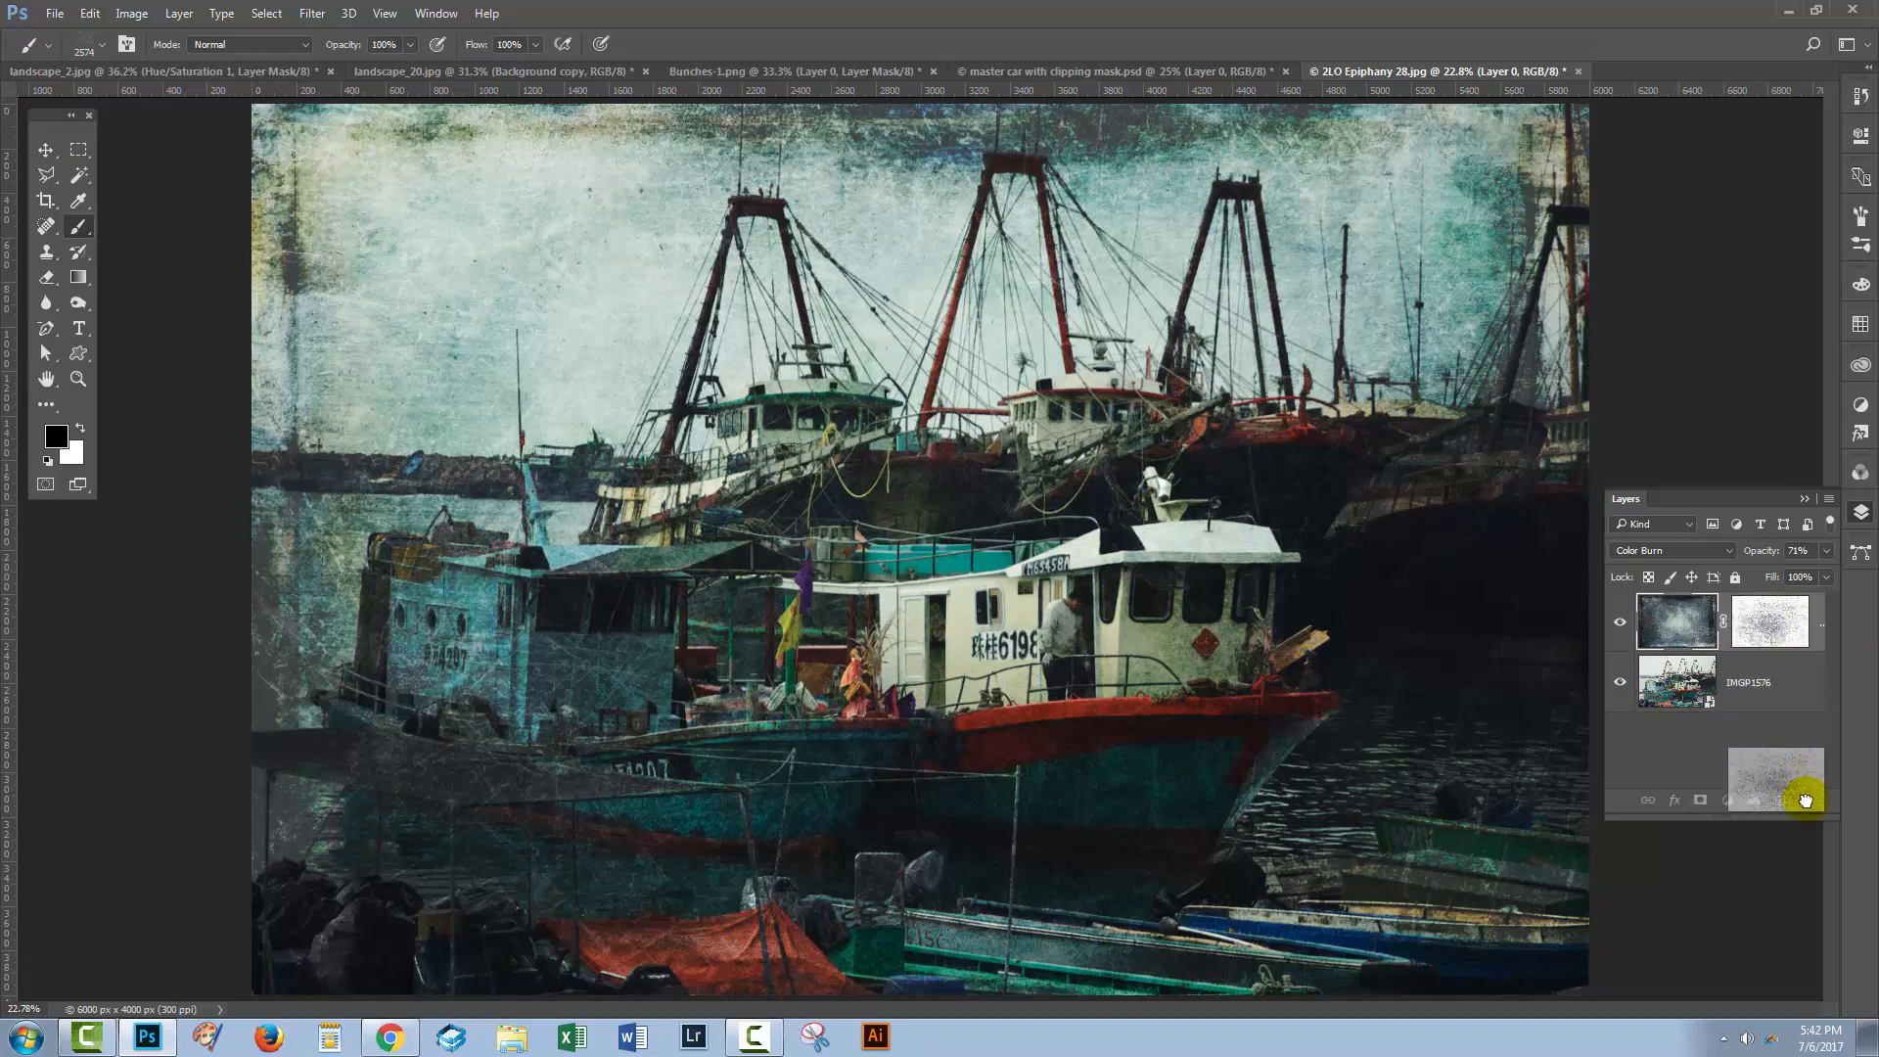
pyautogui.click(1804, 798)
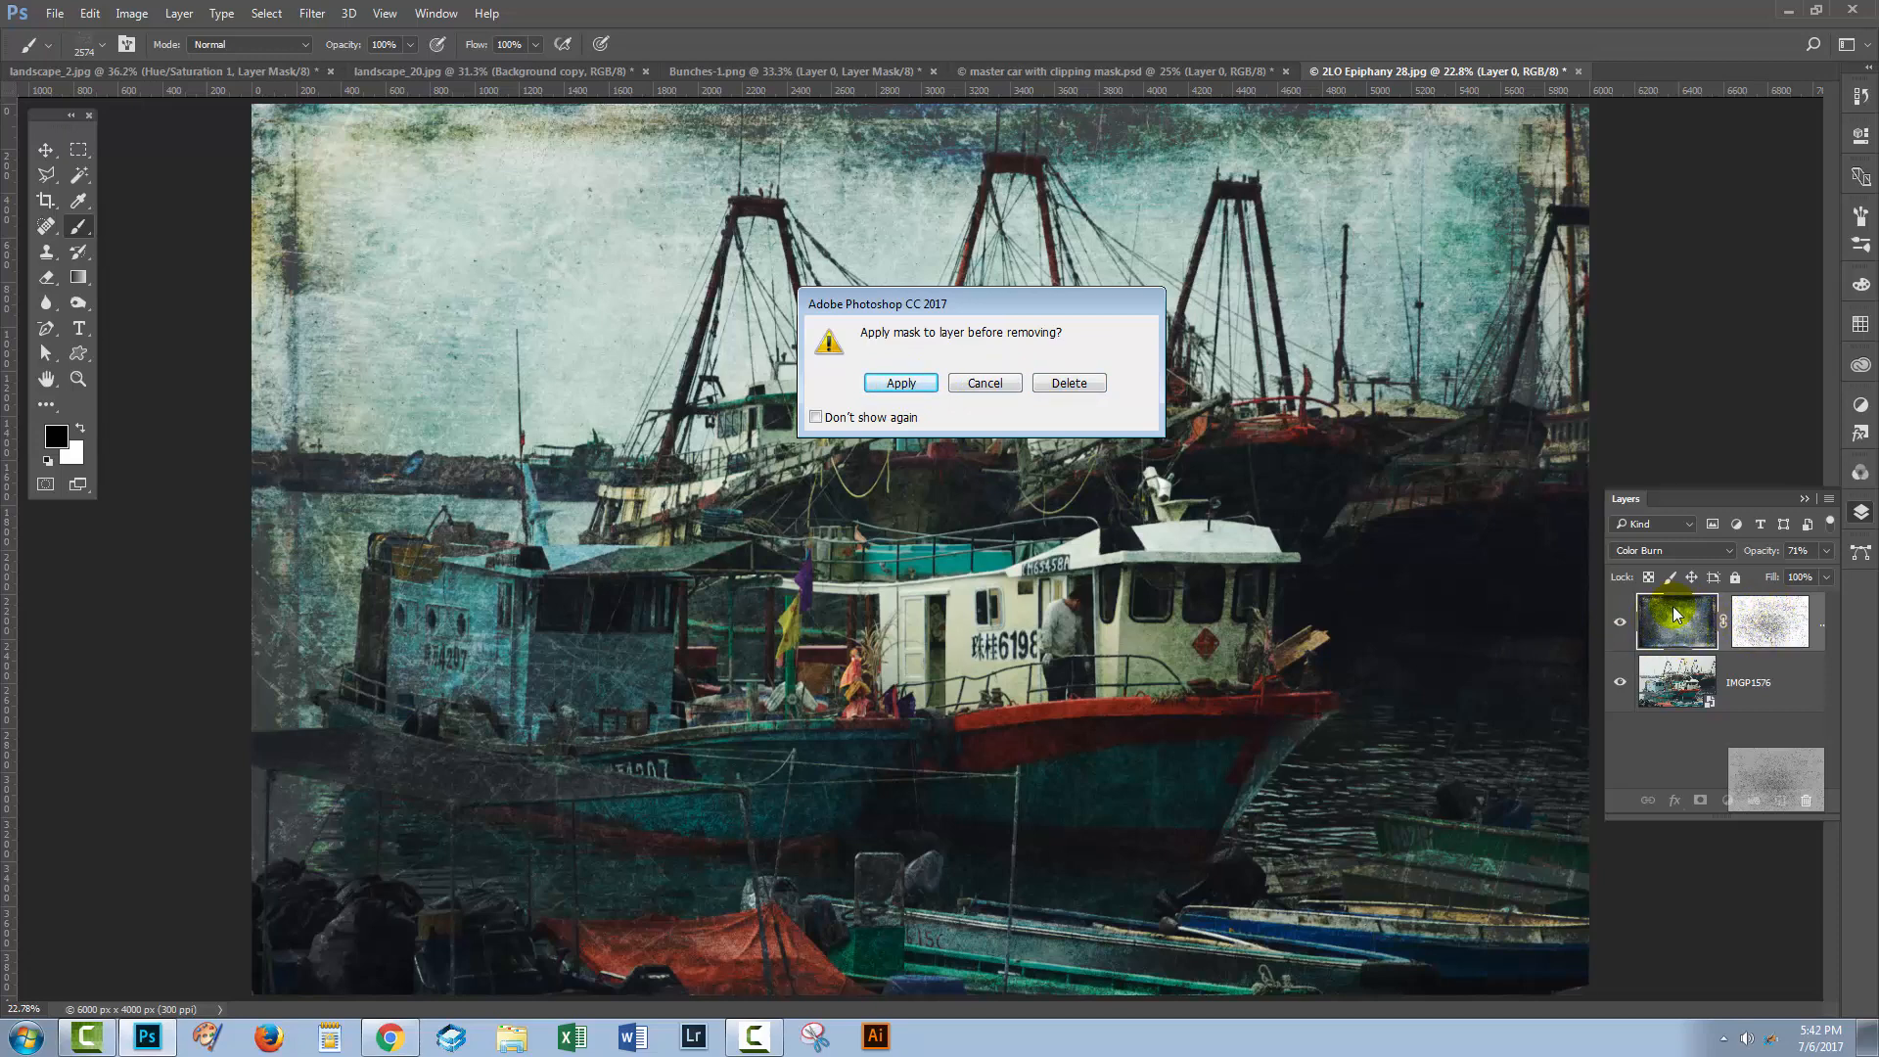
pyautogui.moveTo(1677, 617)
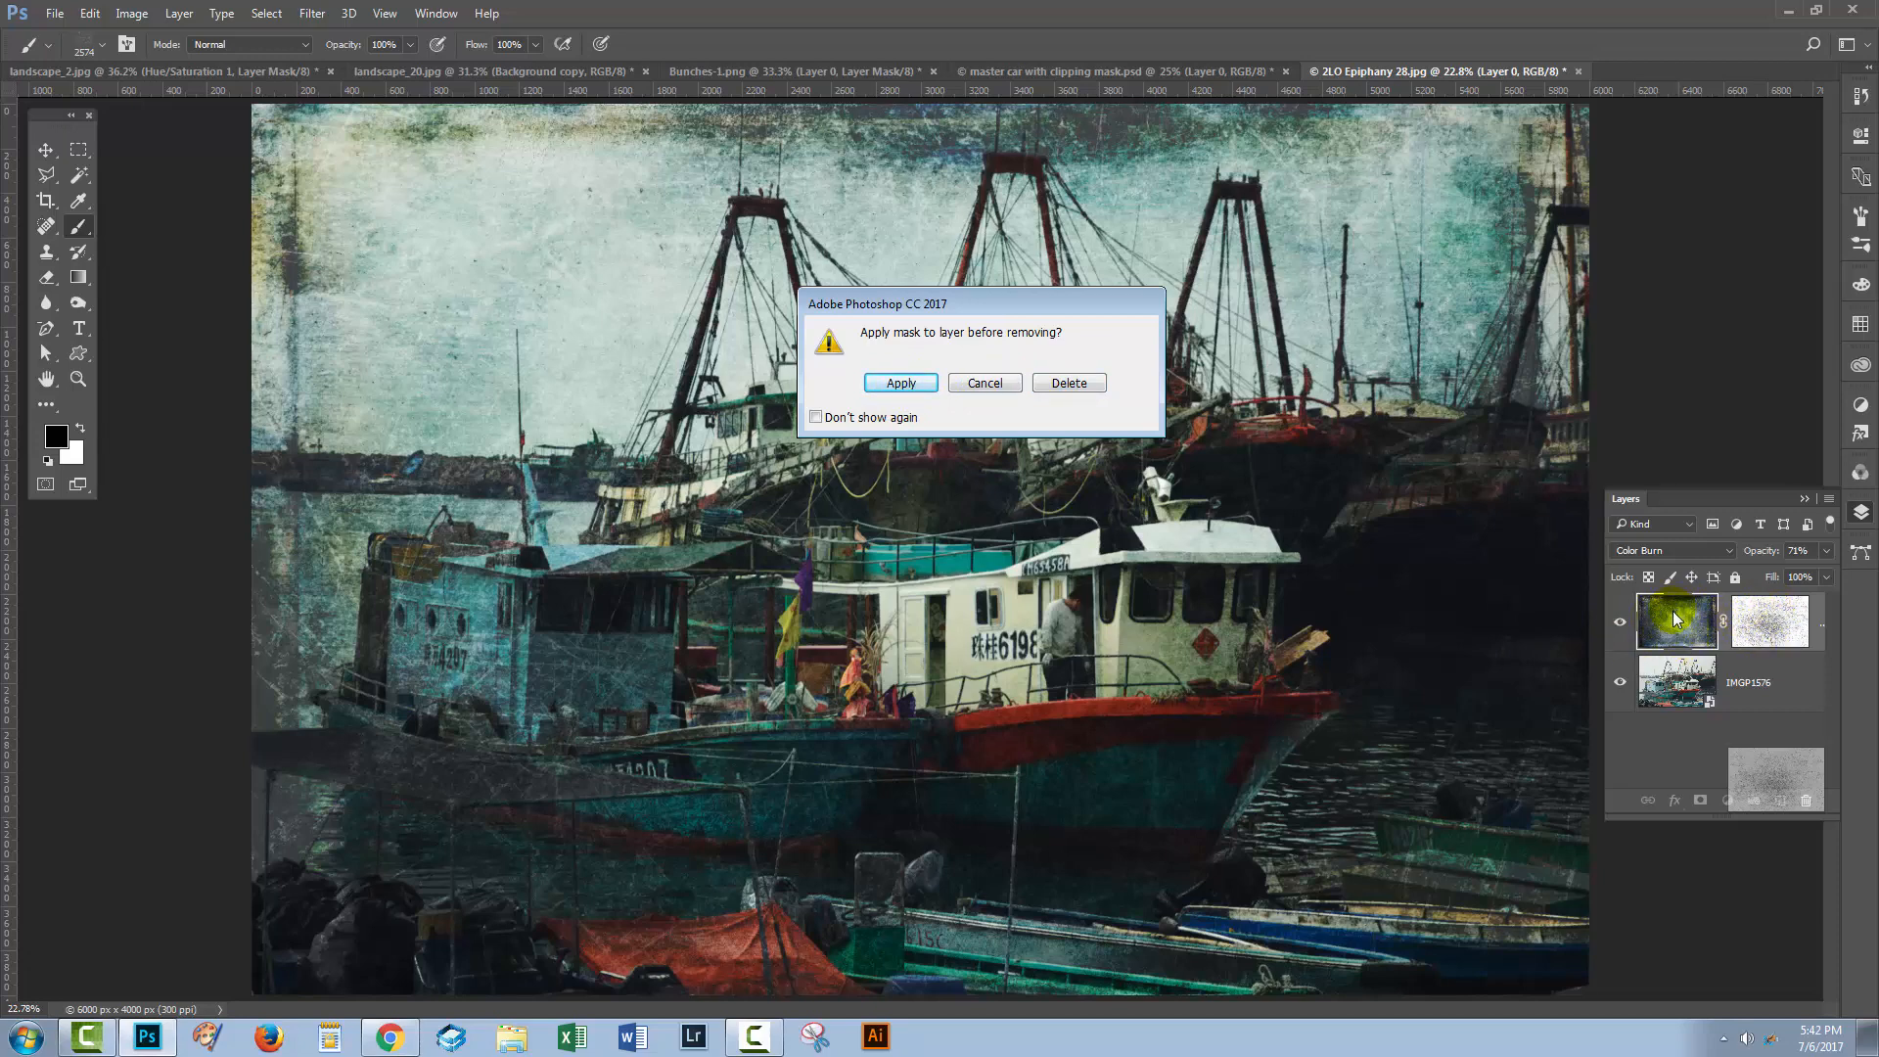
pyautogui.click(1066, 381)
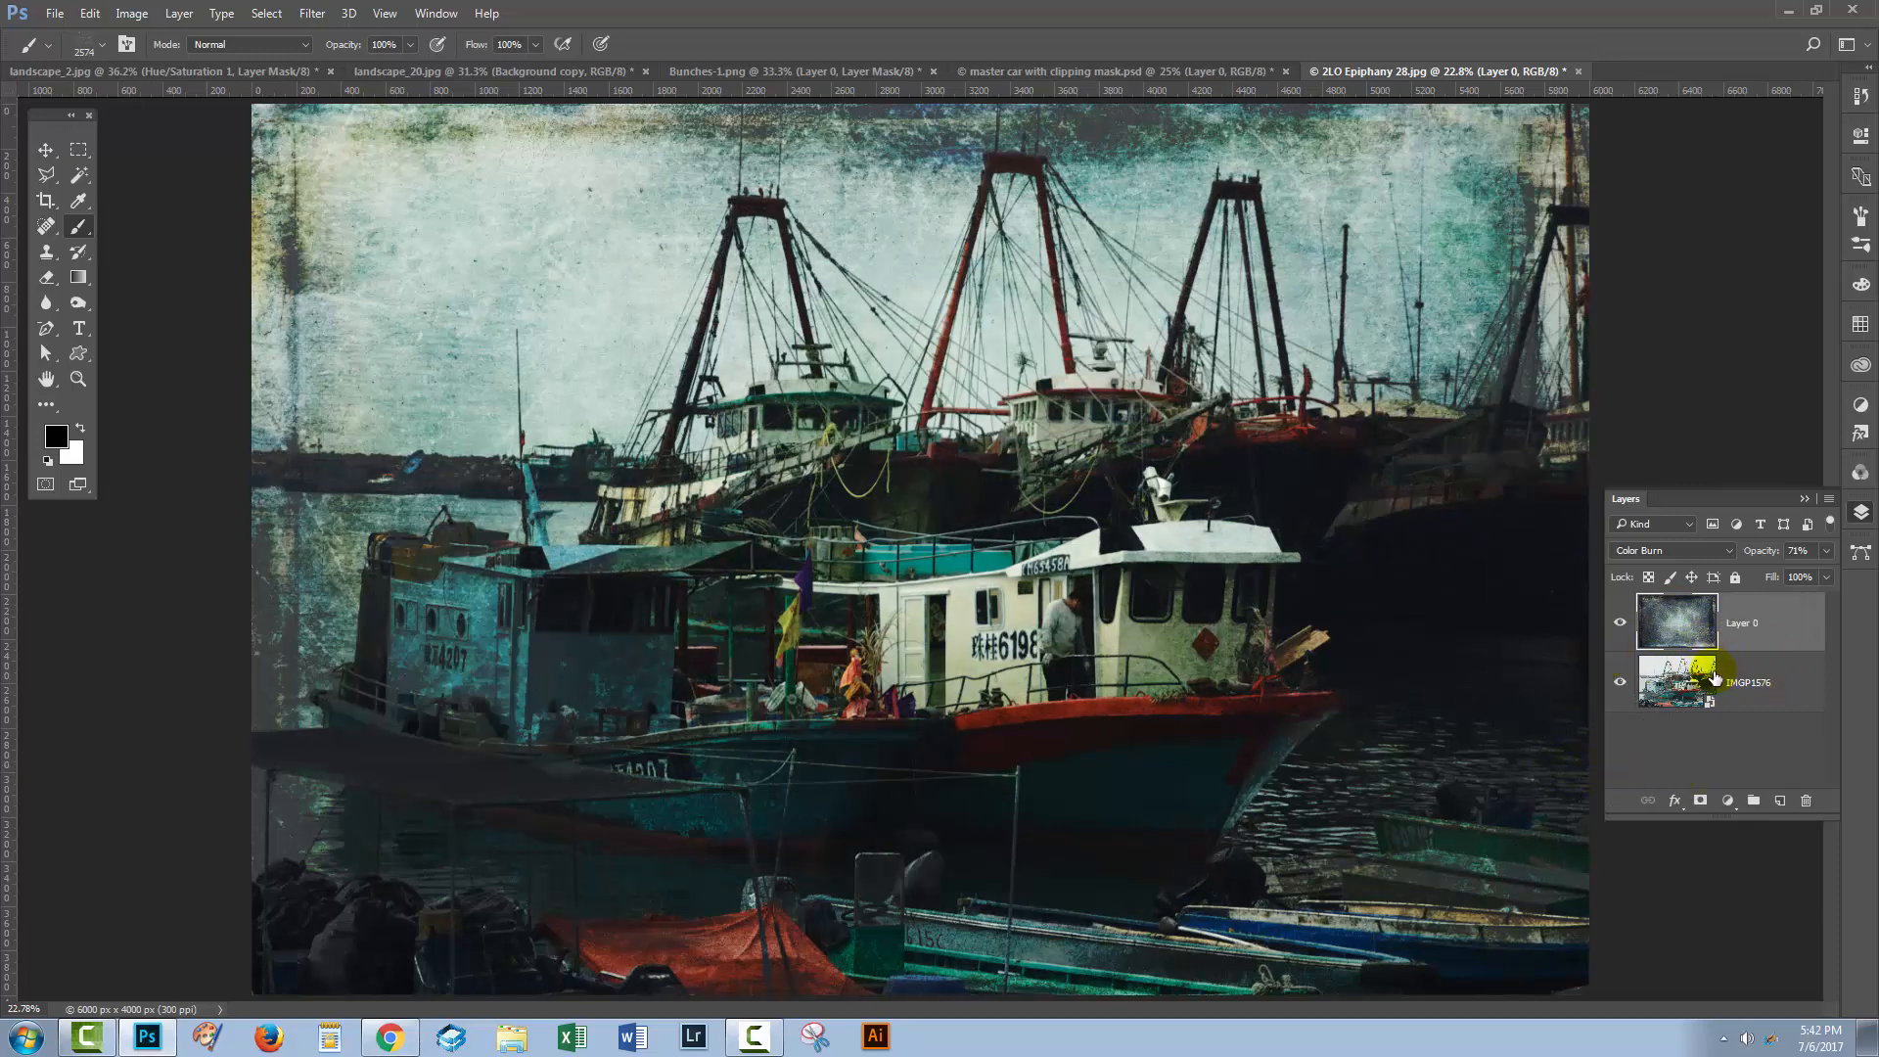
pyautogui.click(1677, 622)
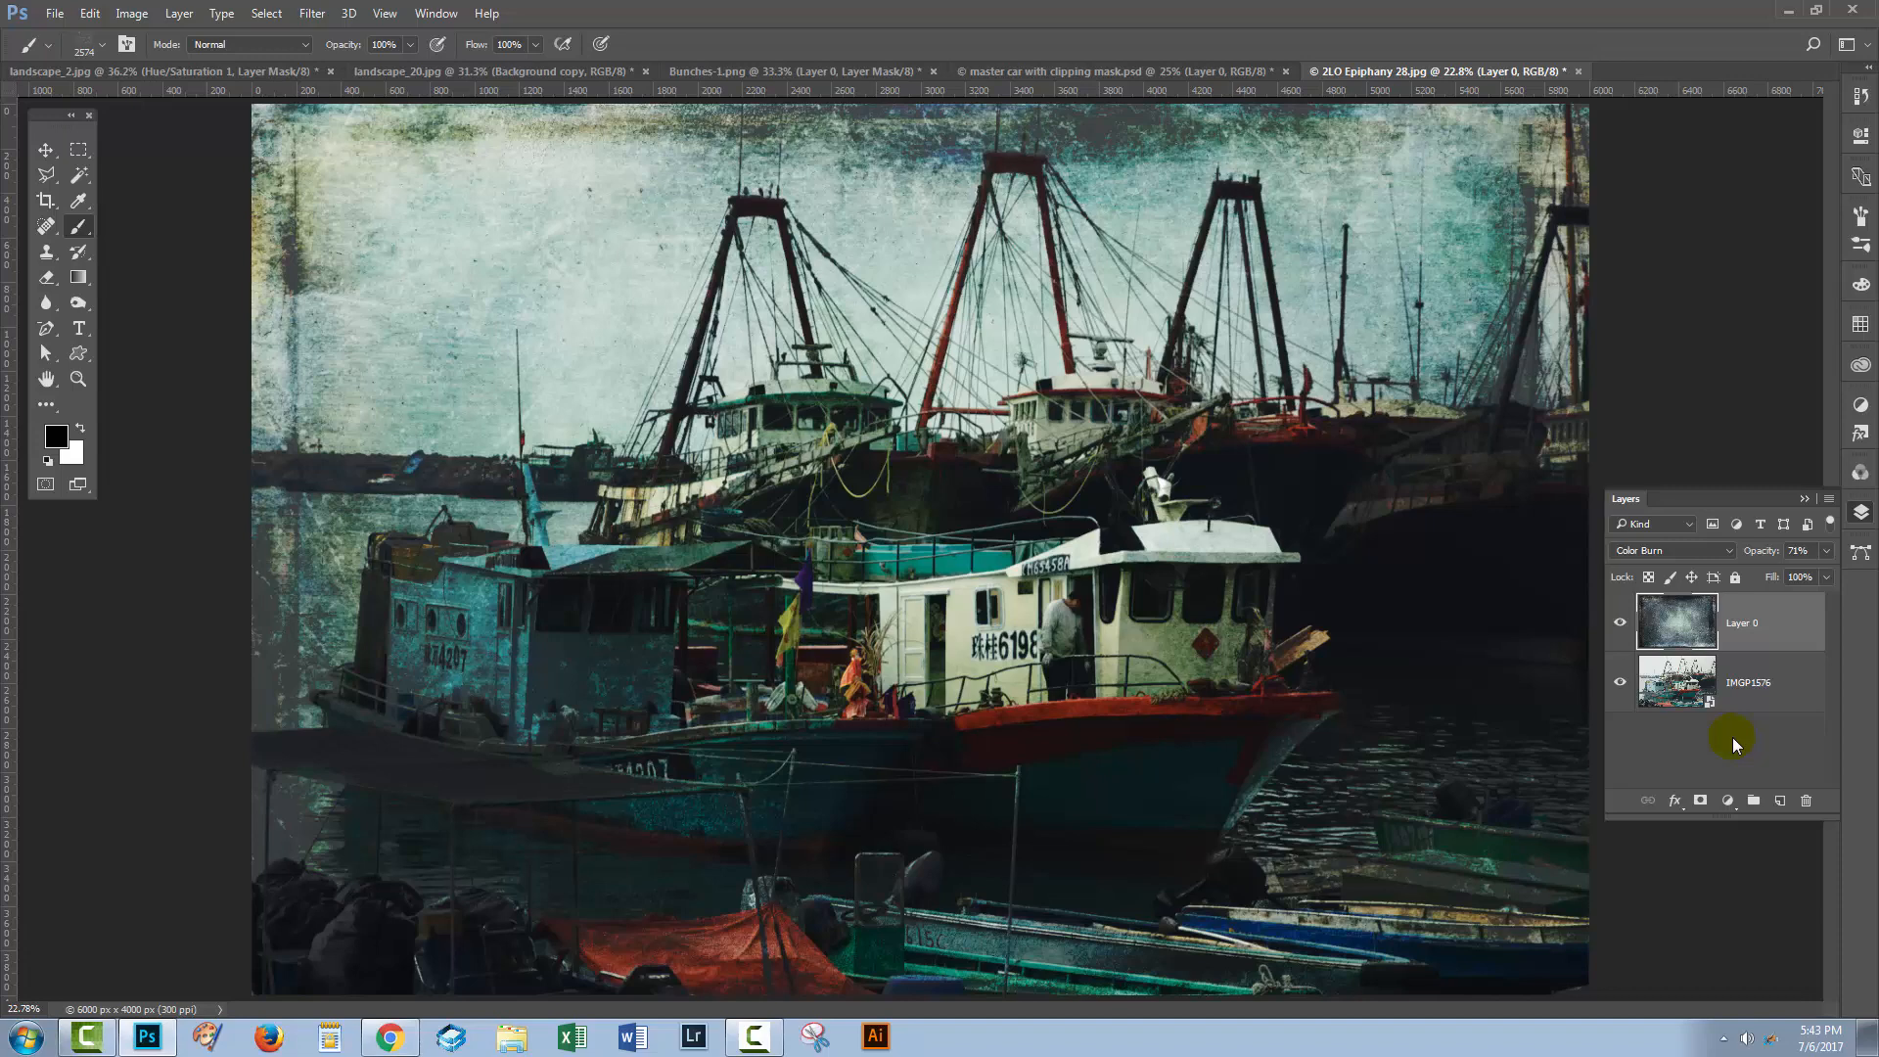
pyautogui.moveTo(1736, 740)
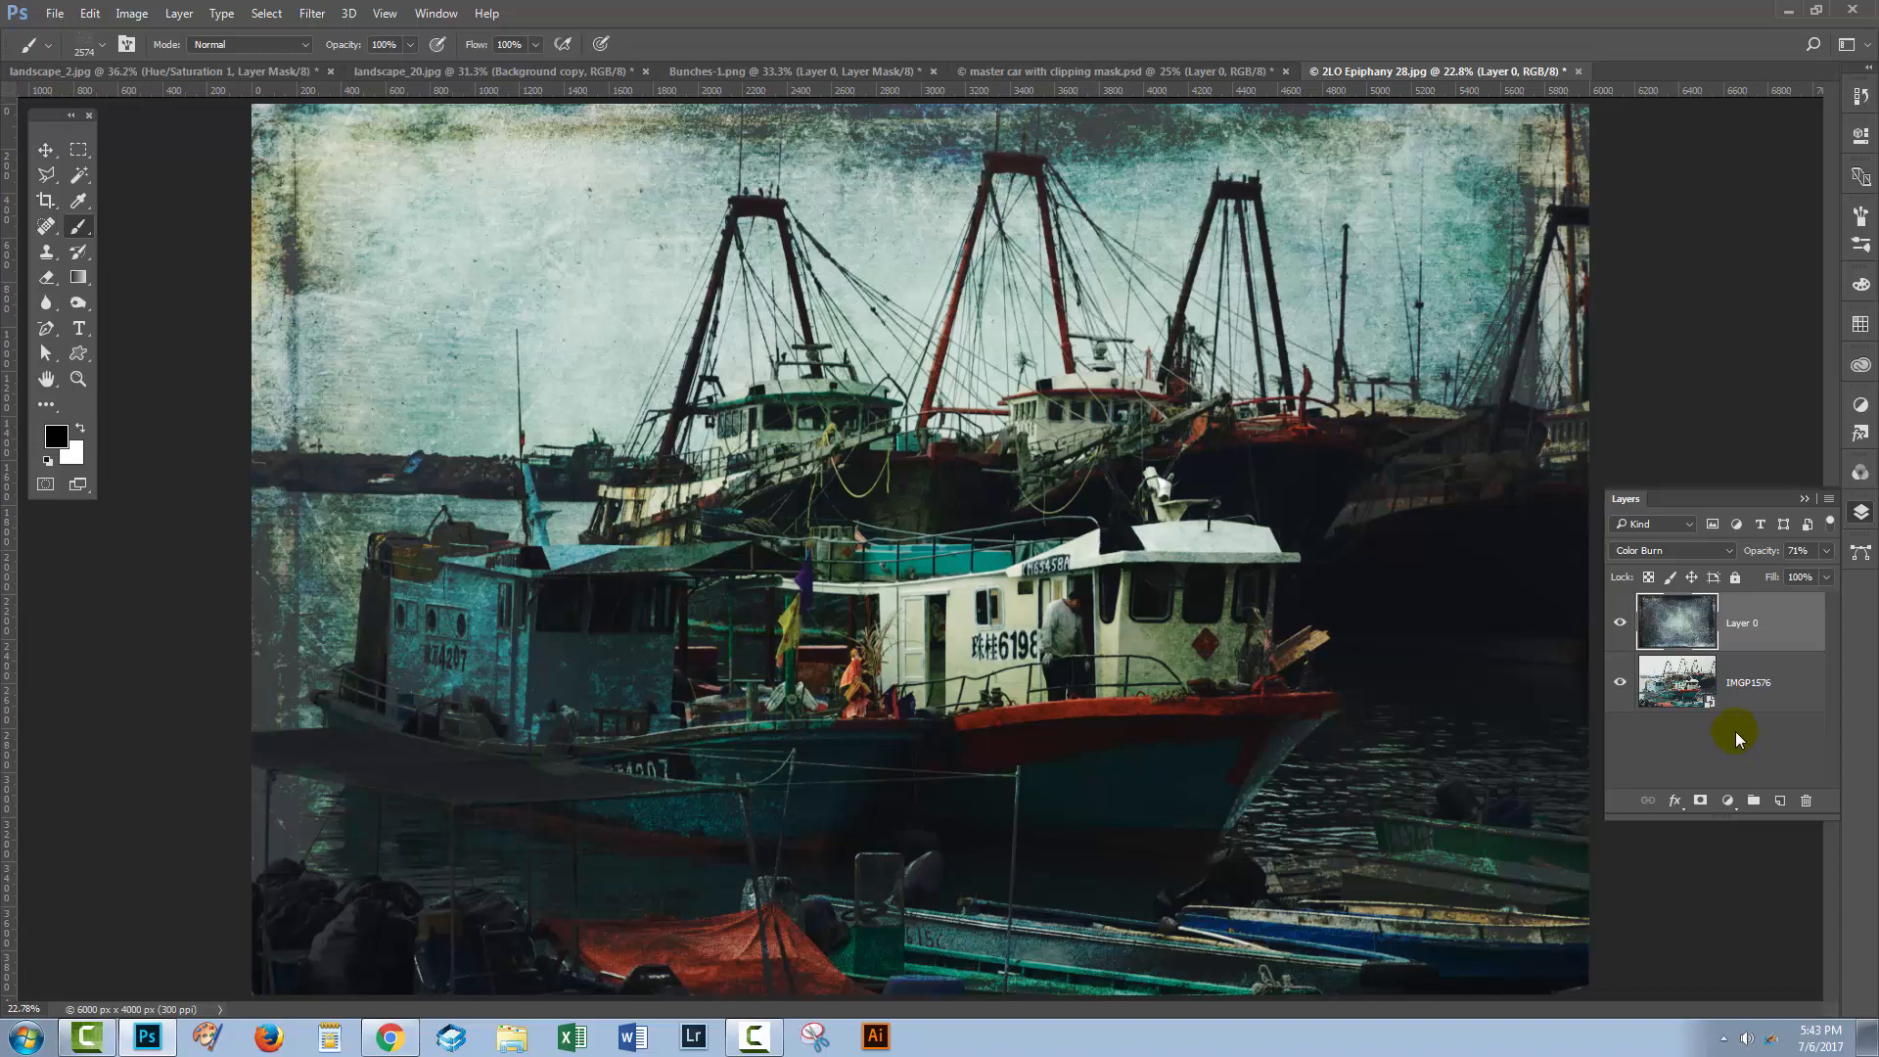
pyautogui.moveTo(1727, 738)
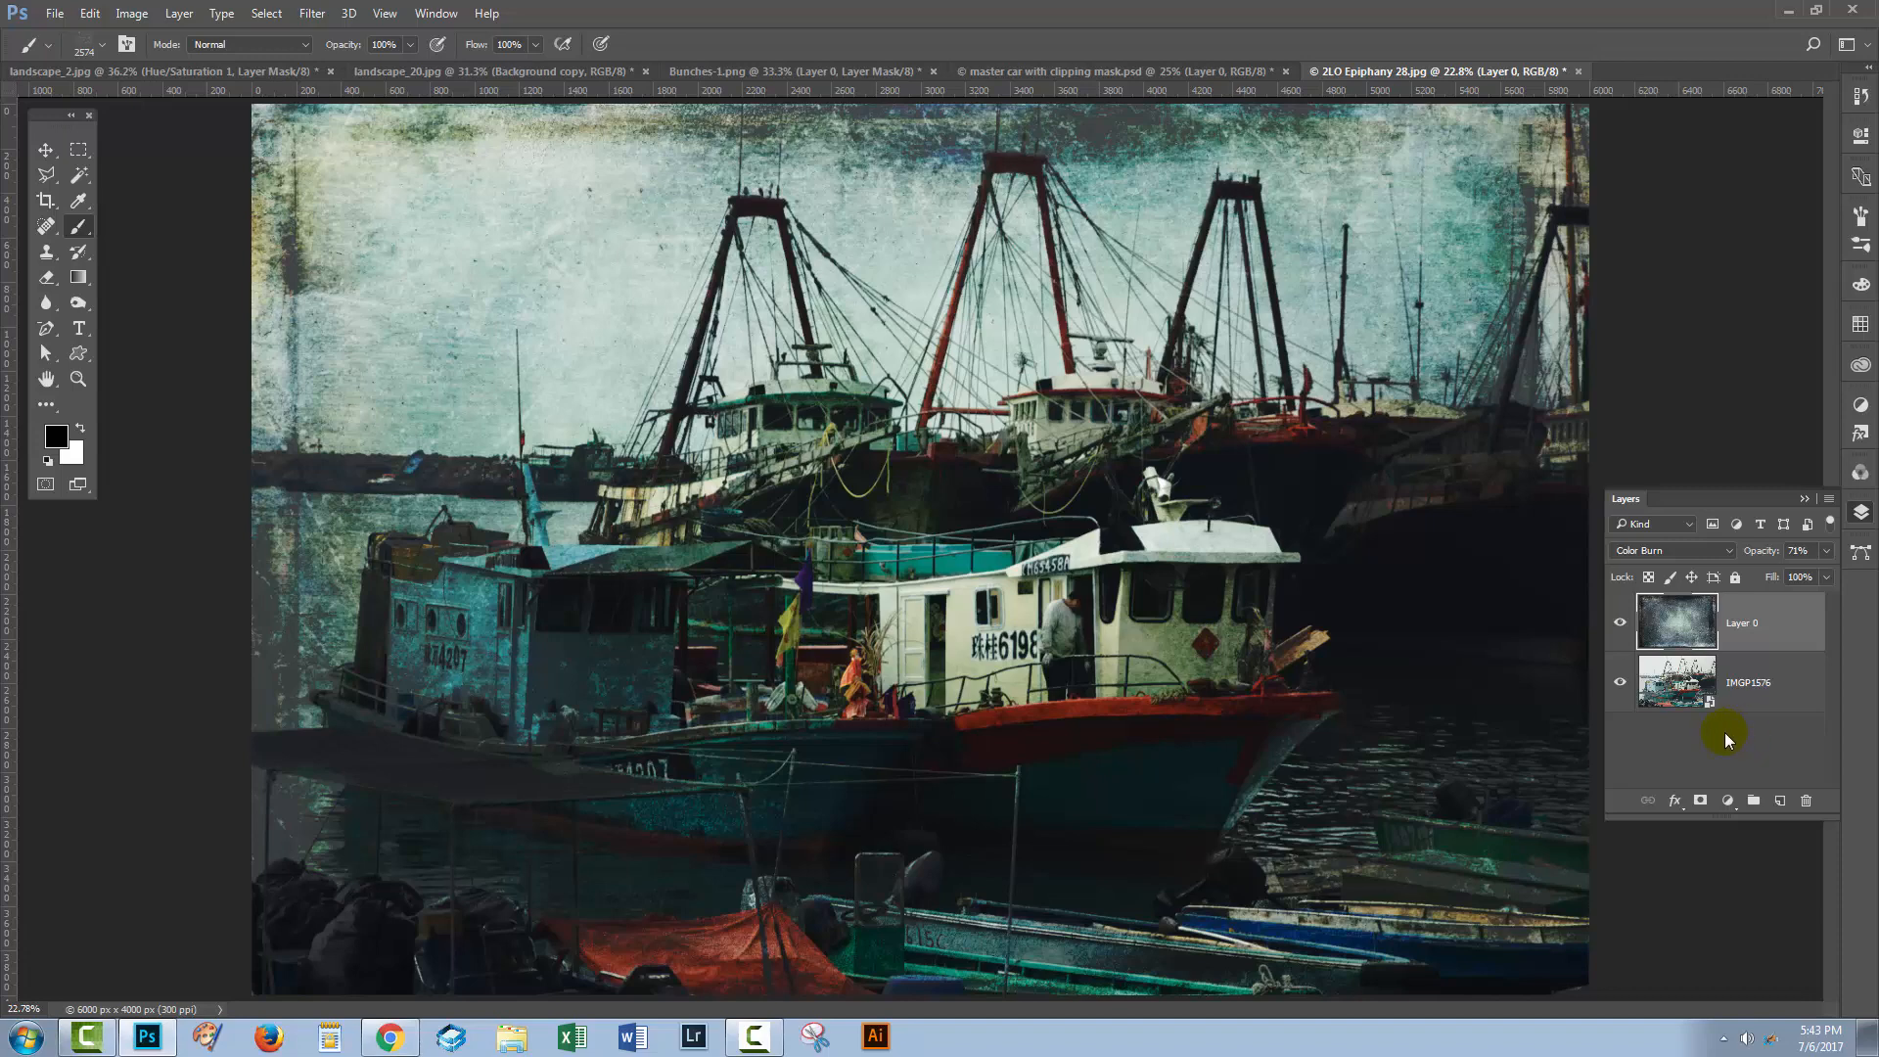
pyautogui.moveTo(1750, 720)
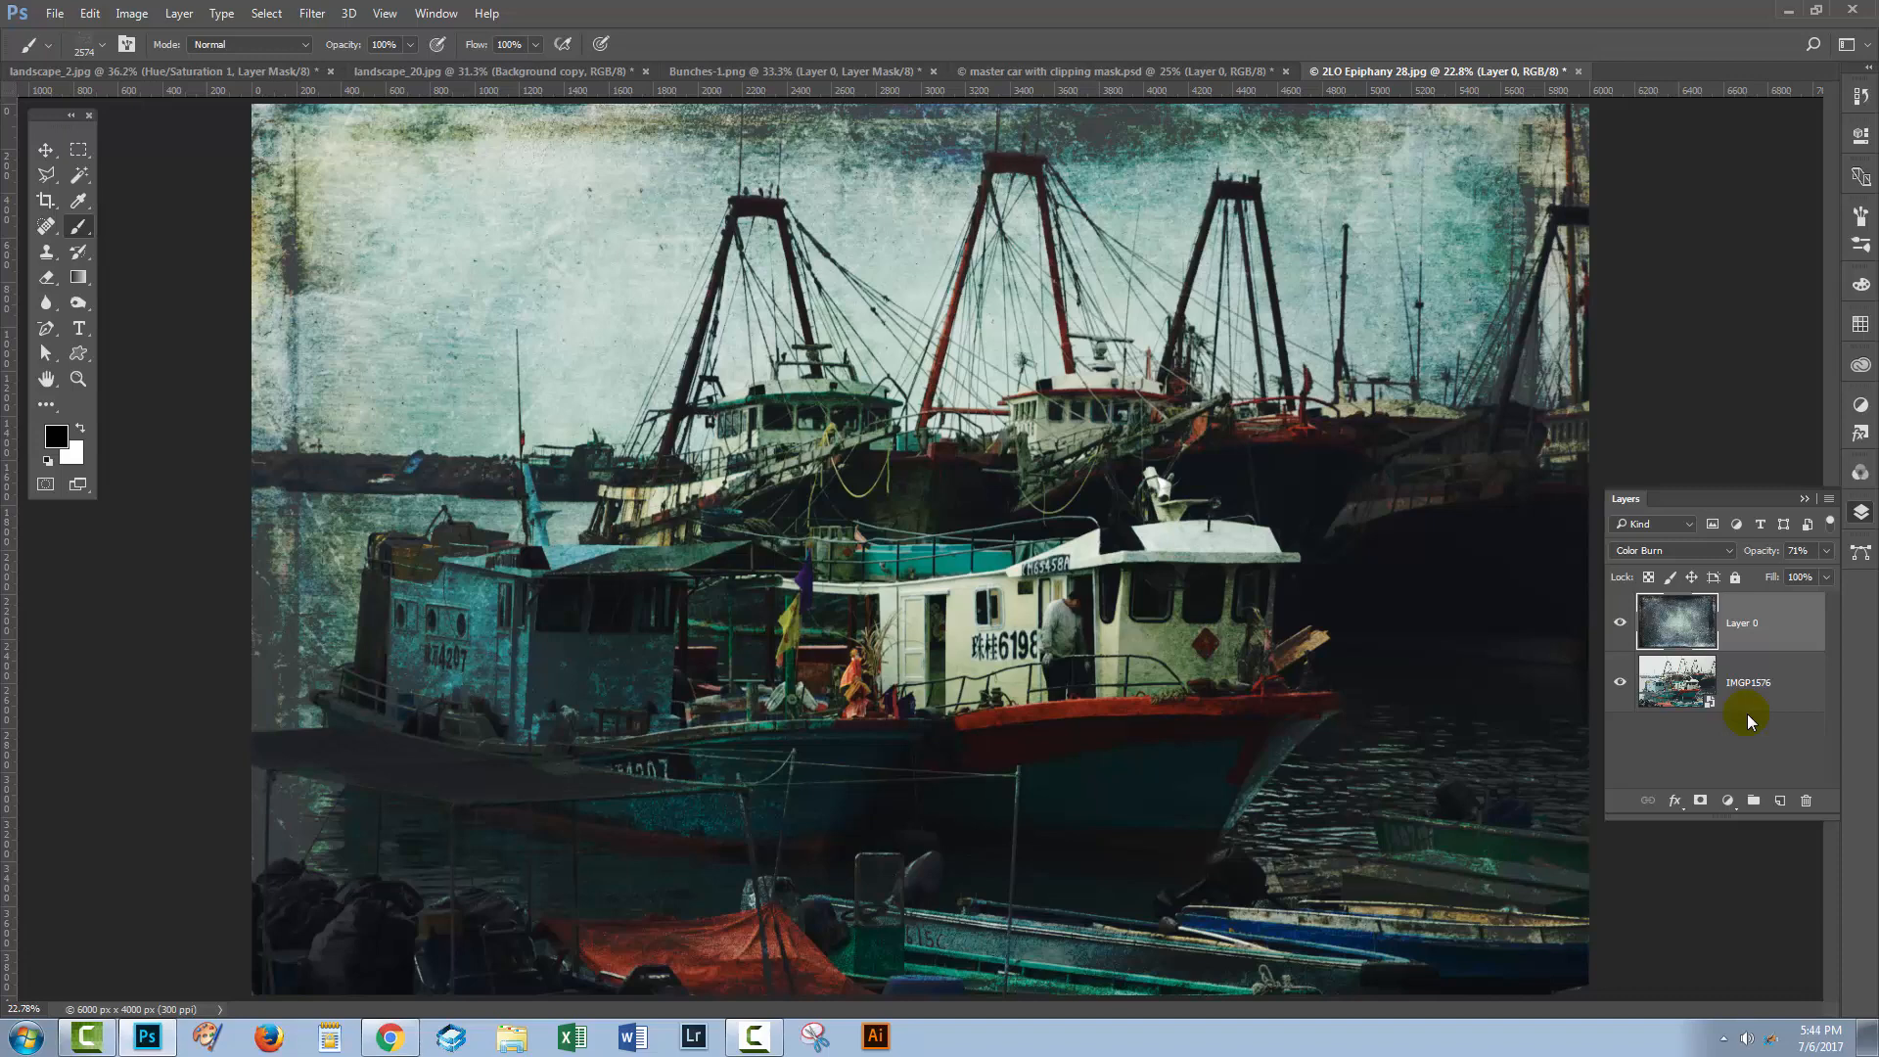
pyautogui.moveTo(1702, 767)
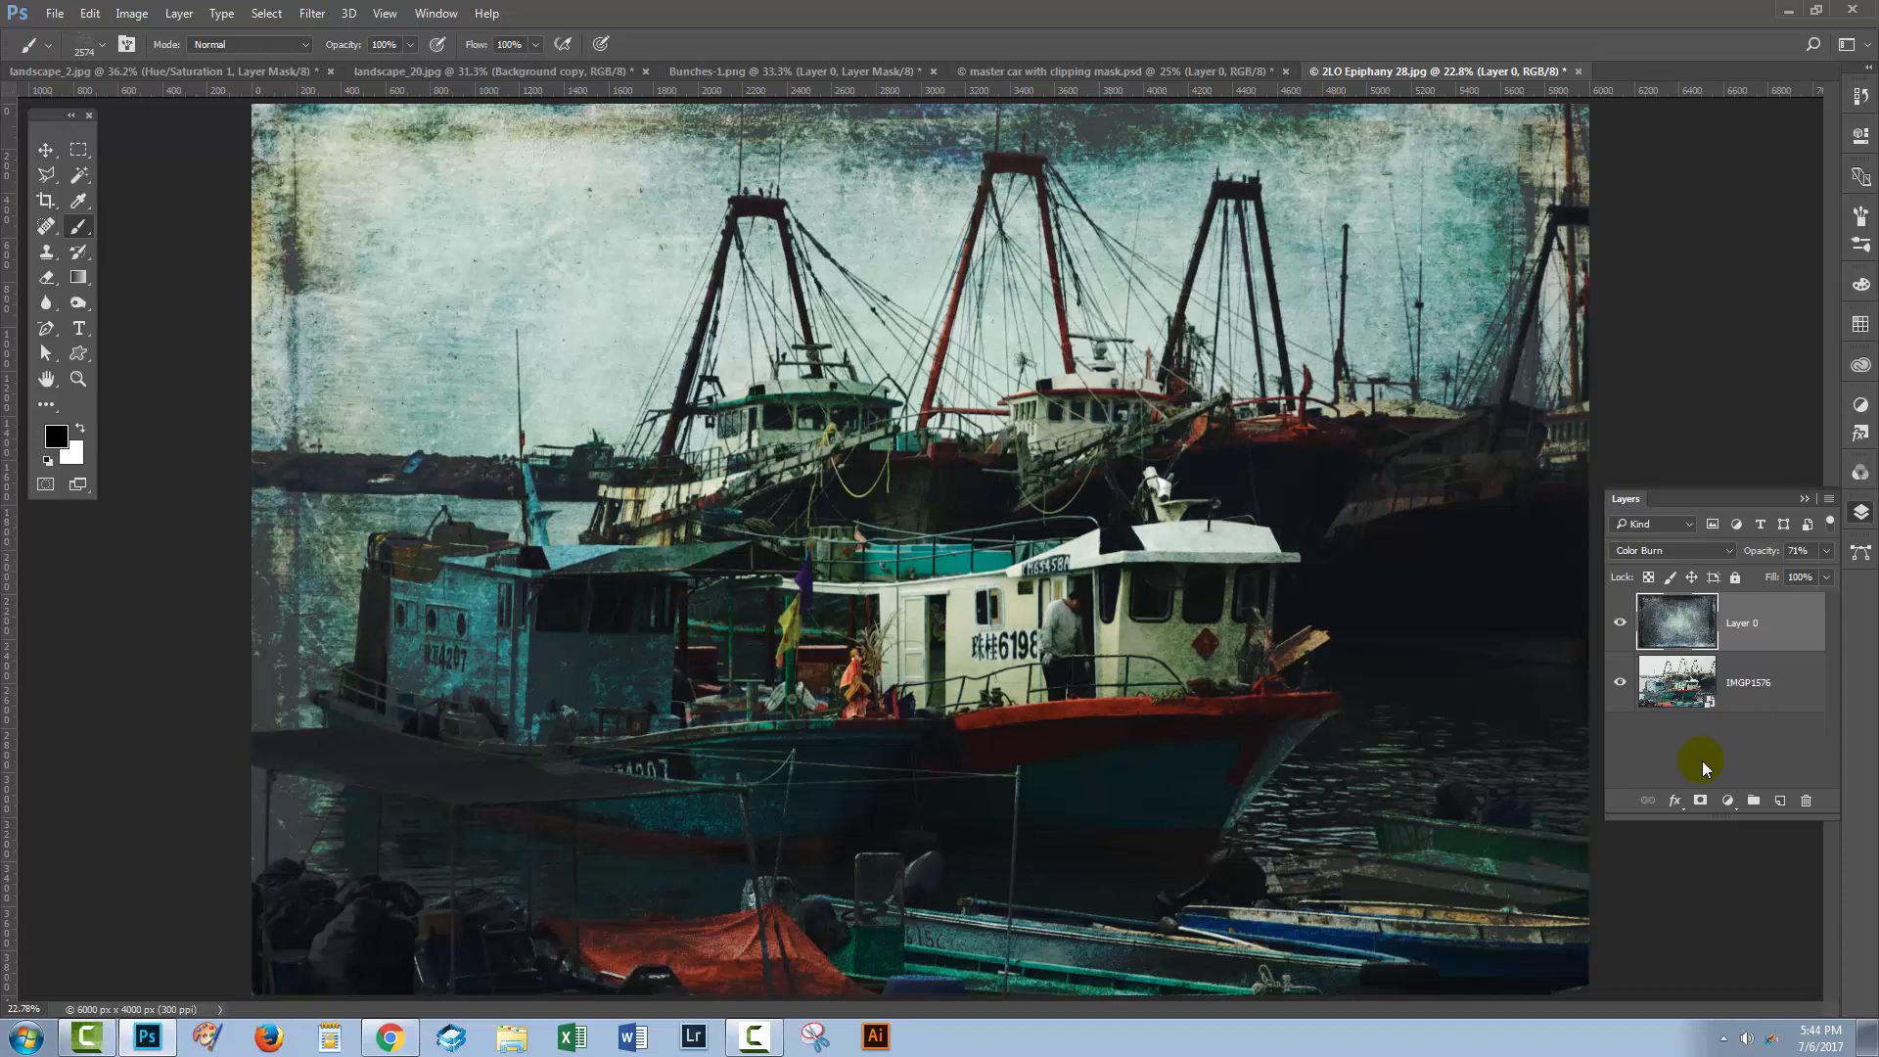